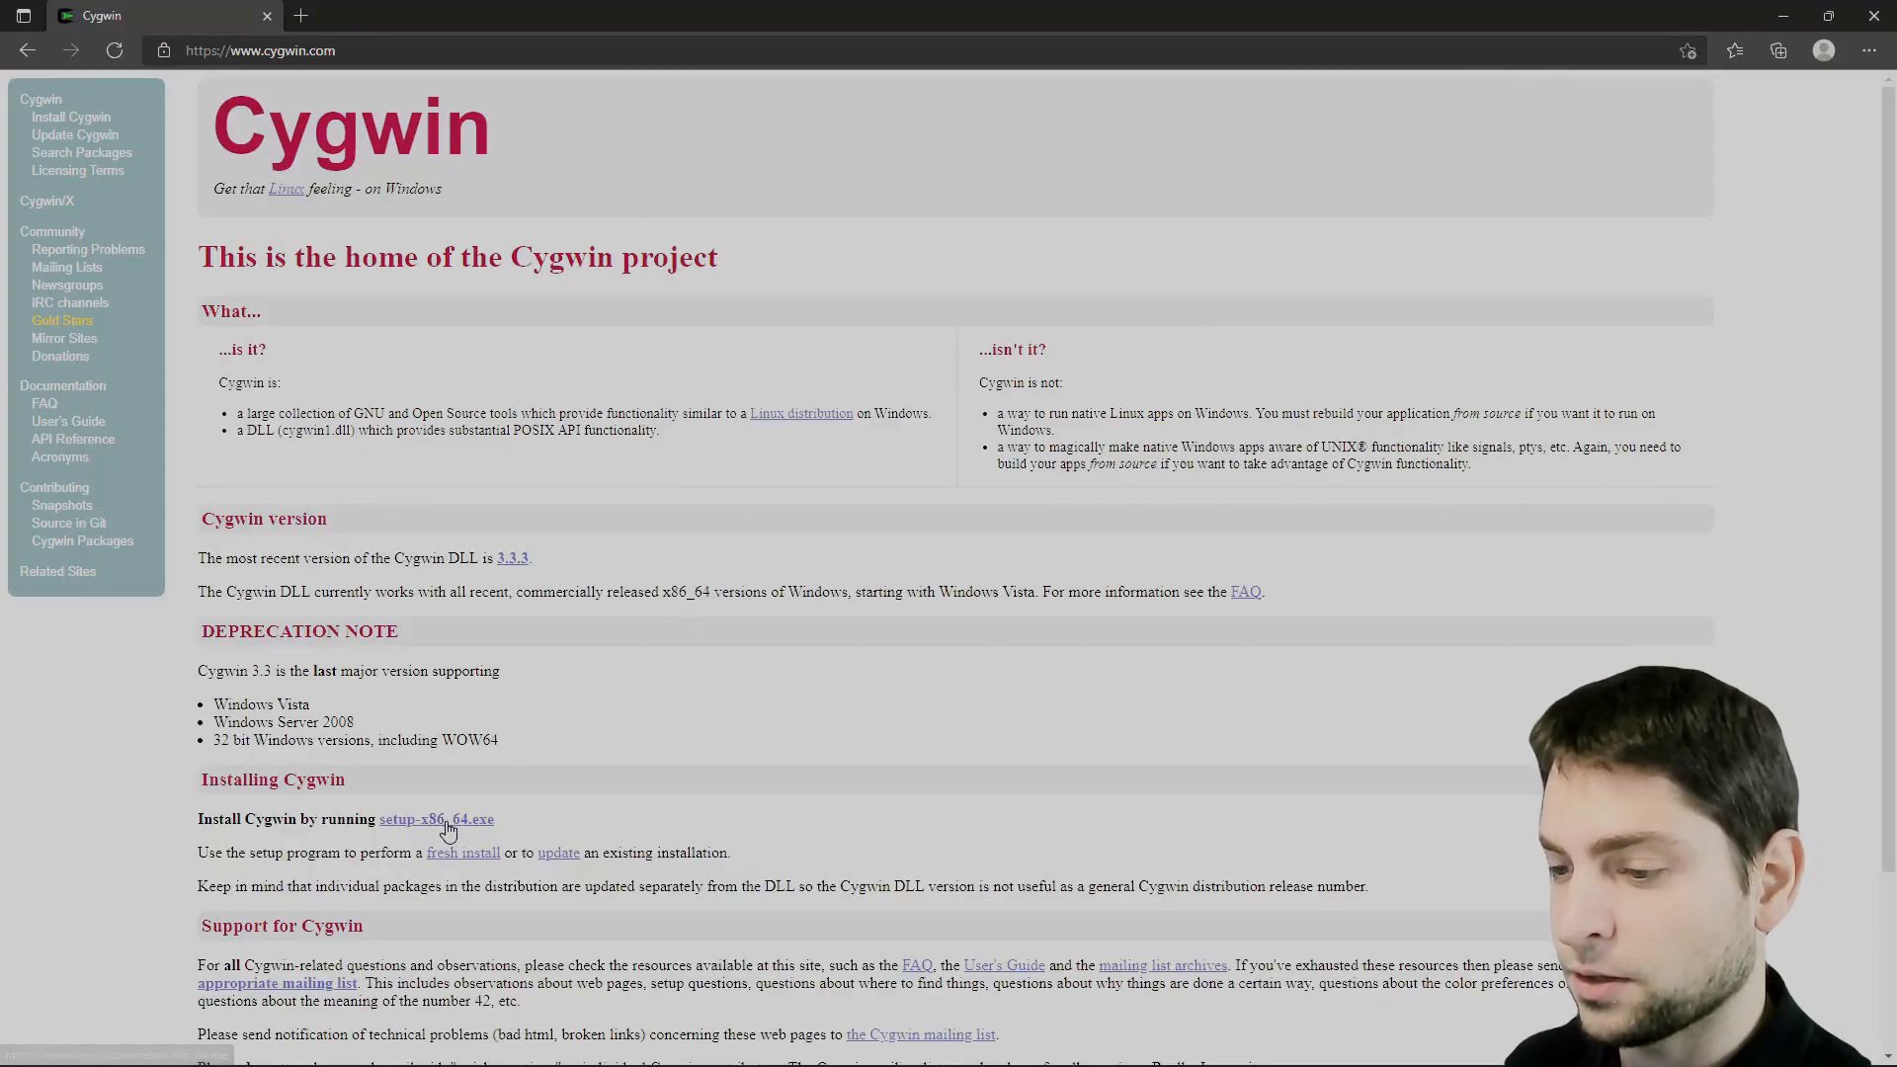
Download and run the Cygwin installer, accepting internet install, default folders, proxy settings and a mirror.
click(437, 819)
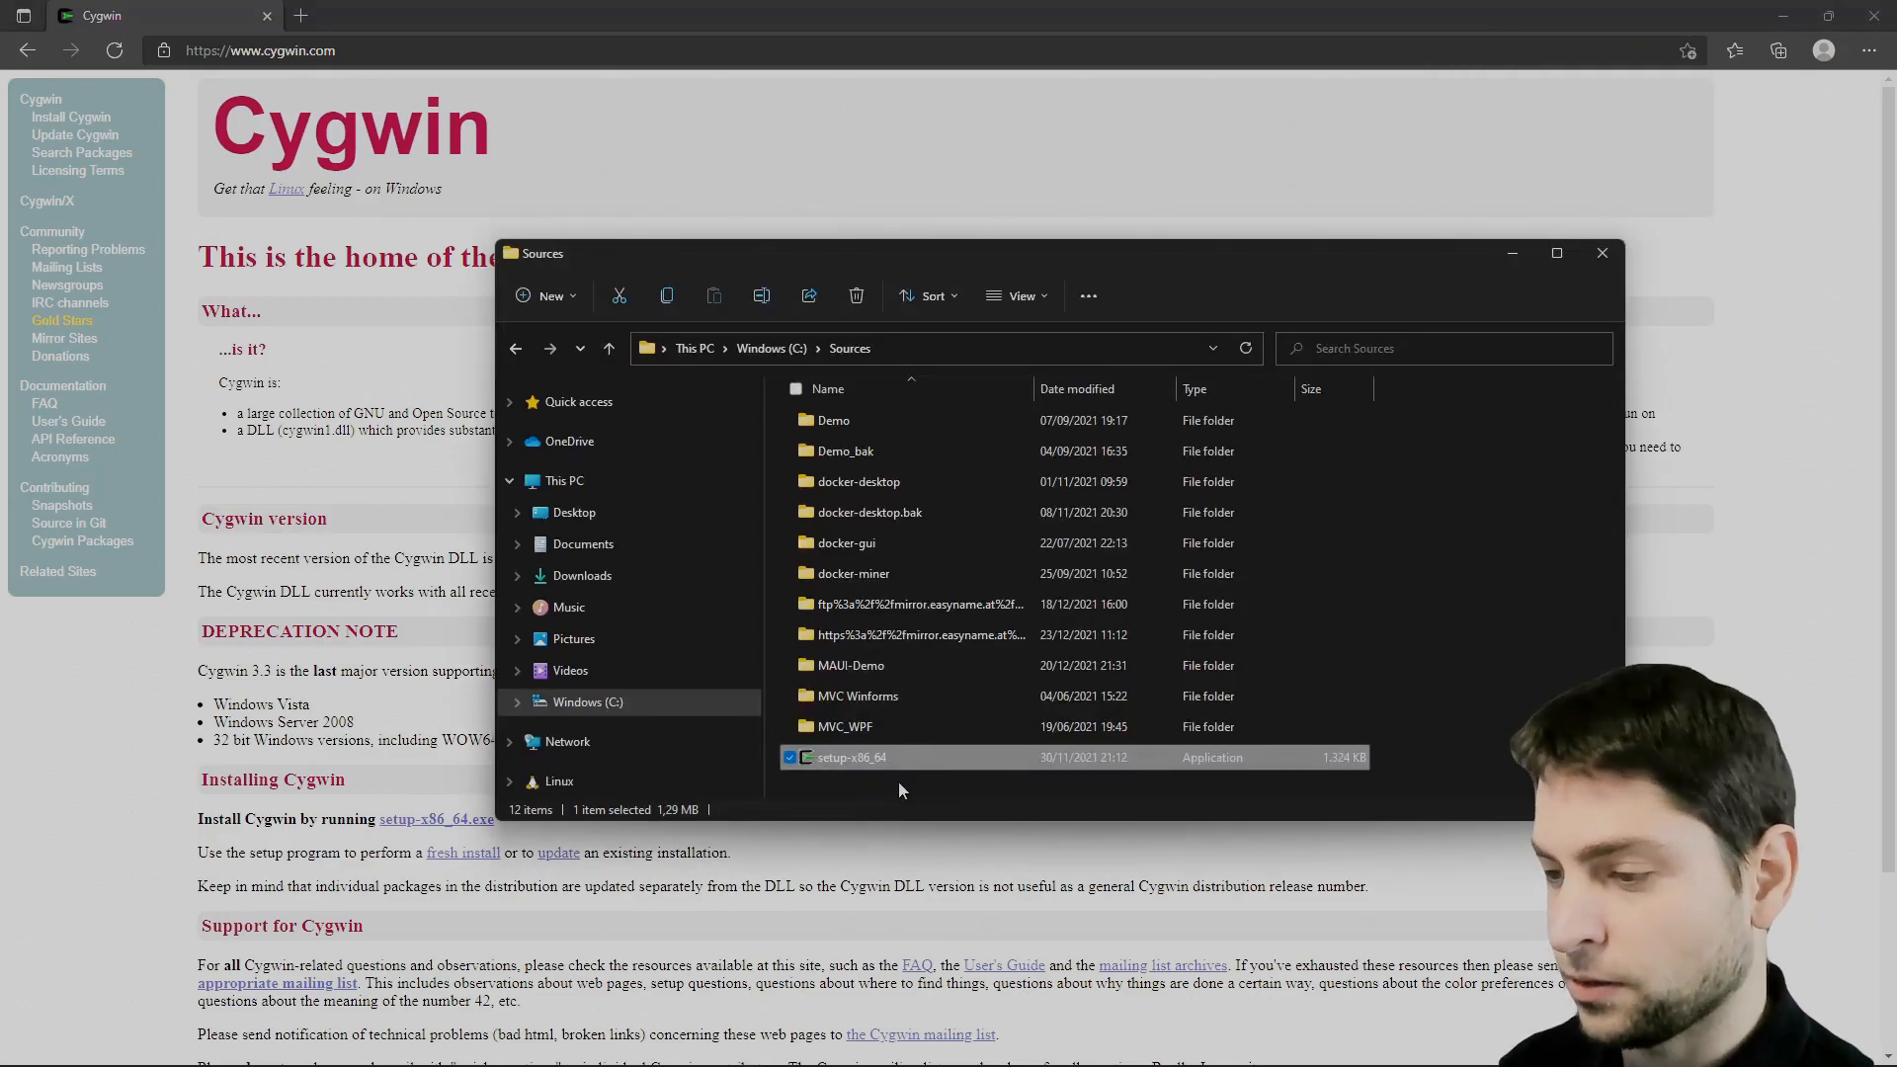
double_click(850, 756)
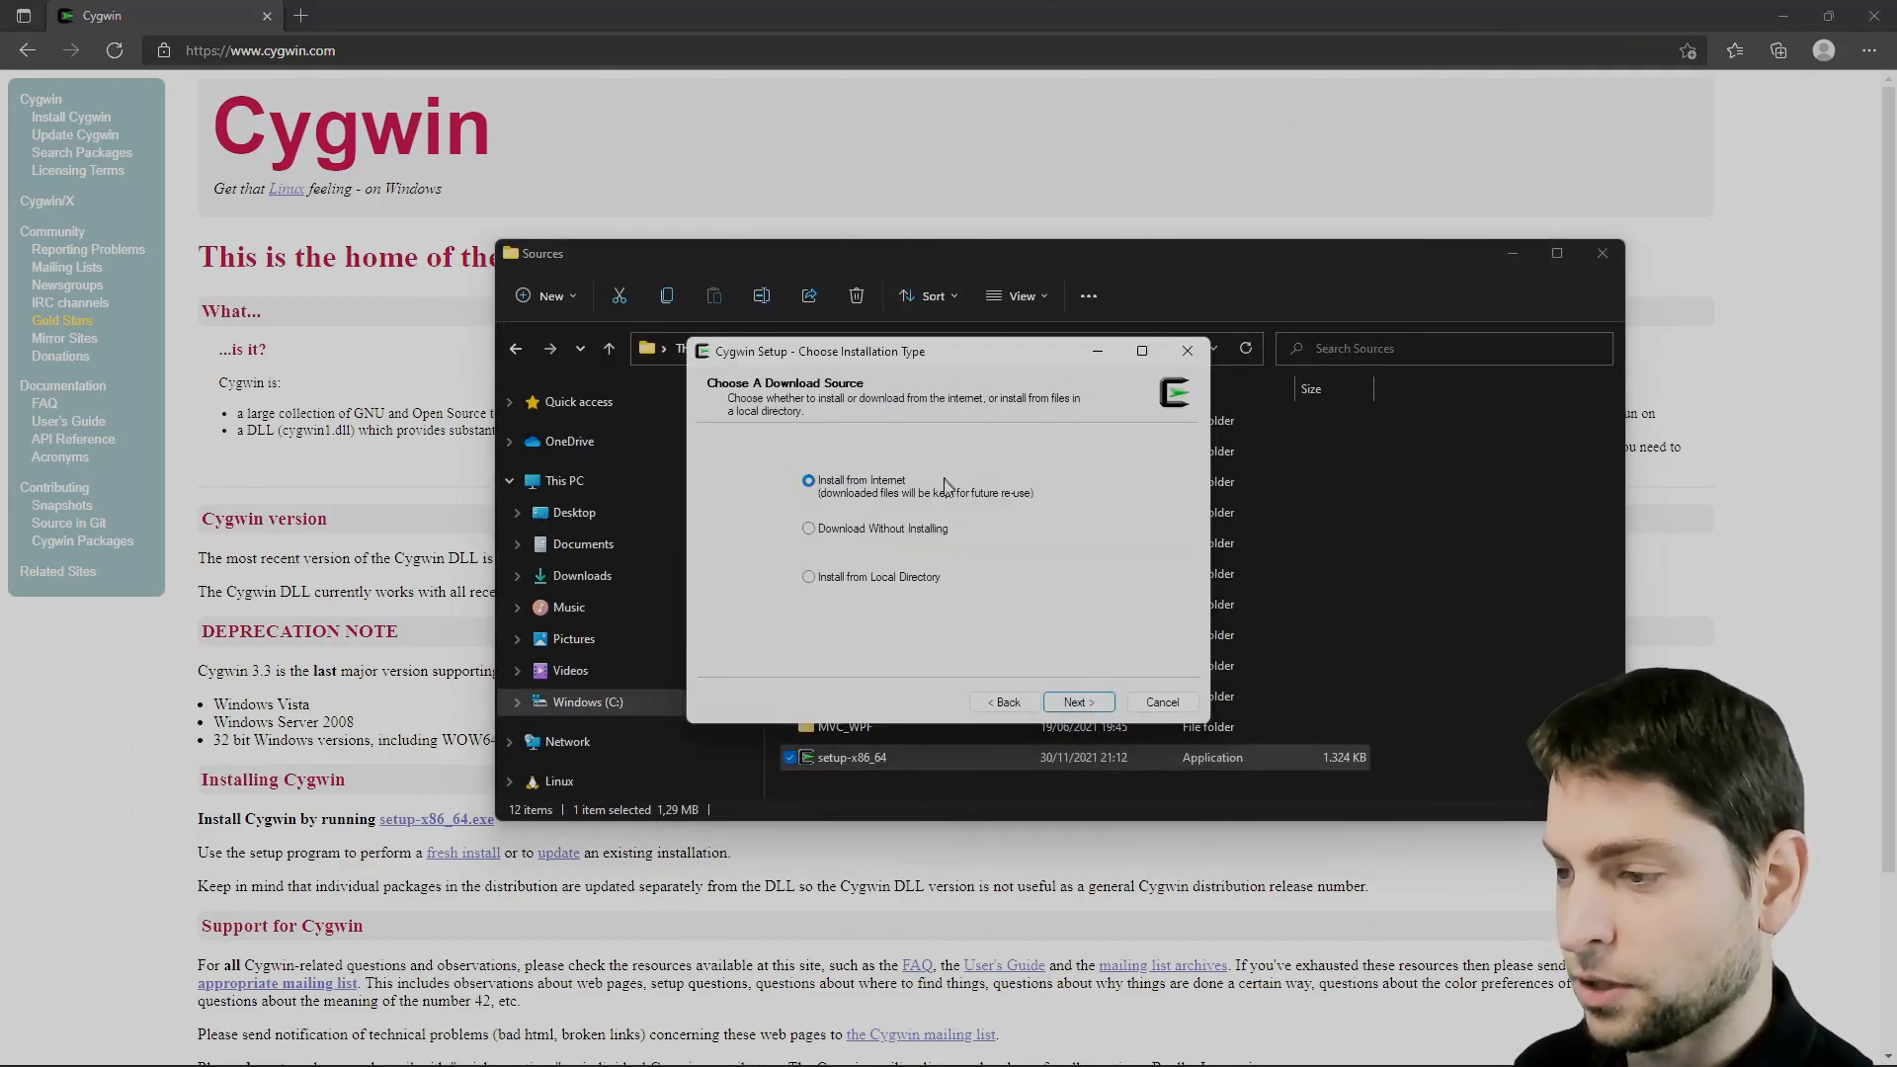
click(1074, 702)
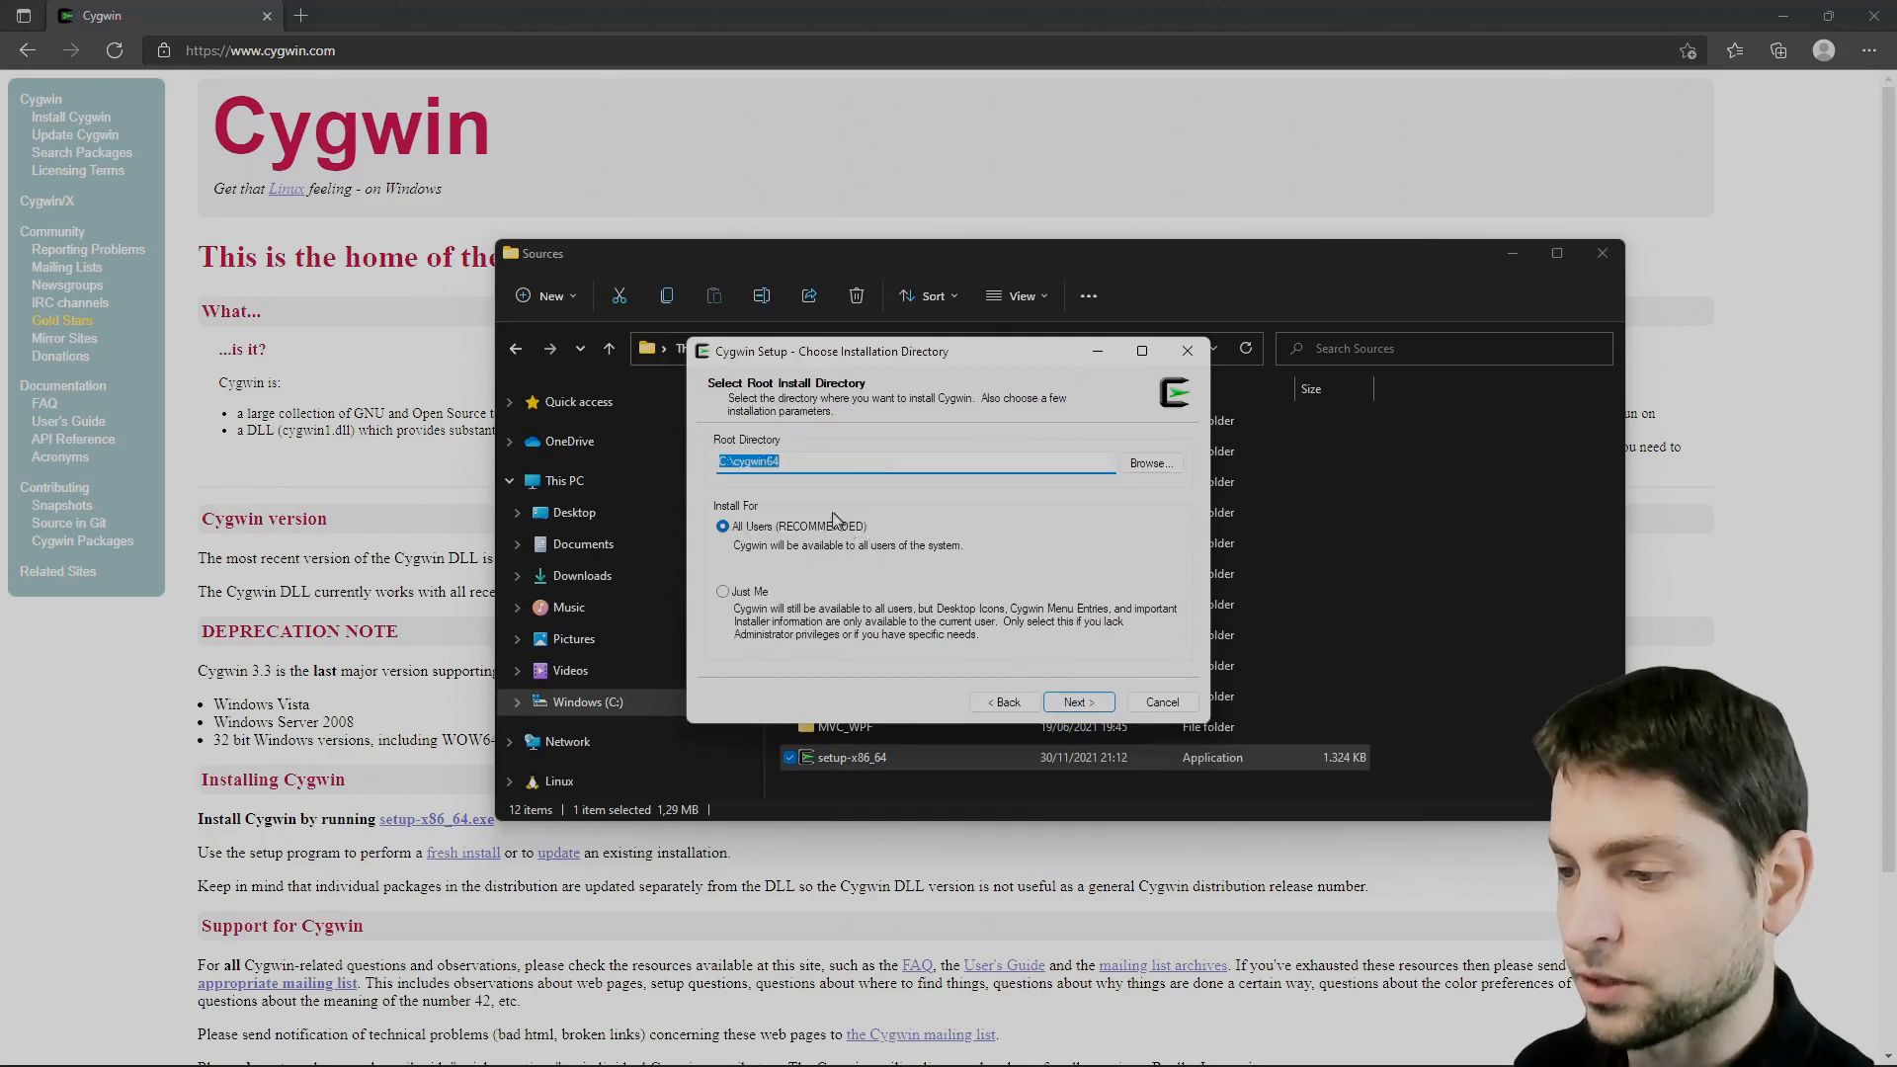
click(1076, 702)
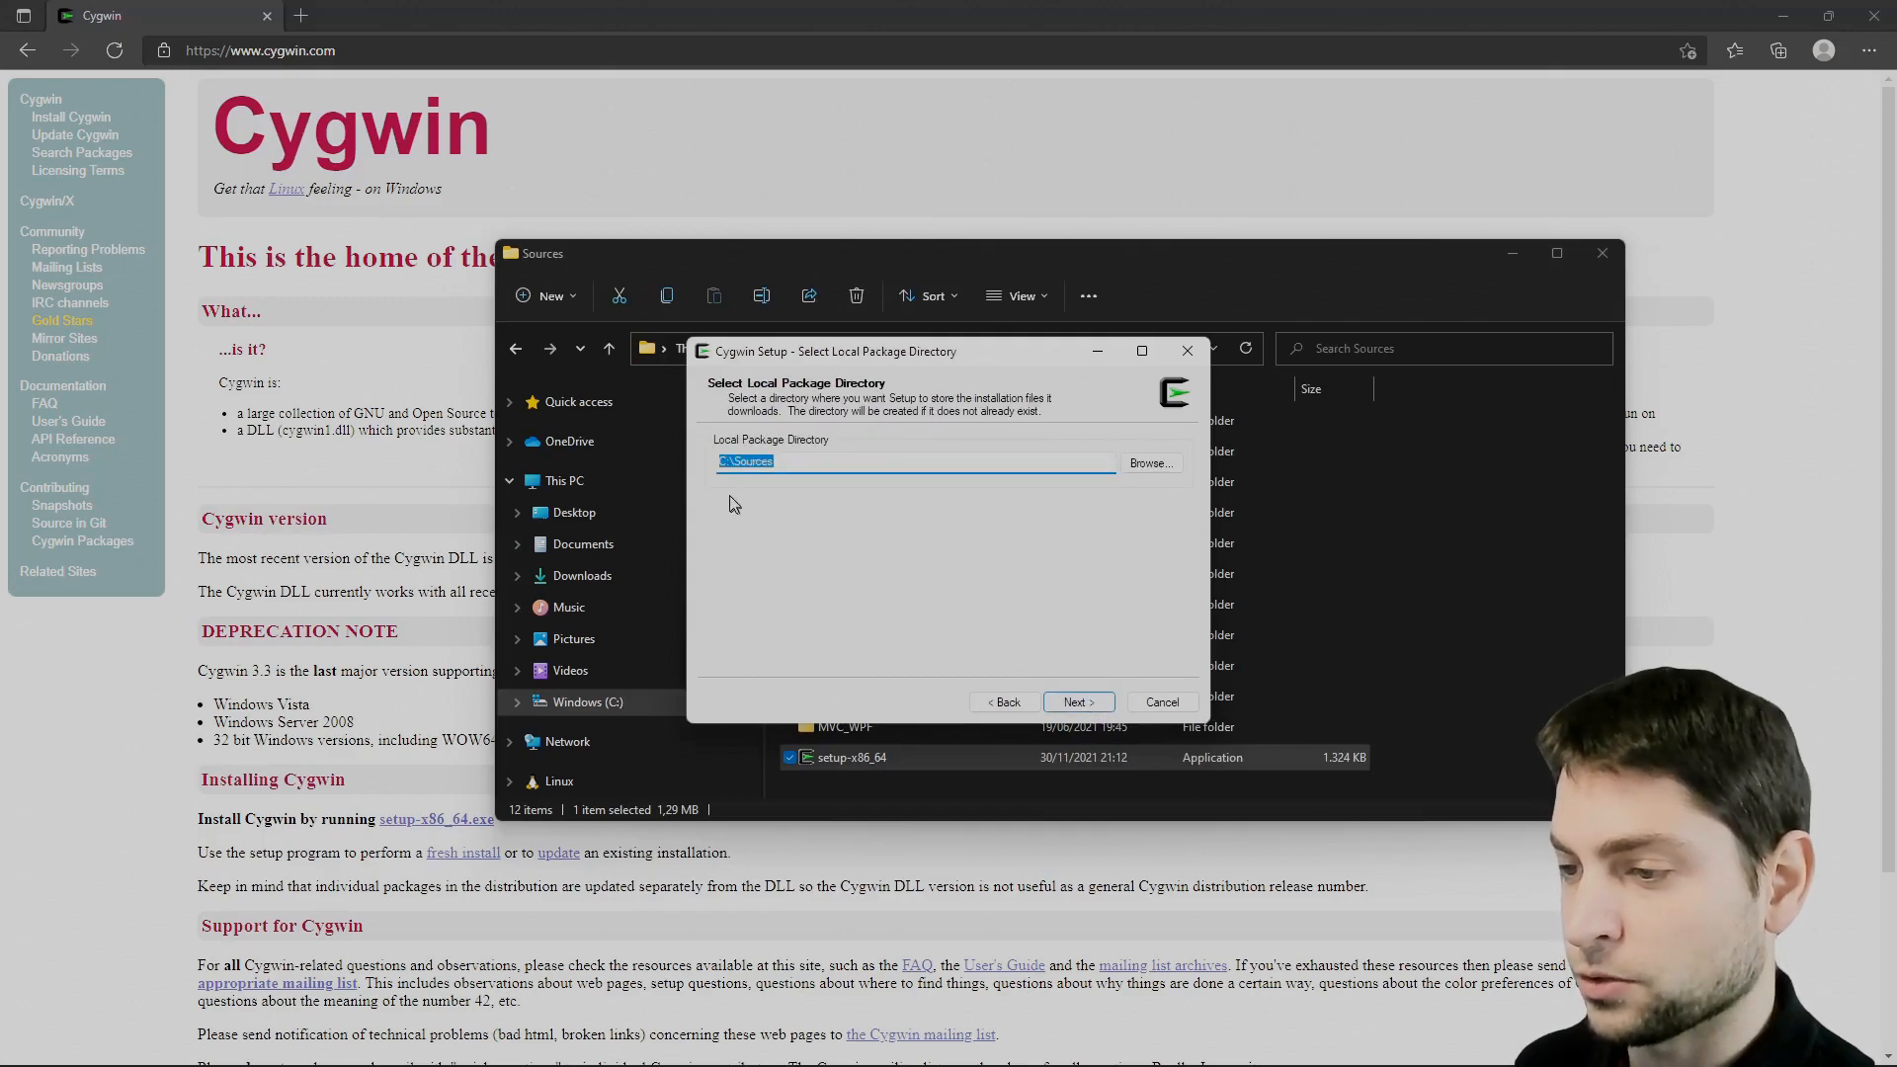
click(1074, 702)
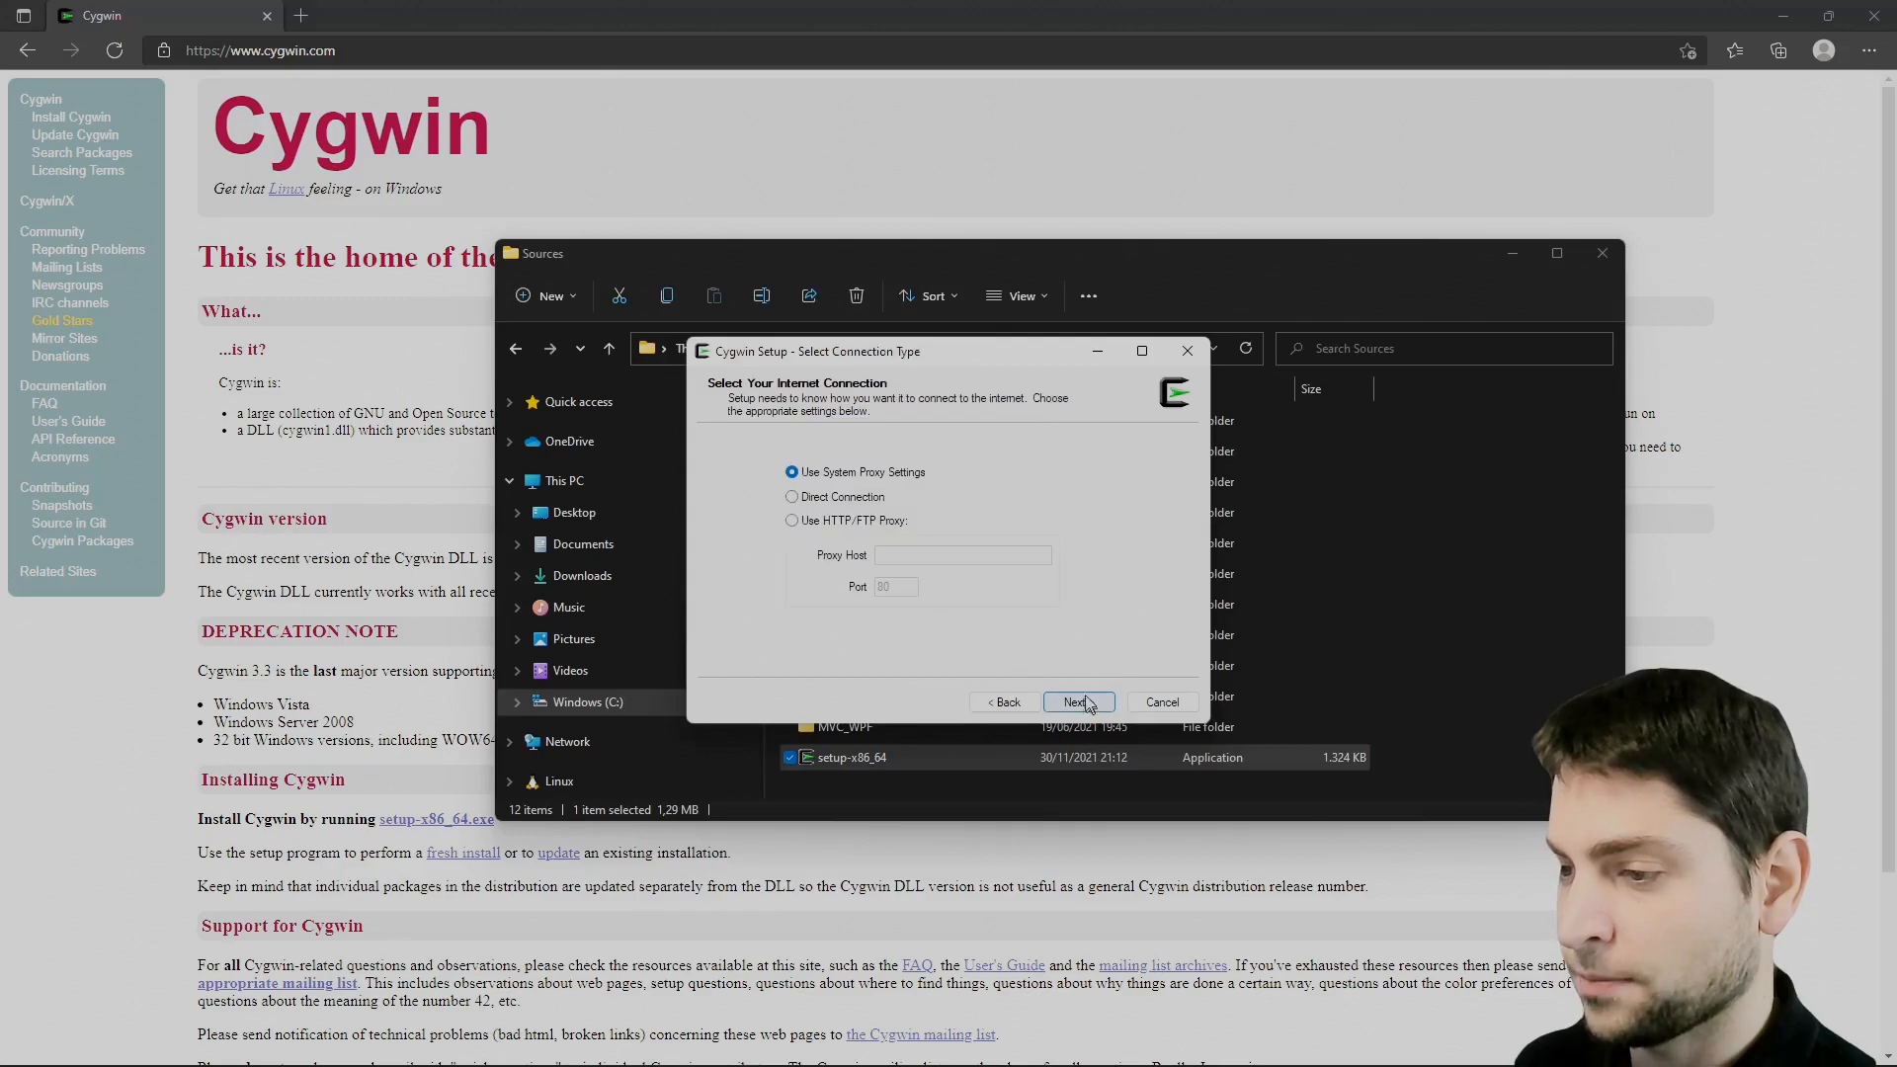
click(1074, 701)
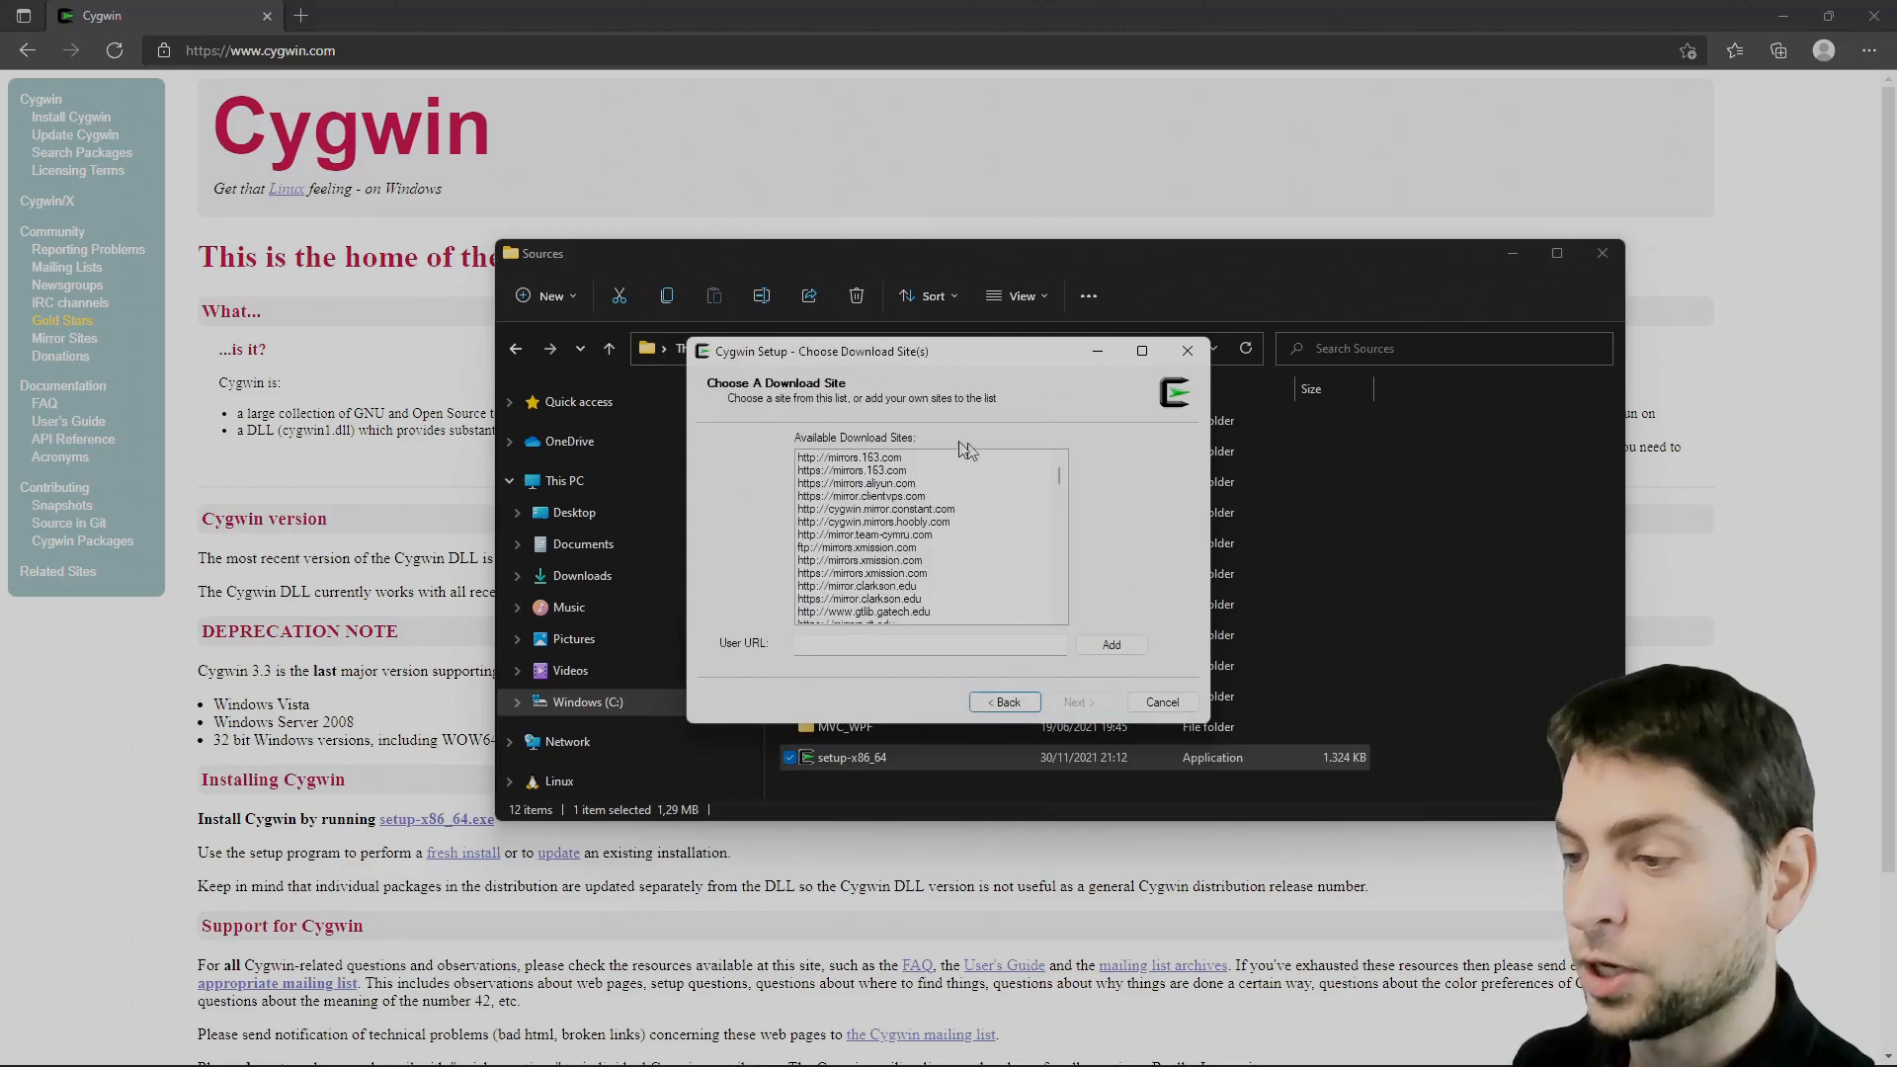
mouse_move(1119, 523)
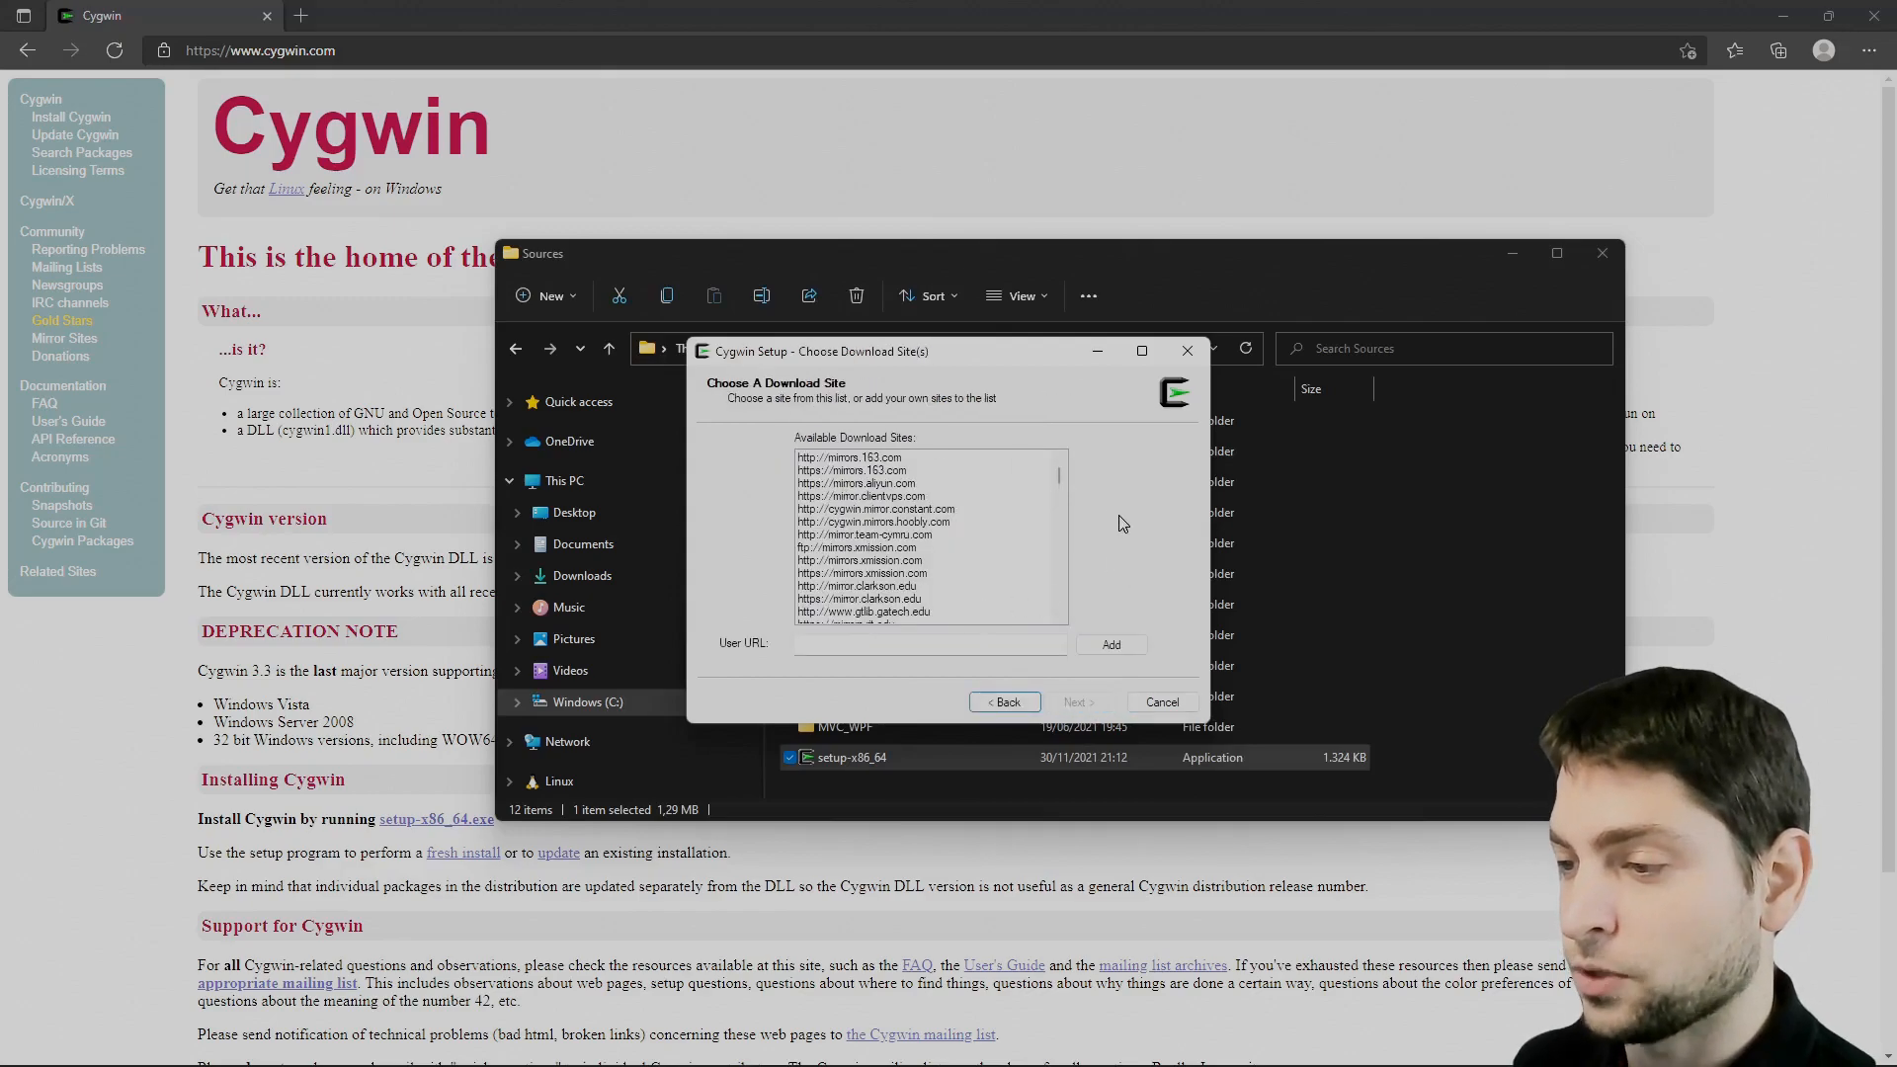
scroll(down, 3)
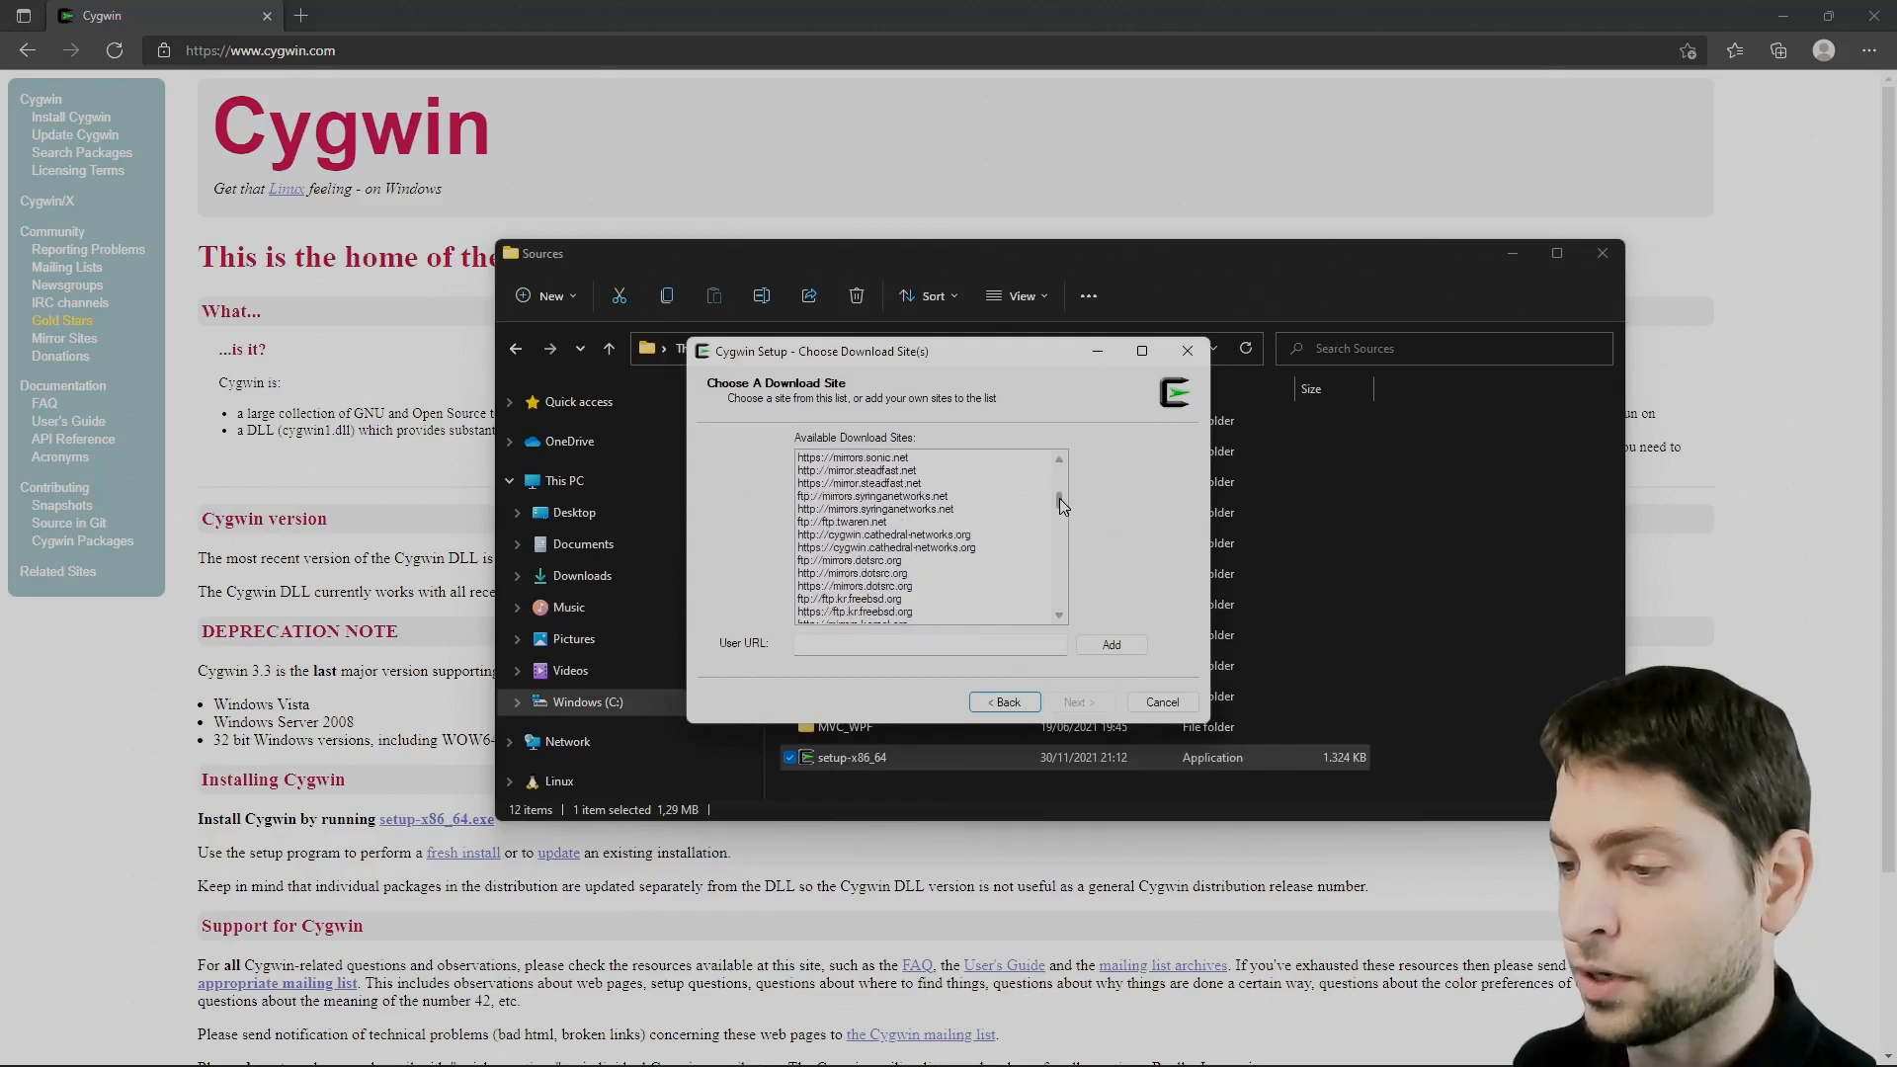
click(1076, 702)
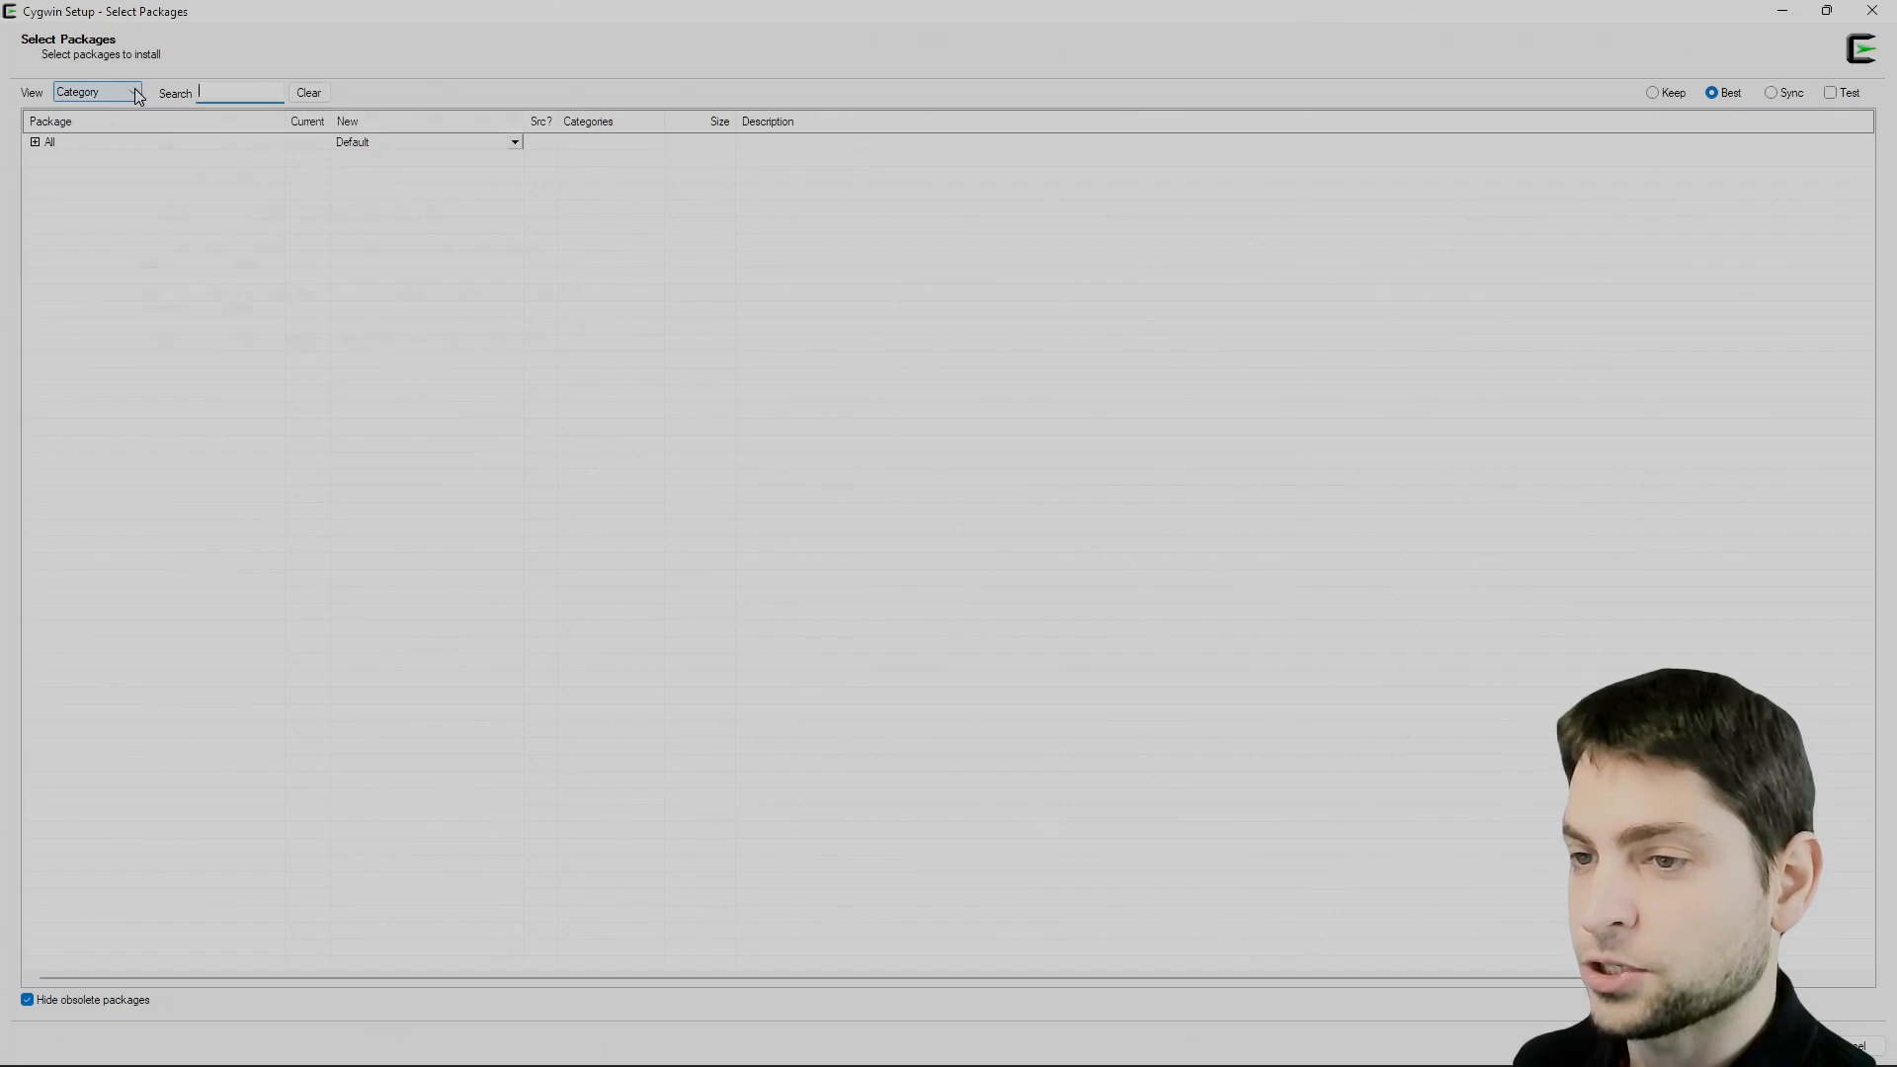
Show the full package list, confirm the package changes, and complete the Cygwin installation.
click(130, 92)
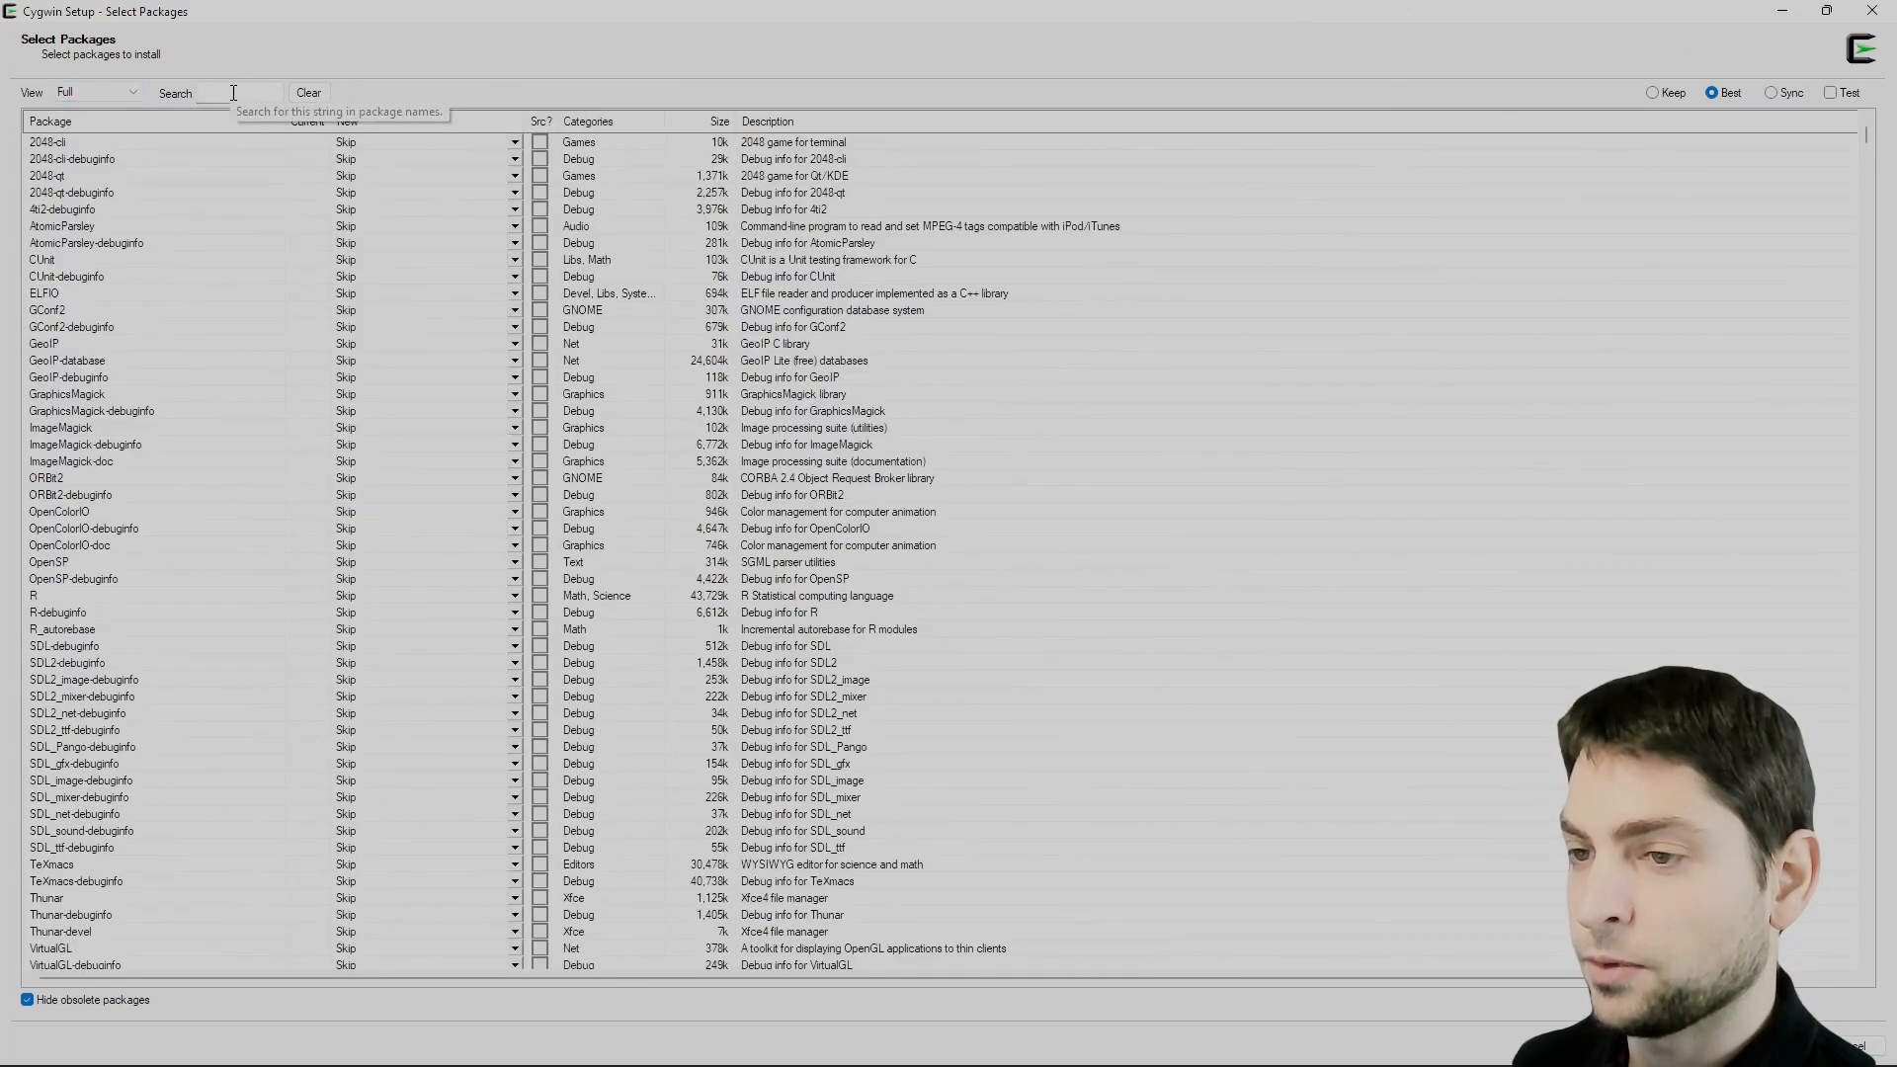
text(w)
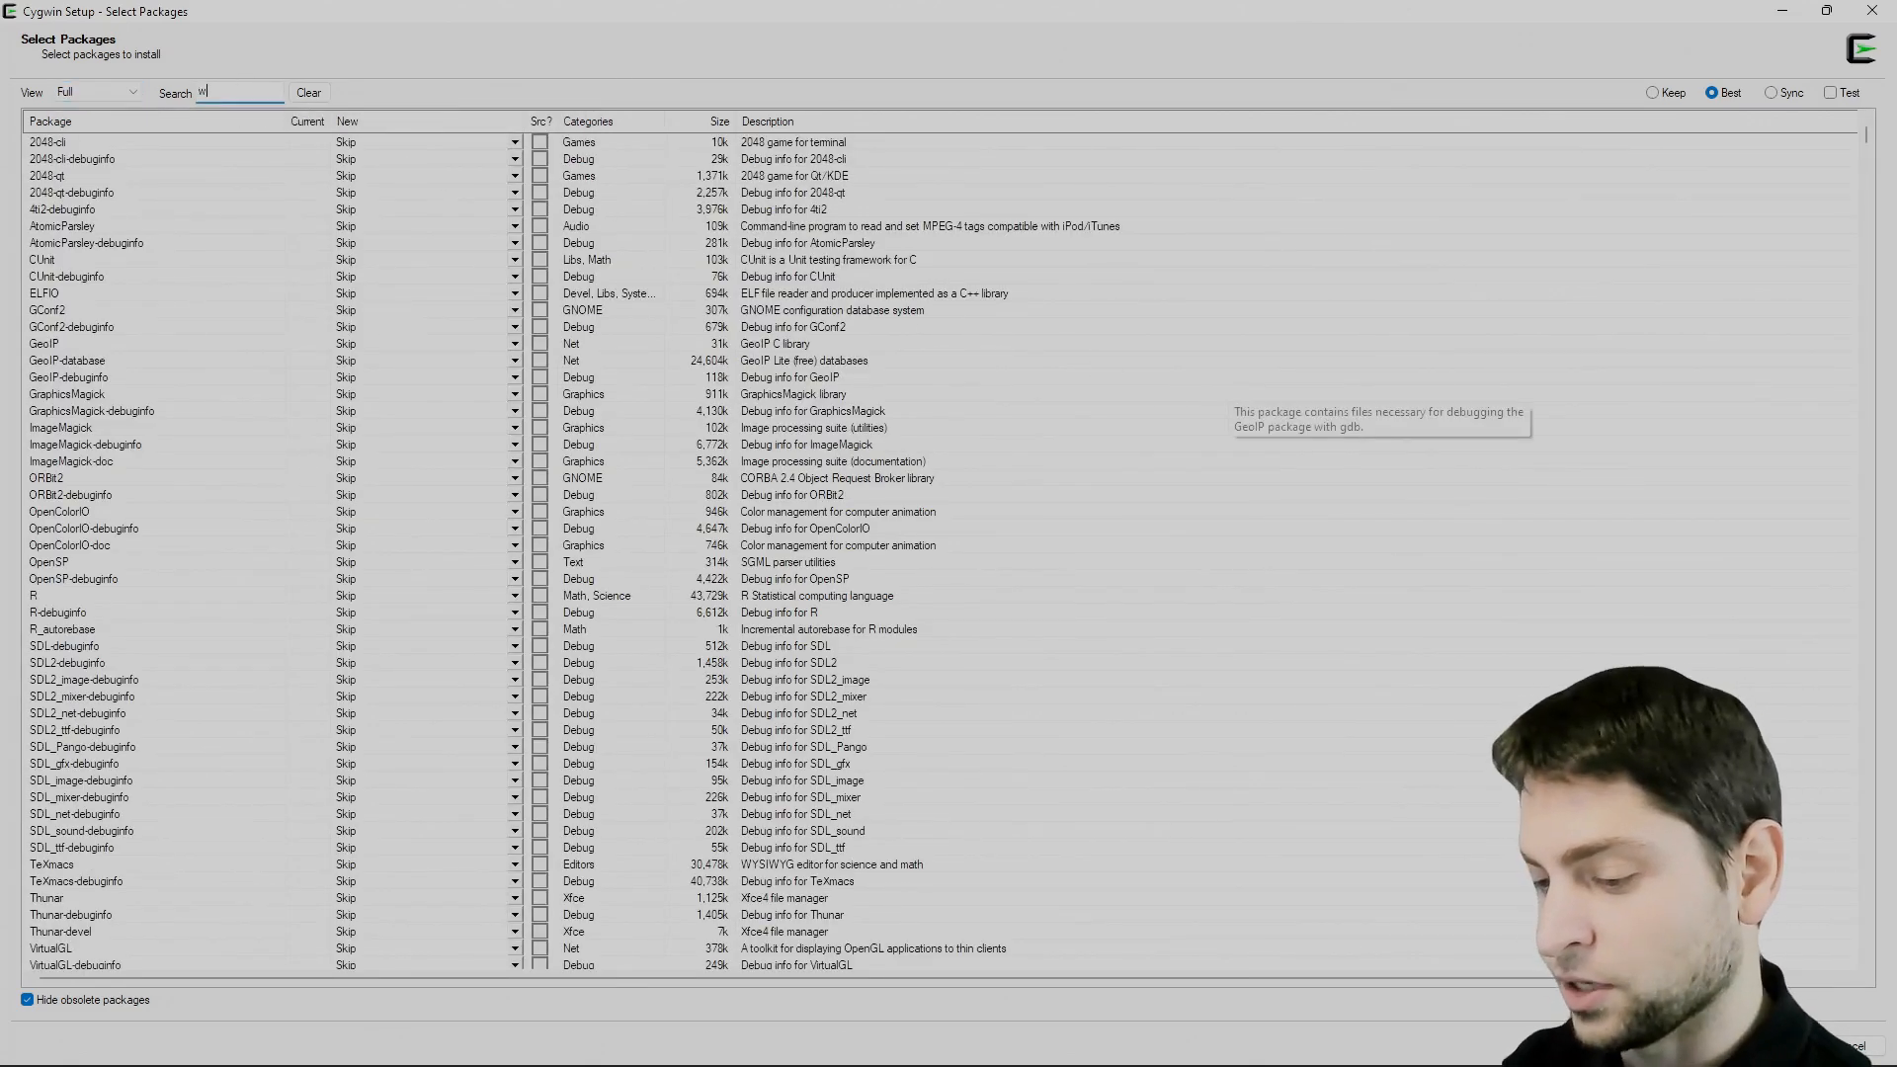
click(513, 193)
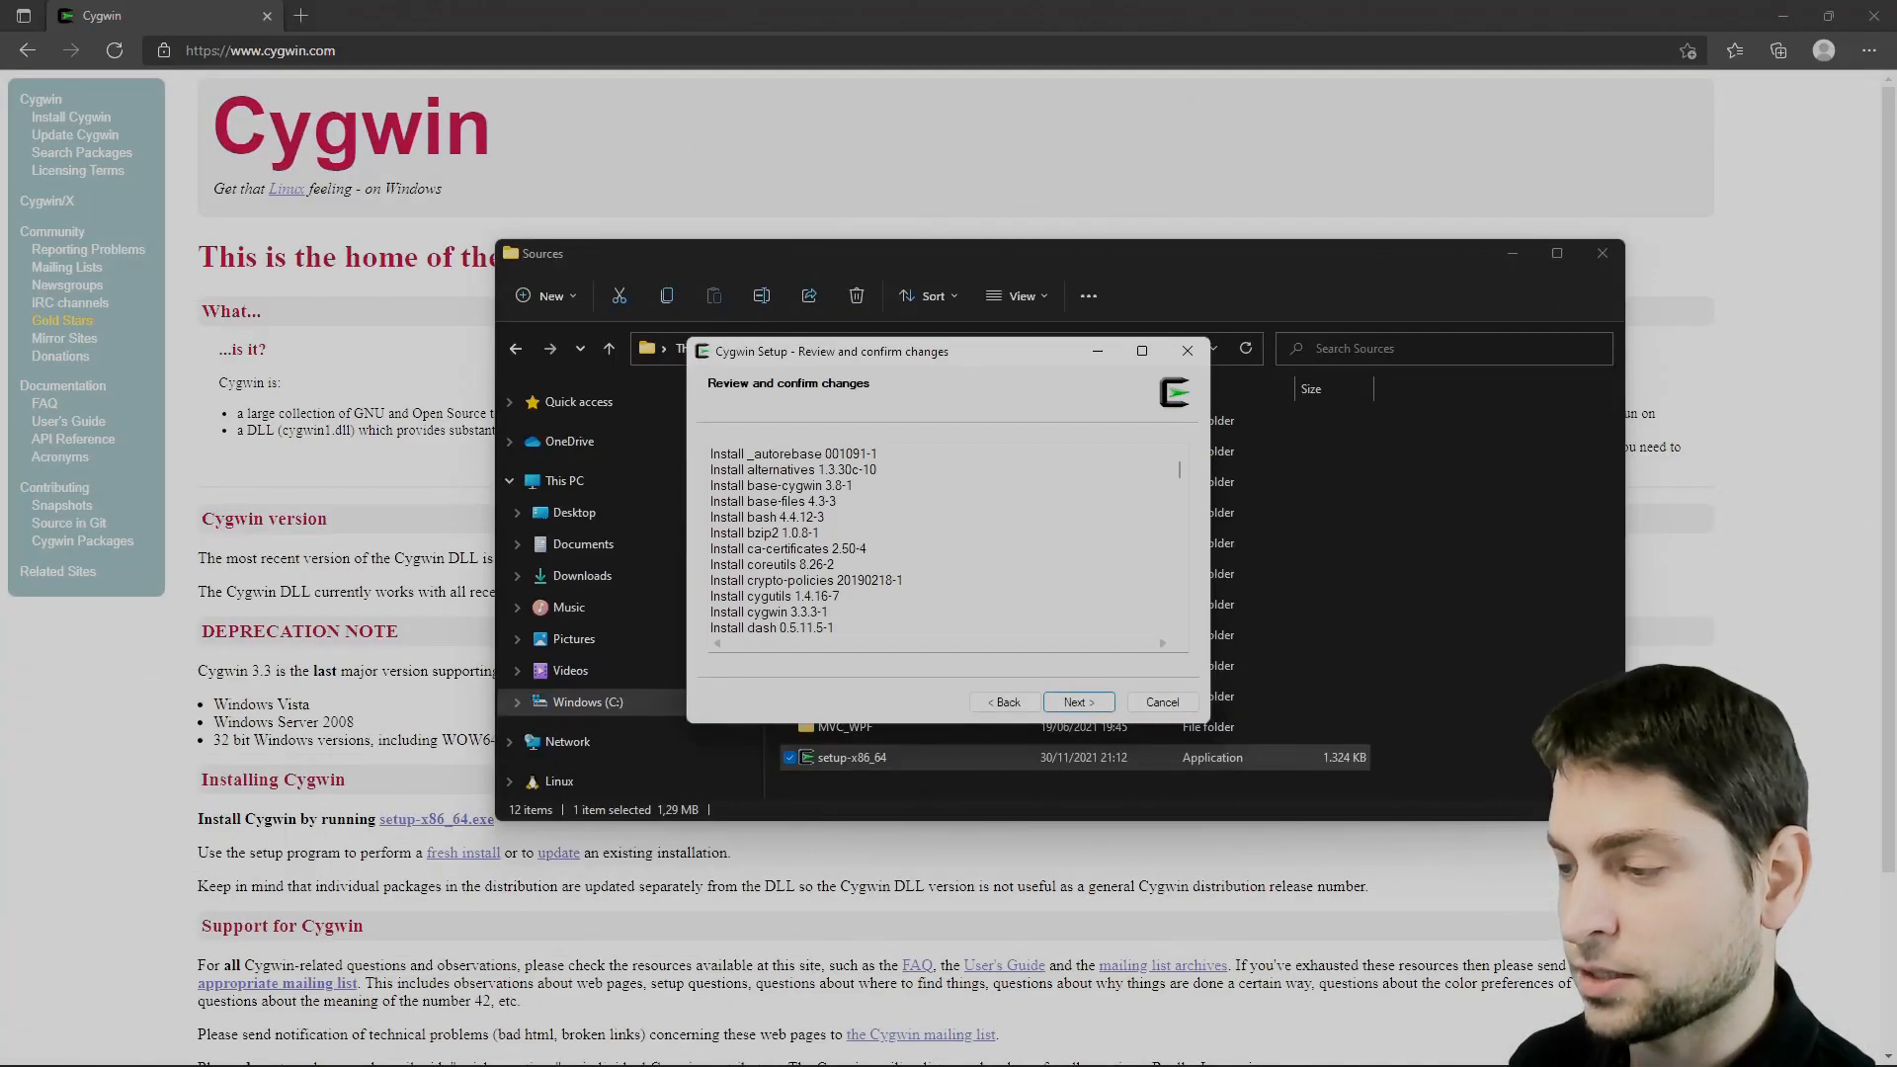
click(1074, 701)
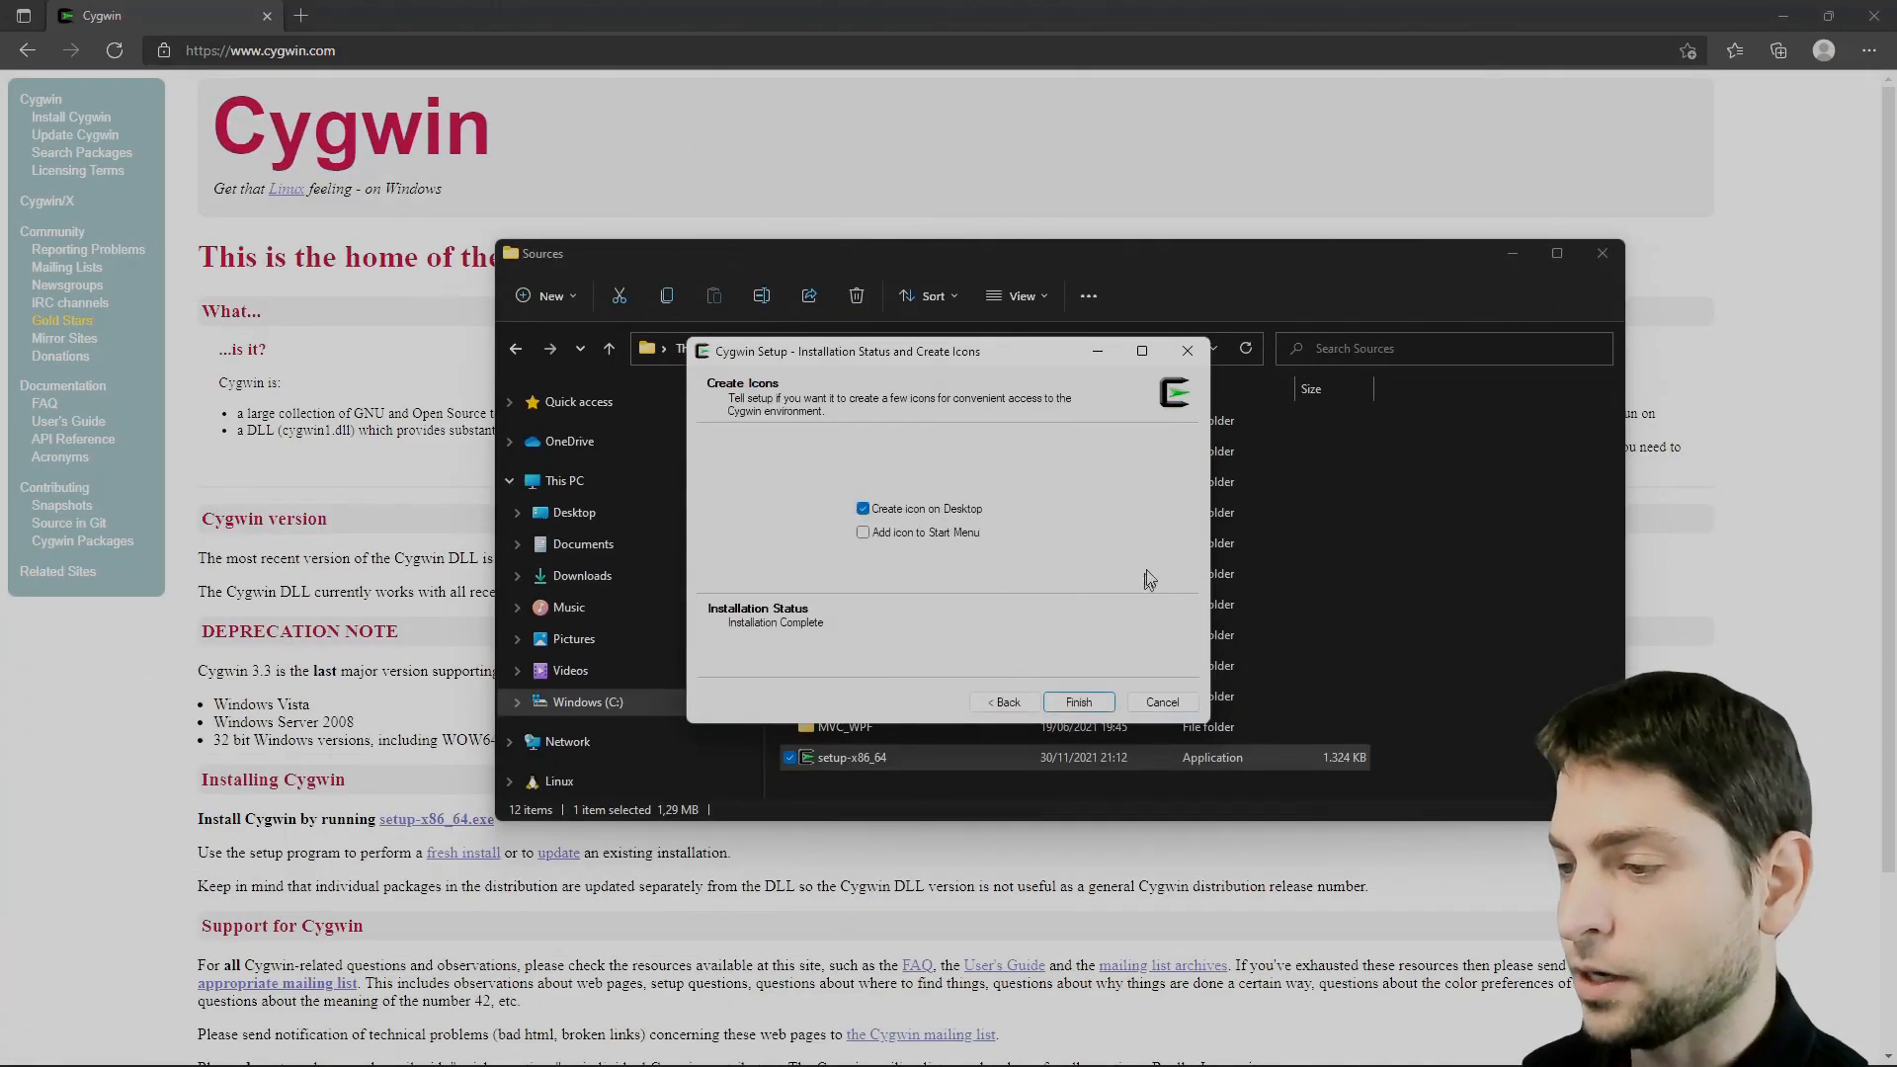
click(1074, 701)
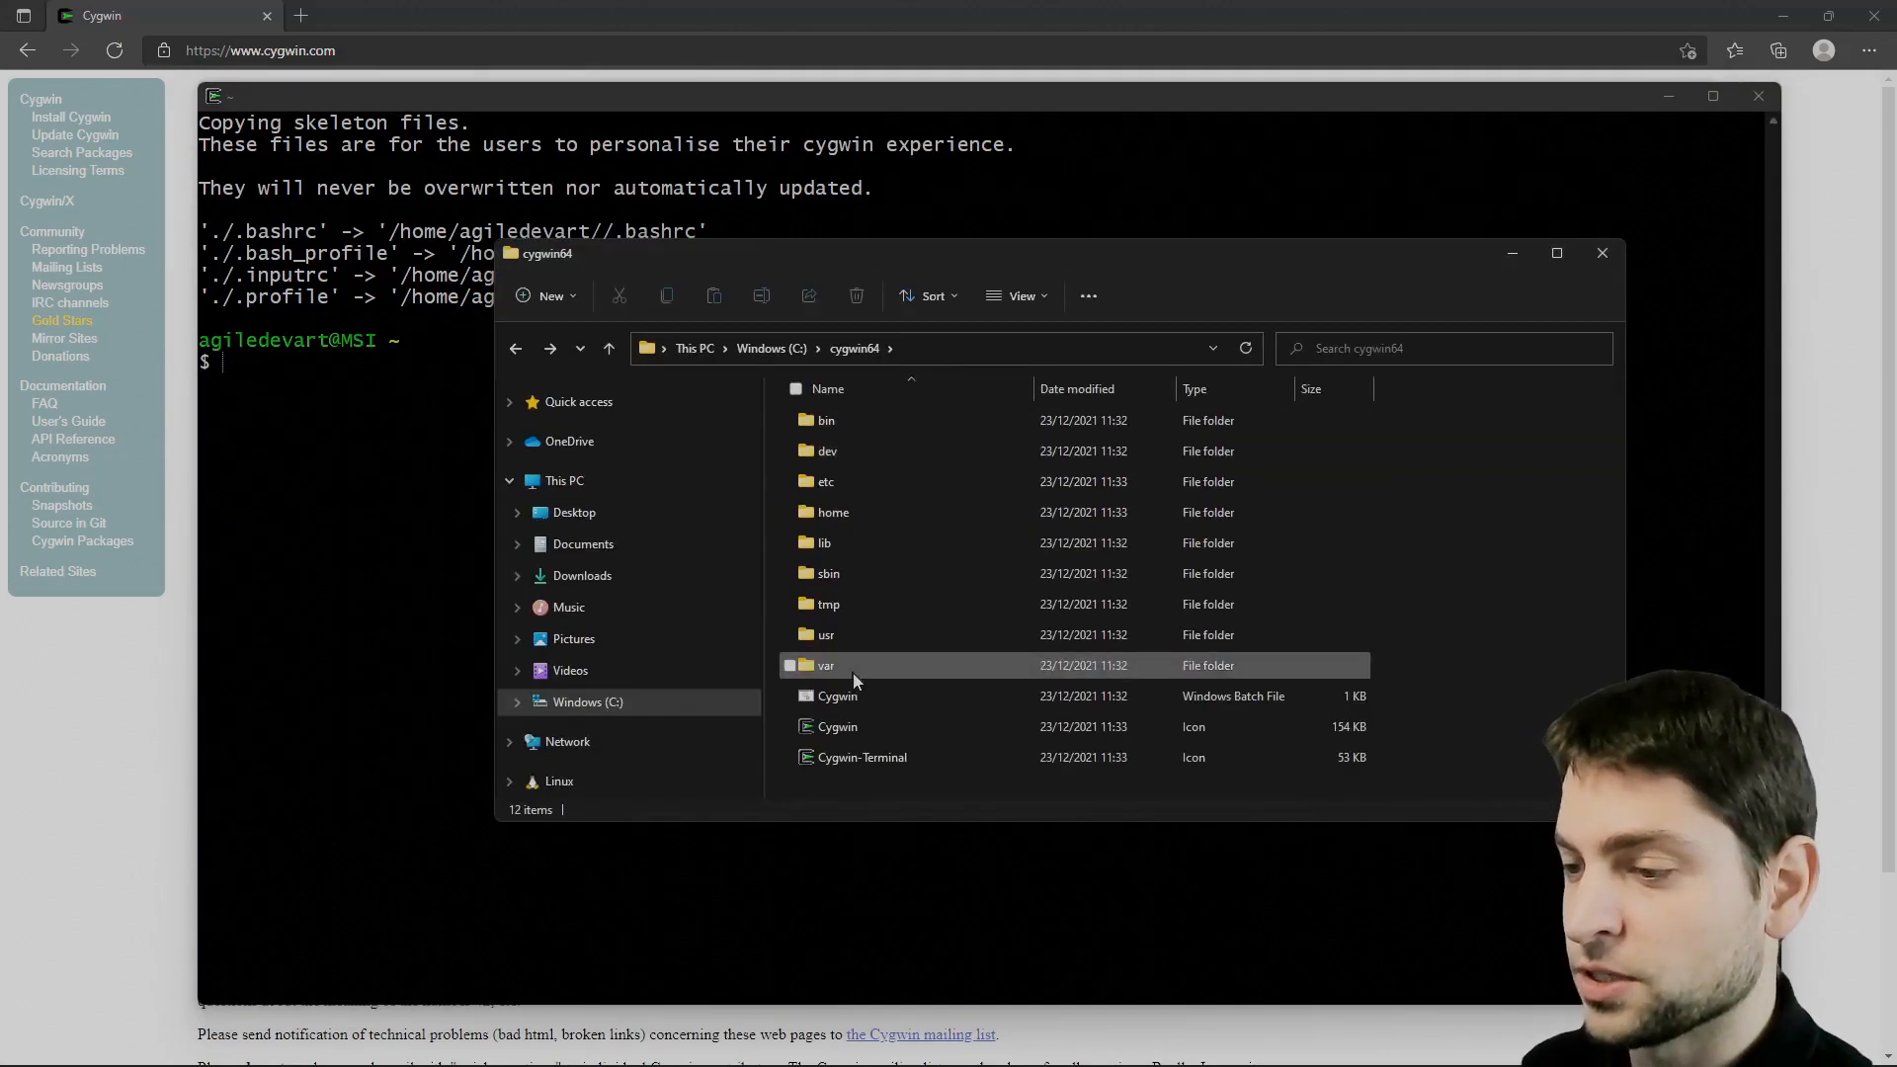
Bring the Cygwin shell to the front and list the home folder with ls -al.
click(832, 512)
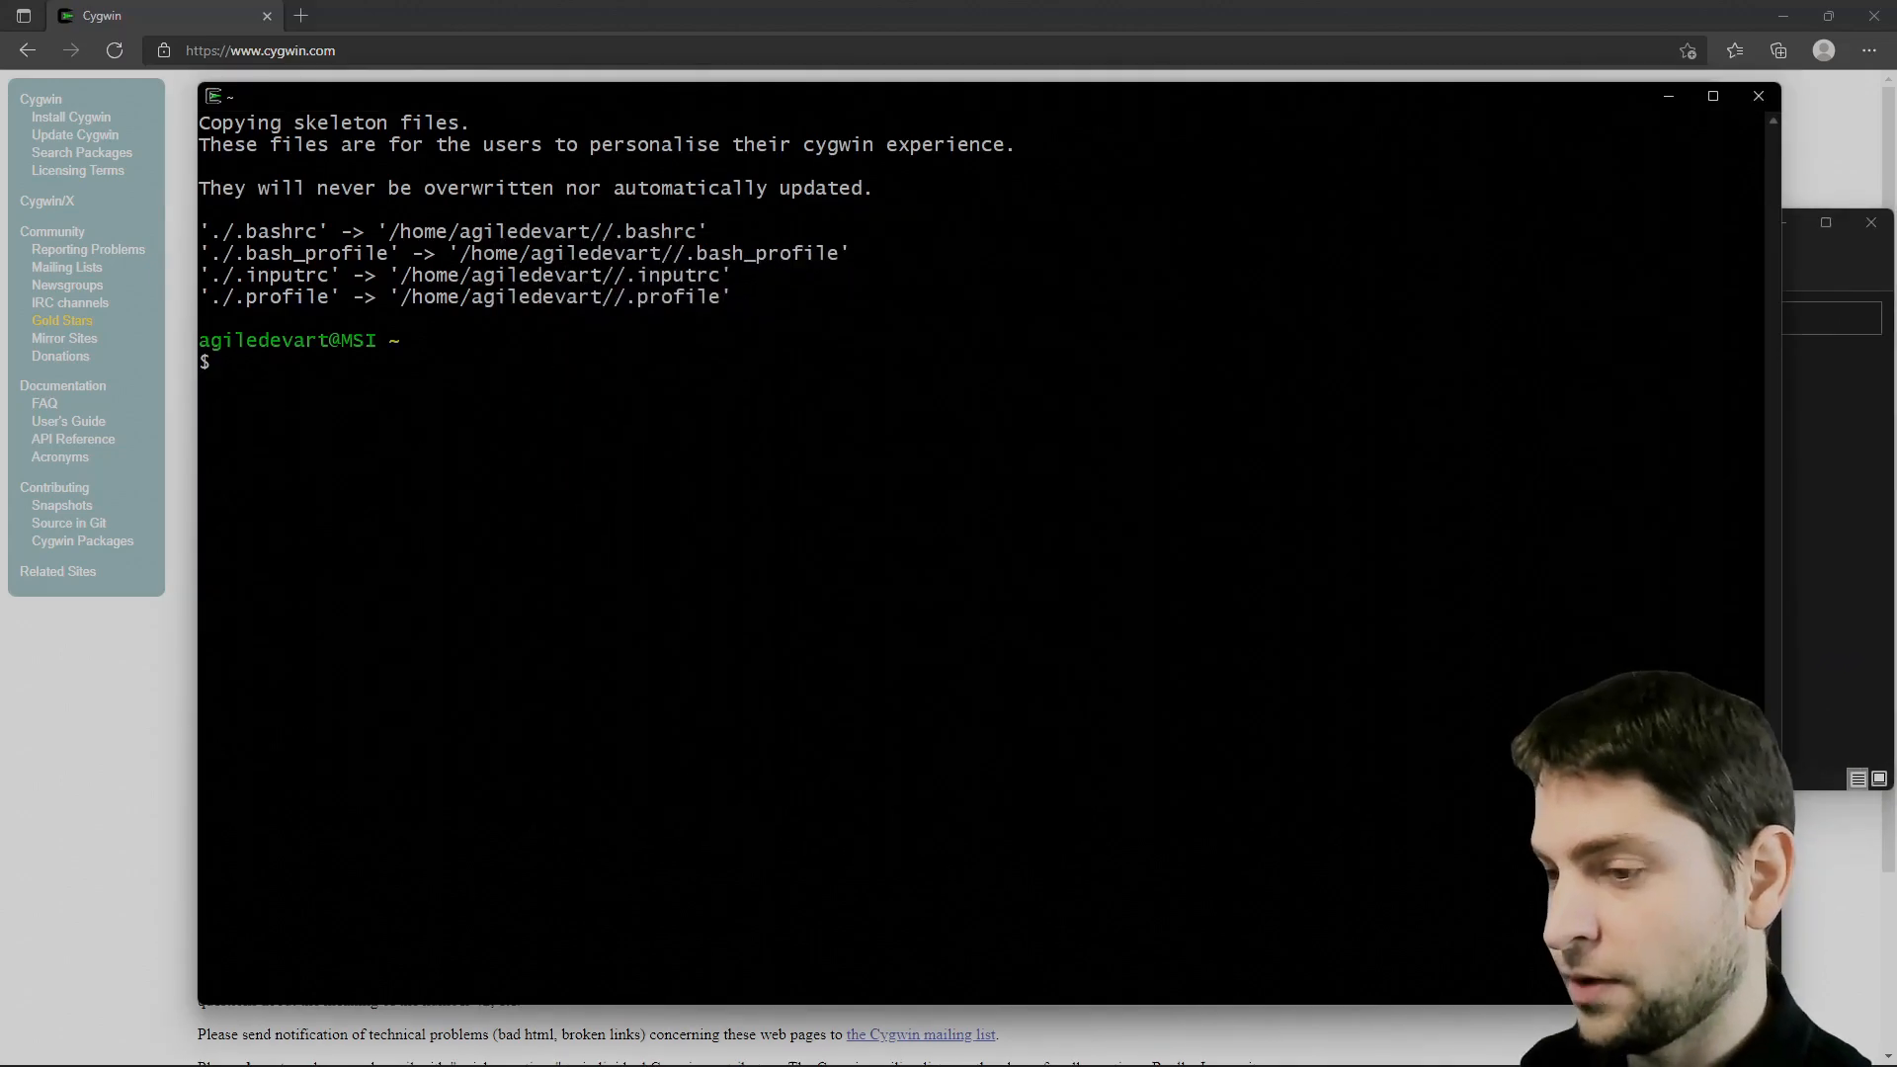
text(ls -al)
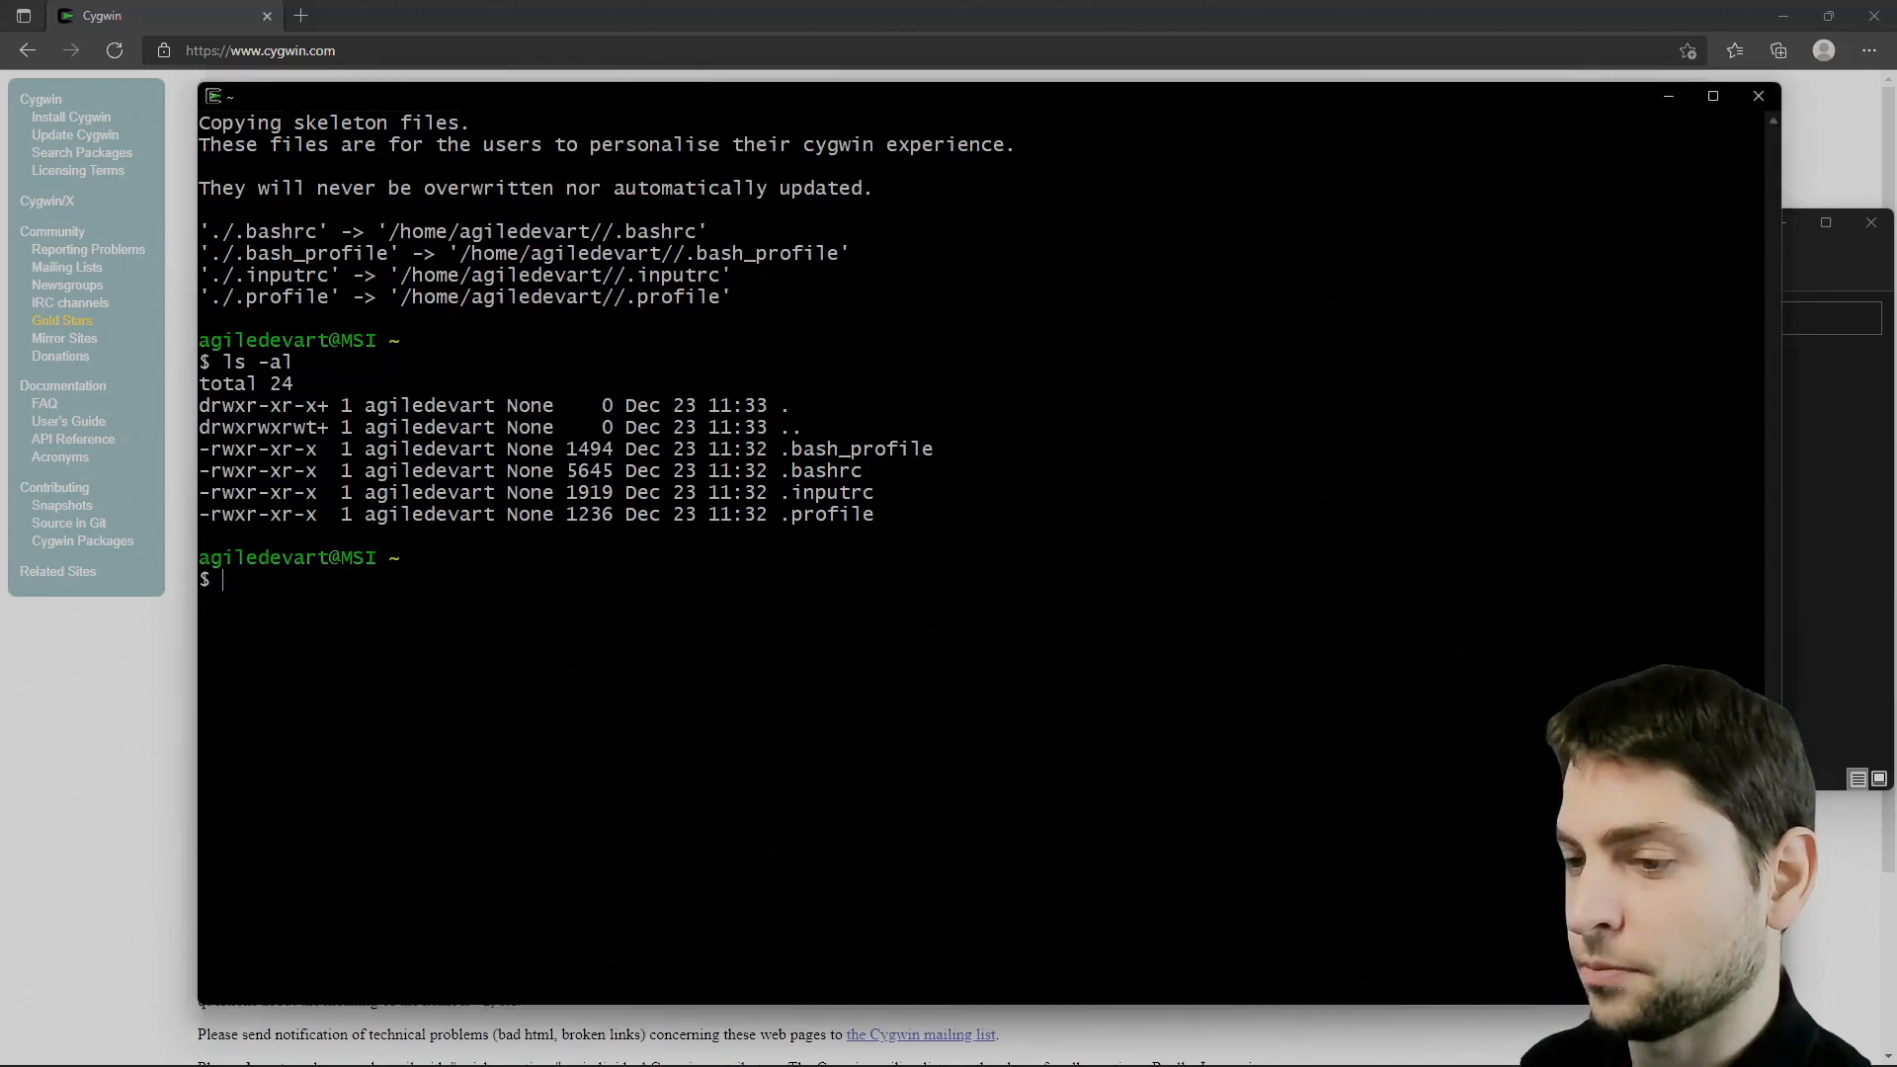
Install apt-cyg into /bin and use it to install git, make, cmake, extra-cmake-modules, gcc-core, gcc-g++.
text(wget rawgit.com/transcode-open/apt-cyg/master/apt-cyg)
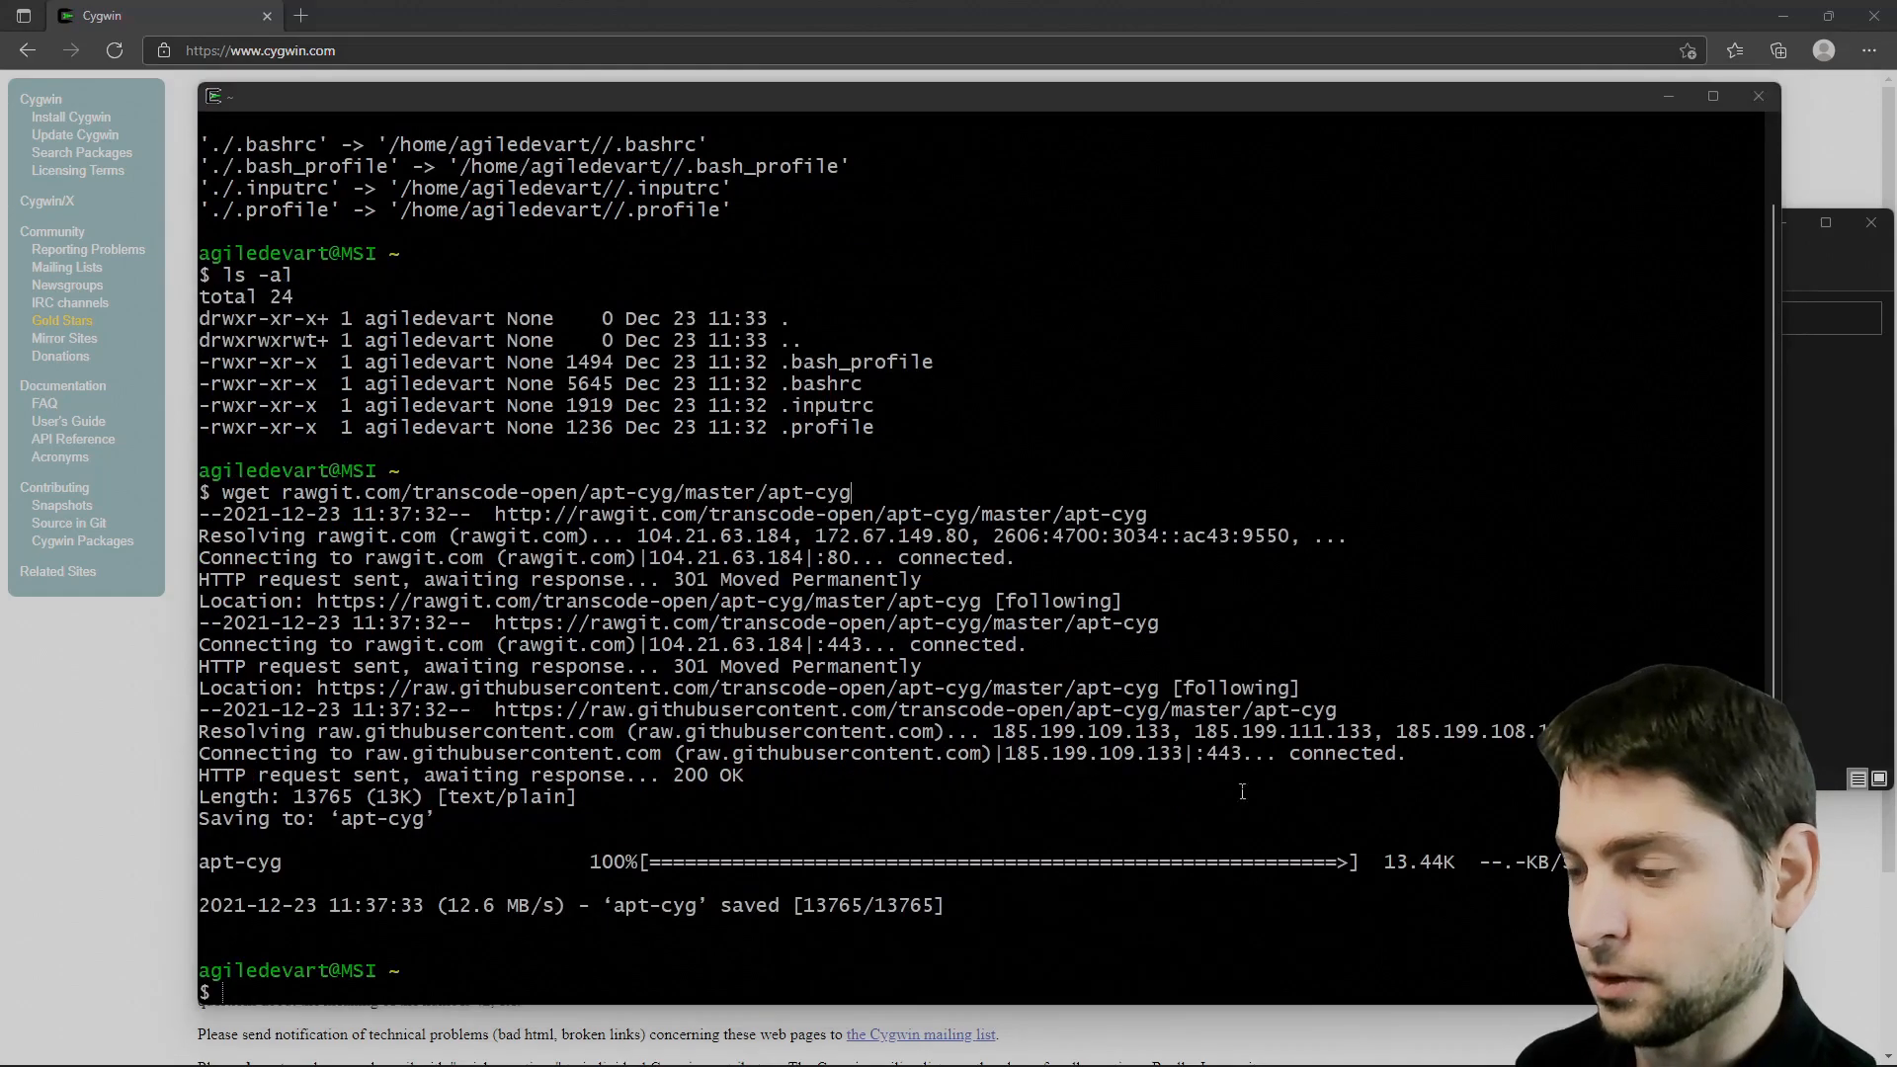
text(install apt-)
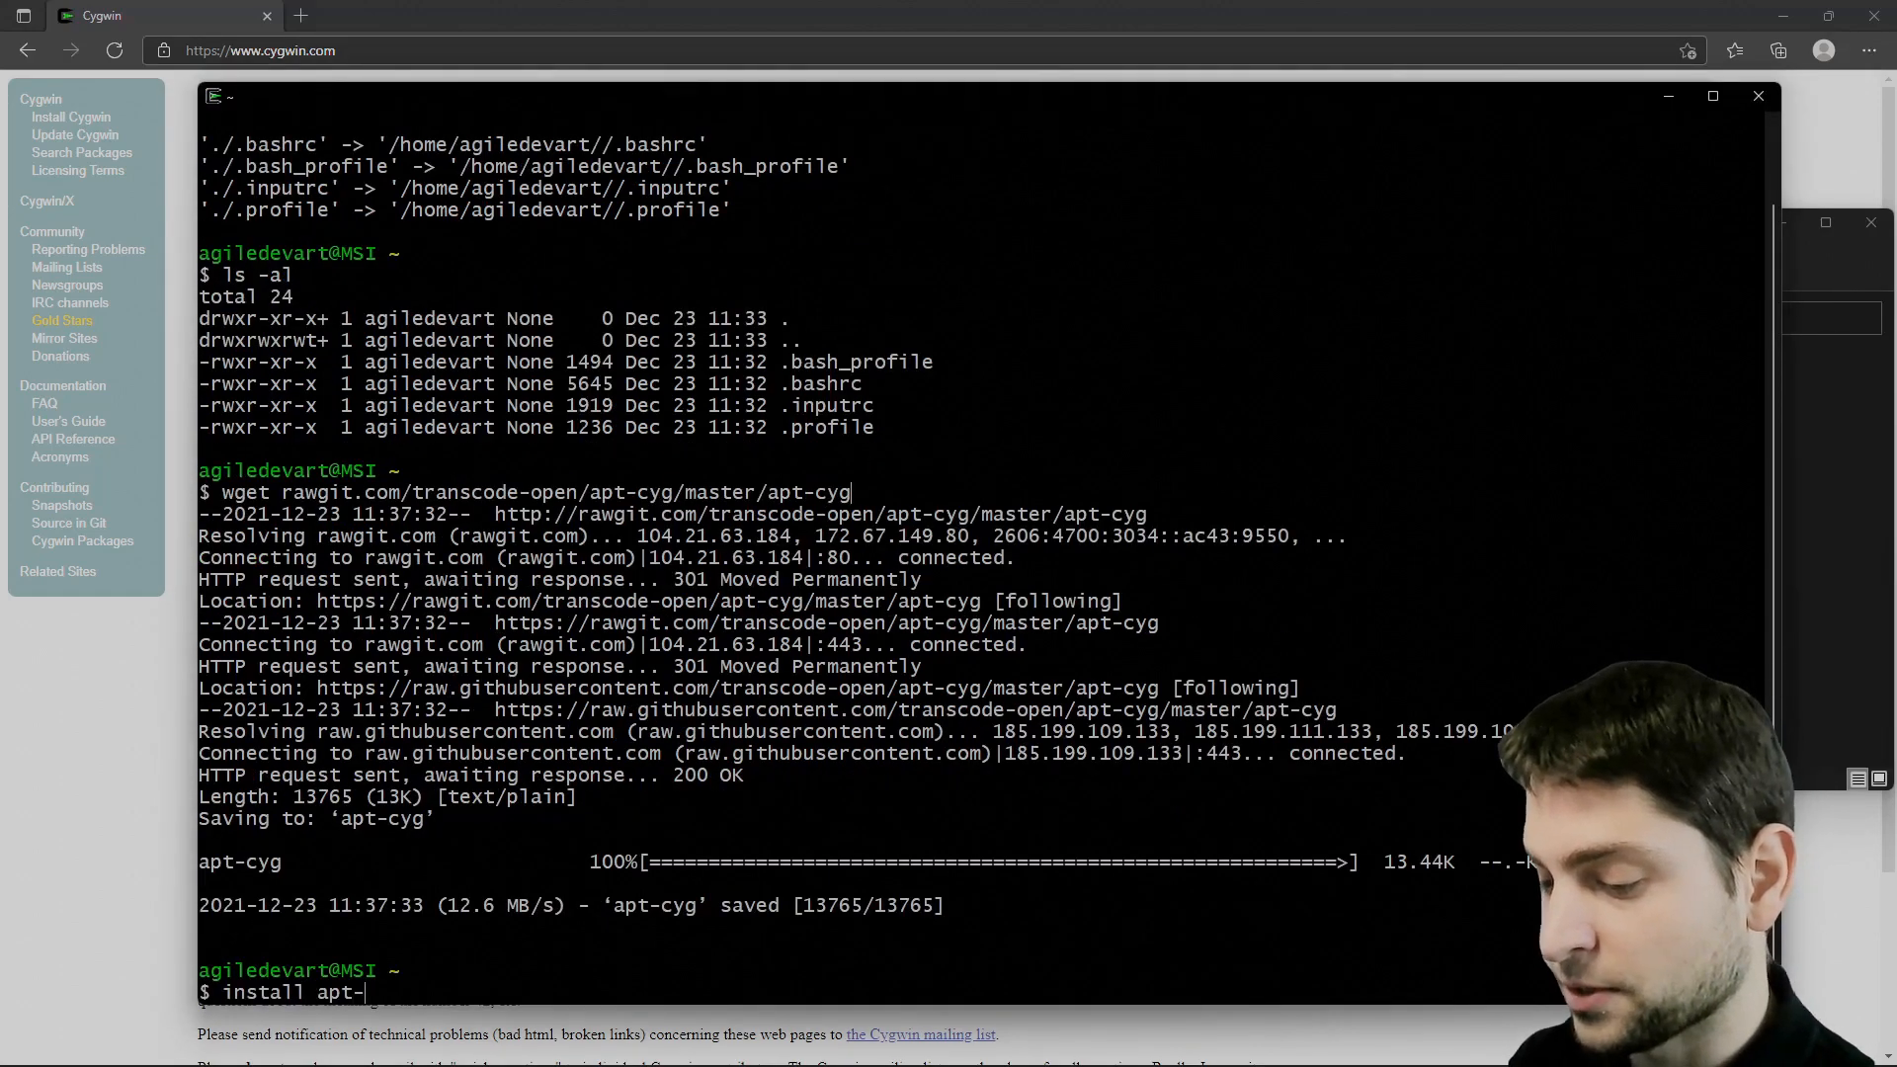
text(cyg /bin)
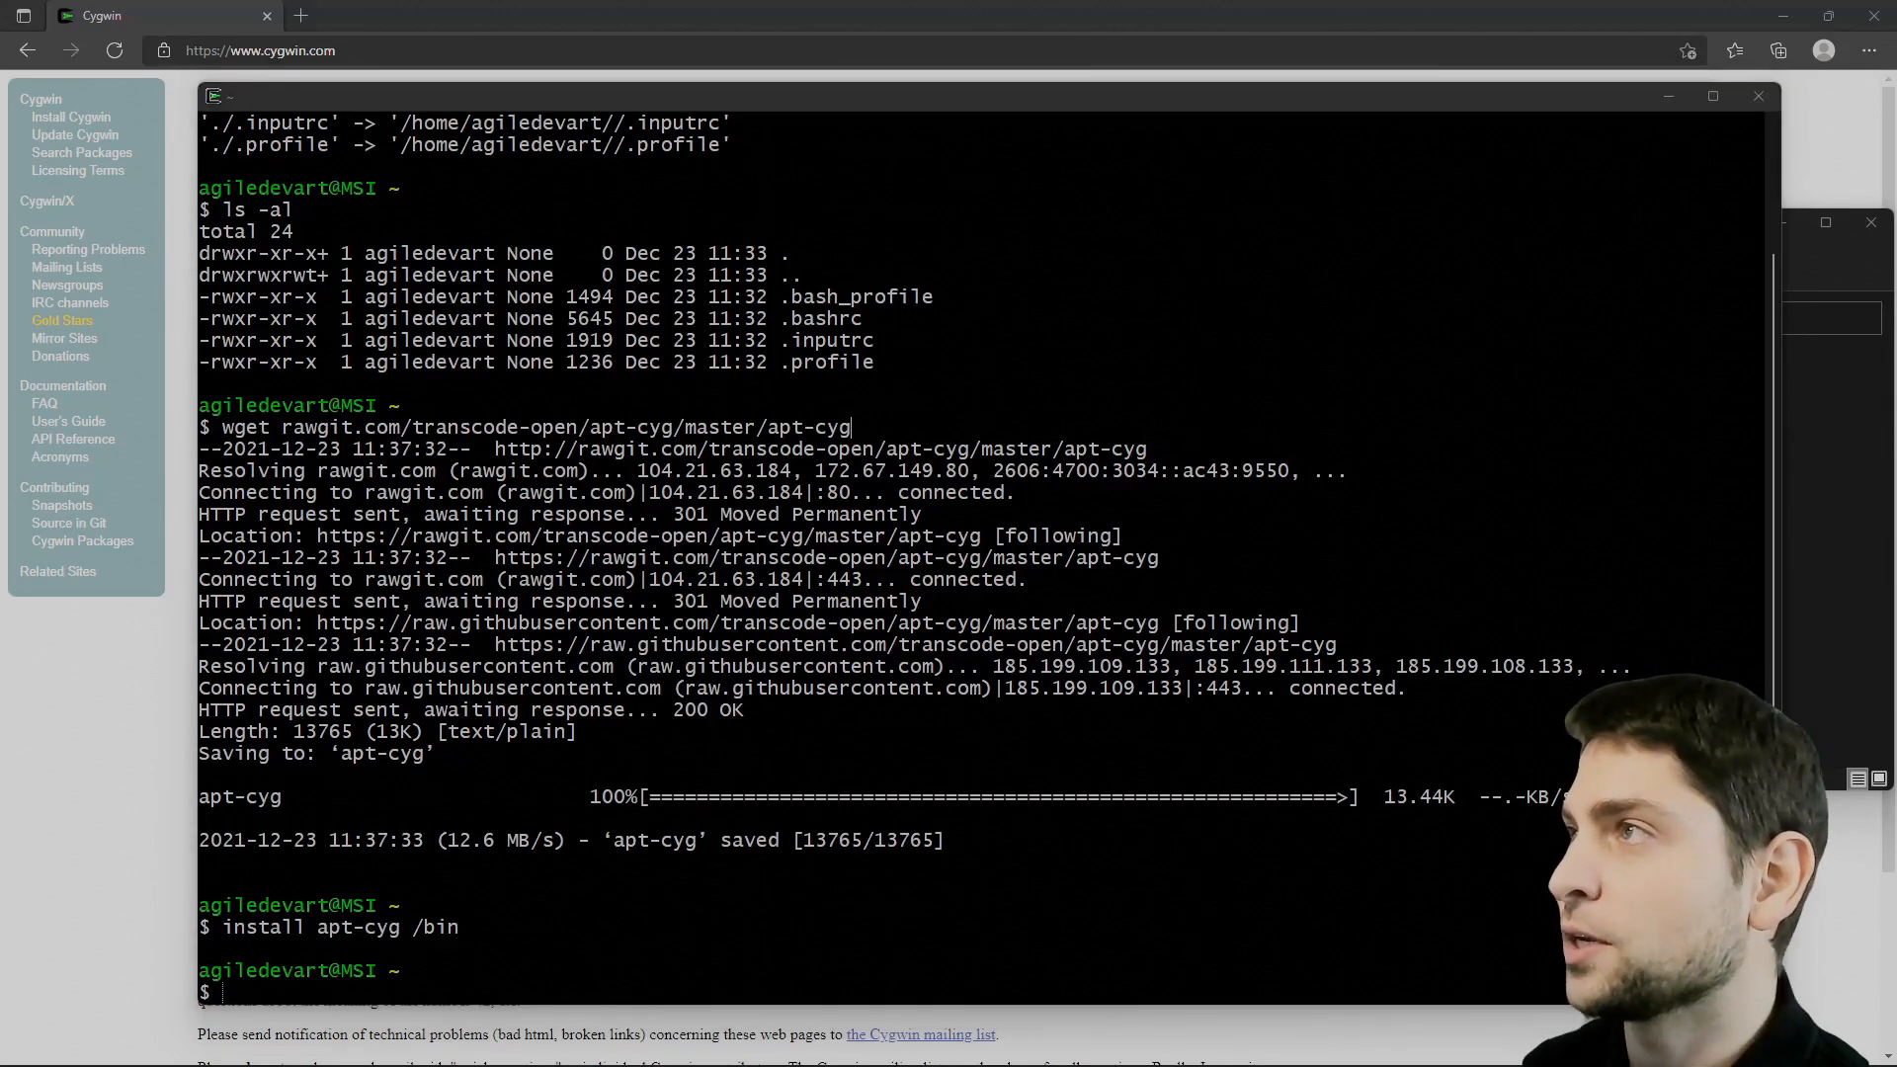
text(apt-cyg install git make cmake extra-cmake-modules gcc-core gcc-g++)
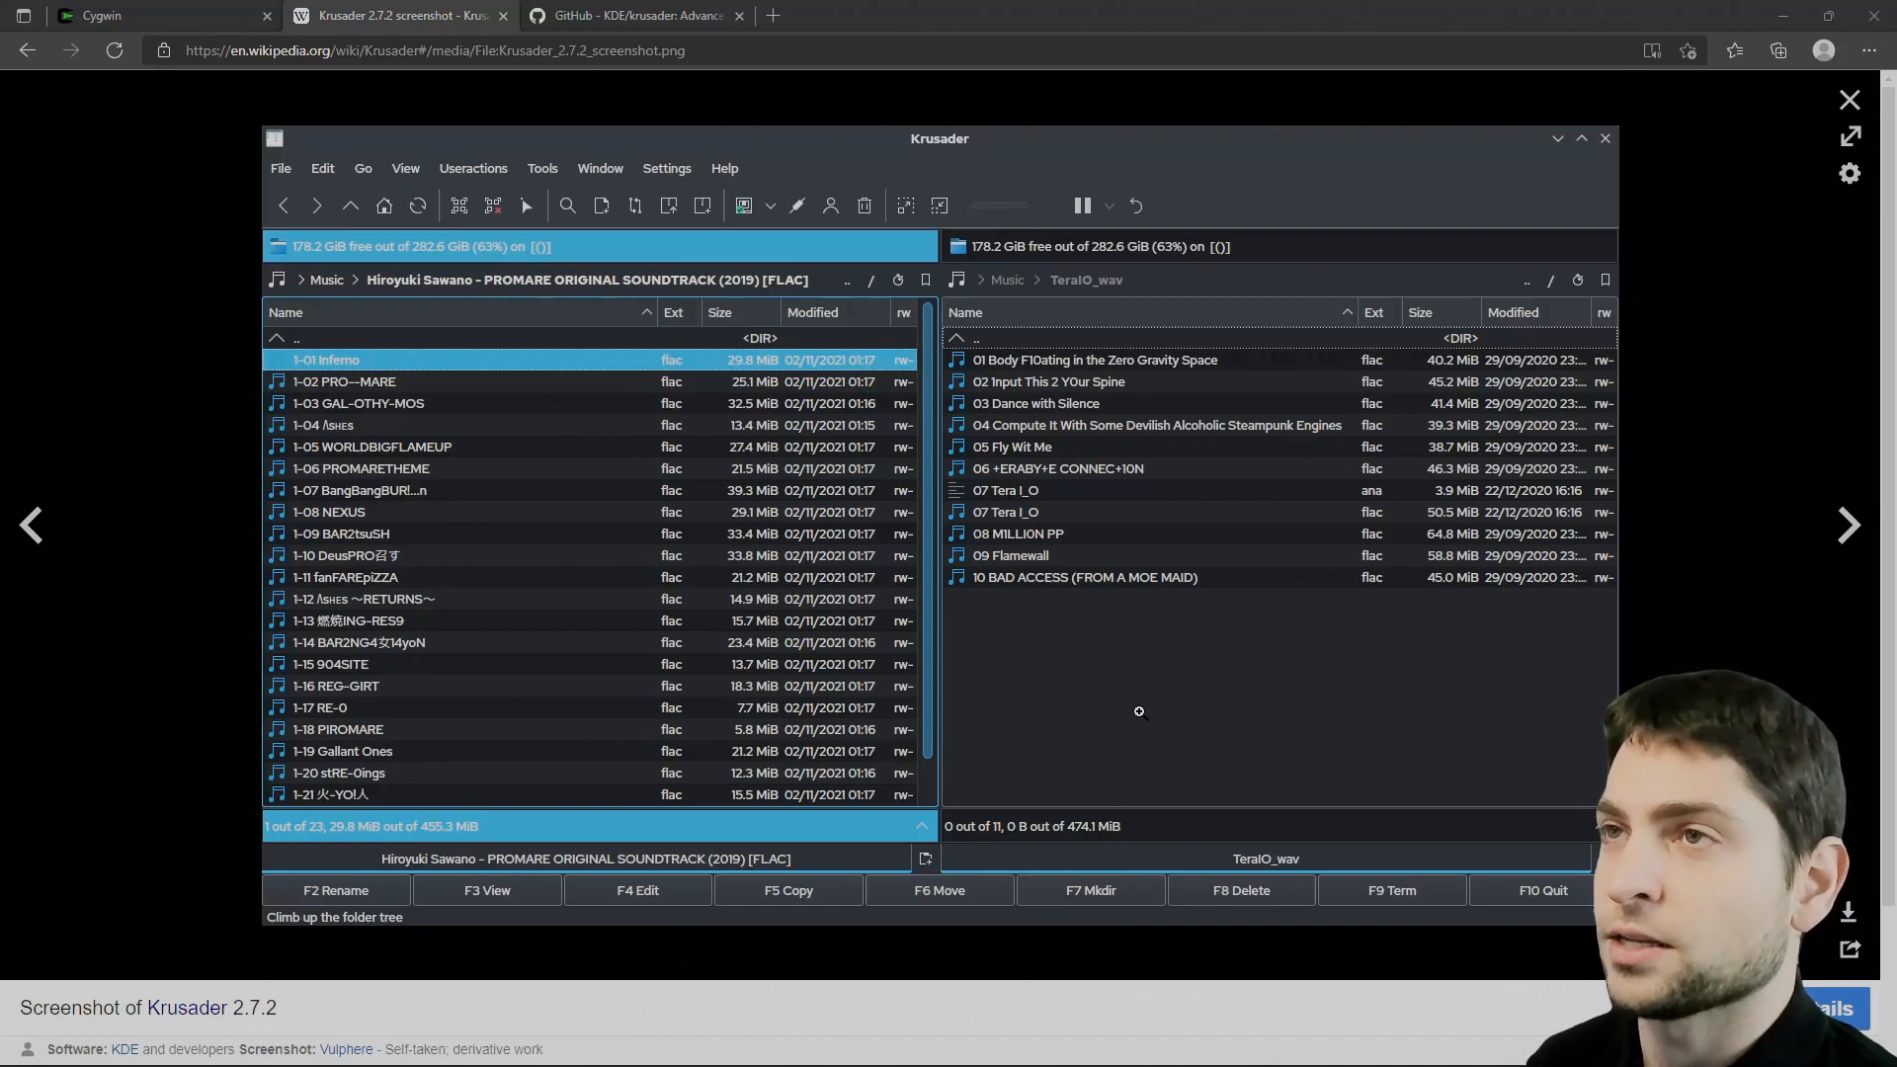
View the KDE/krusader GitHub repository page in Edge.
click(629, 14)
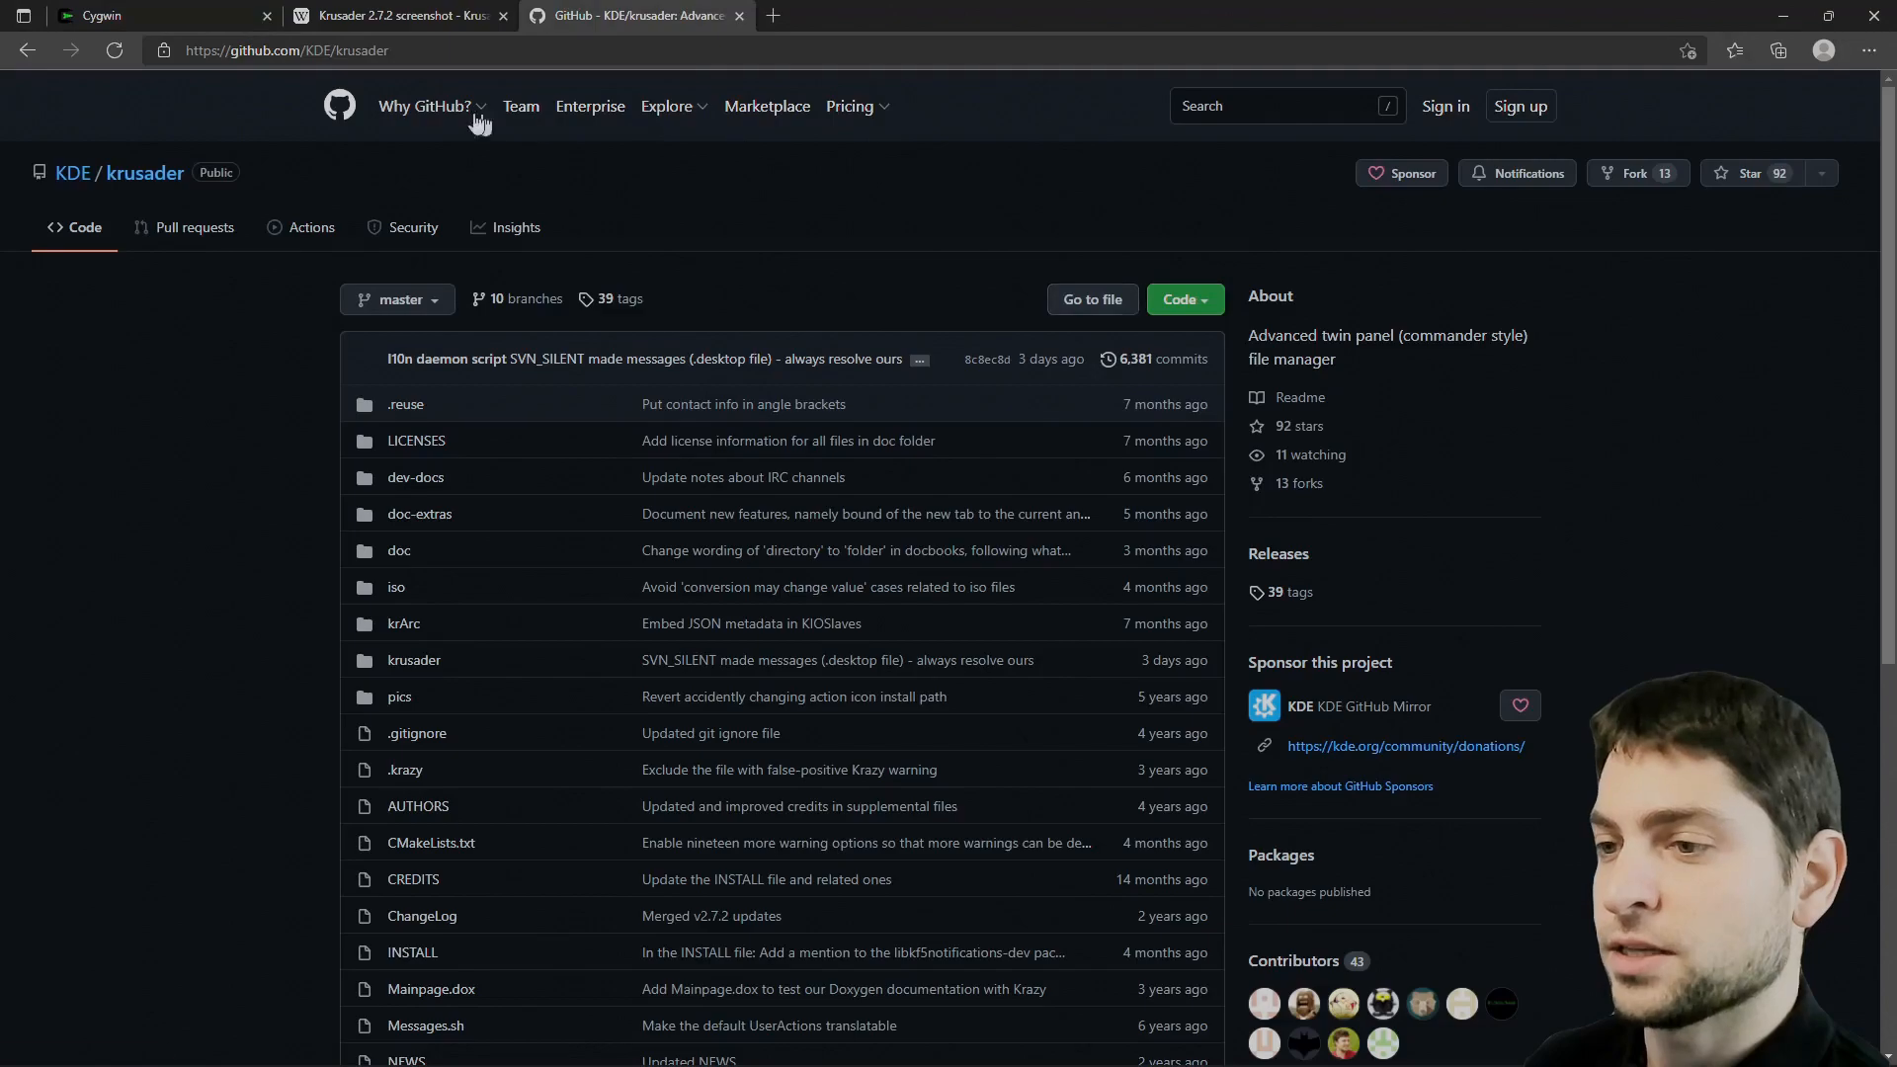
mouse_move(1122, 199)
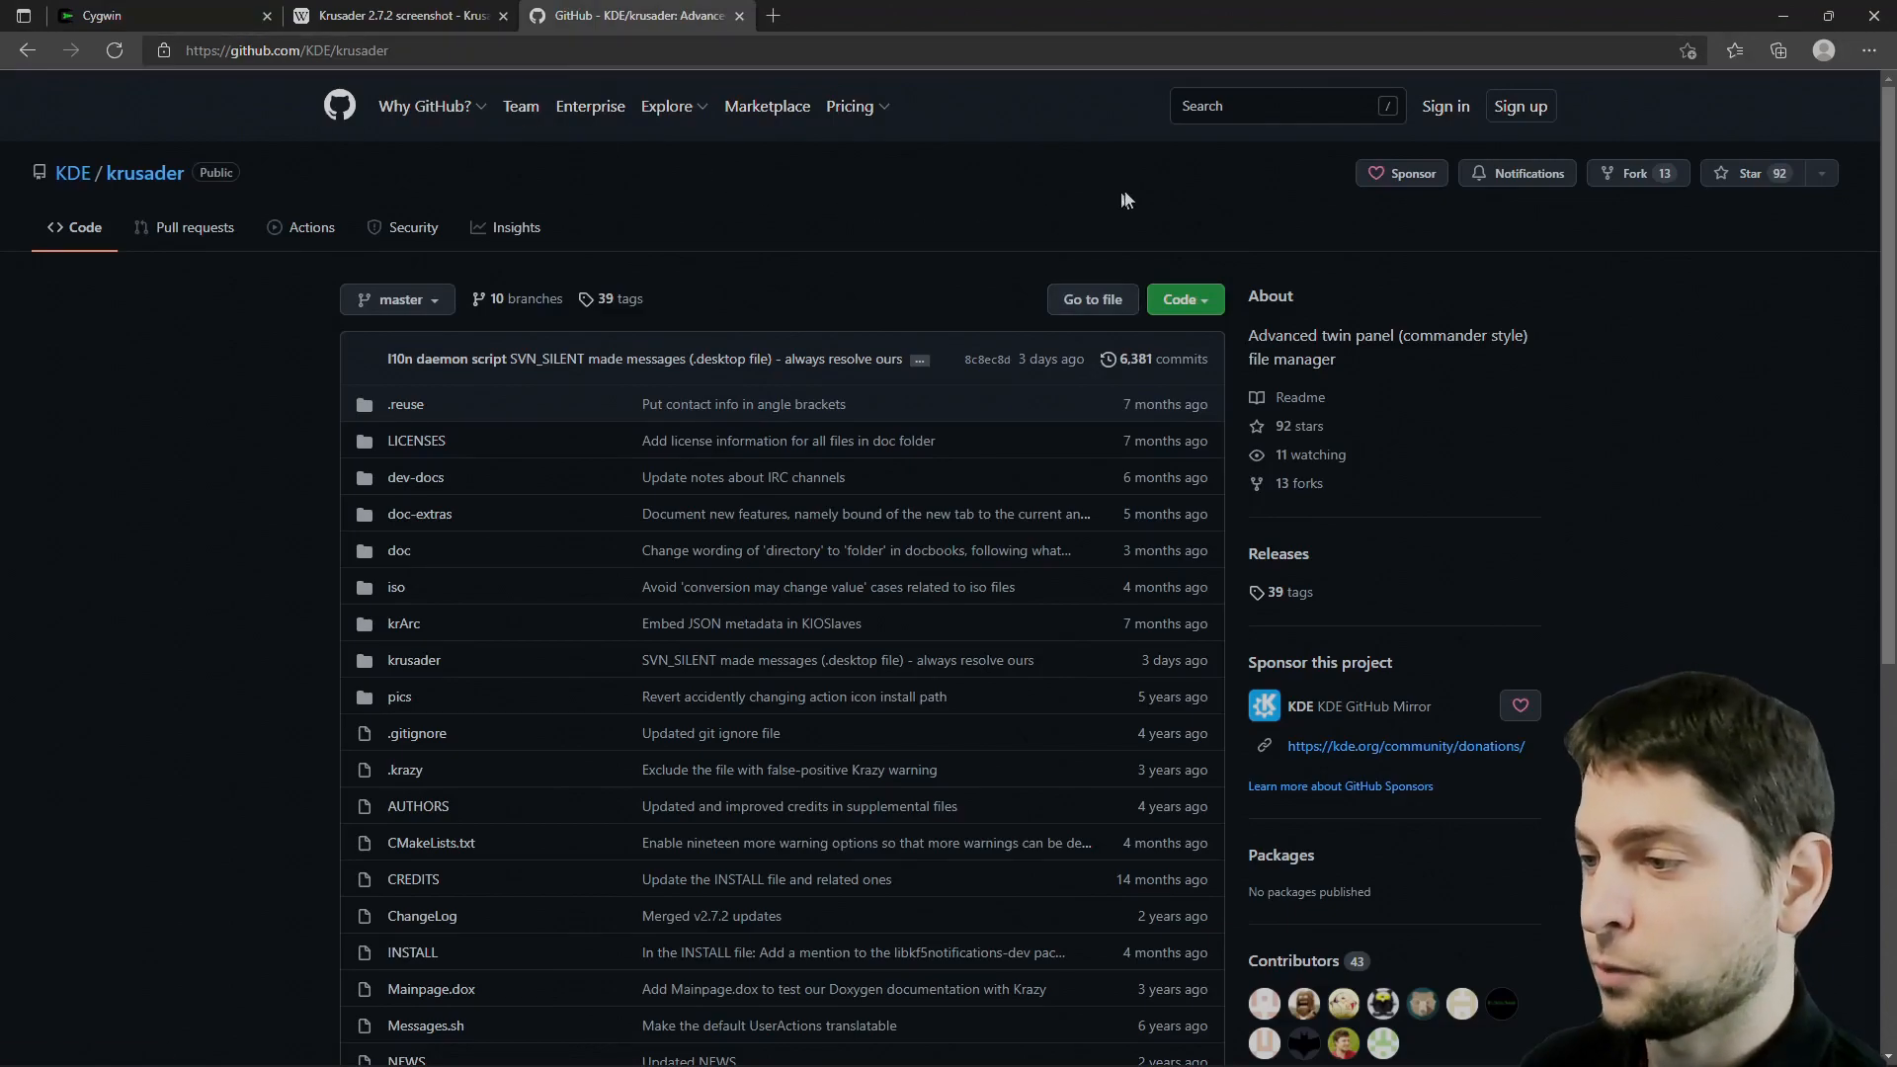
click(1181, 299)
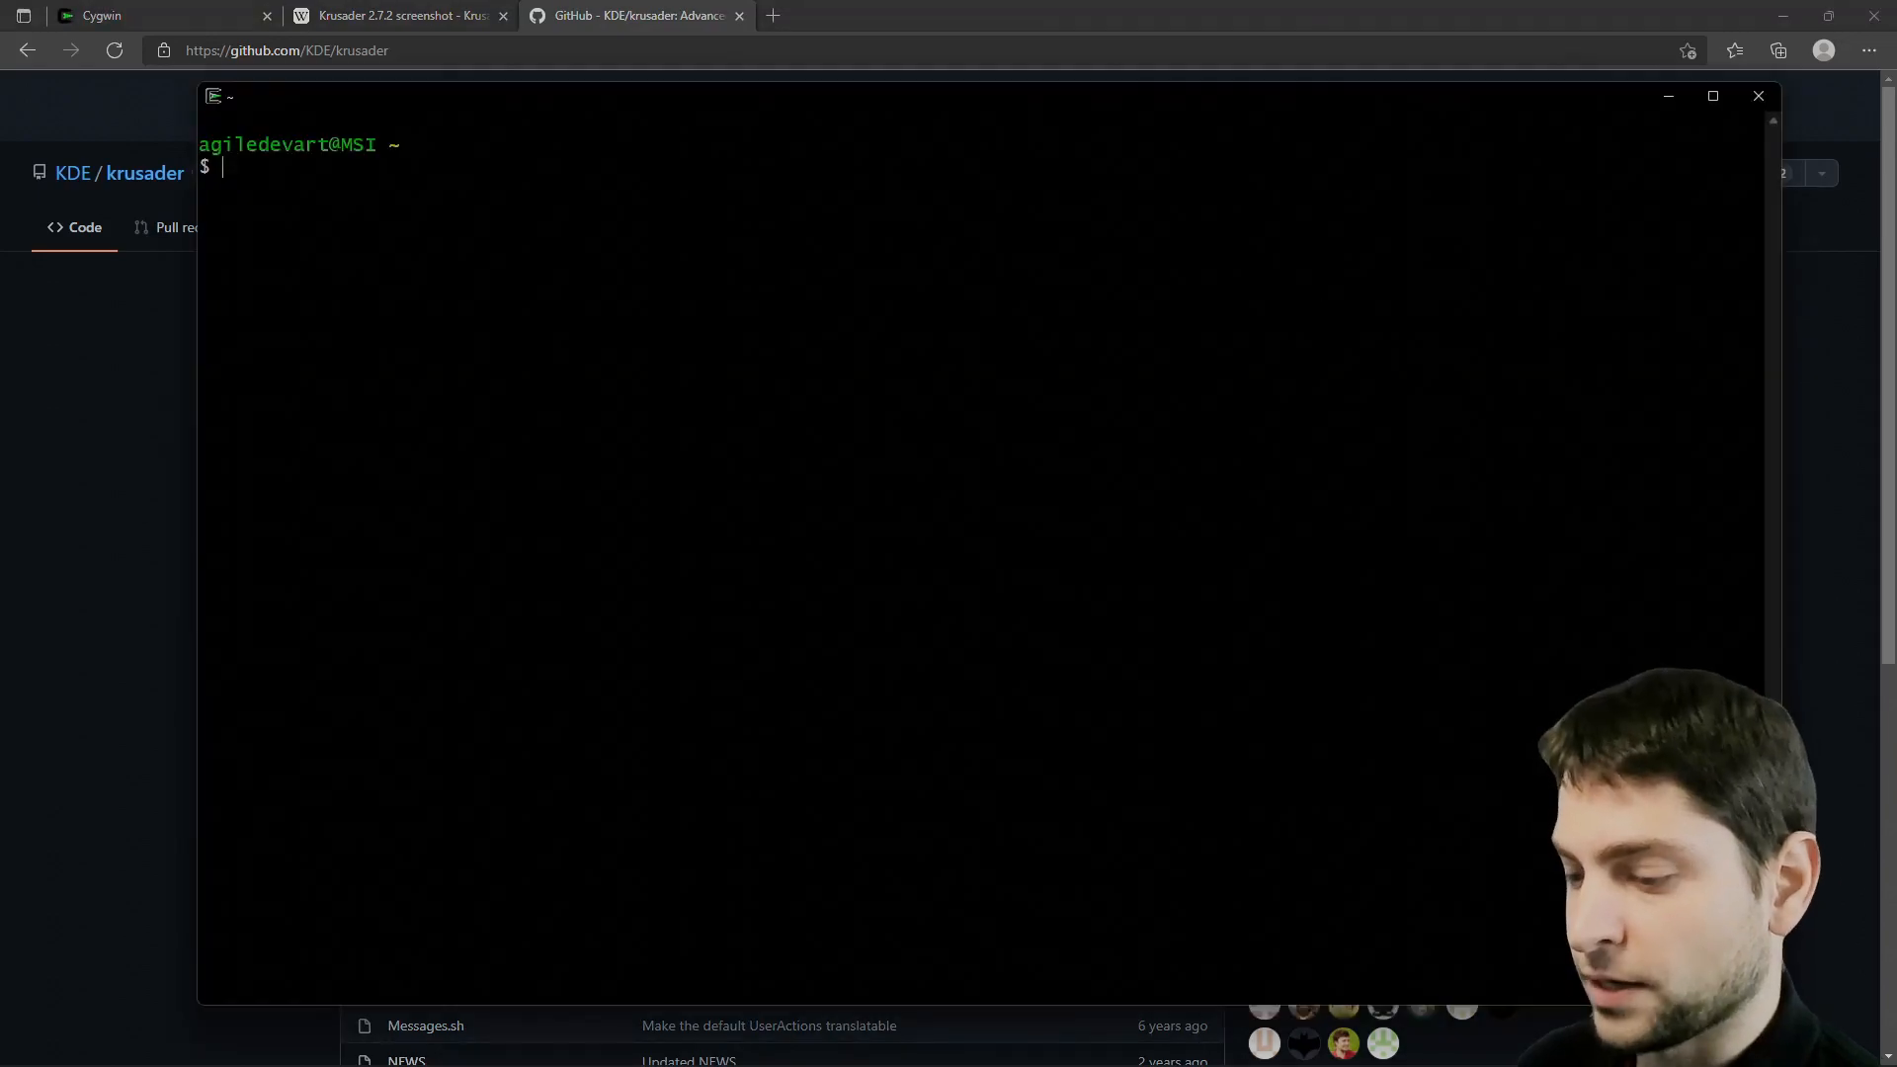
Clone the Krusader repository, create a build folder, and open the cloned folder in a file browser.
text(g)
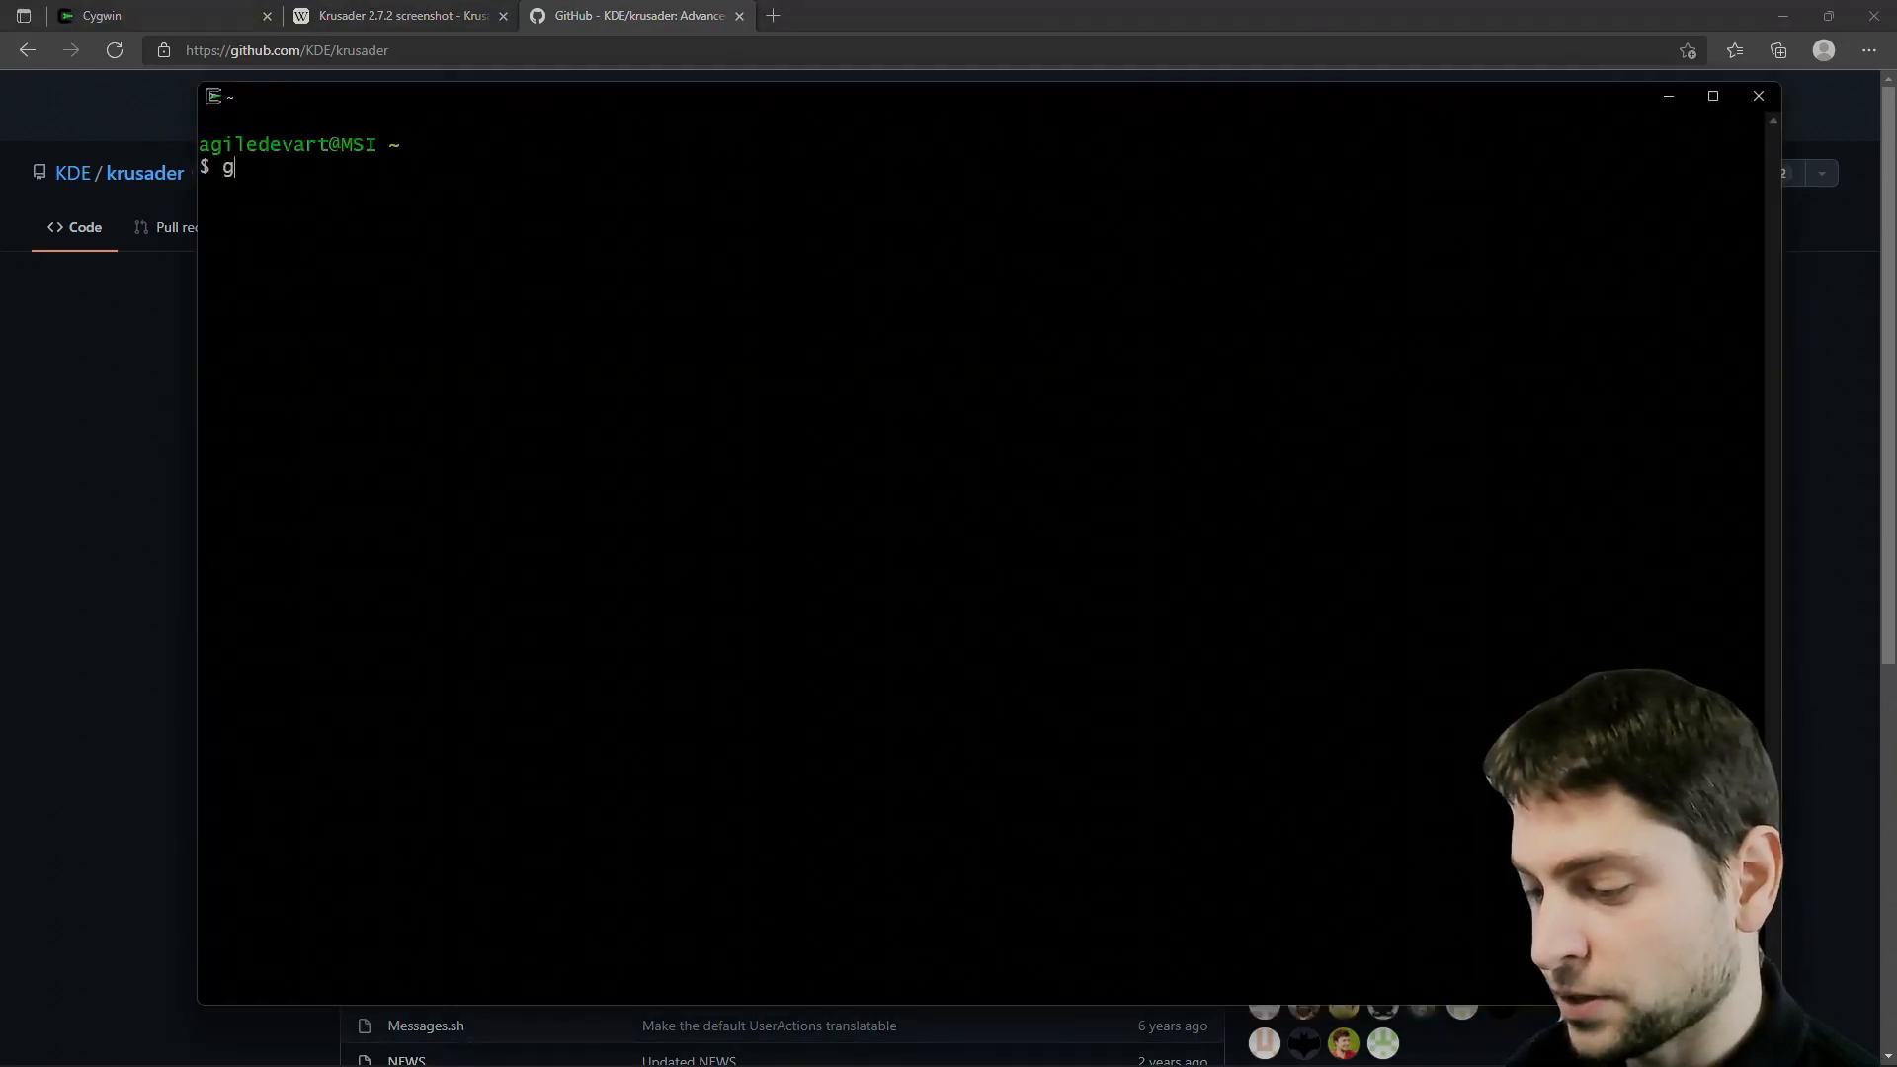
text(it clone)
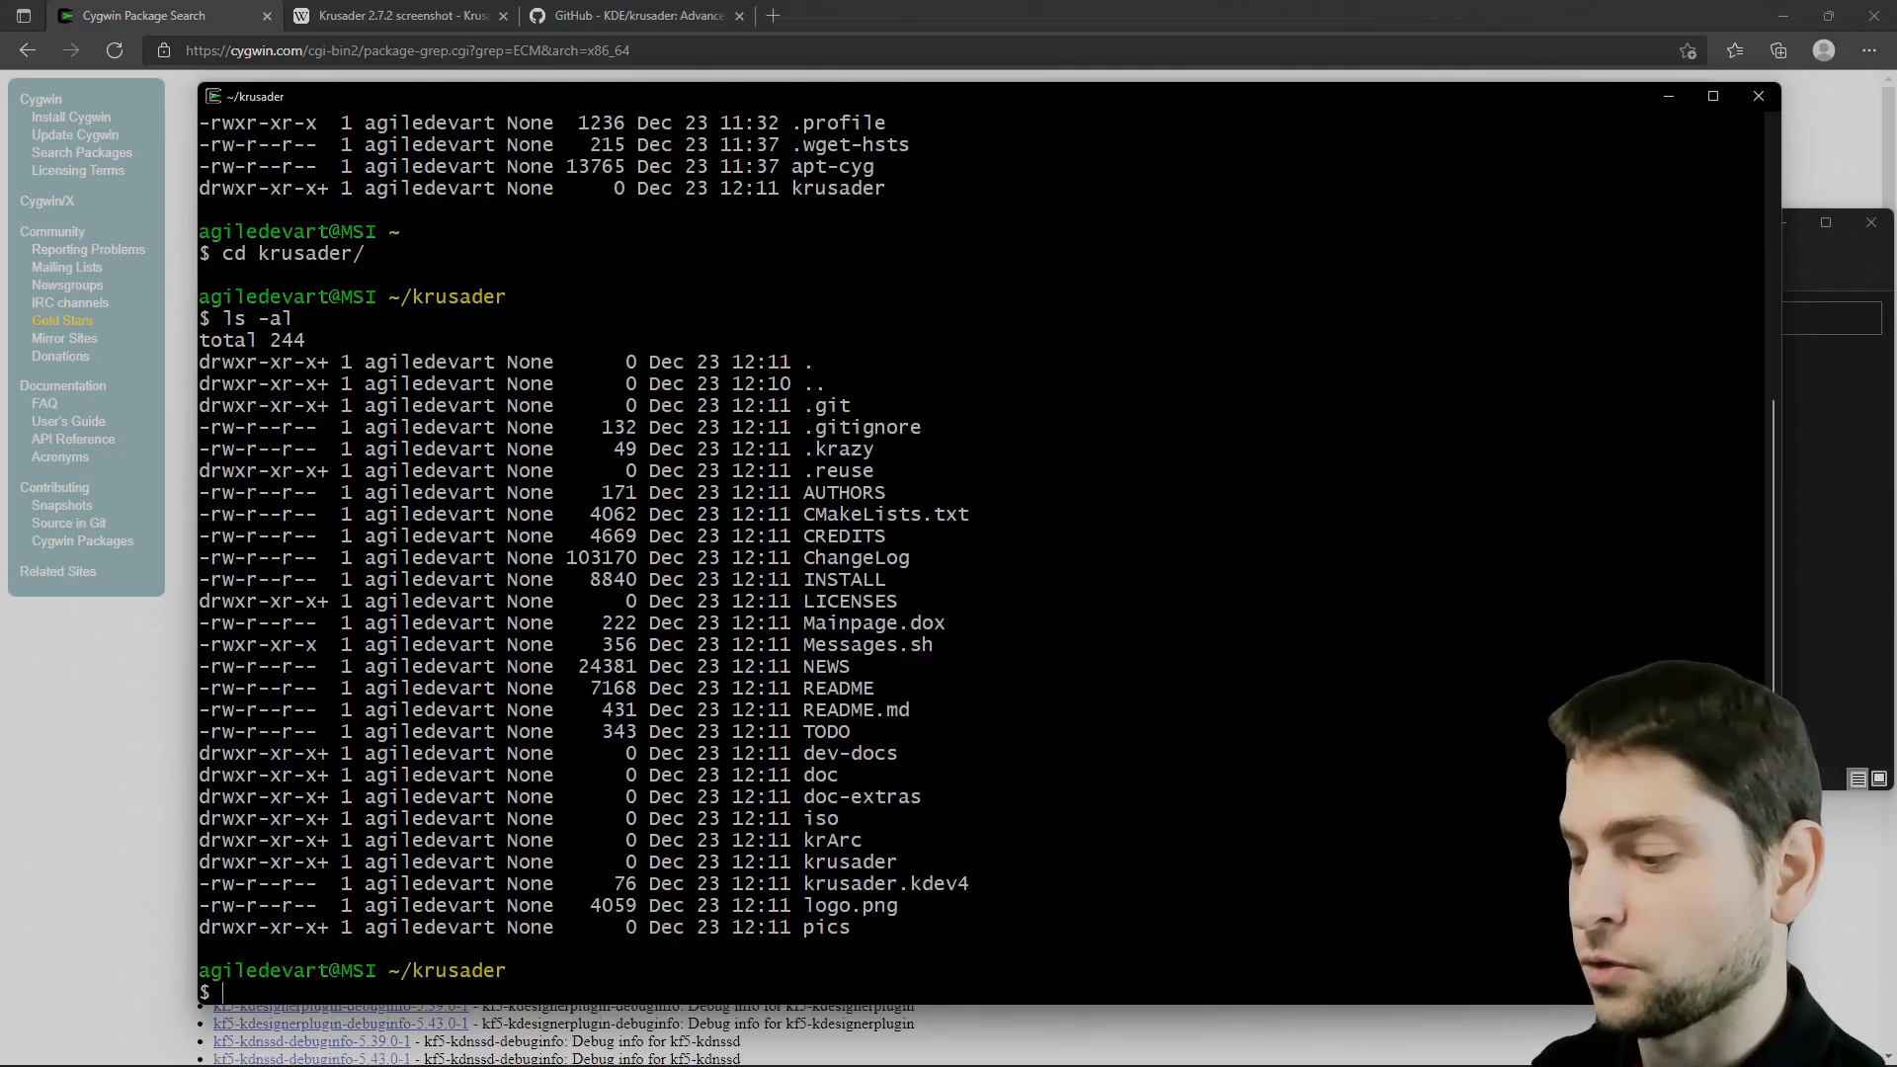
text(mkdir build)
text(cd build/)
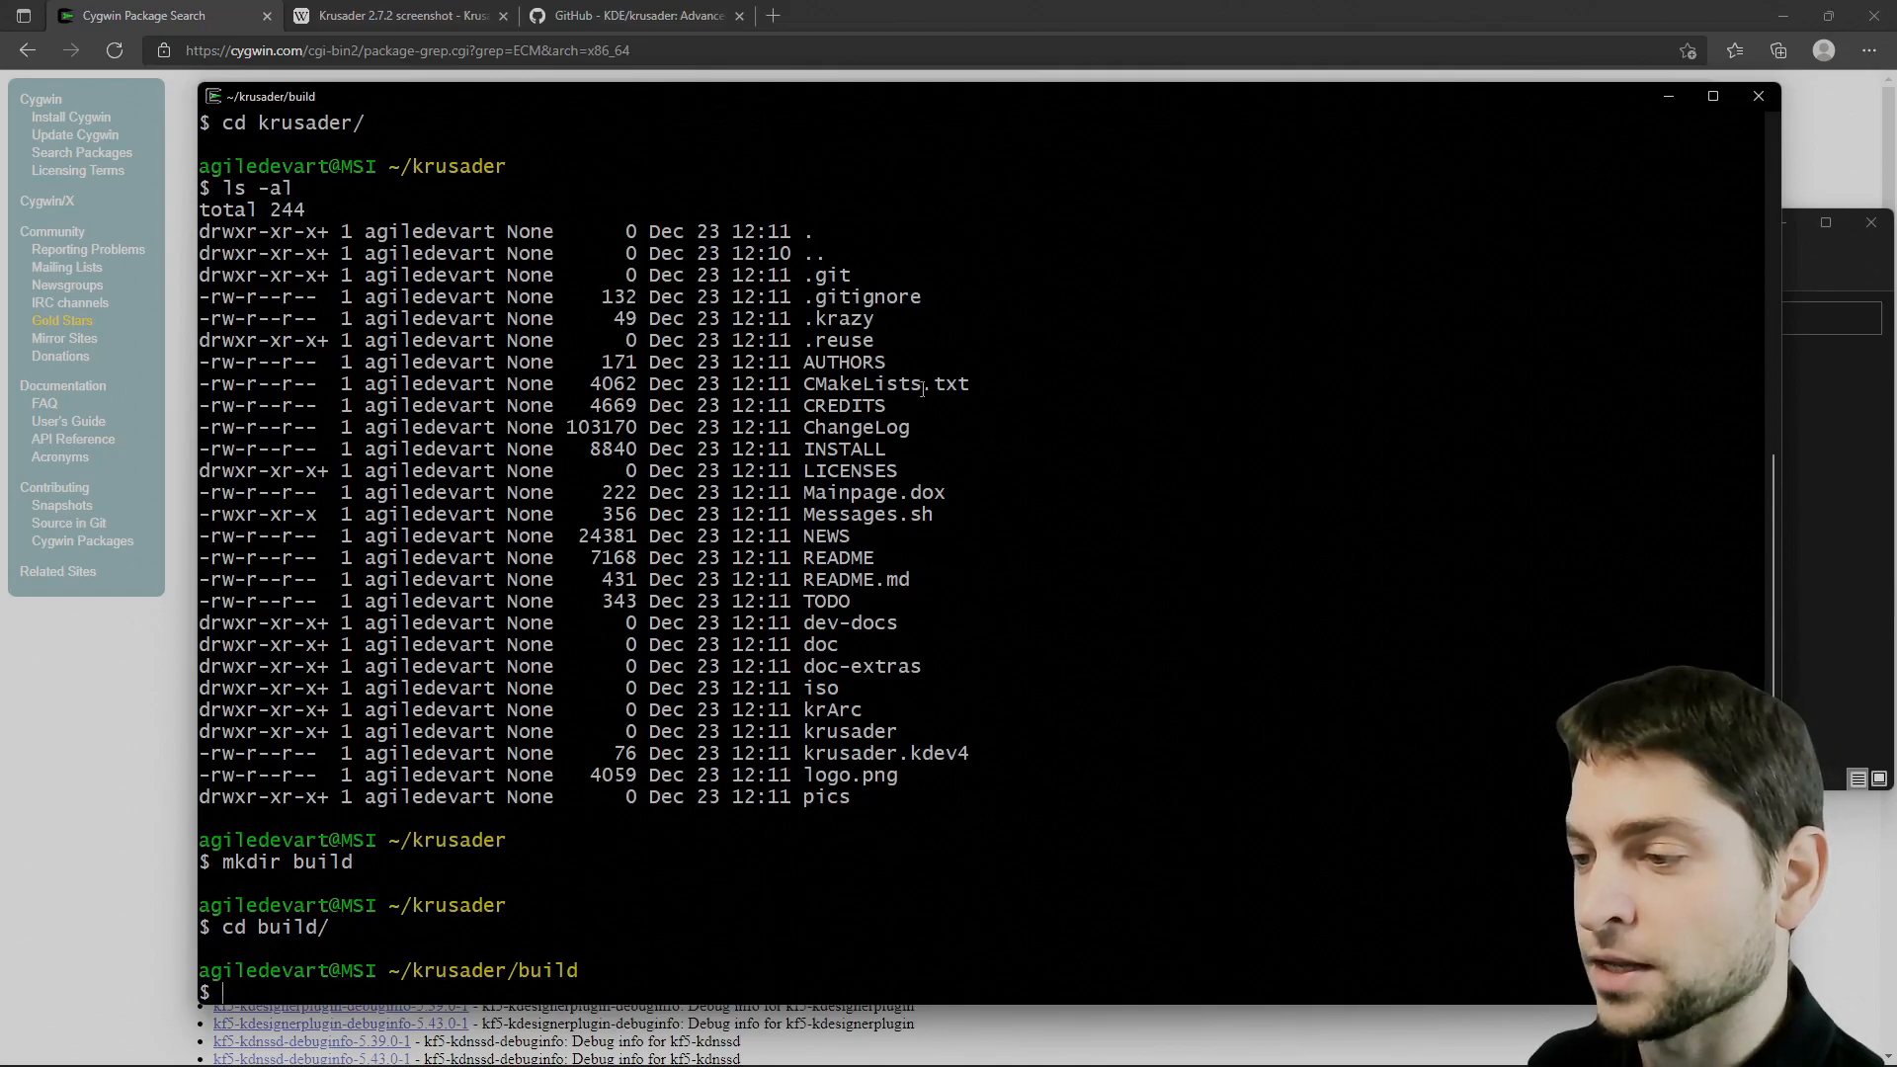
double_click(884, 384)
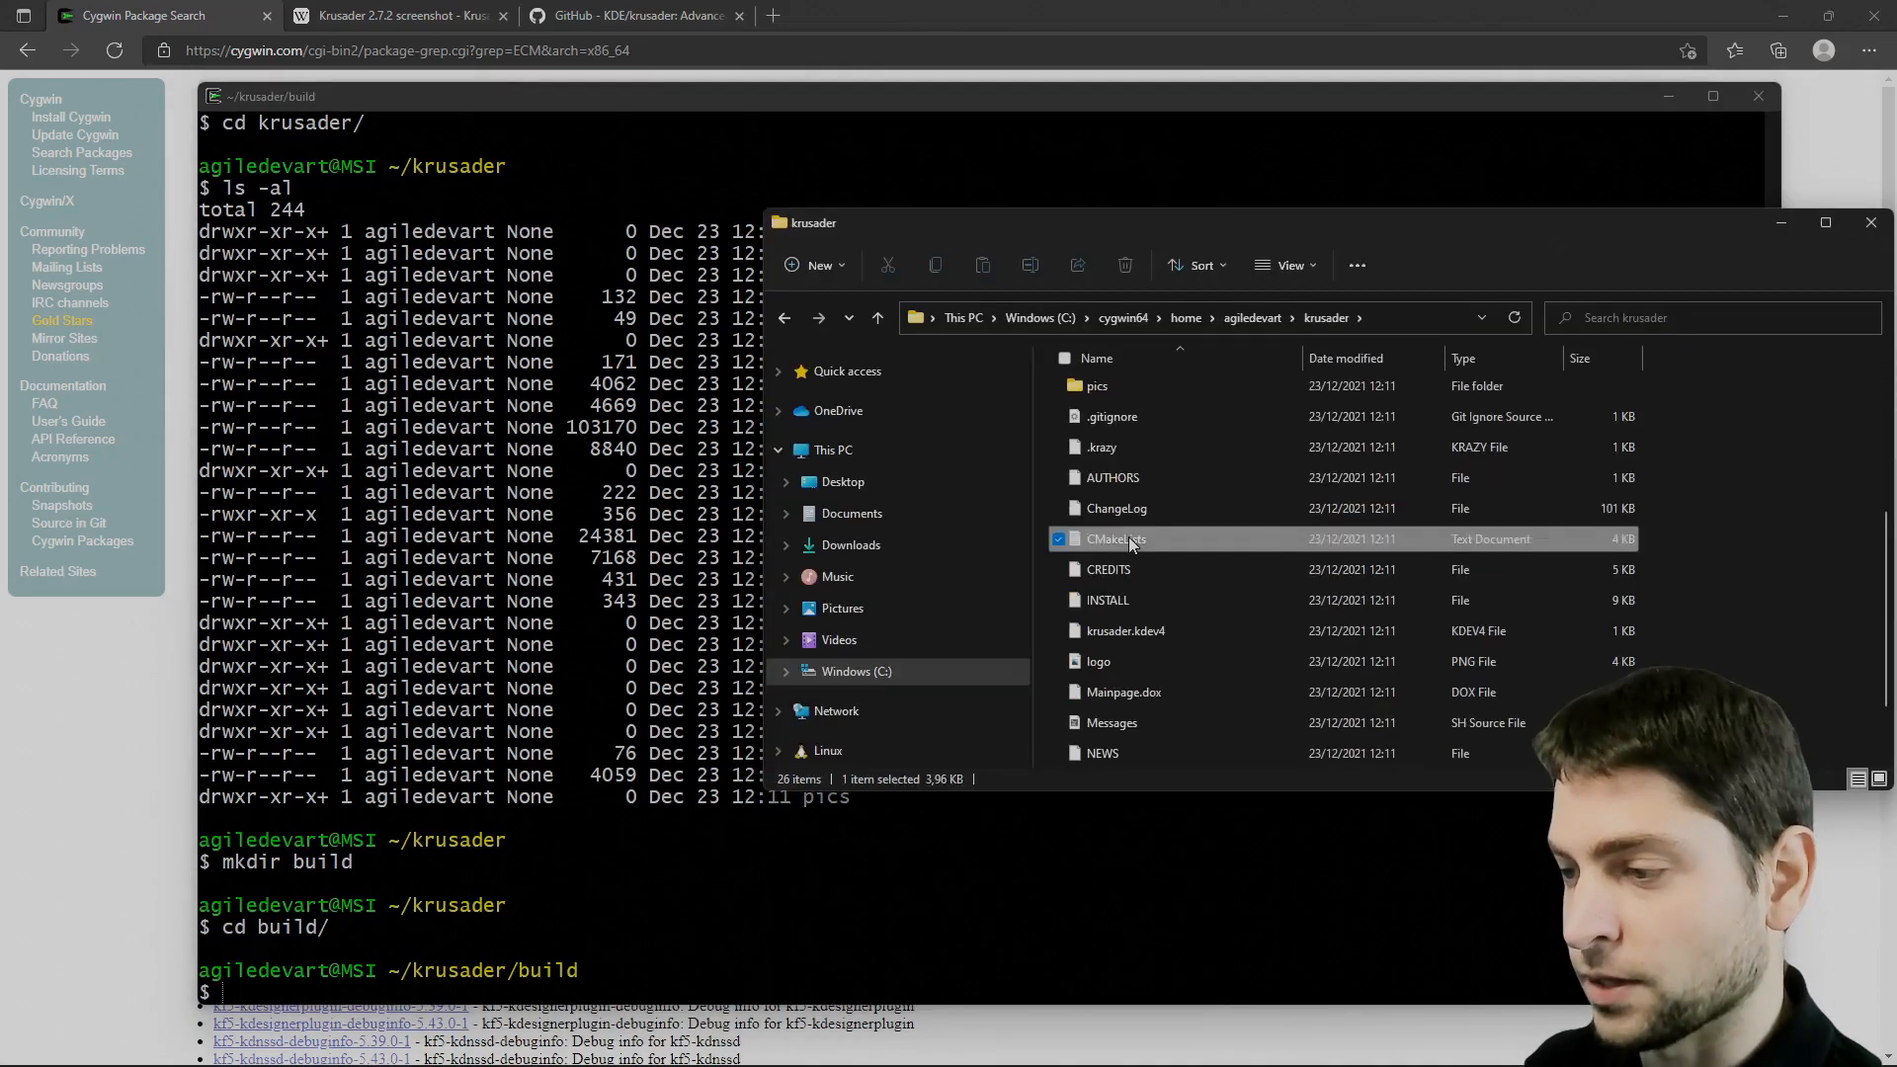
Open Krusader's CMakeLists.txt in Notepad++ and select the ECM dependency name.
double_click(1114, 539)
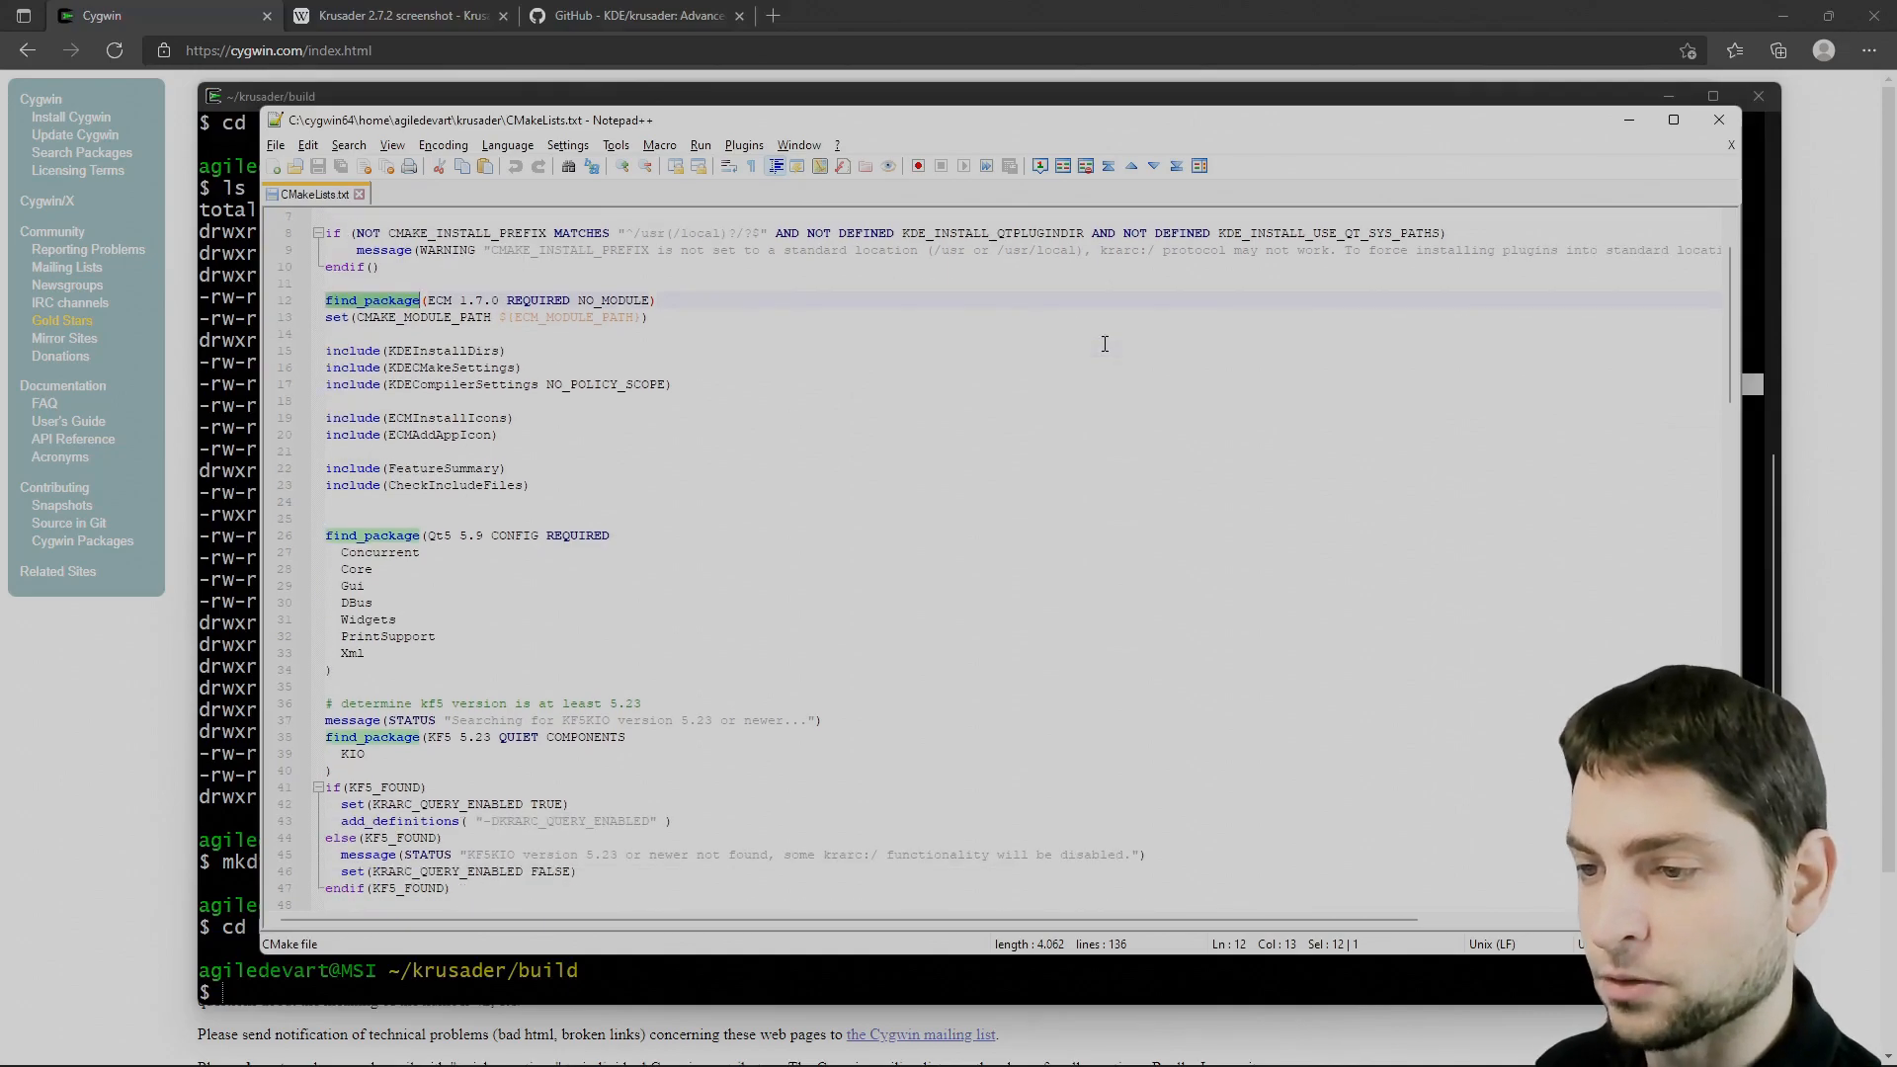
scroll(down, 3)
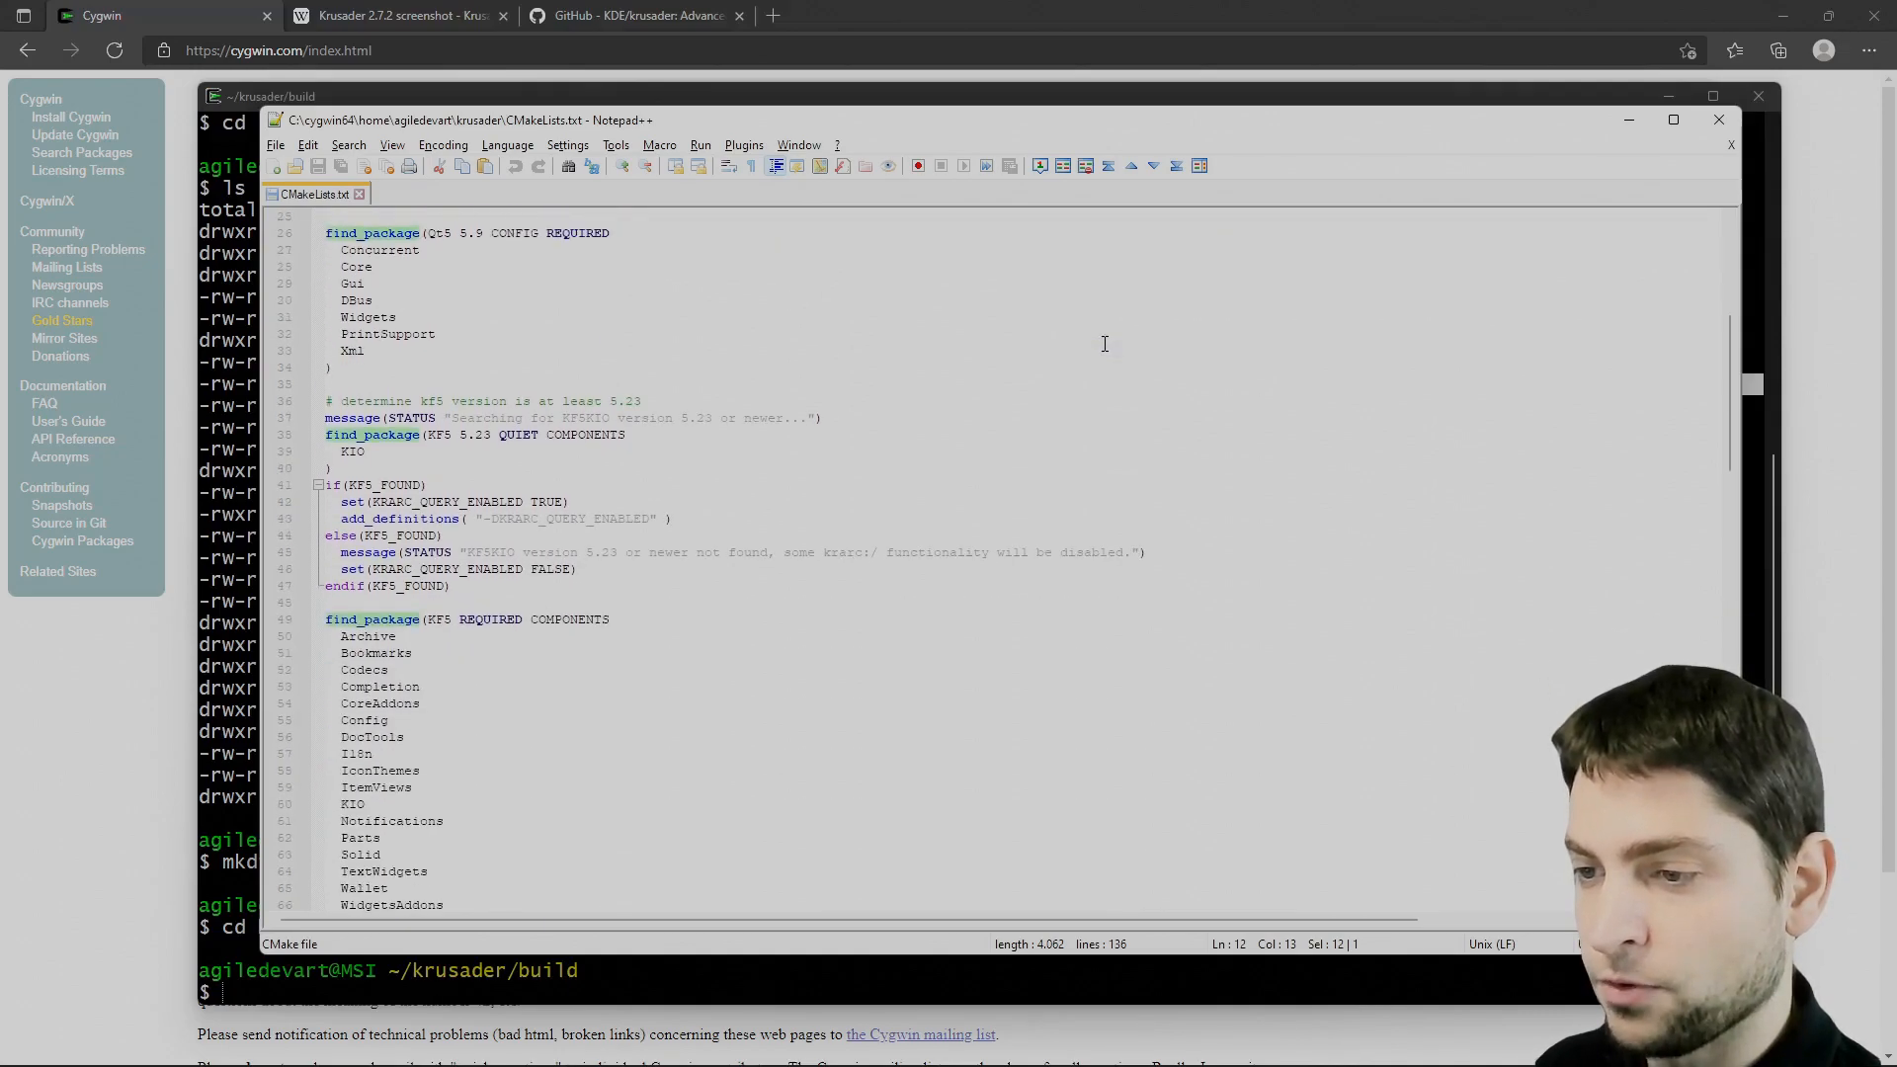
scroll(up, 3)
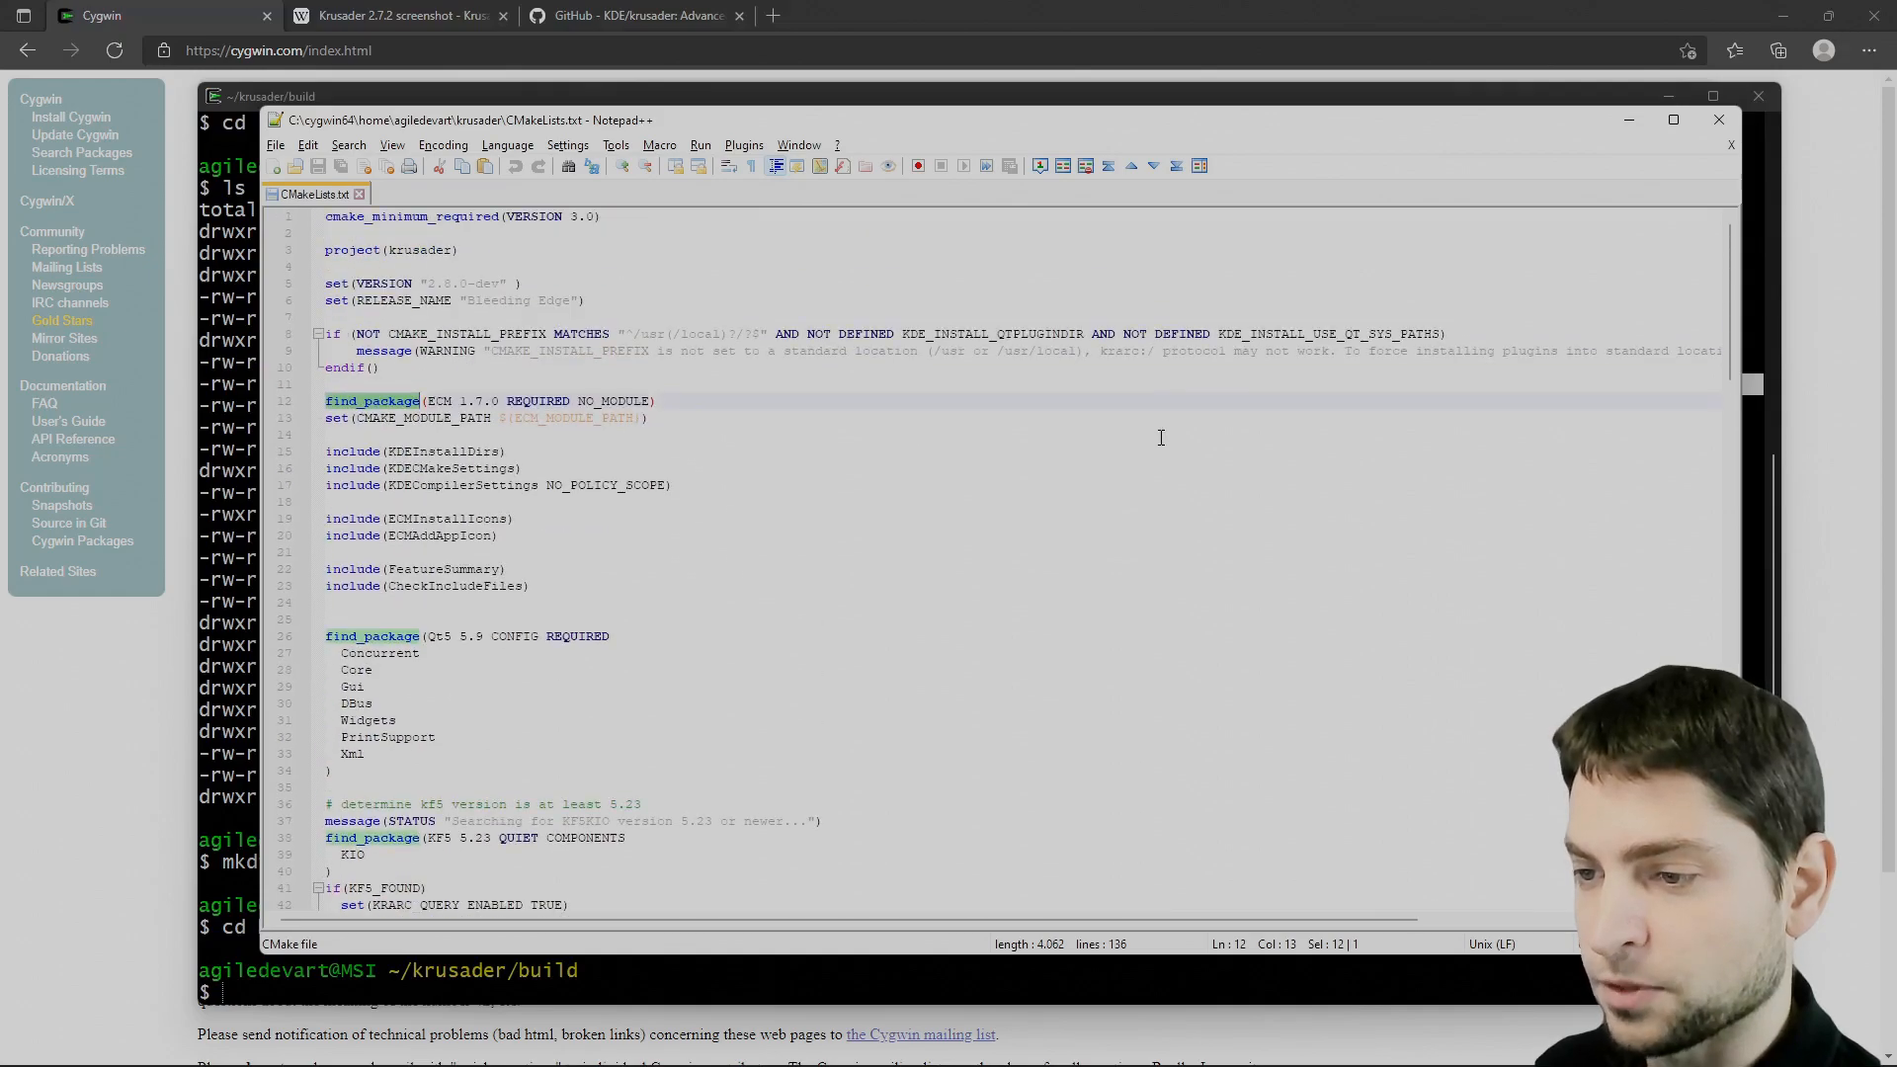
double_click(438, 400)
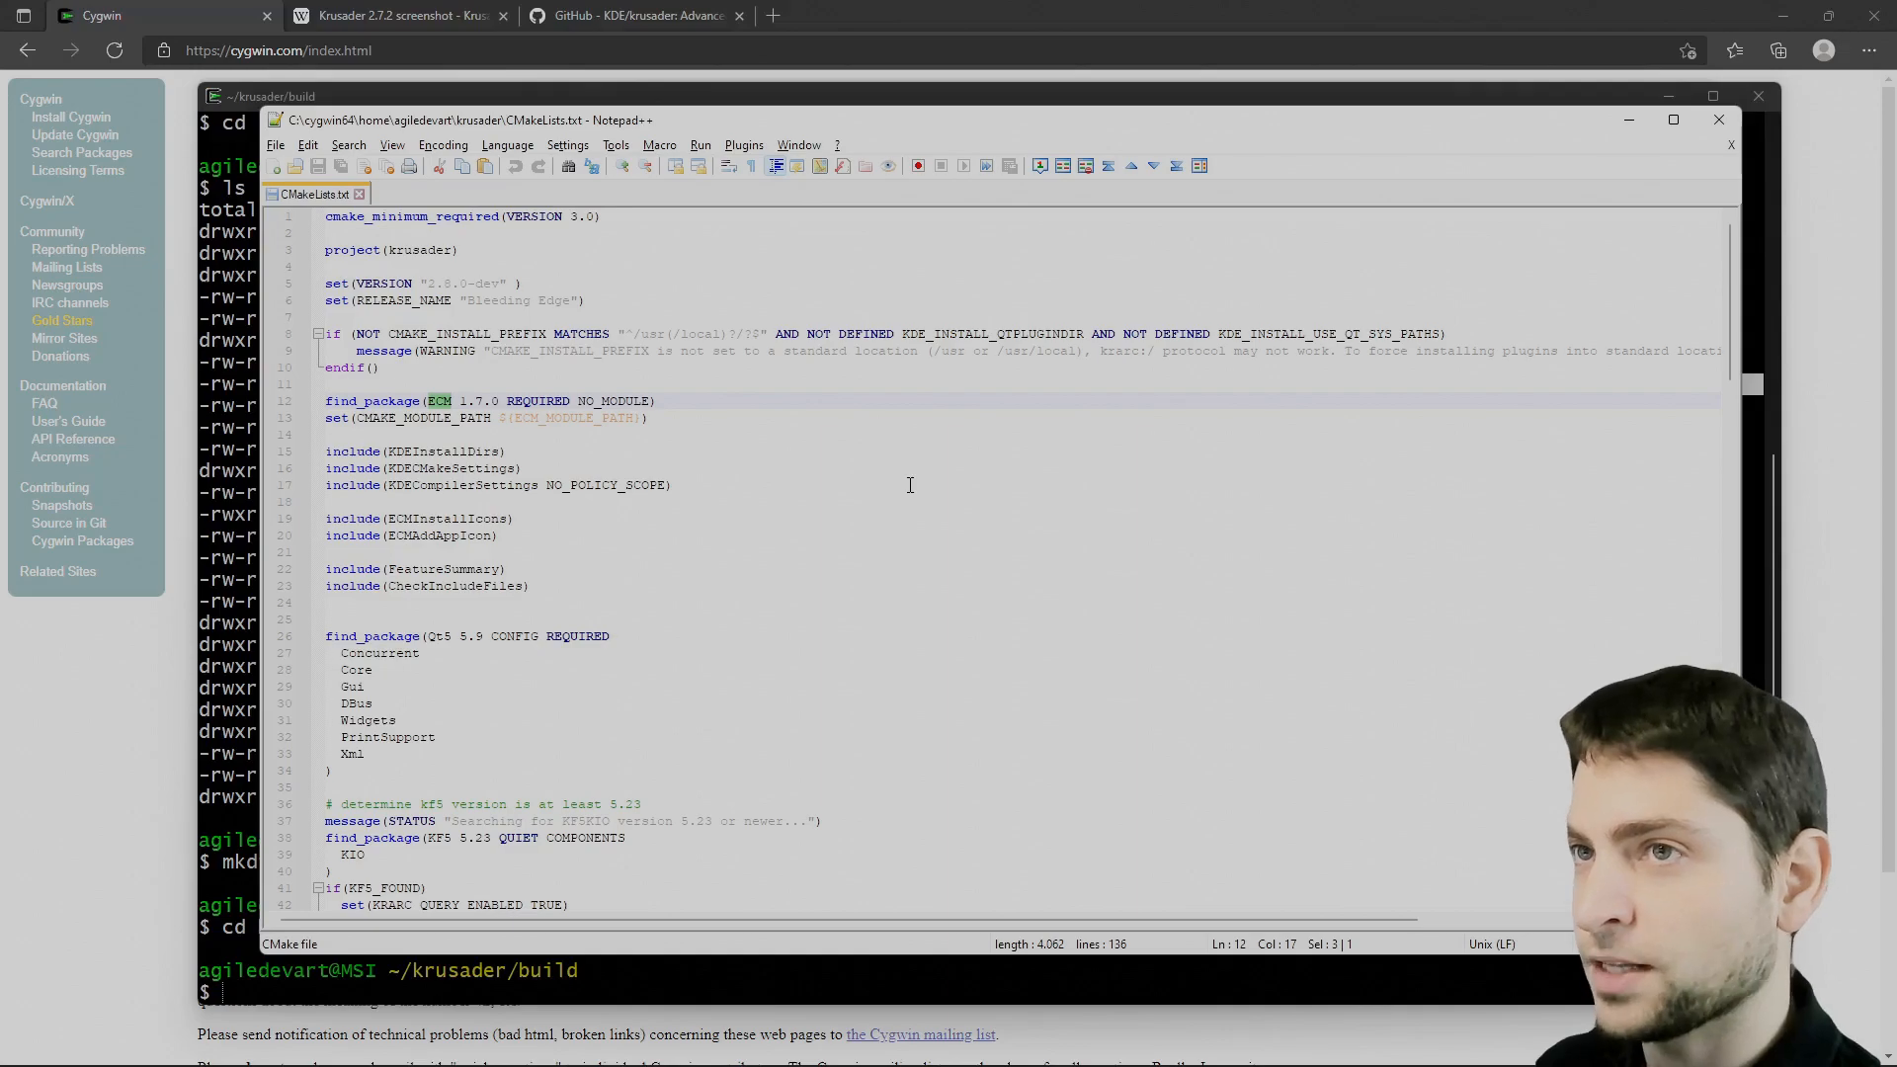
mouse_move(188, 453)
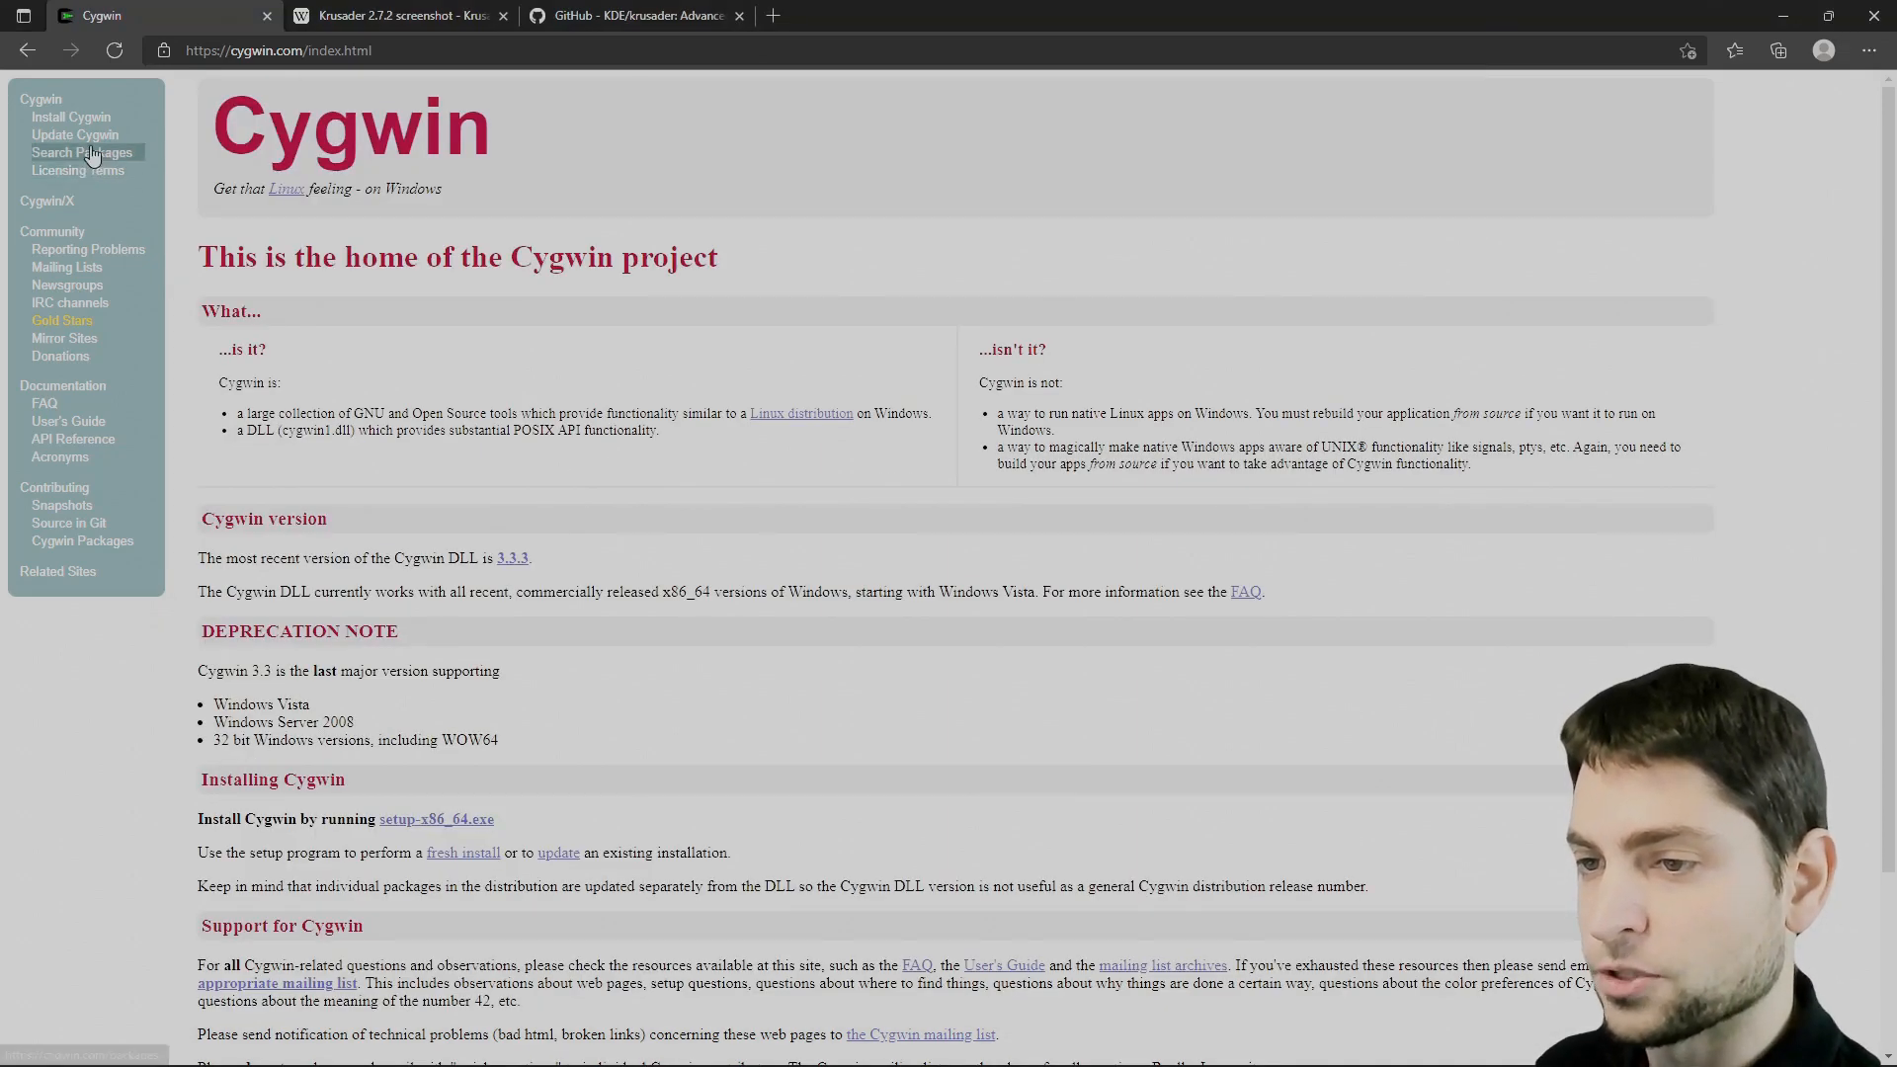
Look up ECM and Qt5Concurrent on the Cygwin package search site.
click(81, 153)
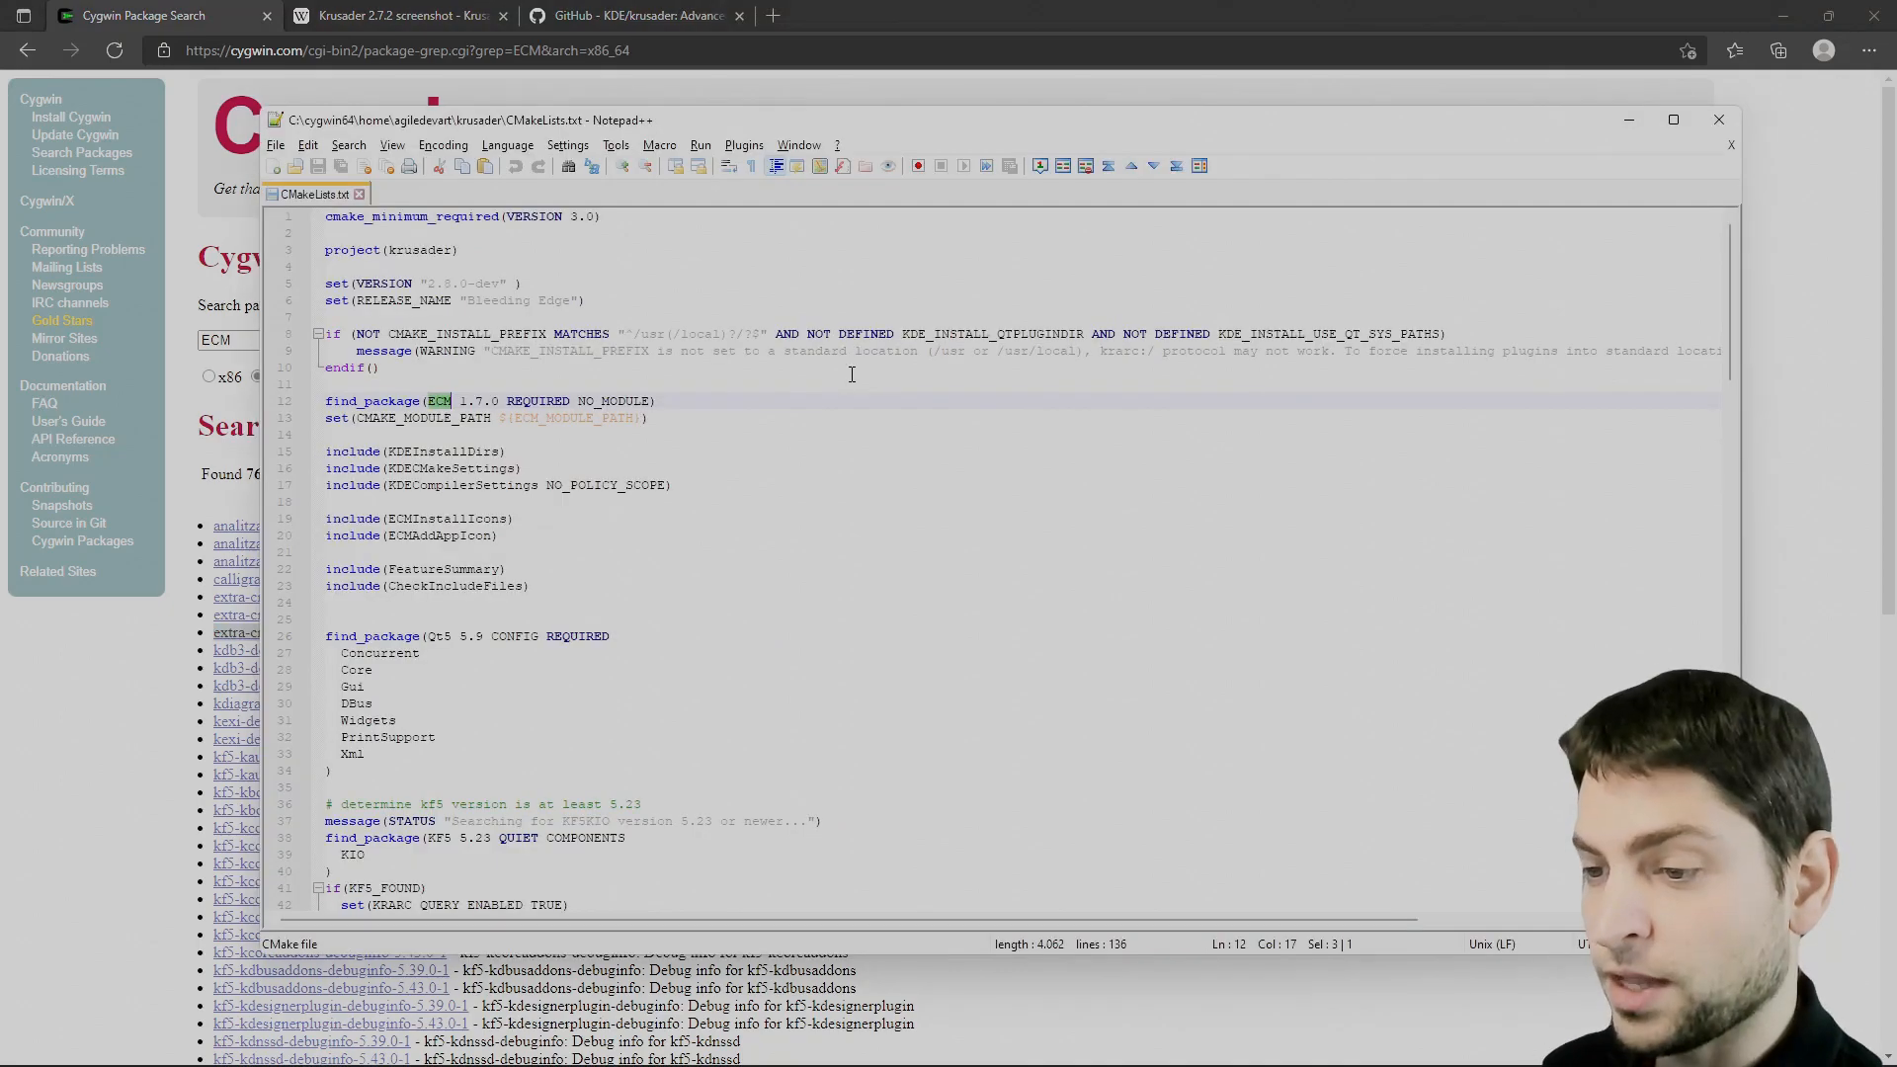
scroll(down, 3)
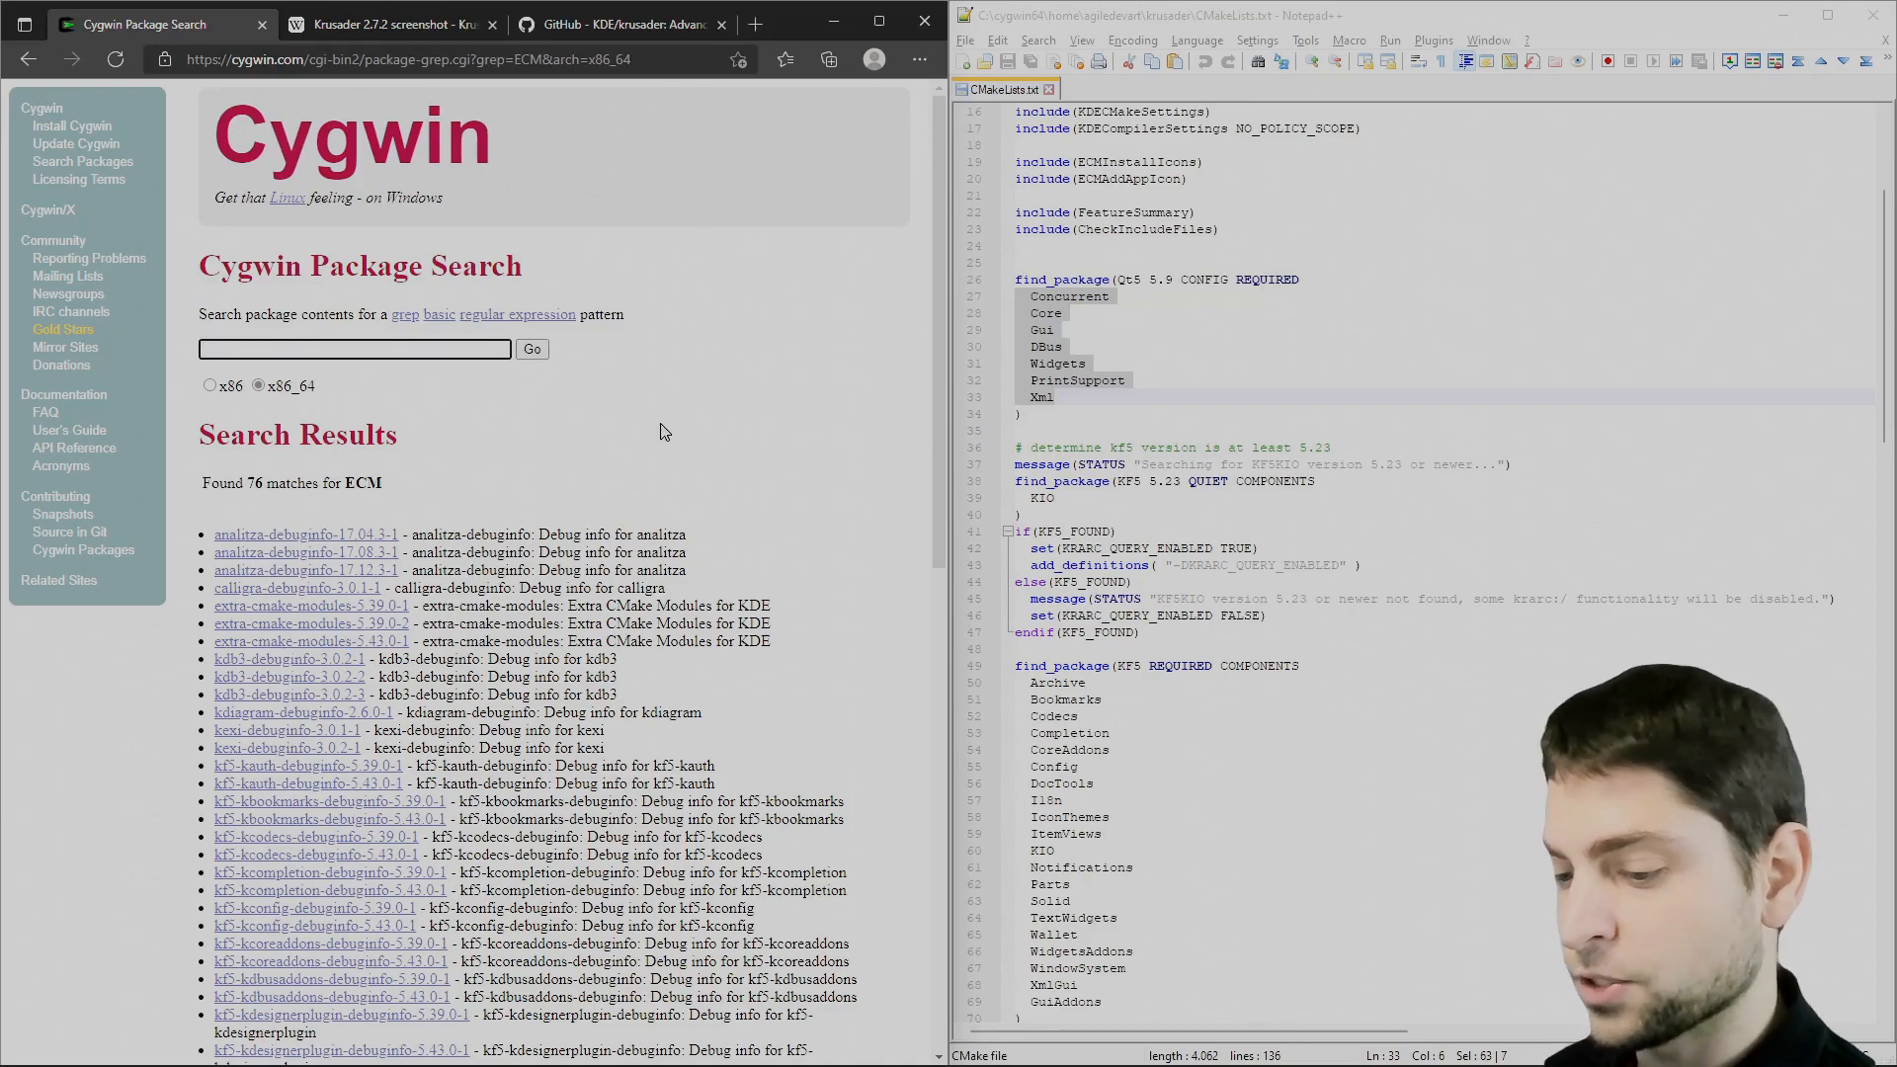
text(Qt5Concurre)
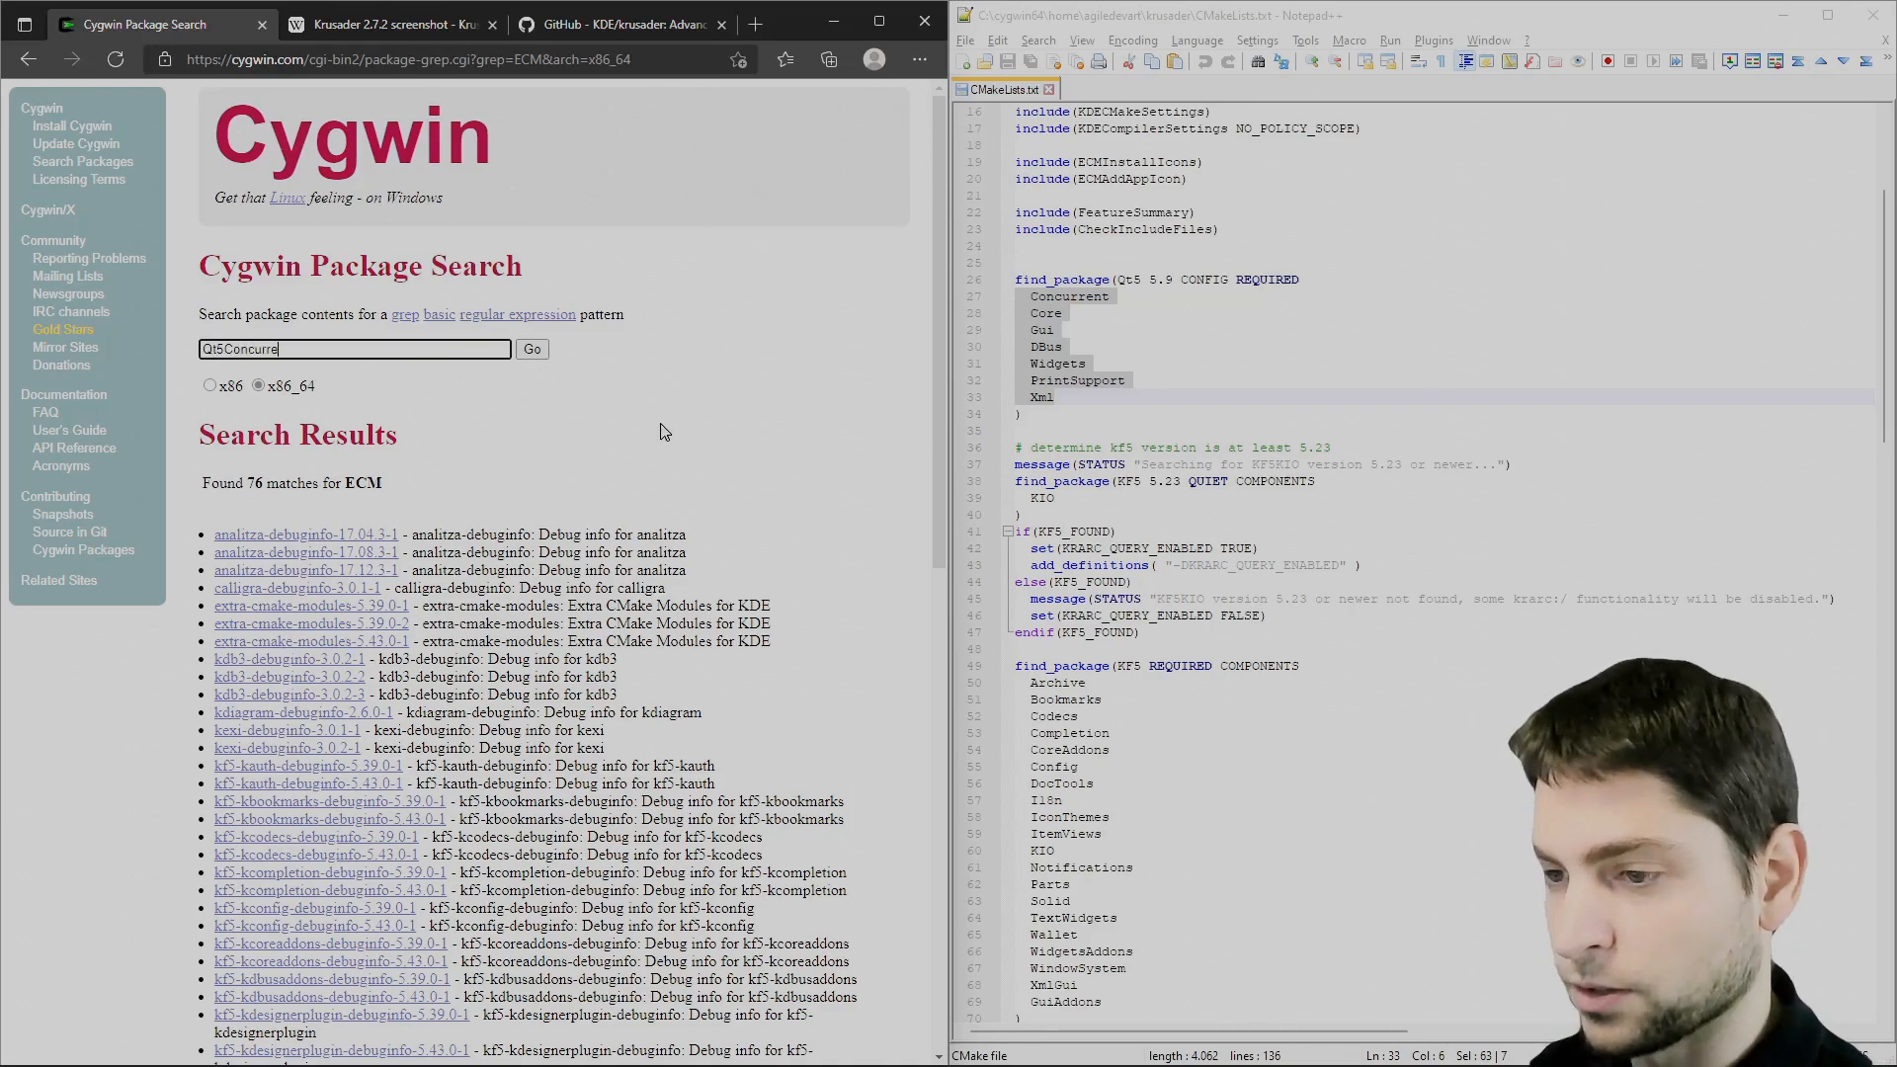
click(532, 349)
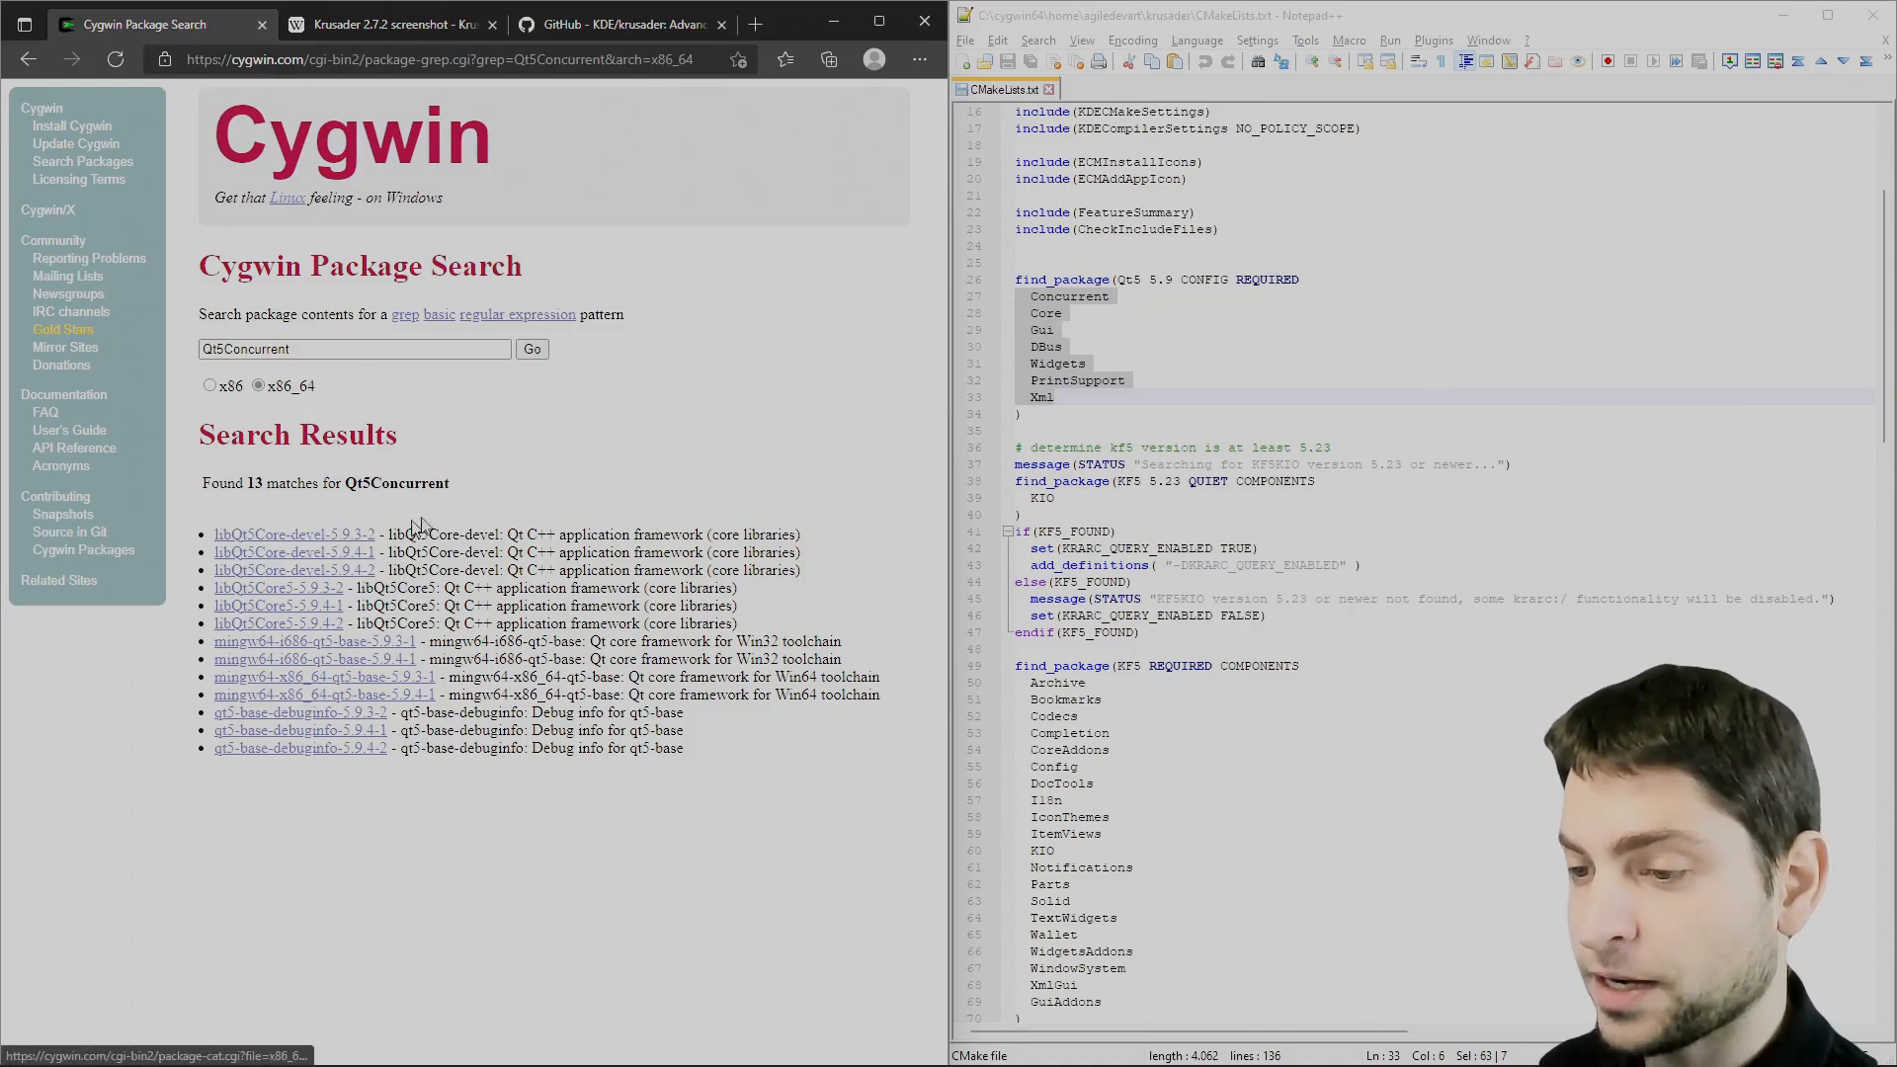
mouse_move(363, 534)
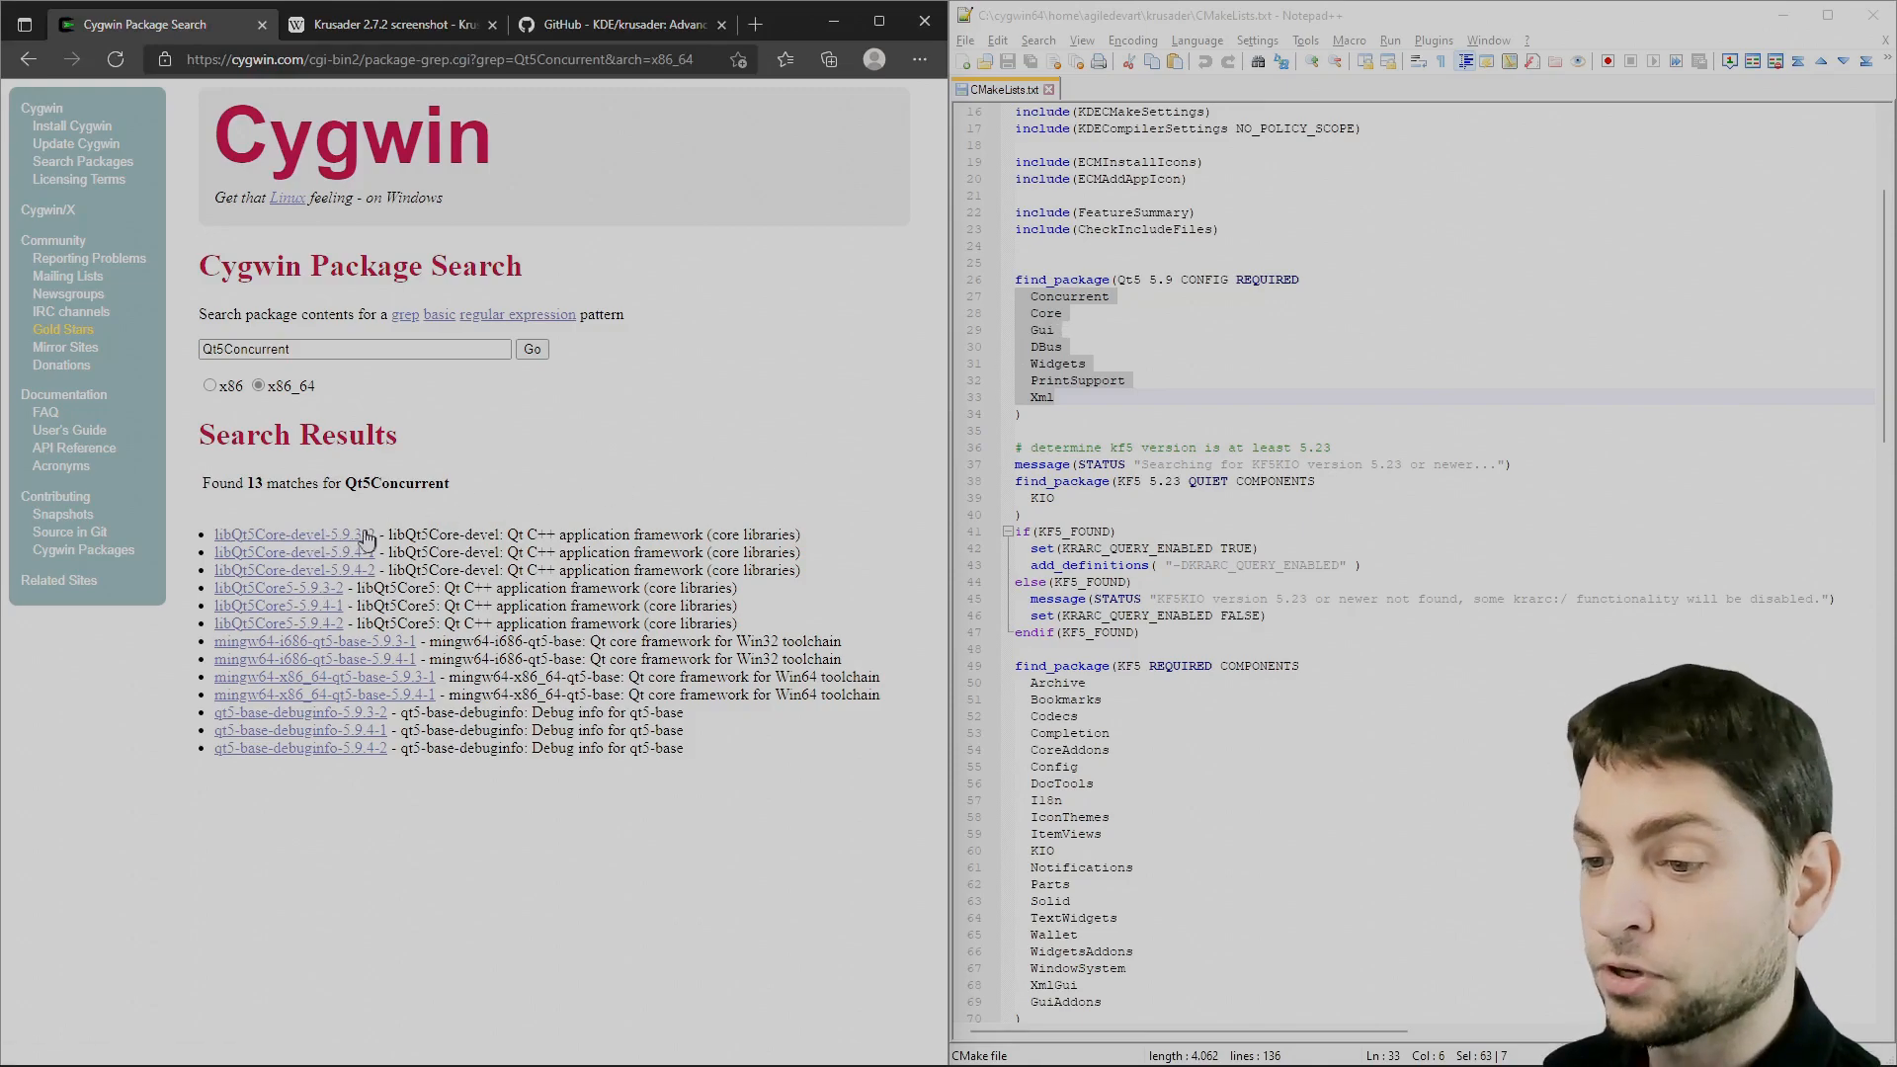
mouse_move(538, 512)
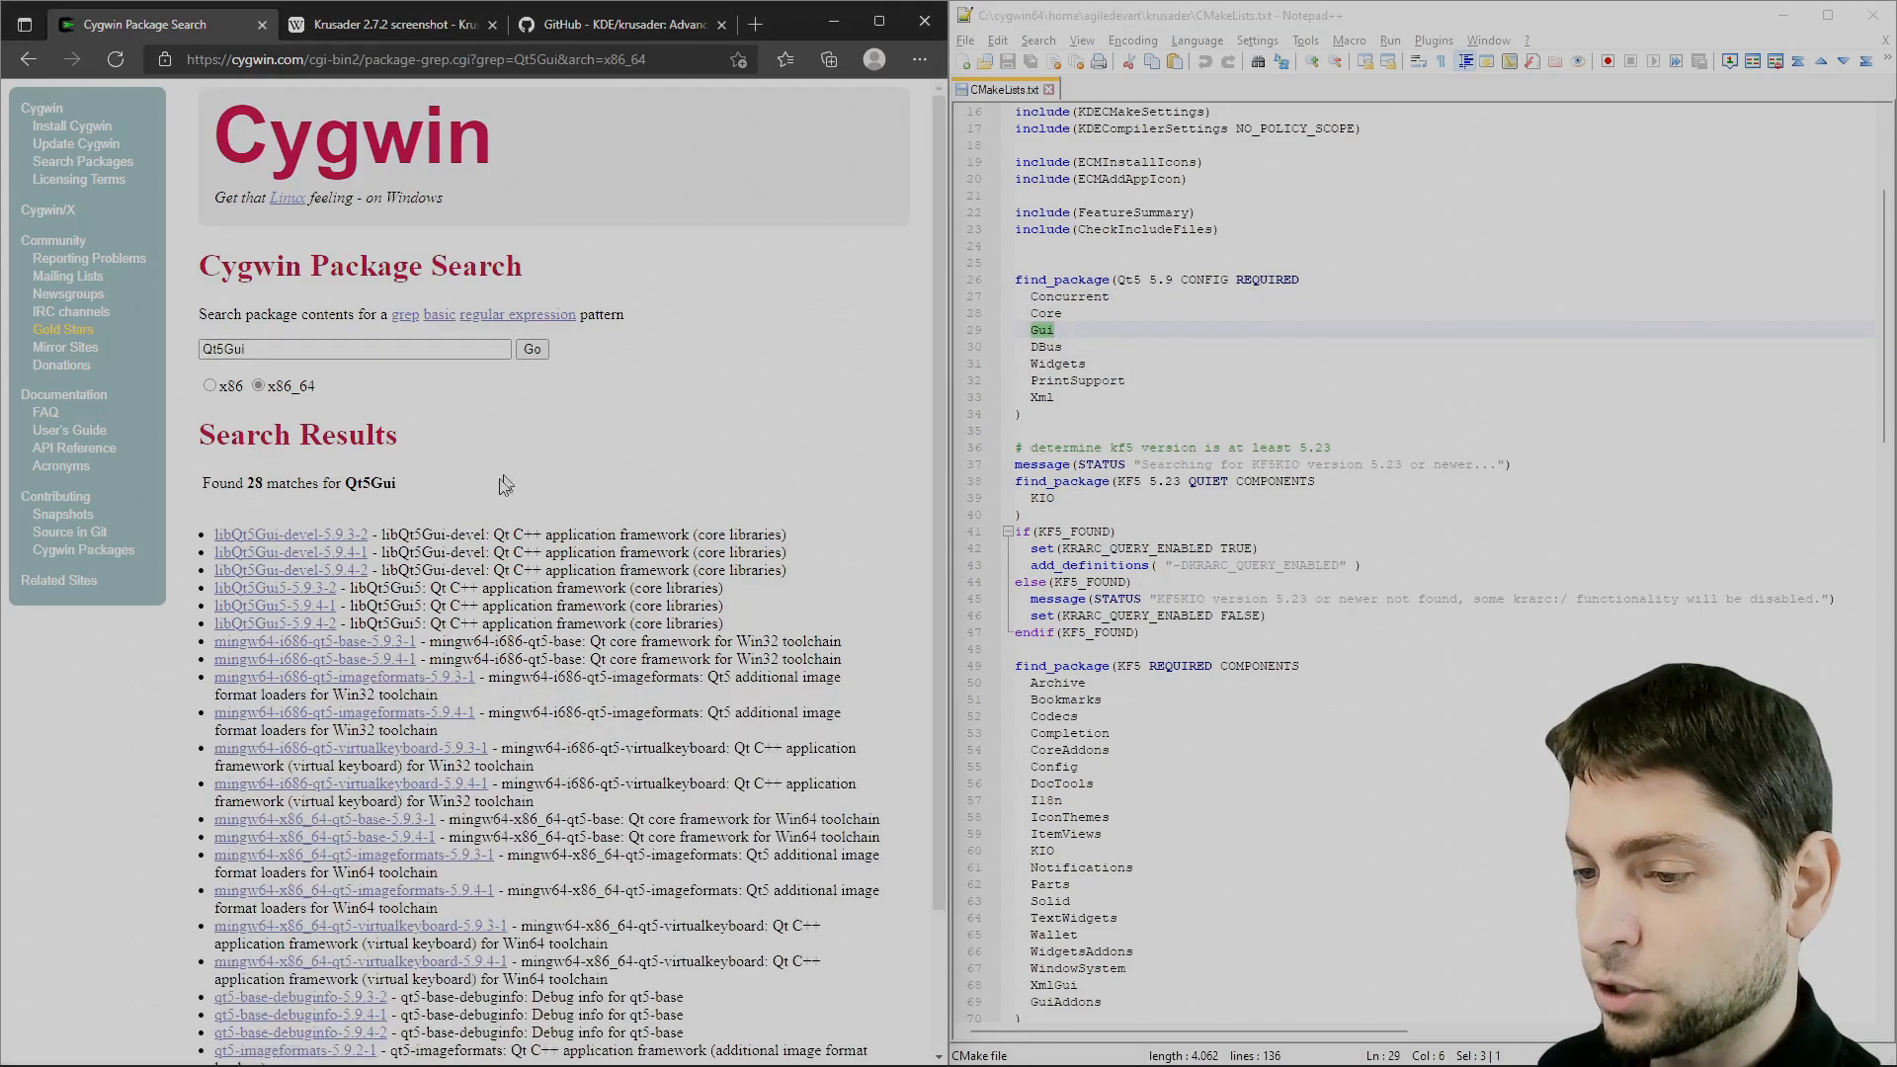
mouse_move(351, 583)
text(Xml)
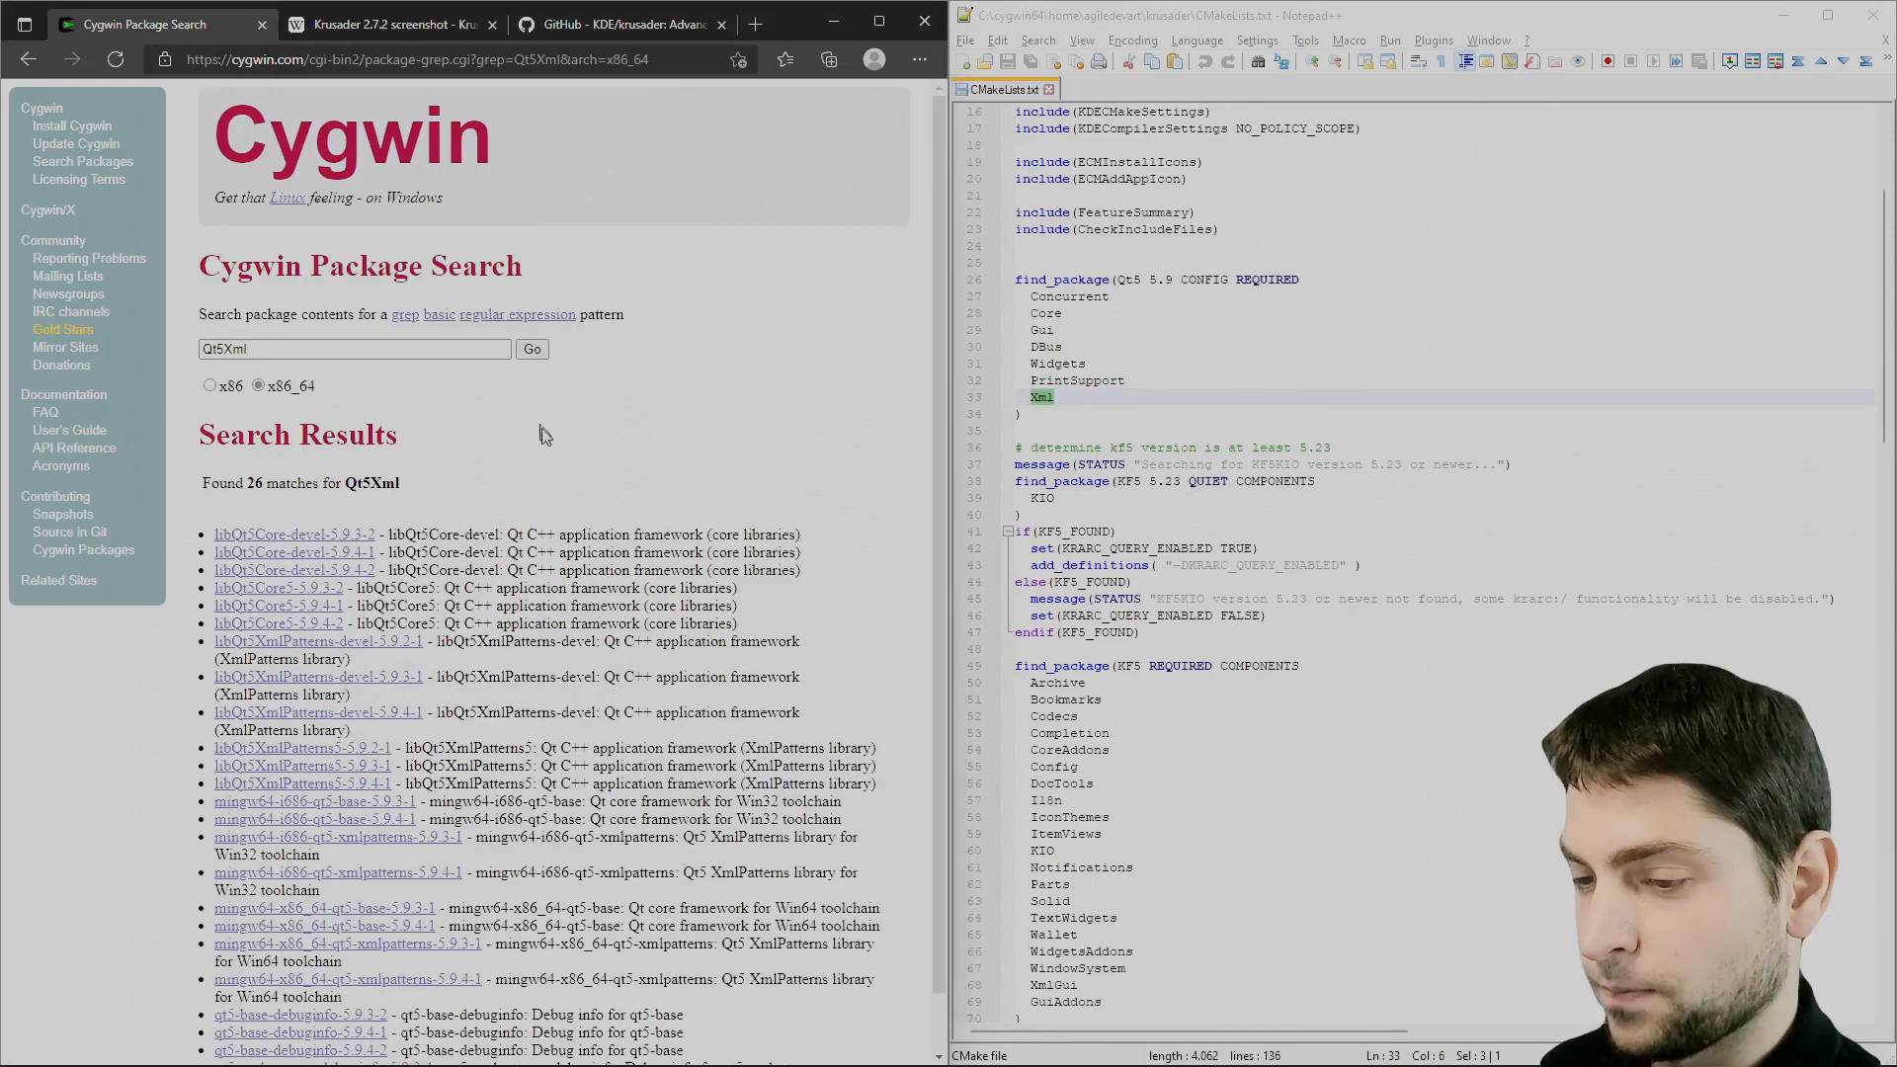
mouse_move(641, 425)
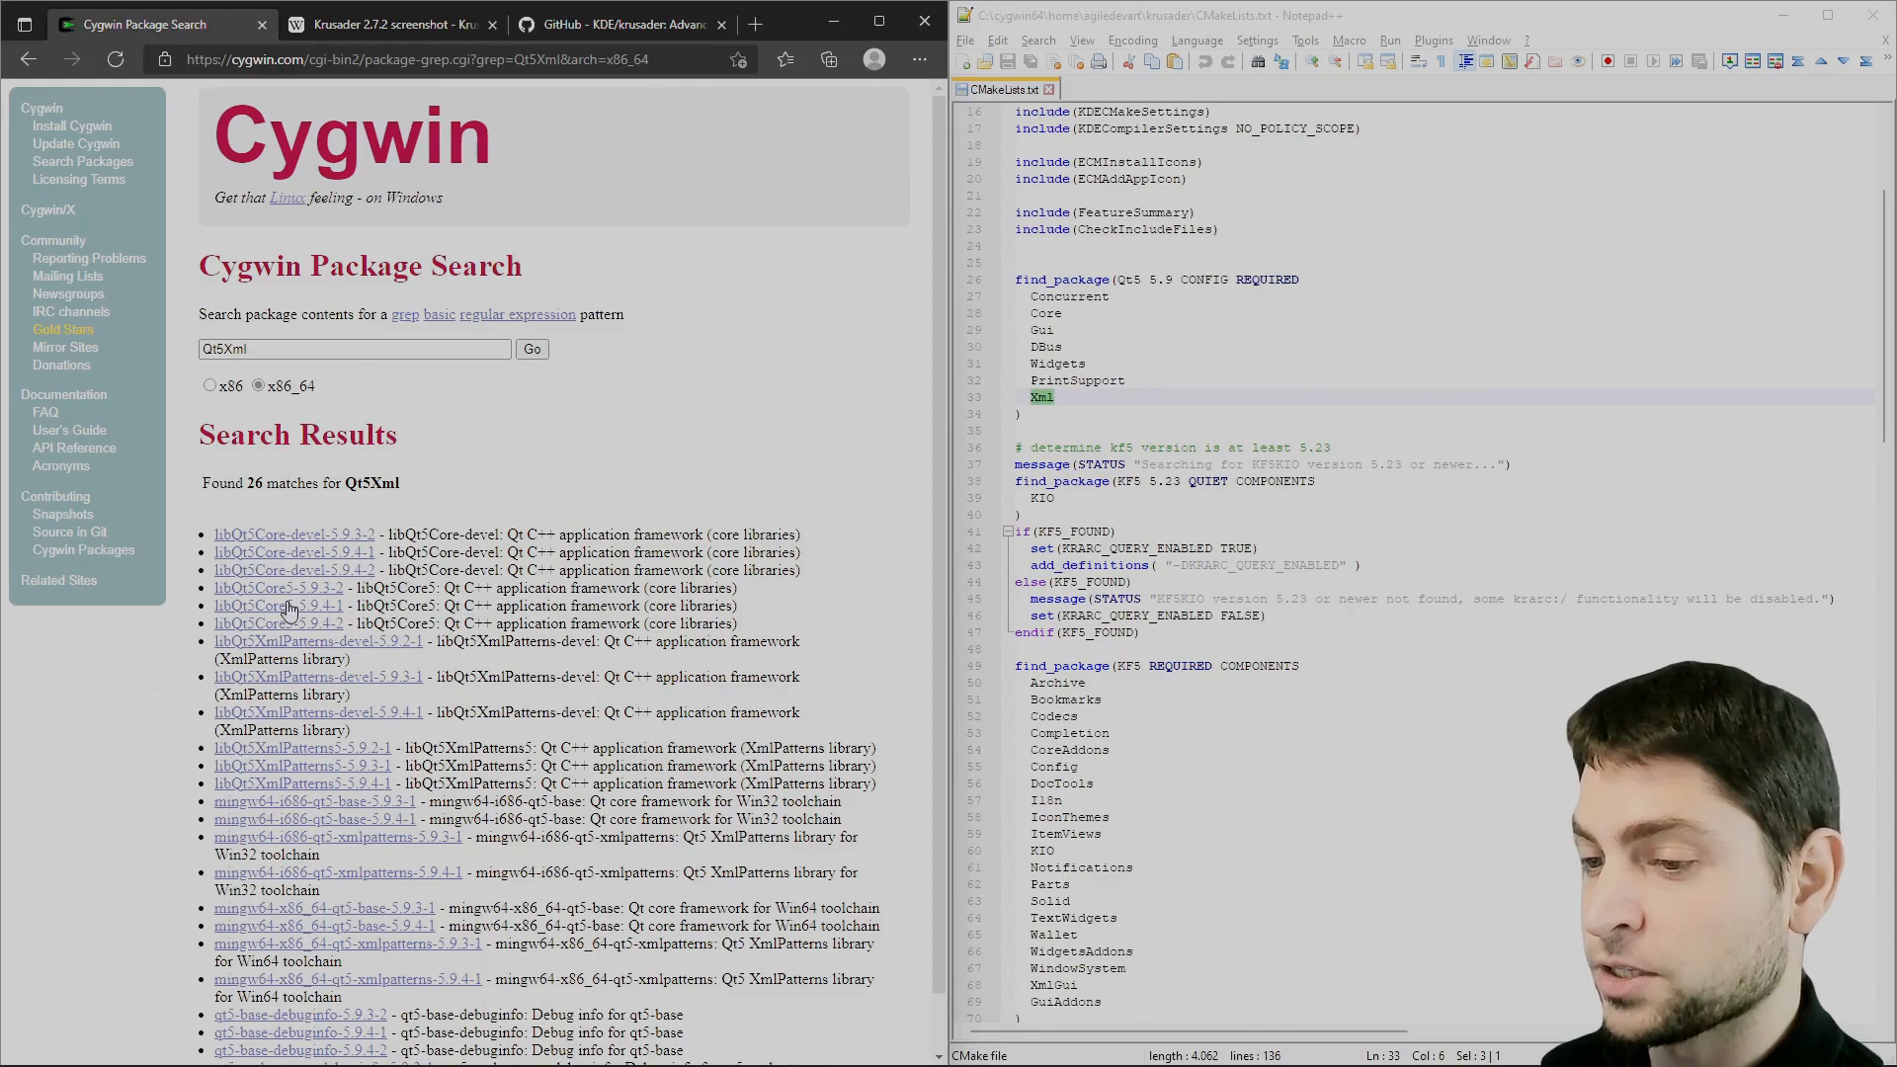
mouse_move(621, 465)
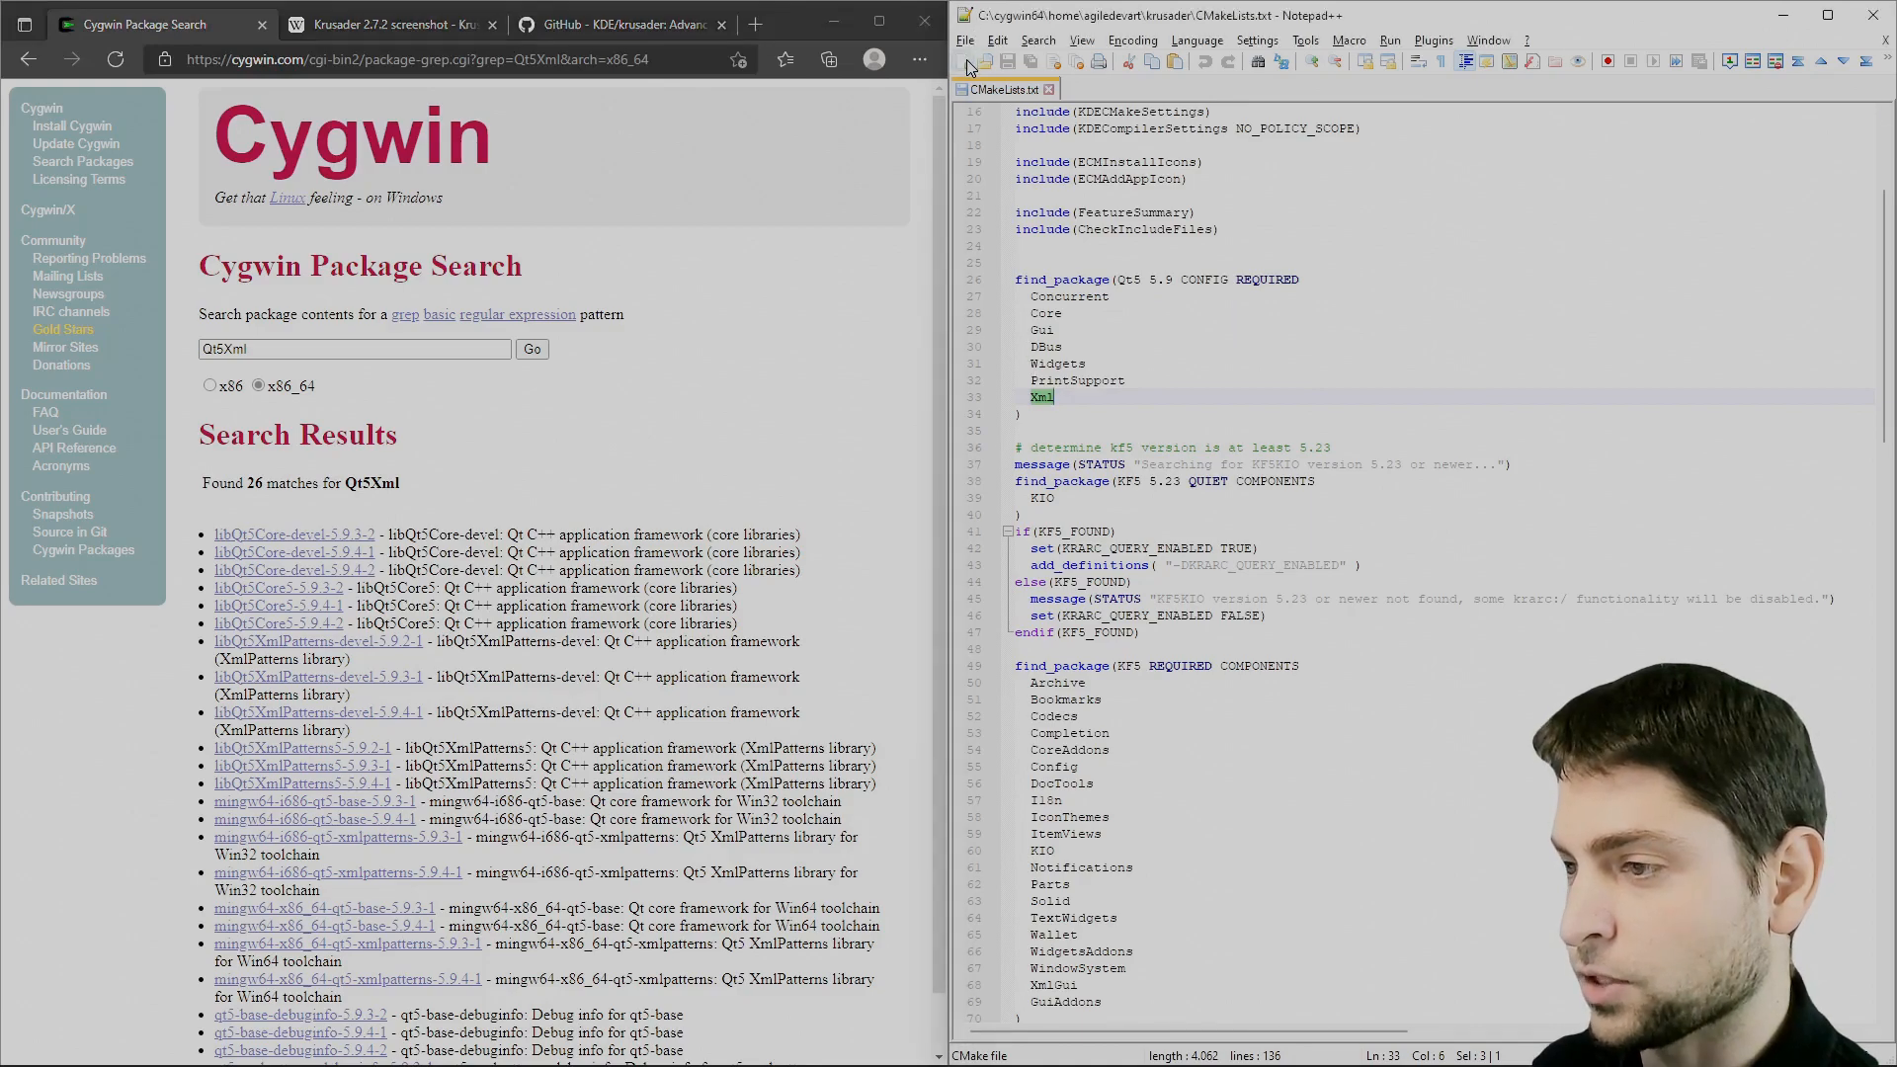
Note the apt-cyg install command for libQt5Core-devel and libQt5Gui-devel in a new Notepad++ tab.
click(988, 60)
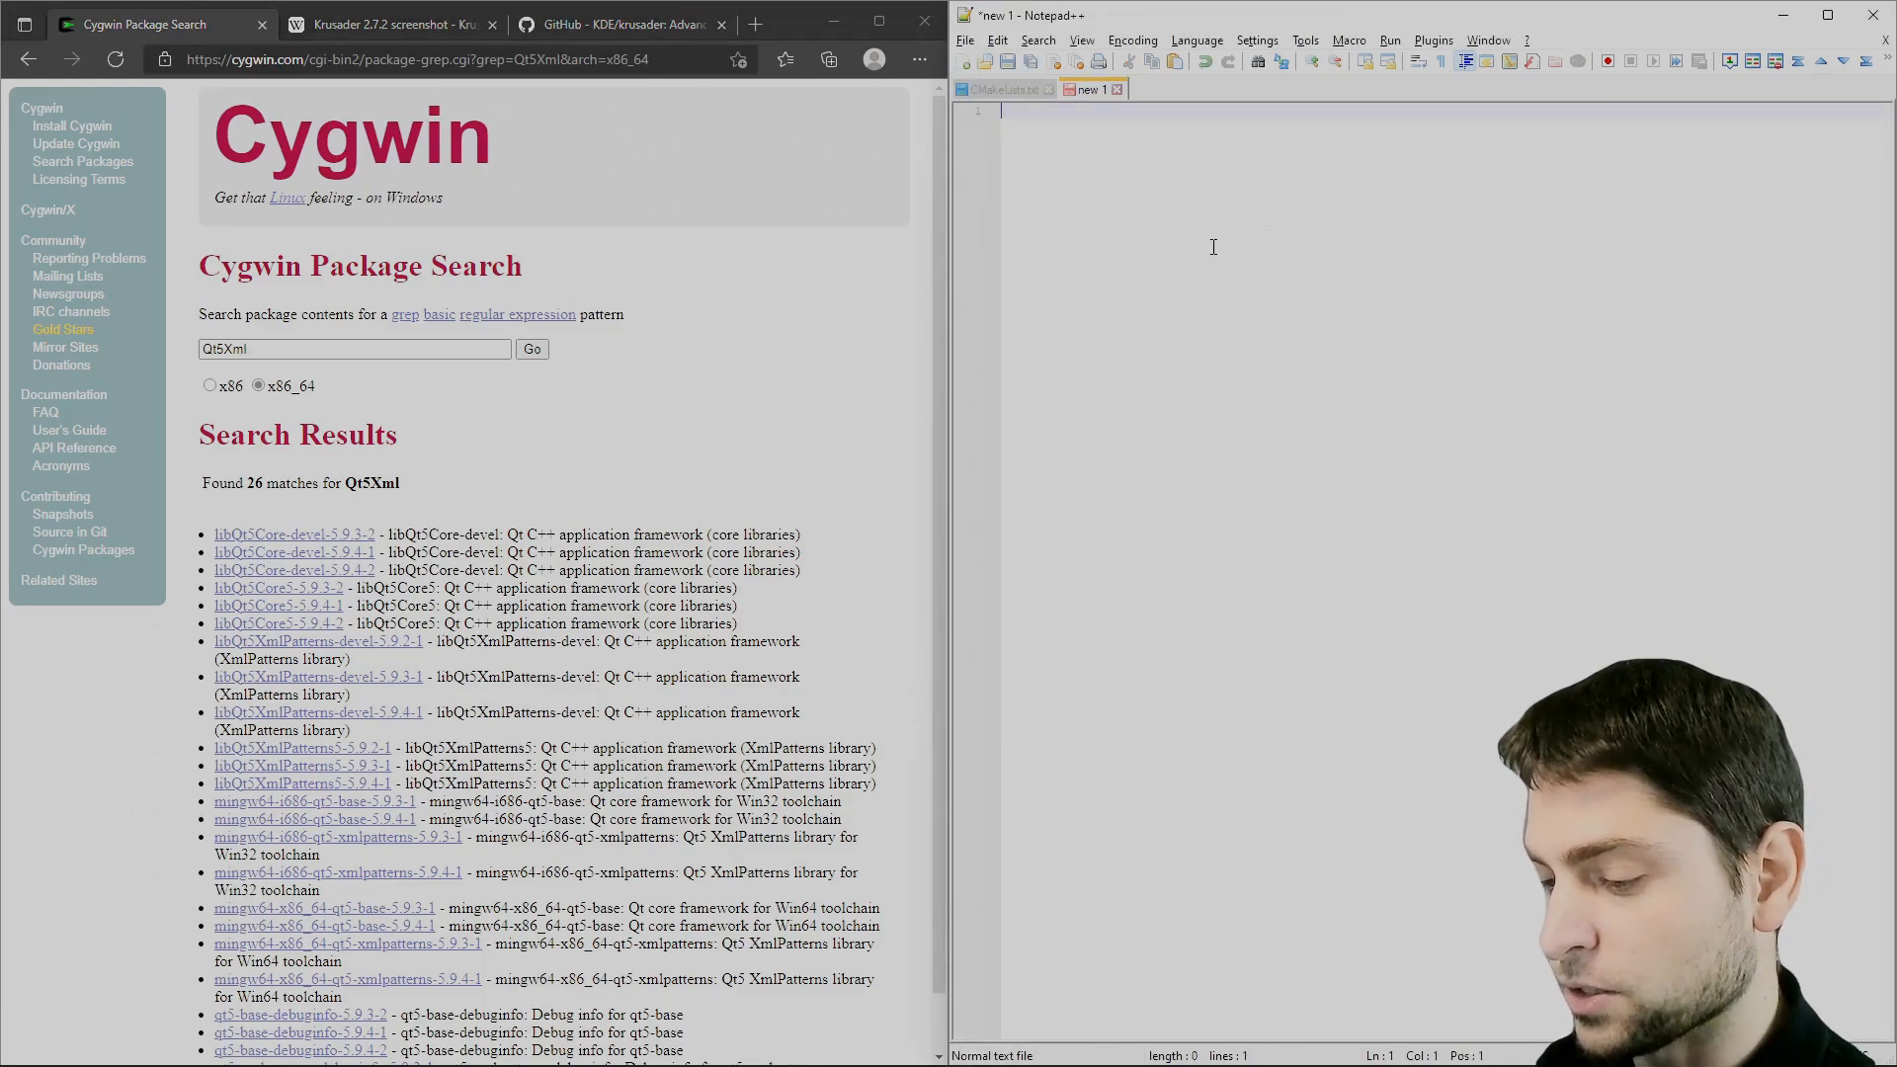
text(apt-cyg install libQt5)
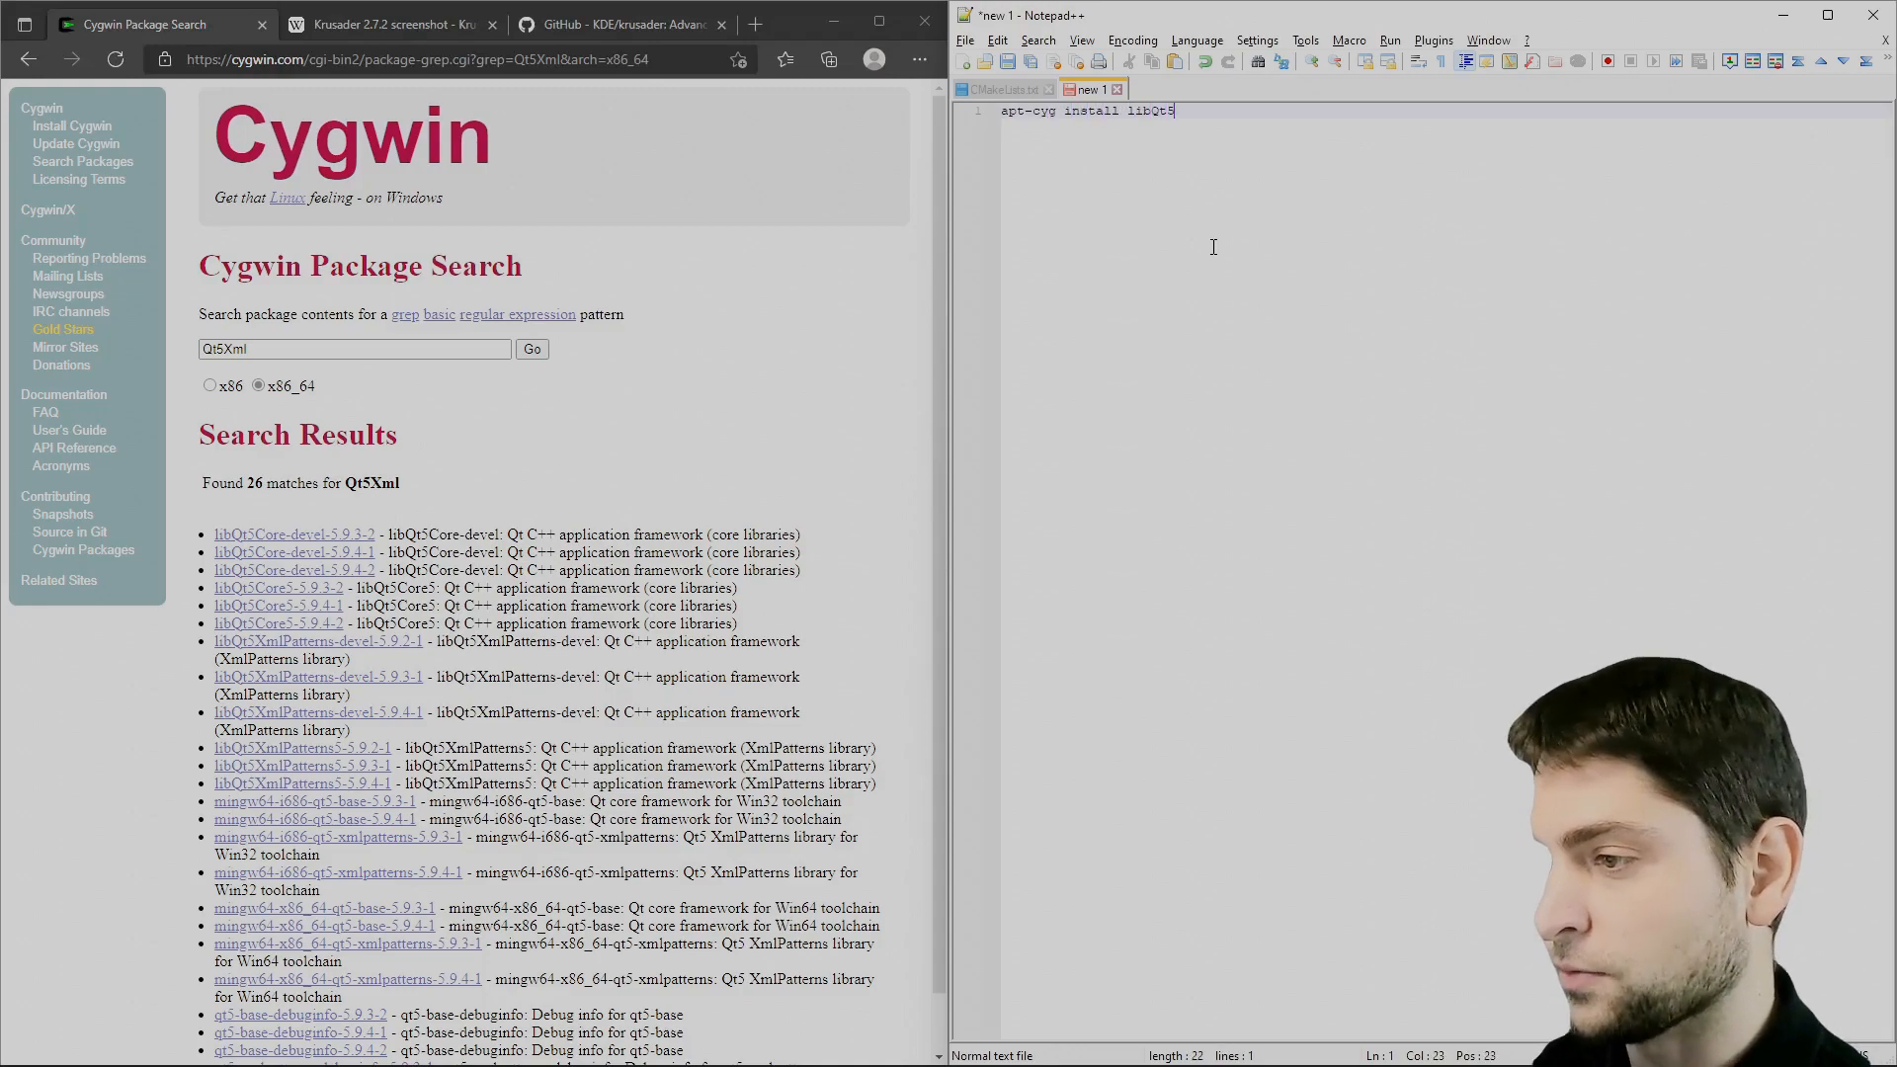
text(Core-devel)
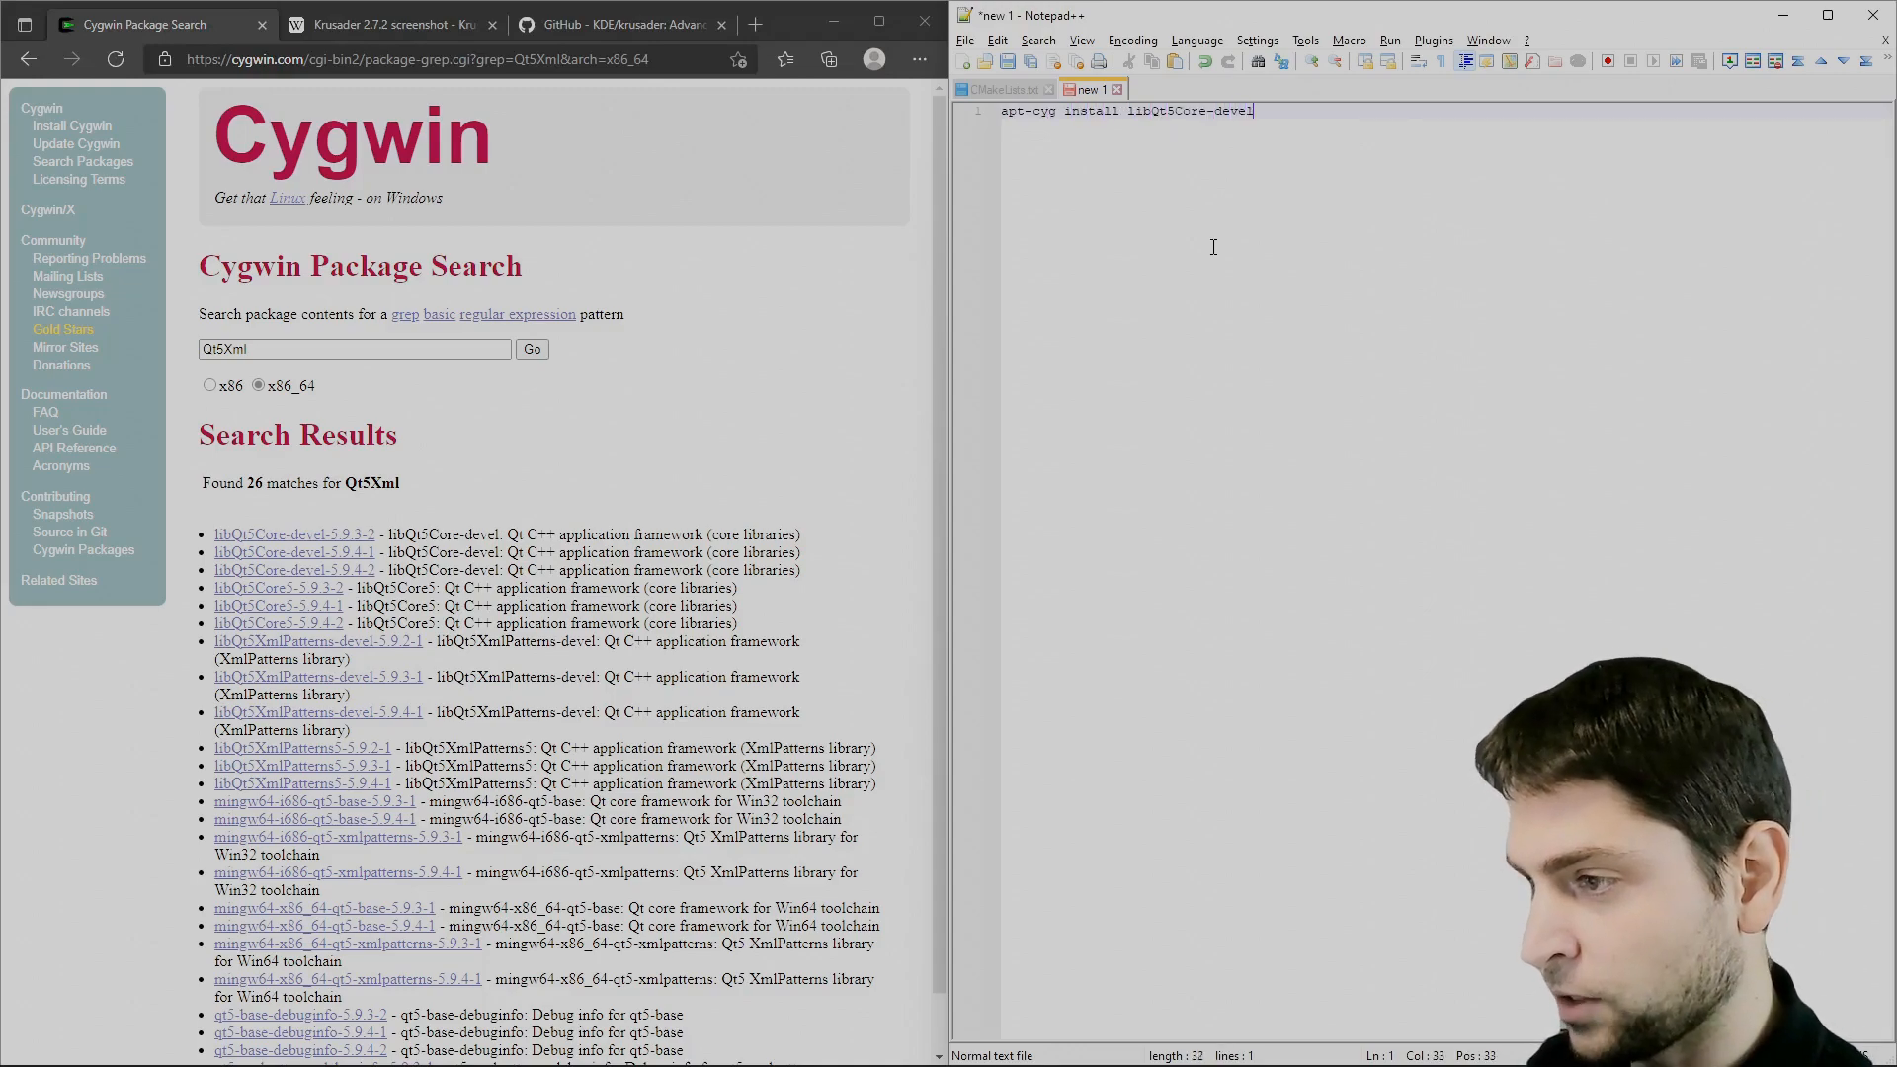
text(libQt)
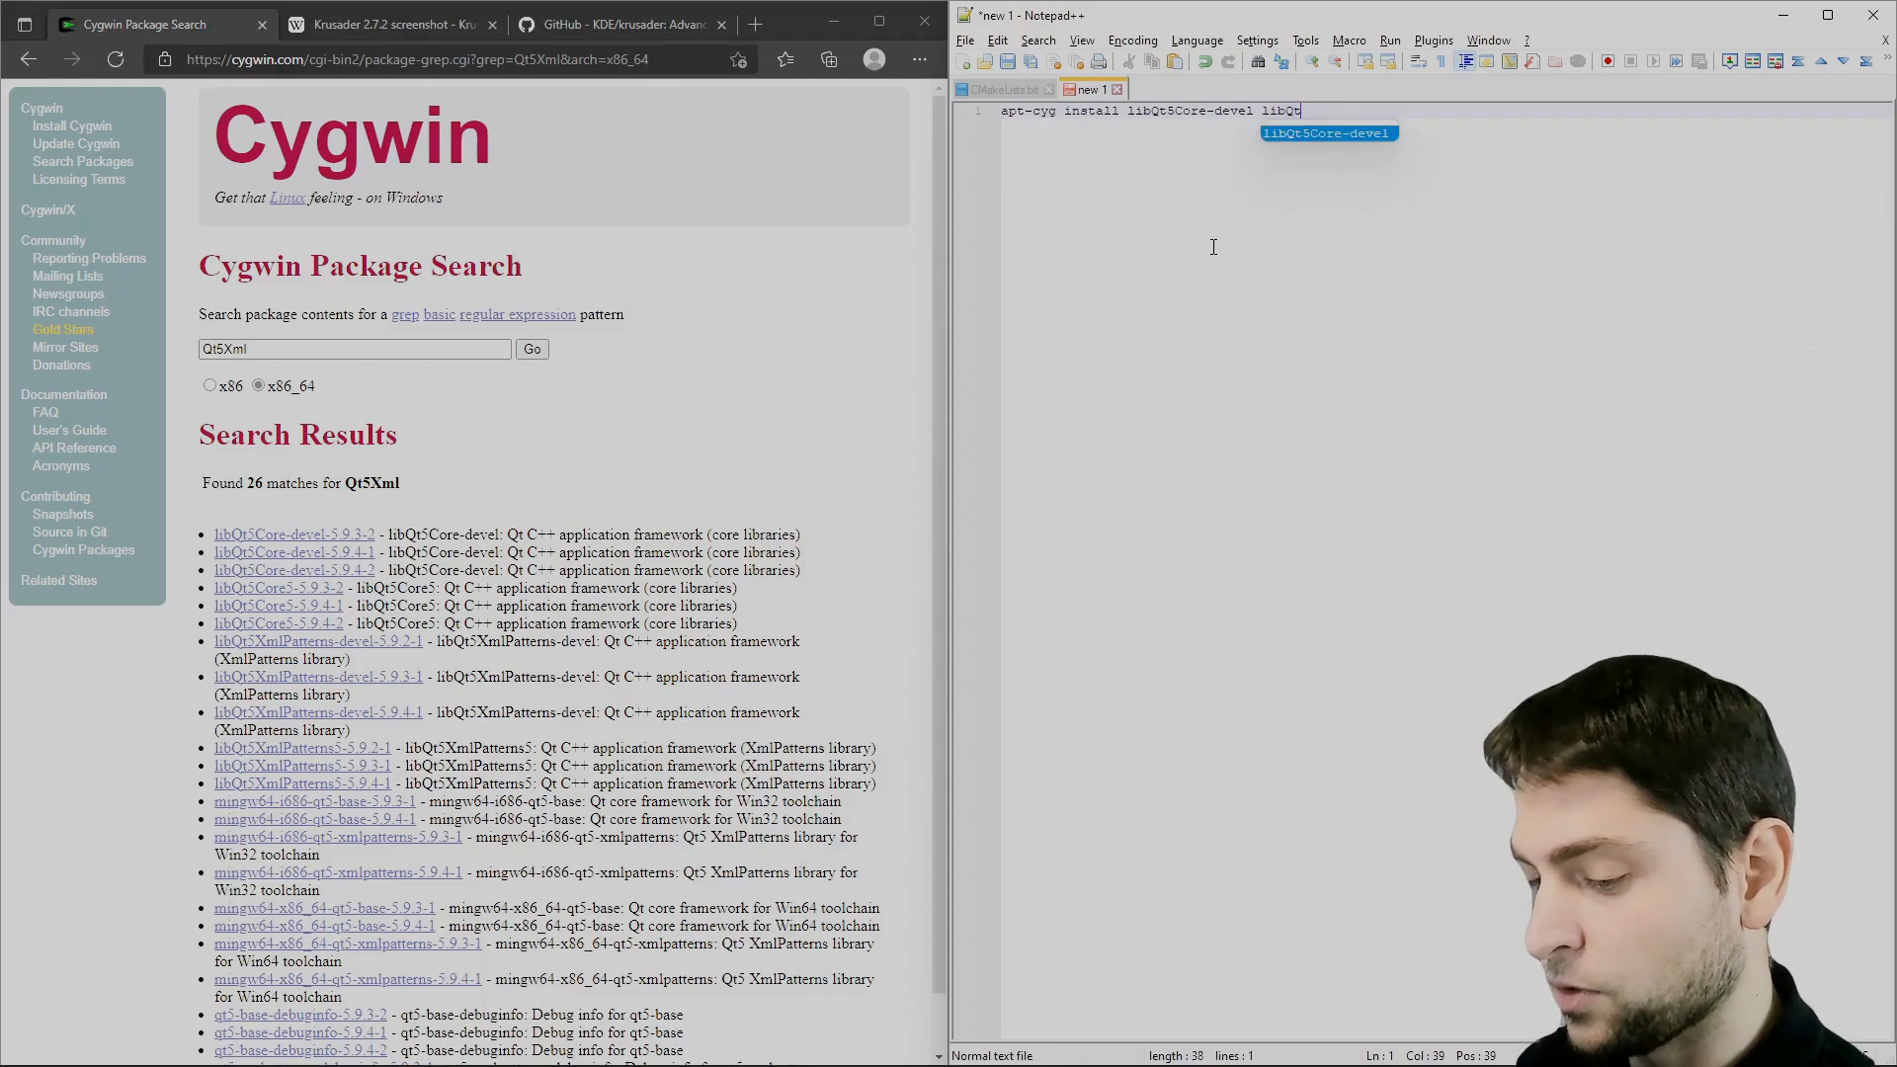
text(5Gui-dev)
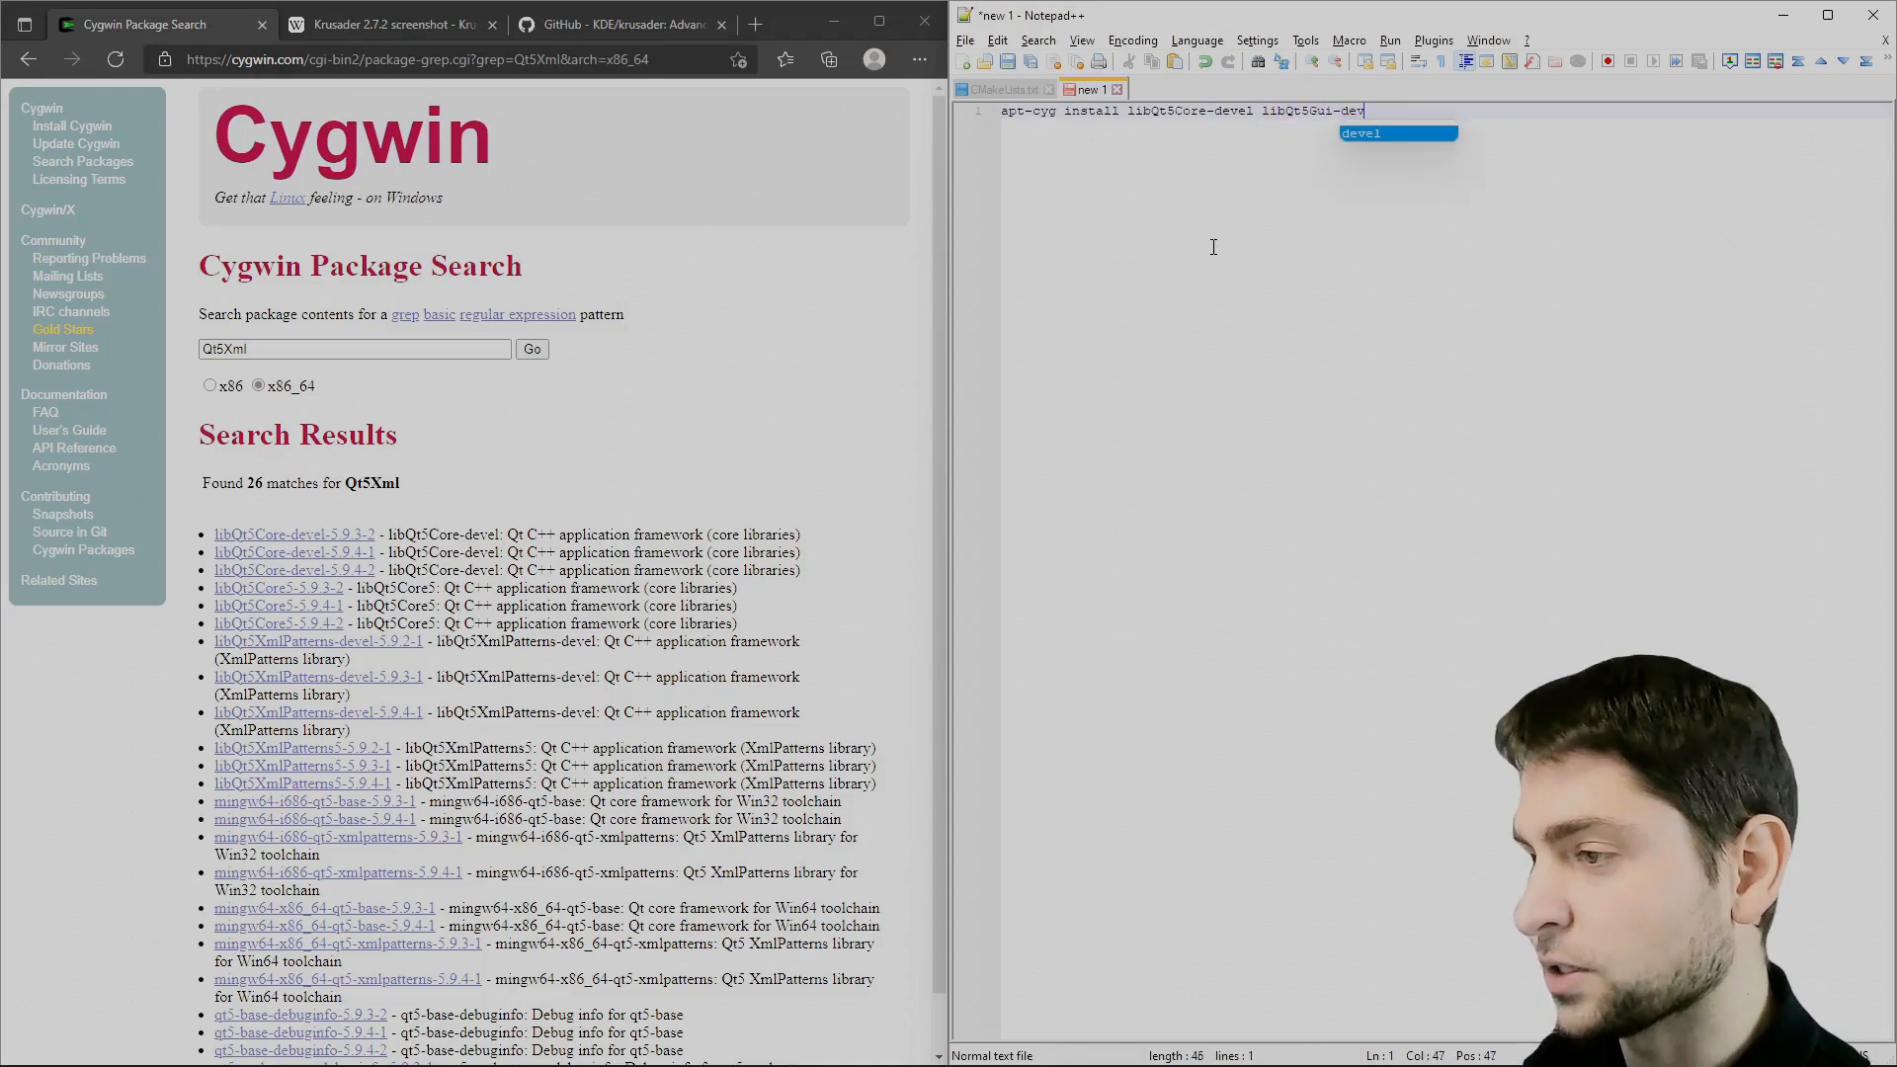
key(enter)
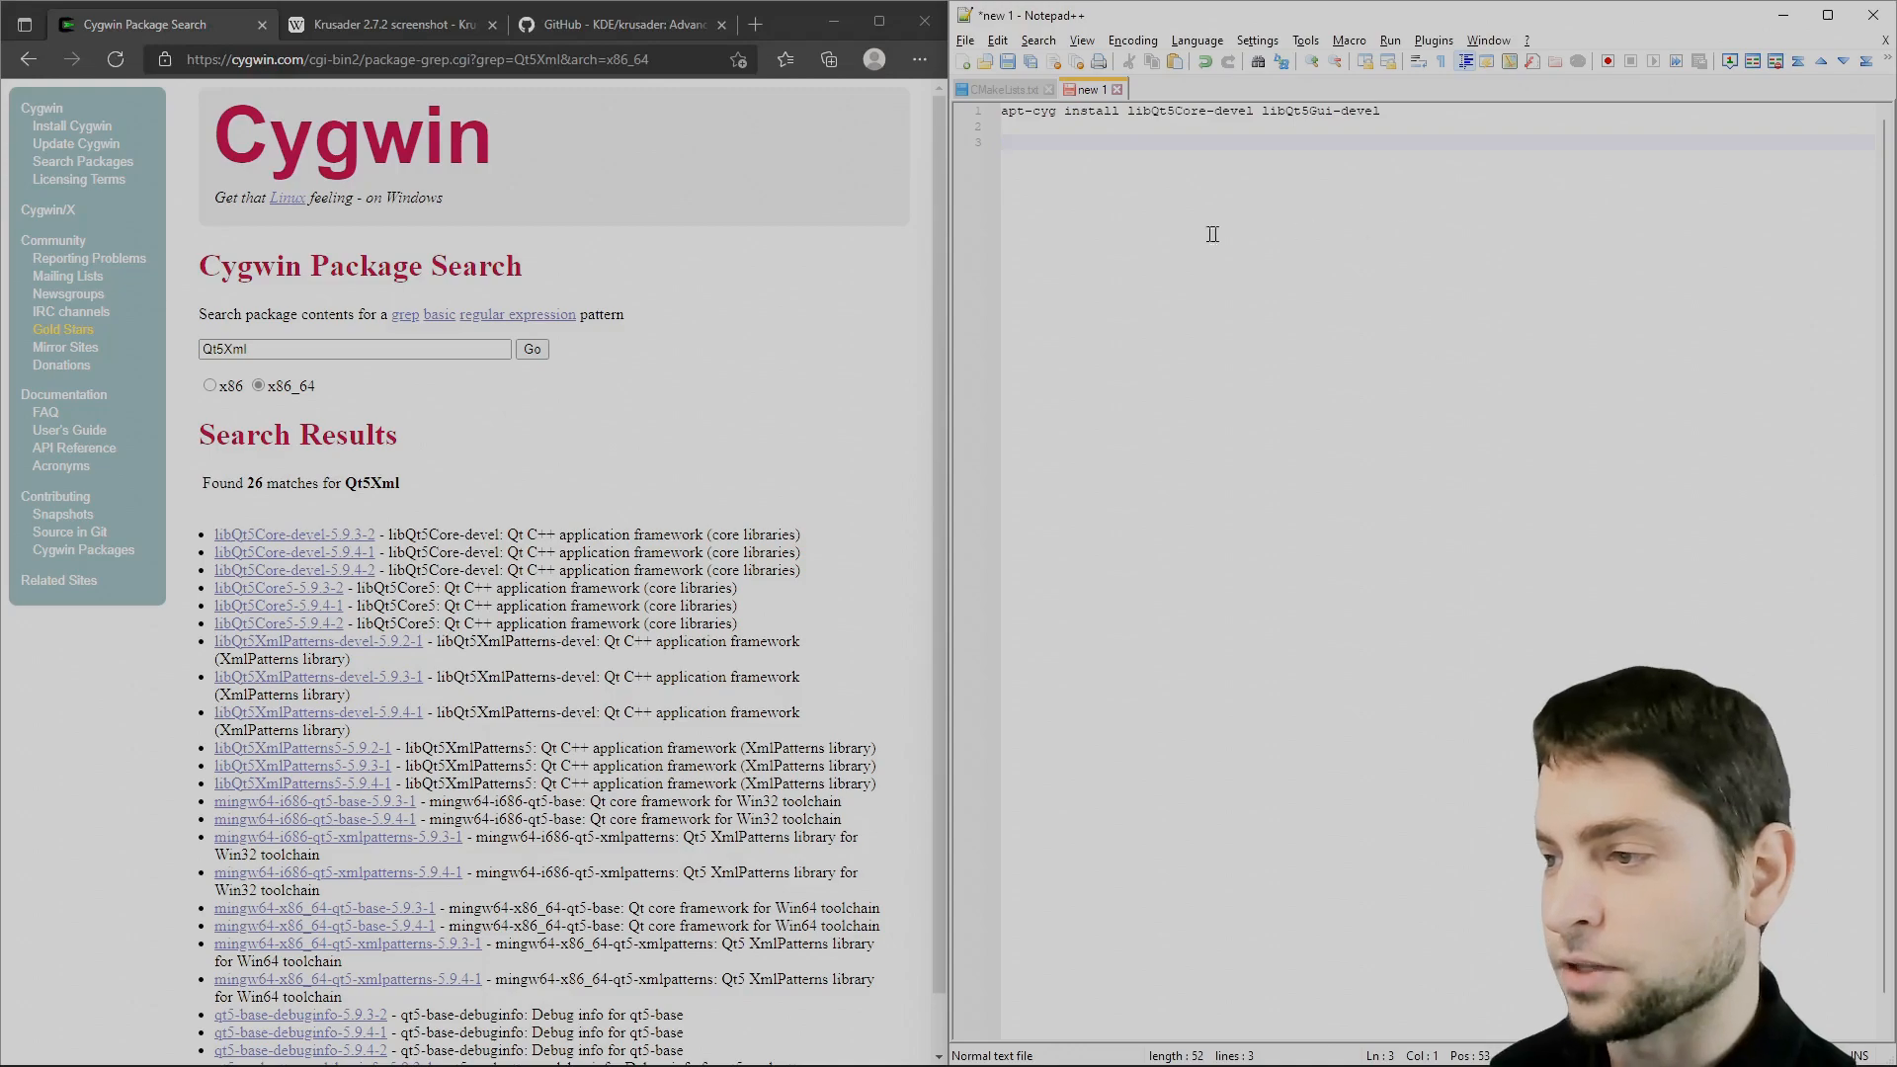
click(1002, 88)
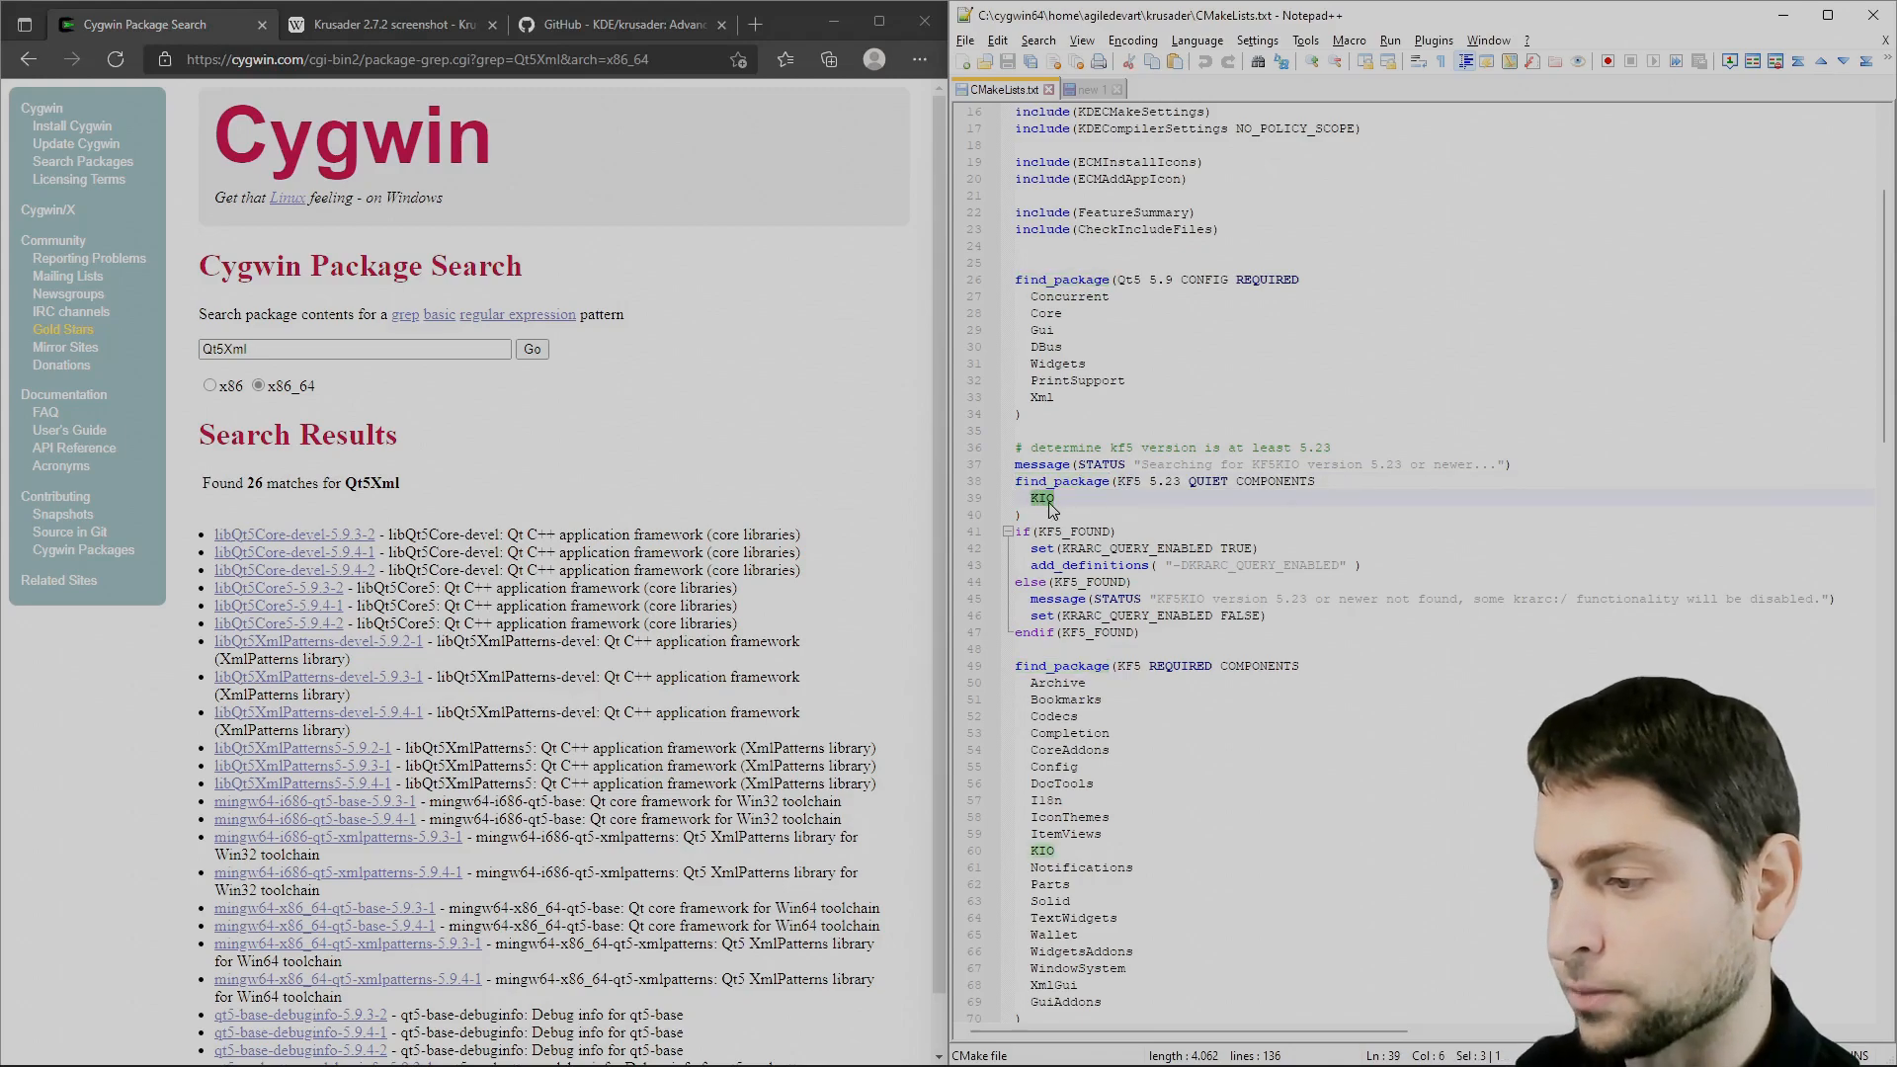
Search Cygwin packages for KF5KIO, KF5Bookmarks and KF5Codecs.
scroll(down, 3)
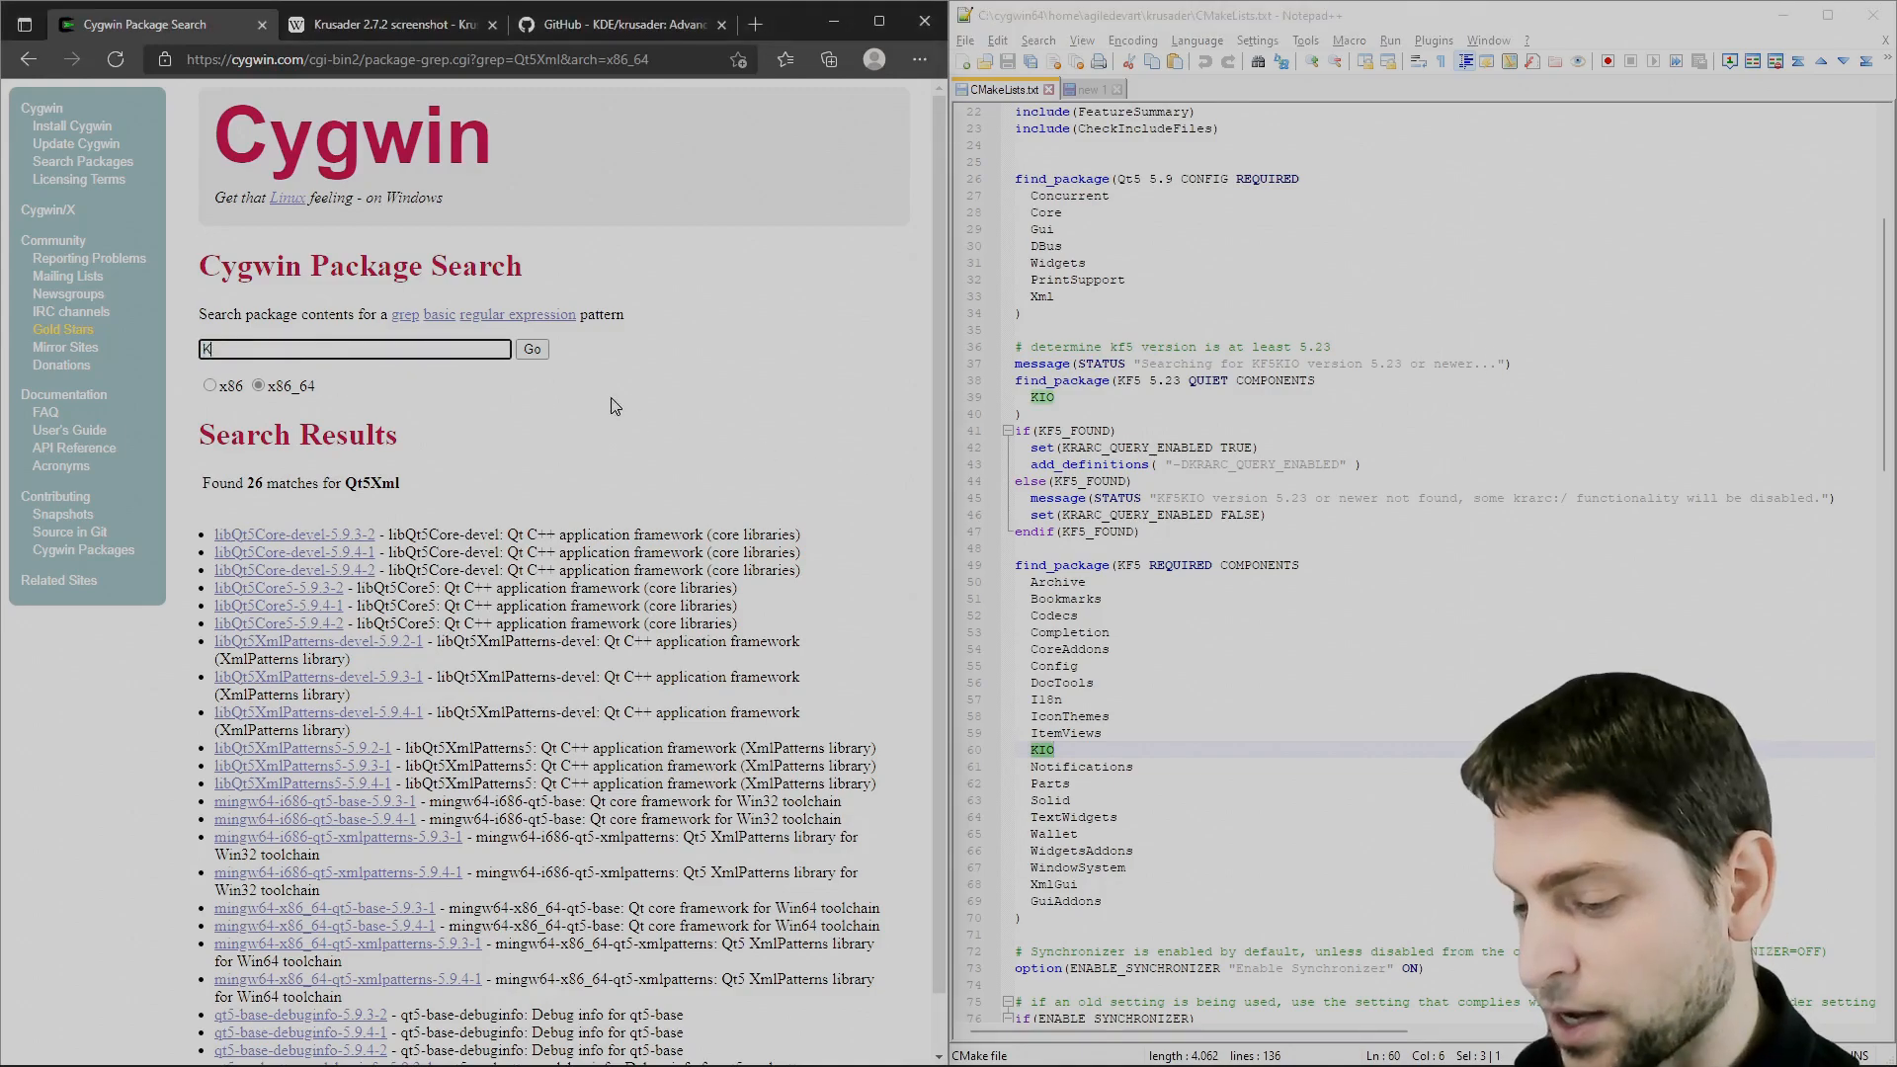
text(KF5KIO)
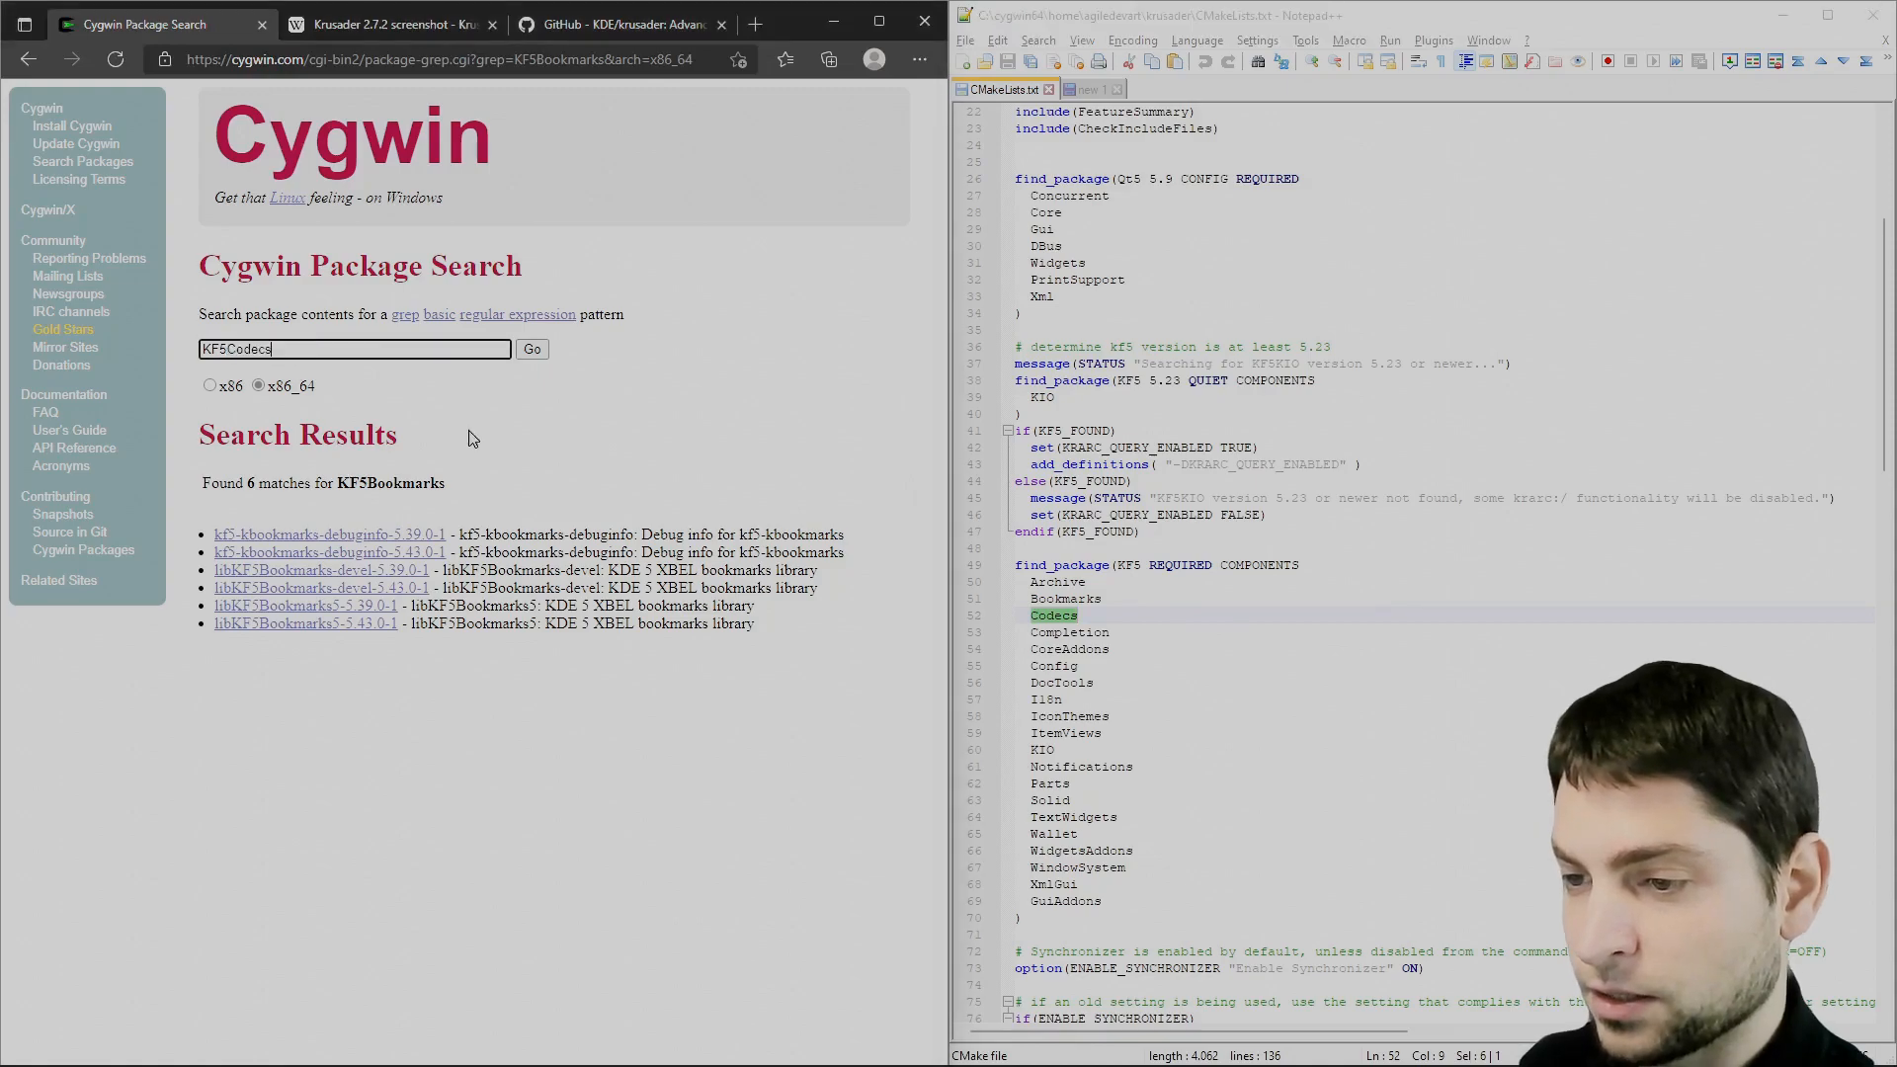
click(530, 349)
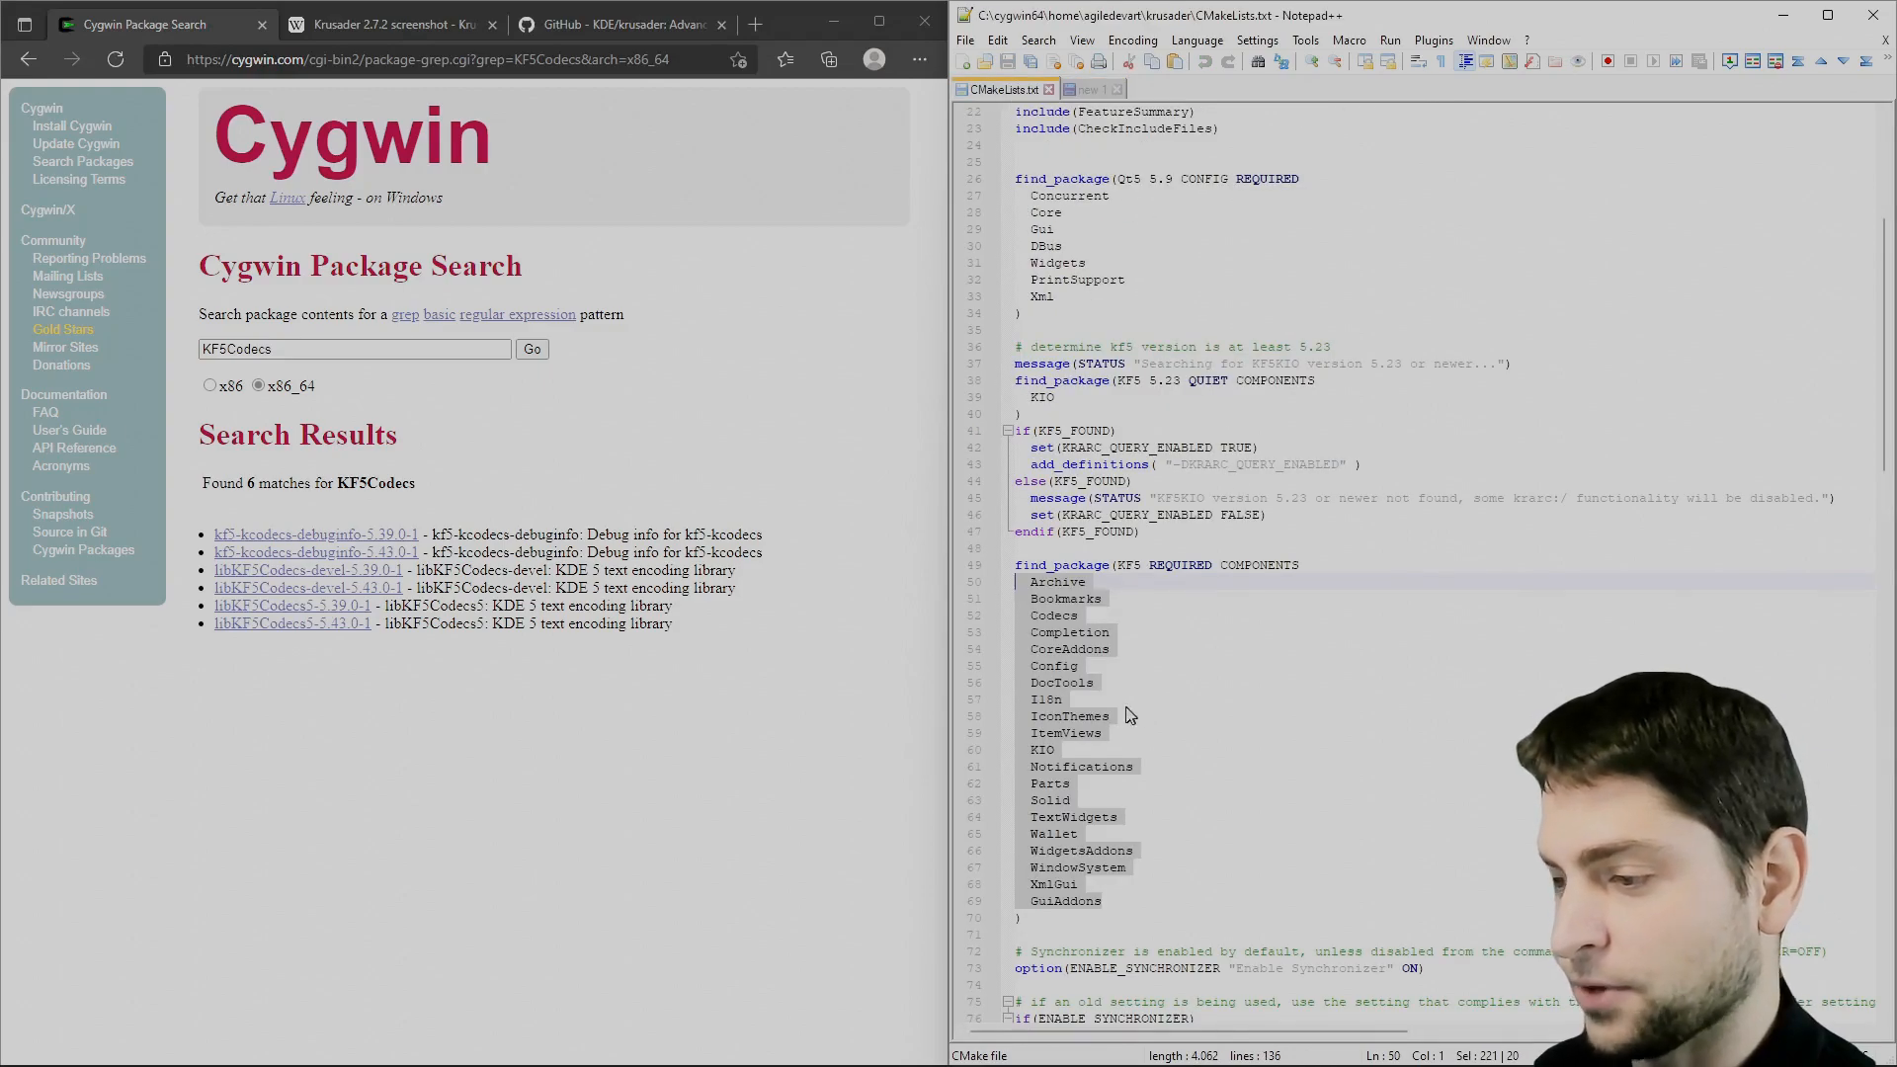
Pick out DocTools, write the KF5 devel apt-cyg install list, and return to CMakeLists.txt.
click(1095, 681)
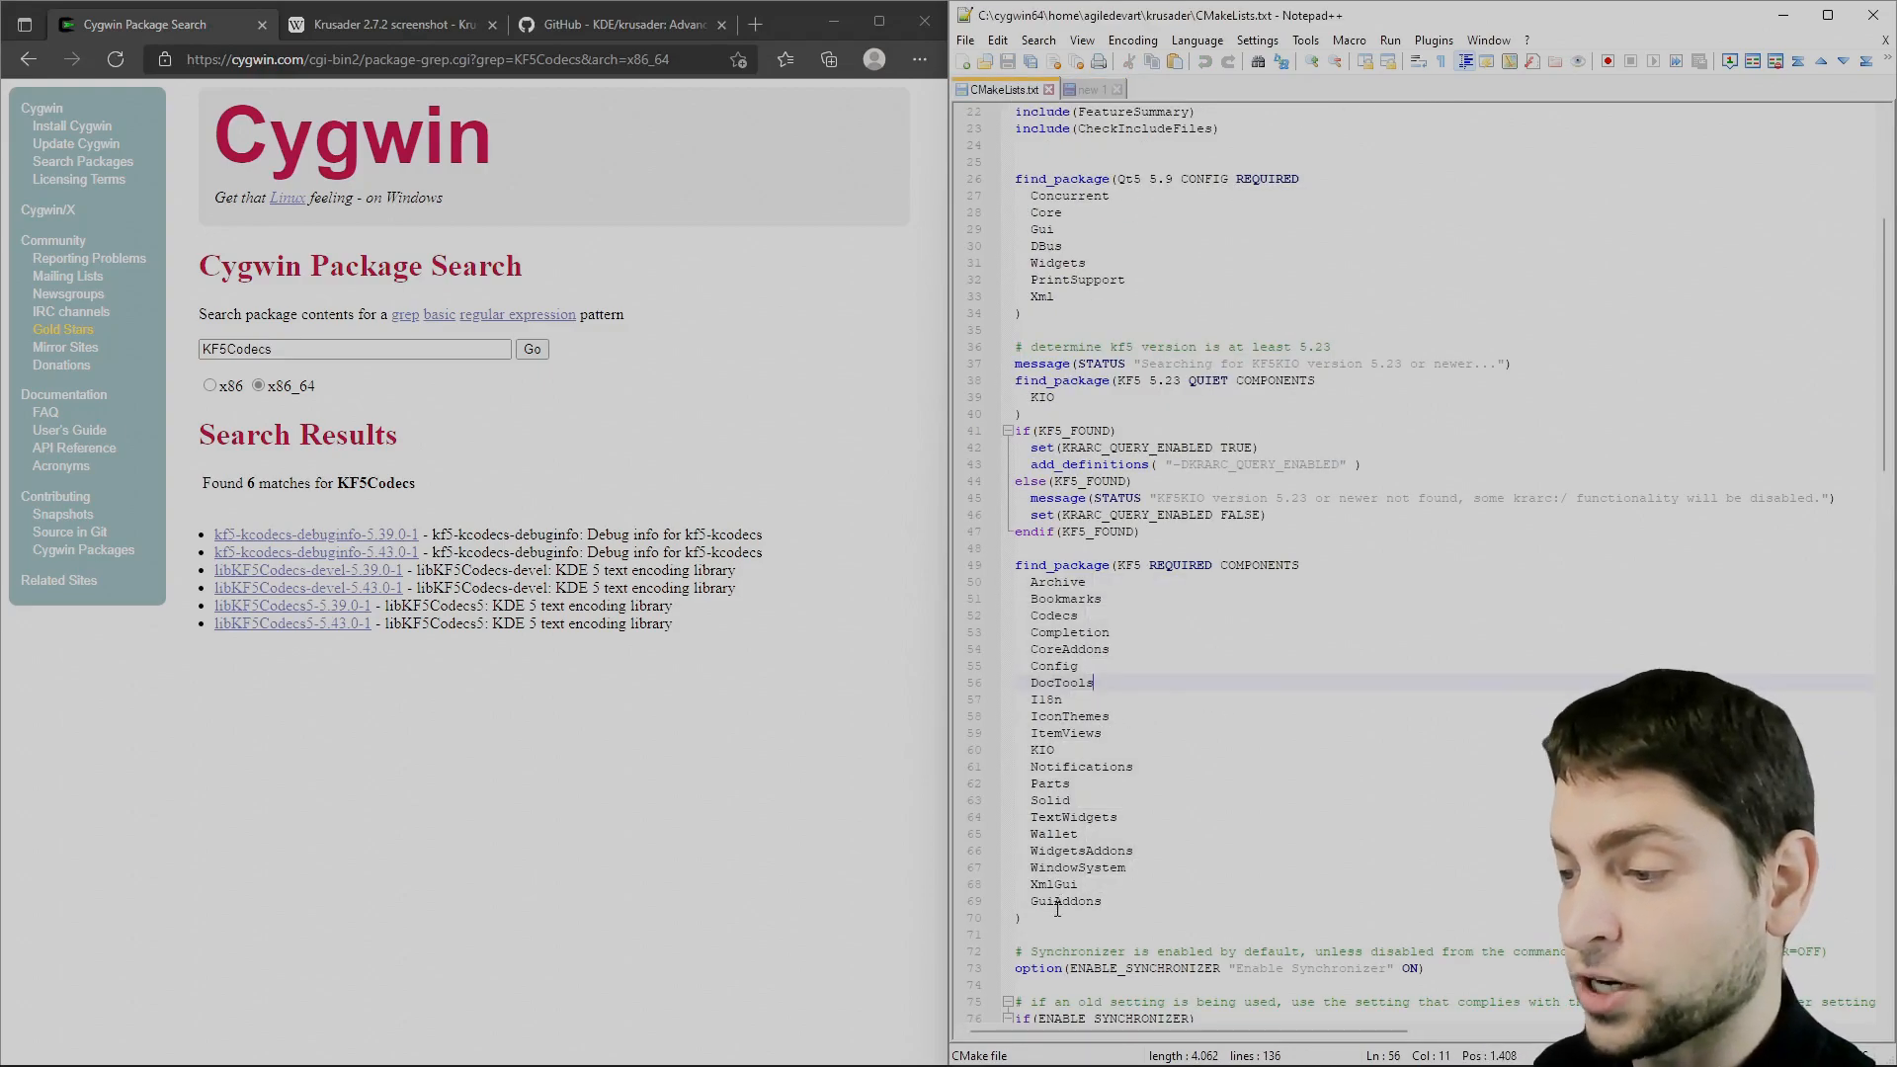
double_click(1063, 683)
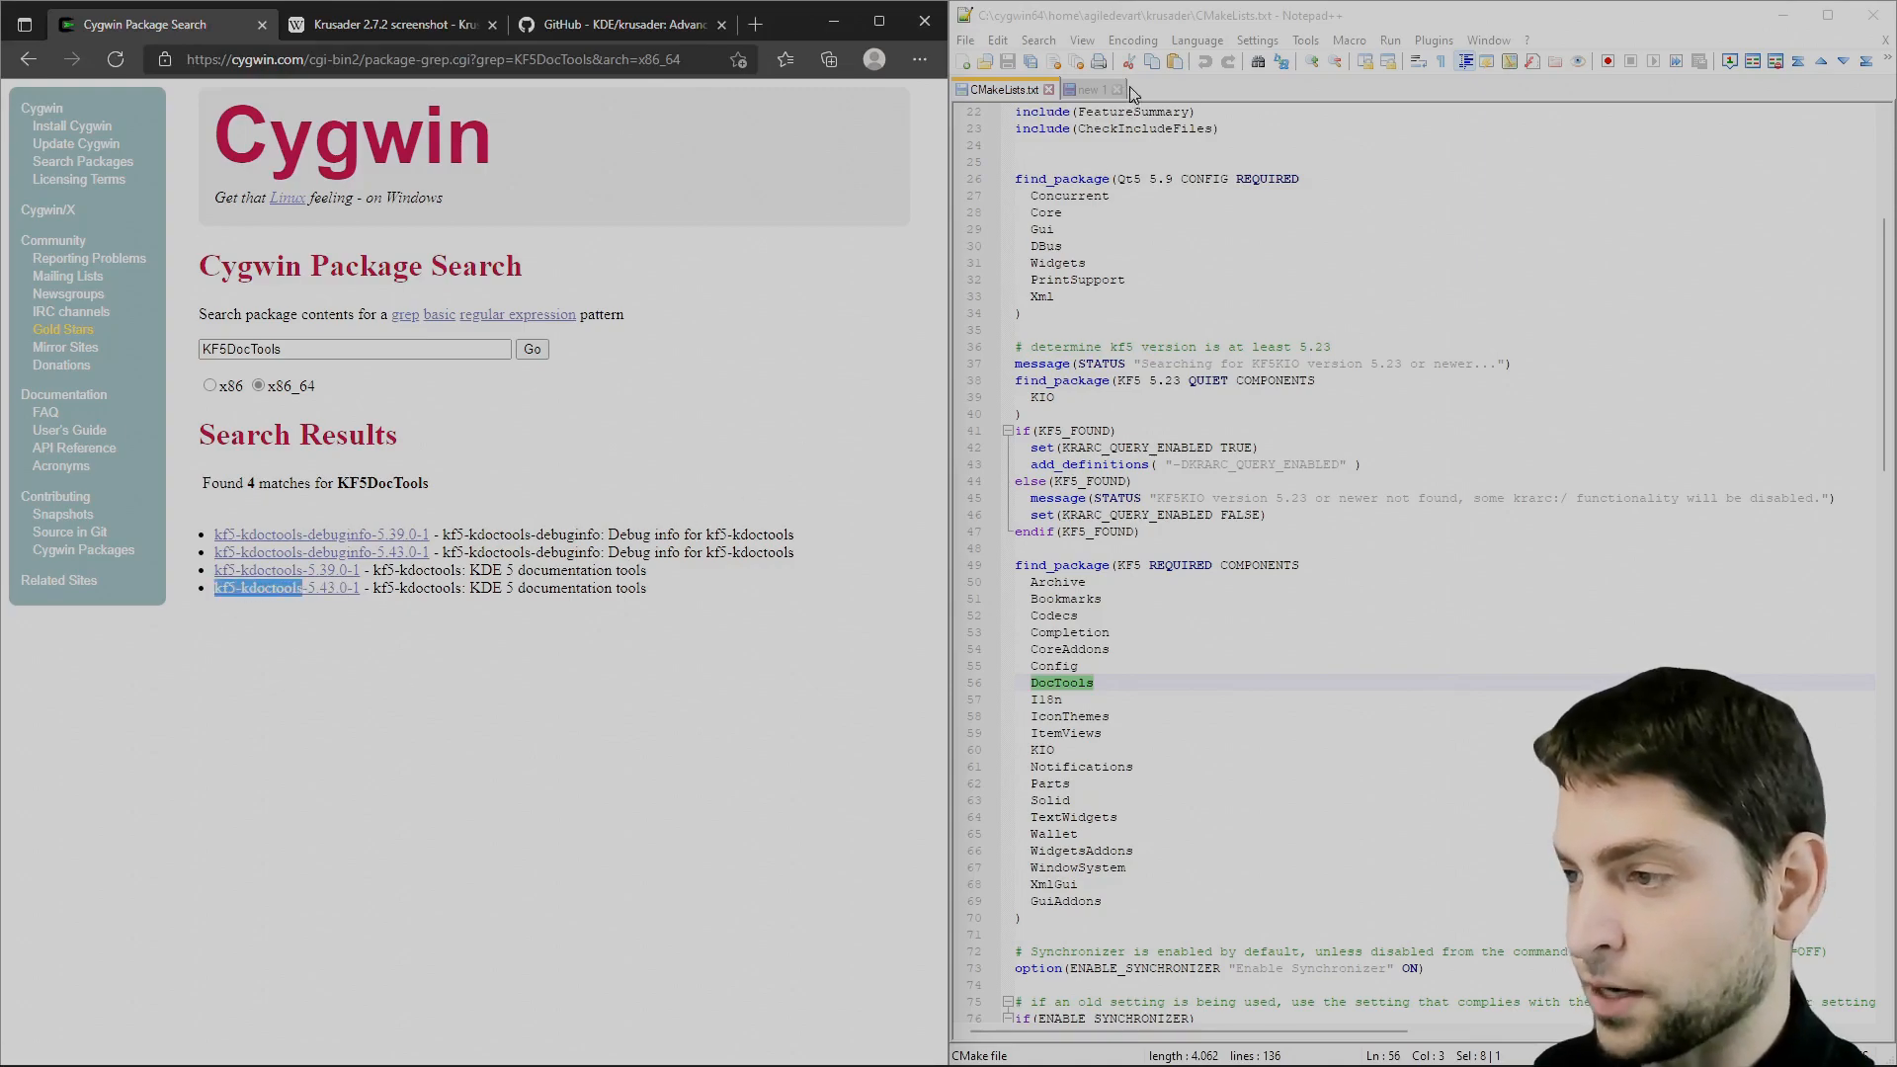
click(1088, 88)
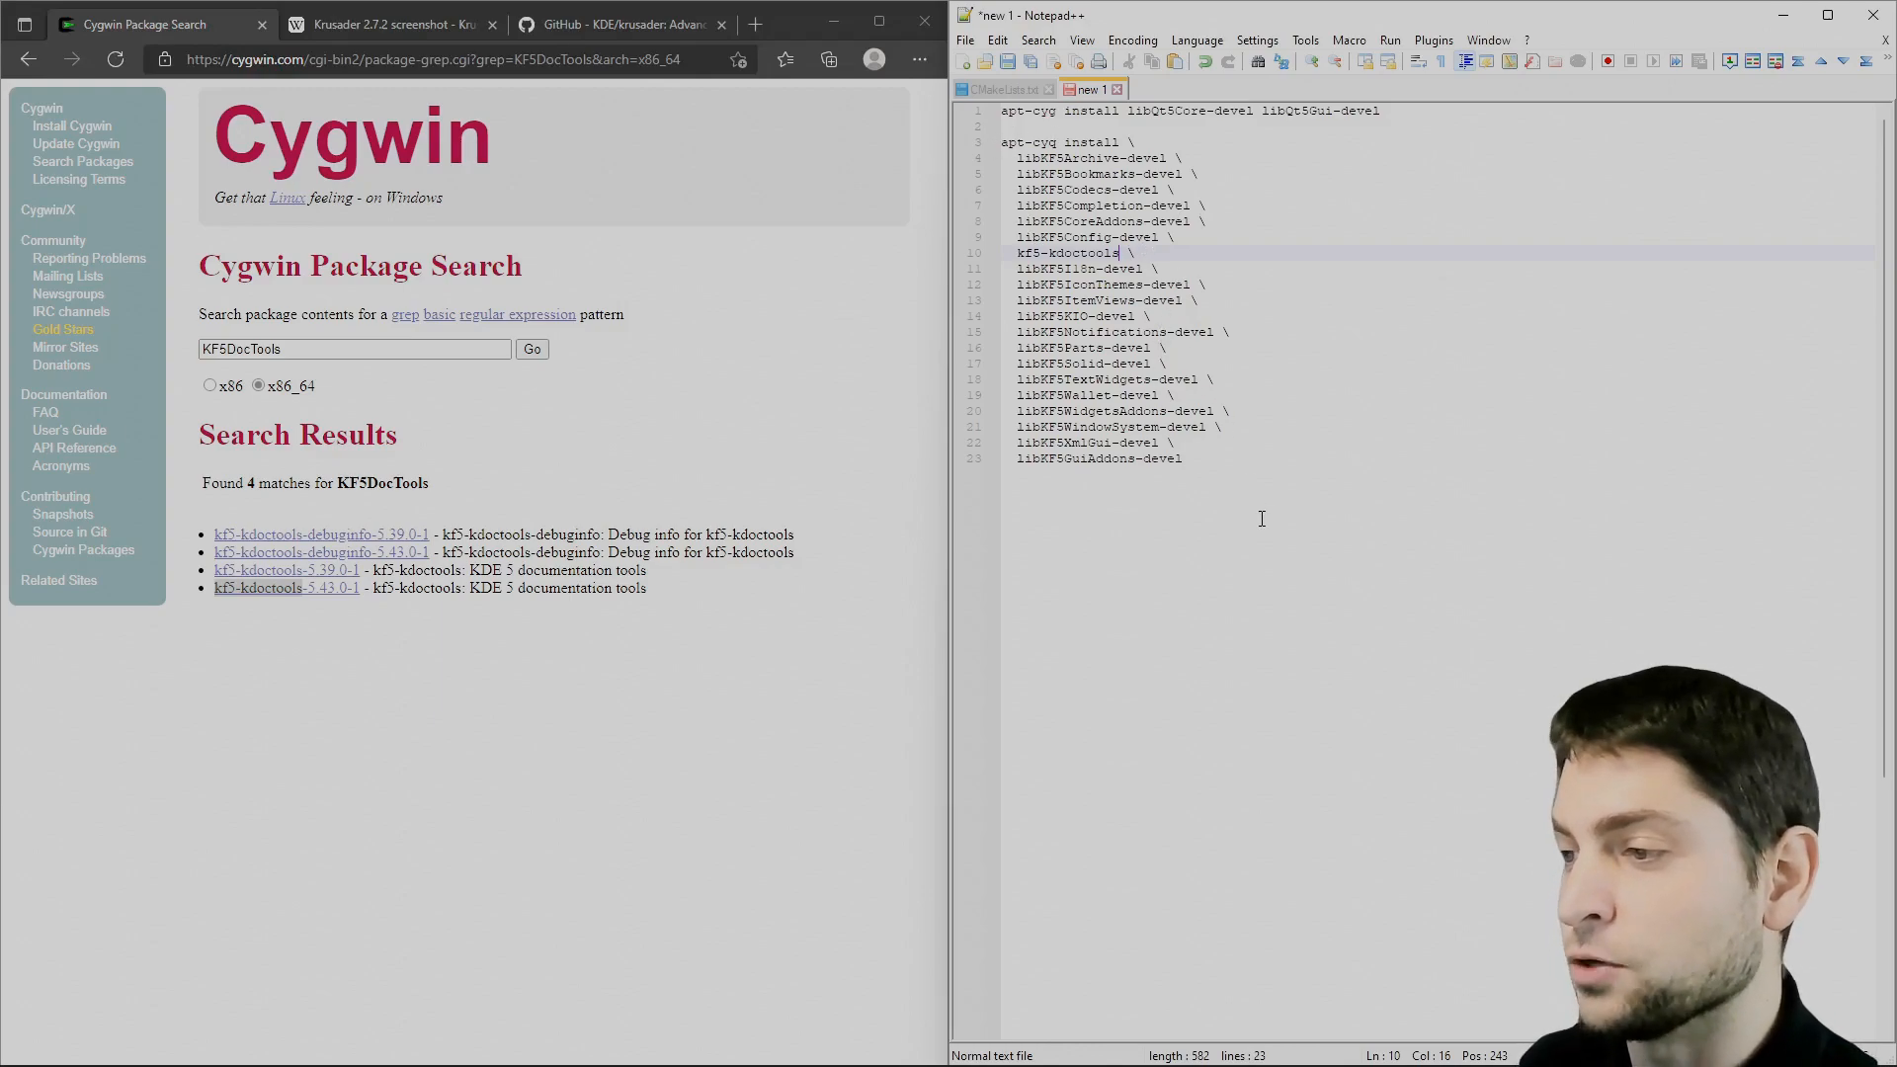
click(999, 88)
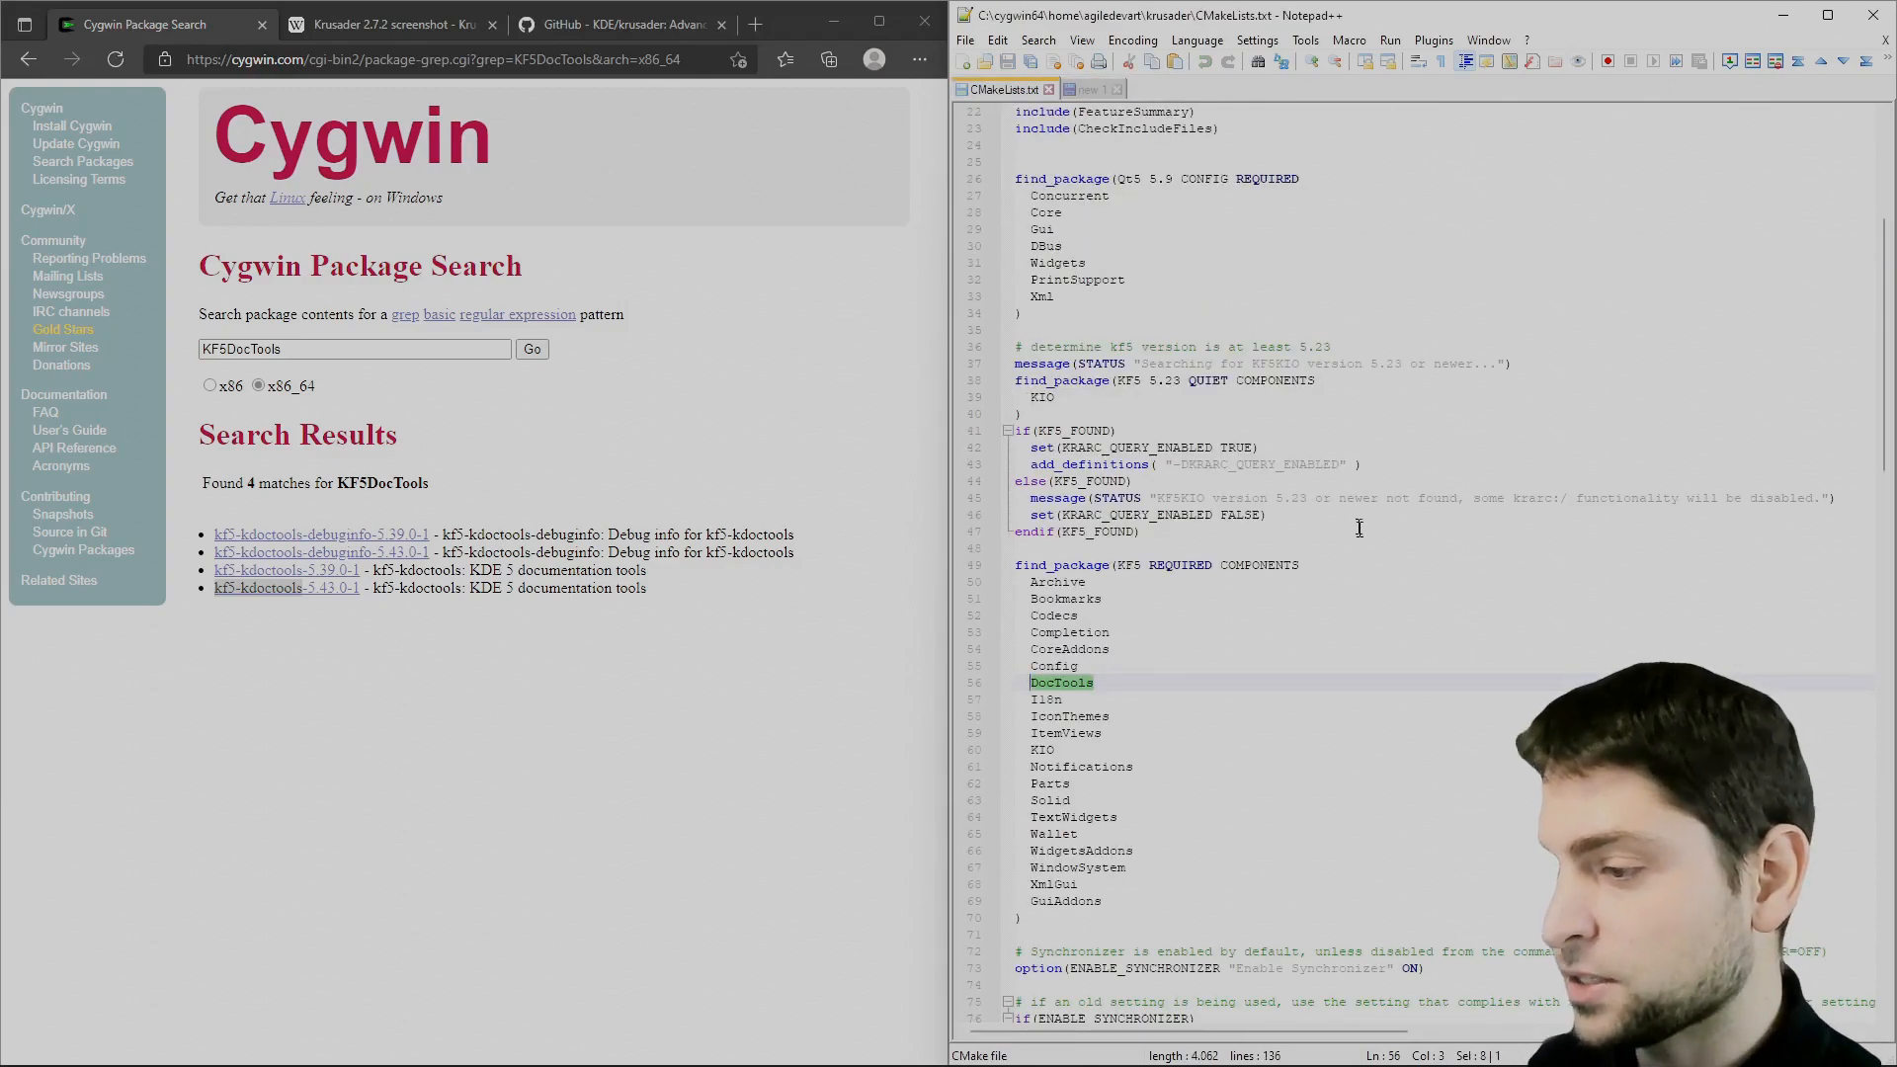
Scroll the cleared terminal and edit the libKF5CoreAddons-devel line in the install note.
scroll(down, 3)
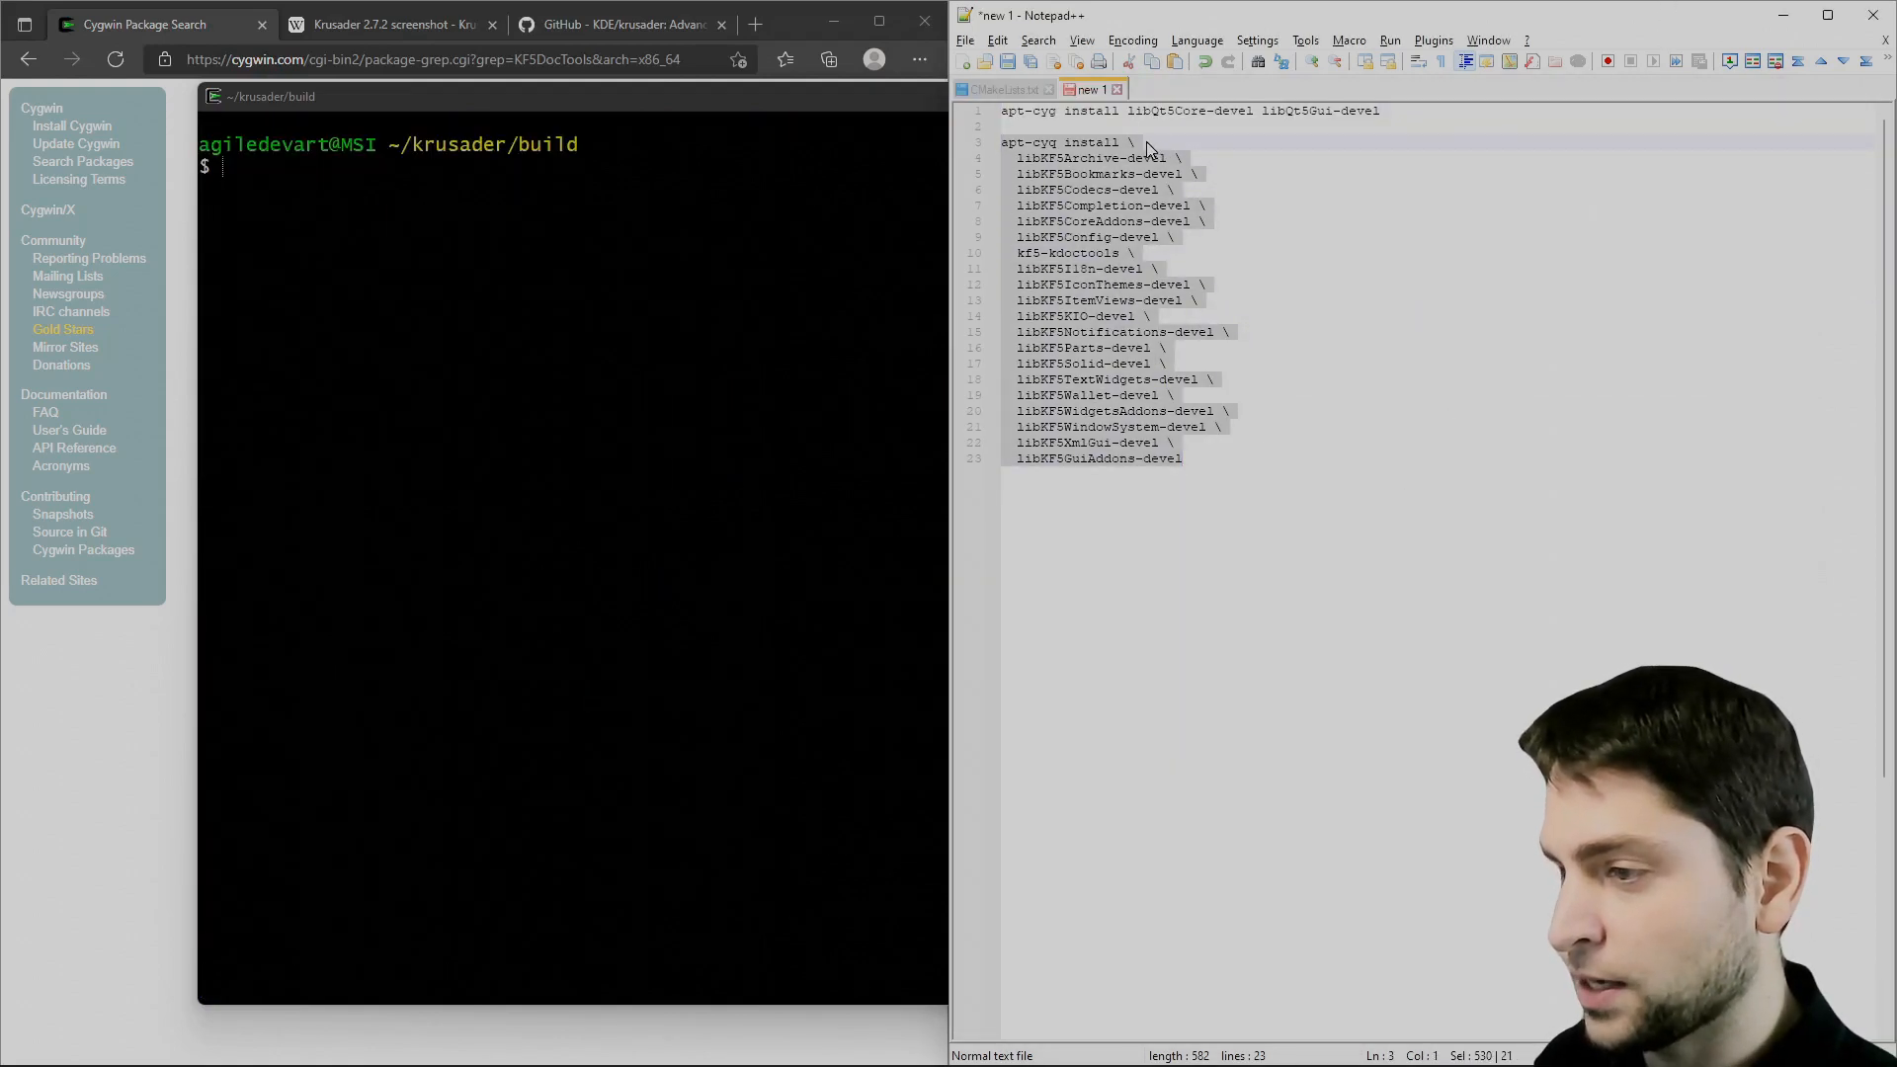
click(1219, 141)
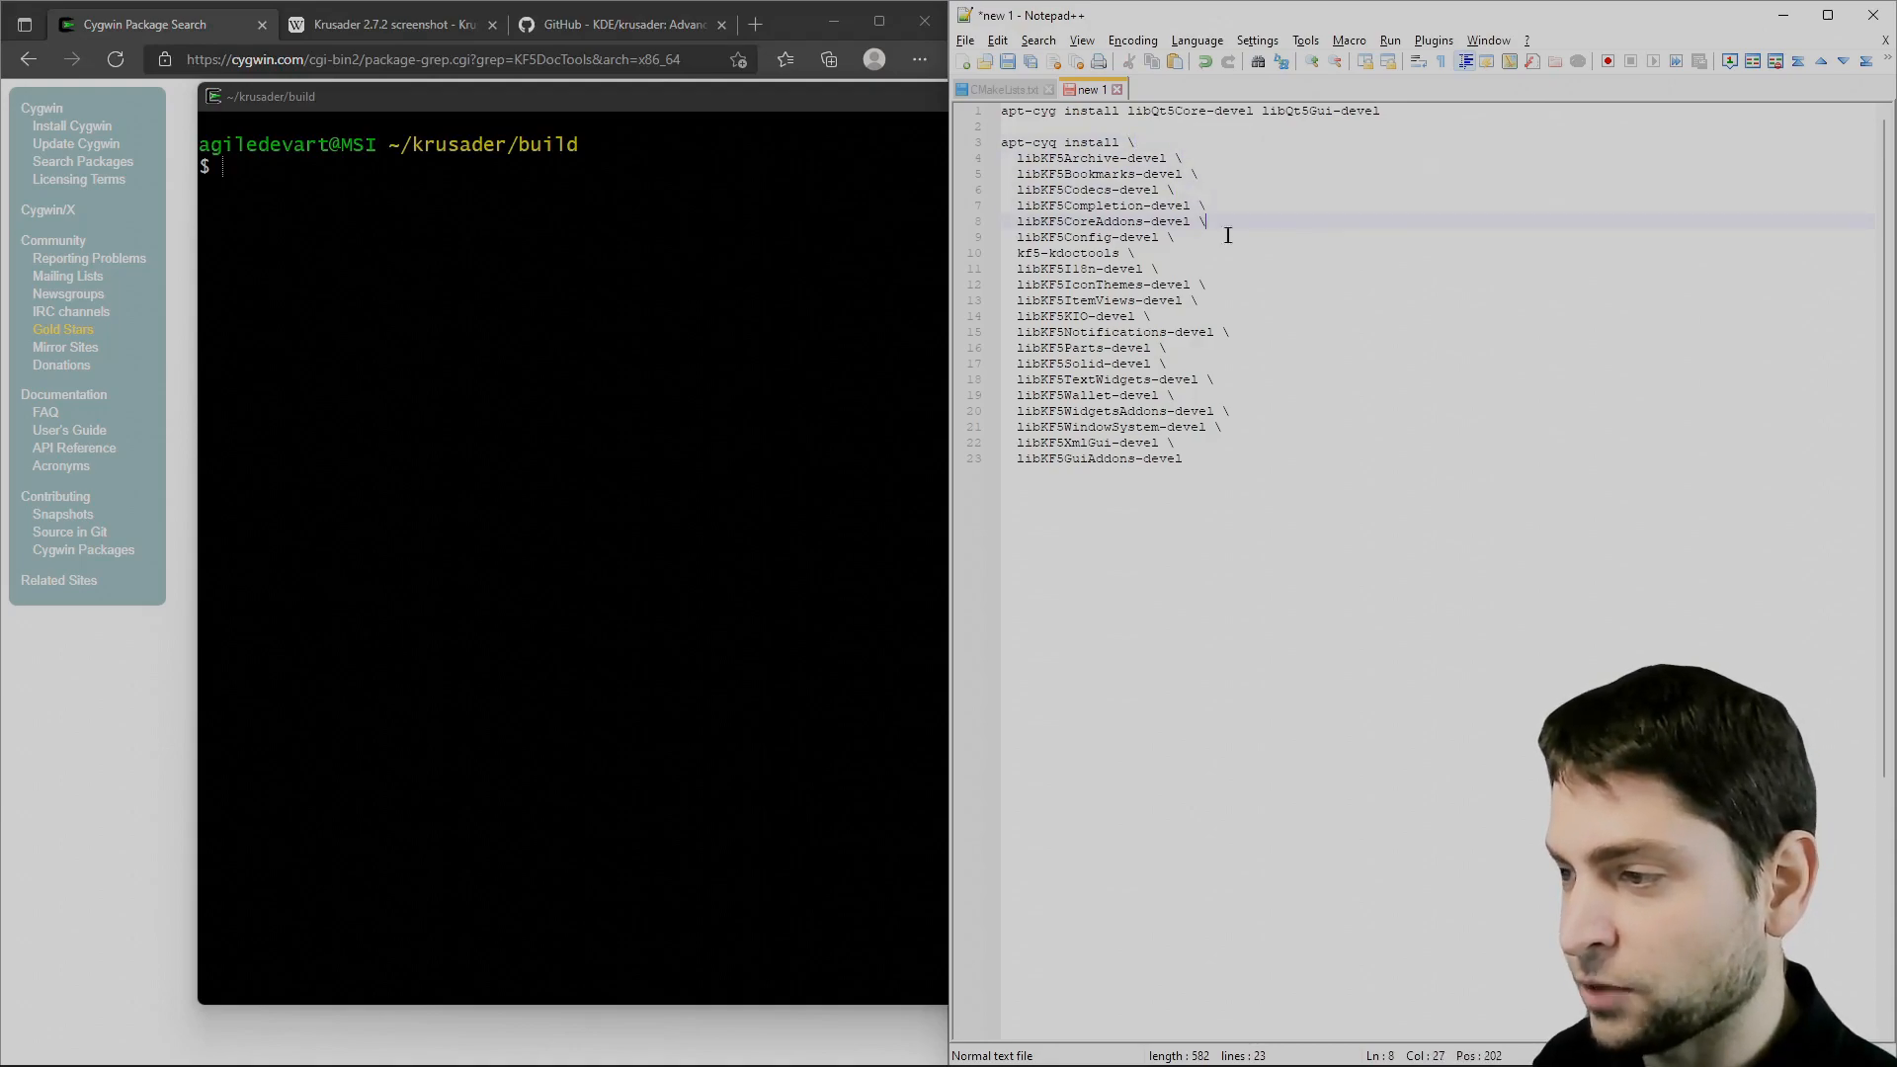
click(1184, 458)
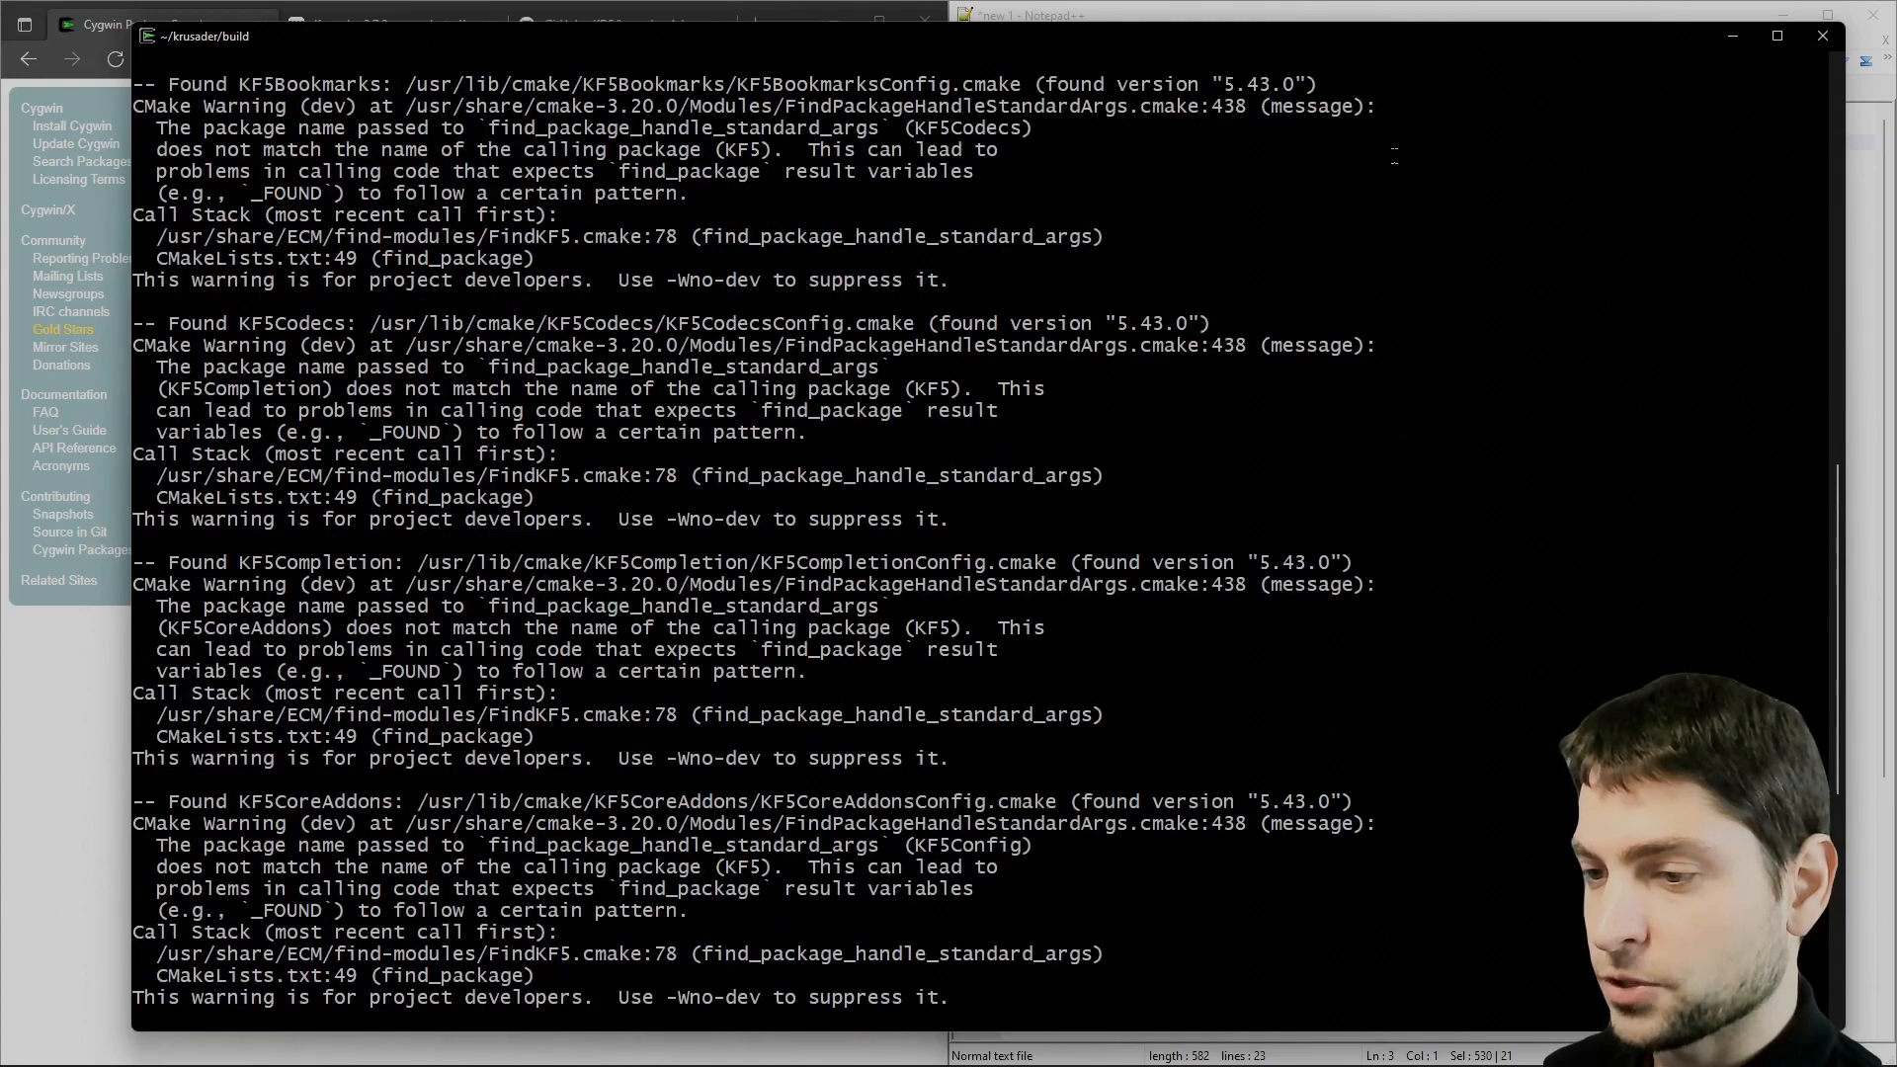
After cmake's missing-Gettext error, install the gettext development package with apt-cyg.
scroll(down, 3)
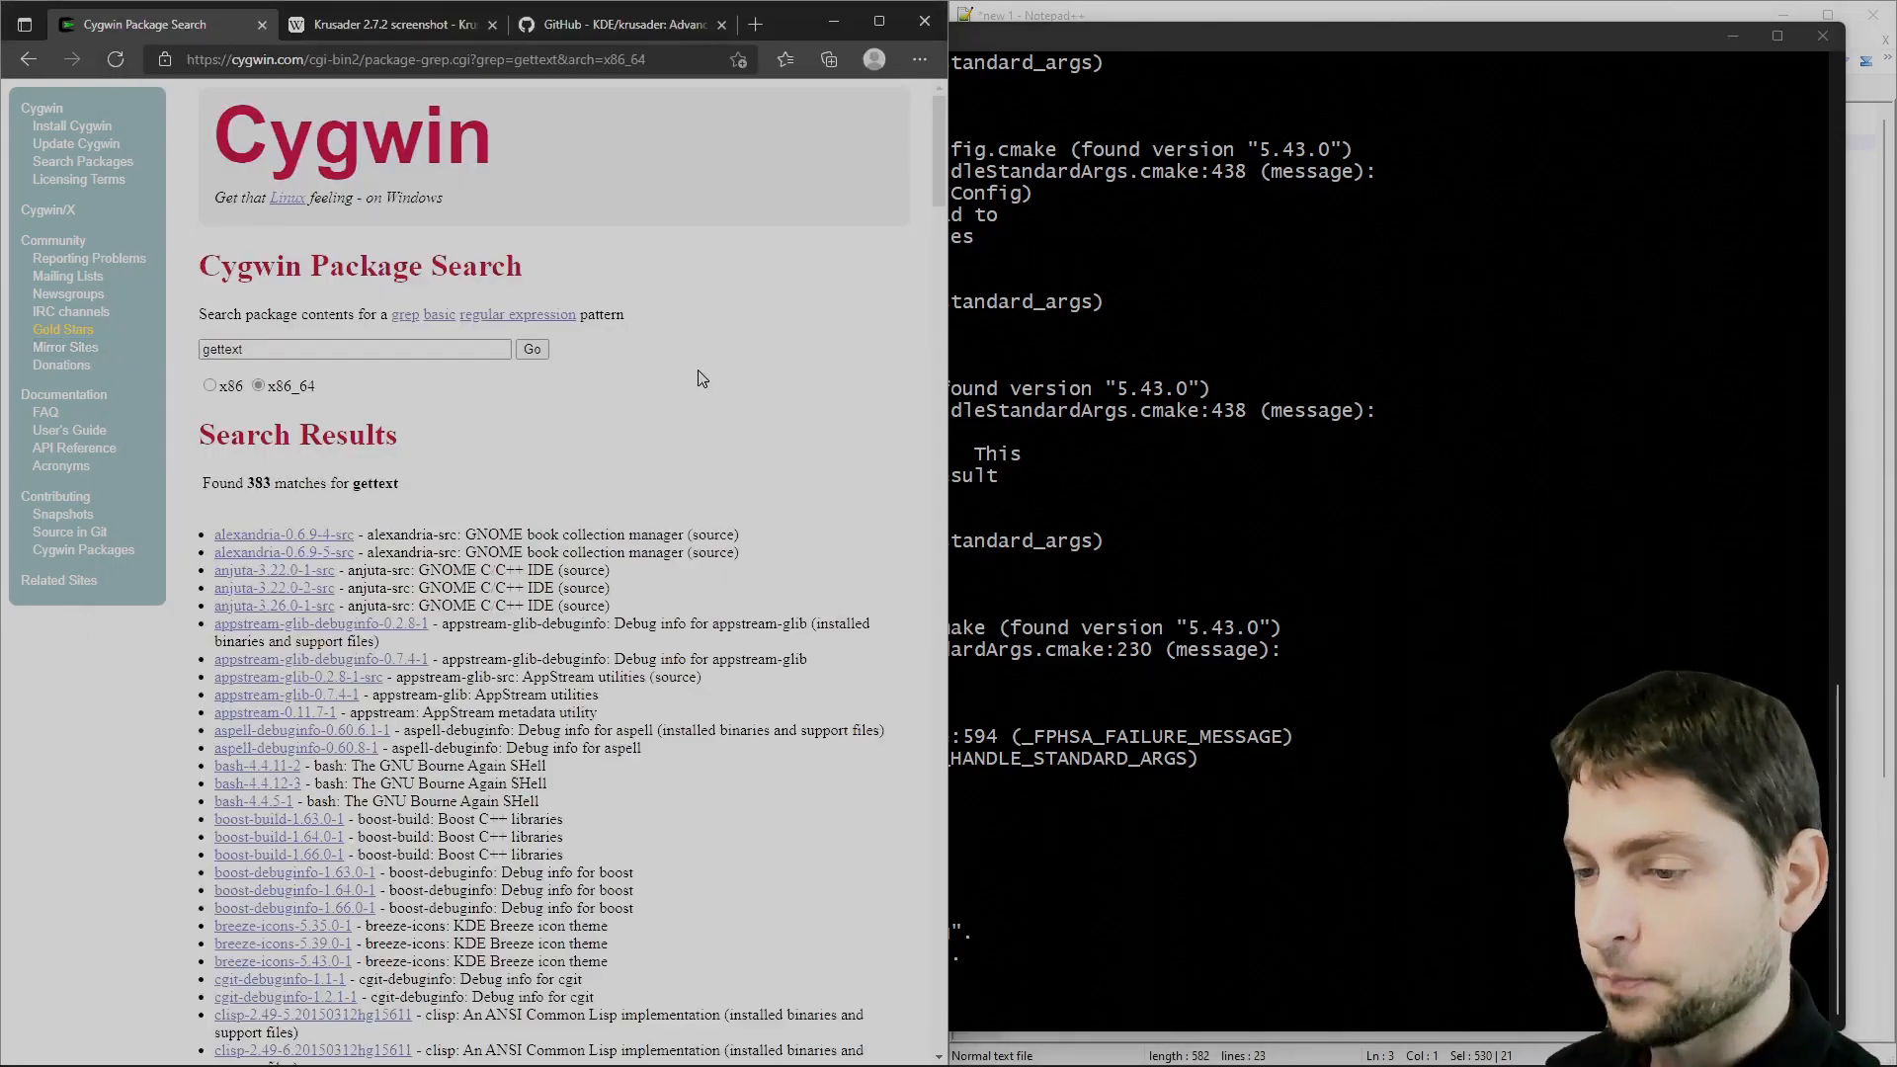
scroll(down, 3)
text(a)
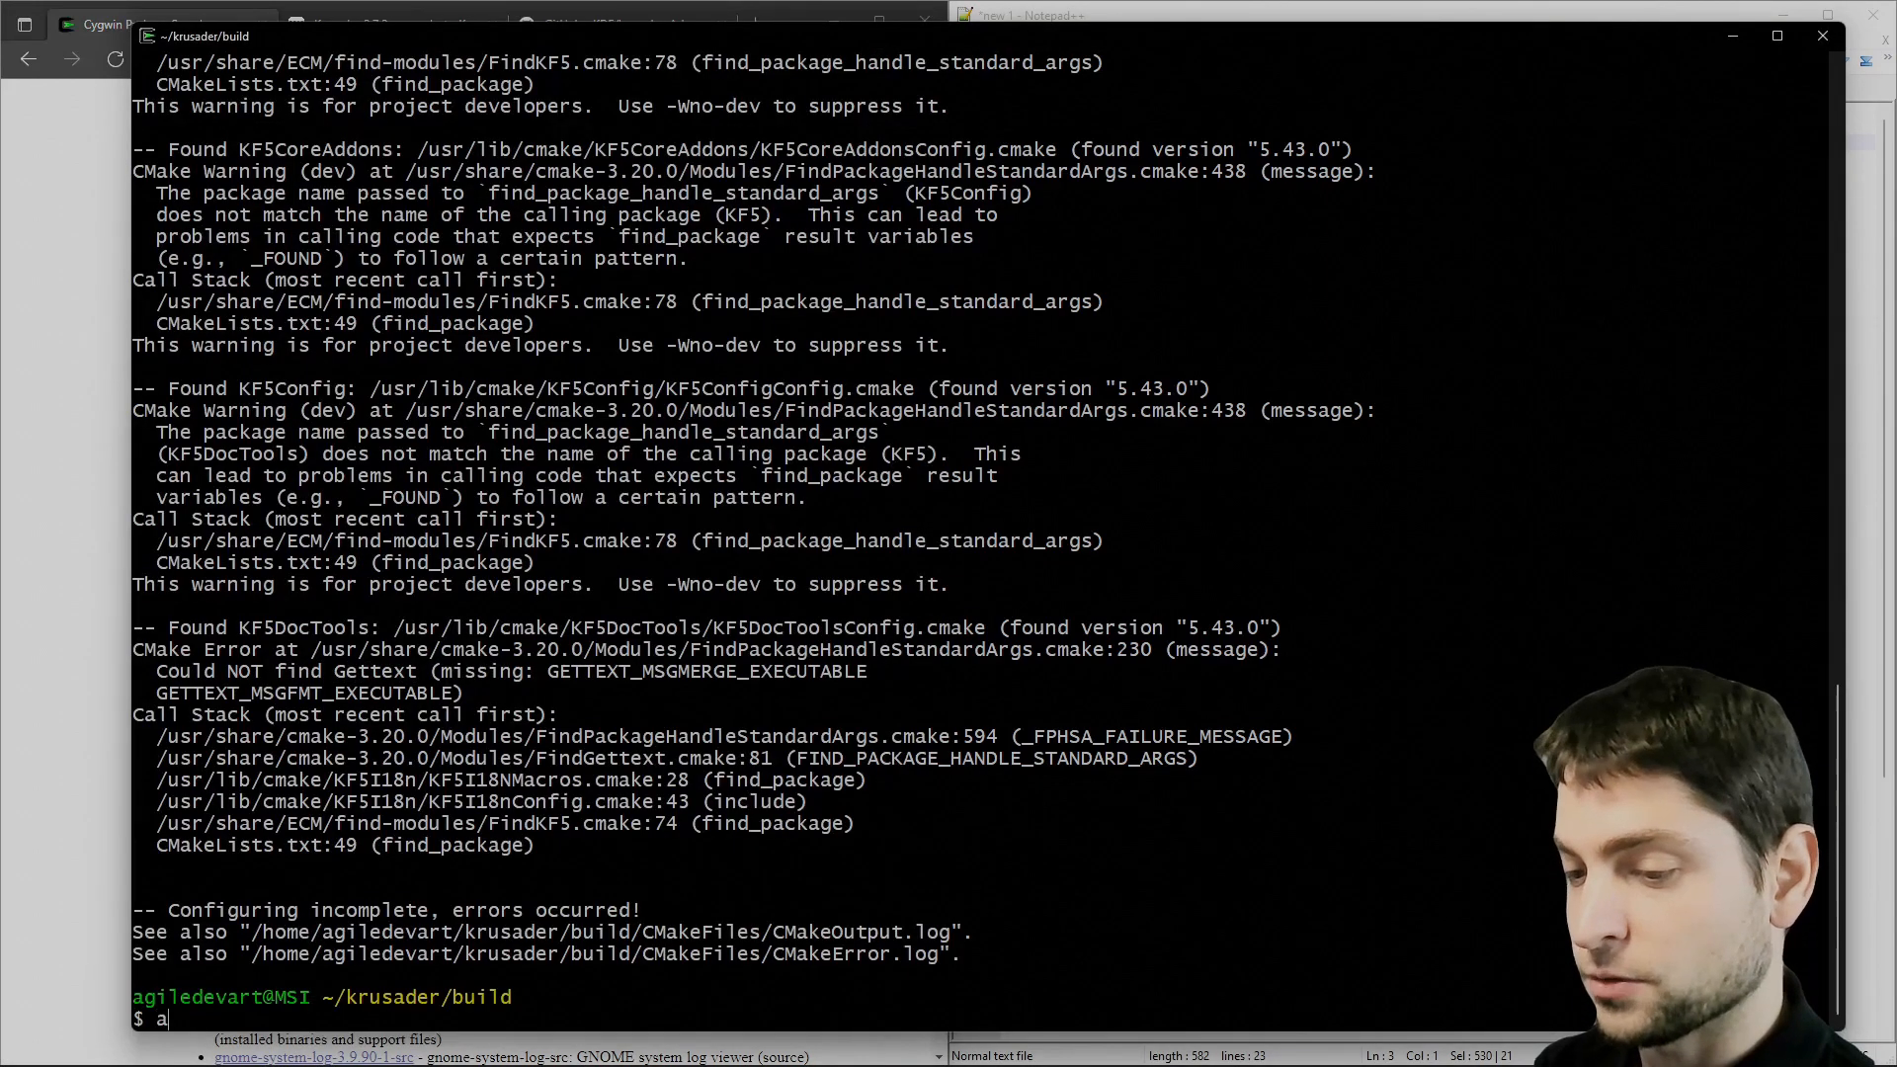
text(pt-cyg install)
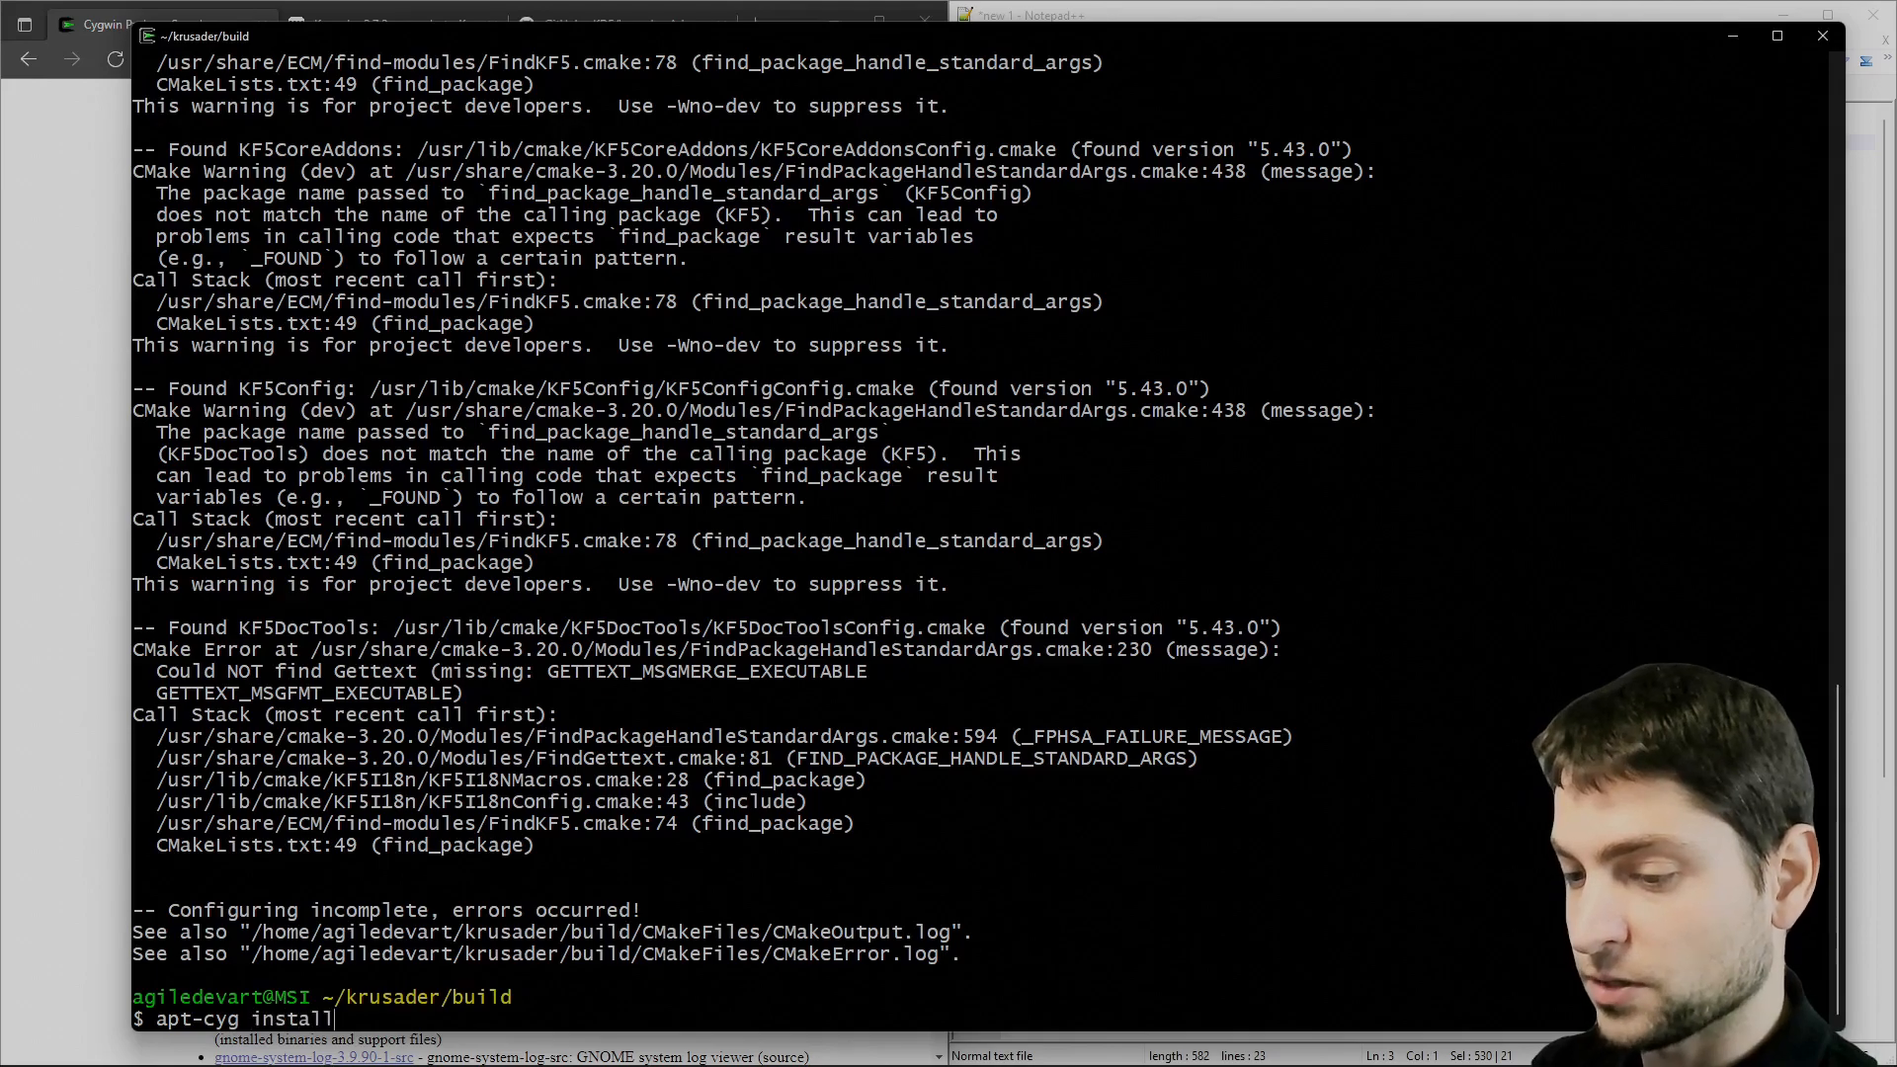
text(gettext-de)
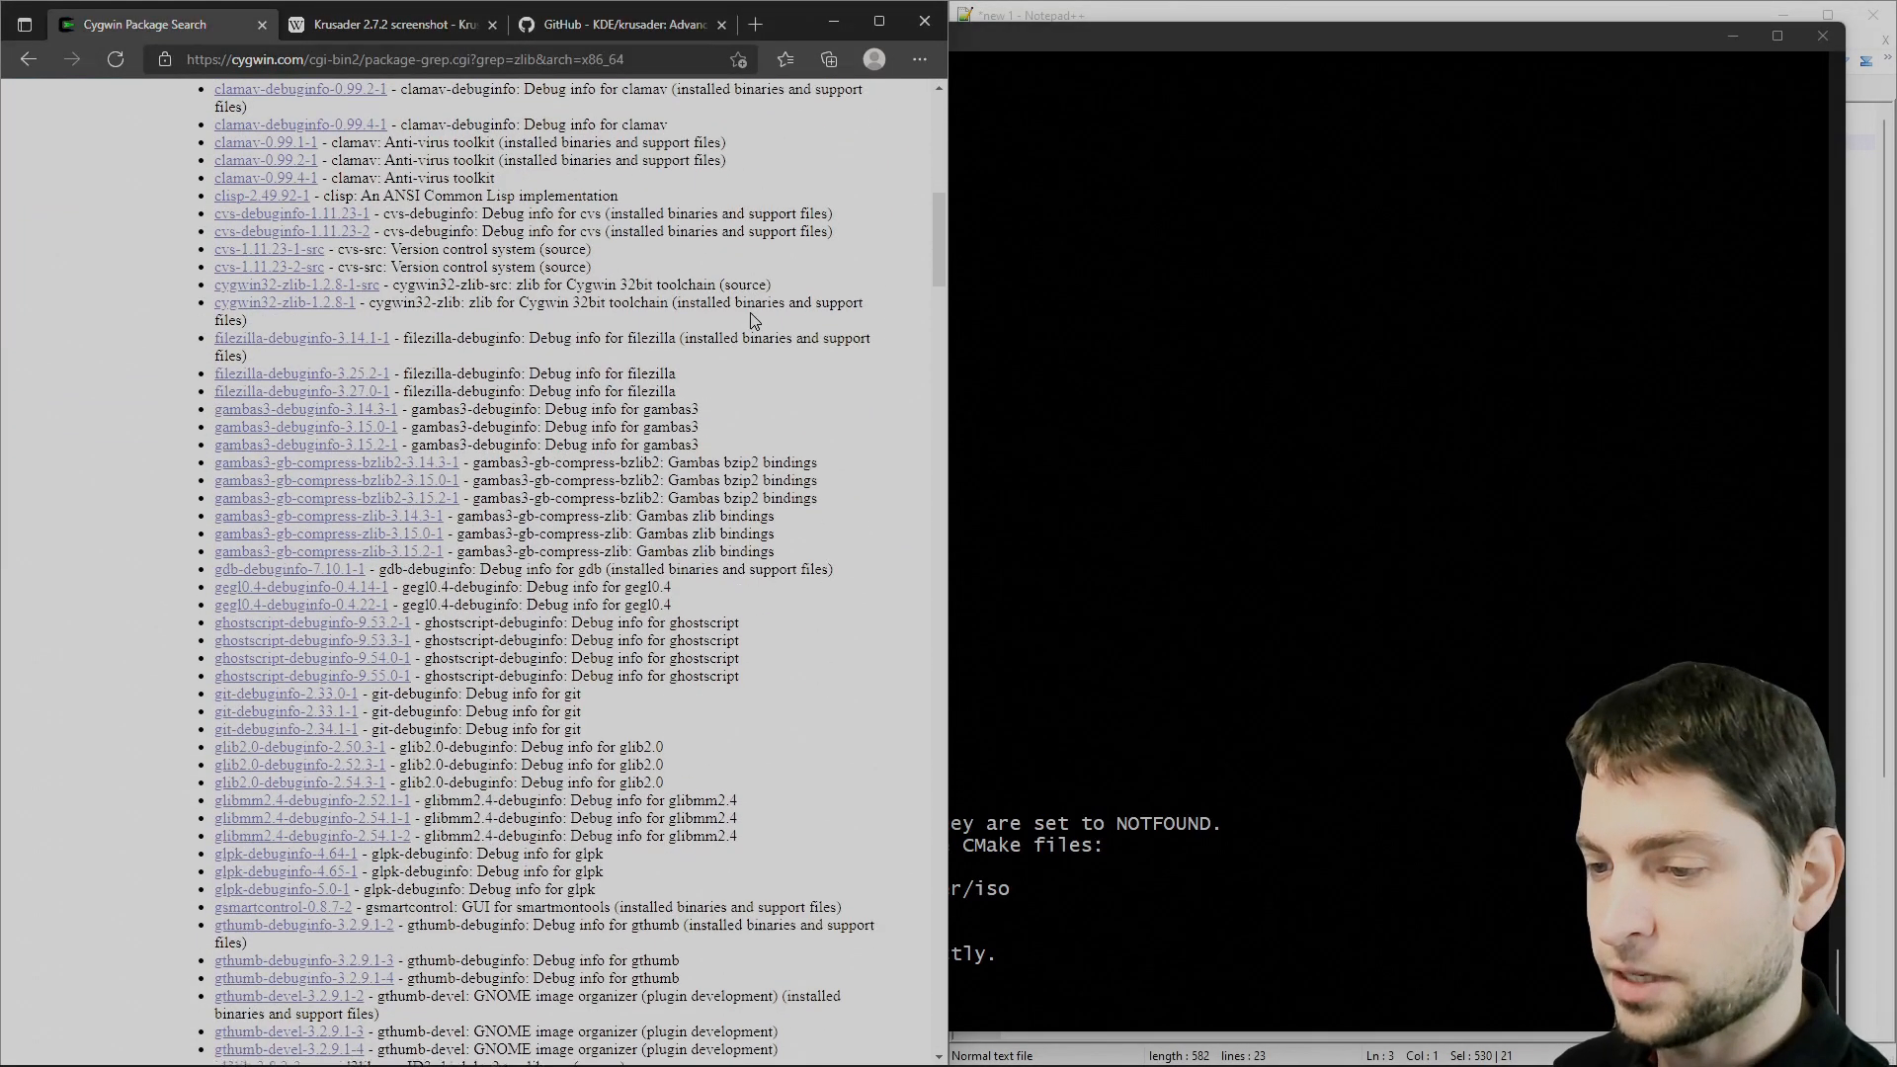
Install the zlib development package with apt-cyg so cmake configures and generates.
scroll(down, 3)
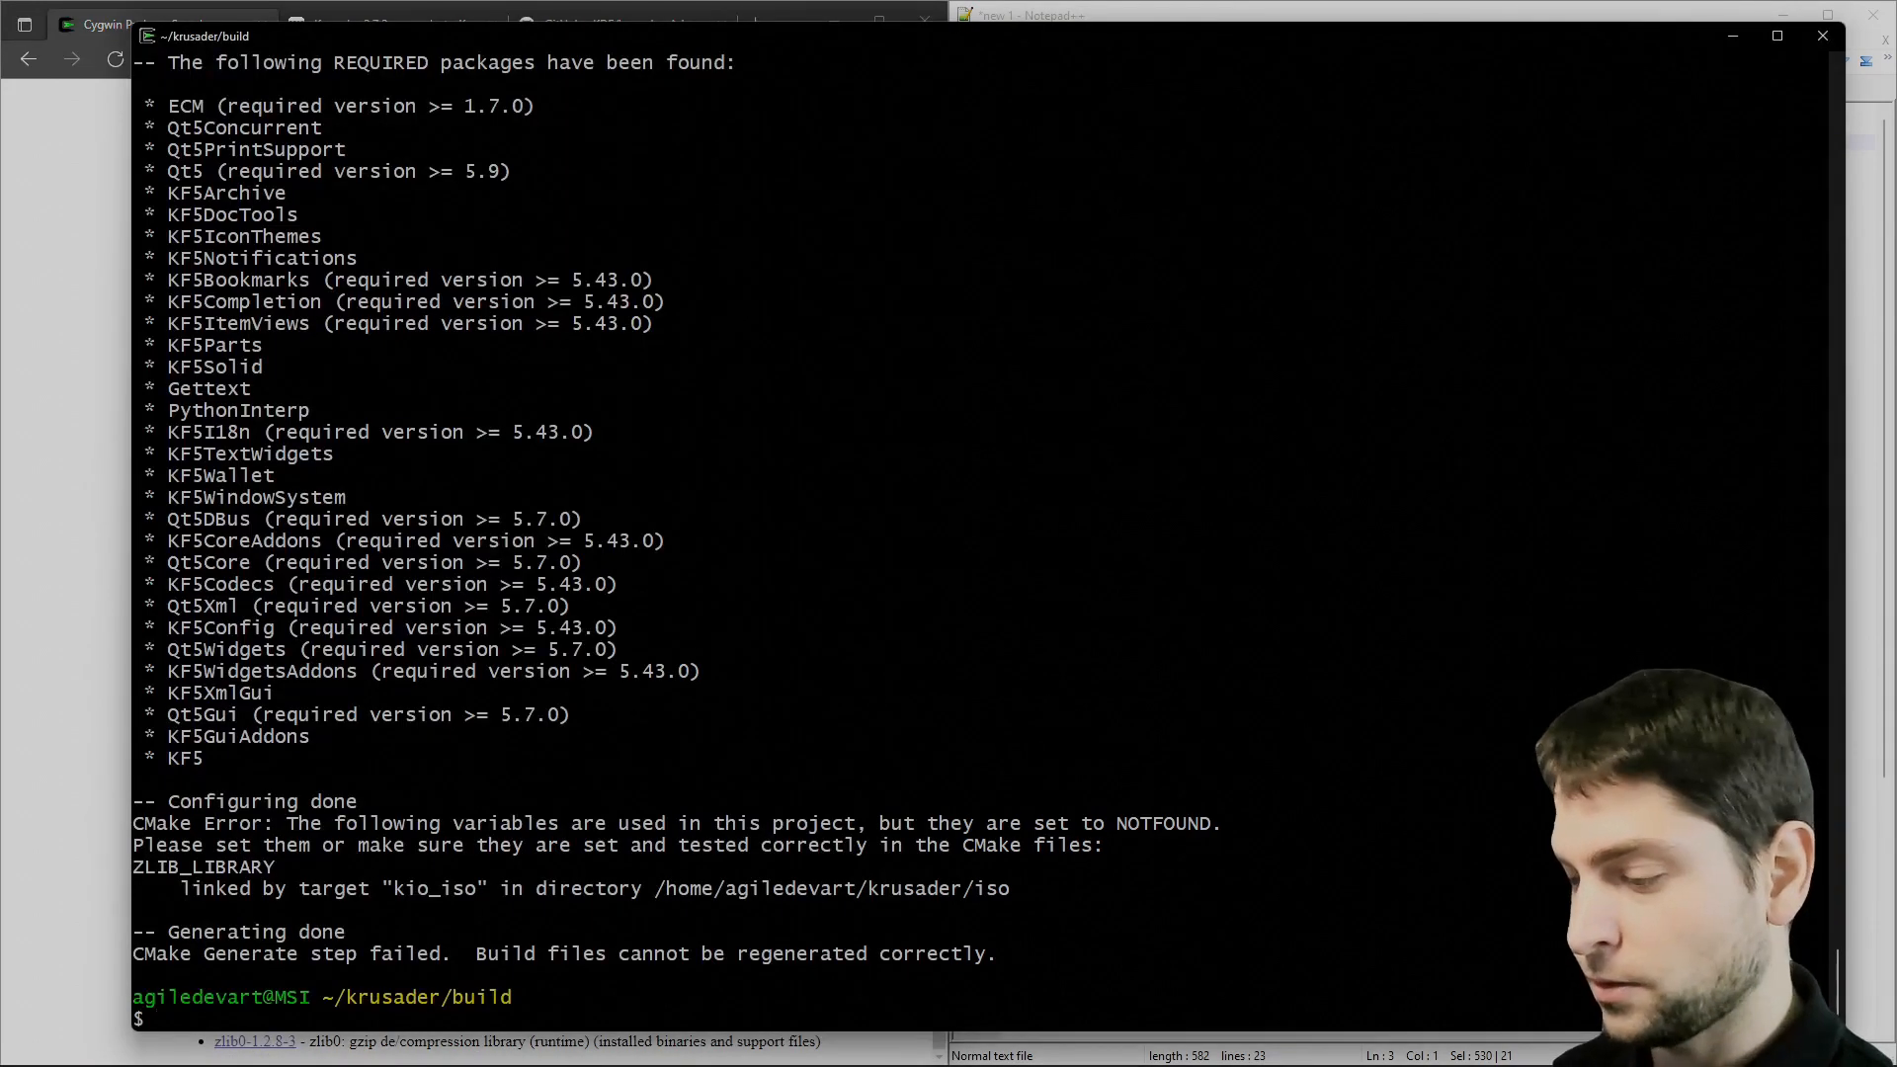
text(apt-cyg install)
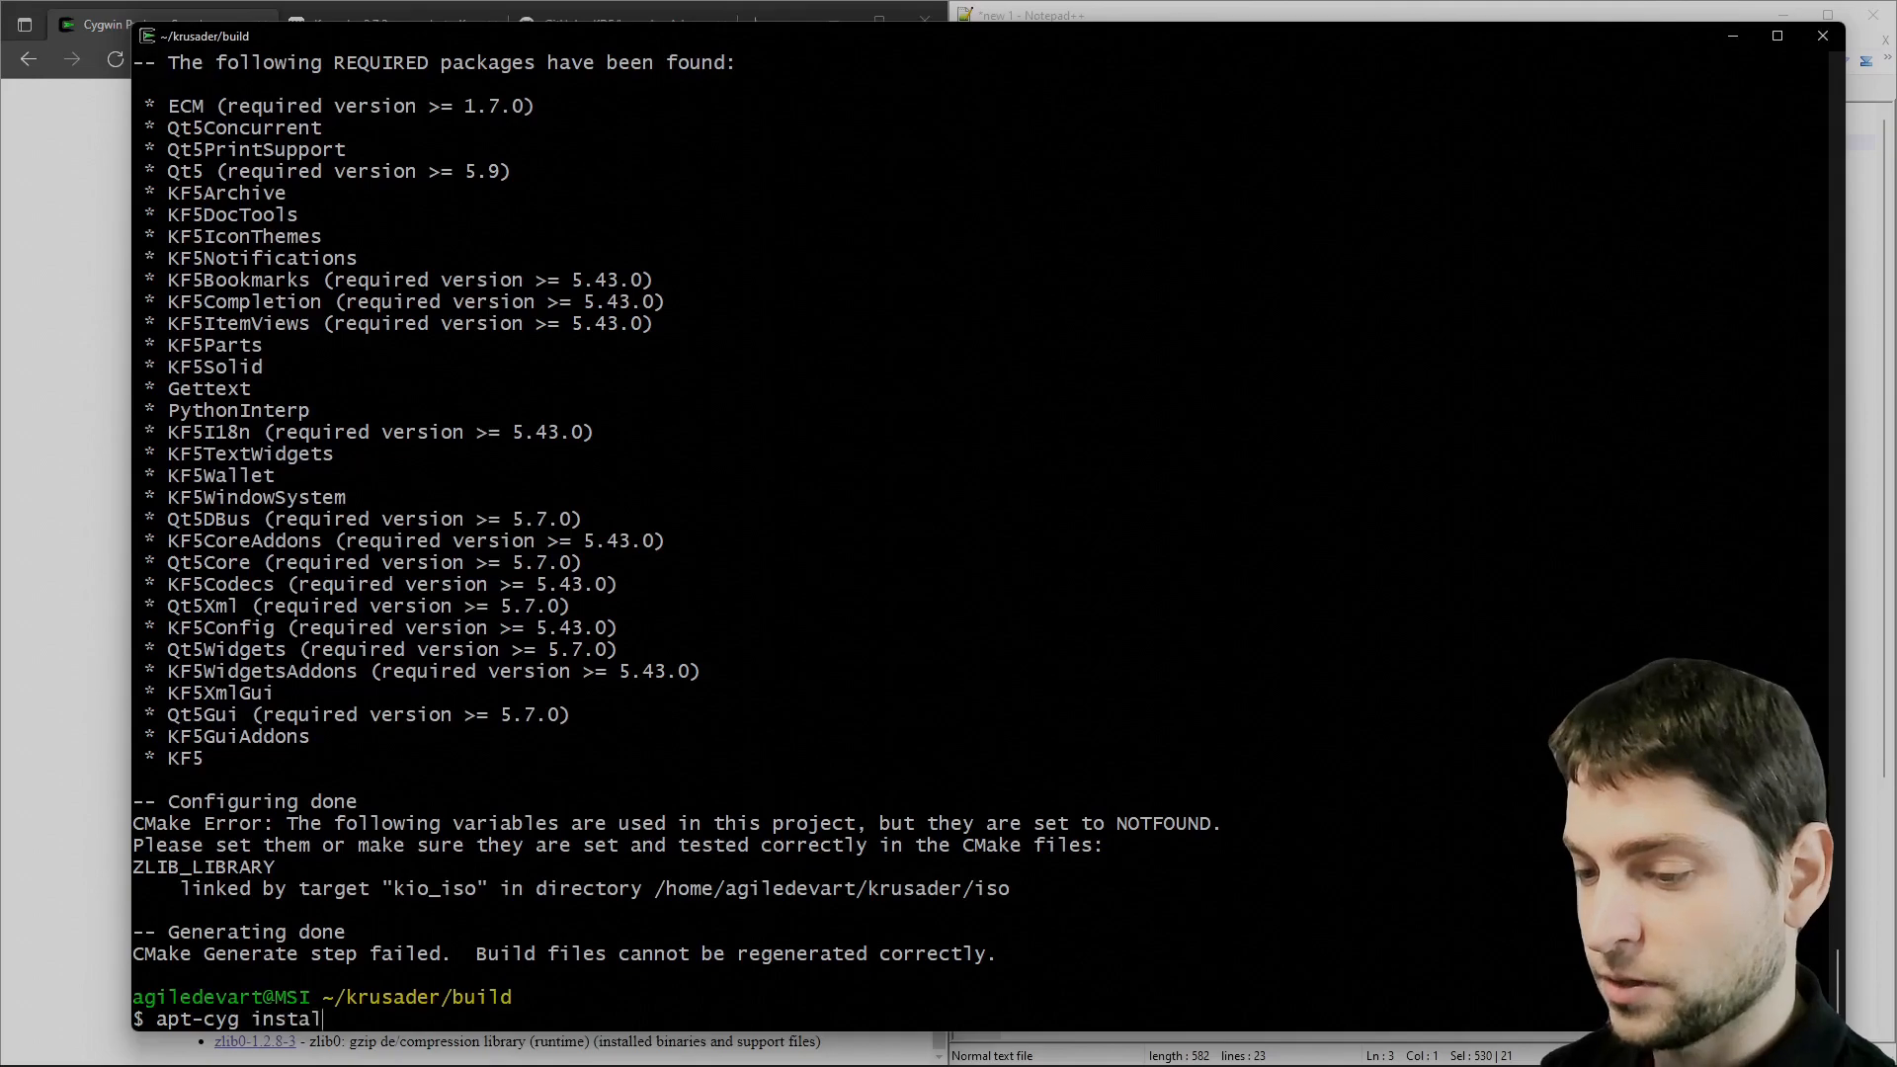
text(zlib-)
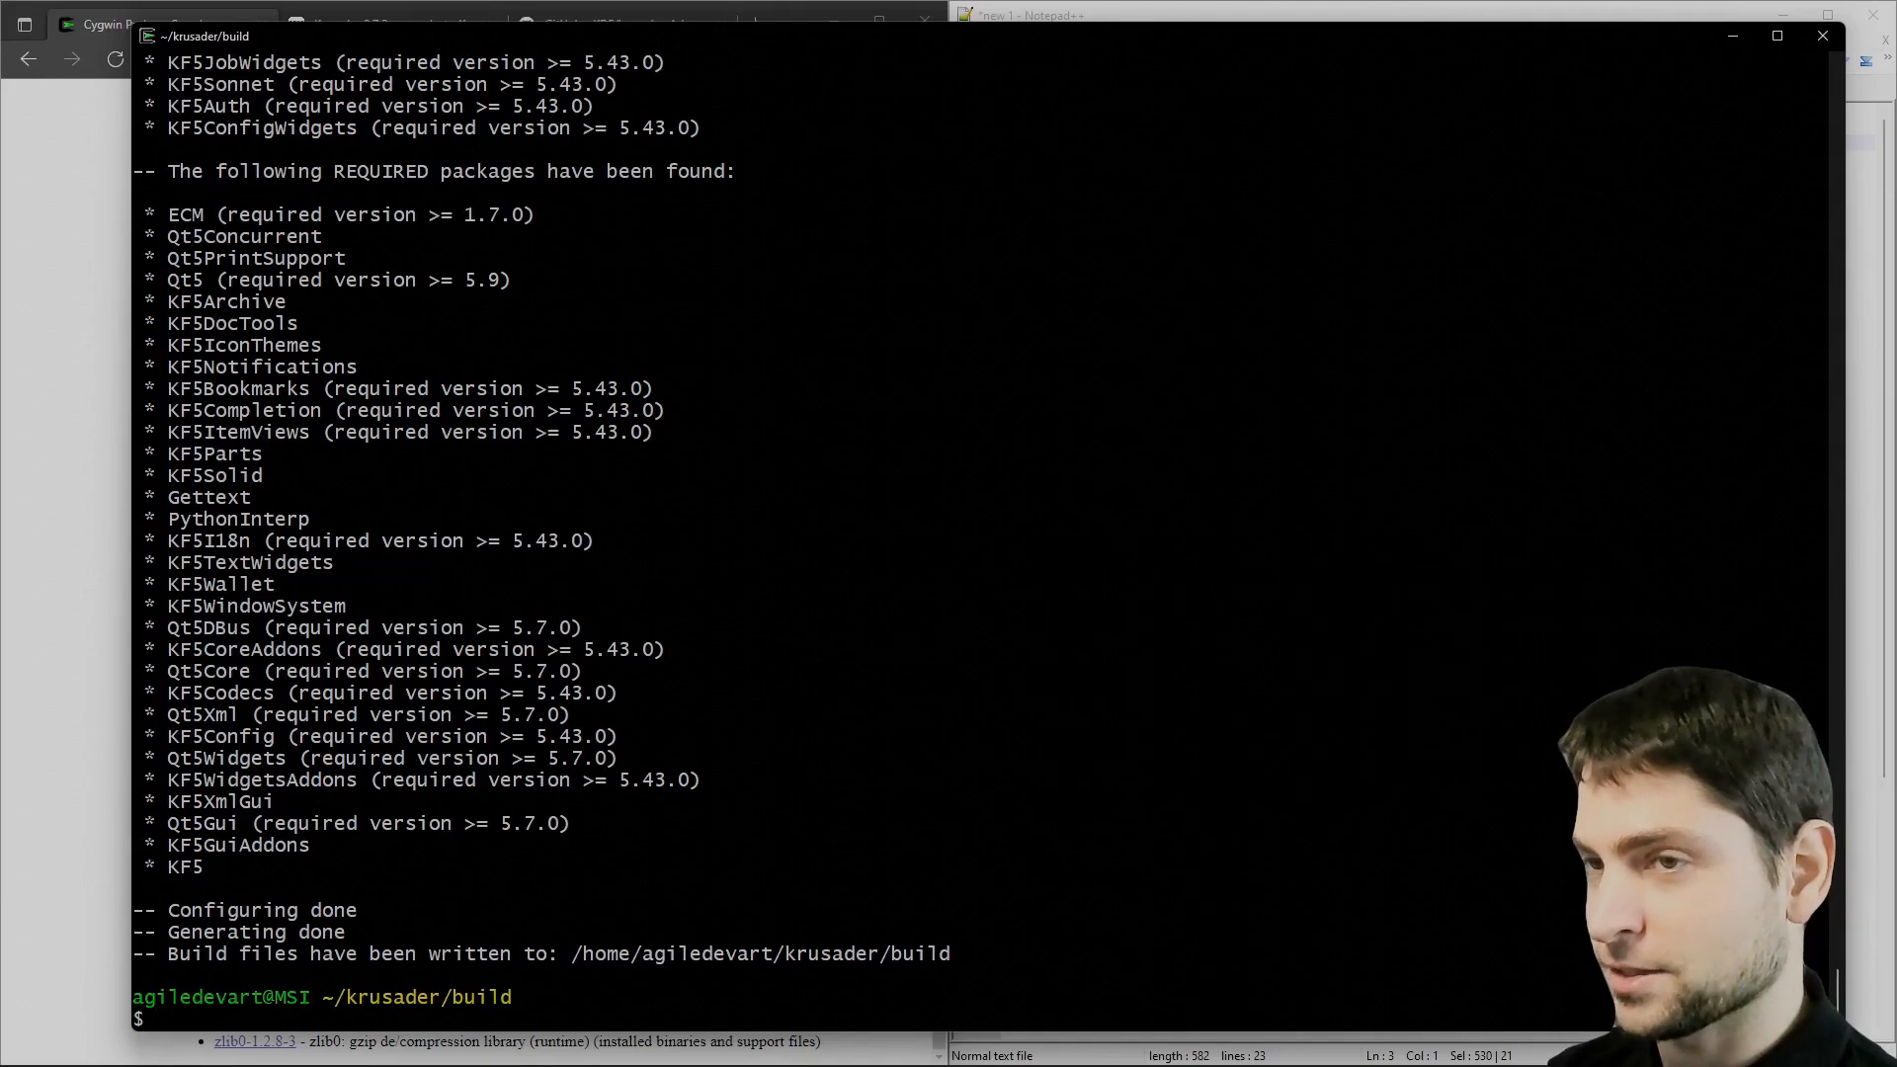
Build Krusader in parallel with make -j 8.
text(make -)
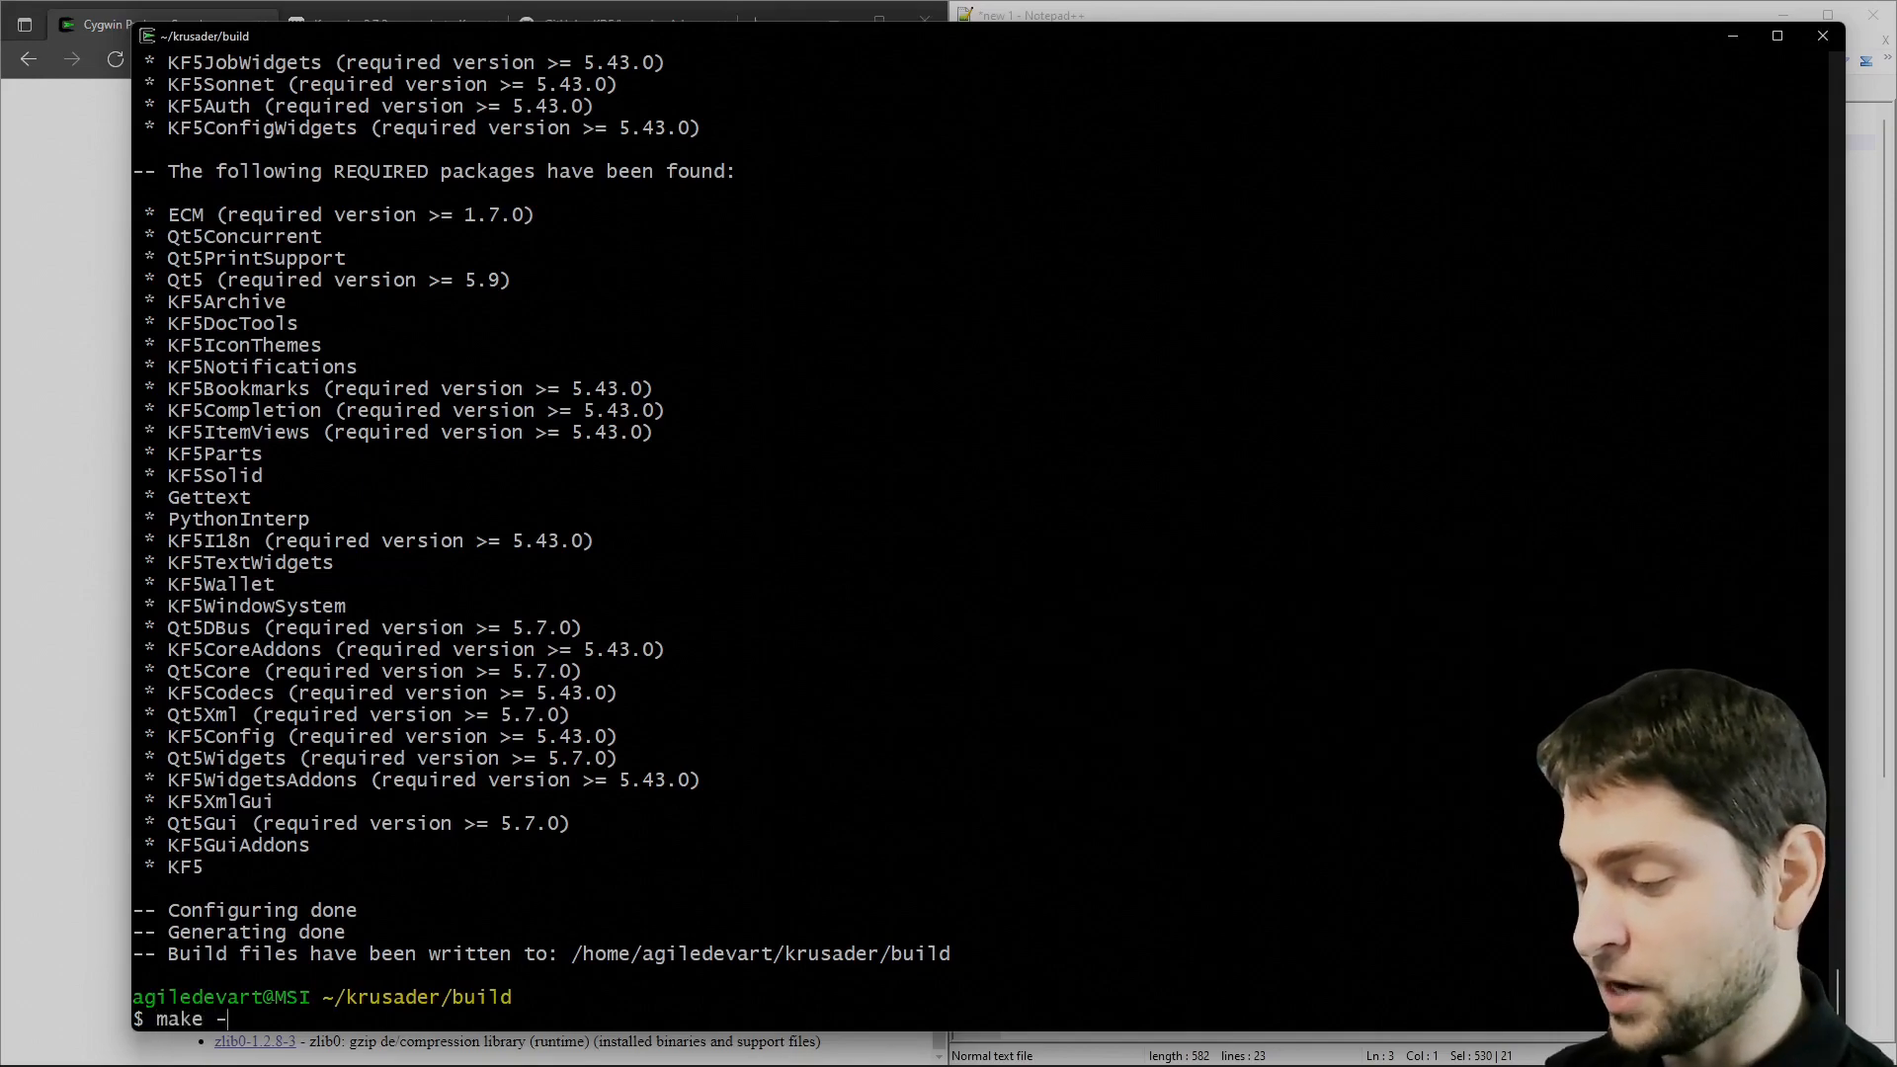
text(j)
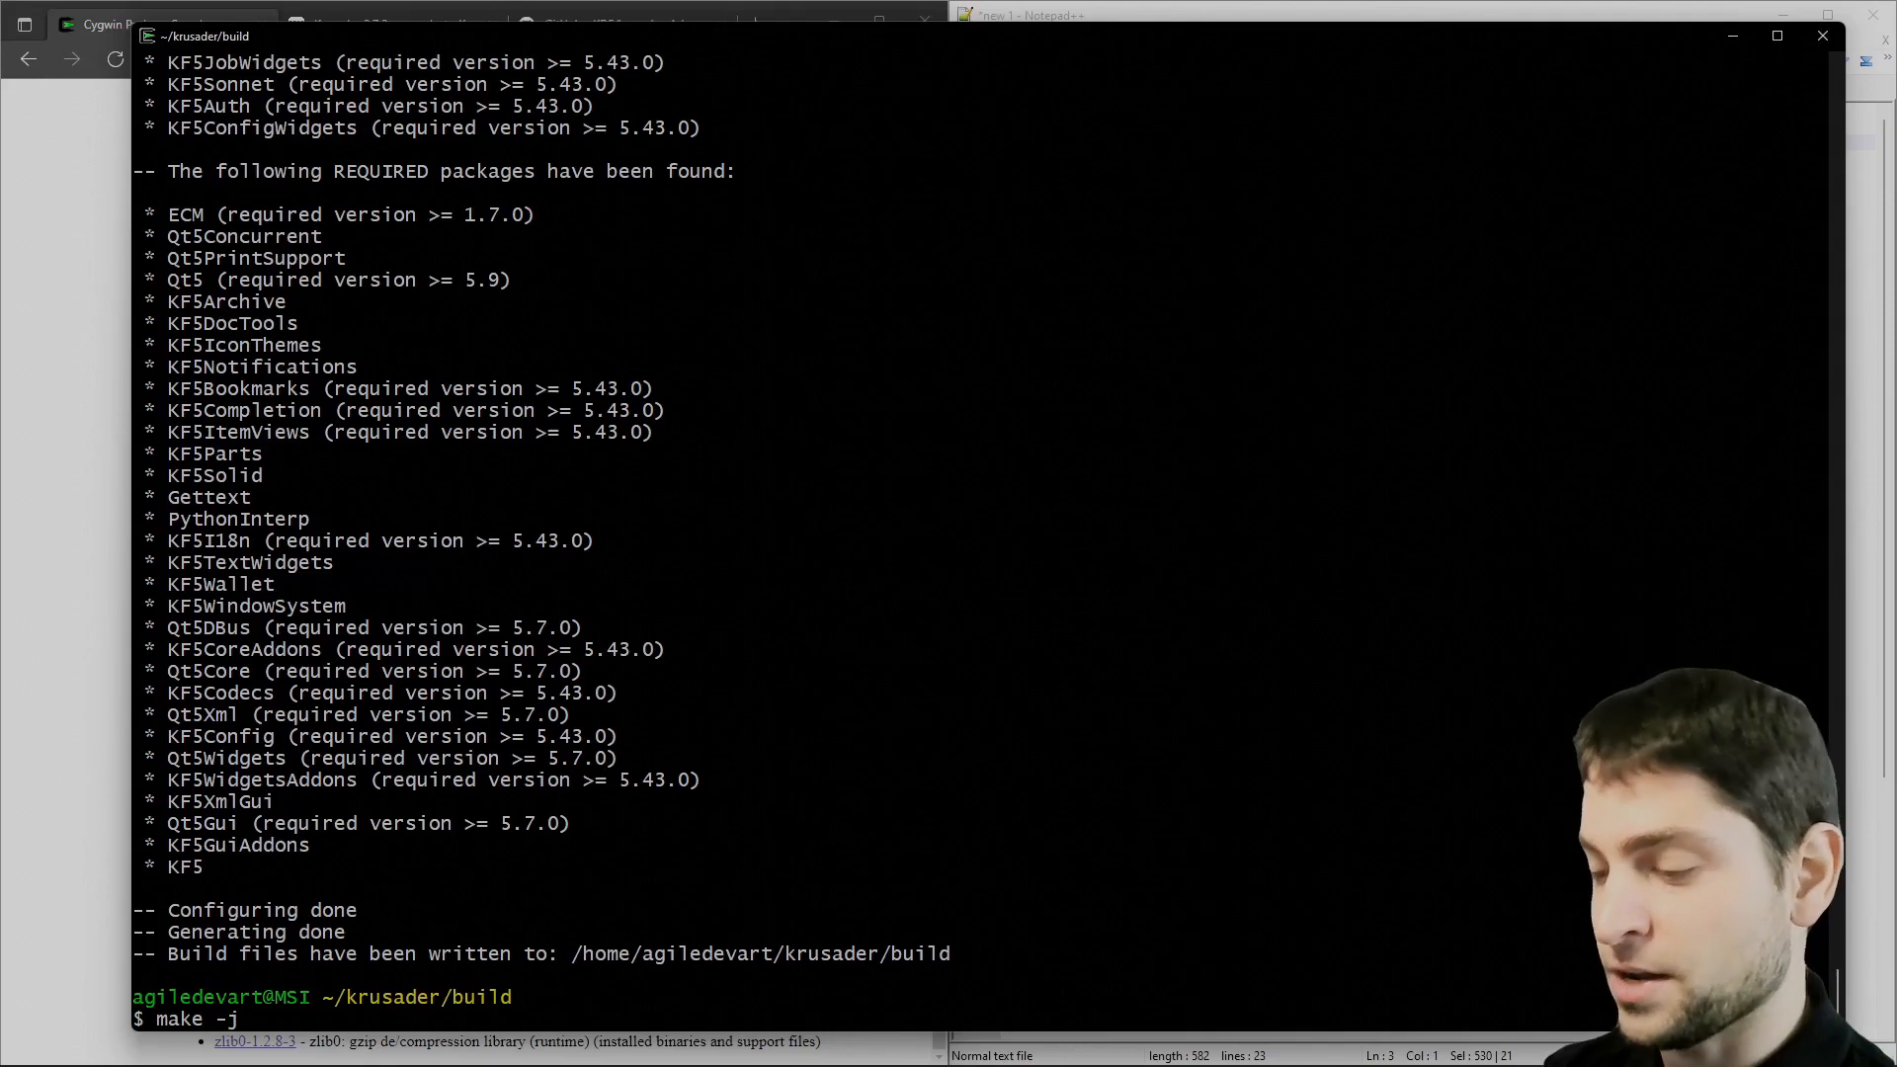
text(8)
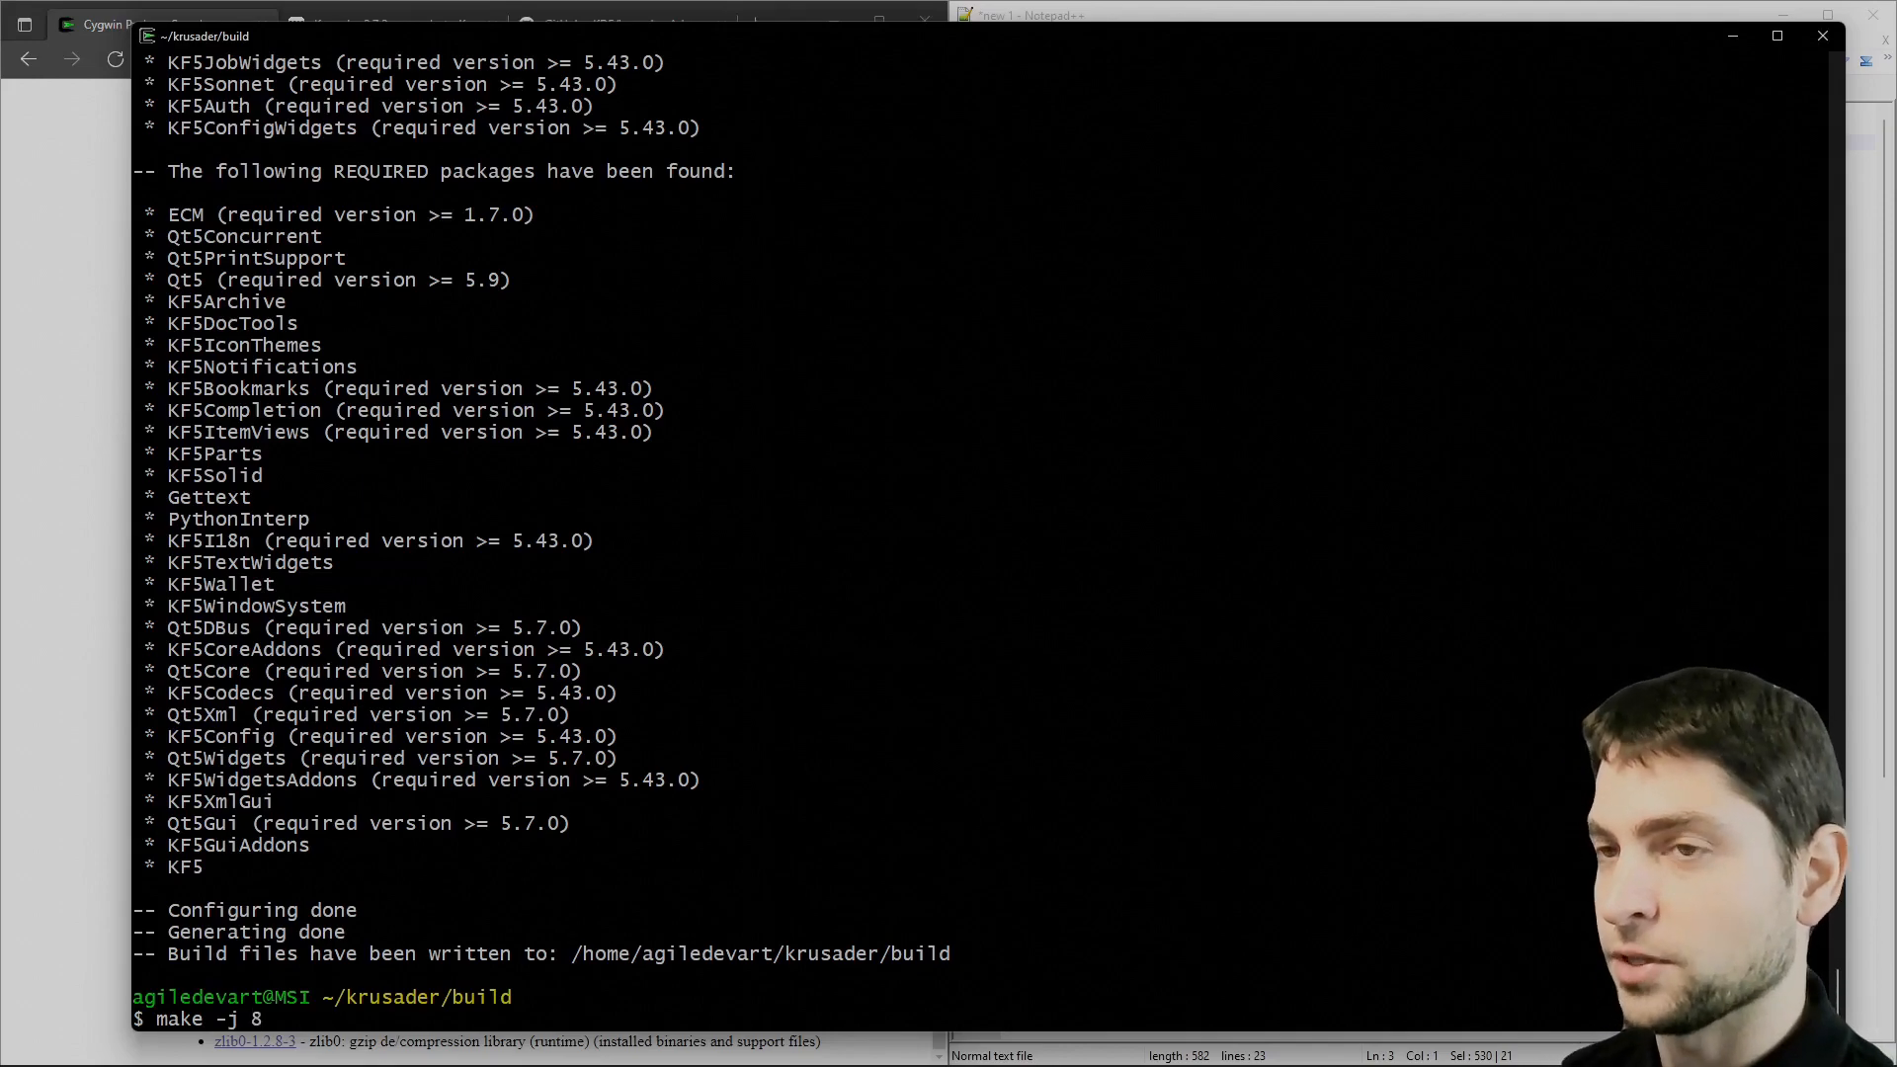
key(Return)
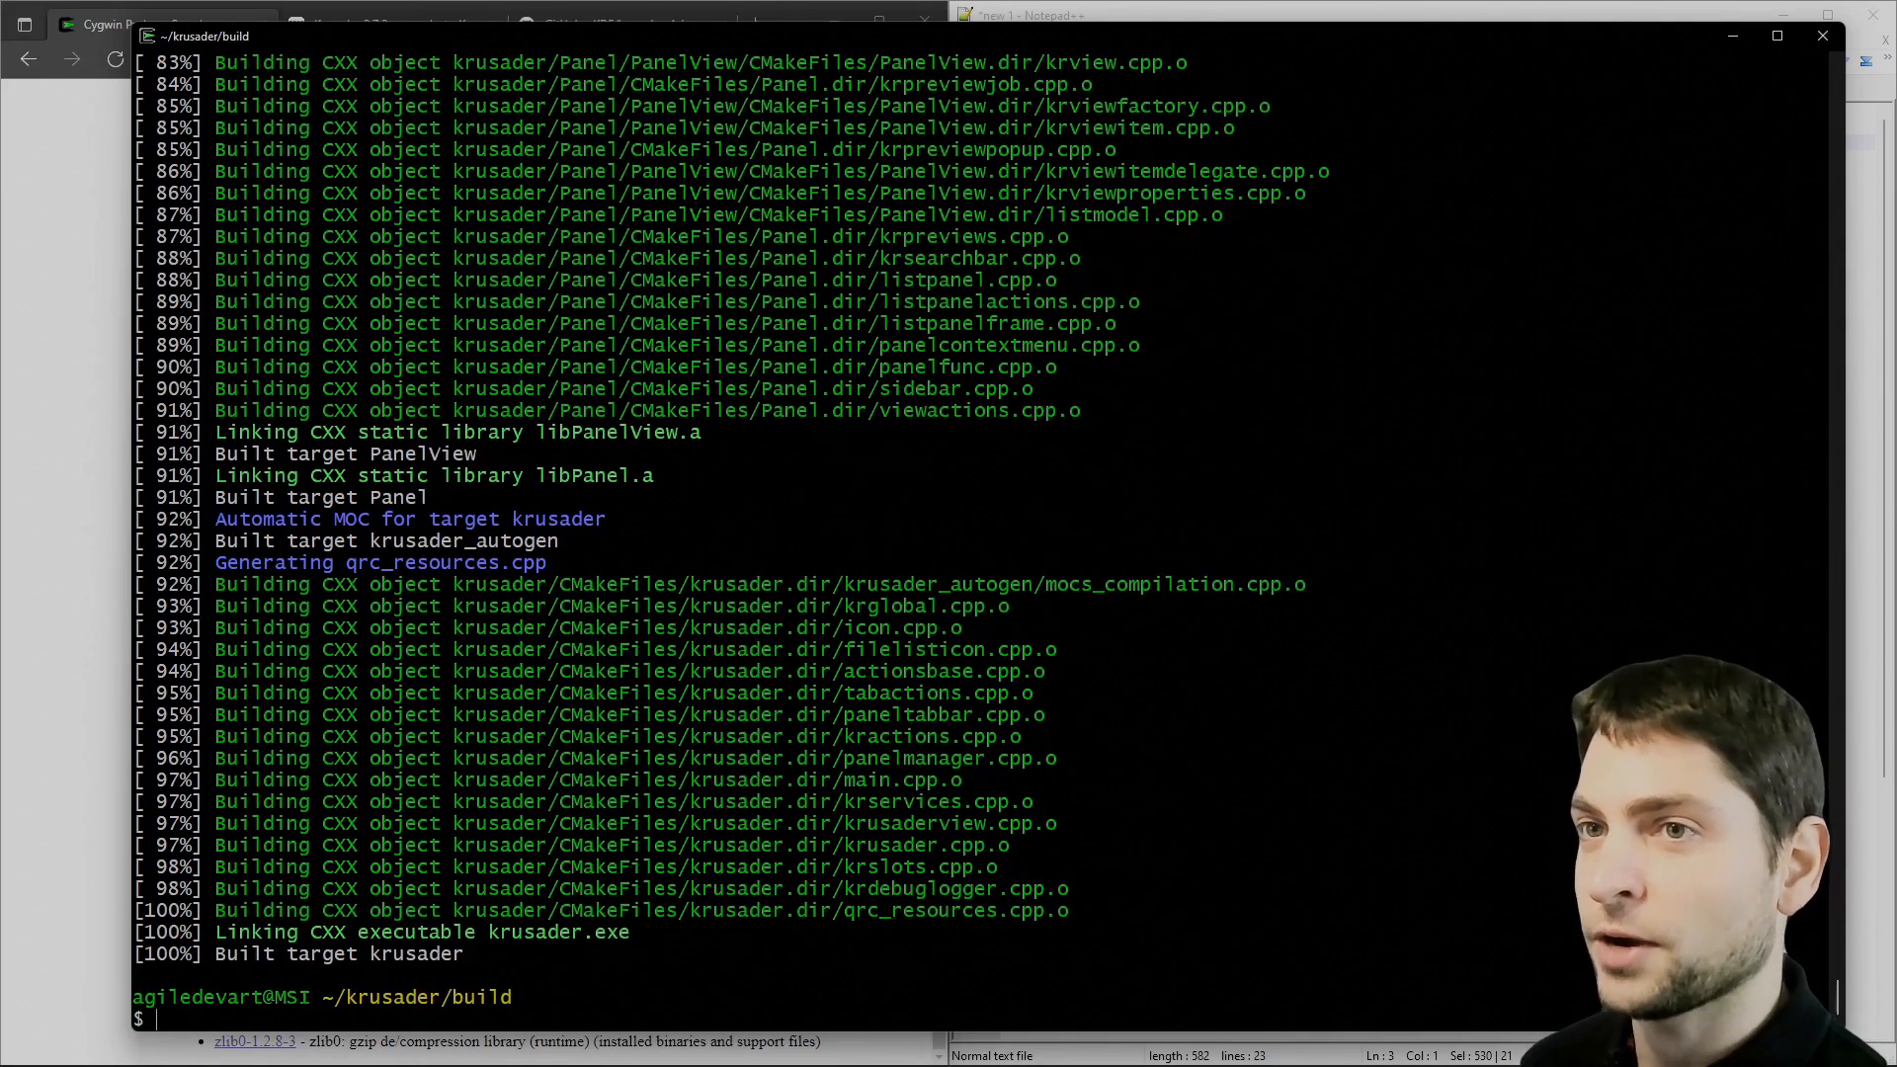
Install the build with make install and launch krusader.exe.
text(ma)
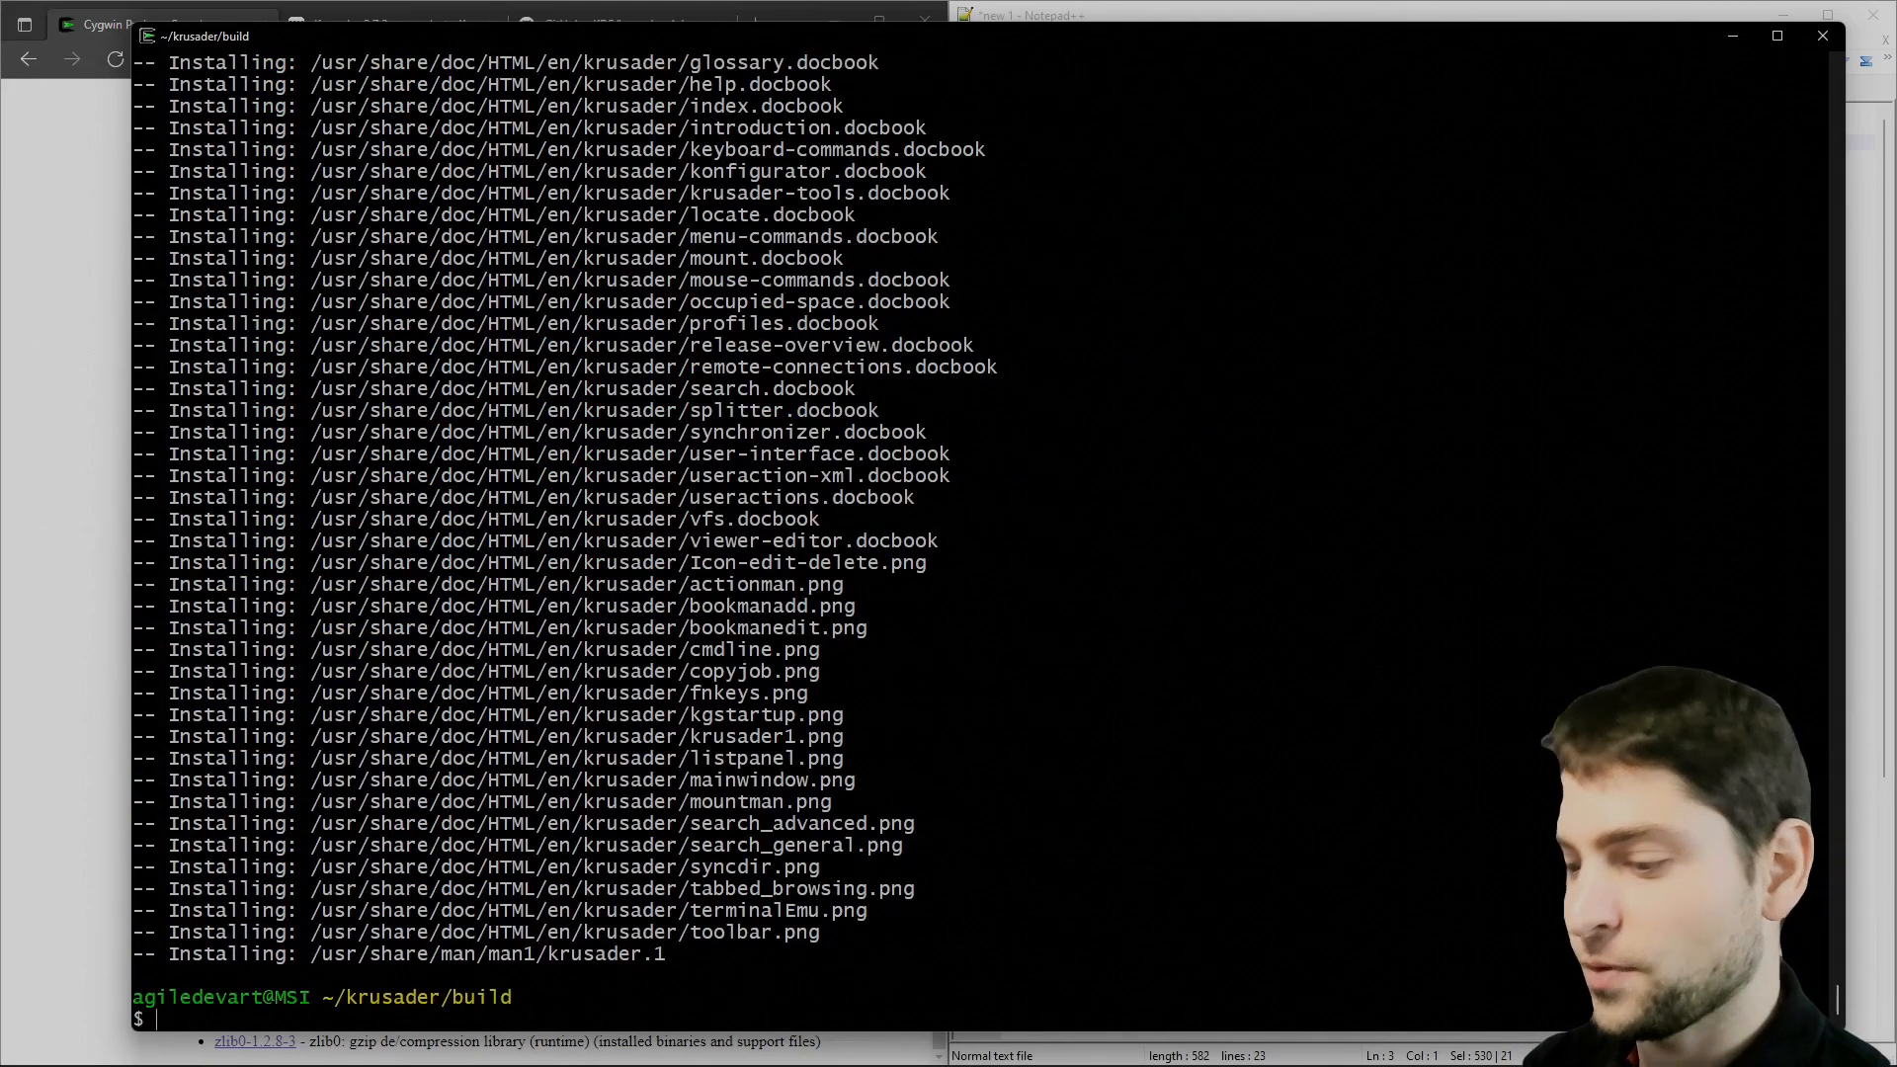
text(krusader)
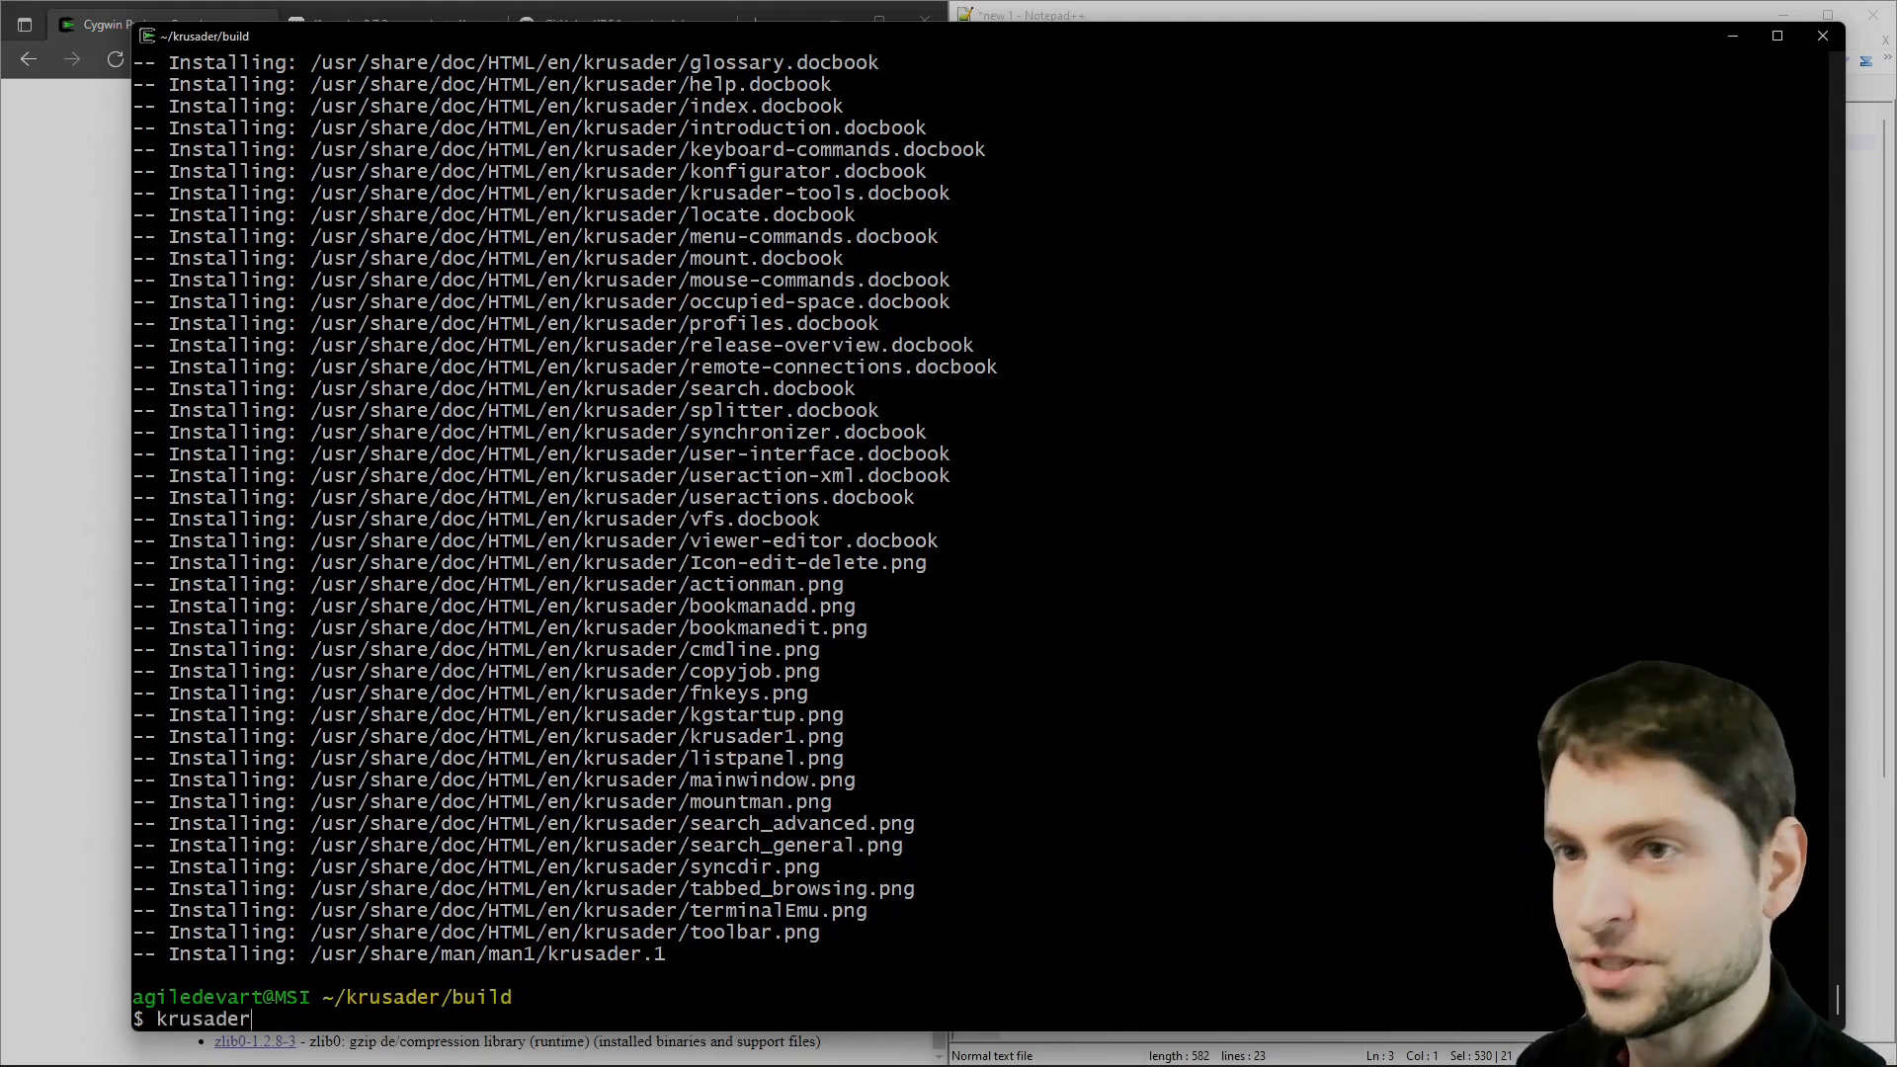
text(.exe)
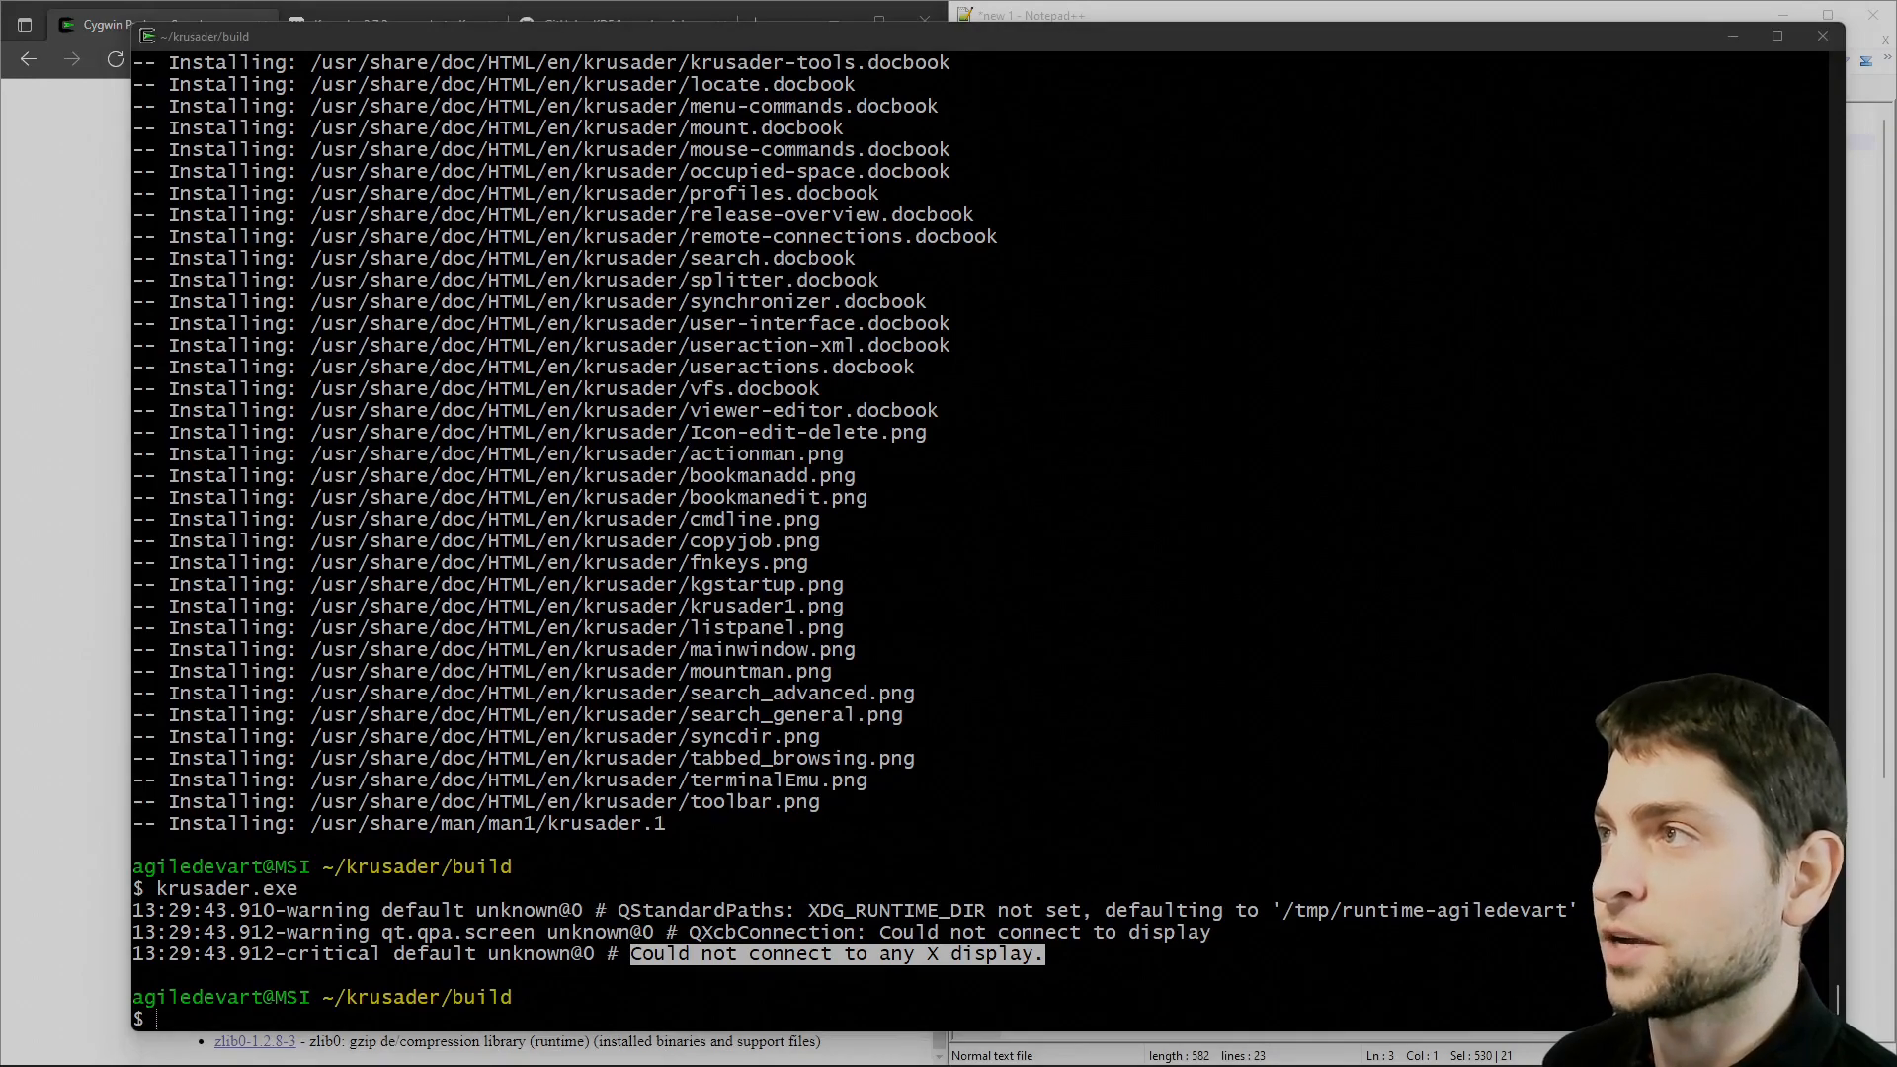
Install openssh, xinit and xorg-server with apt-cyg.
text(apt-cyg install openssh xinit xorg-server)
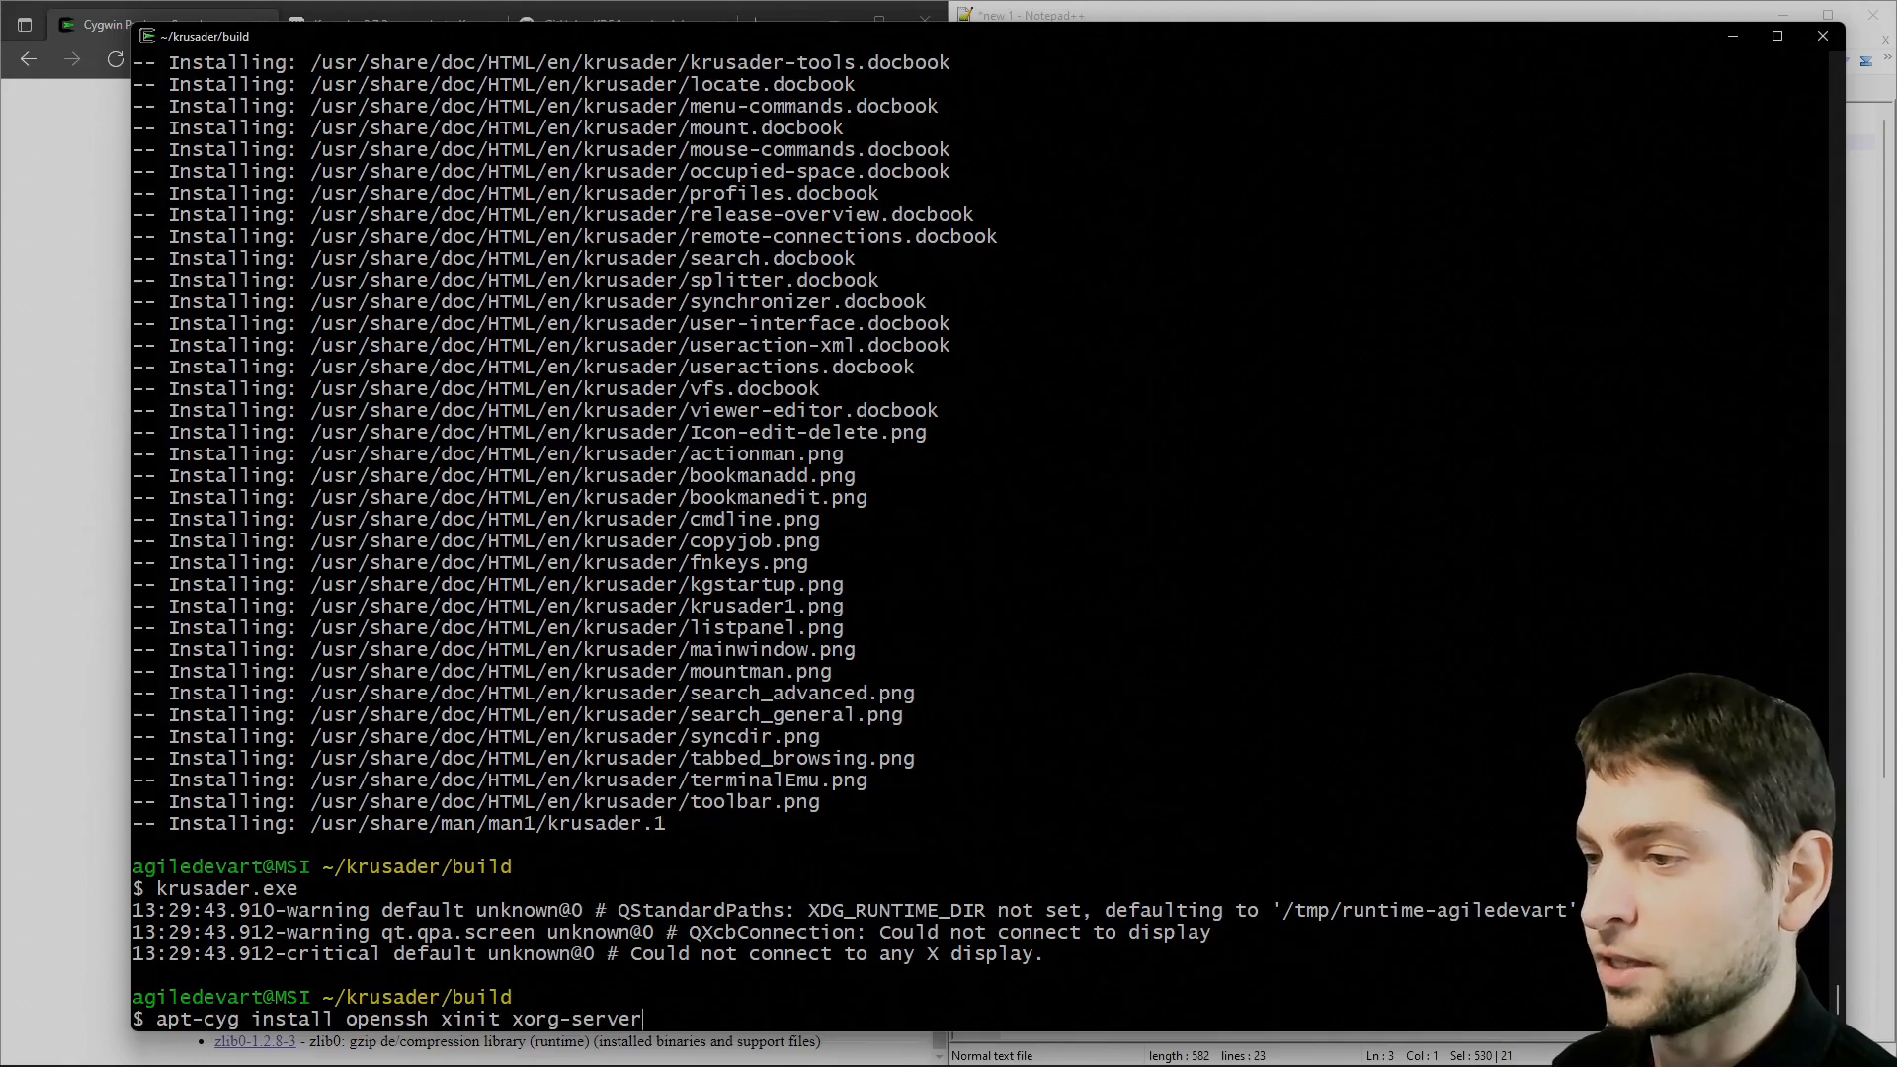
key(BackSpace)
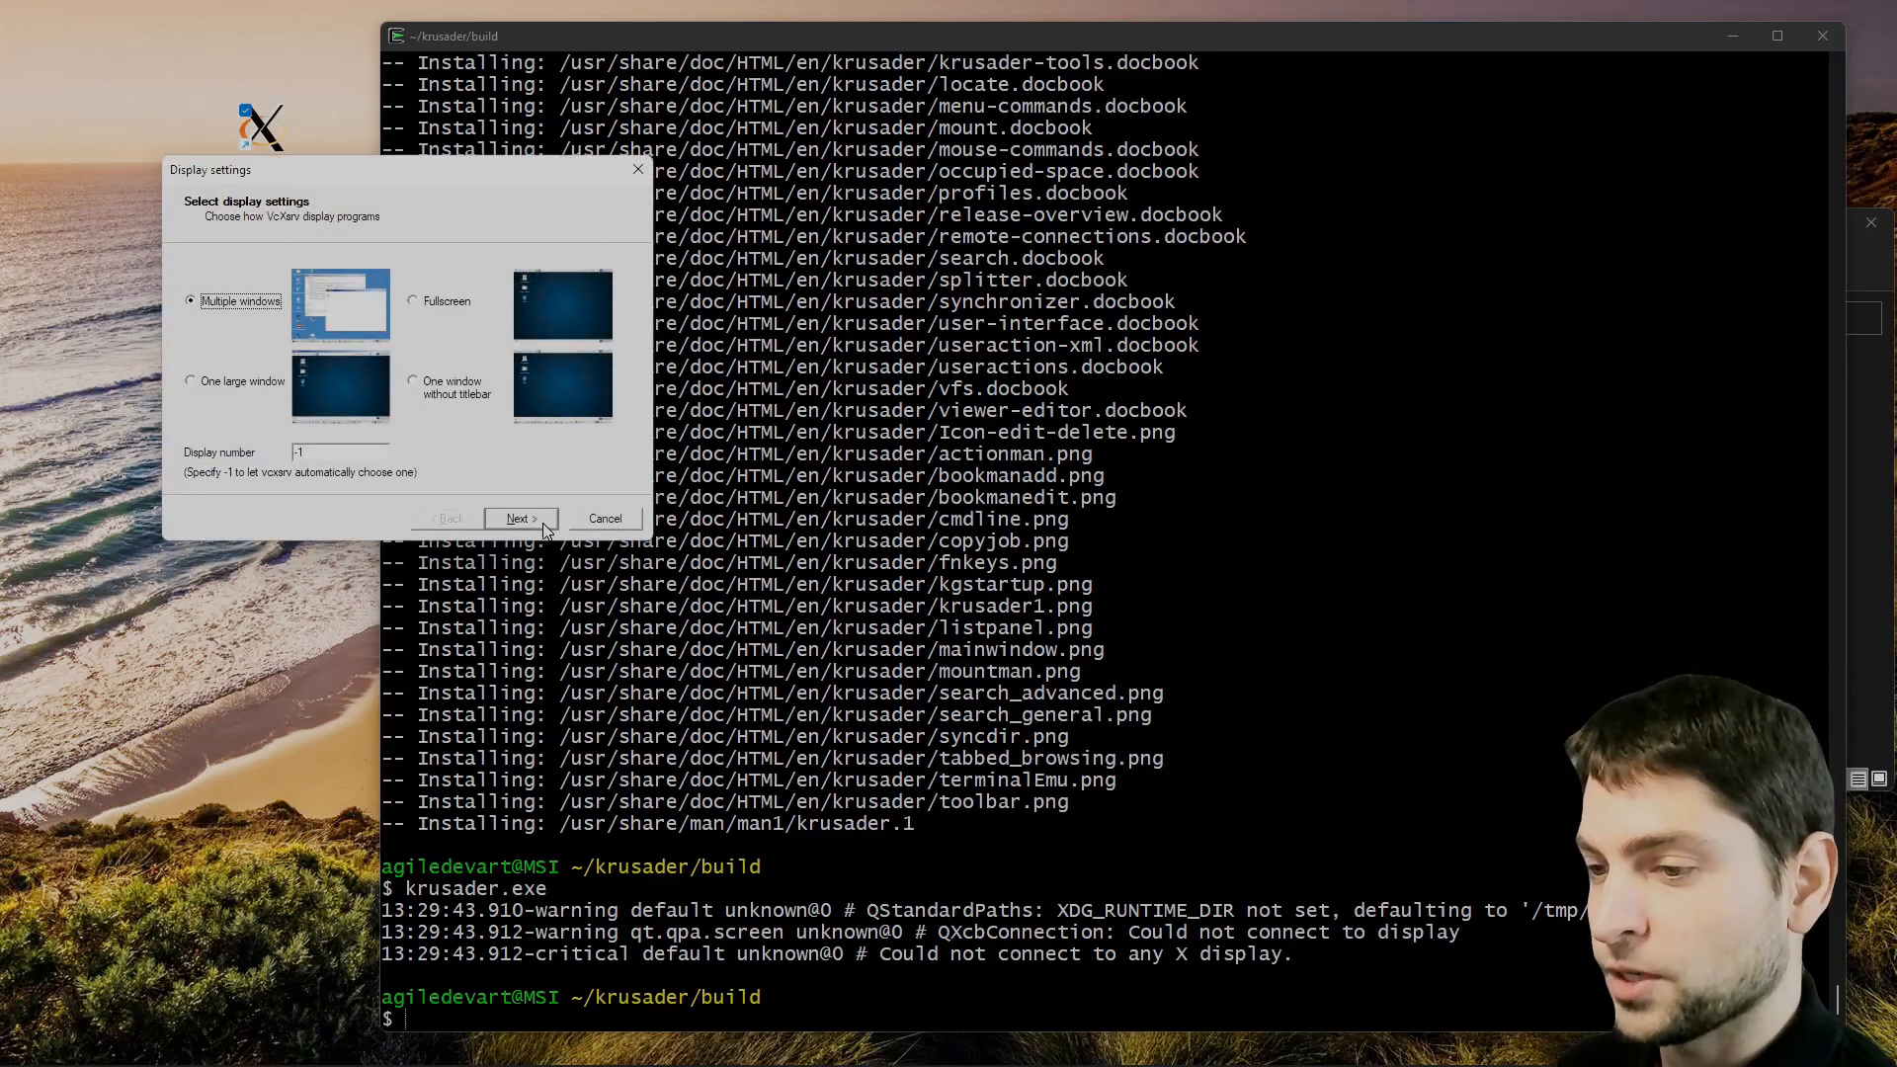
Start VcXsrv with multiple windows and default clipboard and OpenGL settings.
click(518, 518)
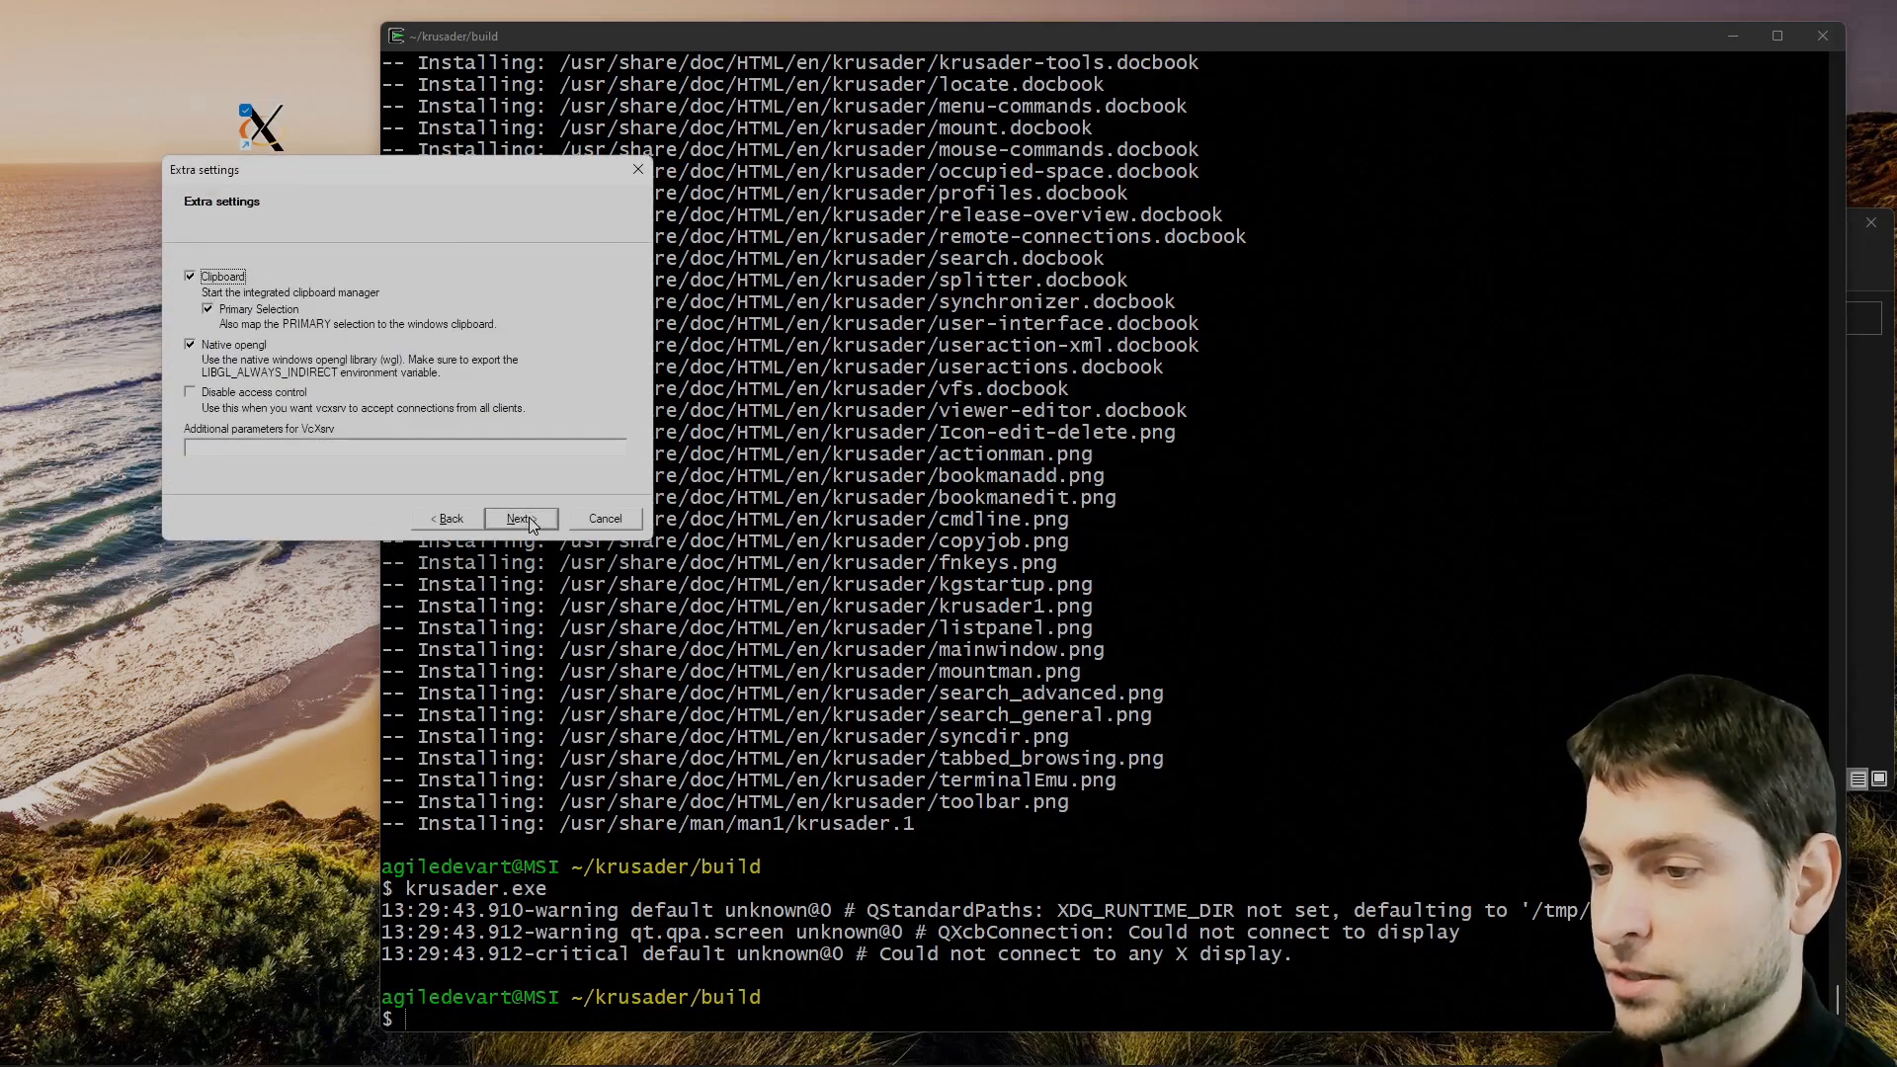
click(521, 518)
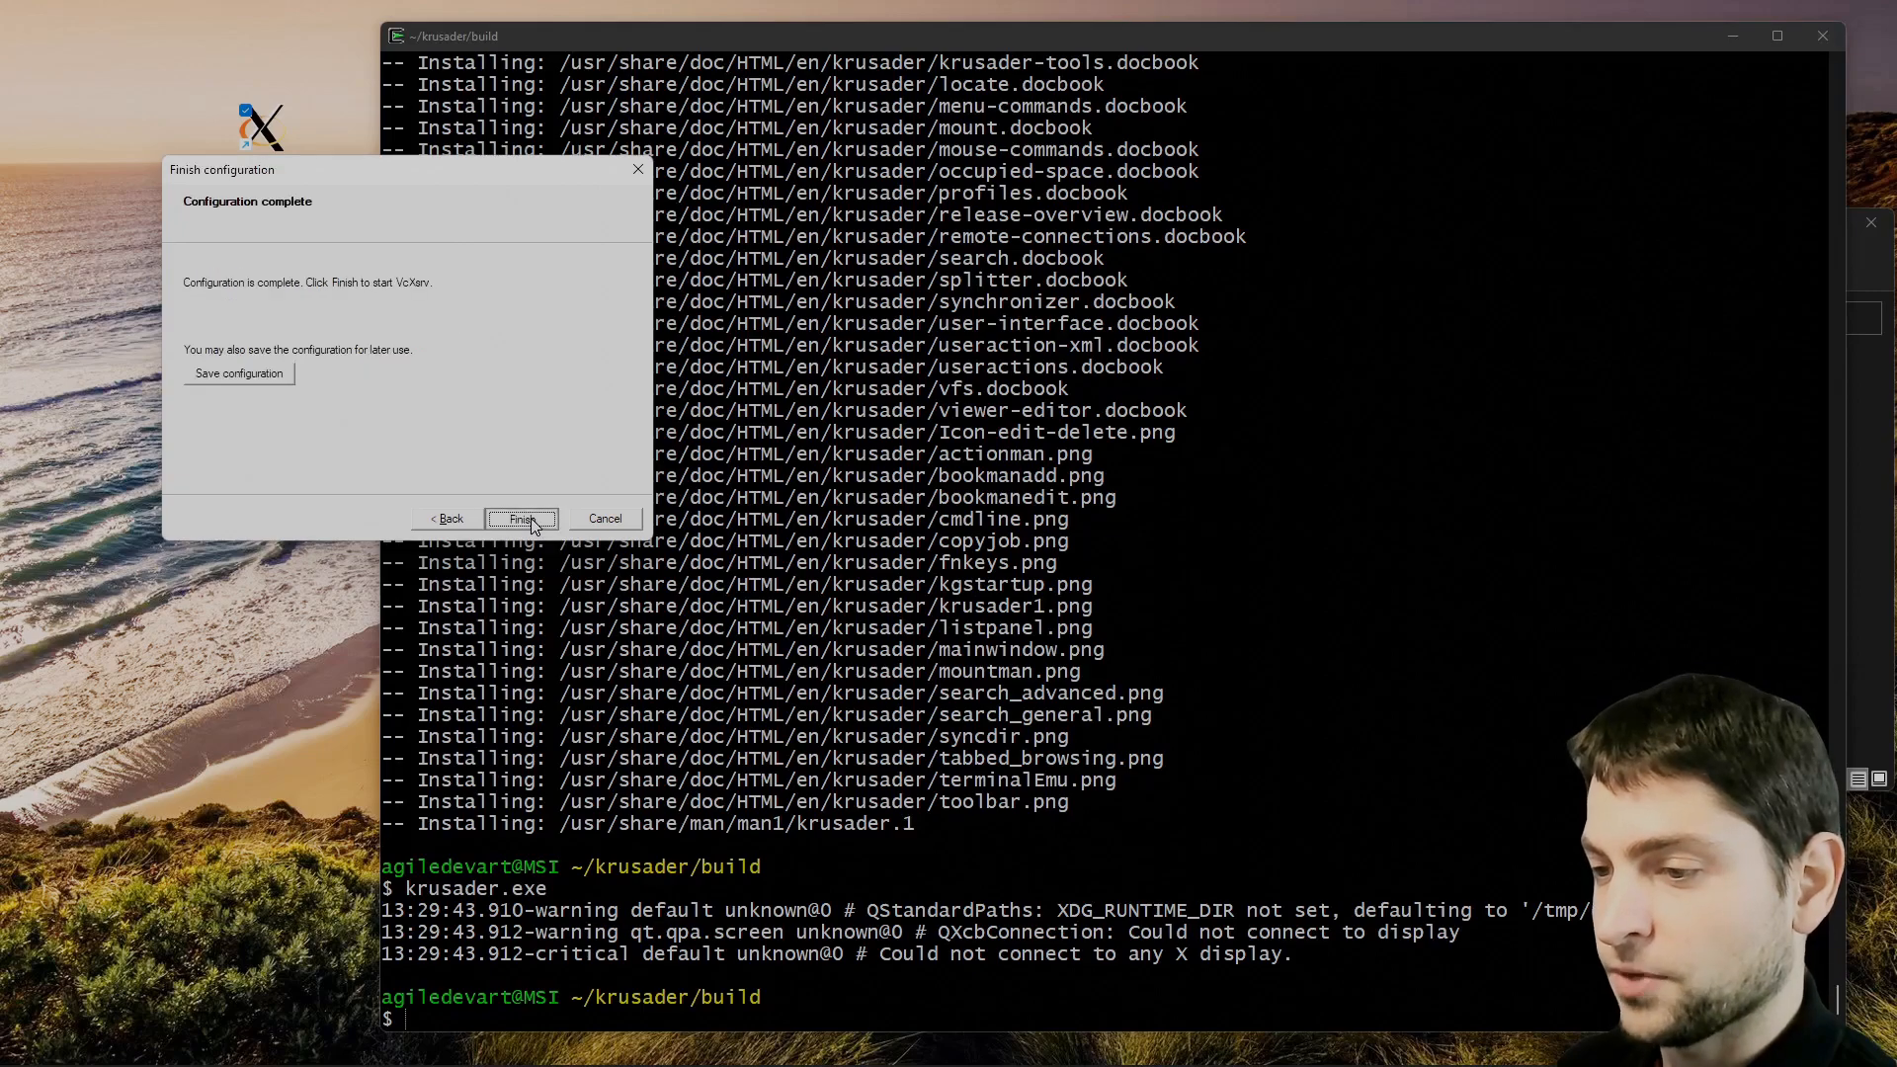
click(520, 518)
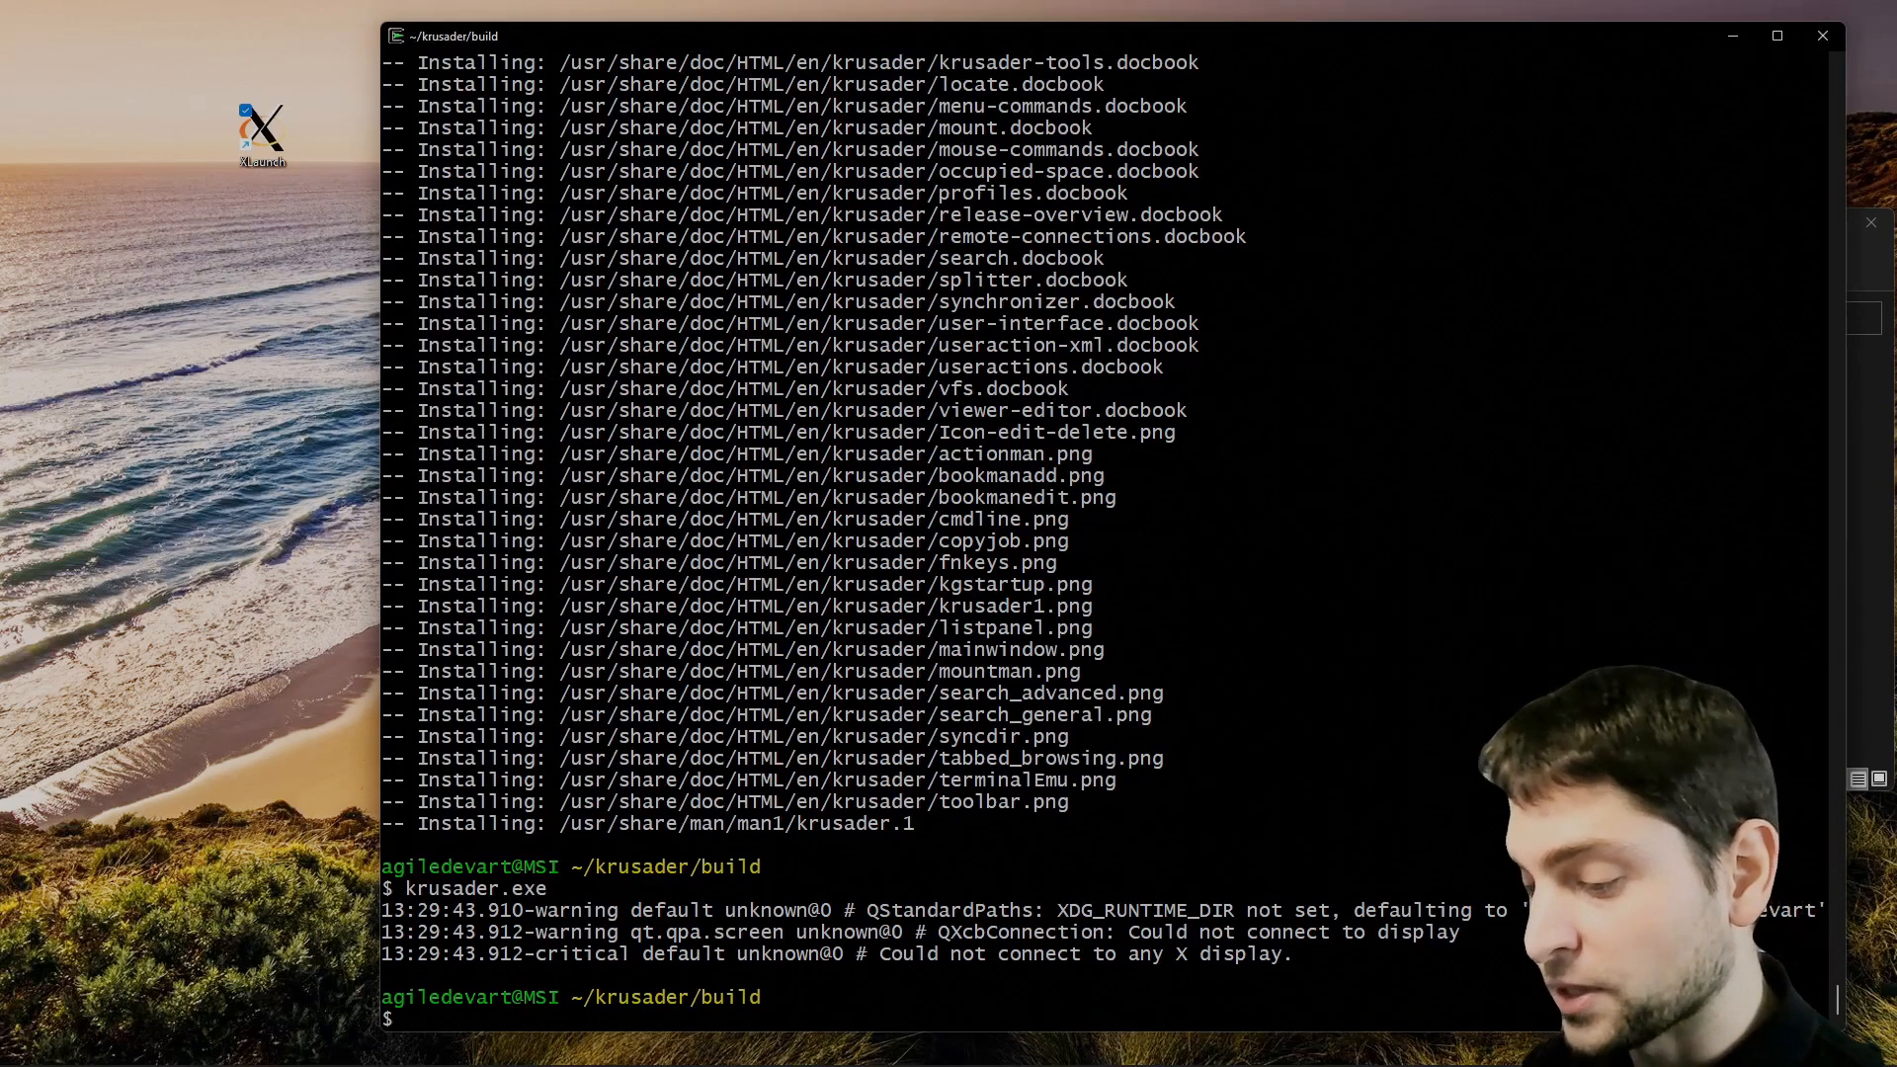
Run krusader.exe on DISPLAY=:0, install oxygen-icons and dbus-x11, then relaunch it.
text(DISPLAY)
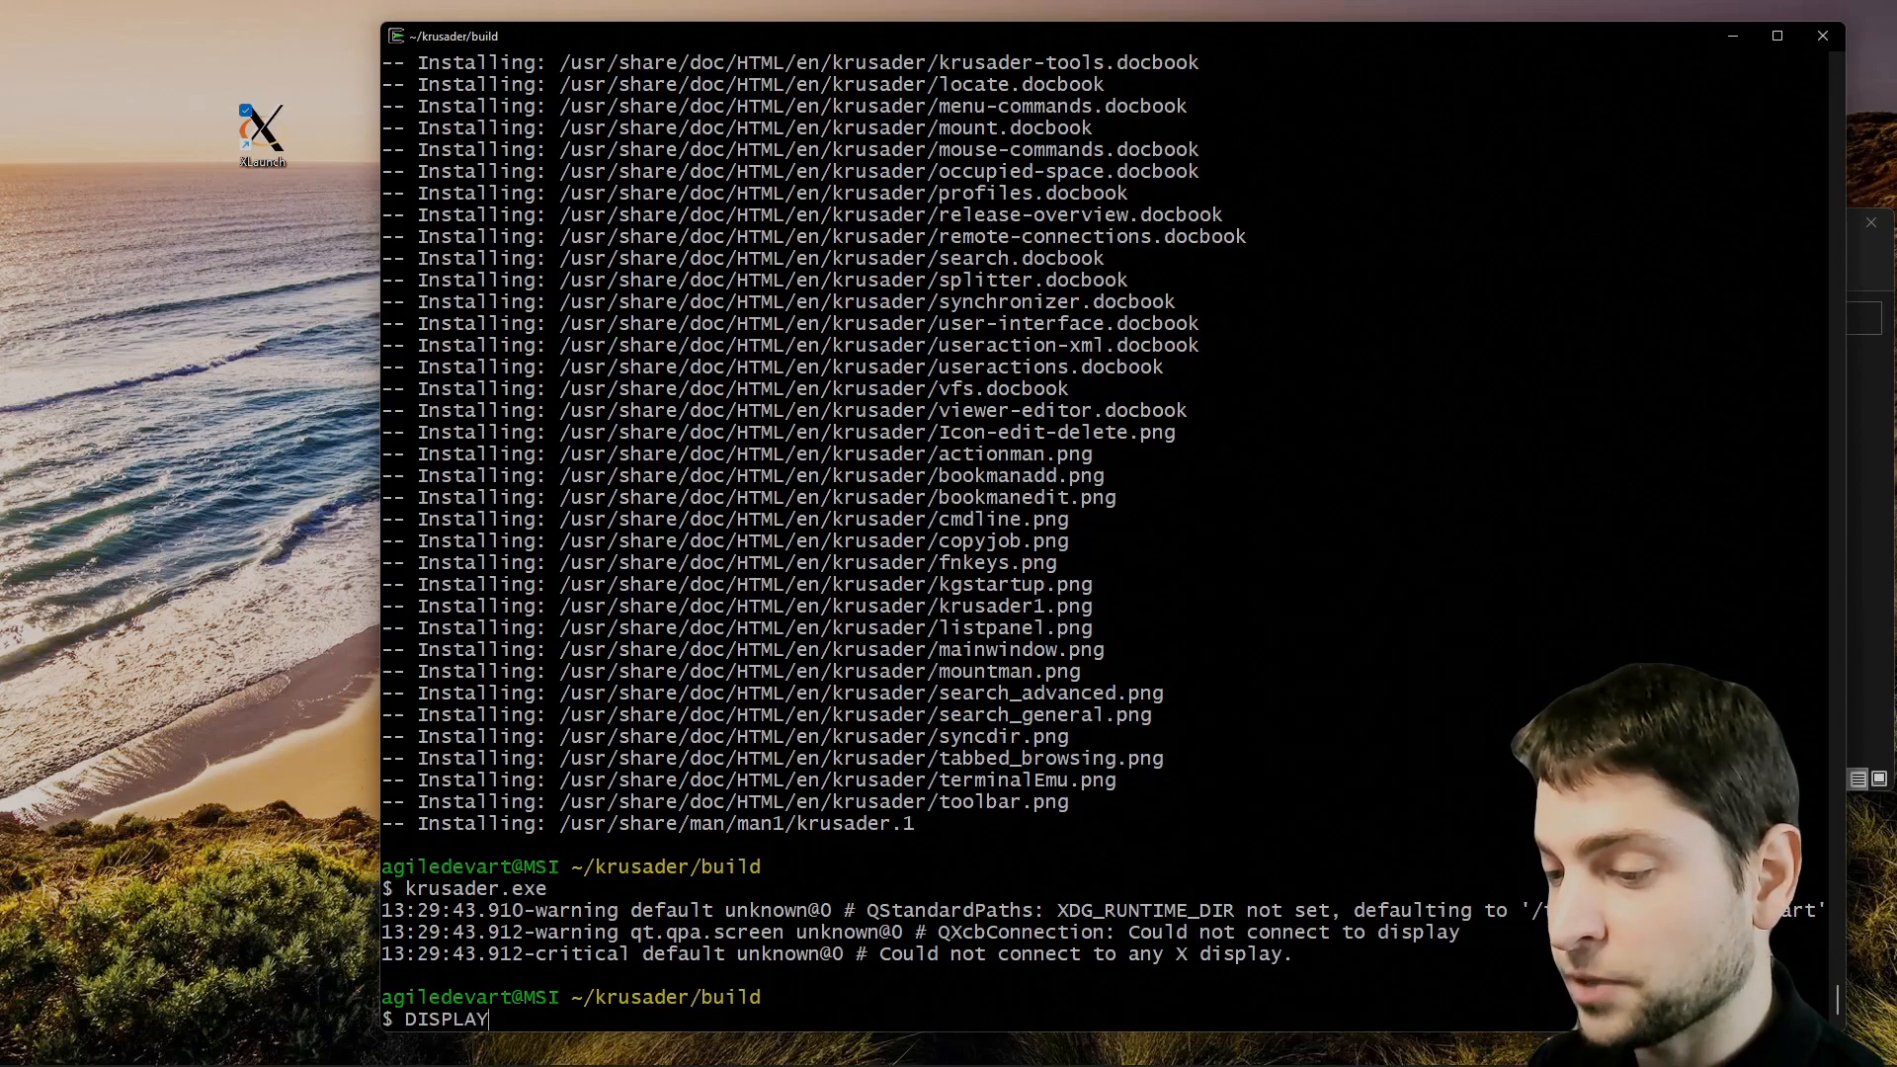
text(=:0)
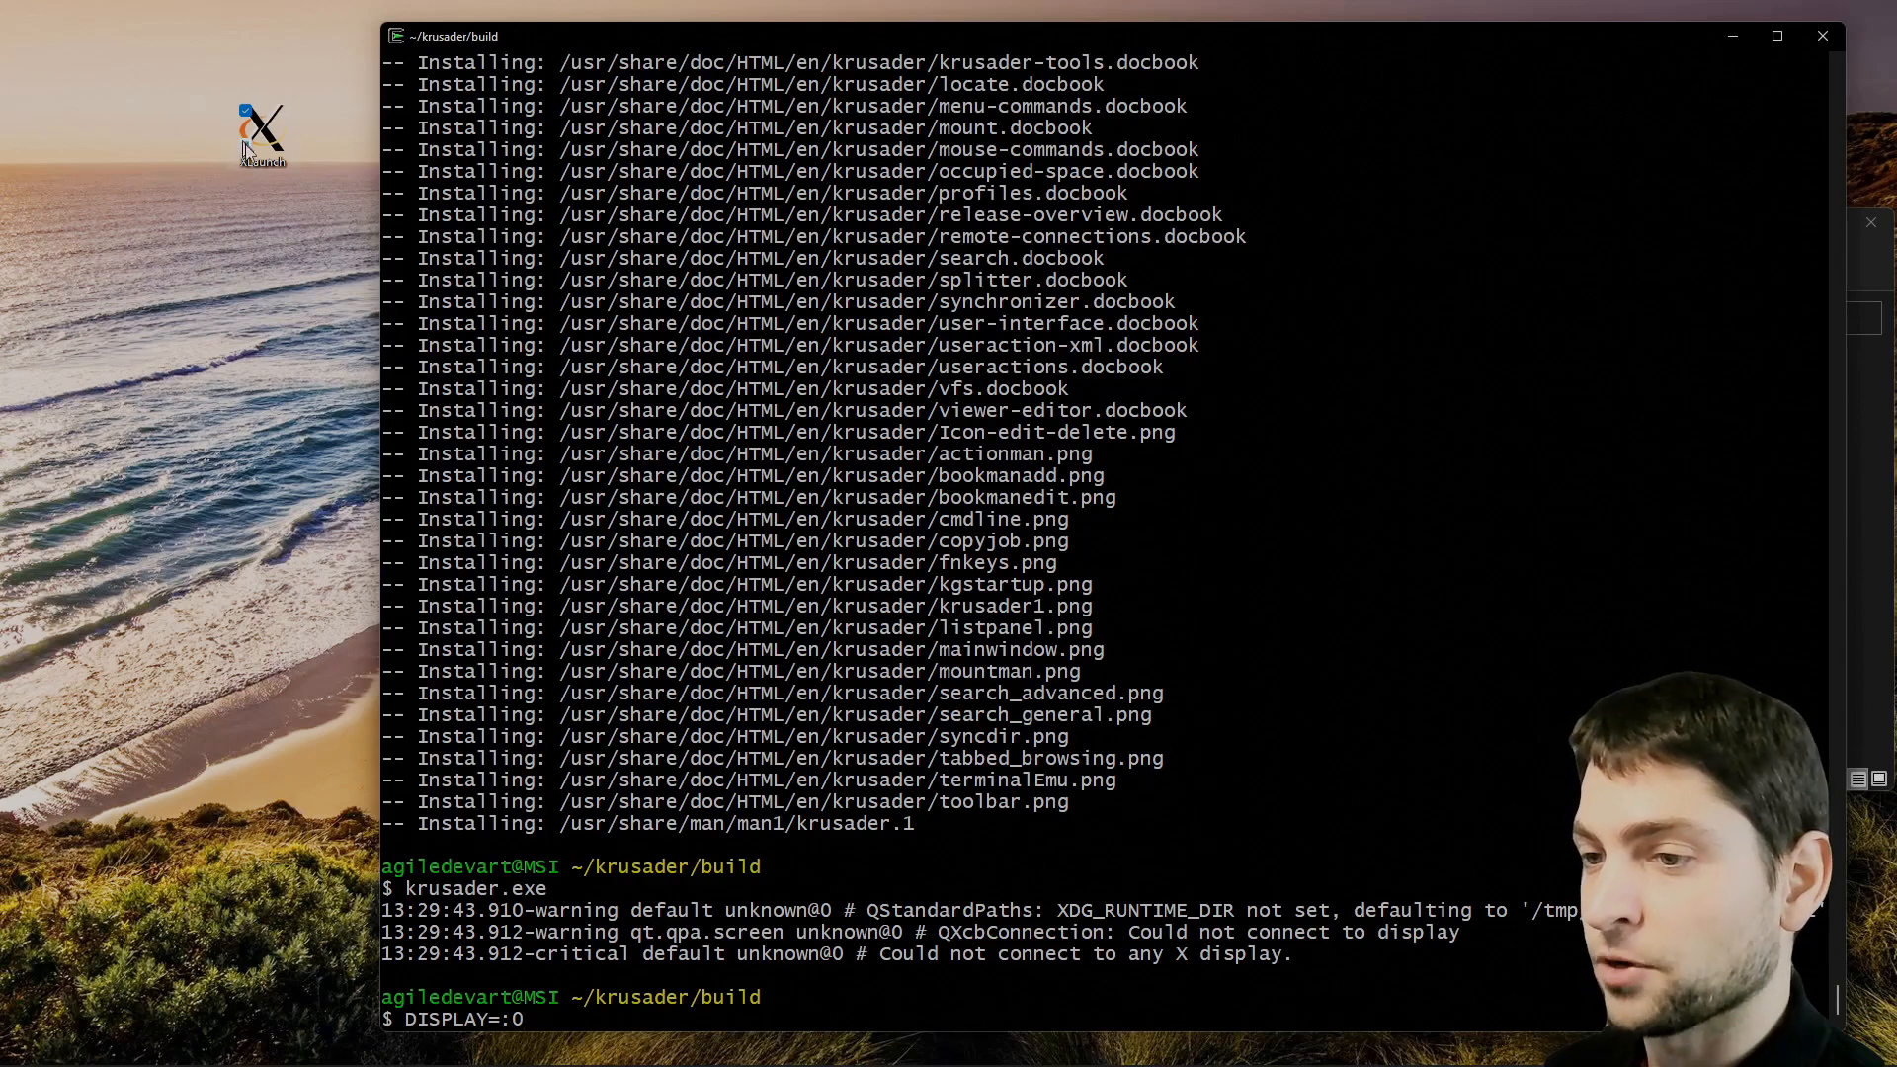
text(krusas)
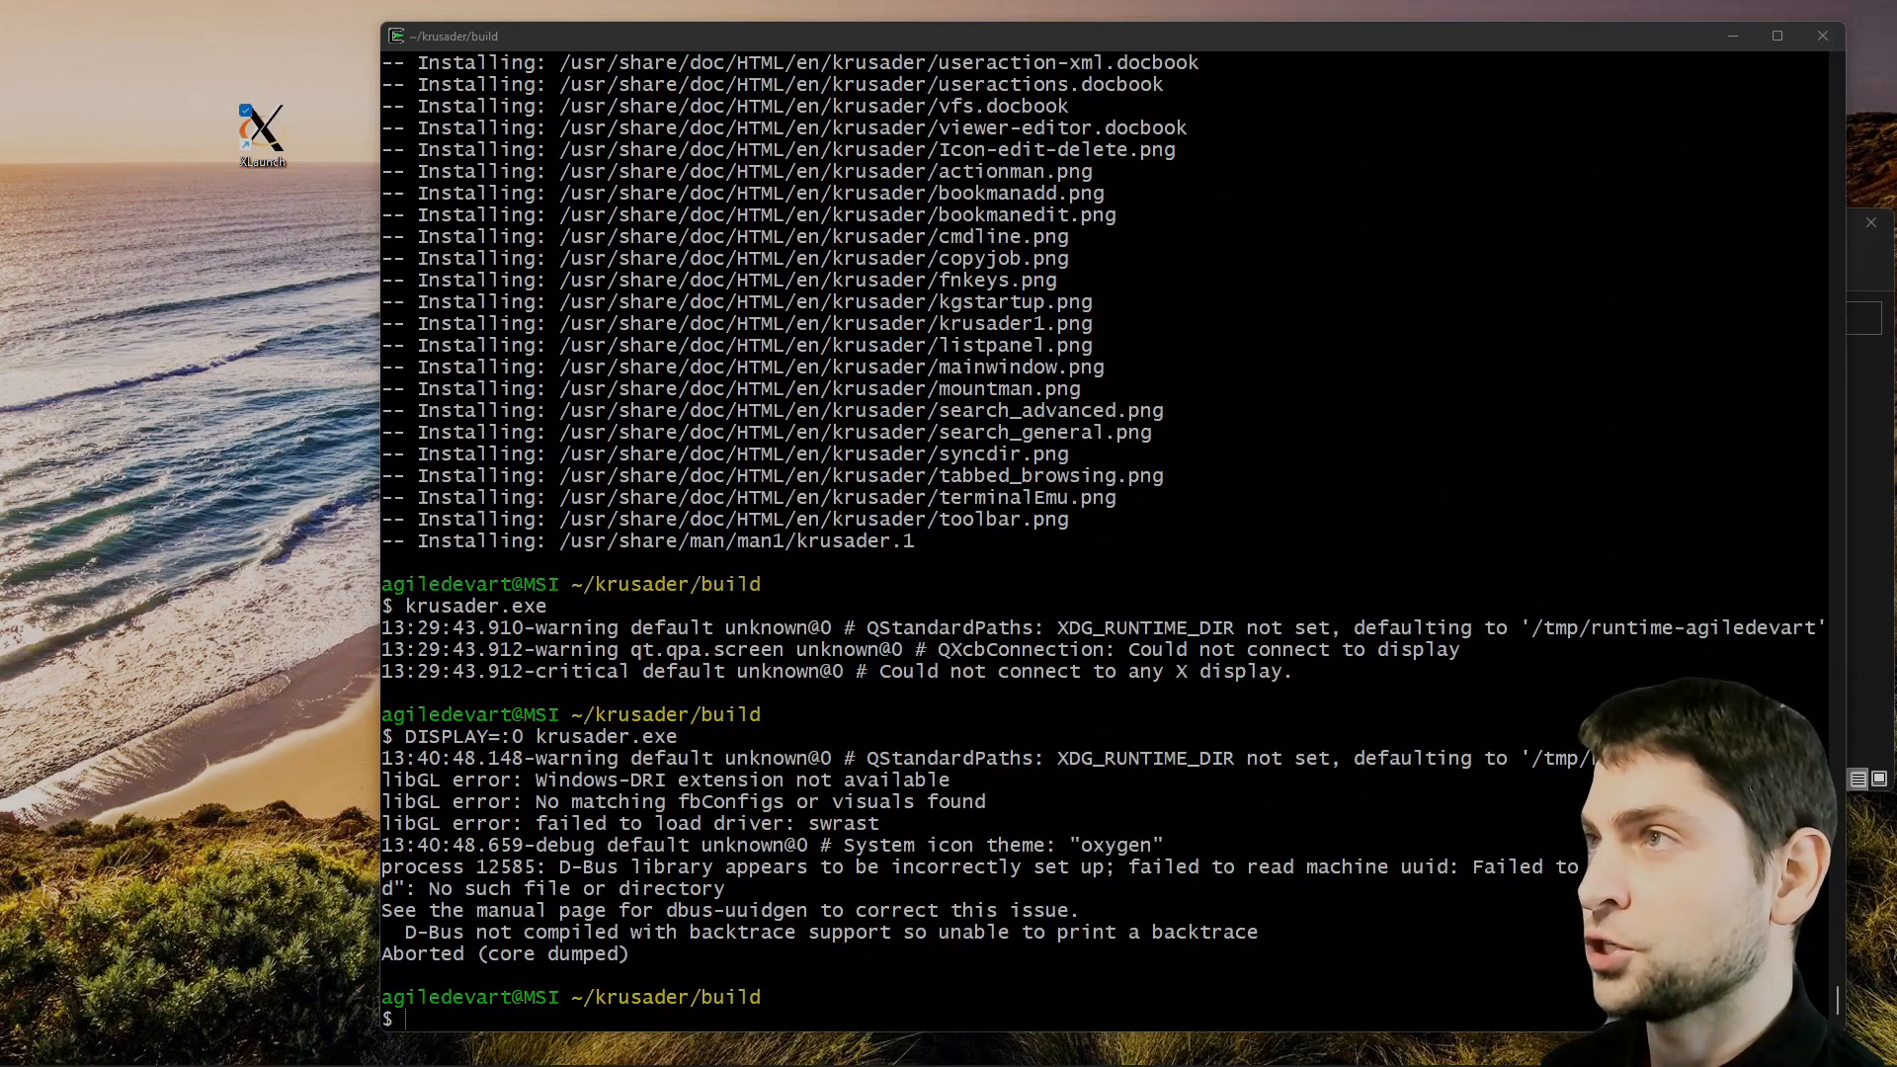
text(apt-cyg install oxygen-icons dbus-x11)
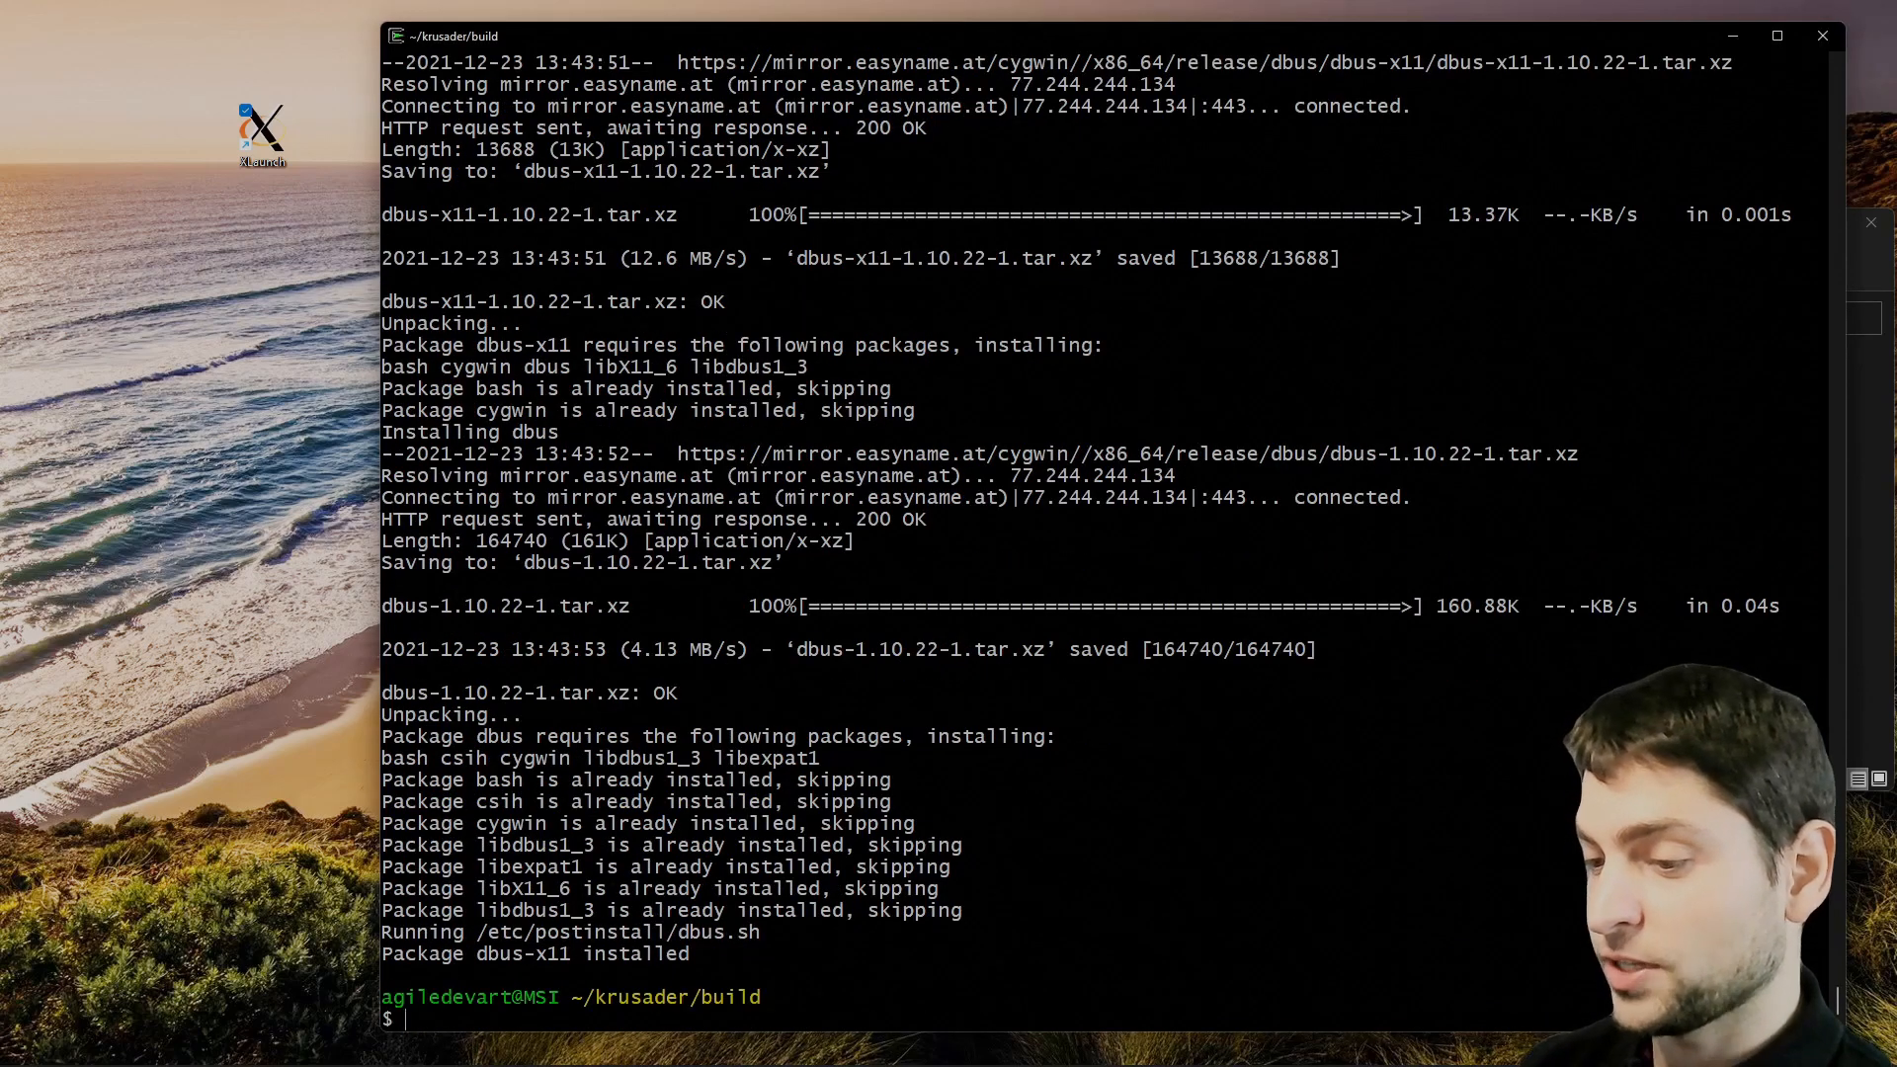
text(DISPLAY=:0 krusader.exe)
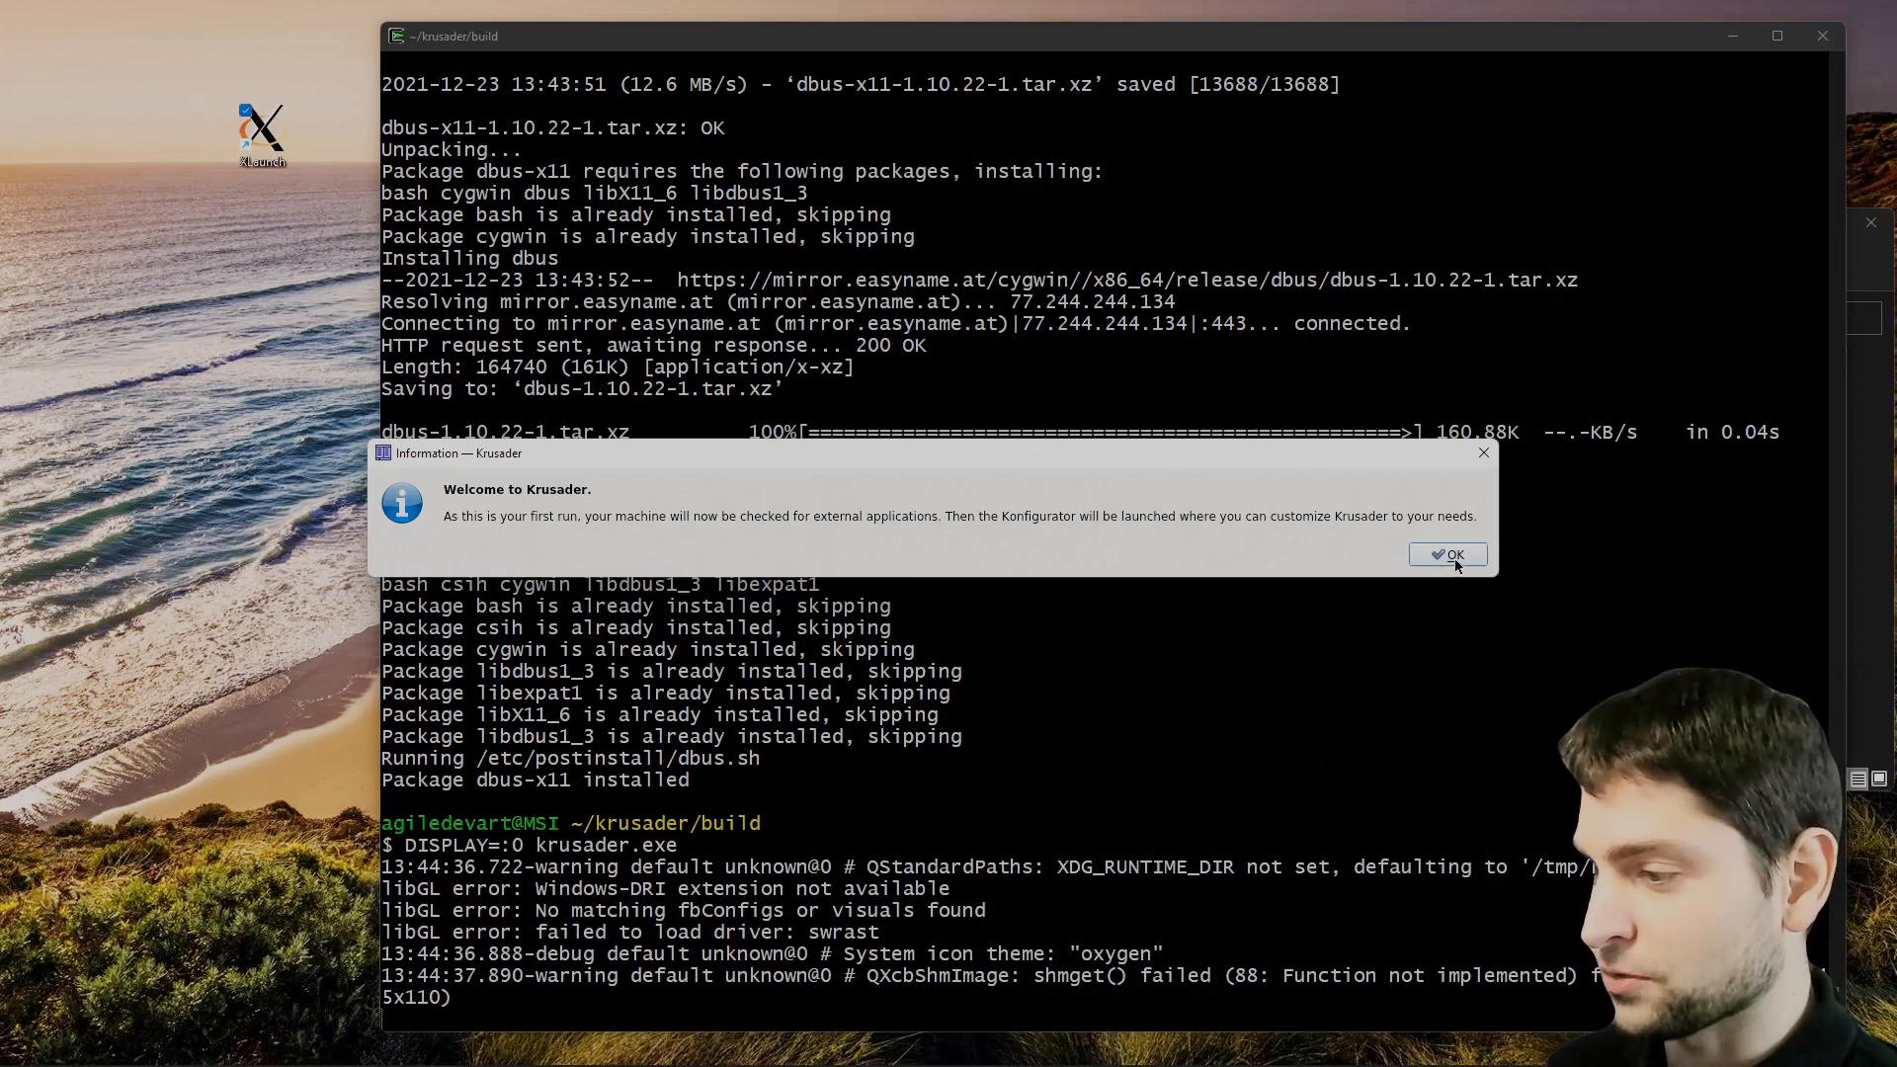
Dismiss the welcome, external tools and missing-plugin dialogs, then quit Krusader.
click(1449, 554)
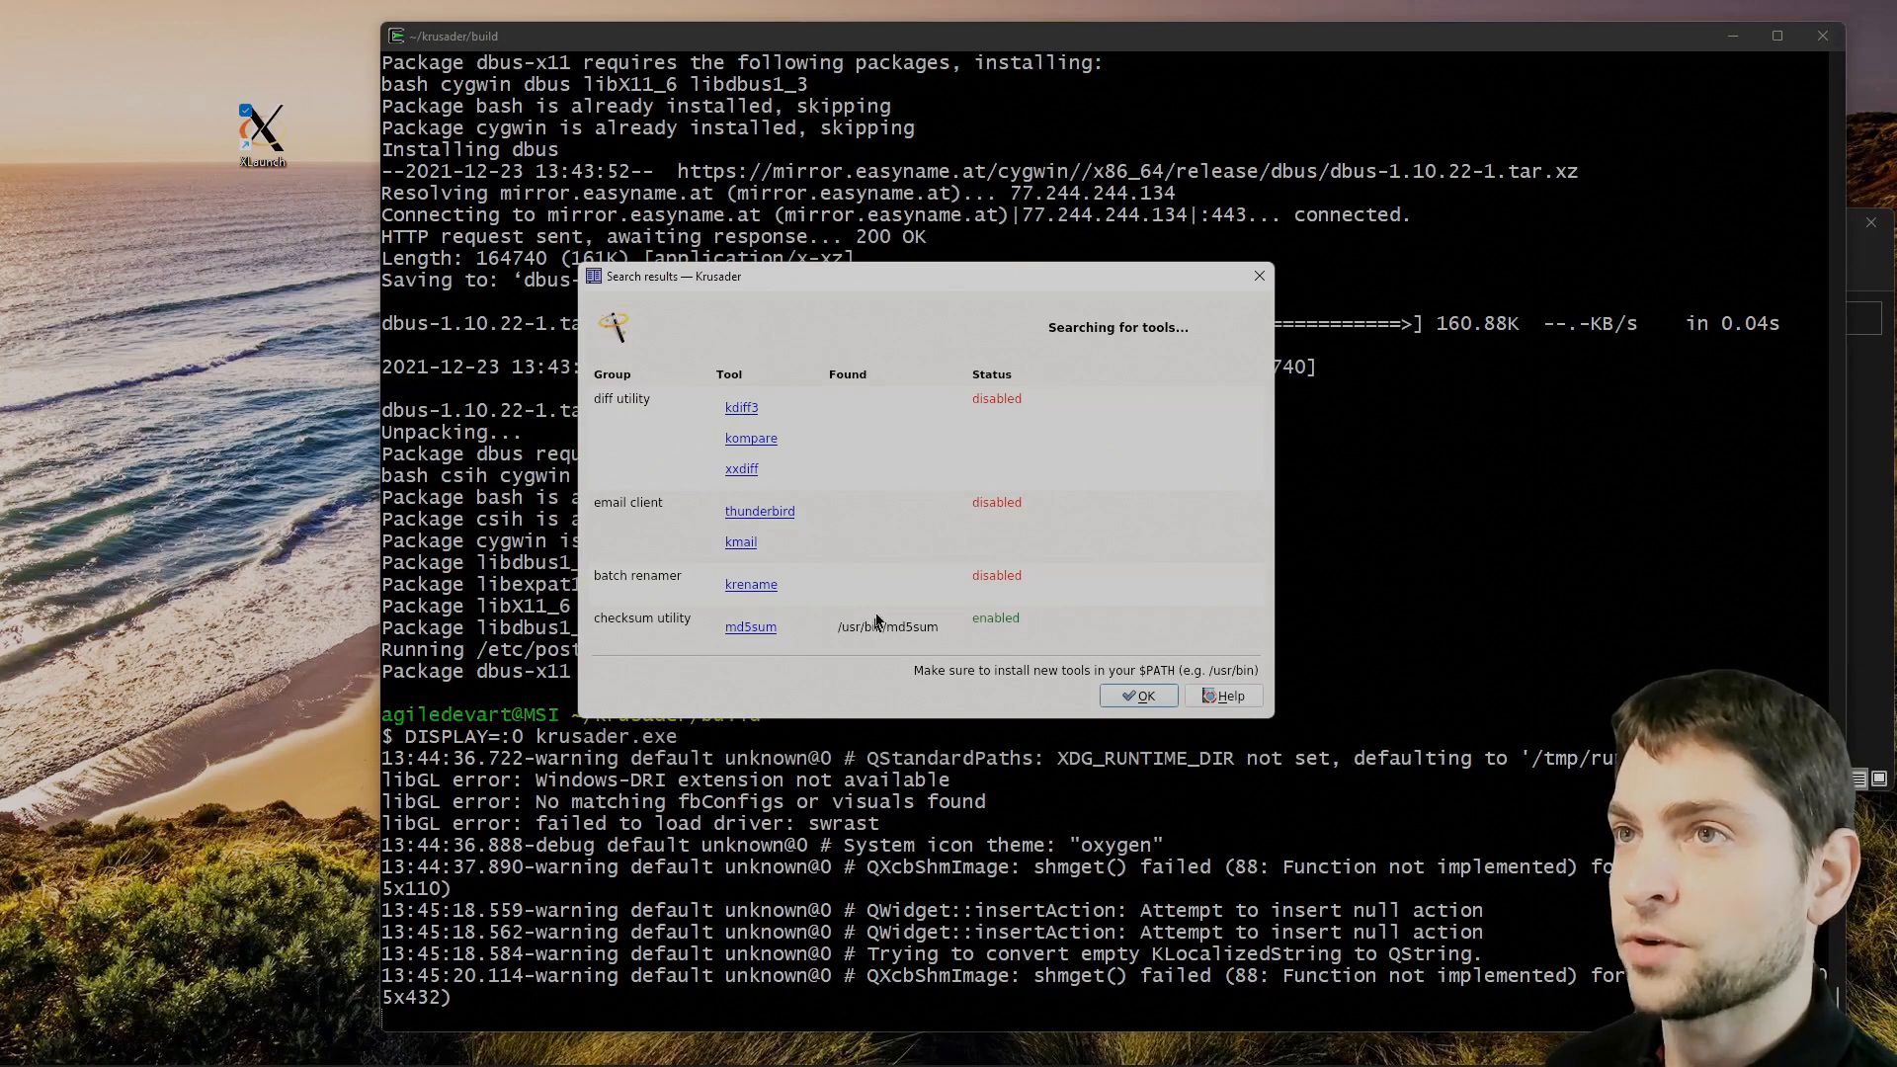
mouse_move(824, 360)
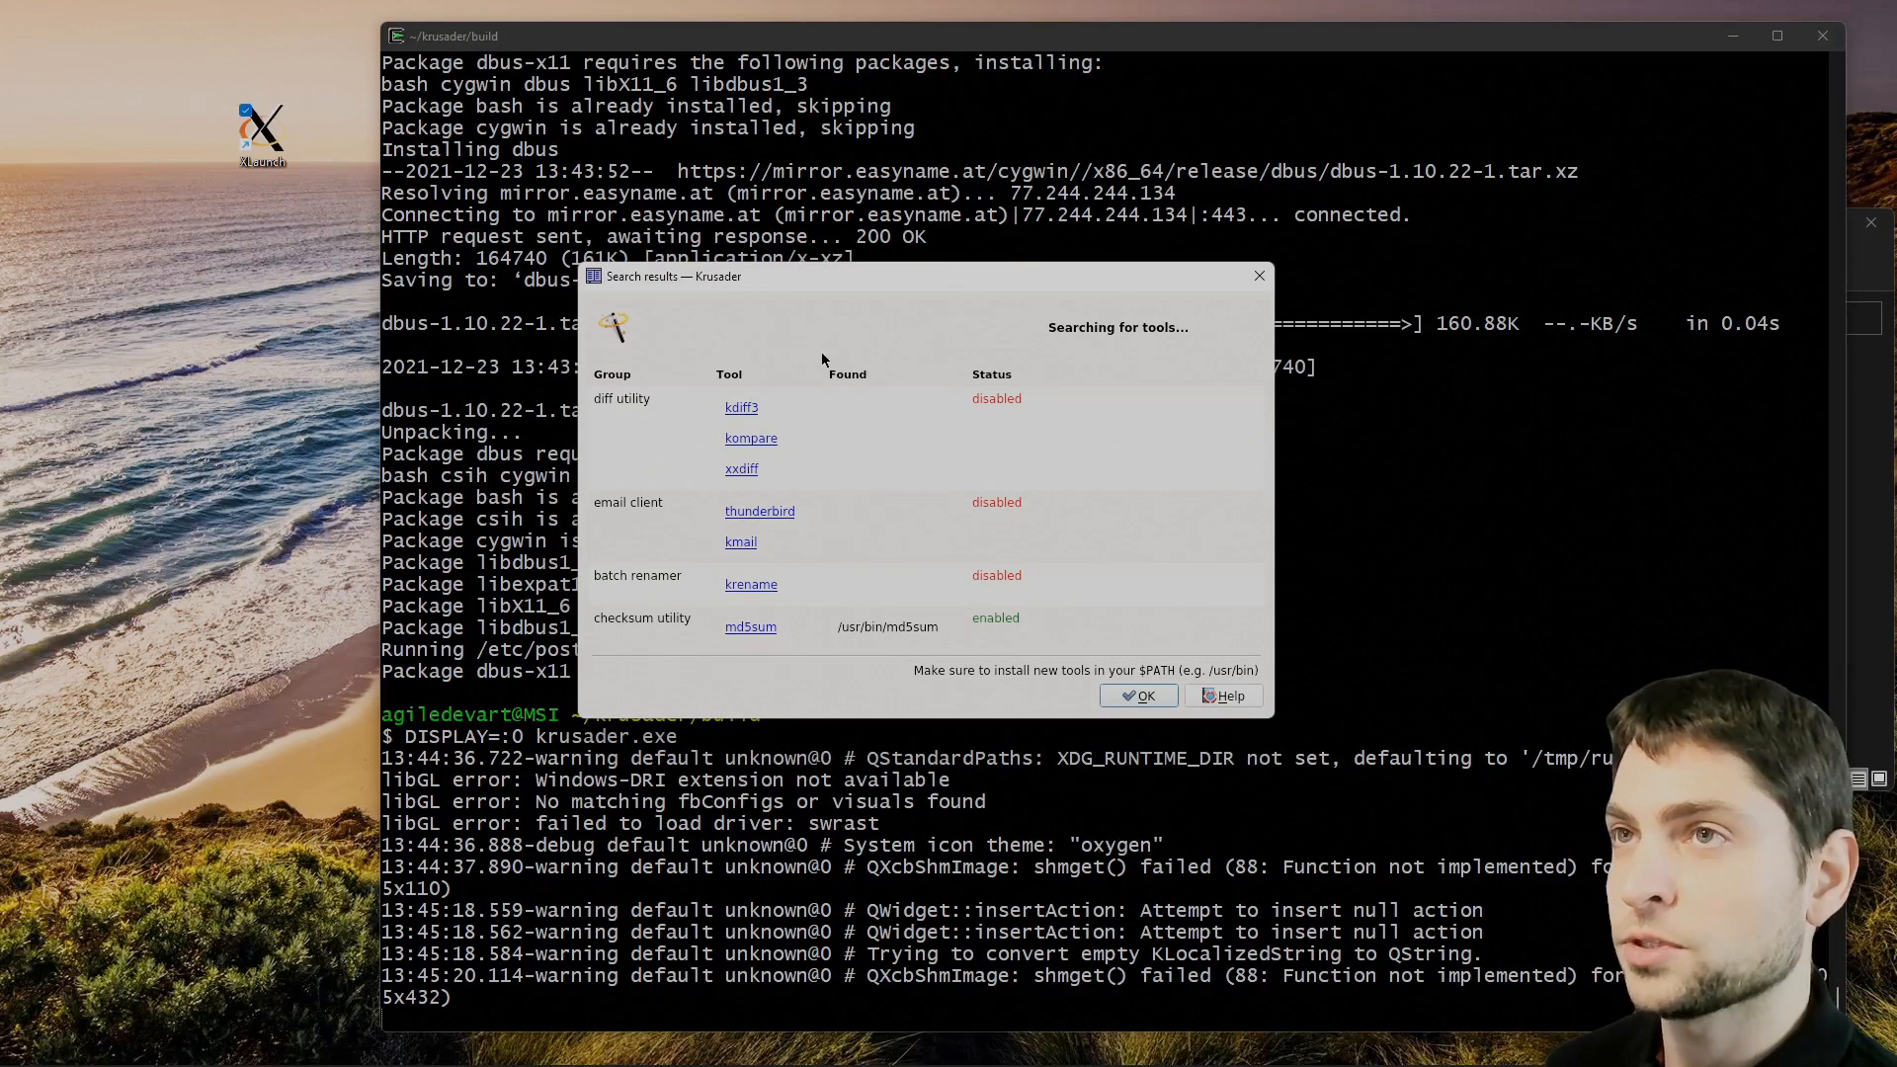
mouse_move(798, 349)
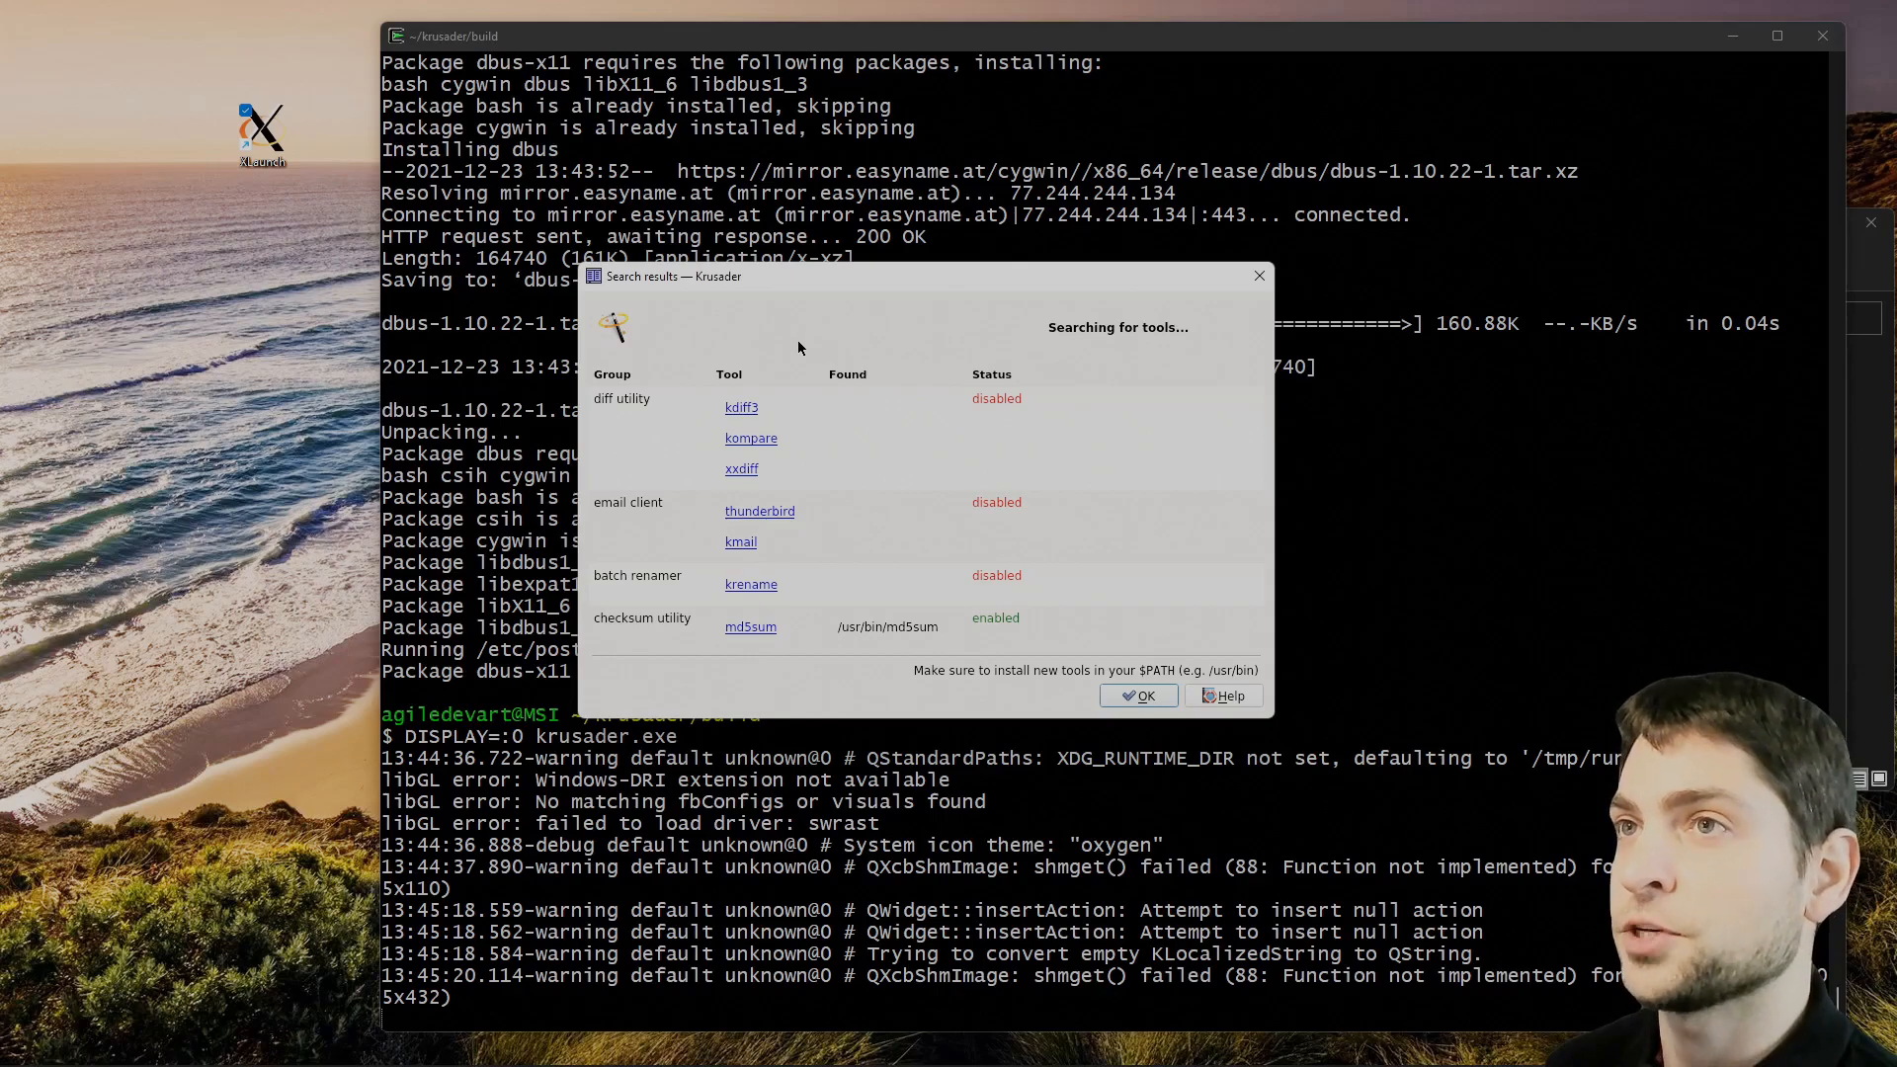
mouse_move(906, 608)
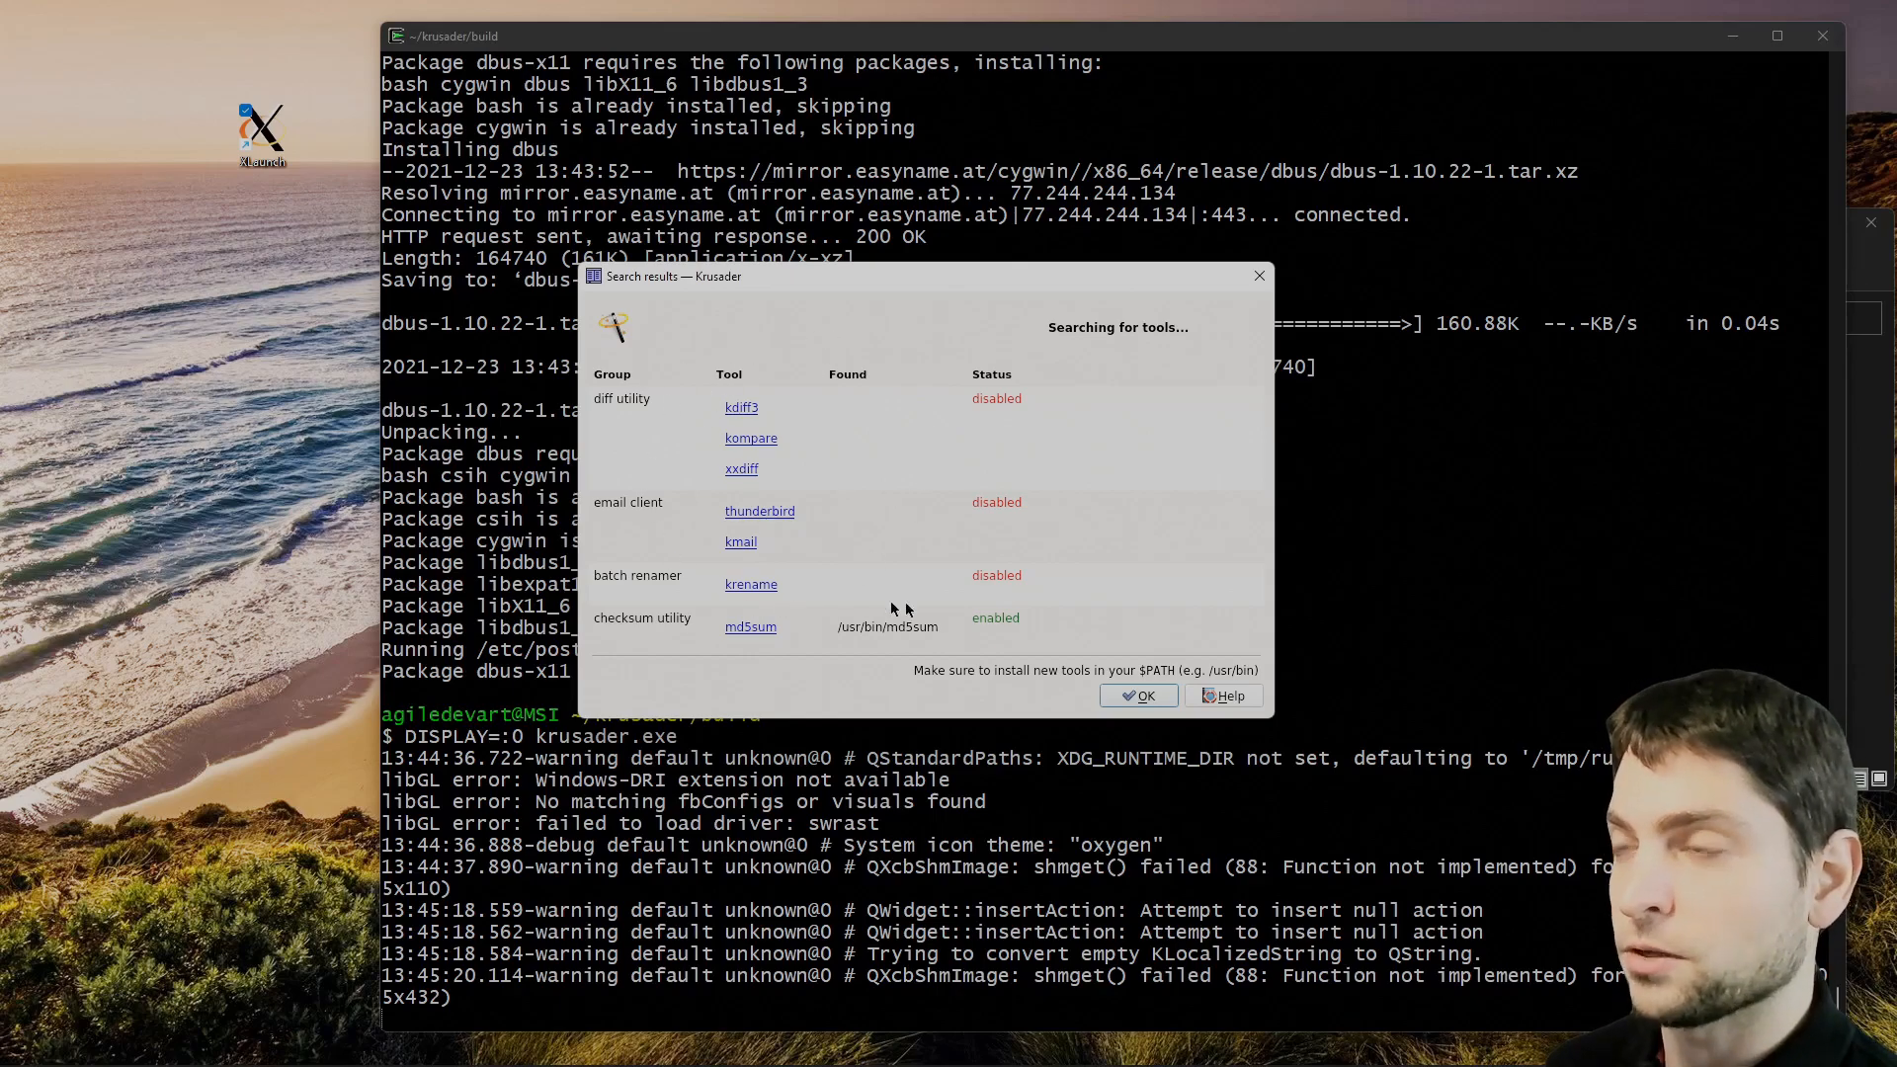
click(1138, 695)
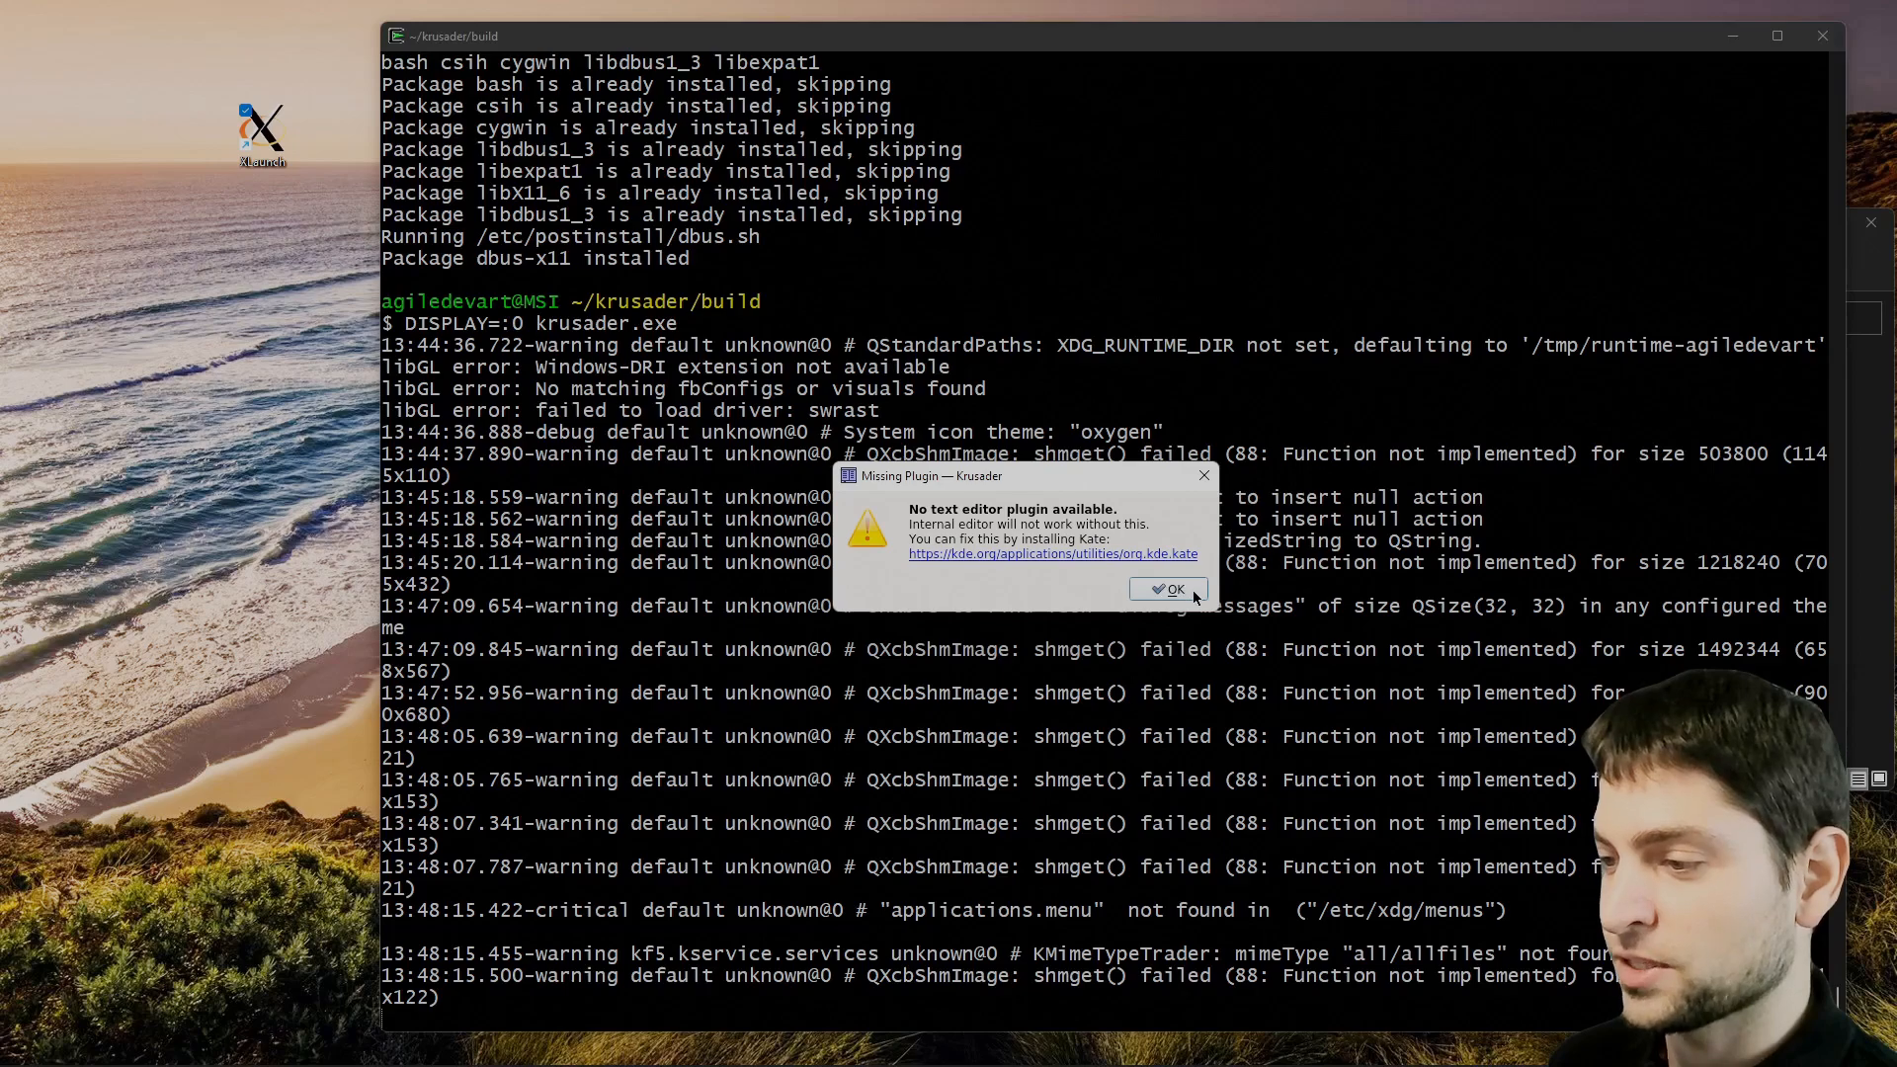
click(1165, 589)
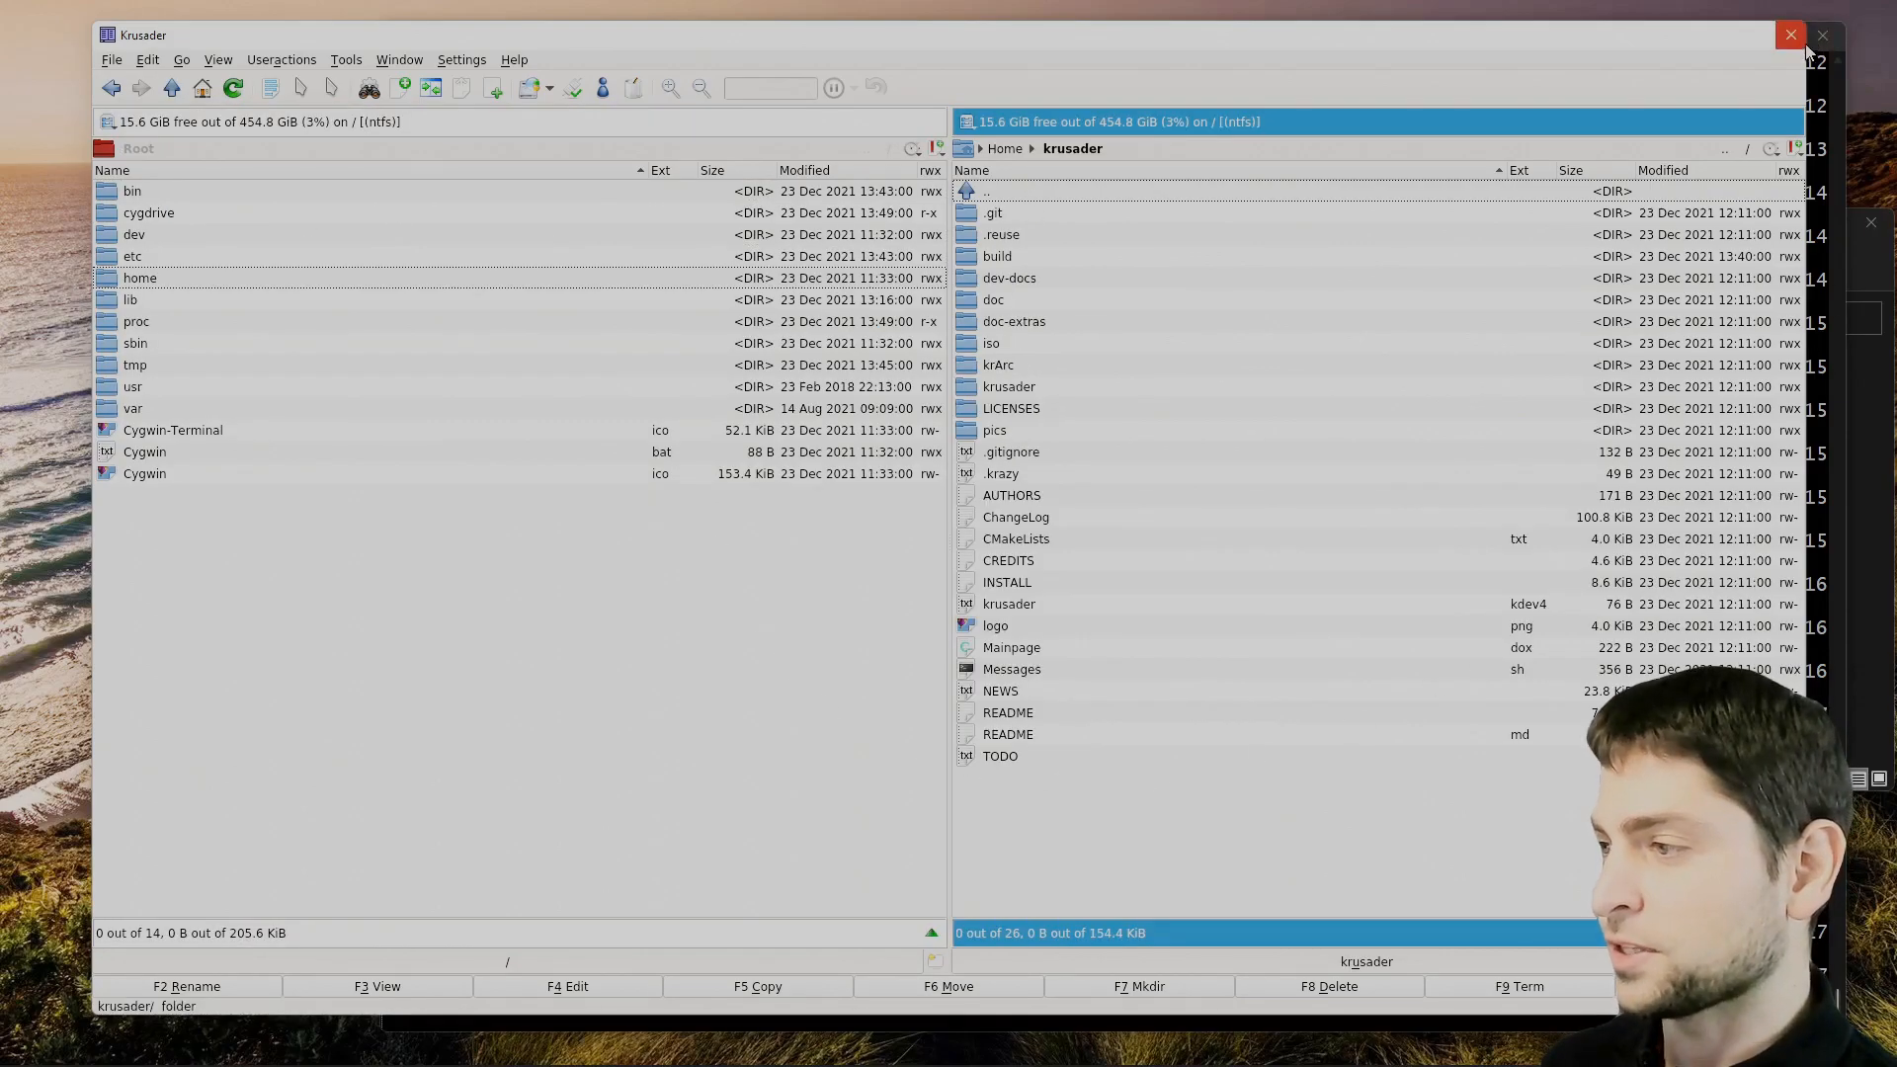
click(1790, 34)
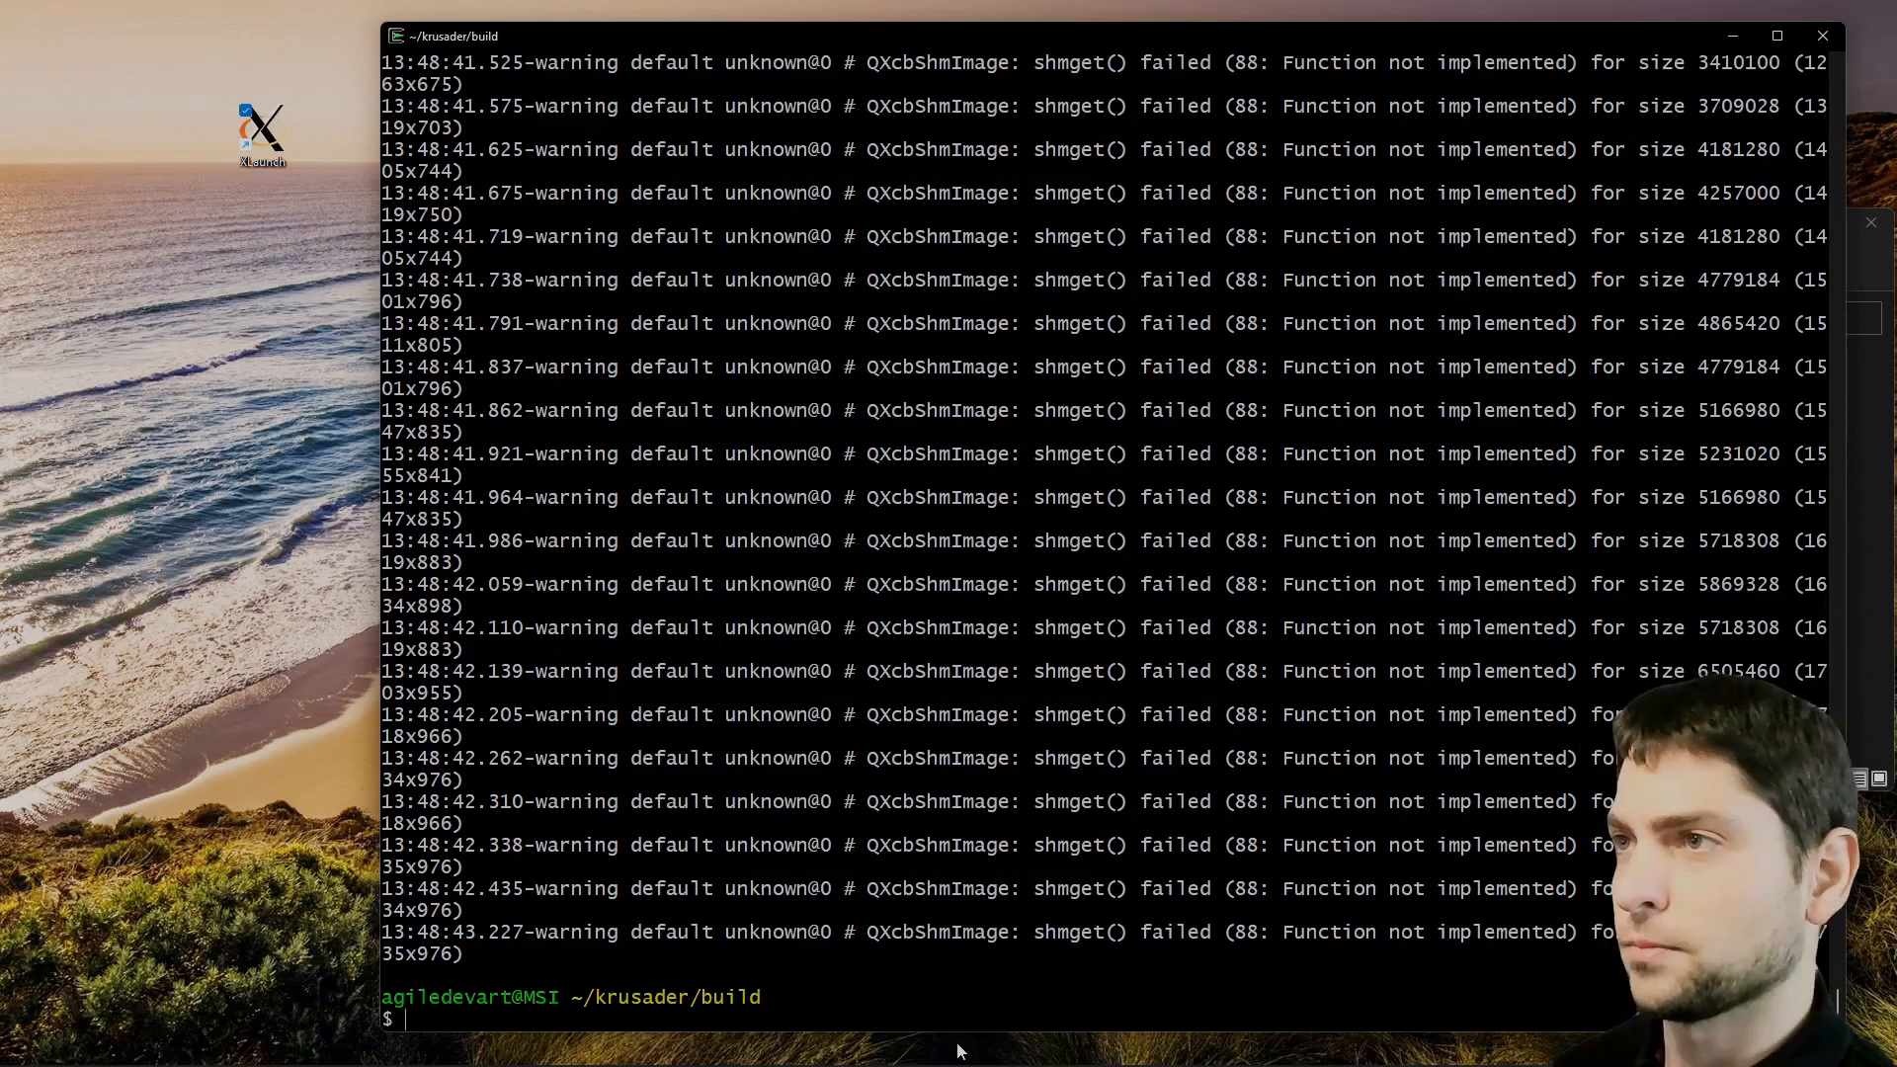
Install kdiff3, krename, archivers, kget, kate and konsole via apt-cyg, then close the terminal.
text(DISPLAY=:0 krusader.exe)
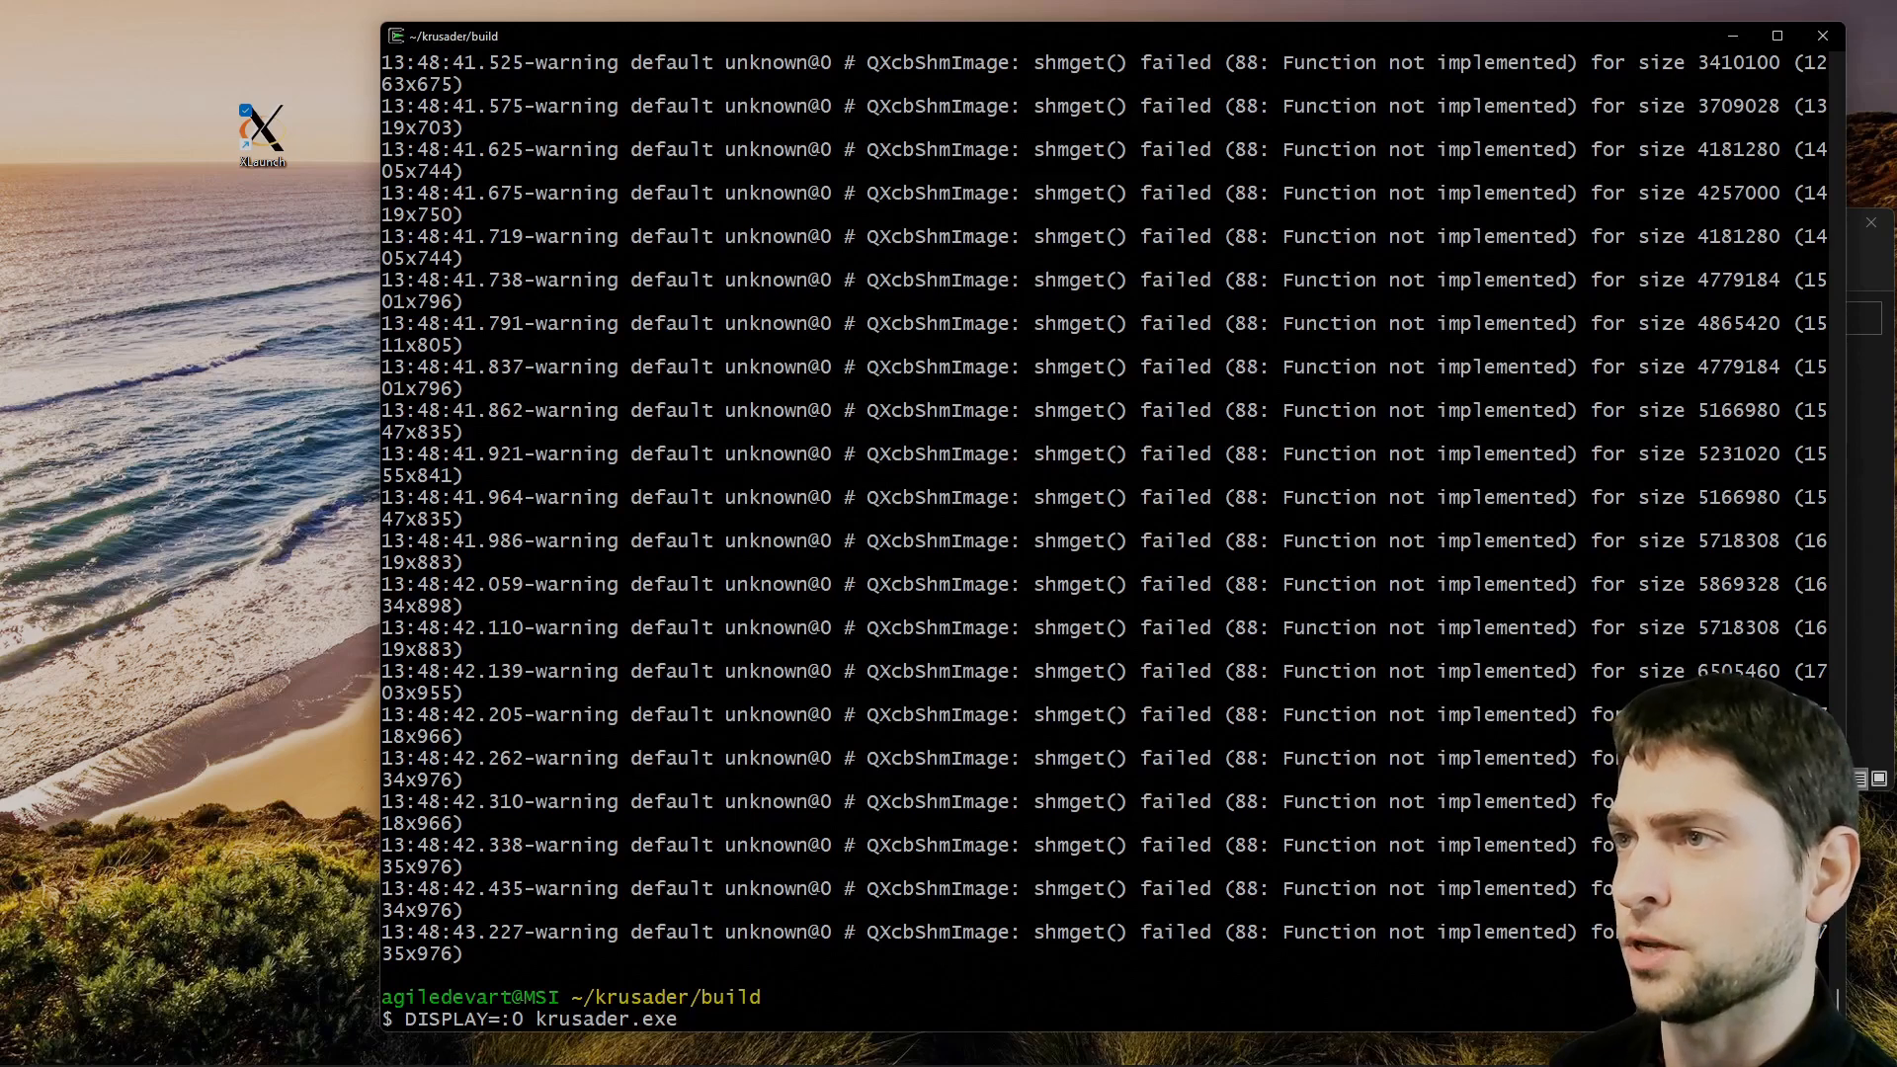
mouse_move(592, 604)
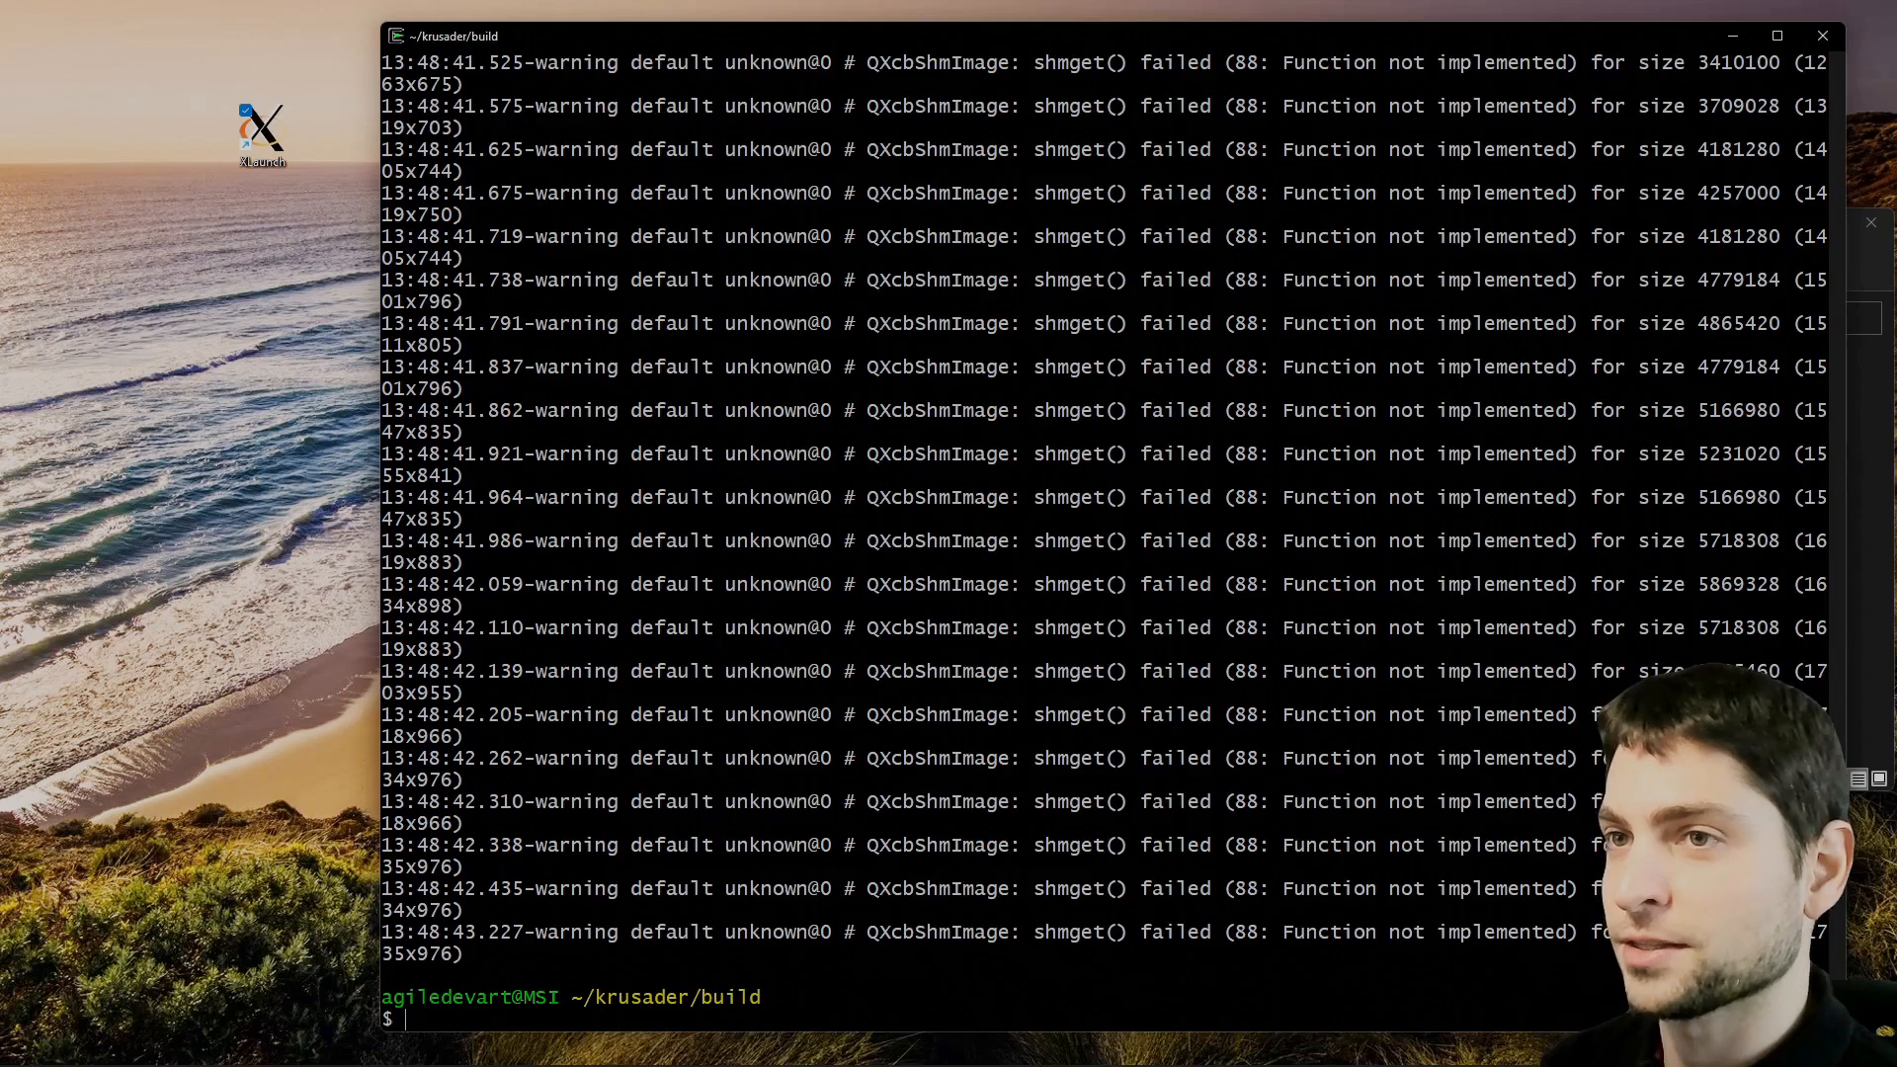
text(apt-cyg install kdiff3 krename zip unzip arj unace rpm p7zip kget kate)
text(apt-cyg install kons)
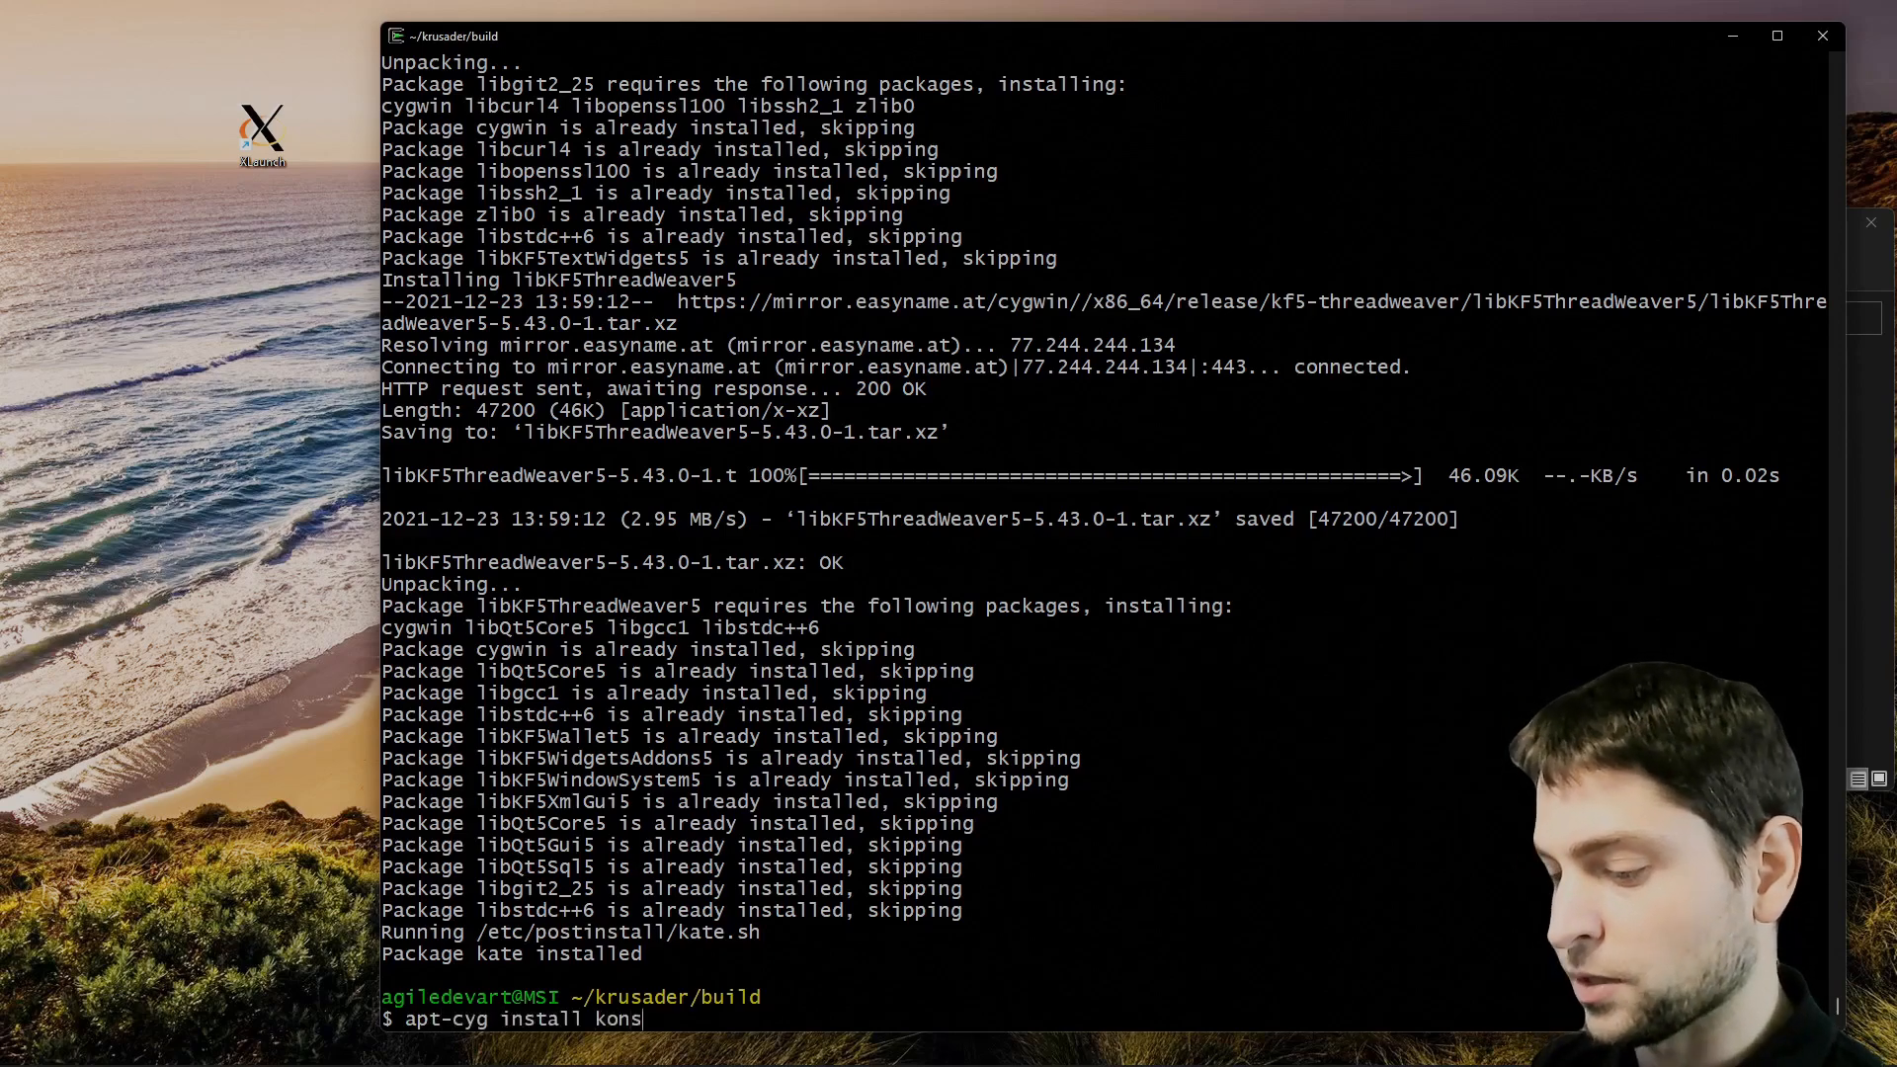
text(ole)
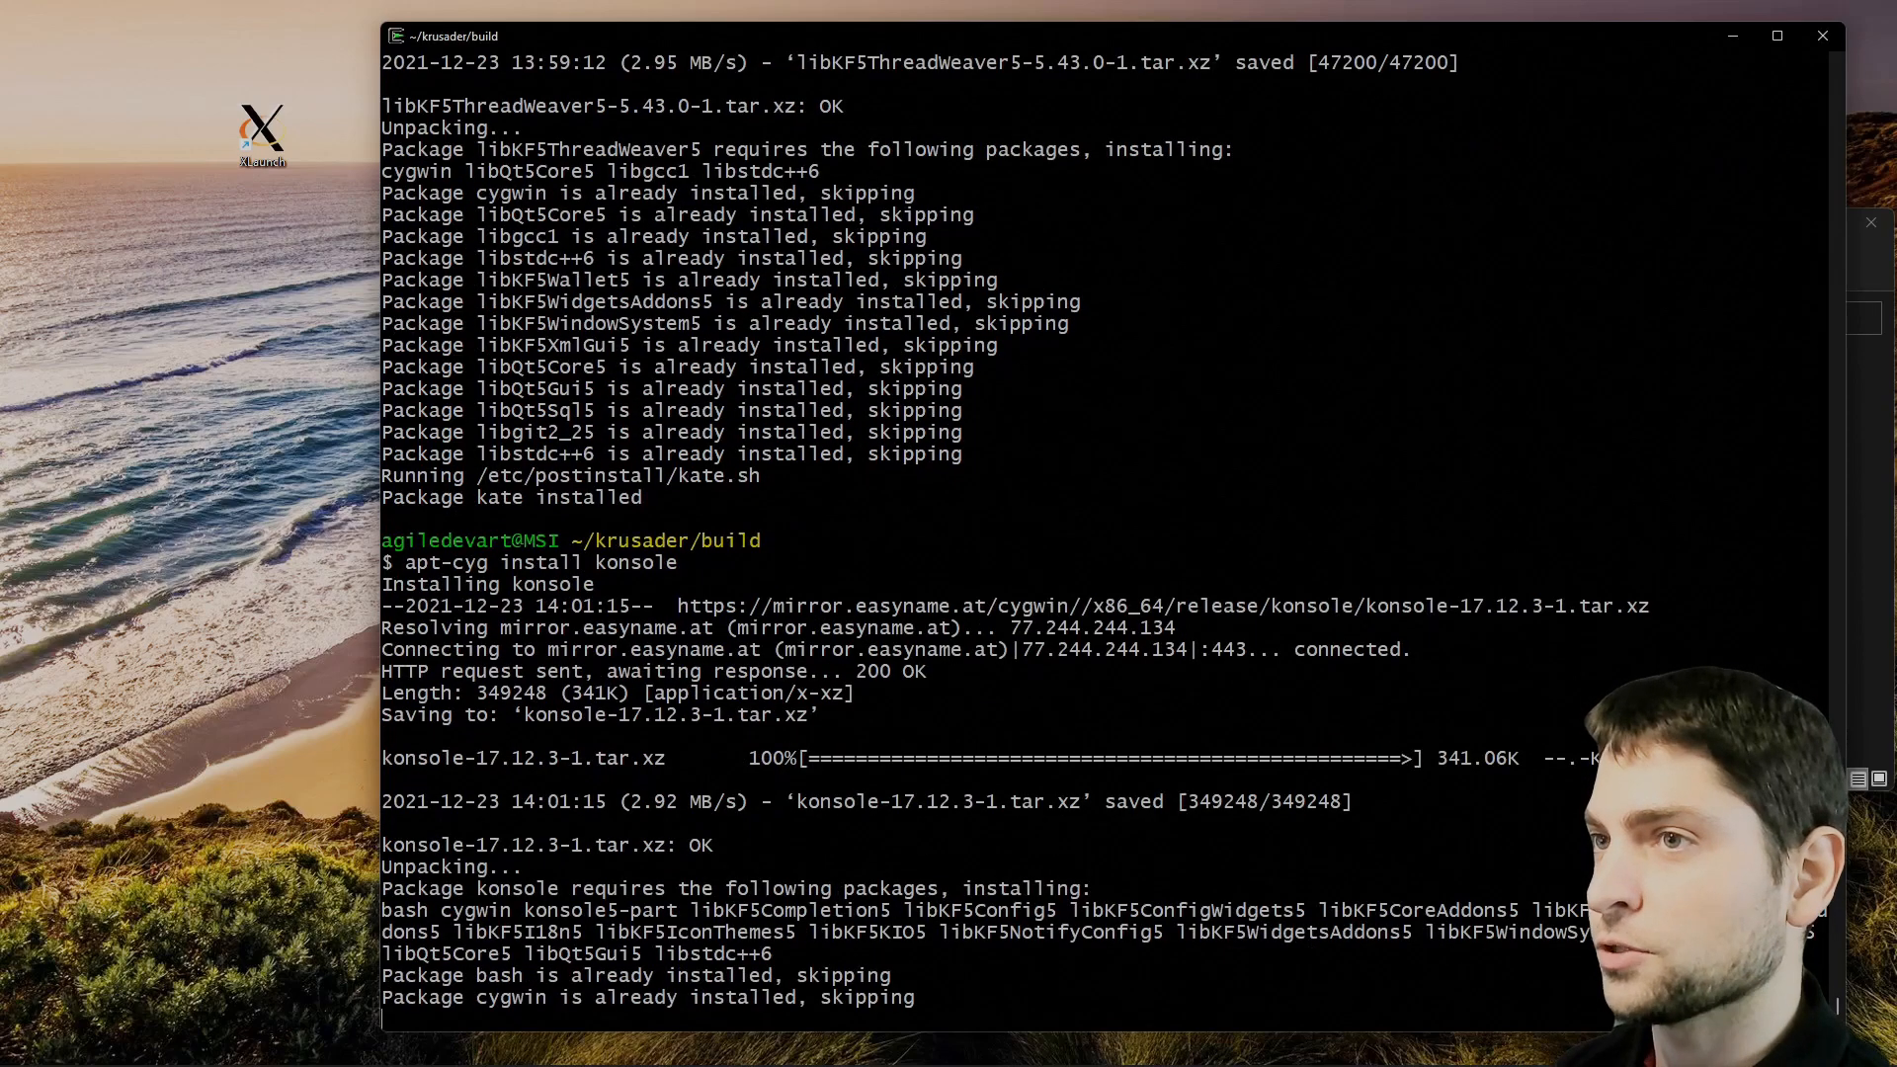
scroll(down, 3)
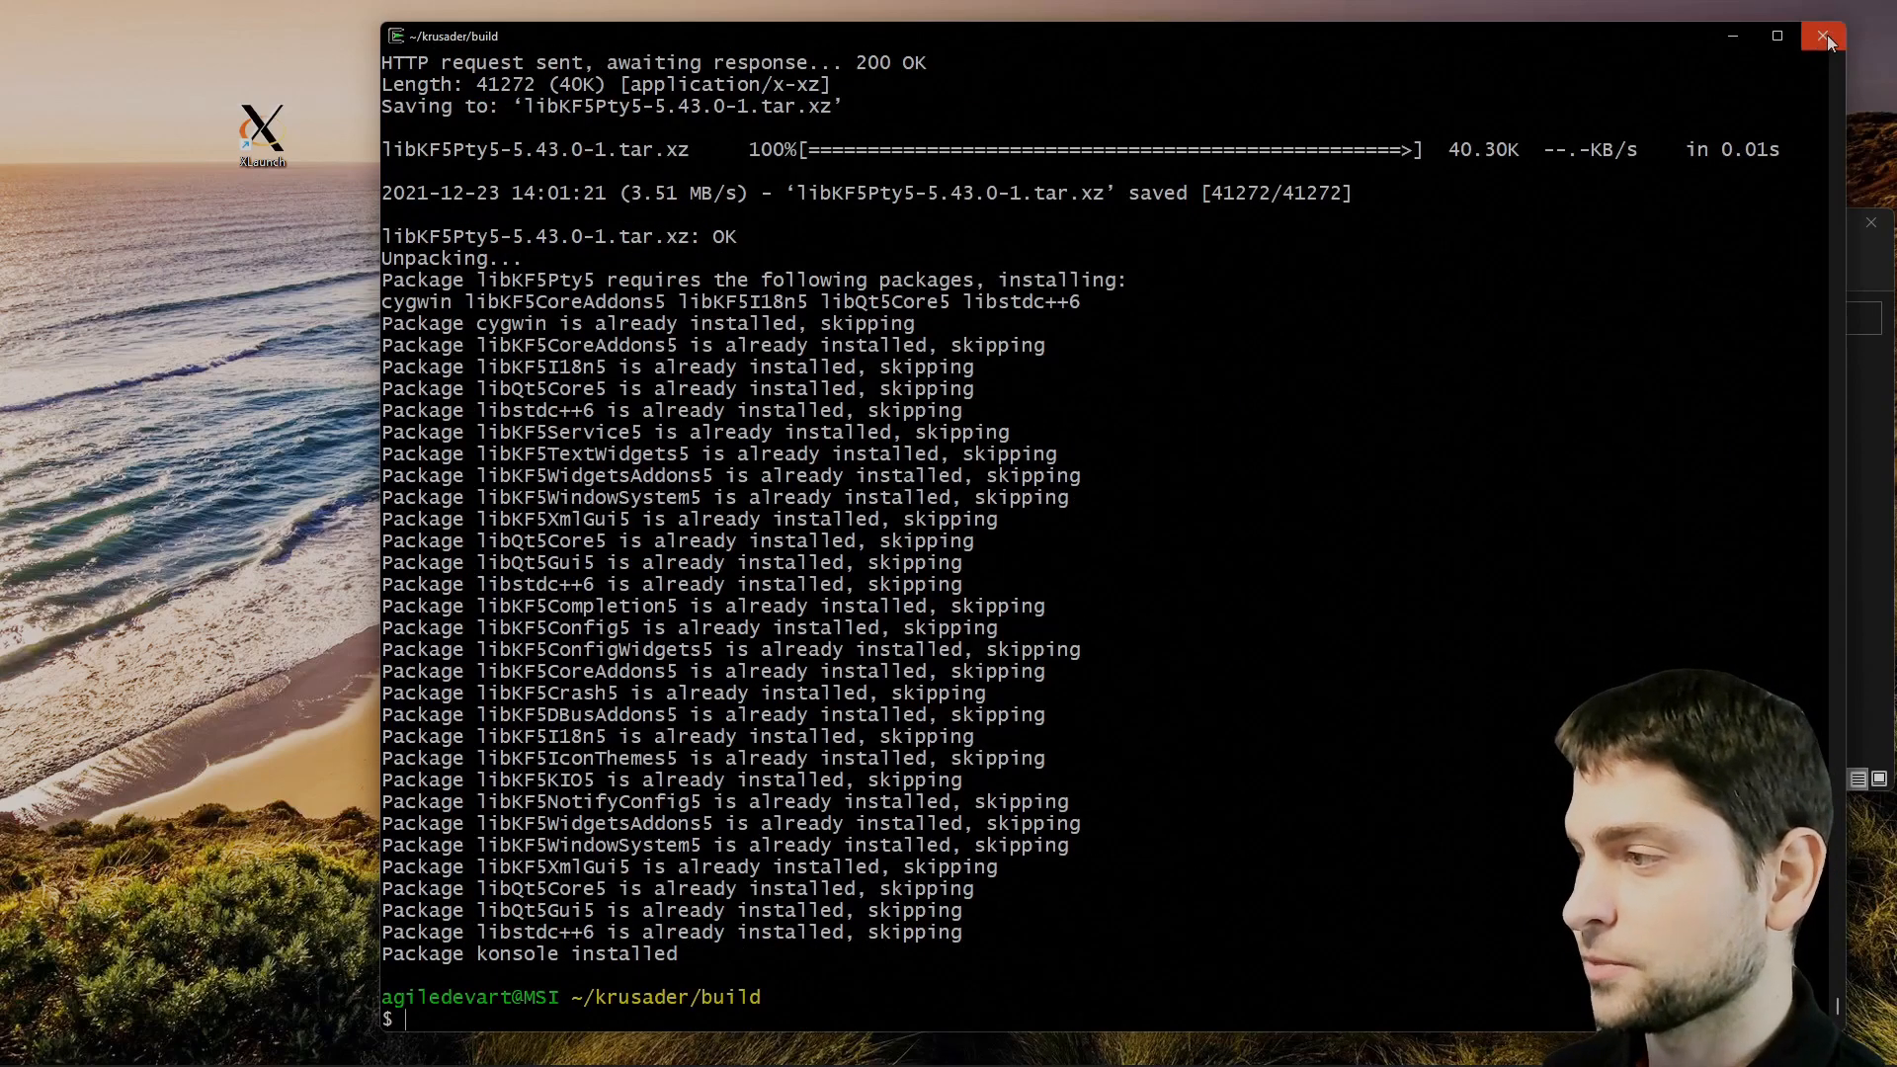
click(1827, 37)
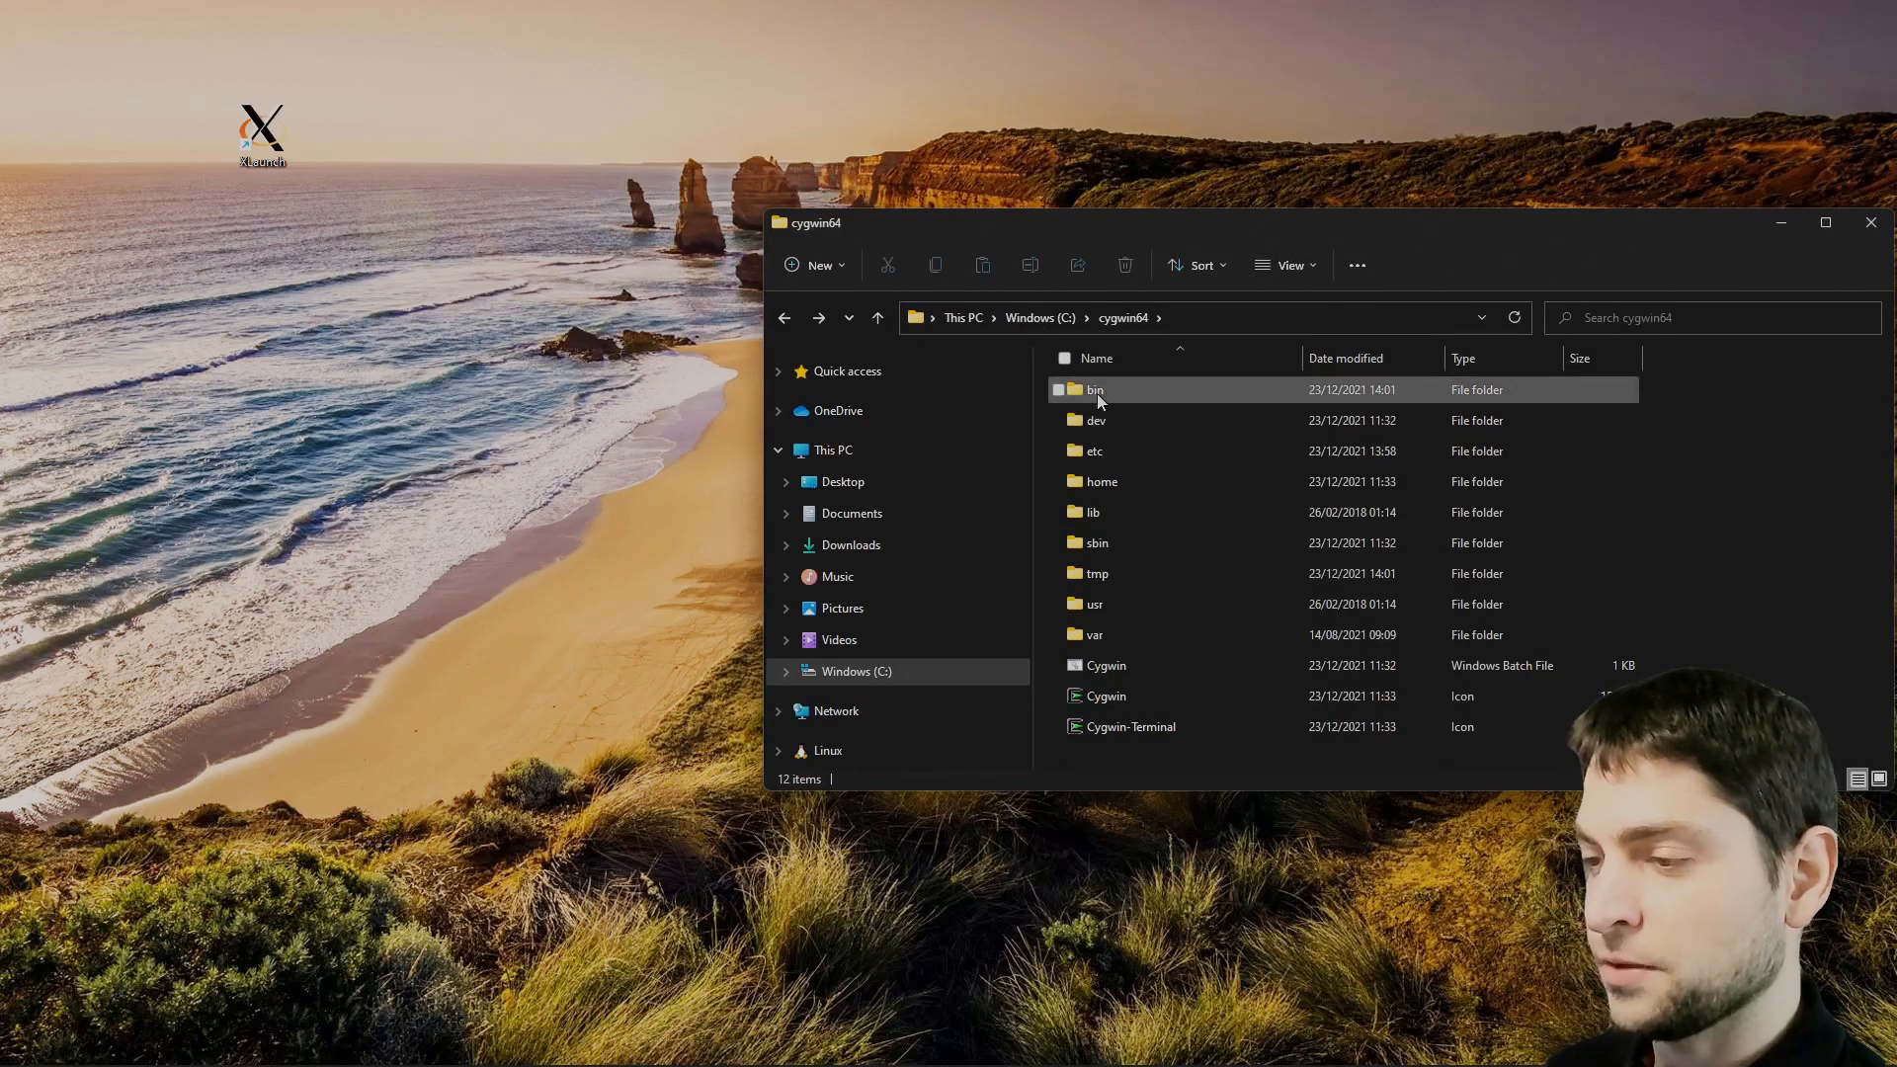
Open the bin folder inside C:\cygwin64 to reveal krusader.exe.
double_click(1093, 388)
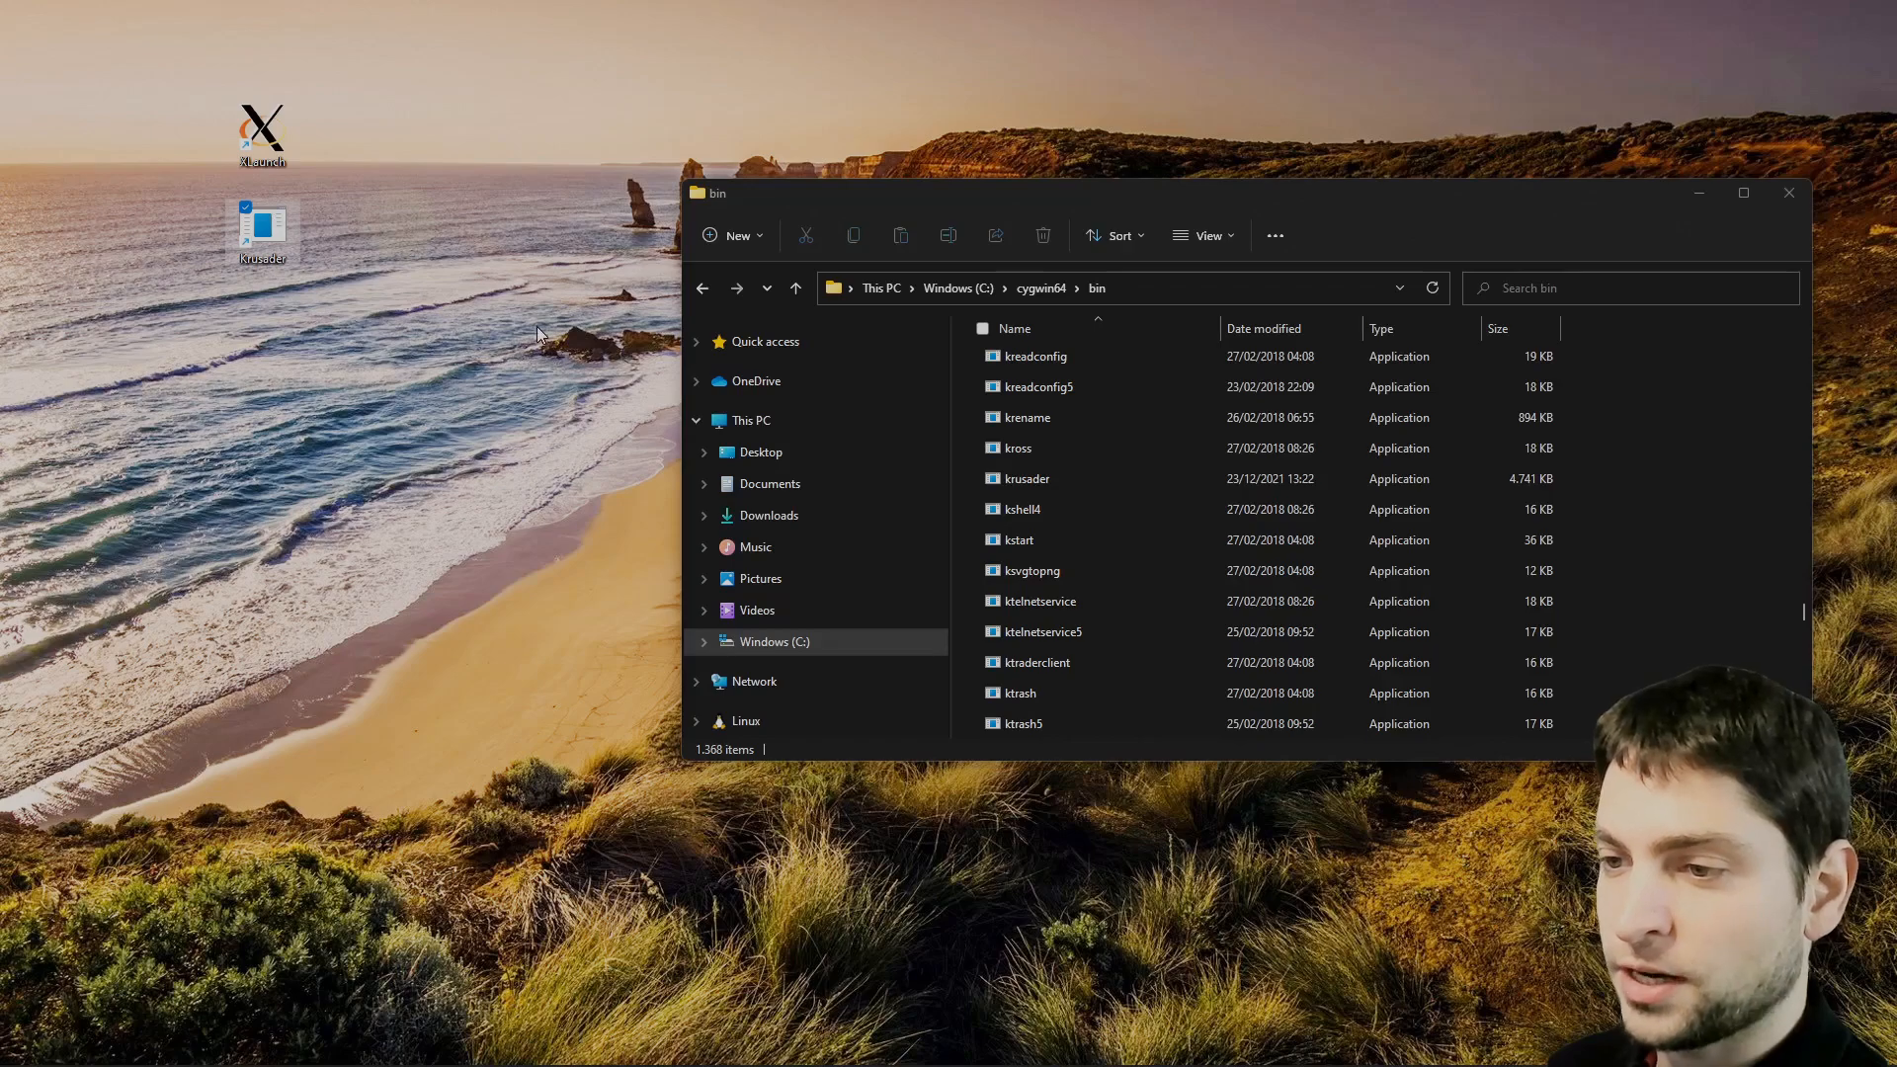
mouse_move(533, 338)
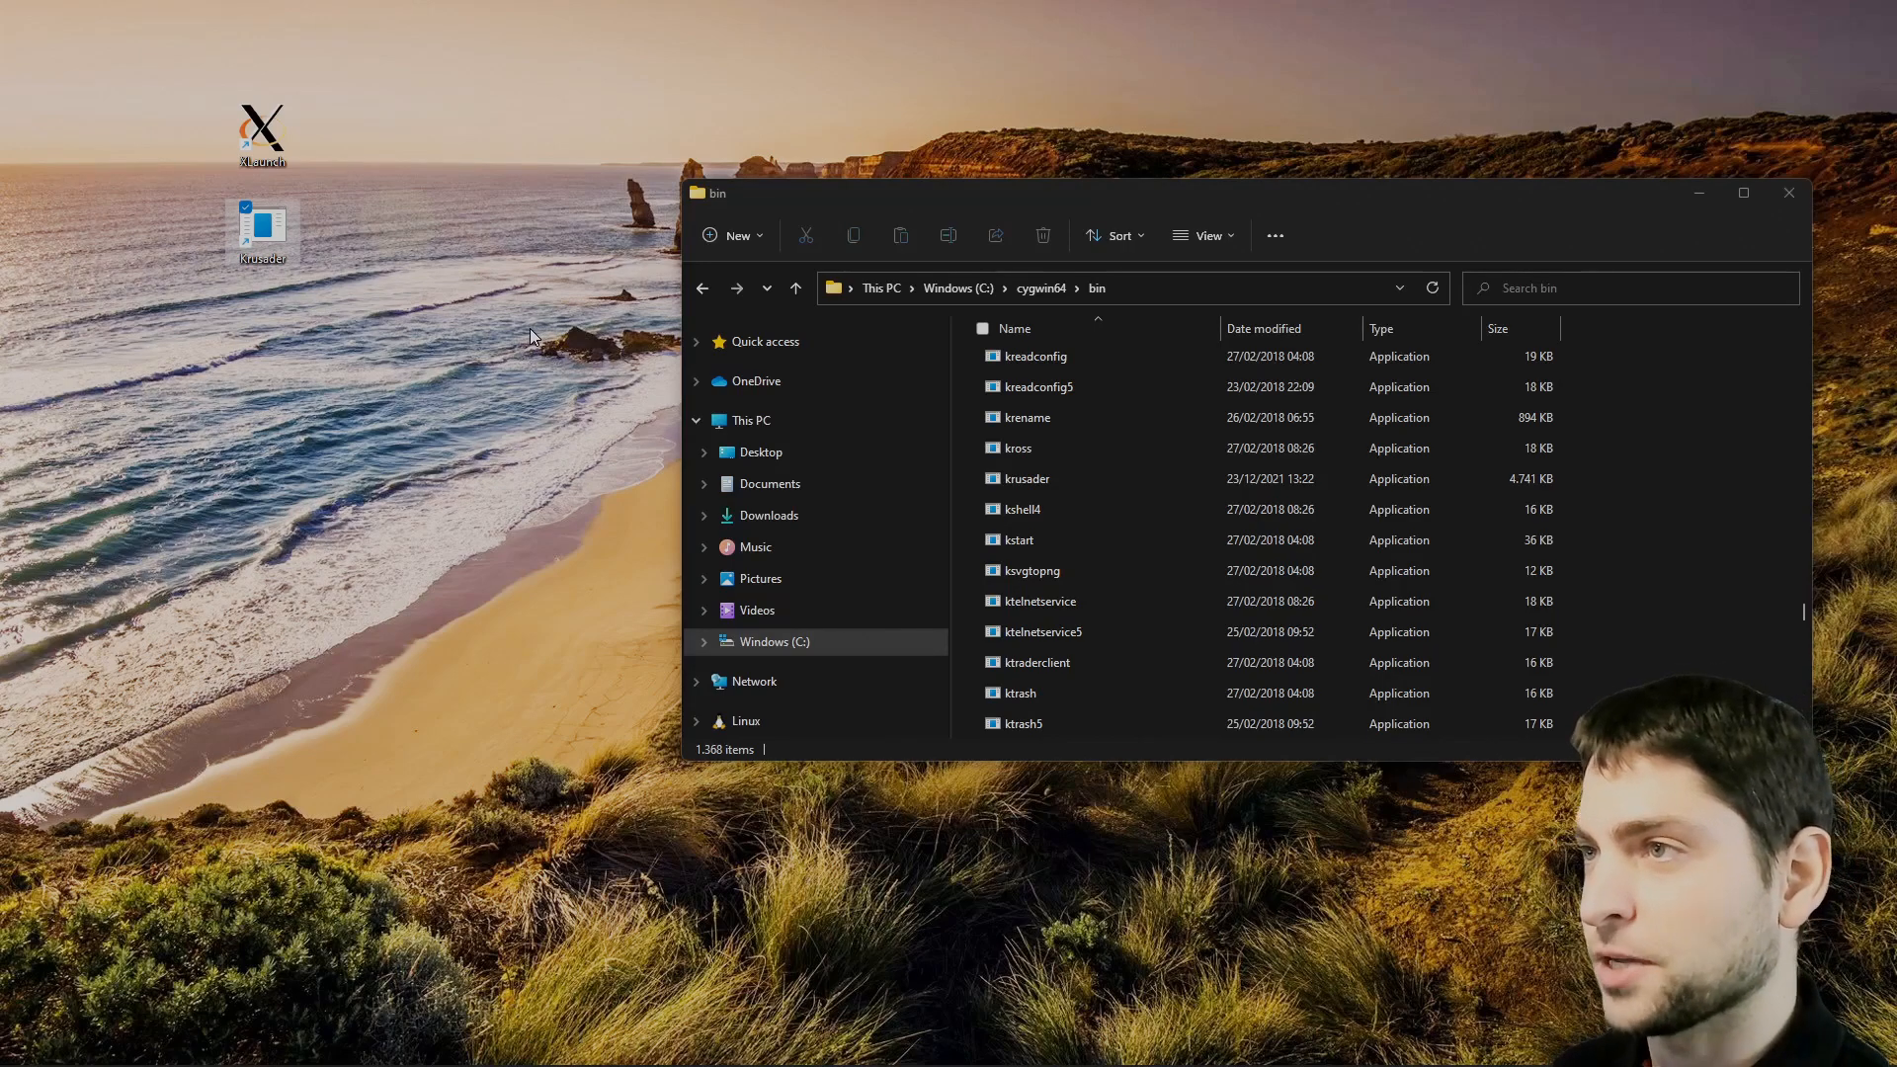
mouse_move(457, 328)
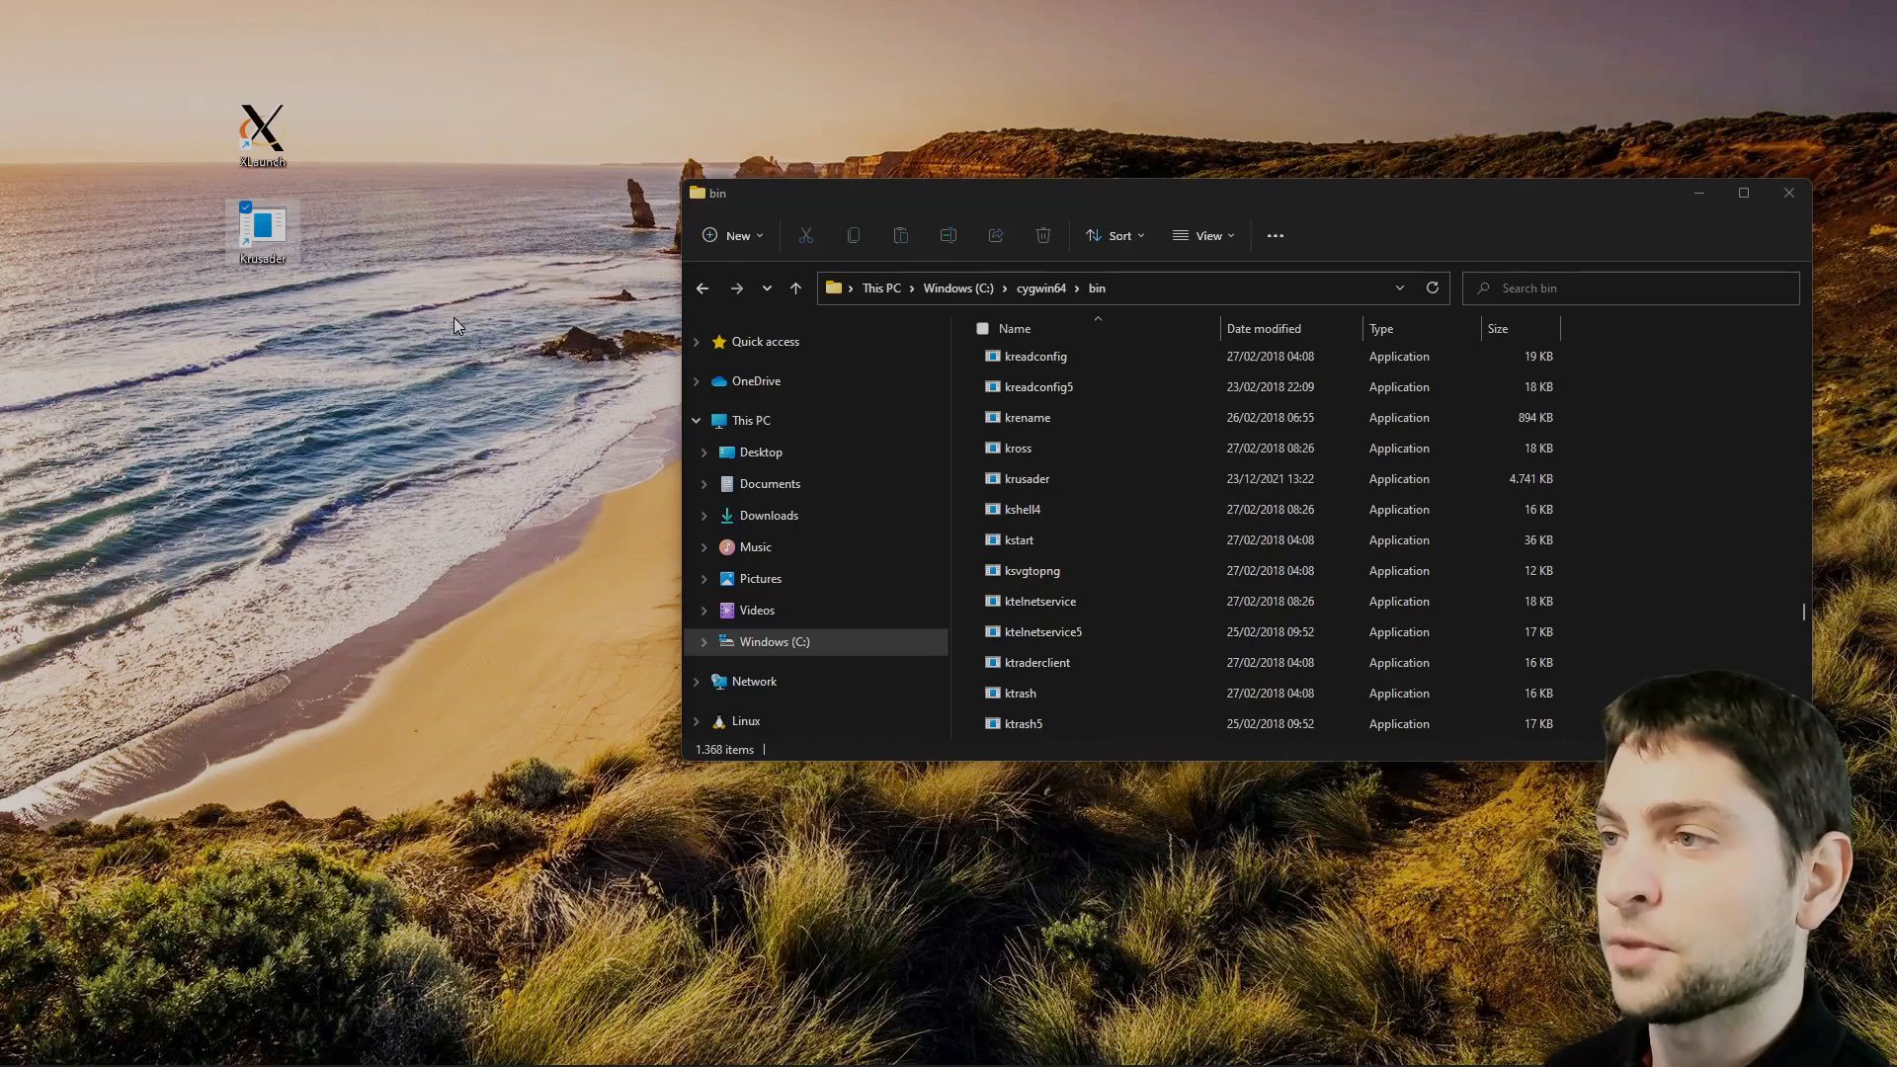
mouse_move(605, 238)
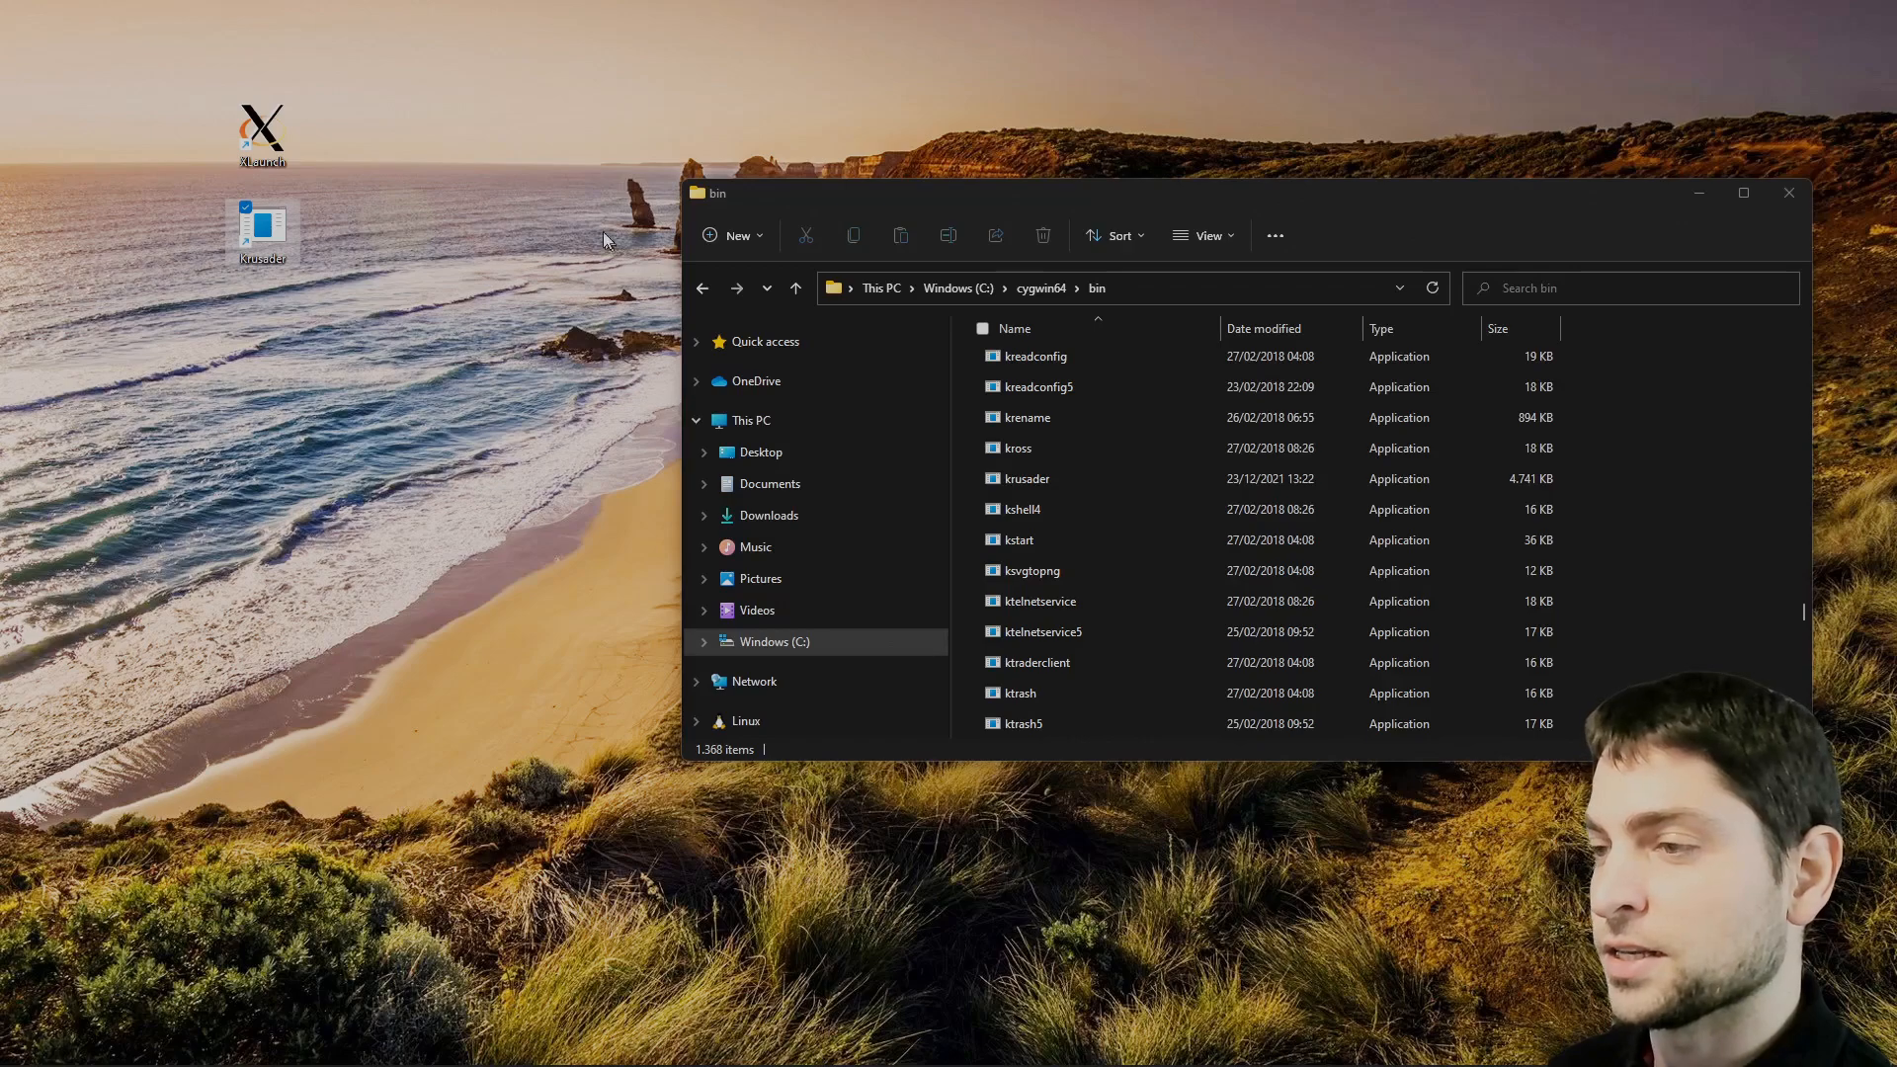
mouse_move(521, 496)
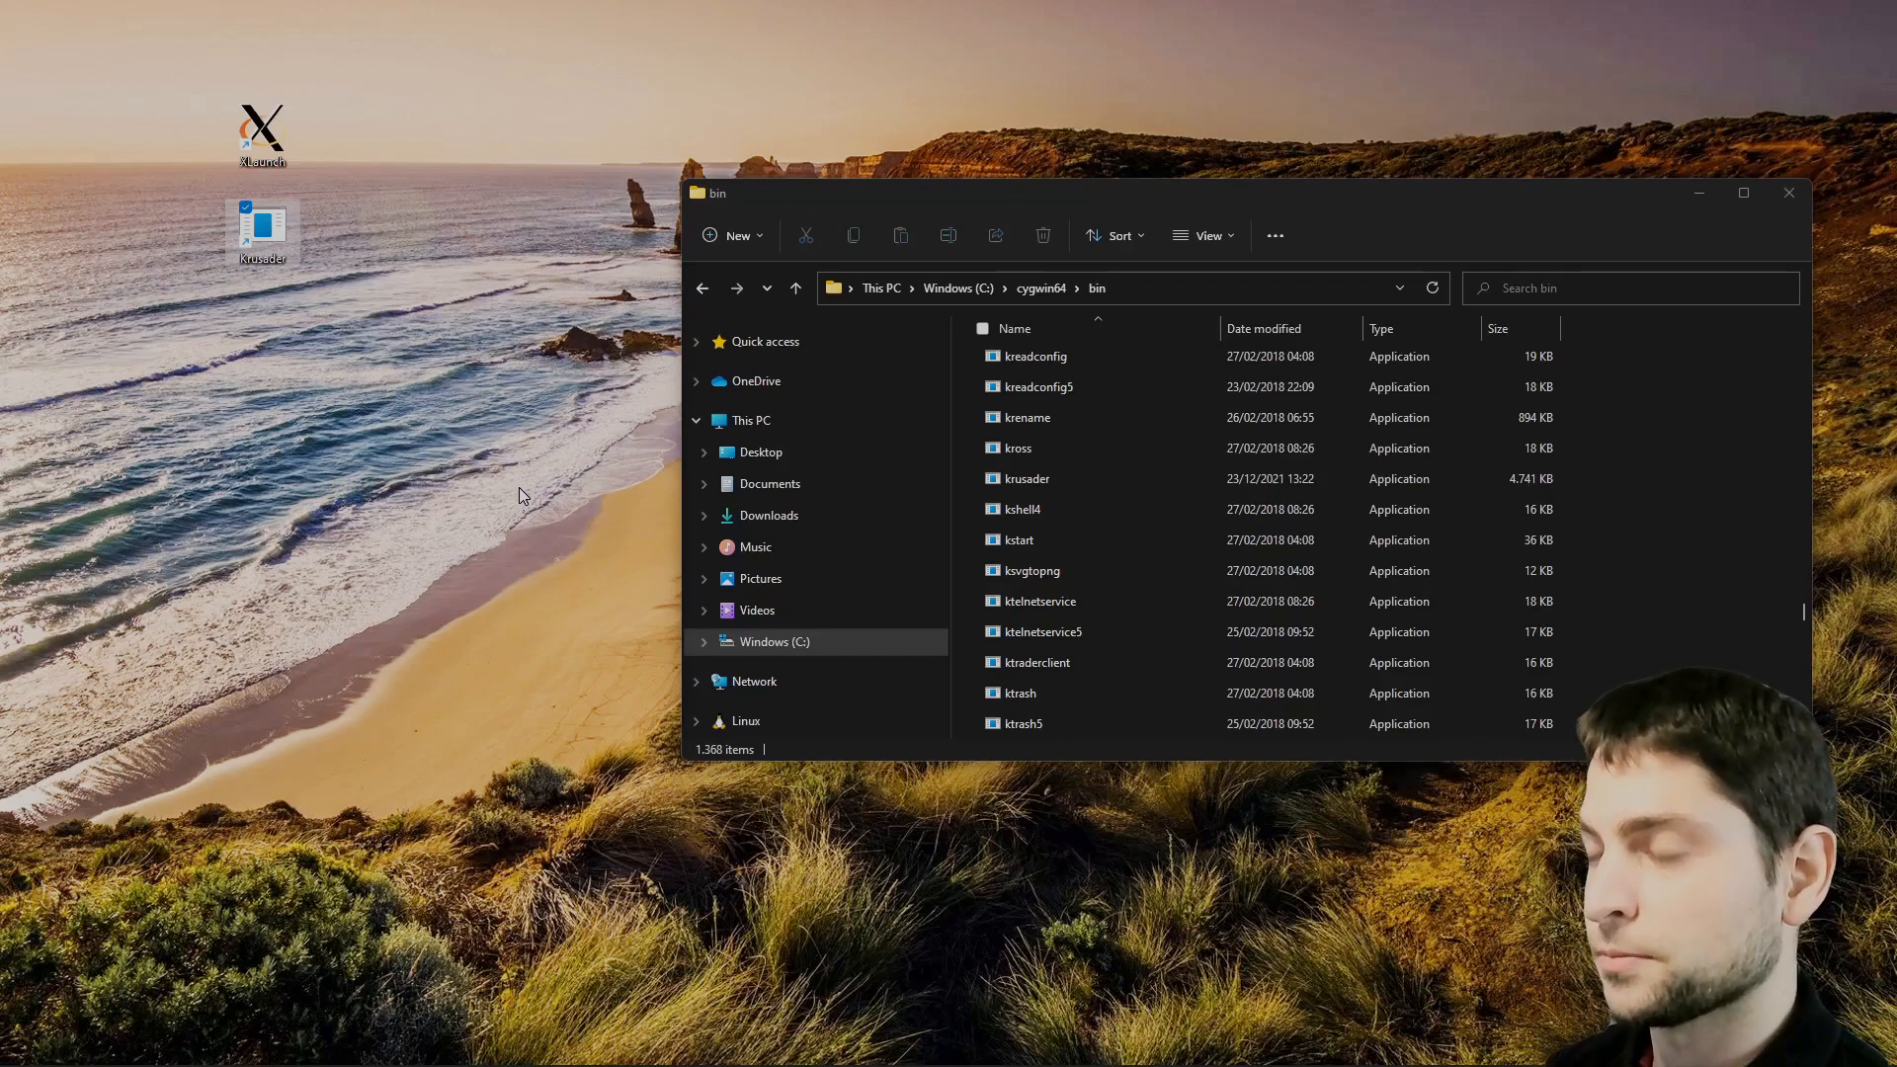
Search 'envir' and add a user environment variable DISPLAY set to :0.
text(envir)
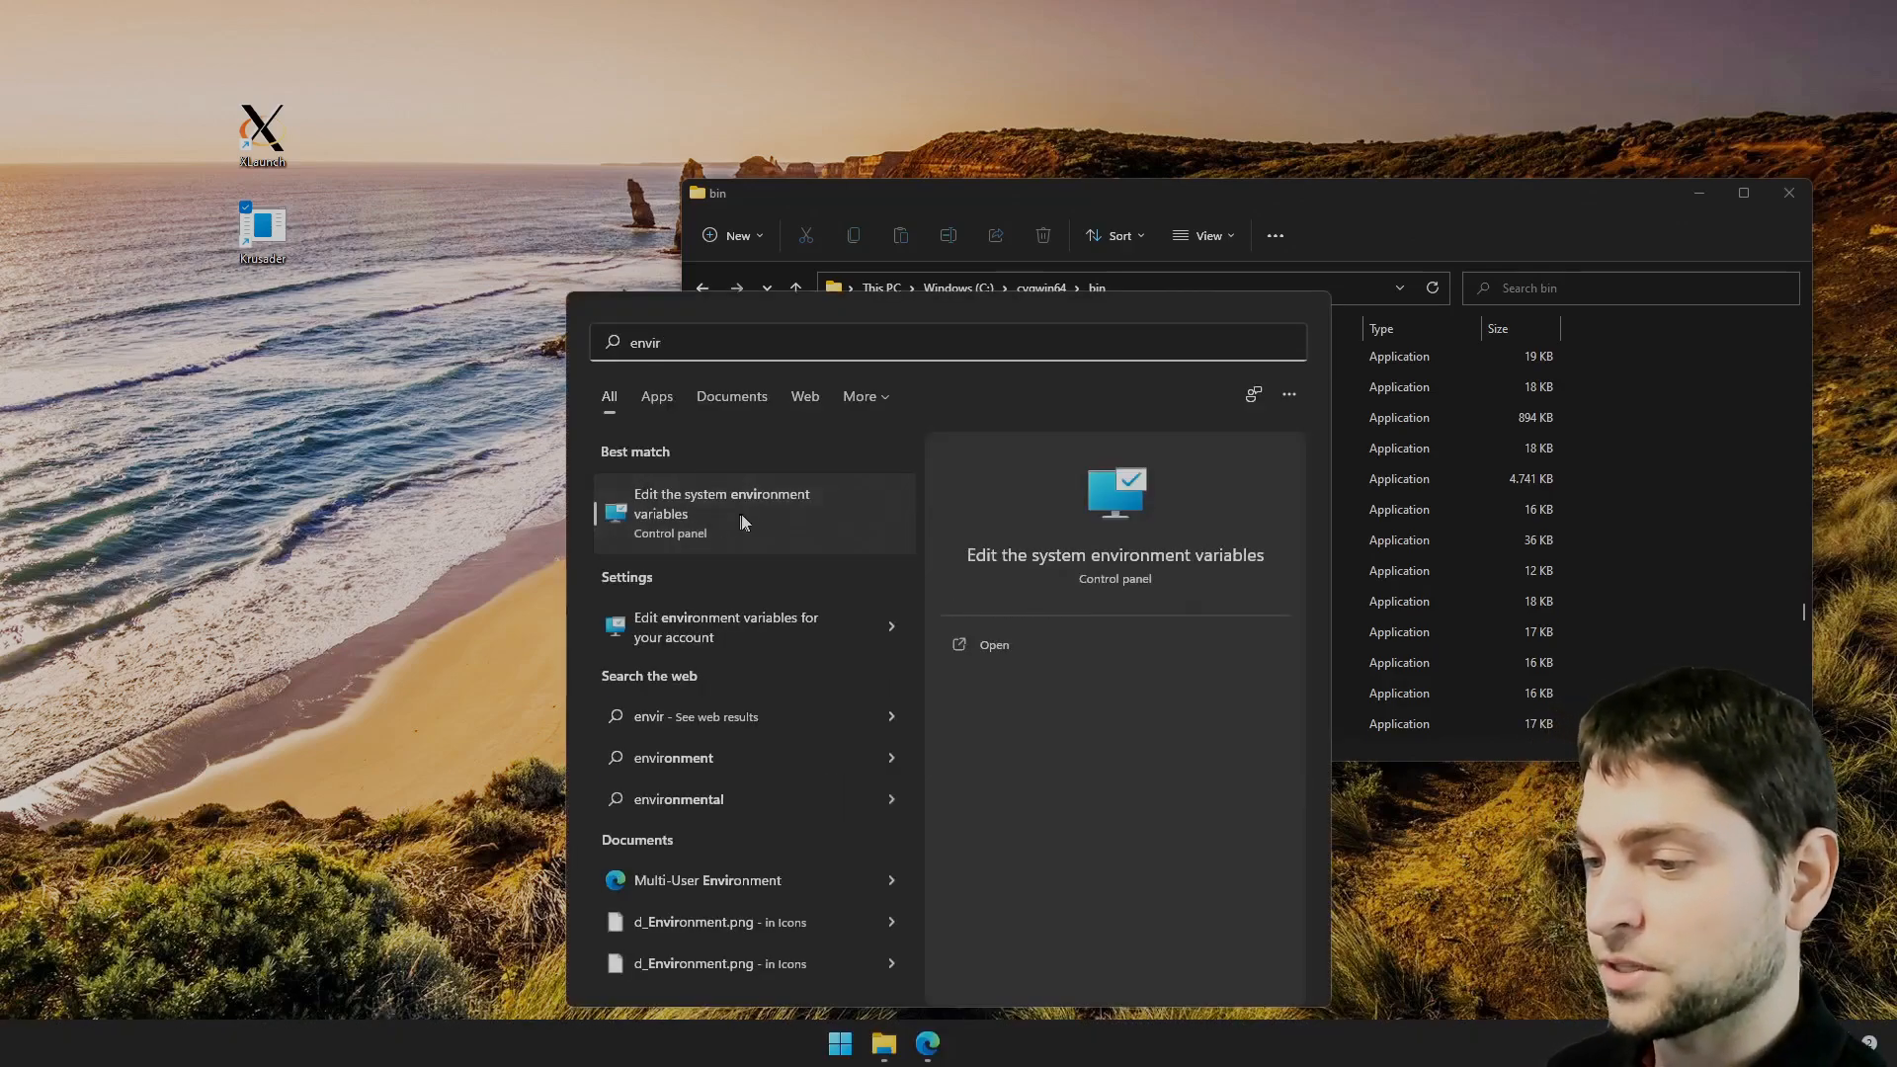
click(721, 503)
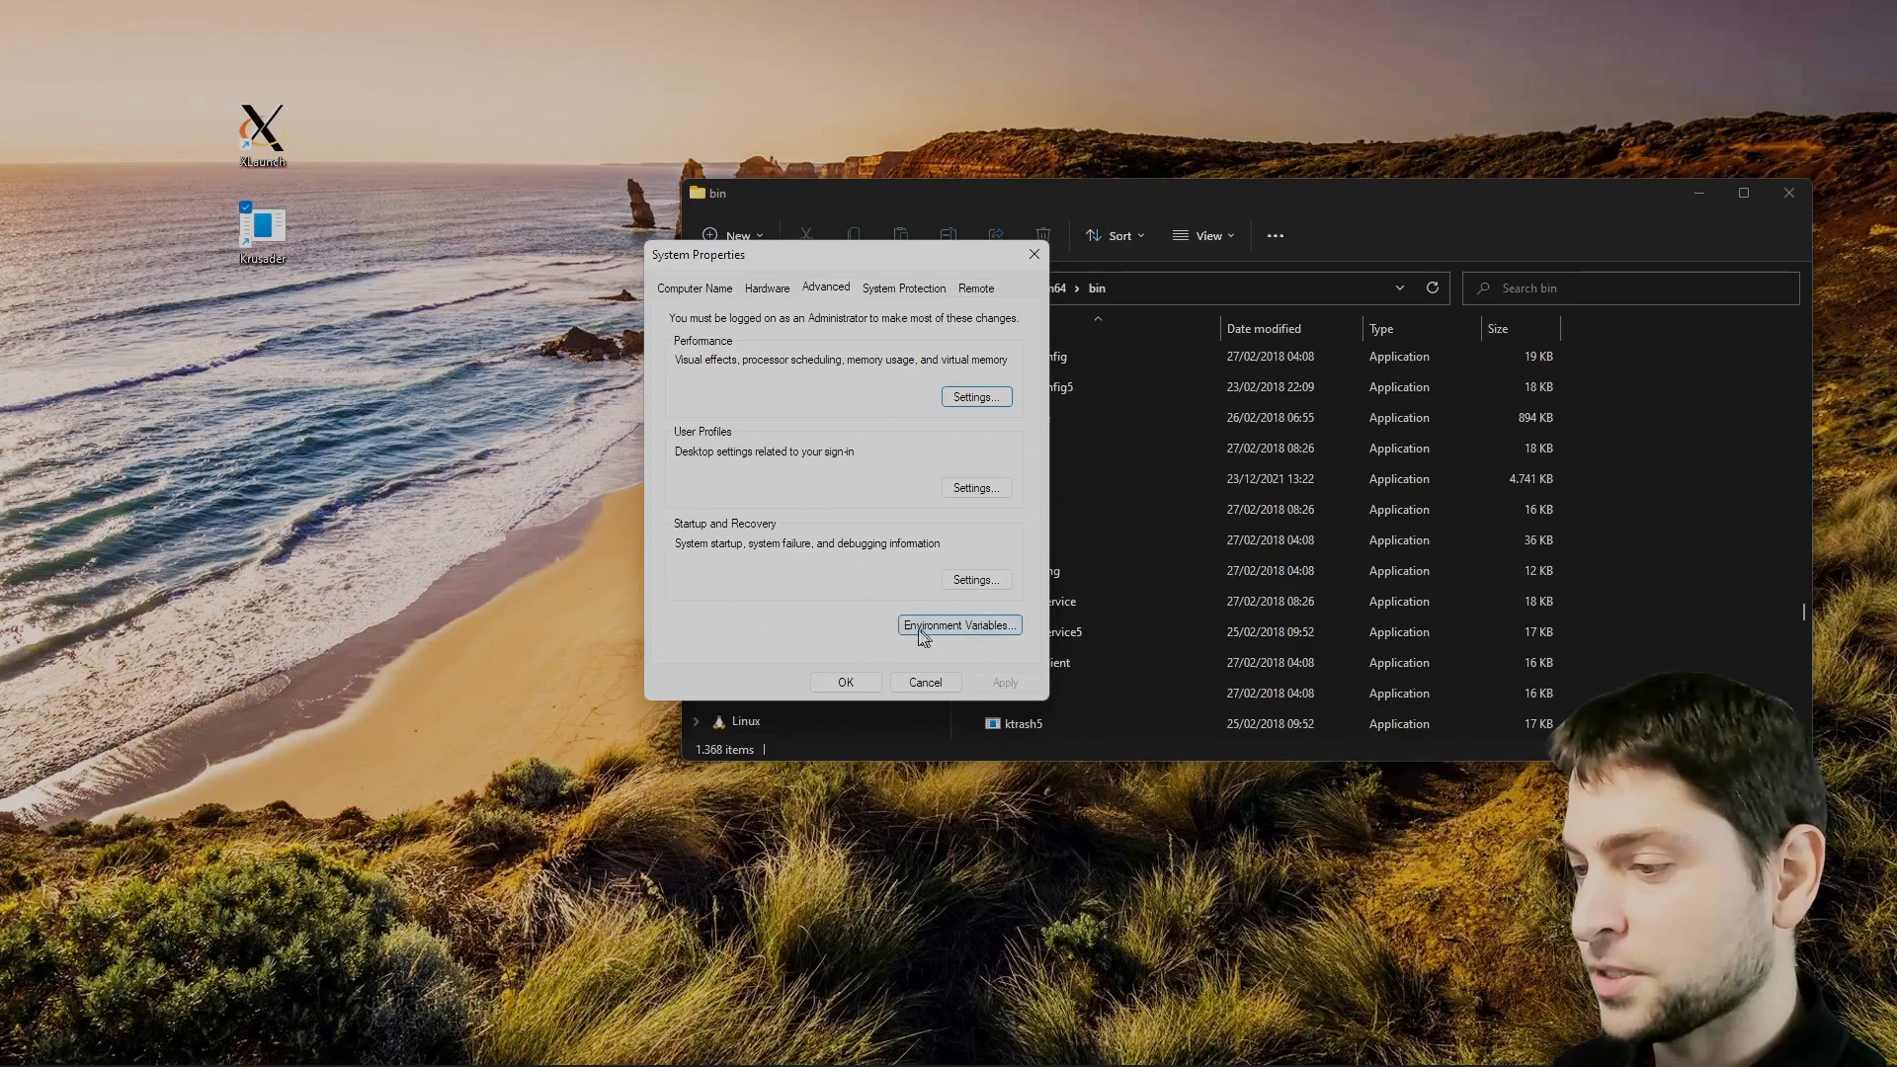
click(958, 625)
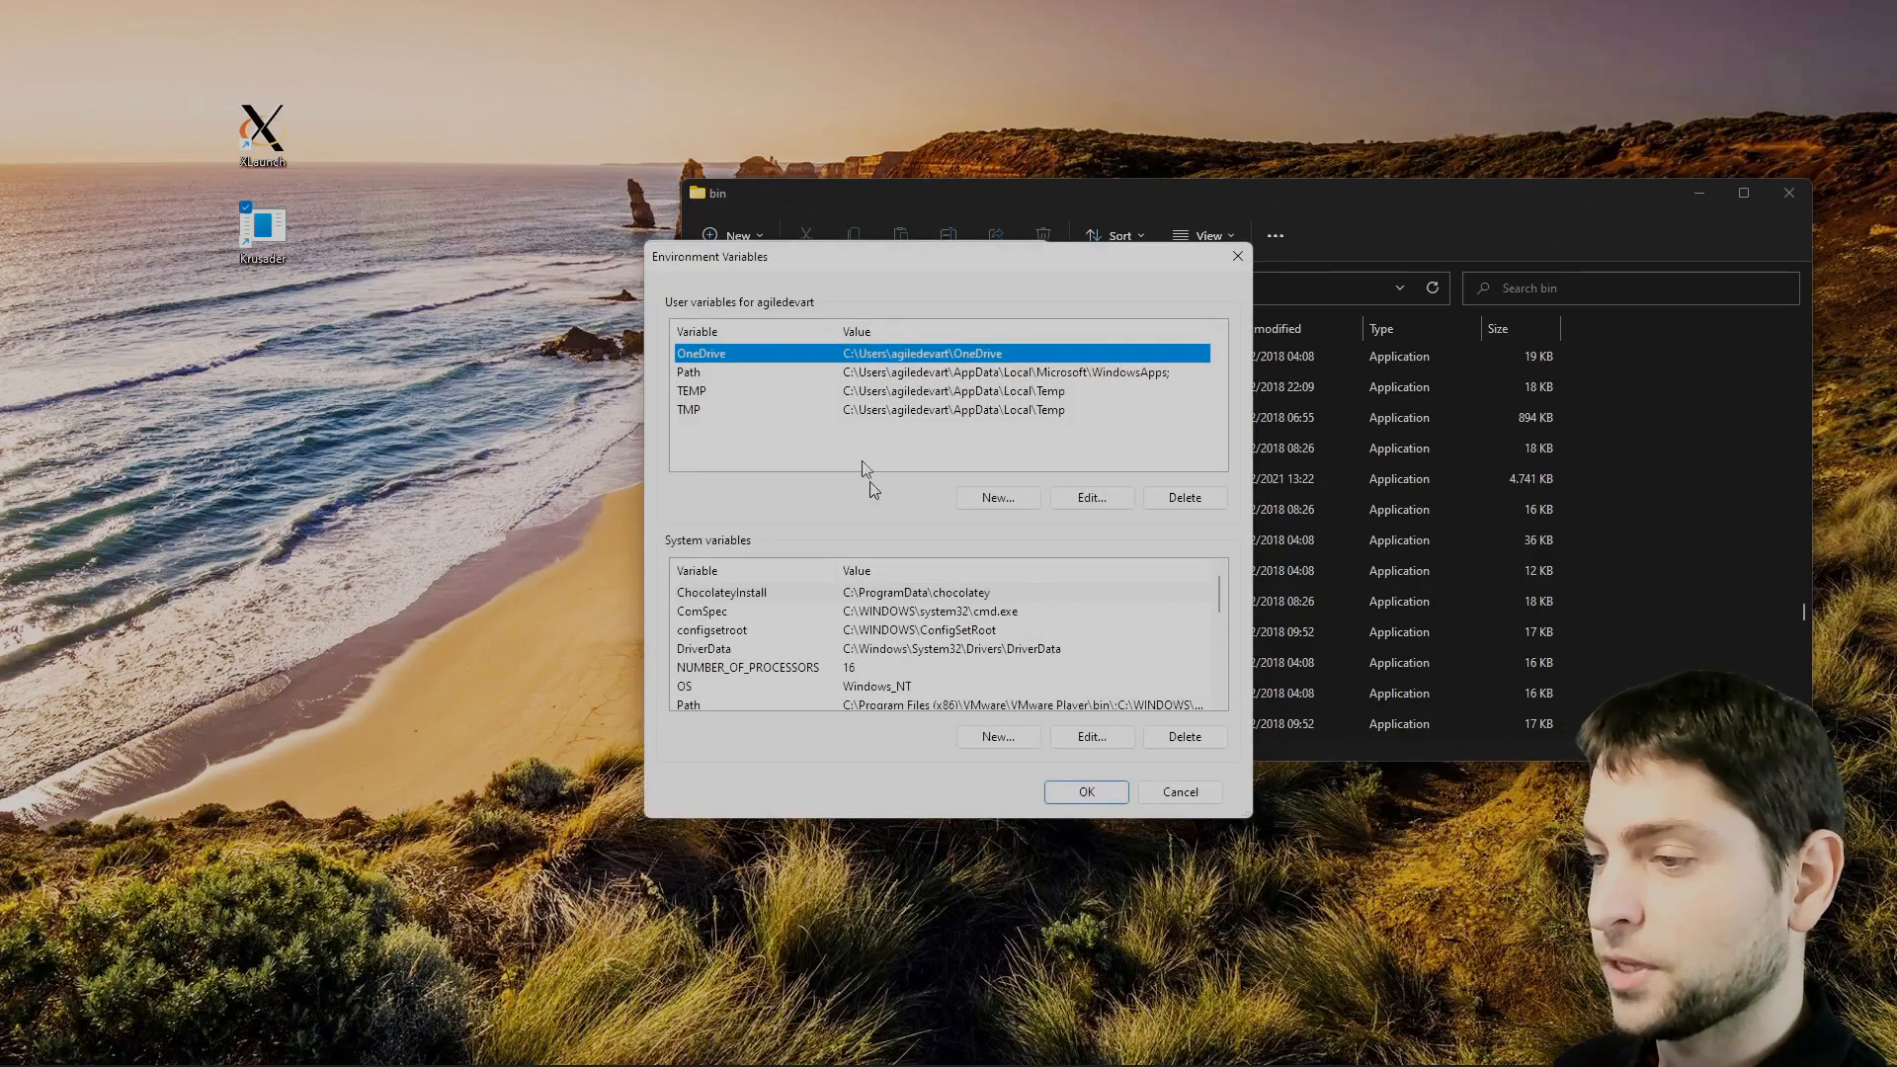
click(997, 497)
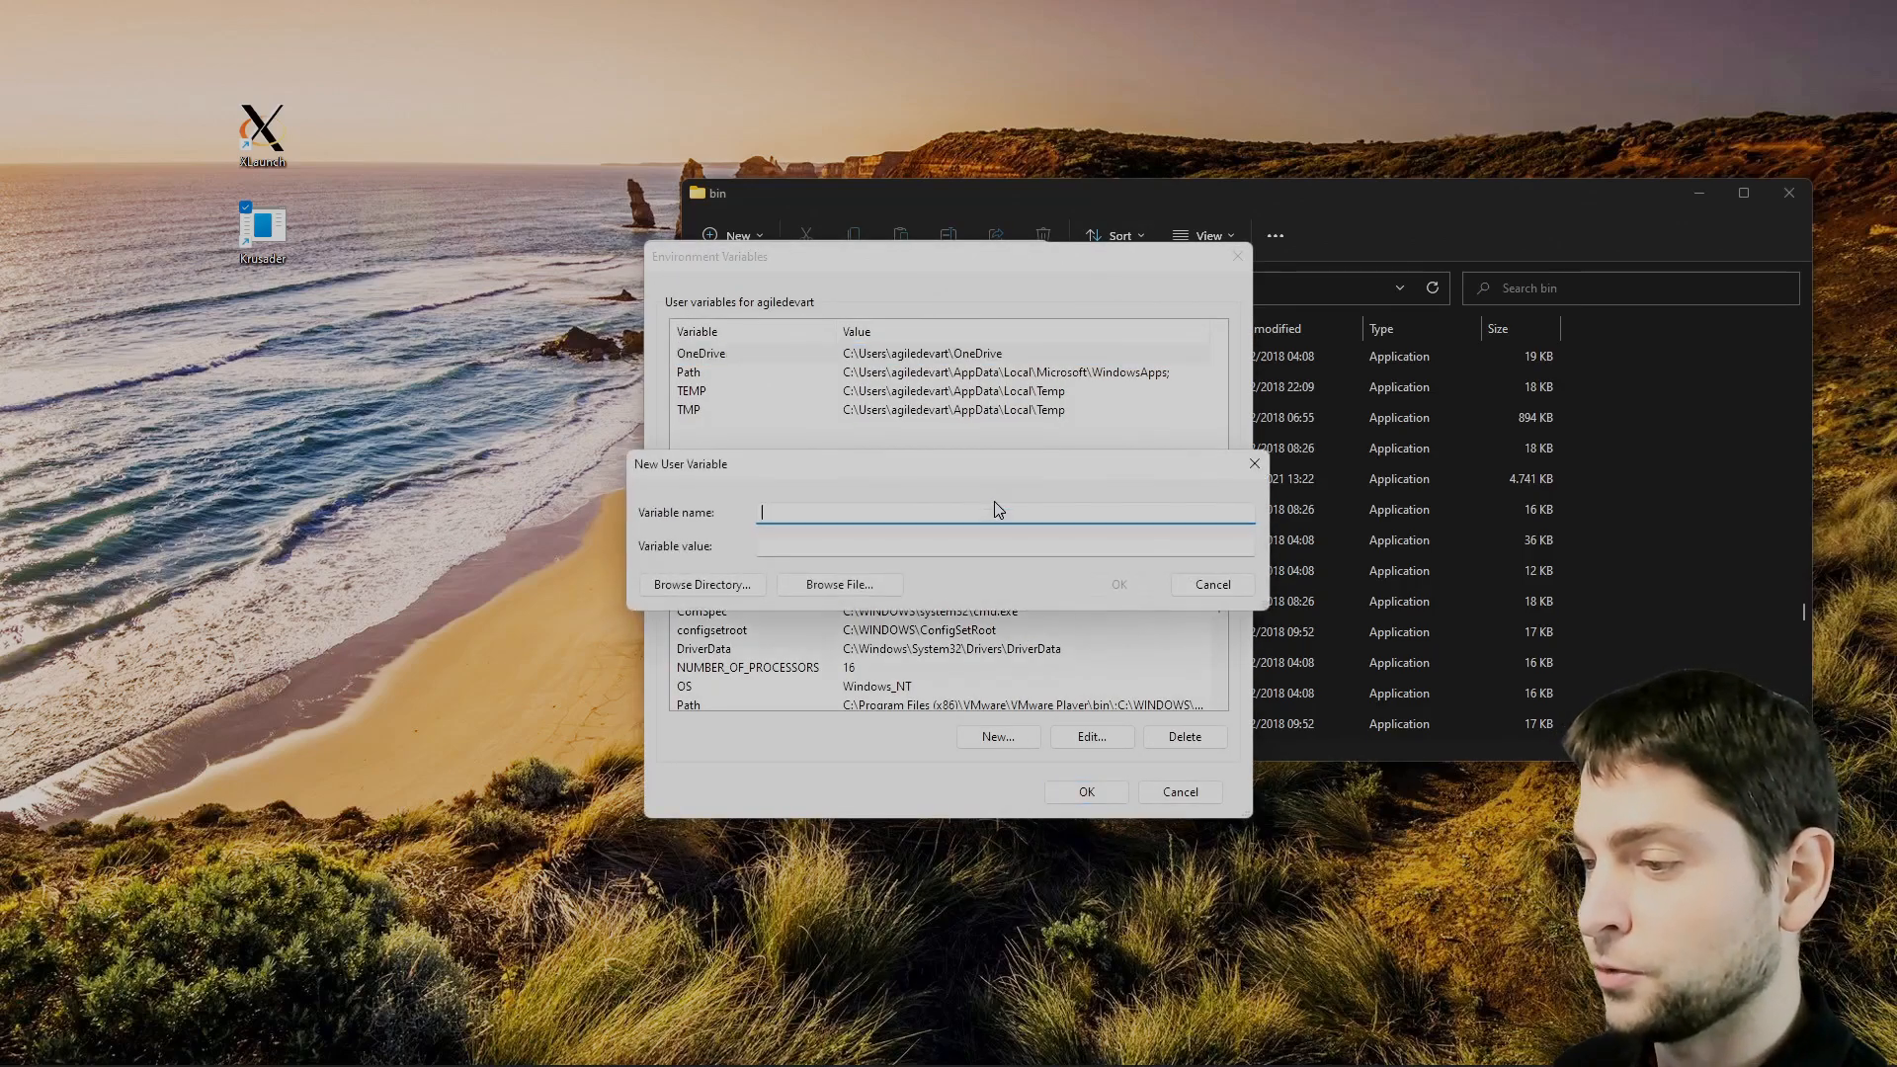
text(DISPLAY)
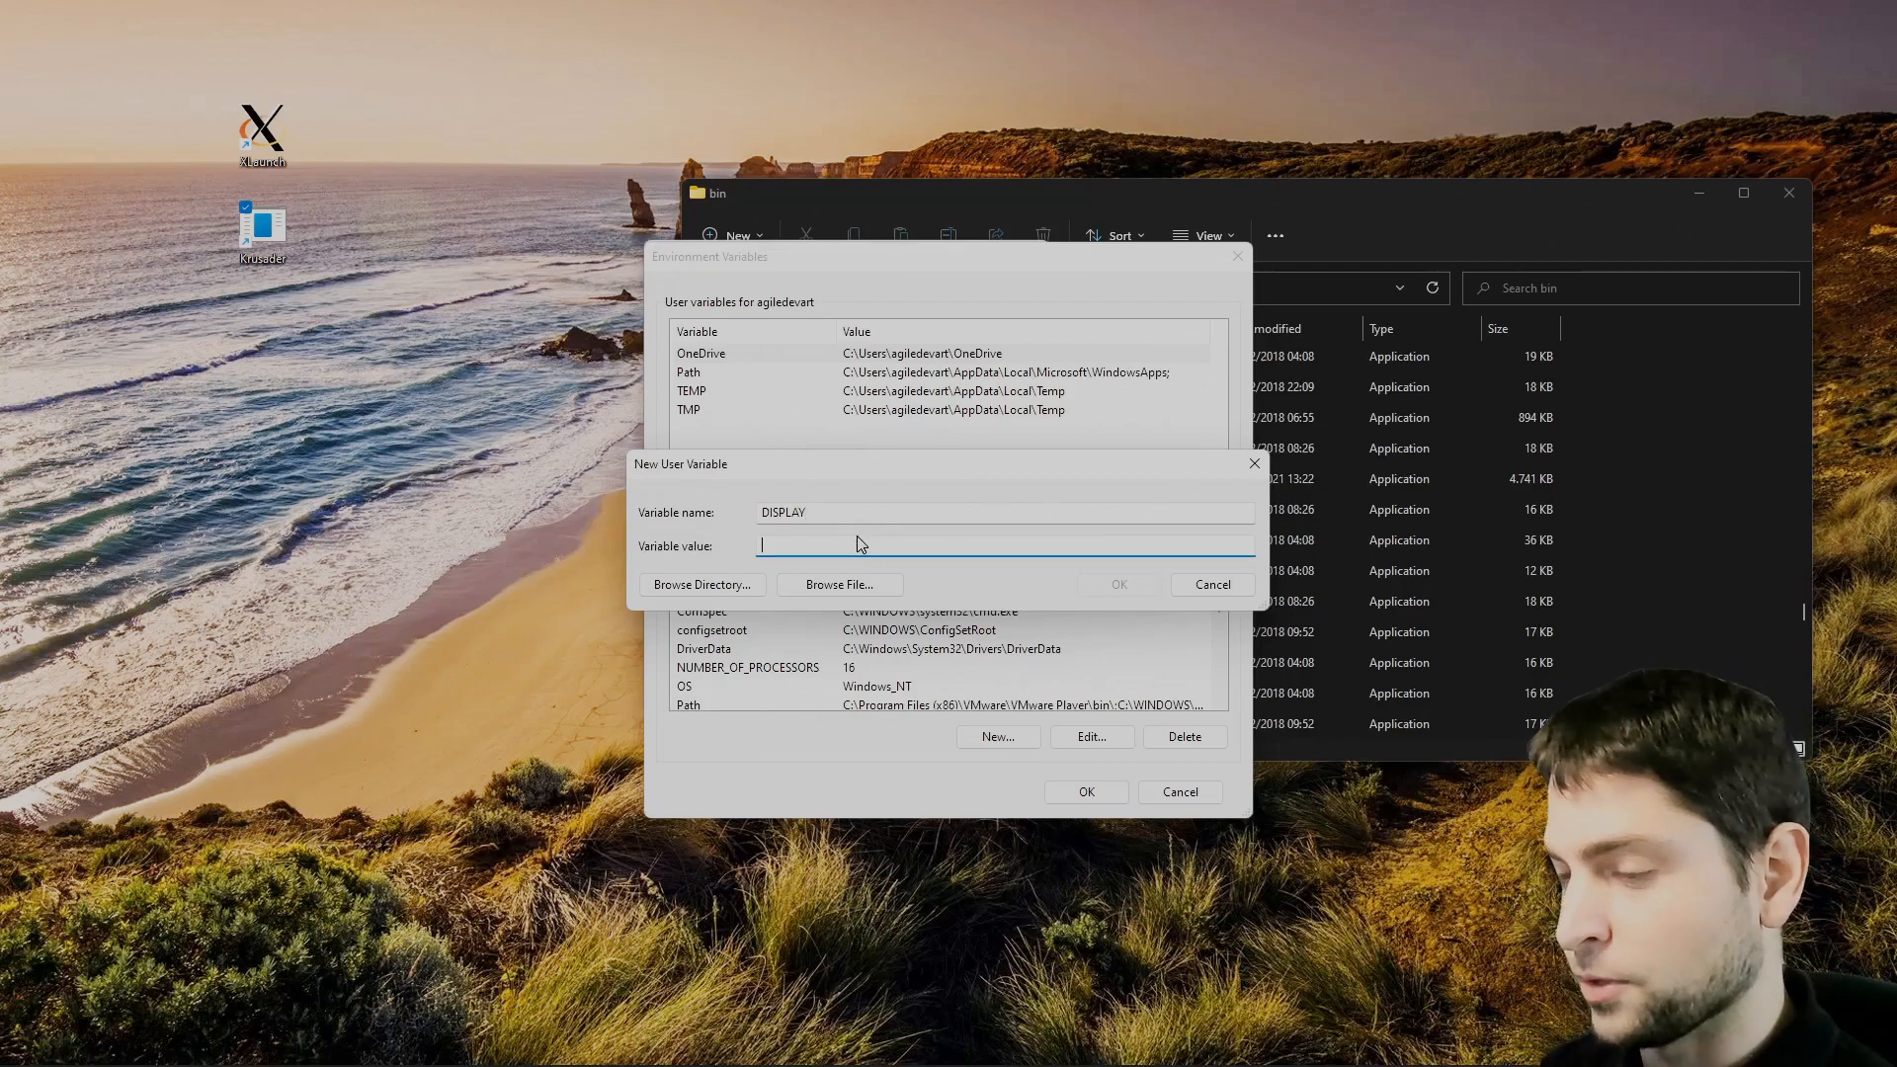
text(:0)
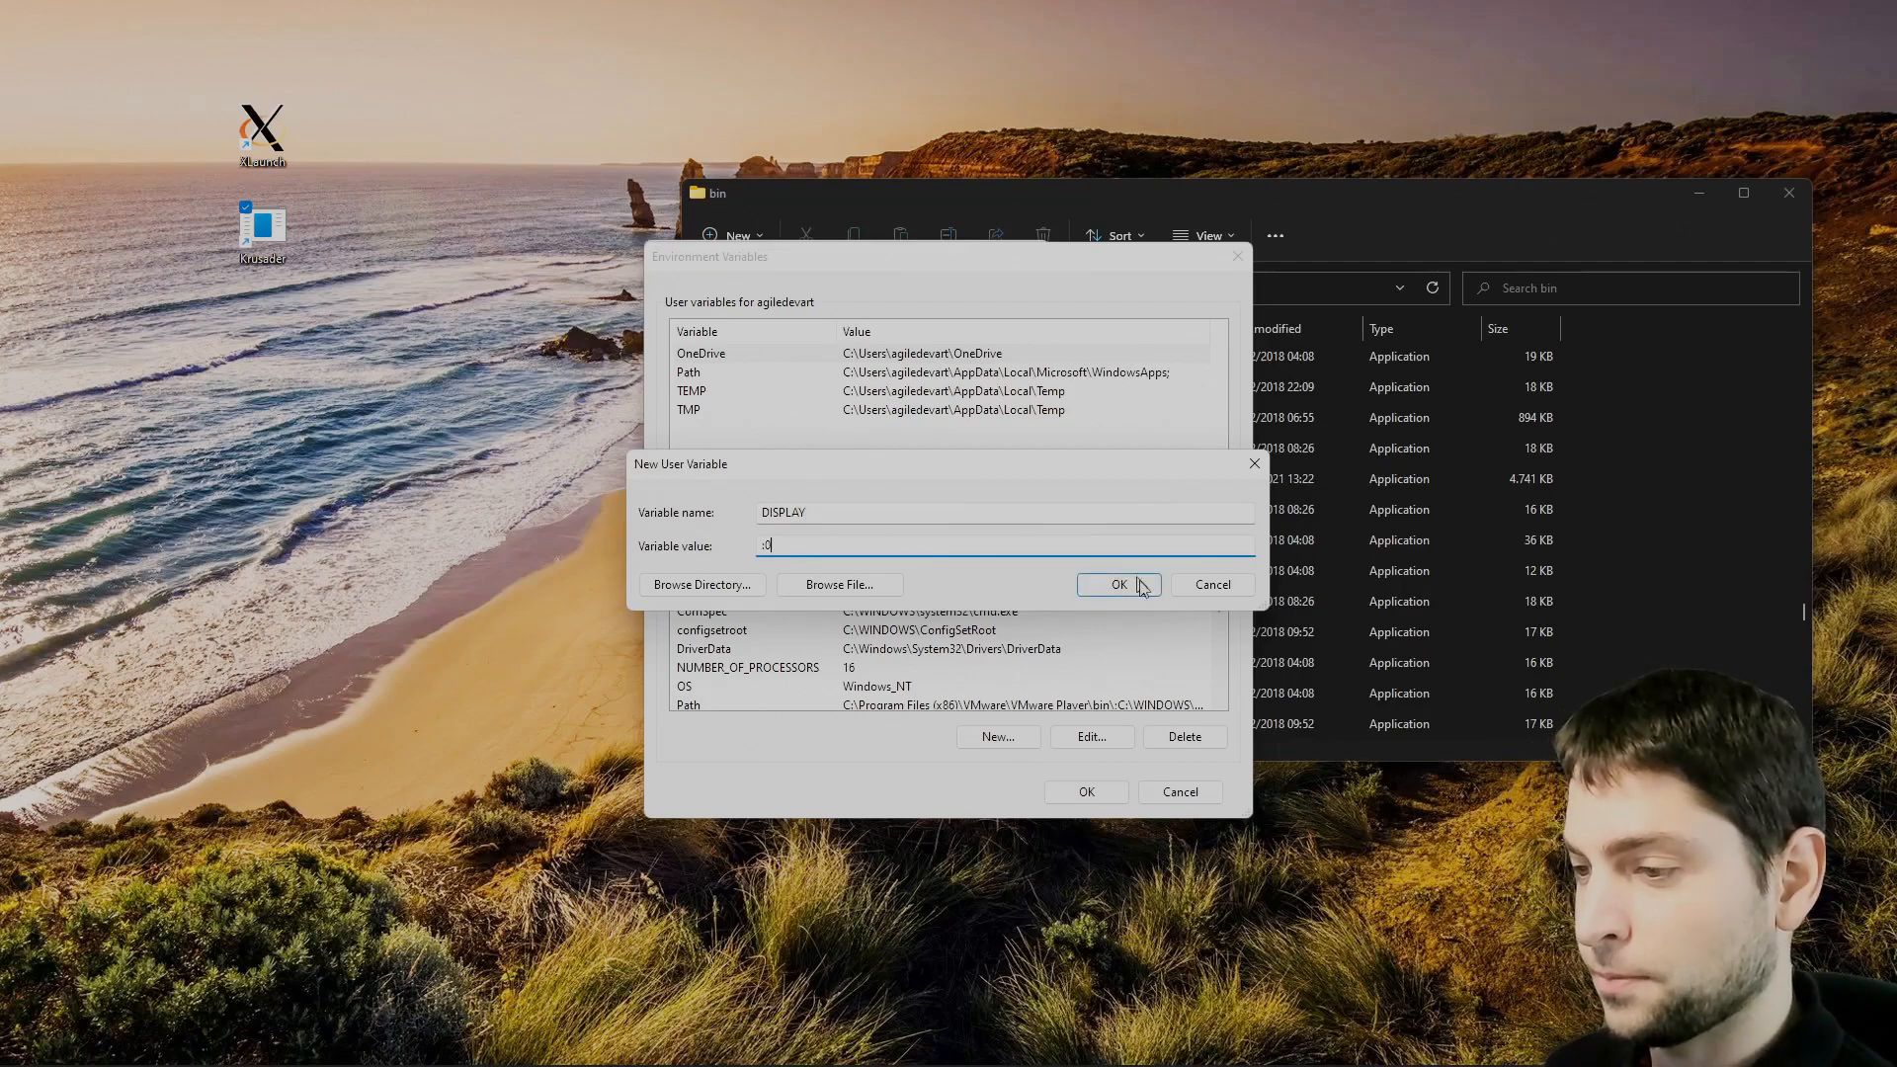
click(1116, 584)
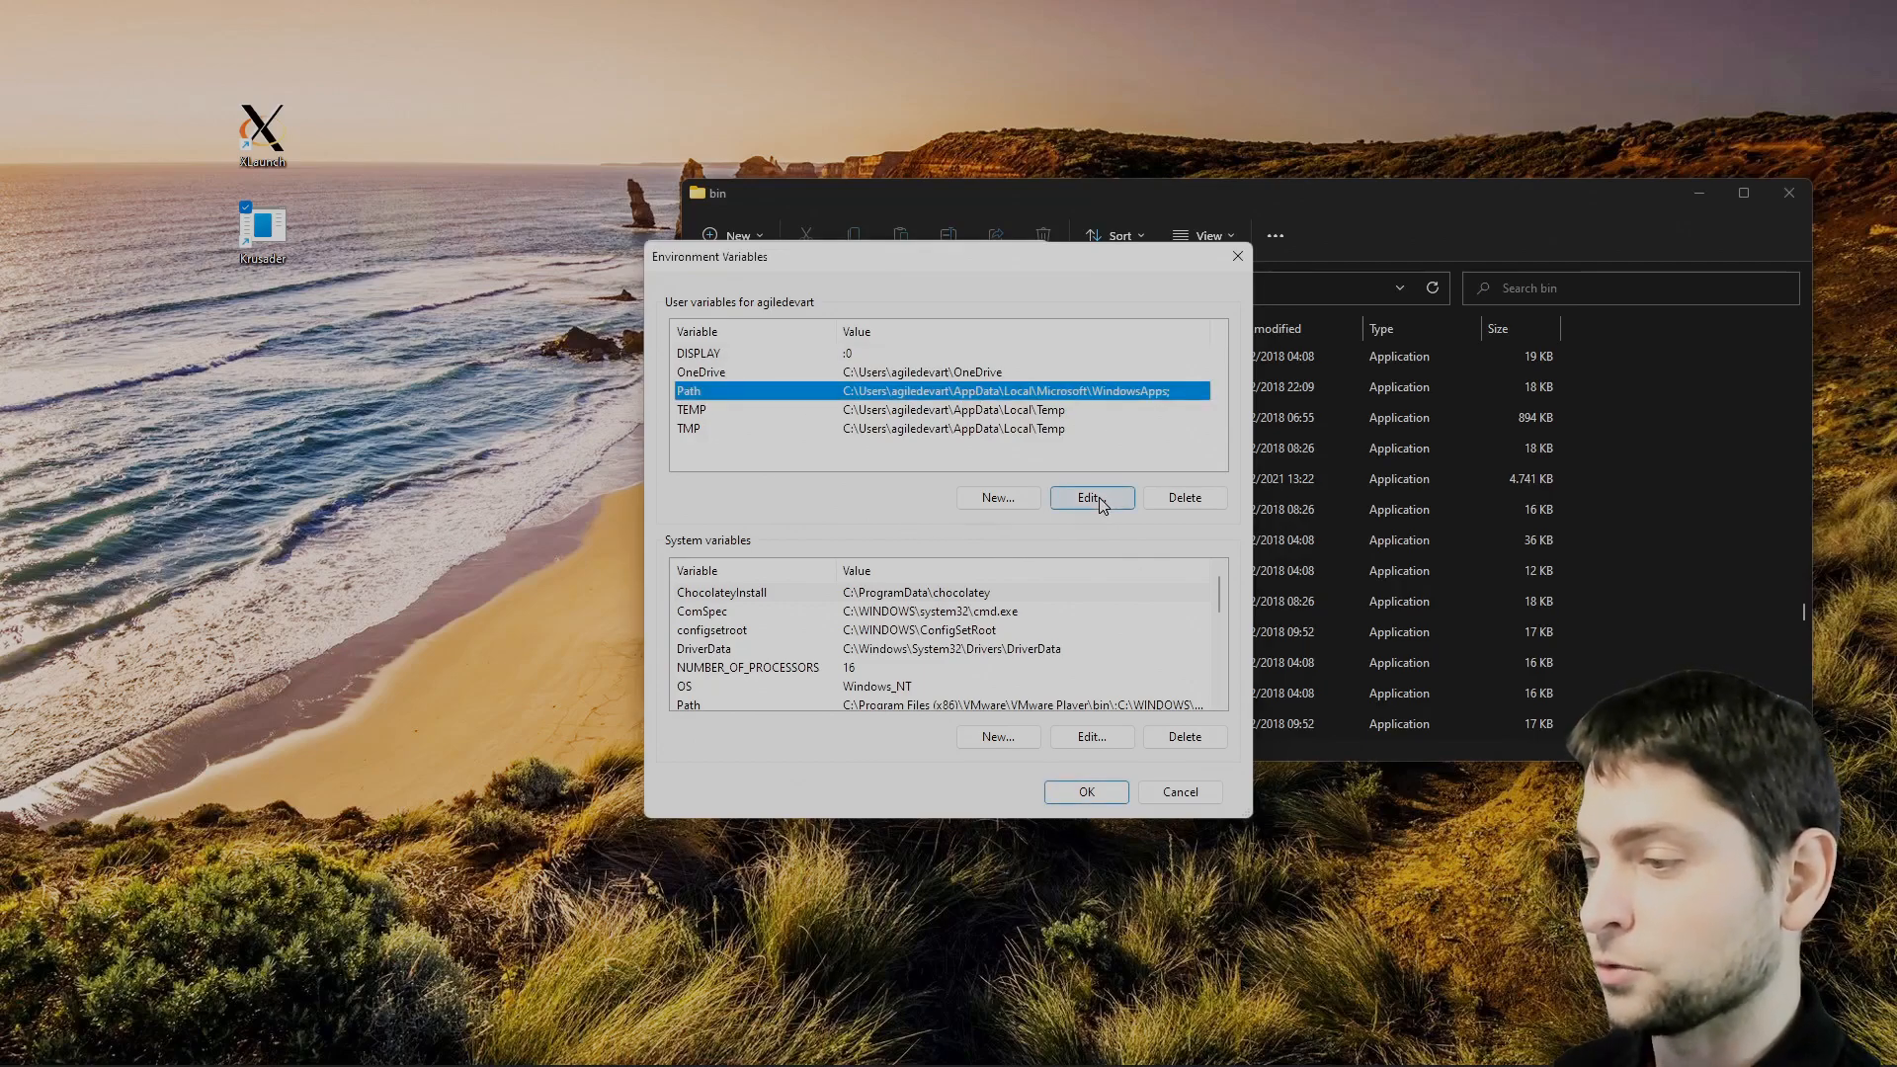
Add the cygwin64 bin and sbin folders to the user Path and save.
click(1090, 497)
text(C:\cygwin64\usr\local\sbin)
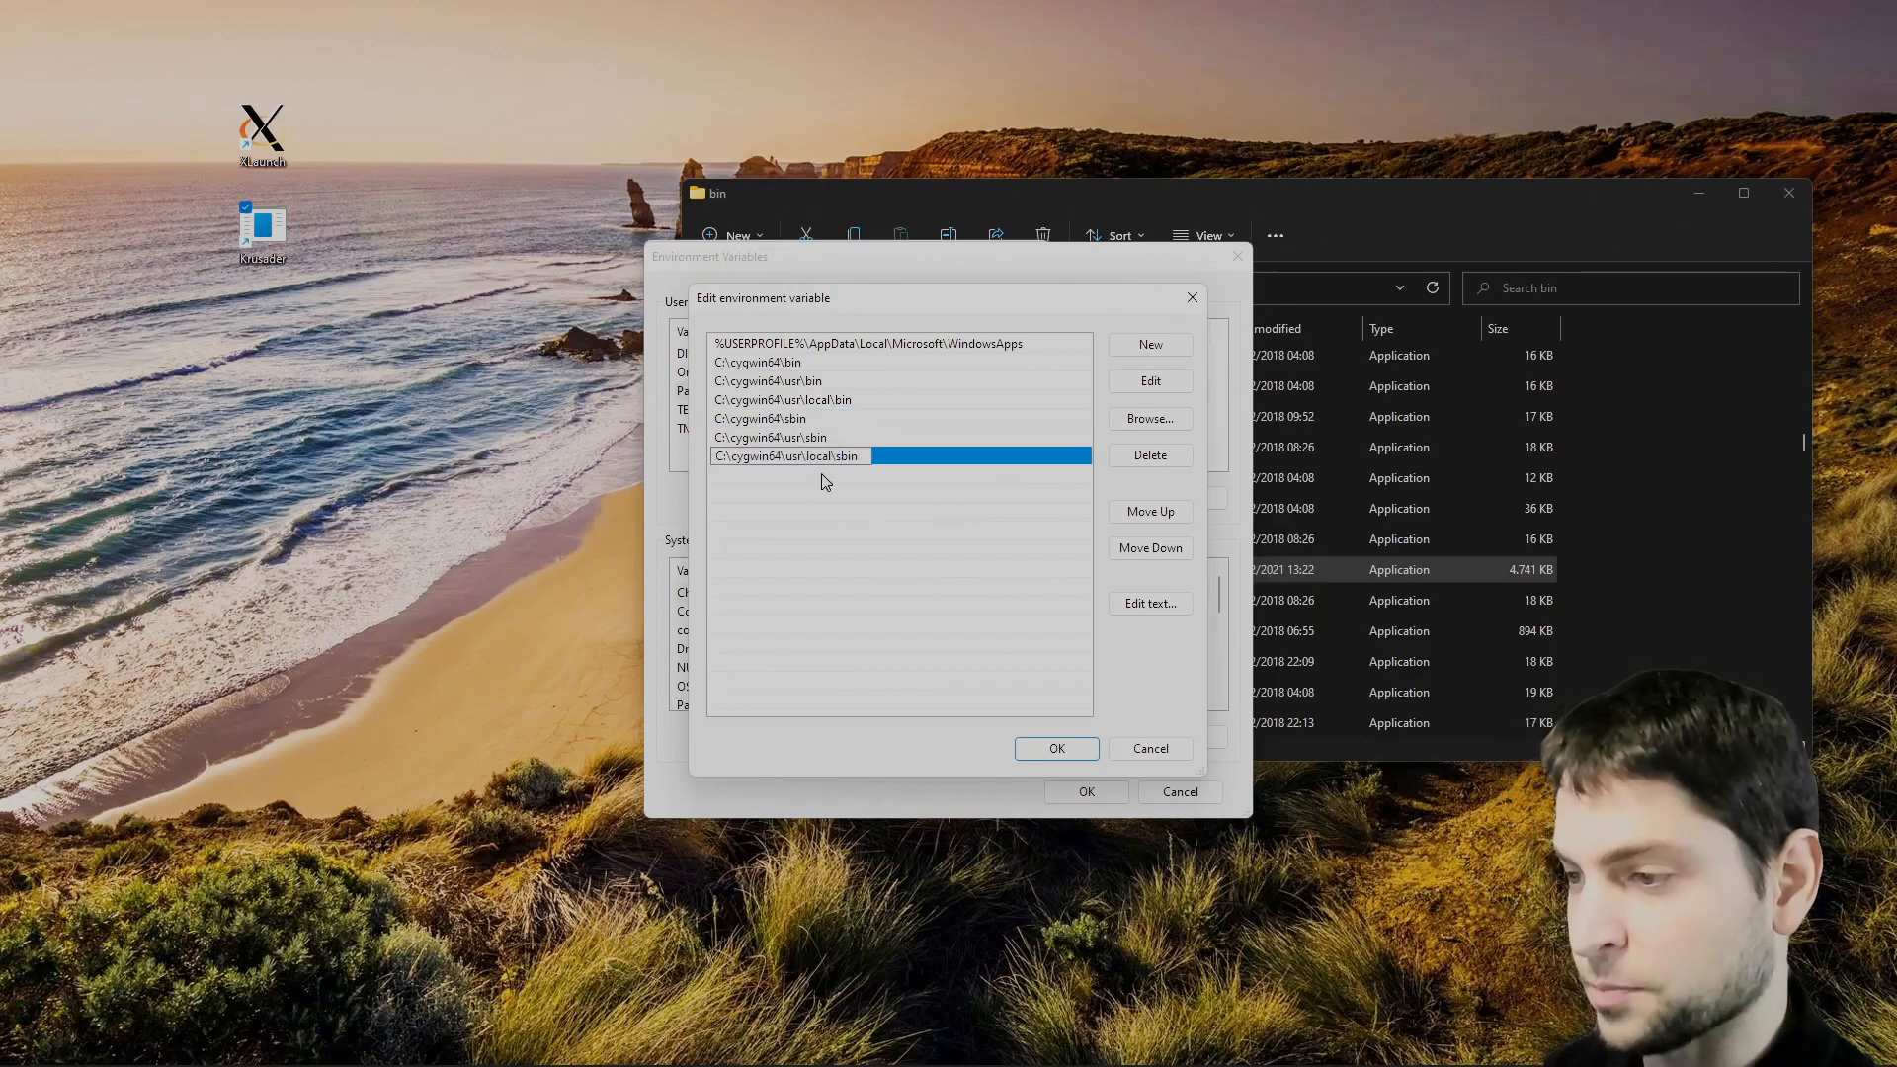
click(1054, 748)
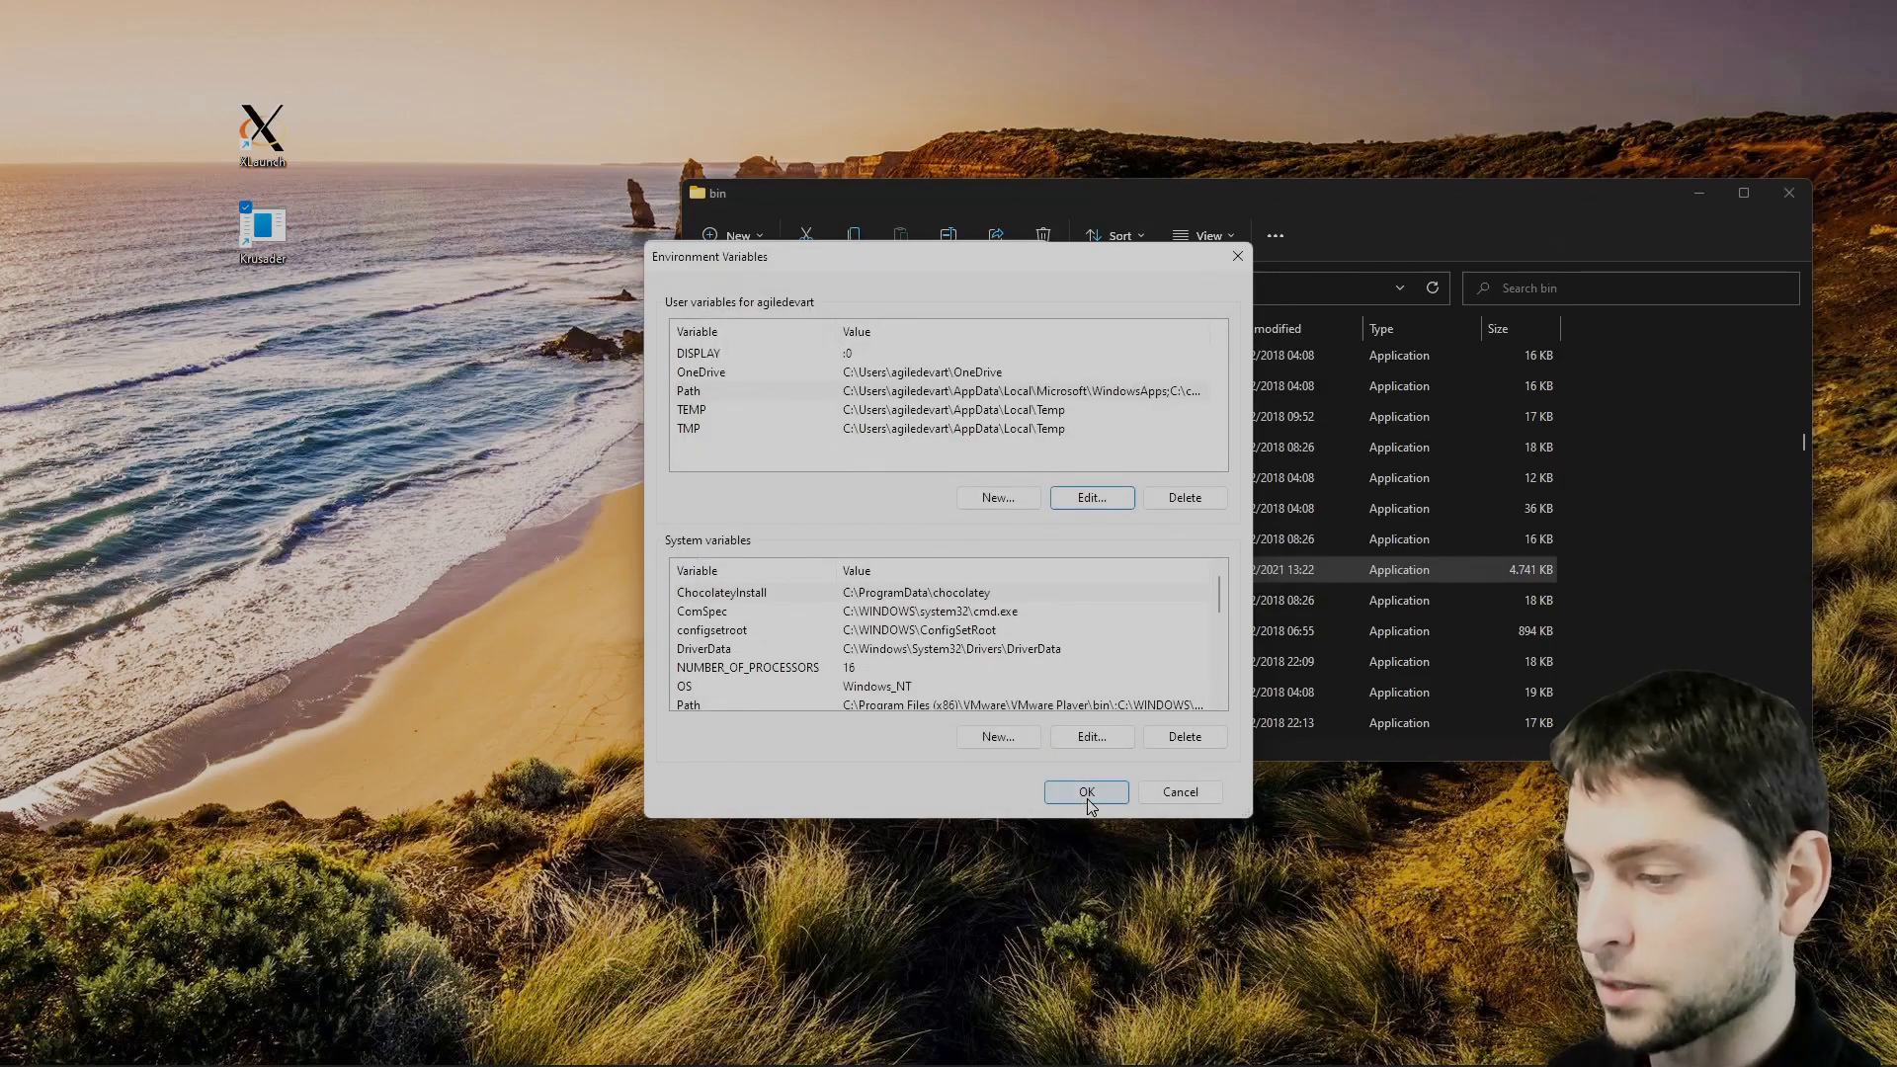
click(1084, 791)
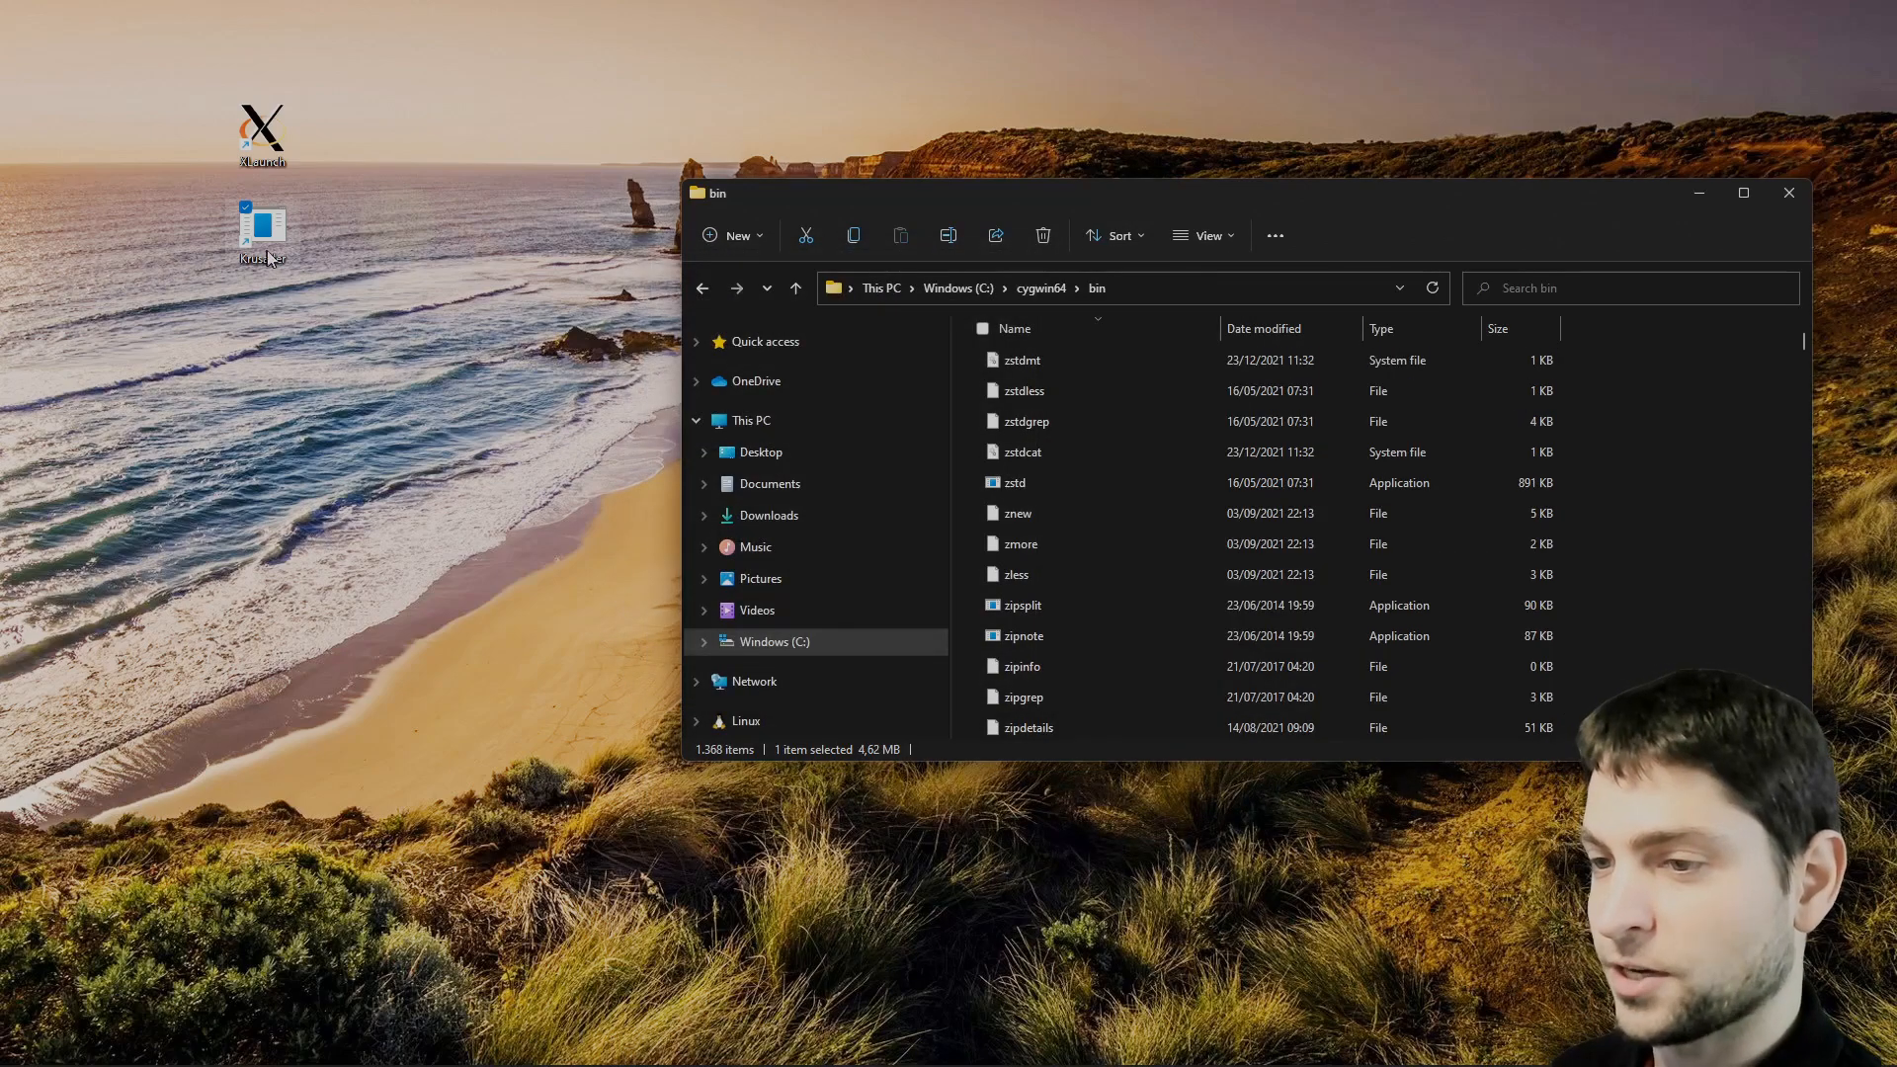
Launch Krusader from its desktop shortcut.
double_click(259, 230)
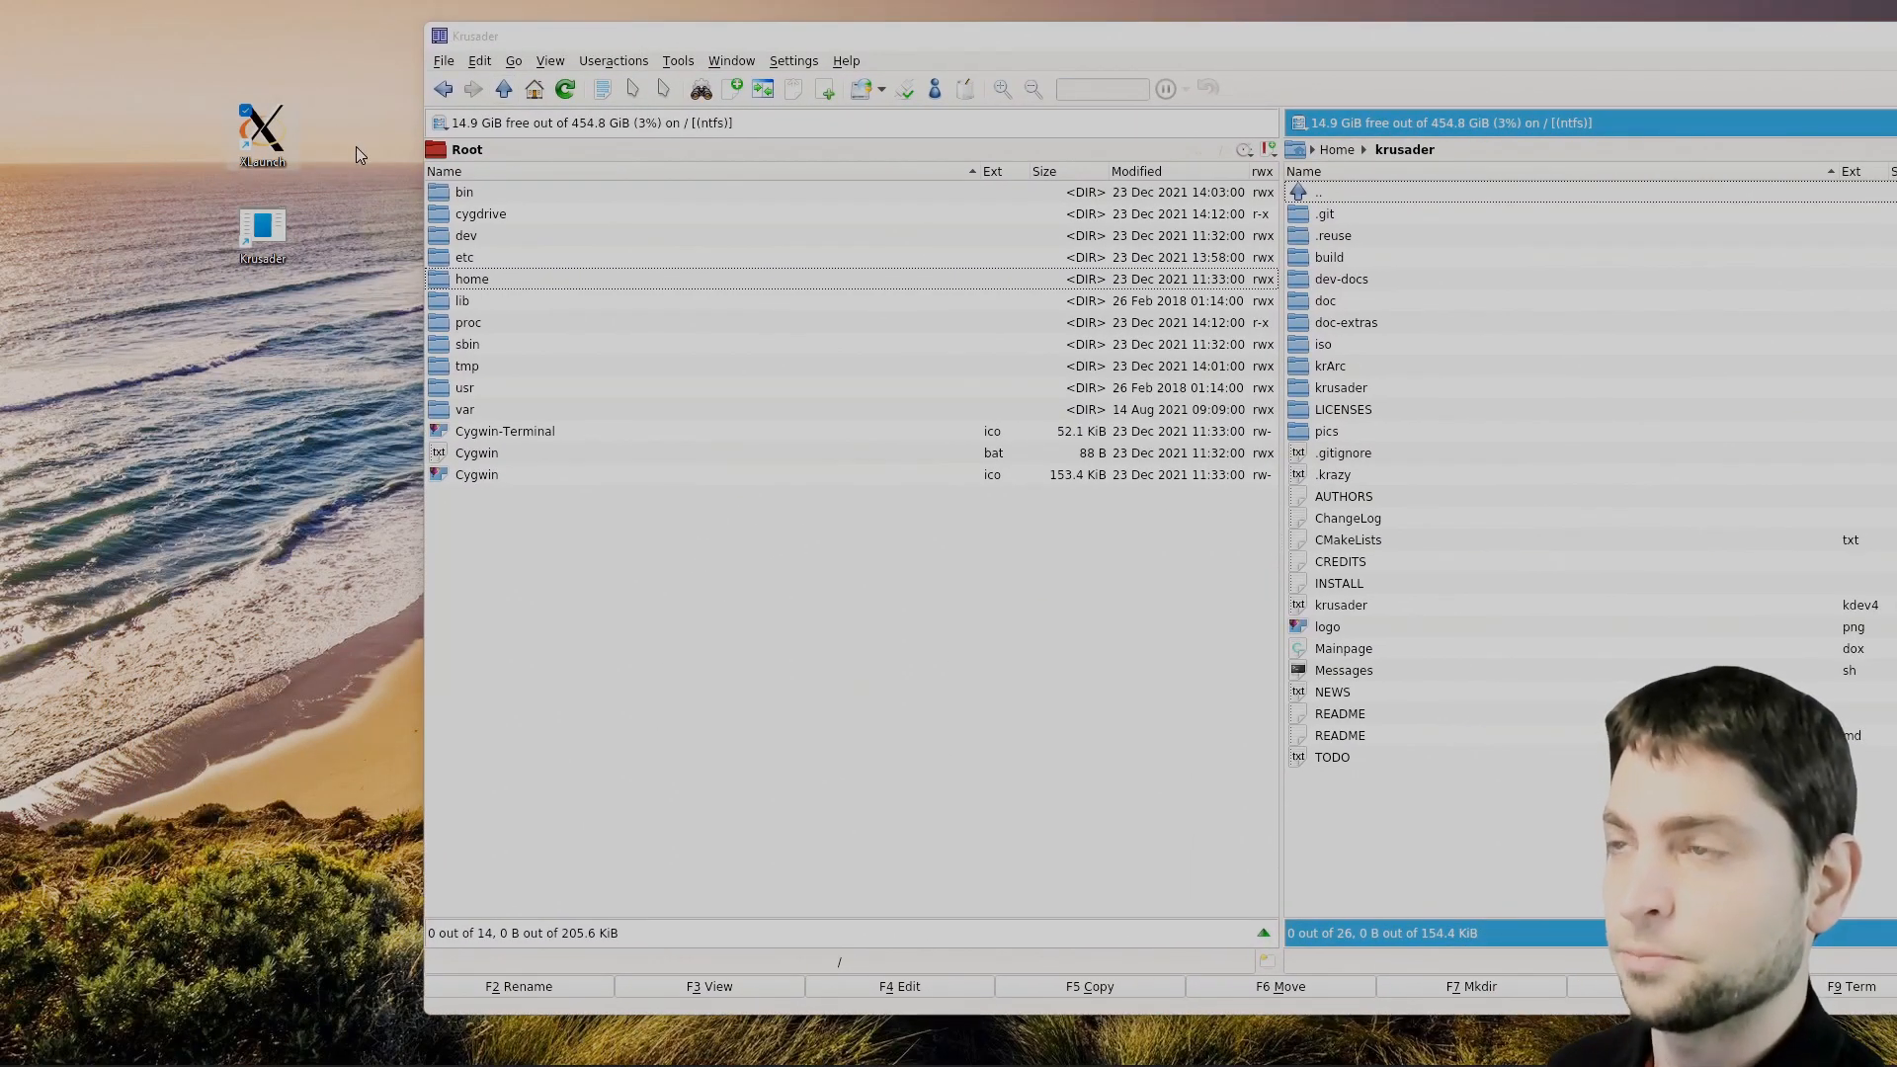
mouse_move(231, 182)
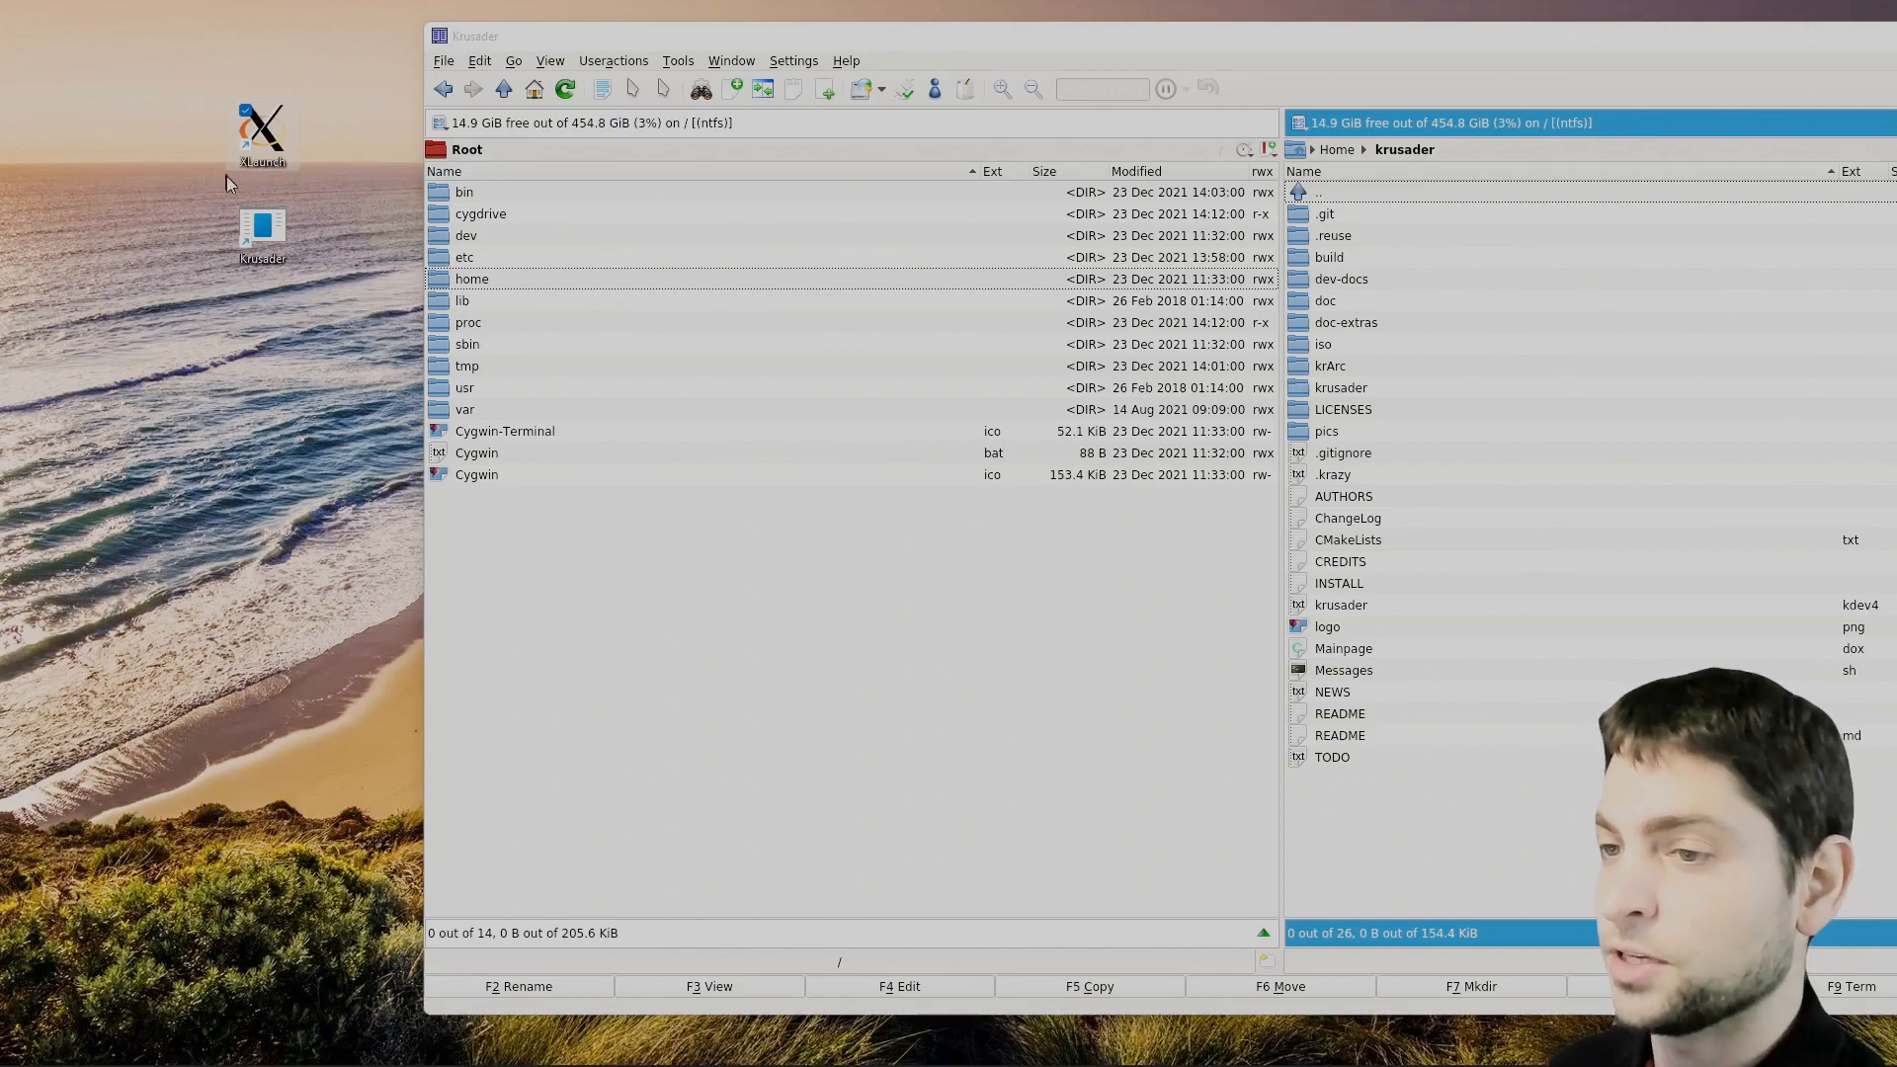
mouse_move(358, 229)
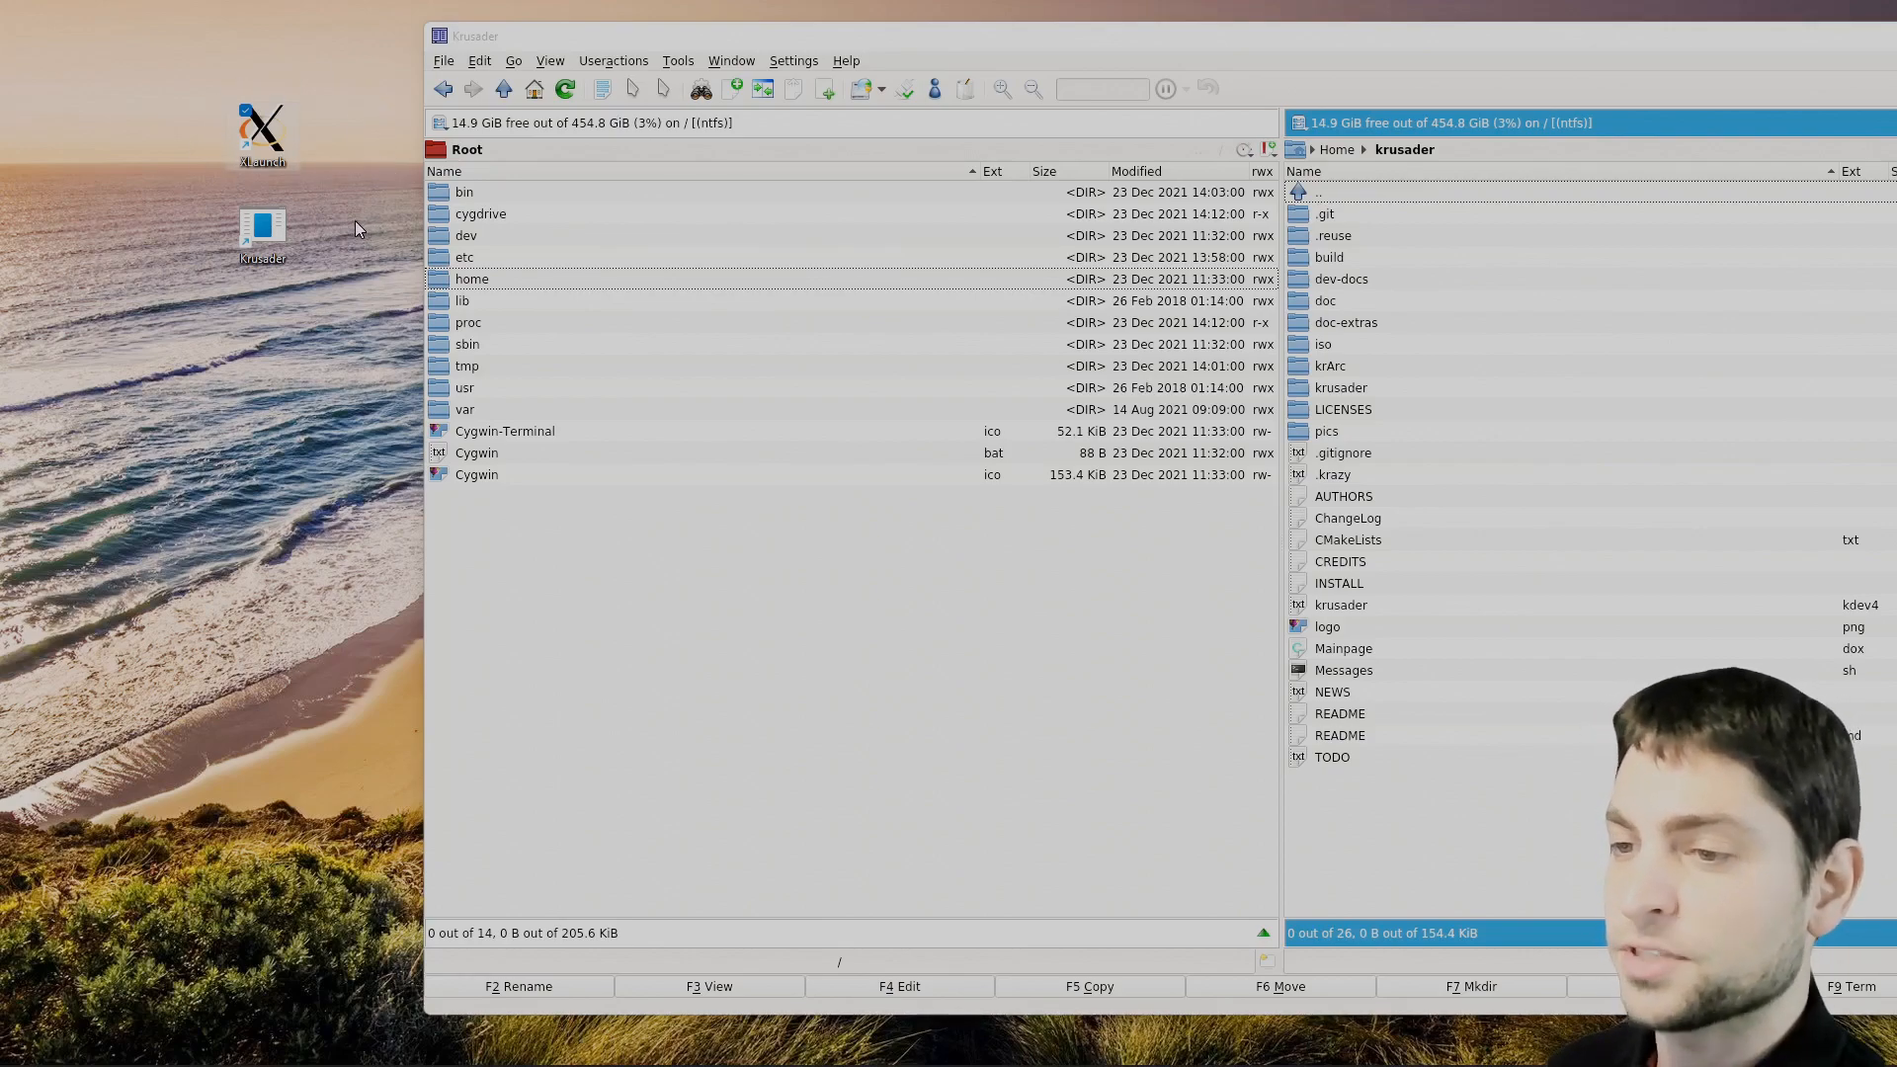
mouse_move(204, 228)
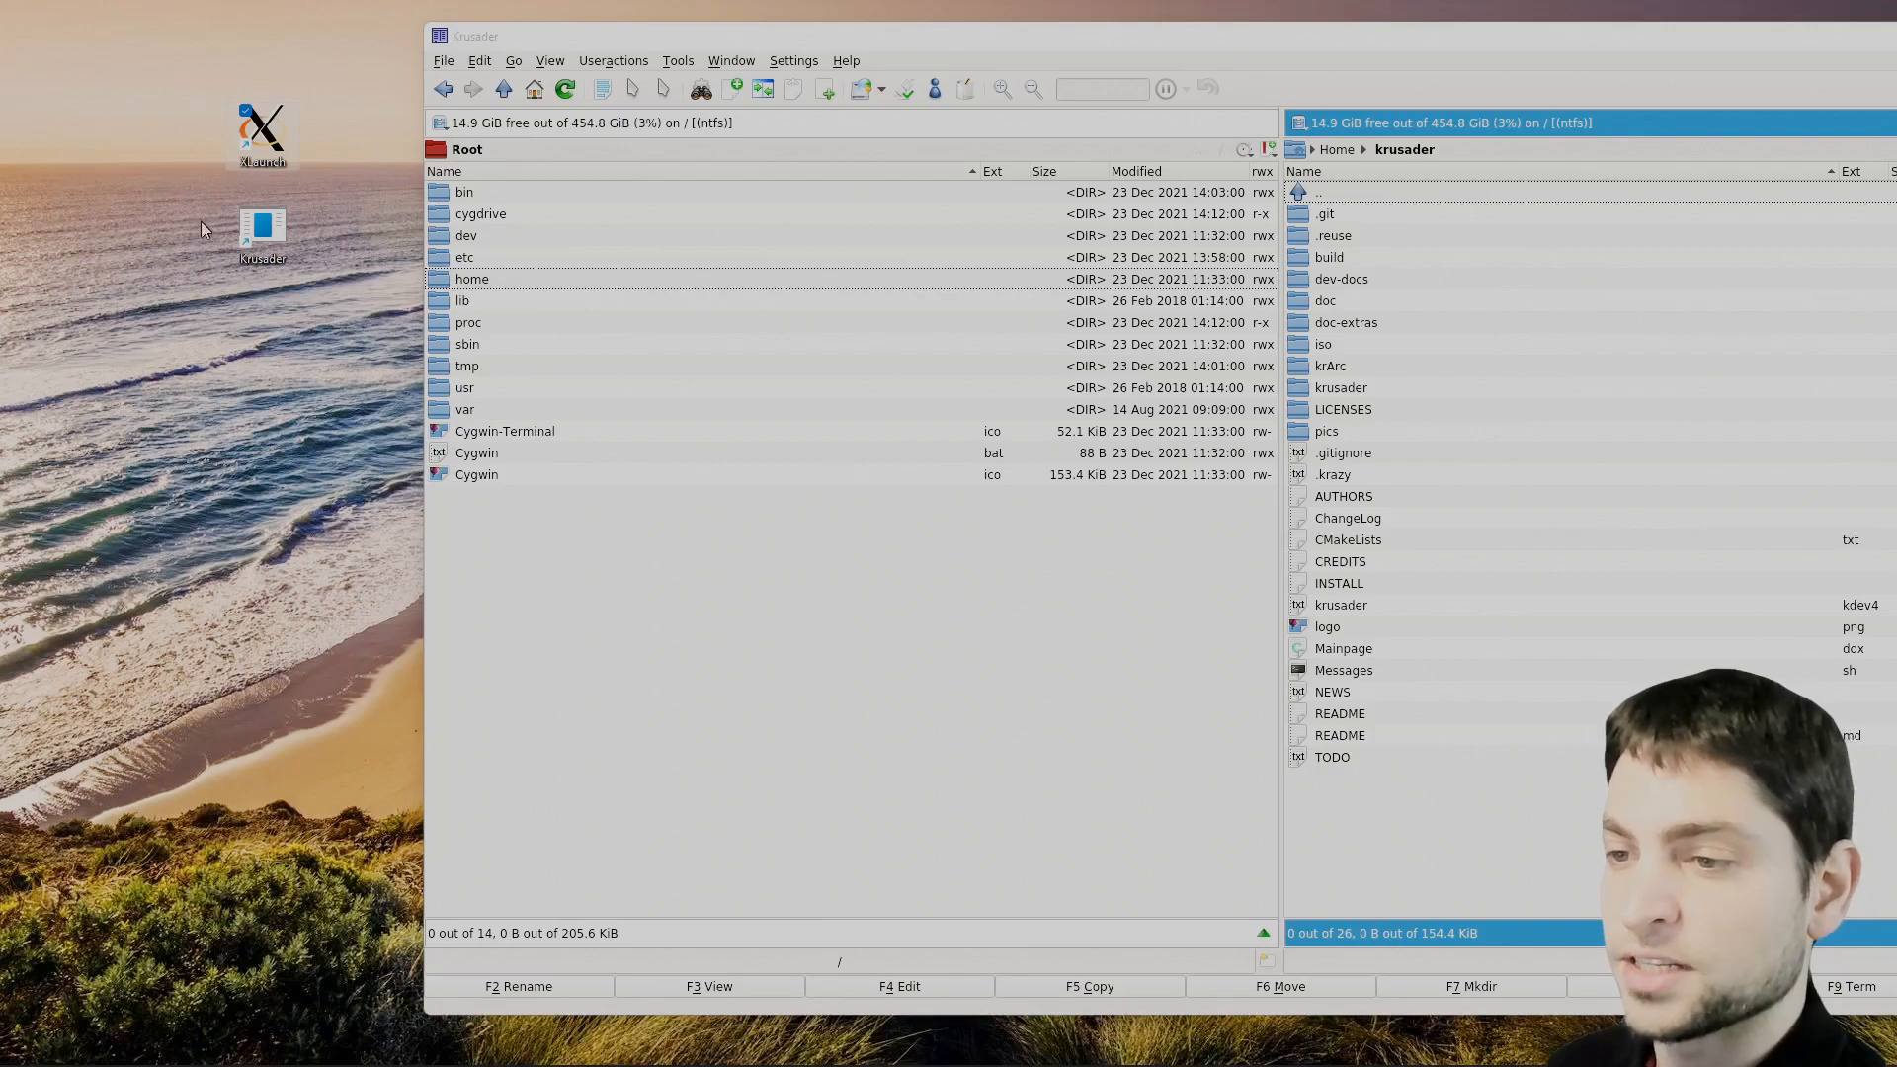
mouse_move(307, 311)
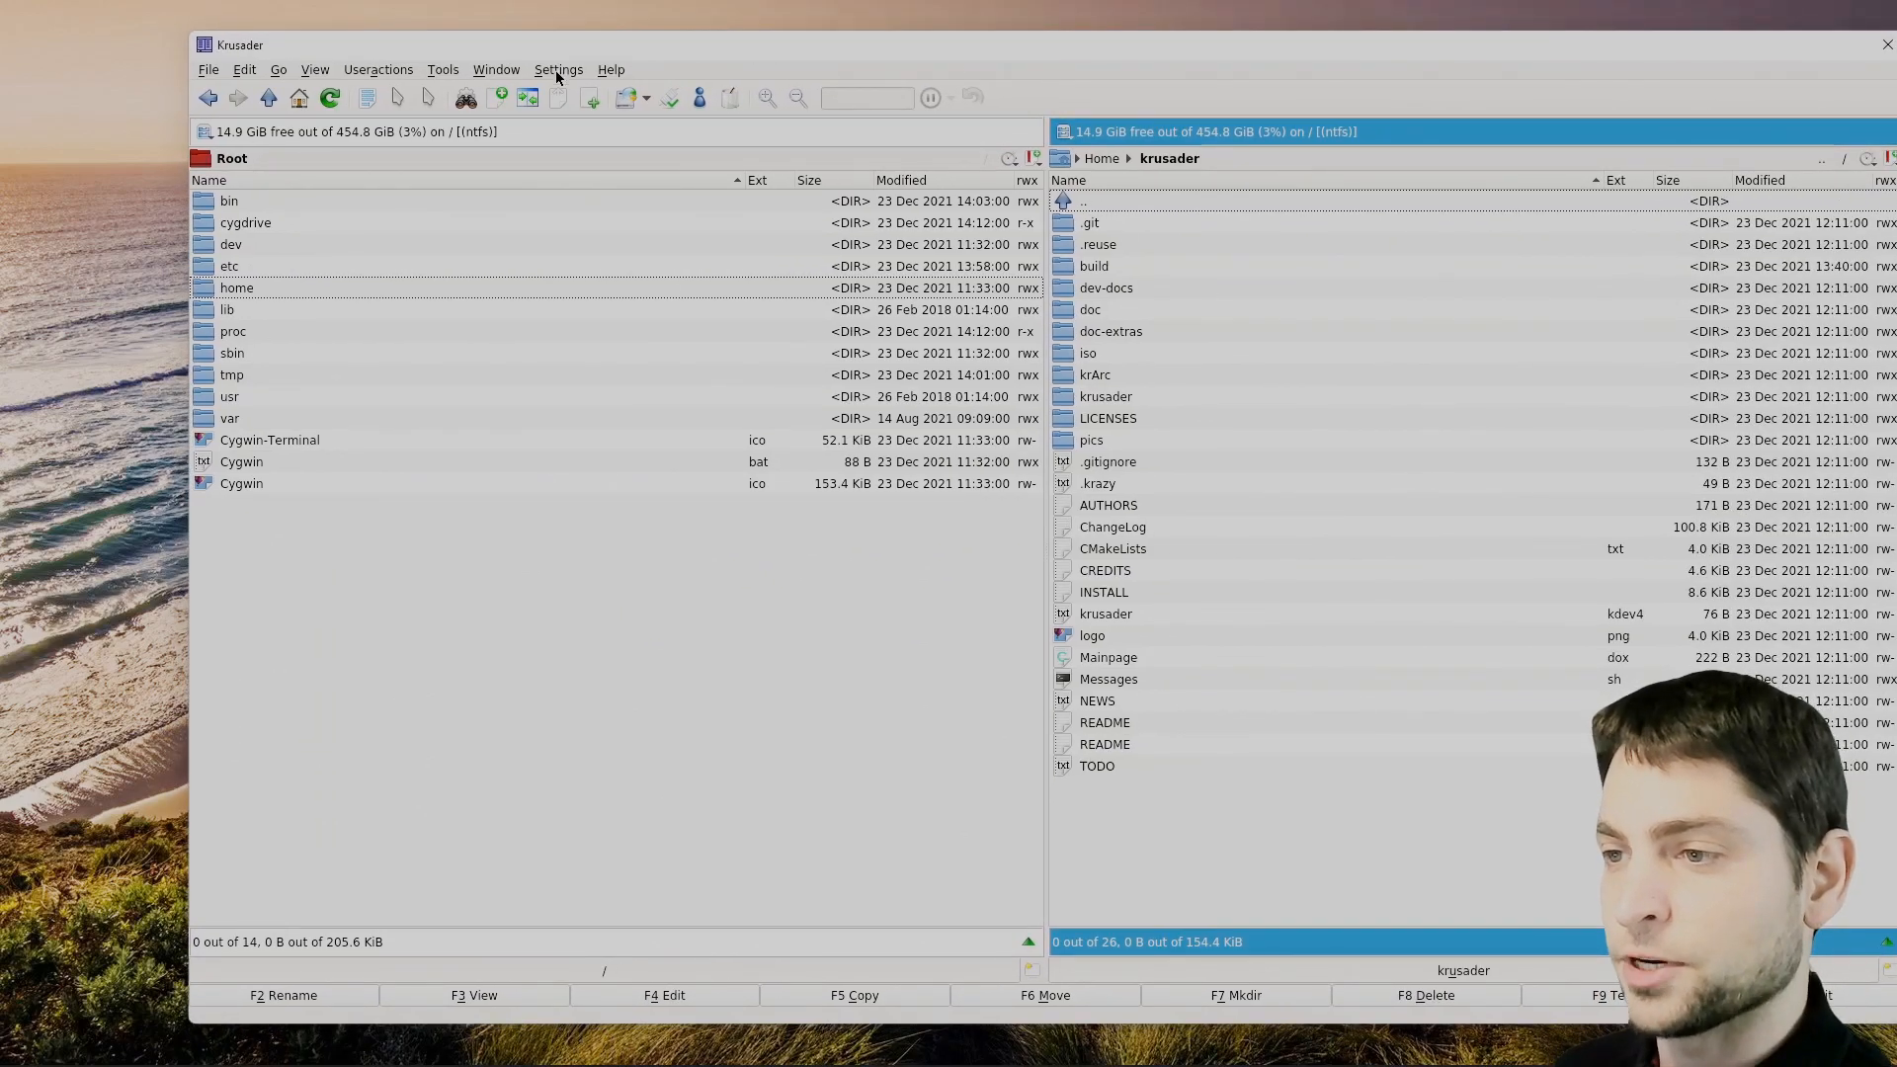
In Configure Krusader Dependencies, set the diff utility to /bin/kdiff3.exe.
click(557, 69)
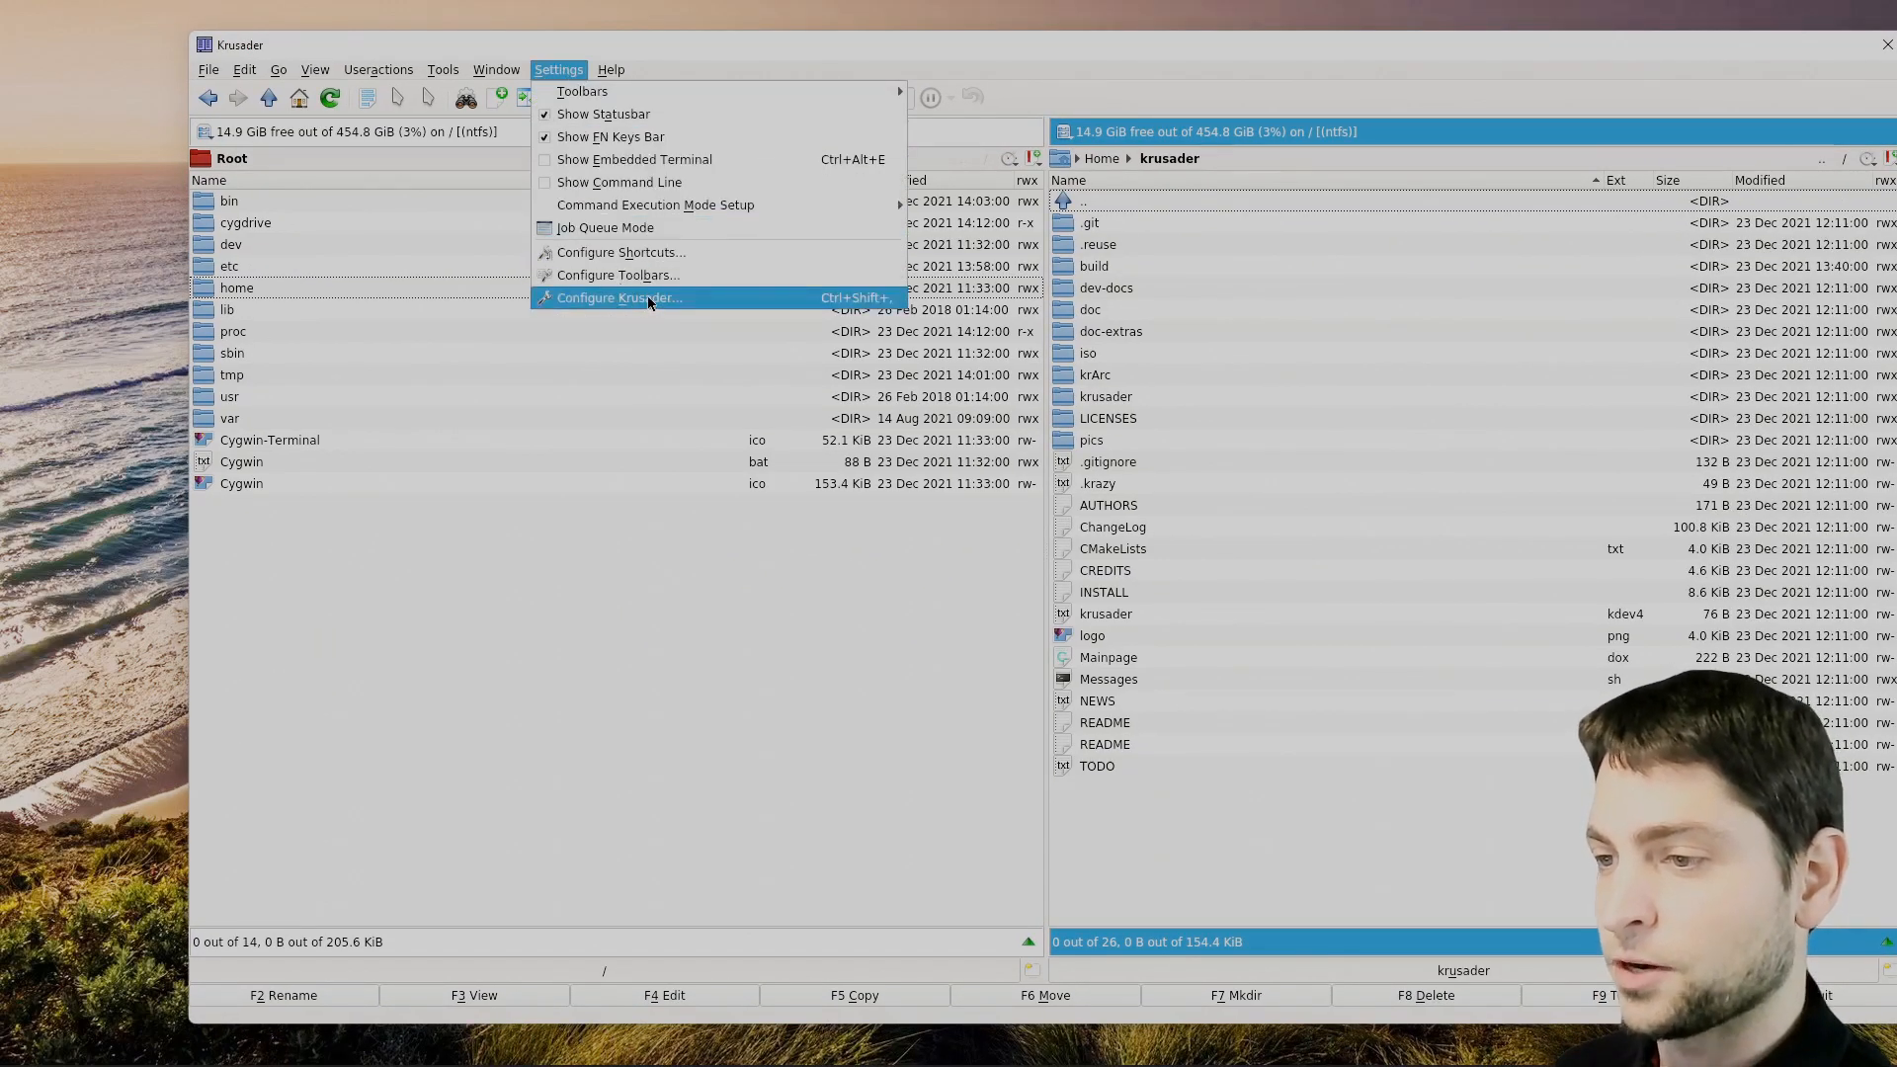
click(619, 297)
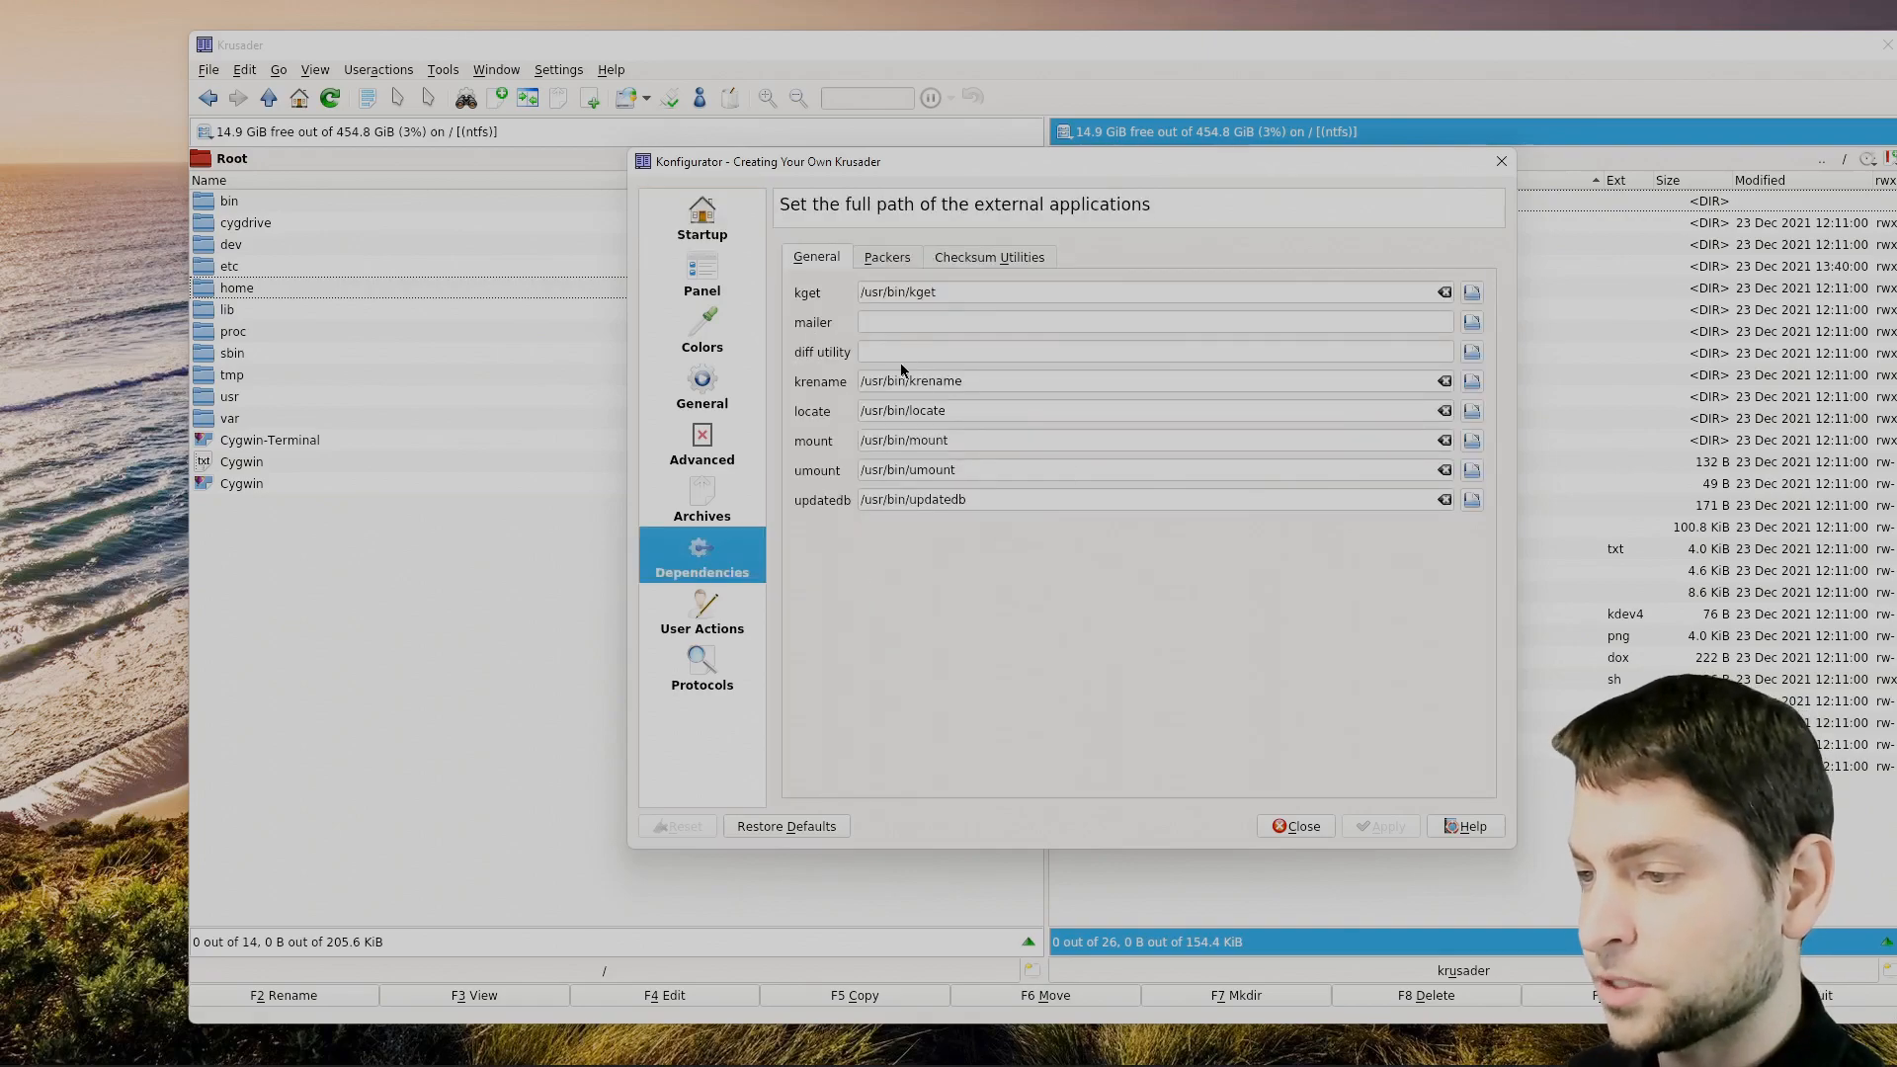
click(1149, 351)
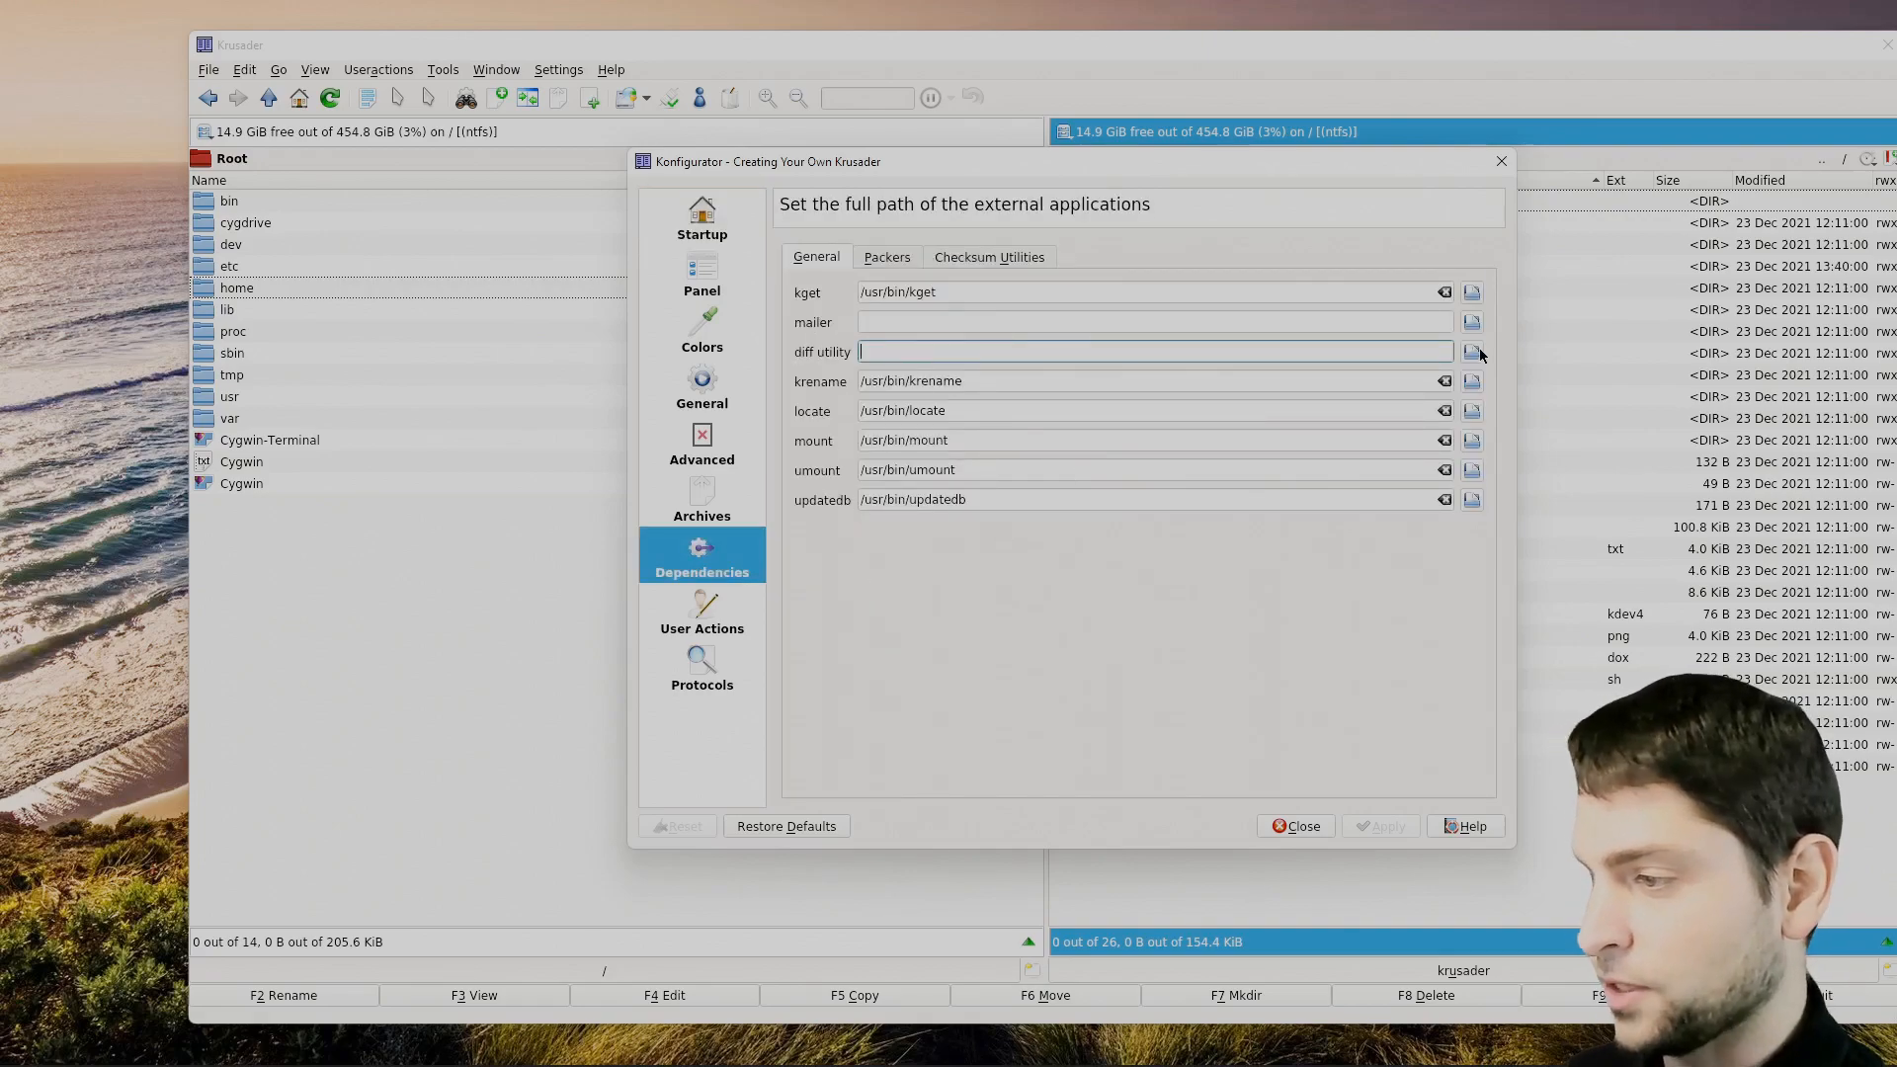
click(1471, 351)
text(kdiff3.exe)
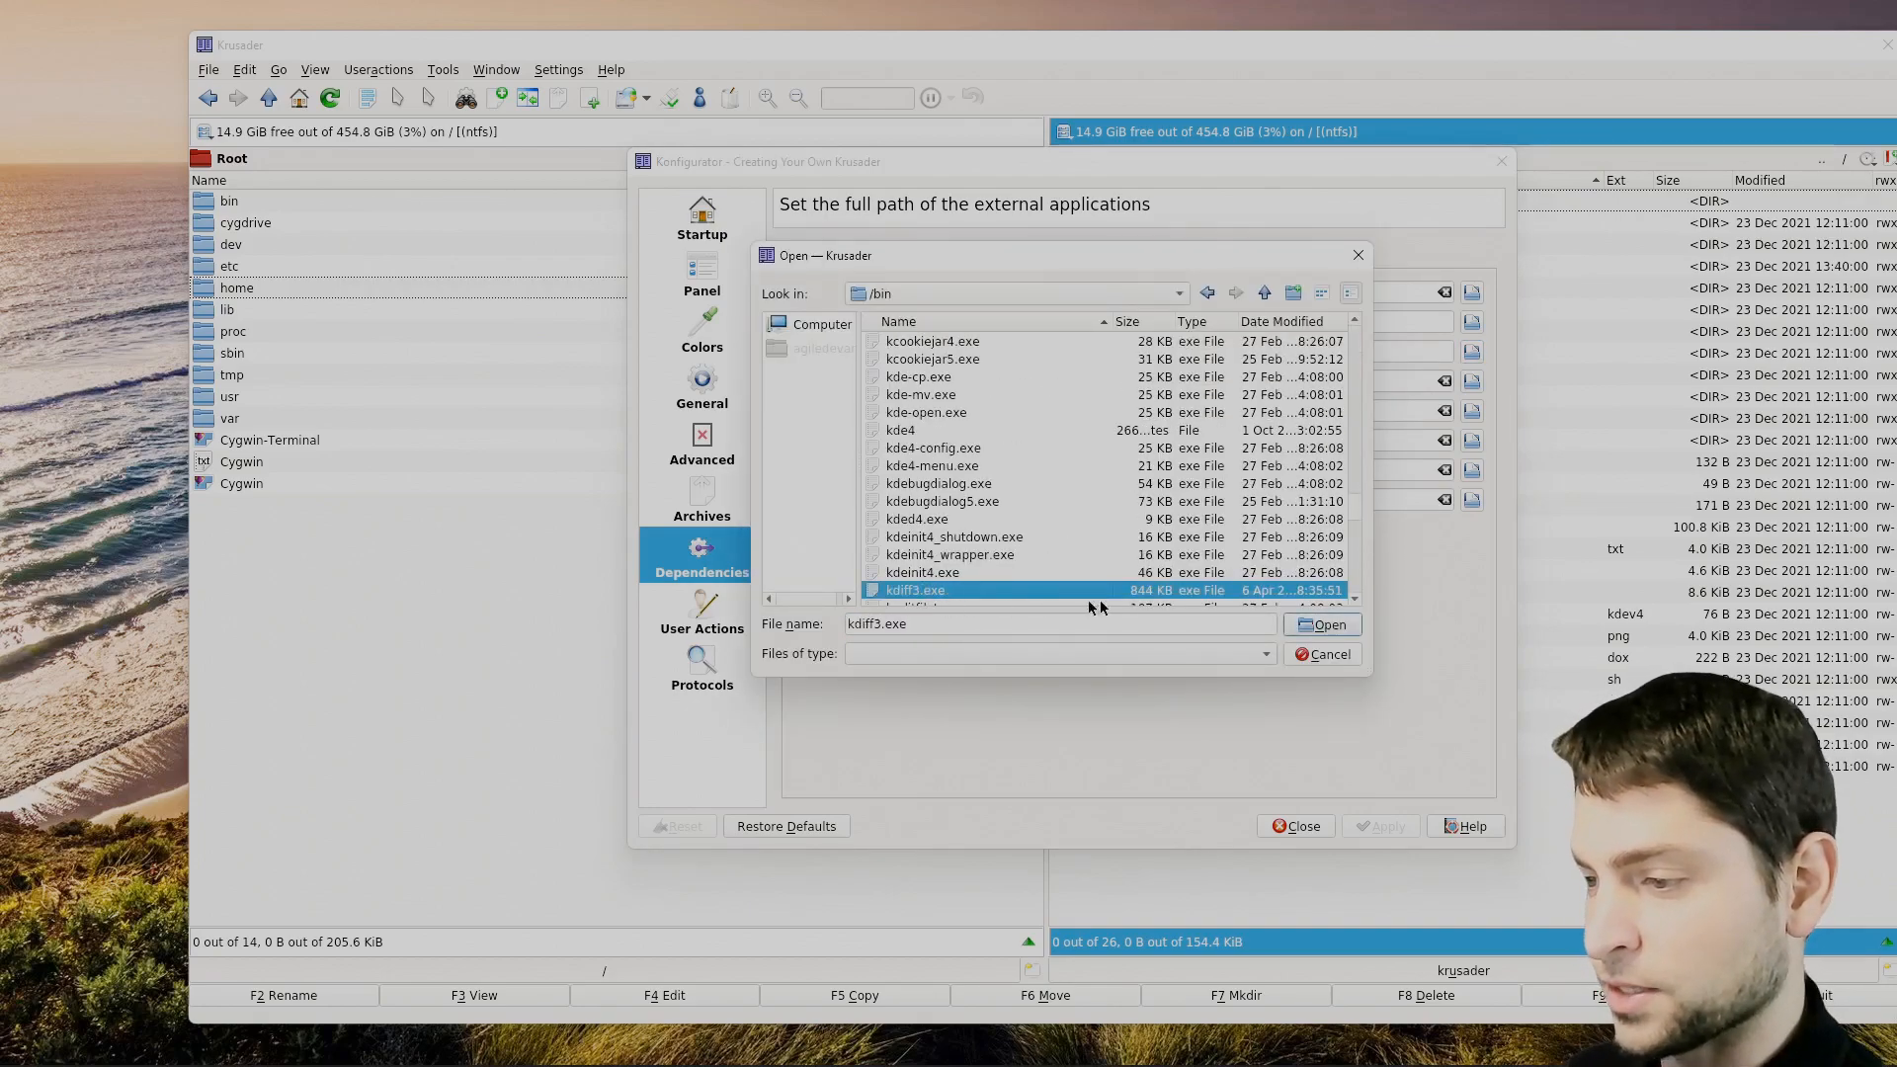
click(1321, 624)
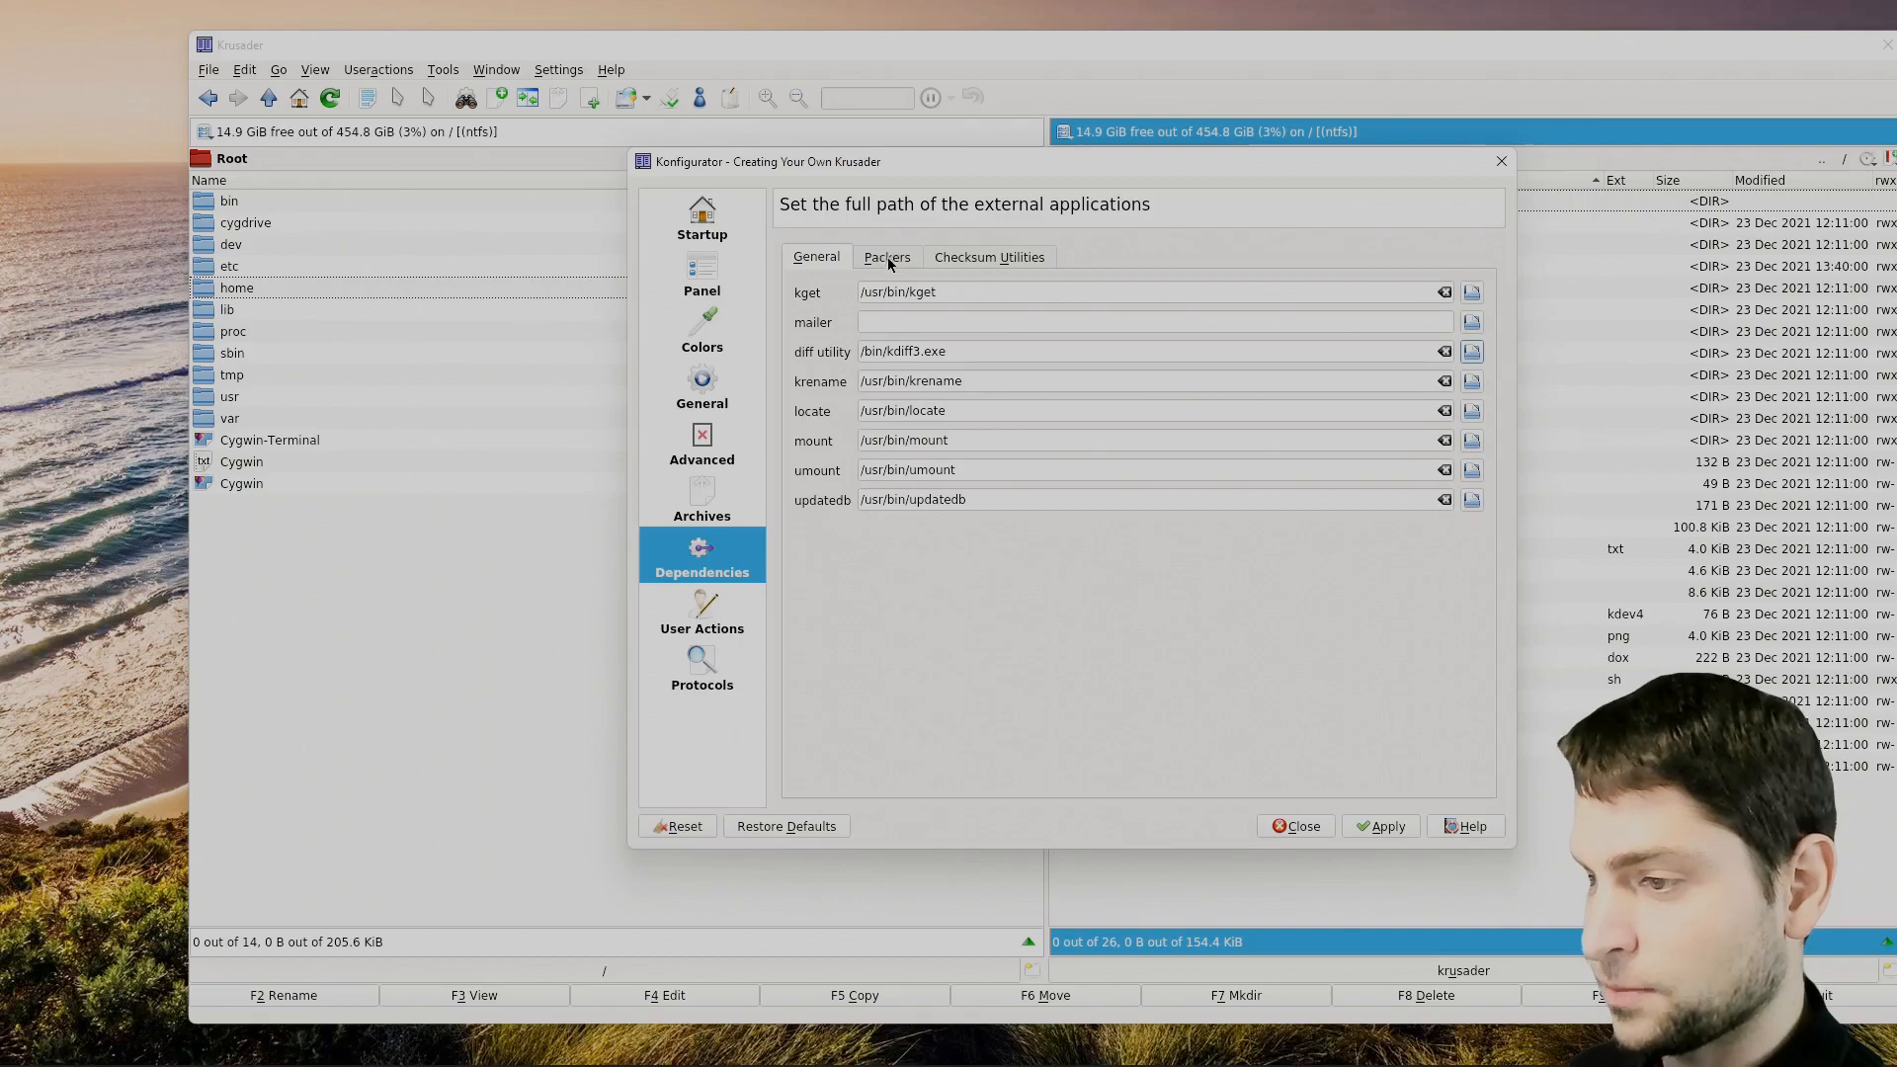
Review the Packers and General Viewer/Editor settings, then close the configuration window.
click(886, 257)
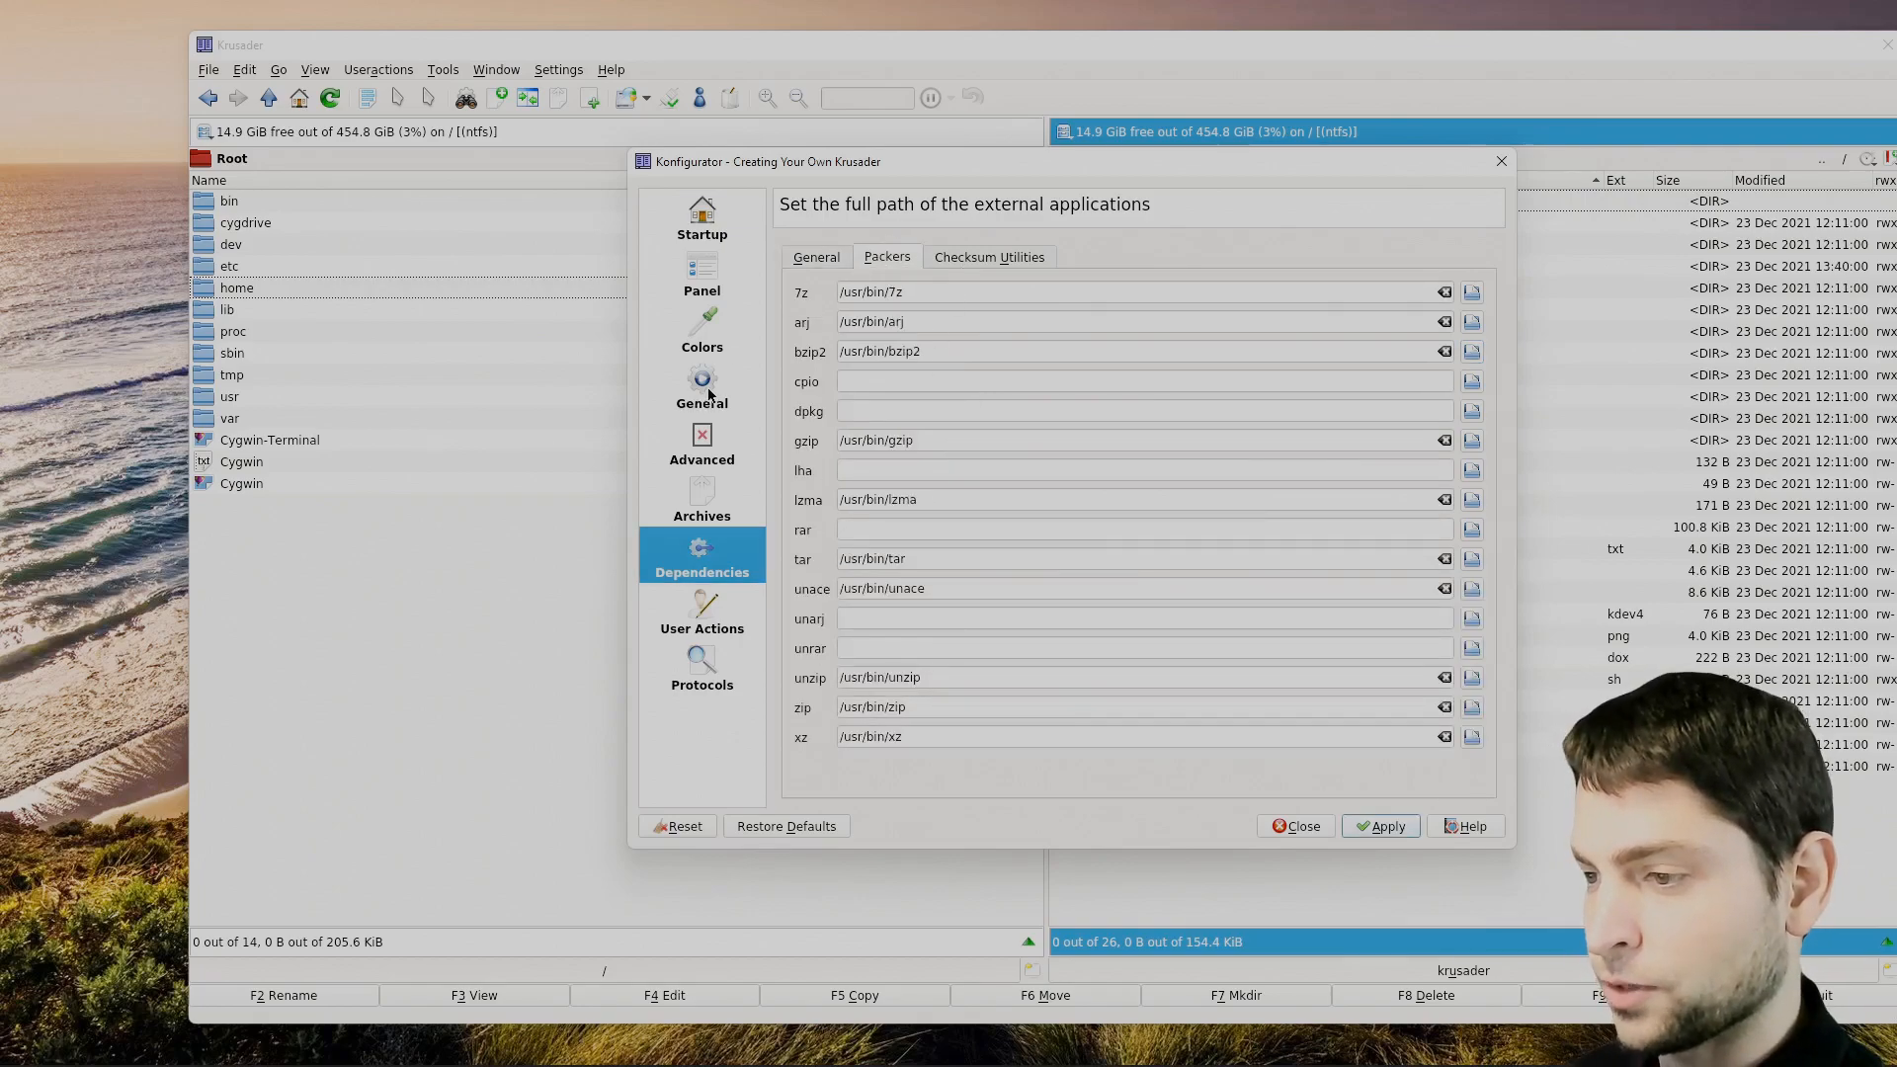
click(702, 387)
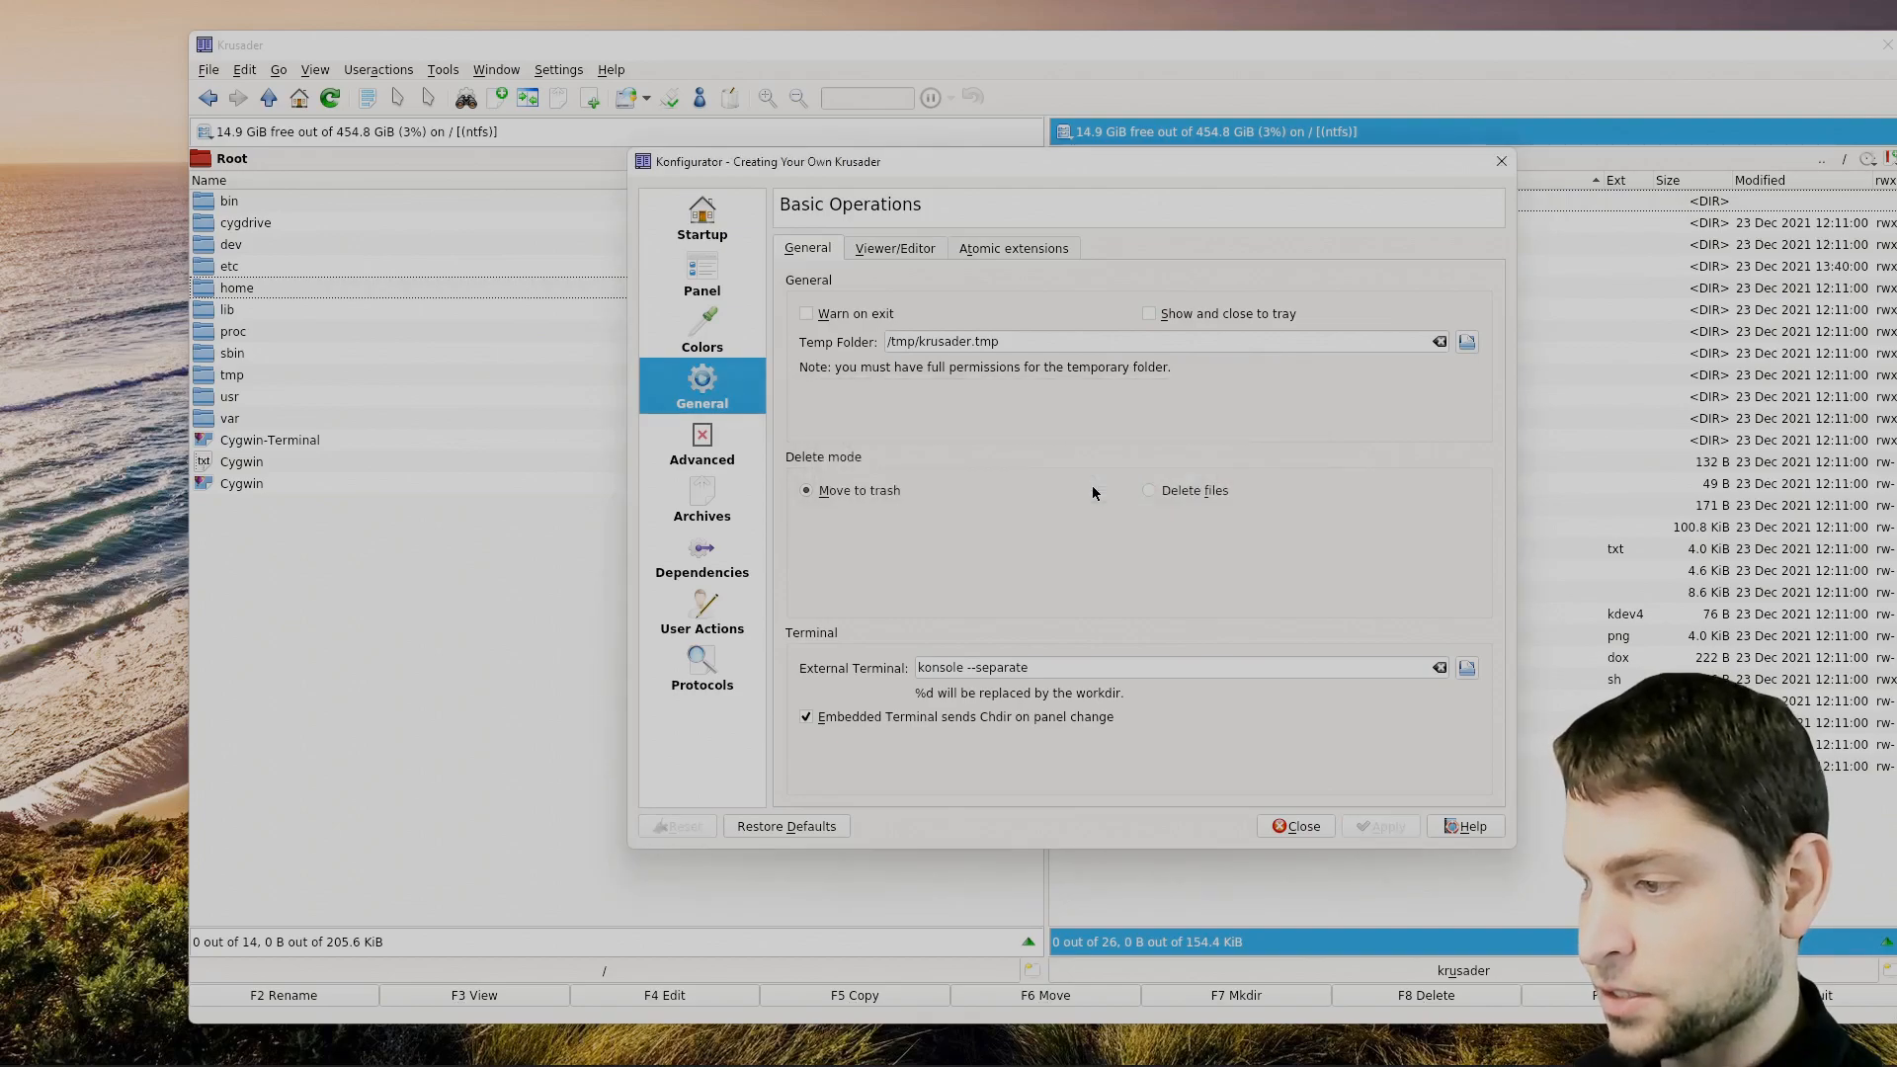
mouse_move(900, 678)
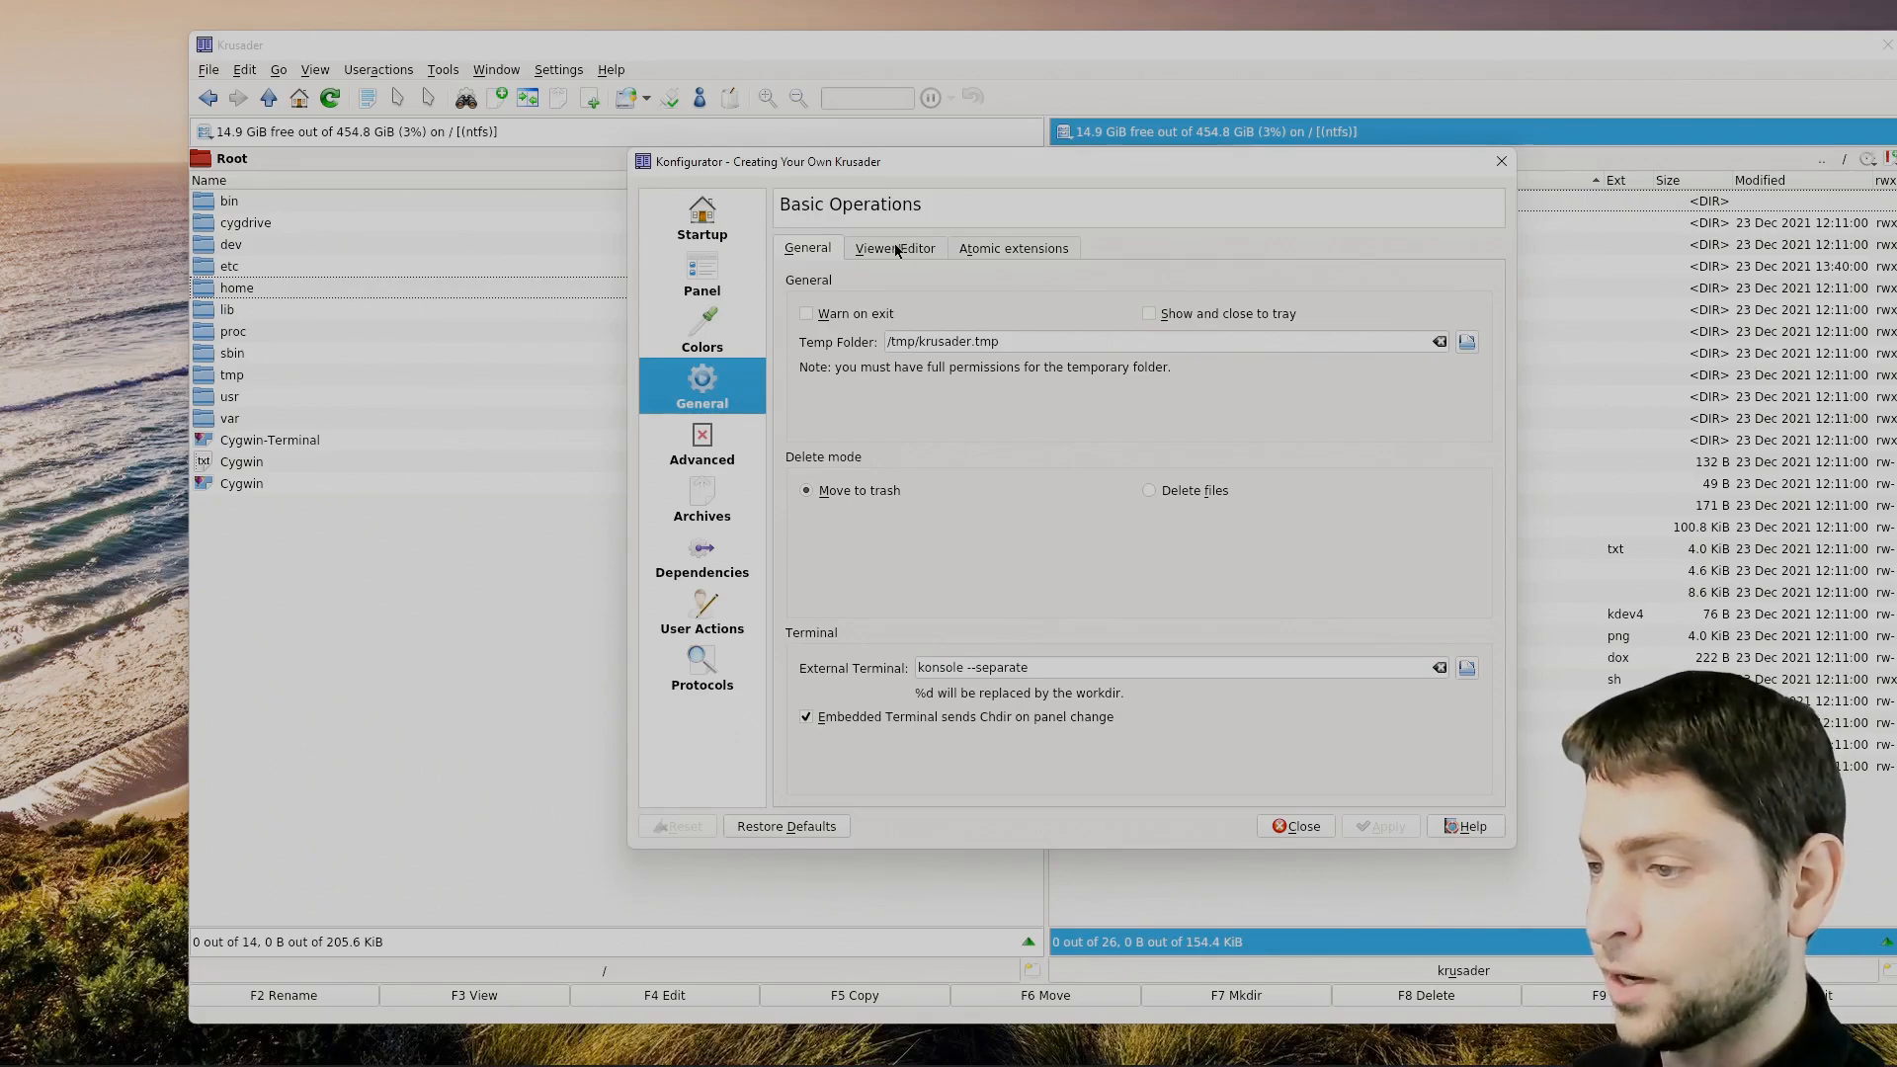
click(895, 248)
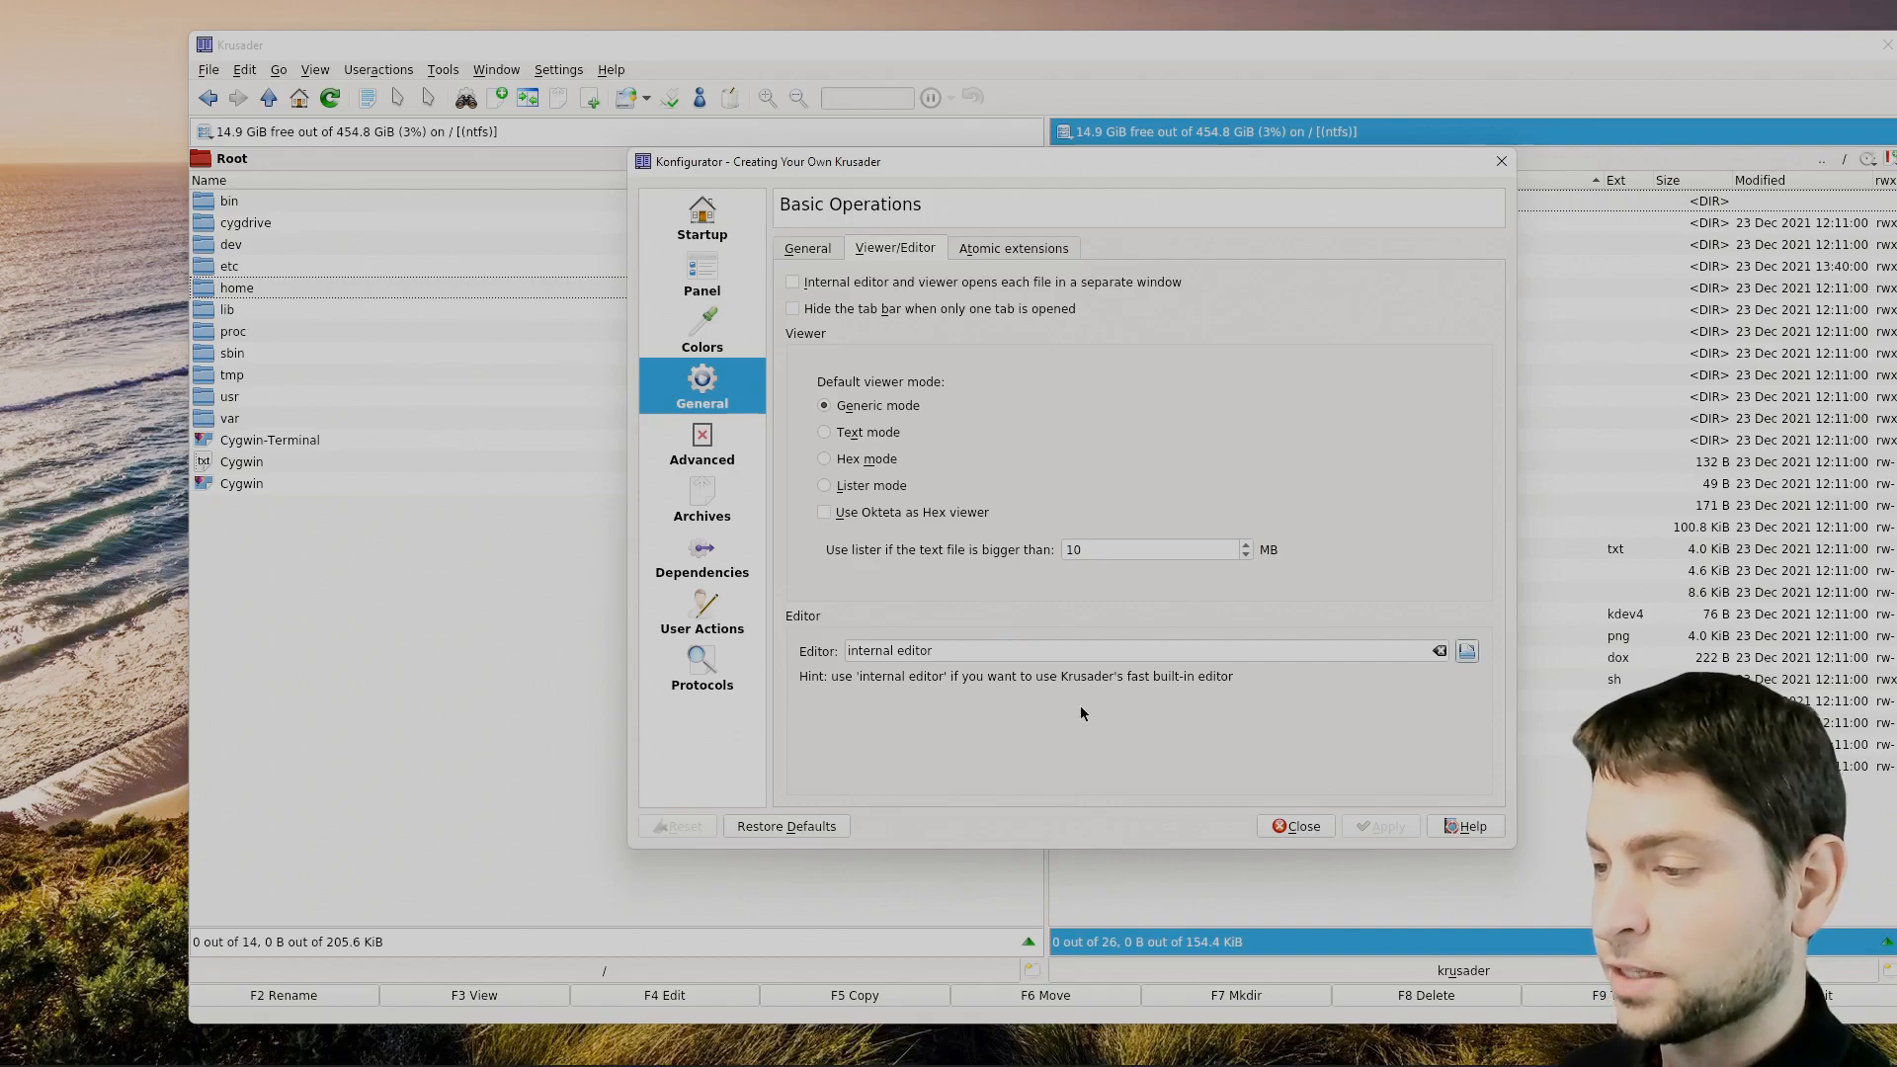
mouse_move(1009, 742)
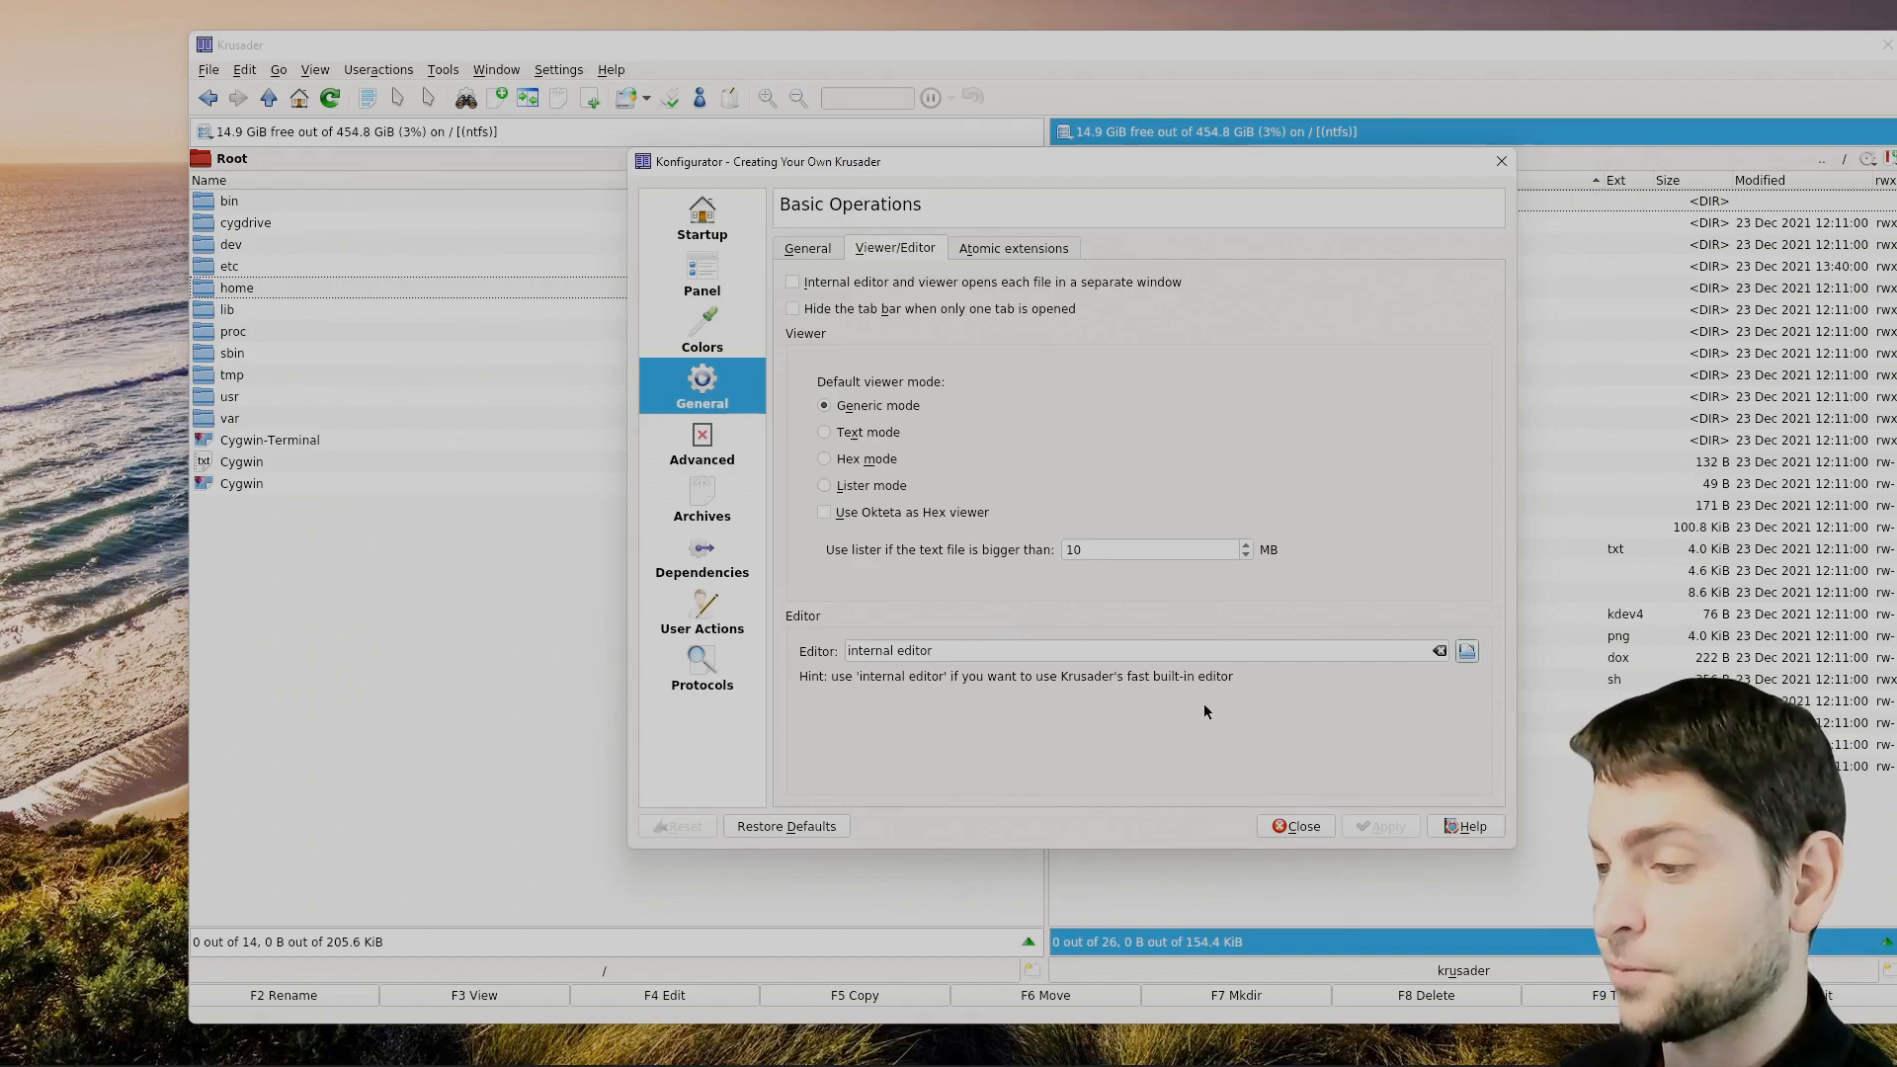
click(1294, 826)
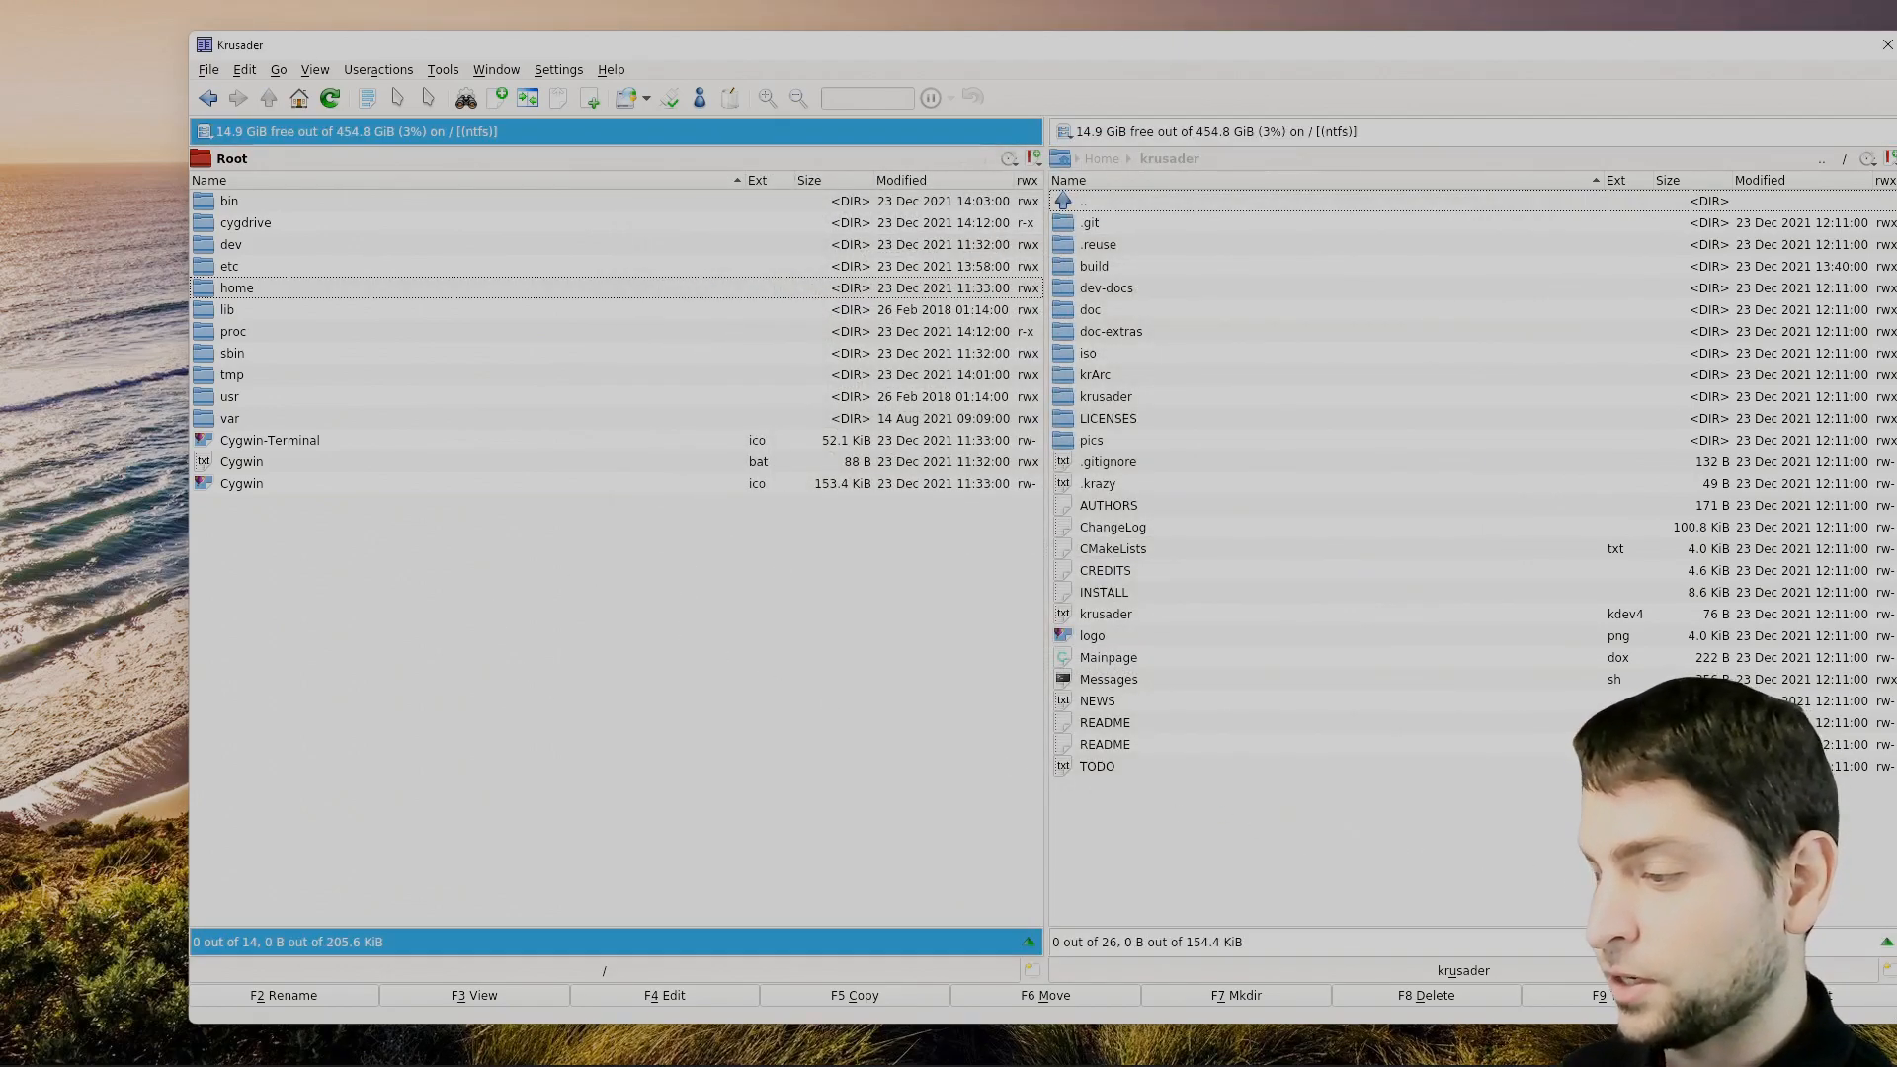
mouse_move(681, 674)
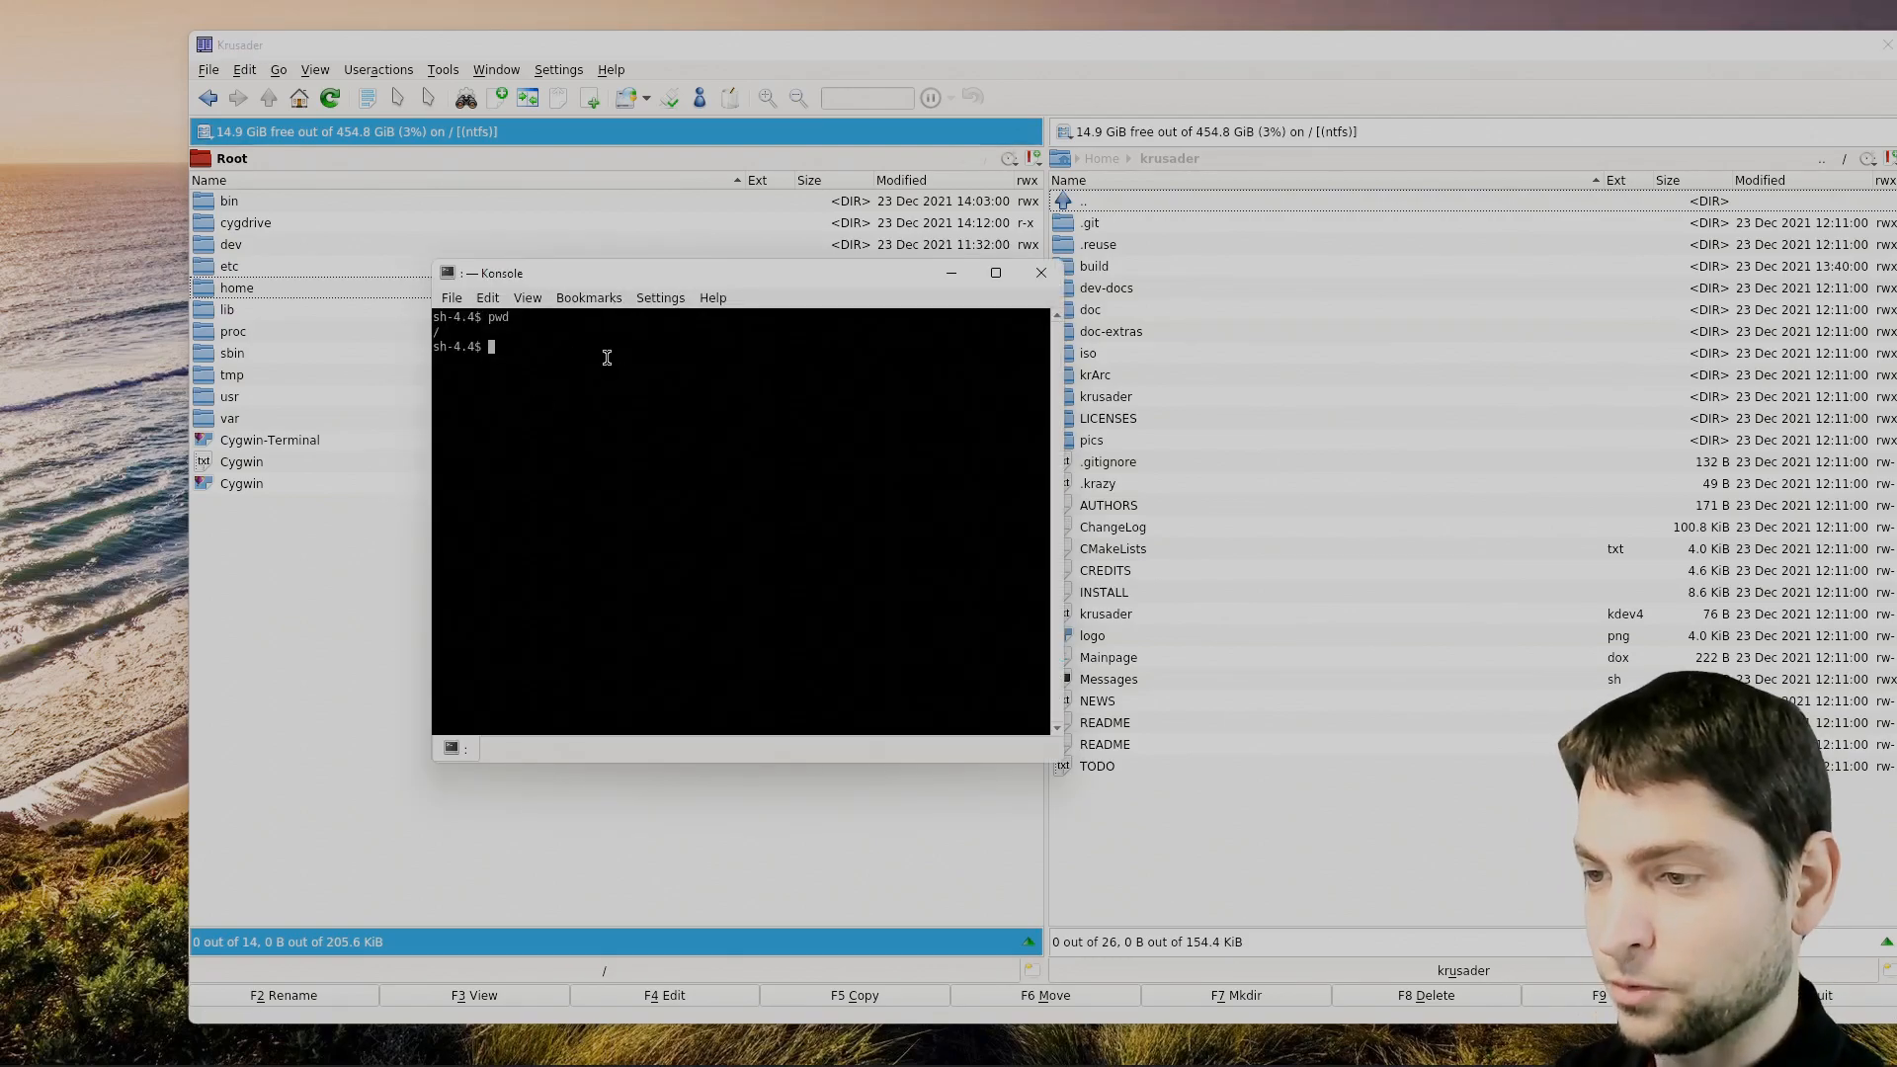
Run 'ls -al' in the terminal to list the home folder's files.
text(ls)
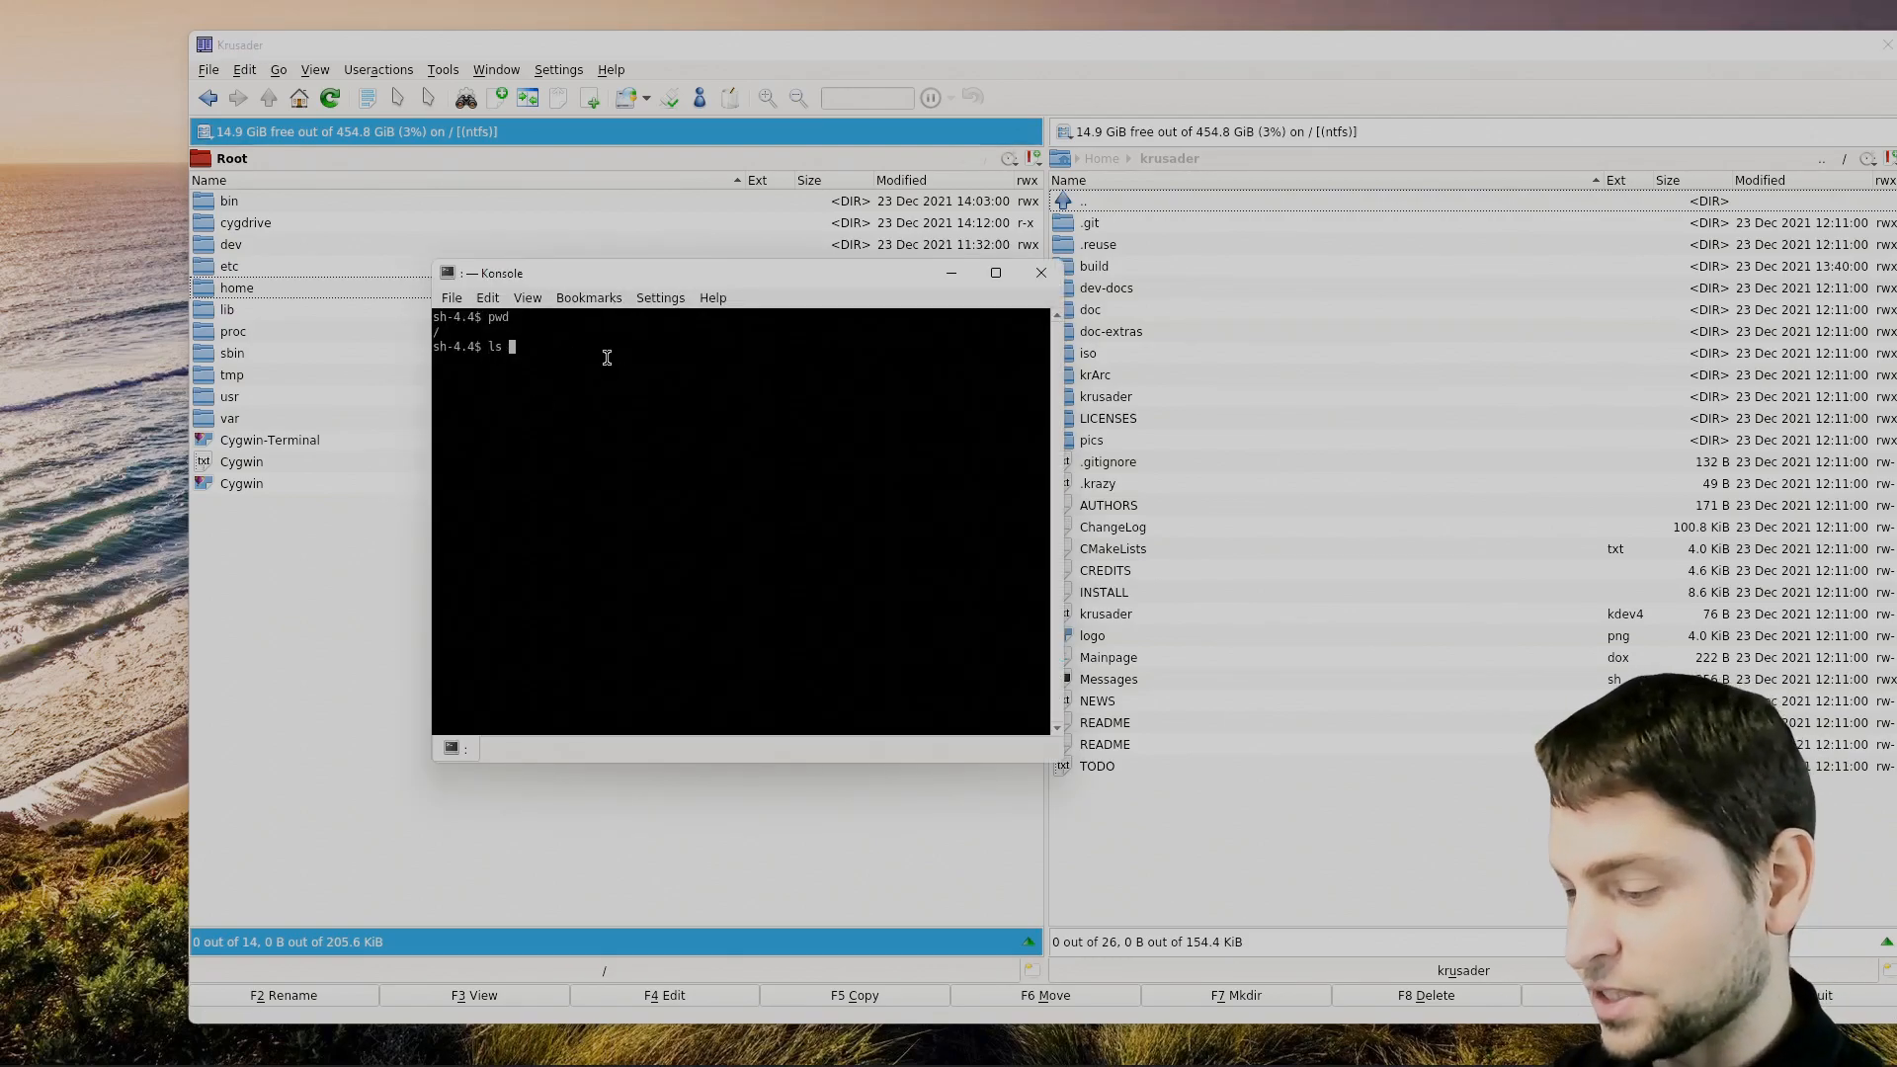
text(-al)
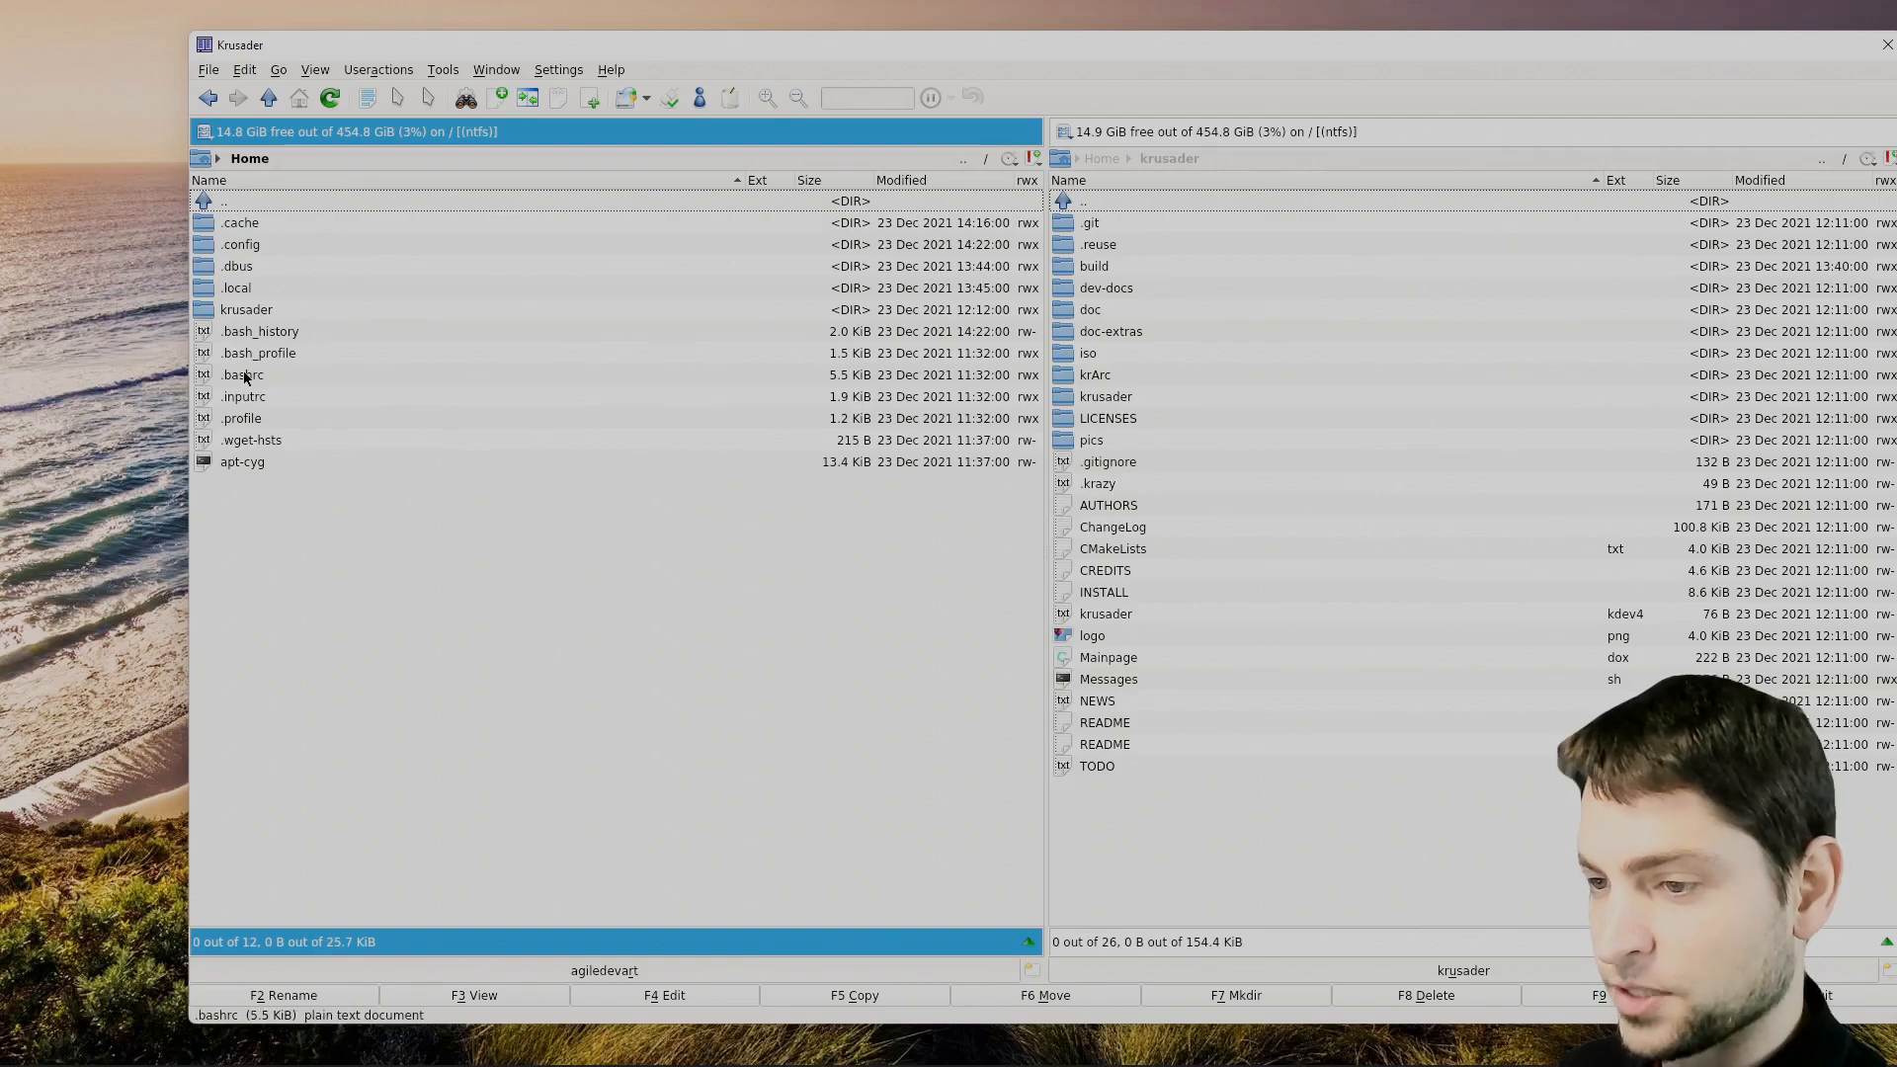
Compare .bashrc by content, then close the CMakeLists.txt viewer and editor.
click(1104, 723)
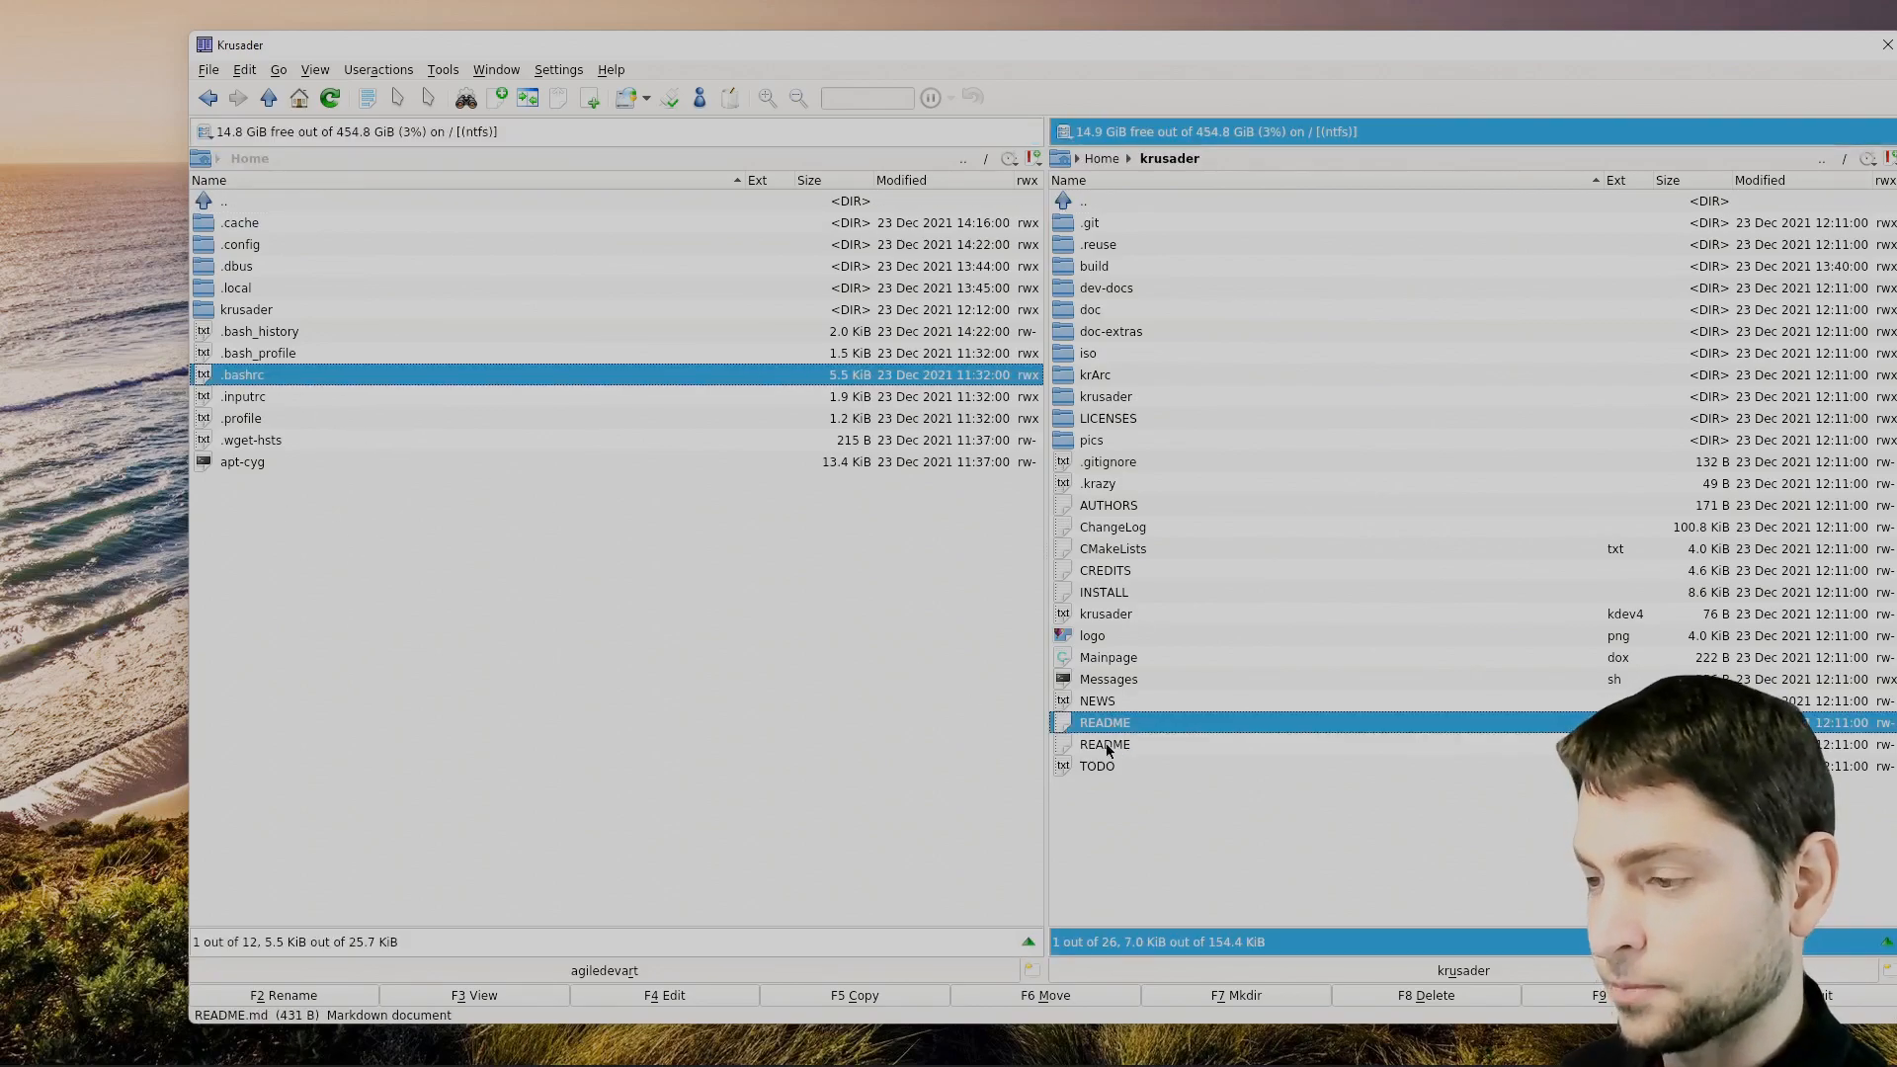
click(208, 70)
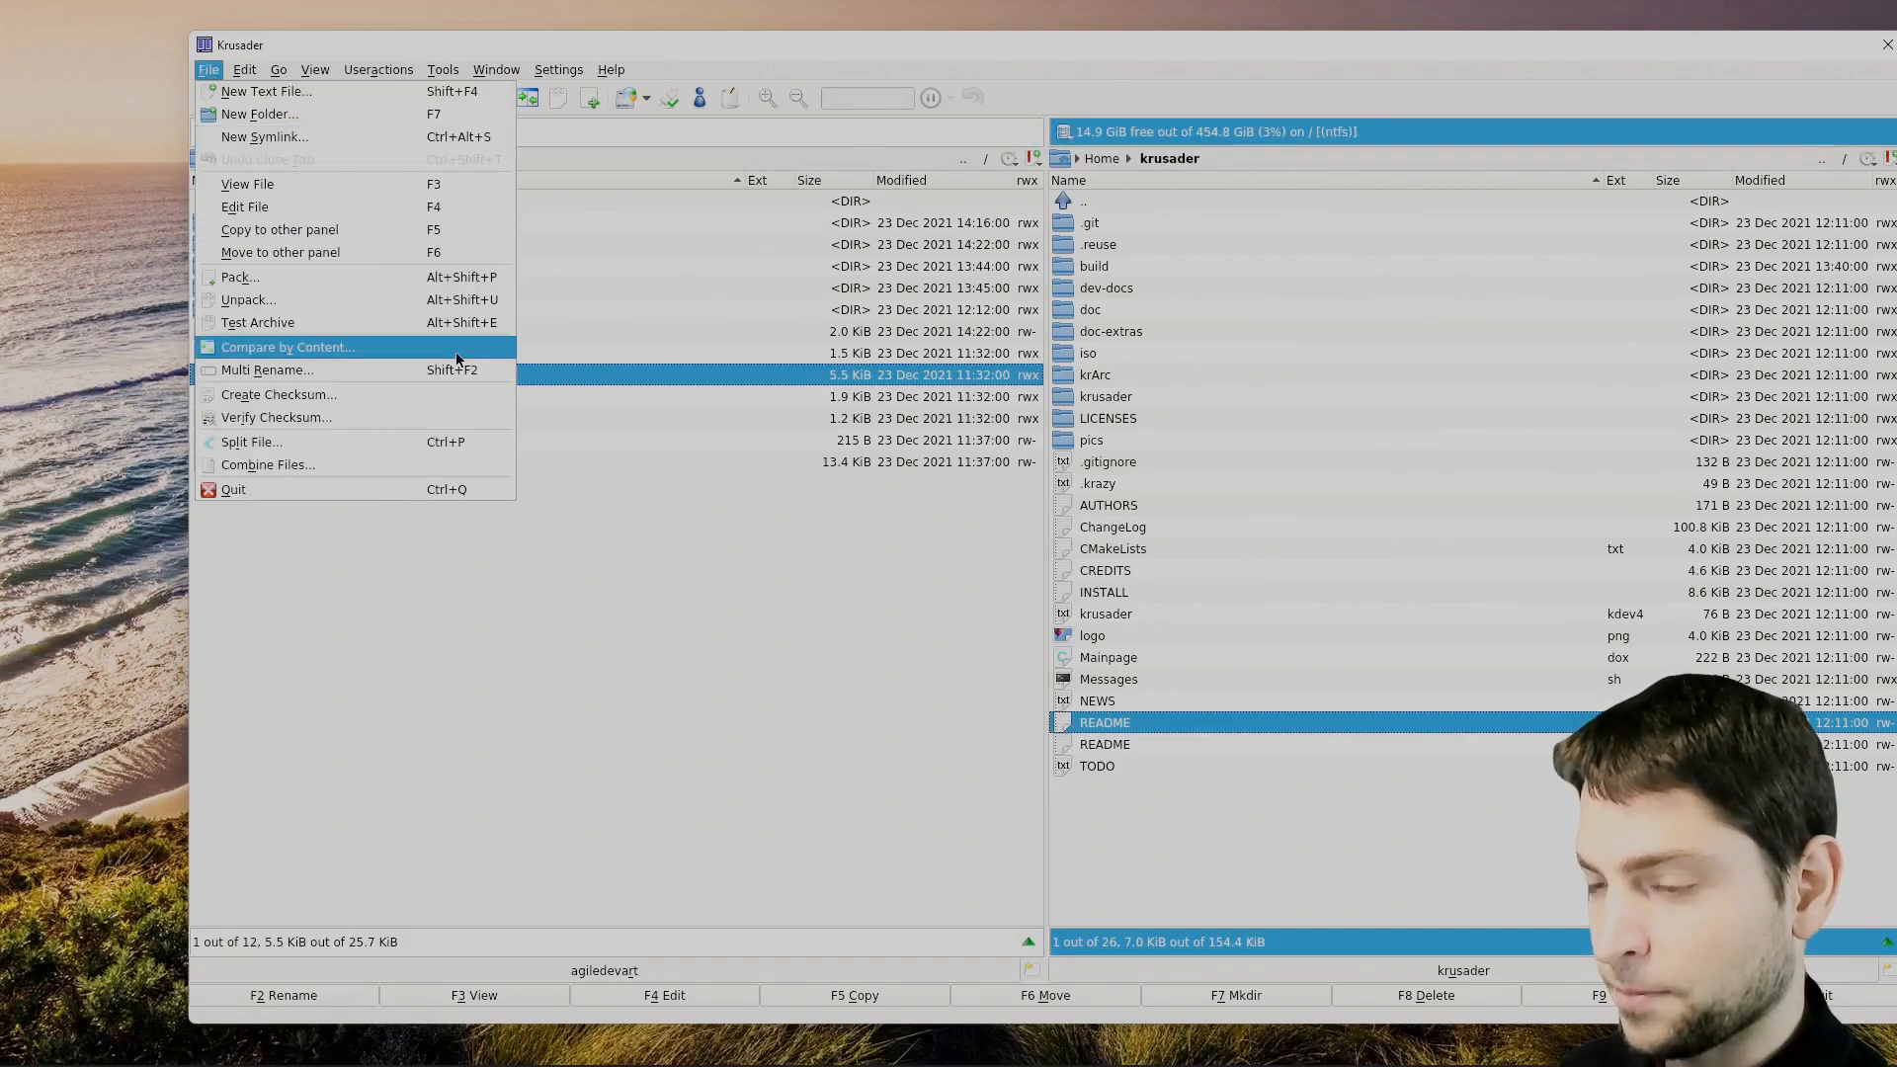
click(287, 347)
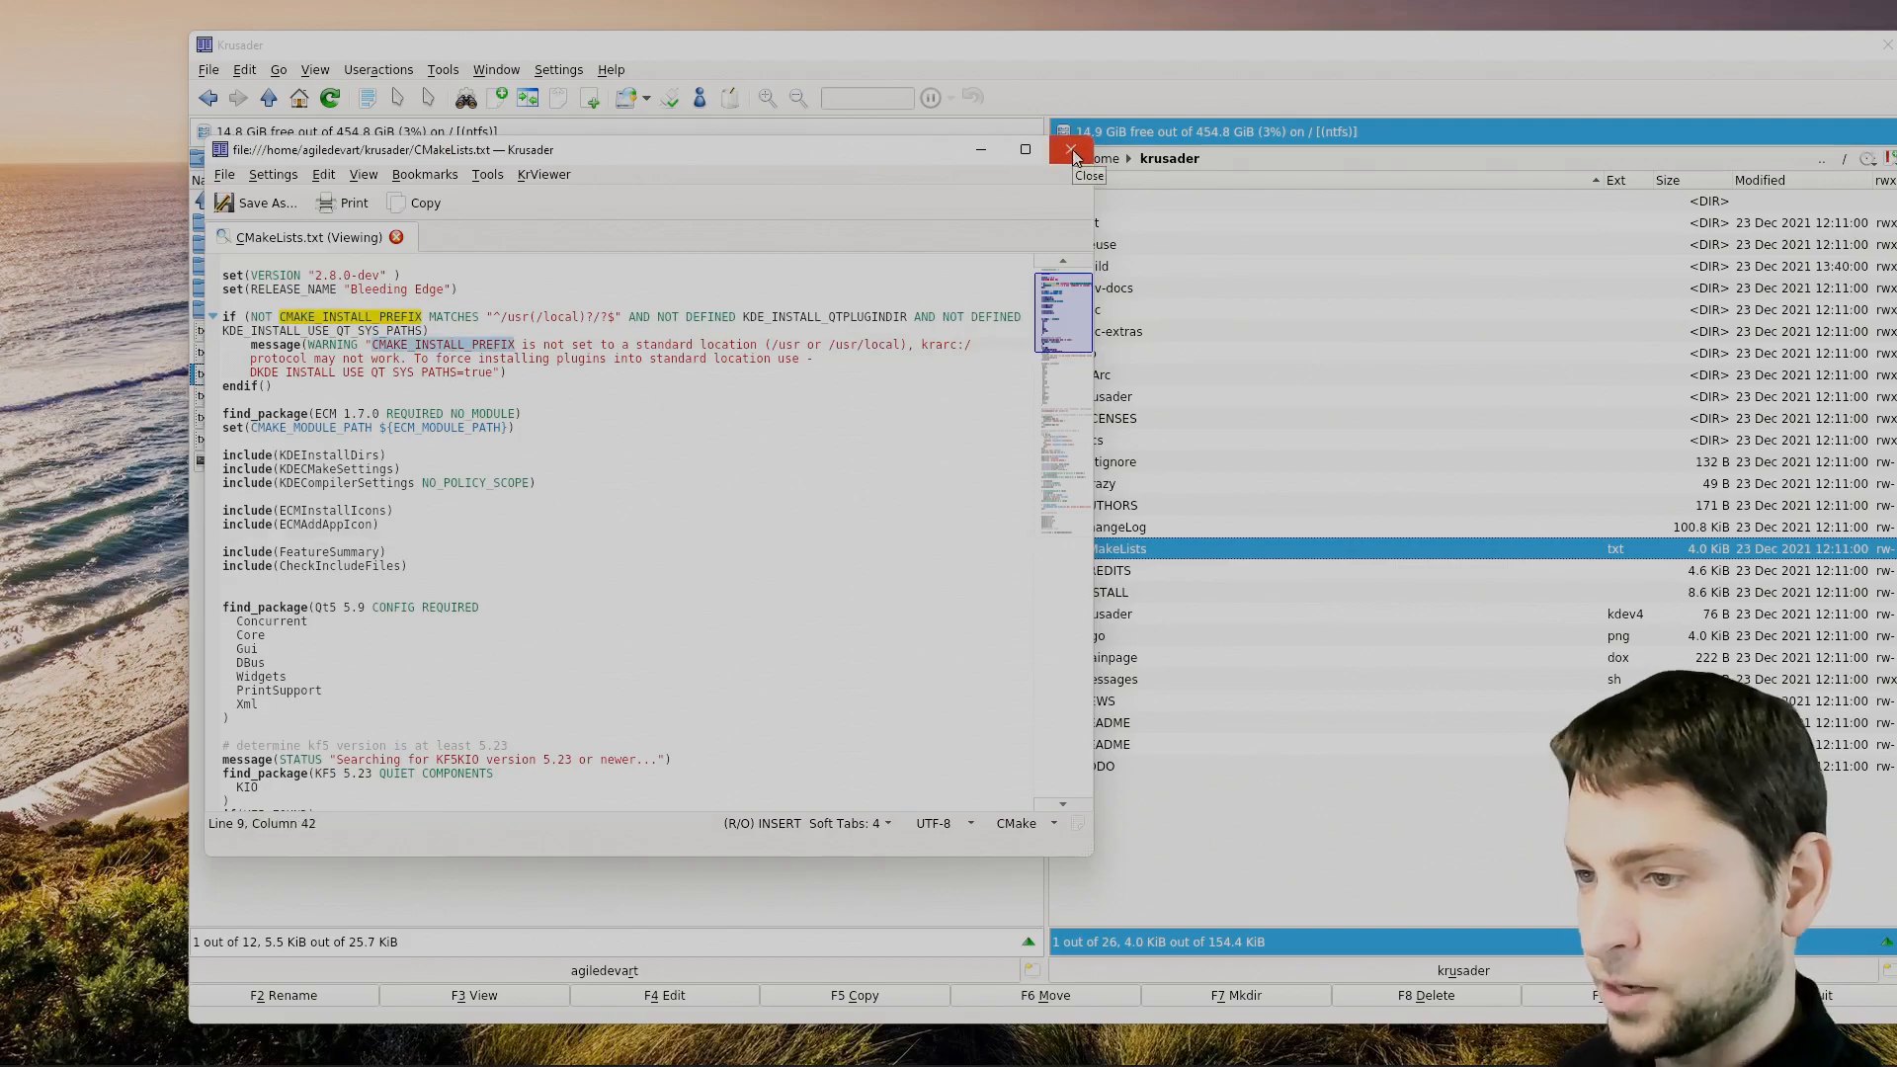
click(1069, 149)
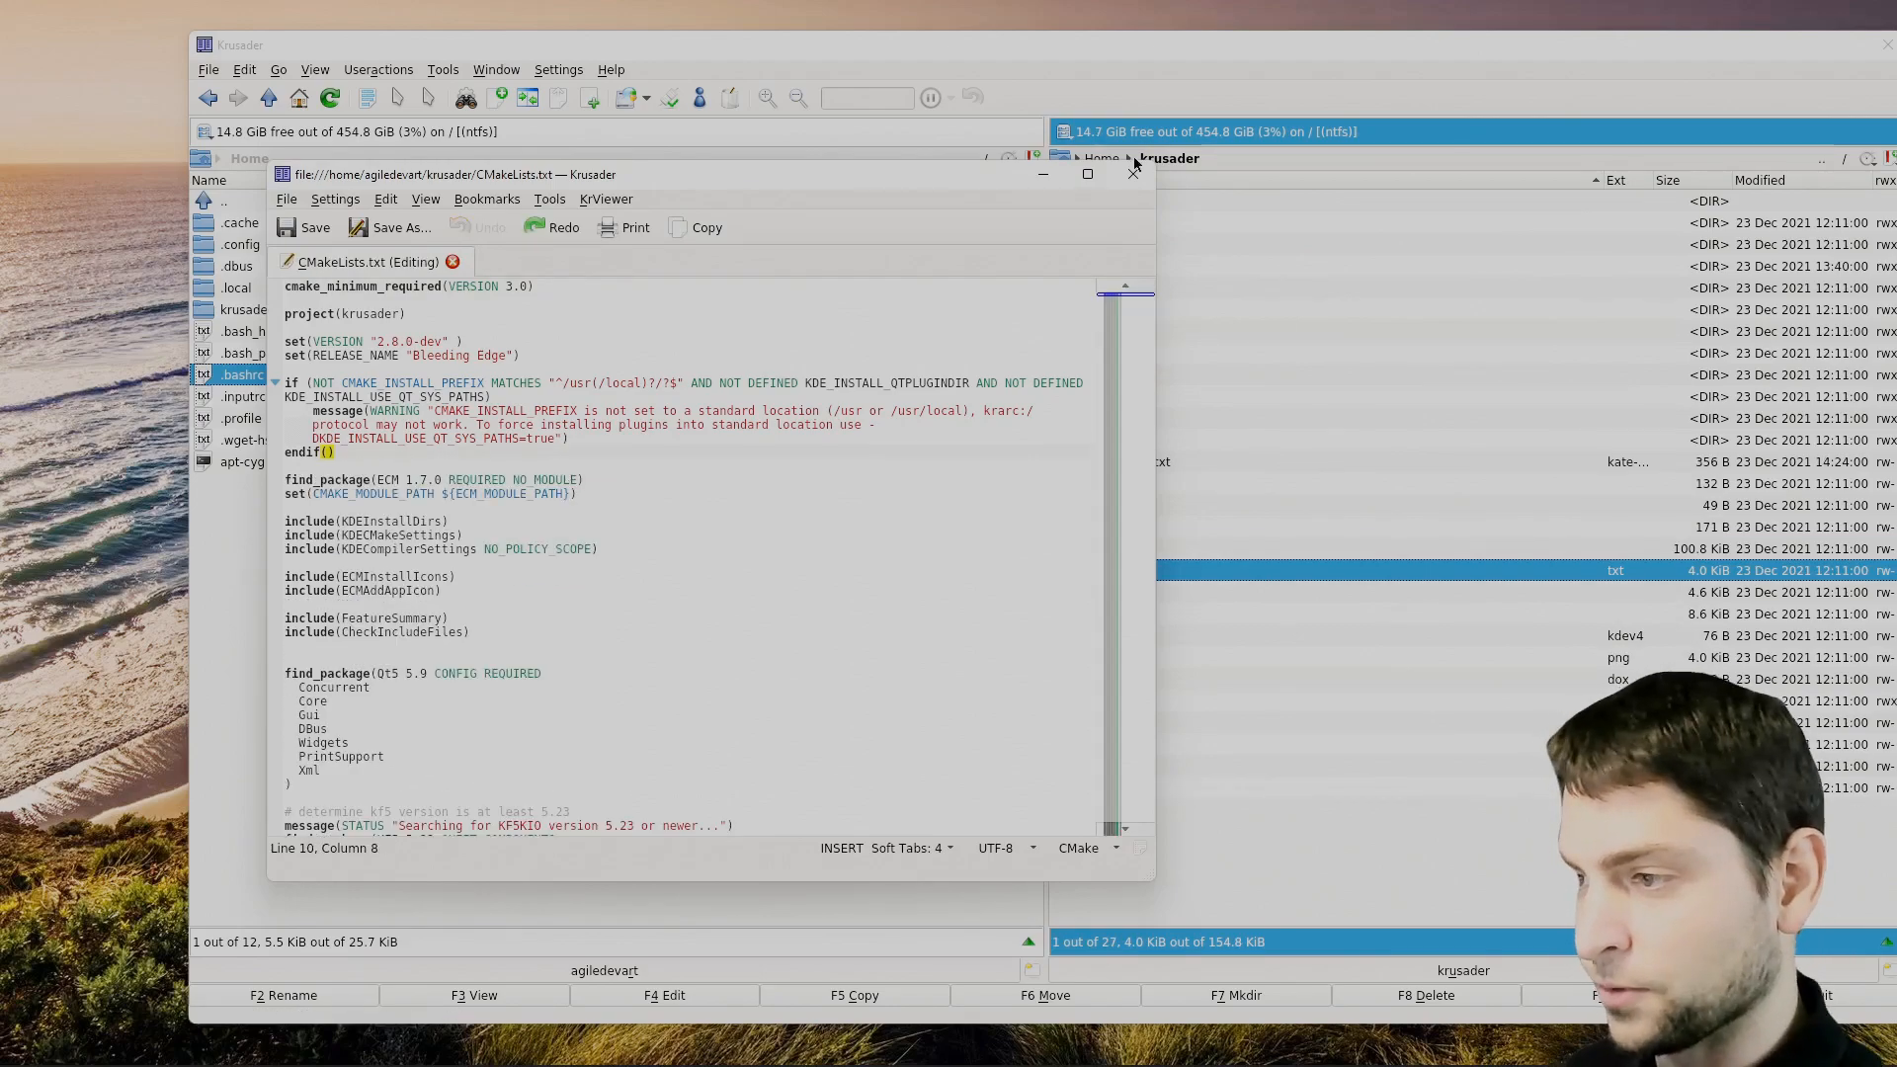
click(1132, 173)
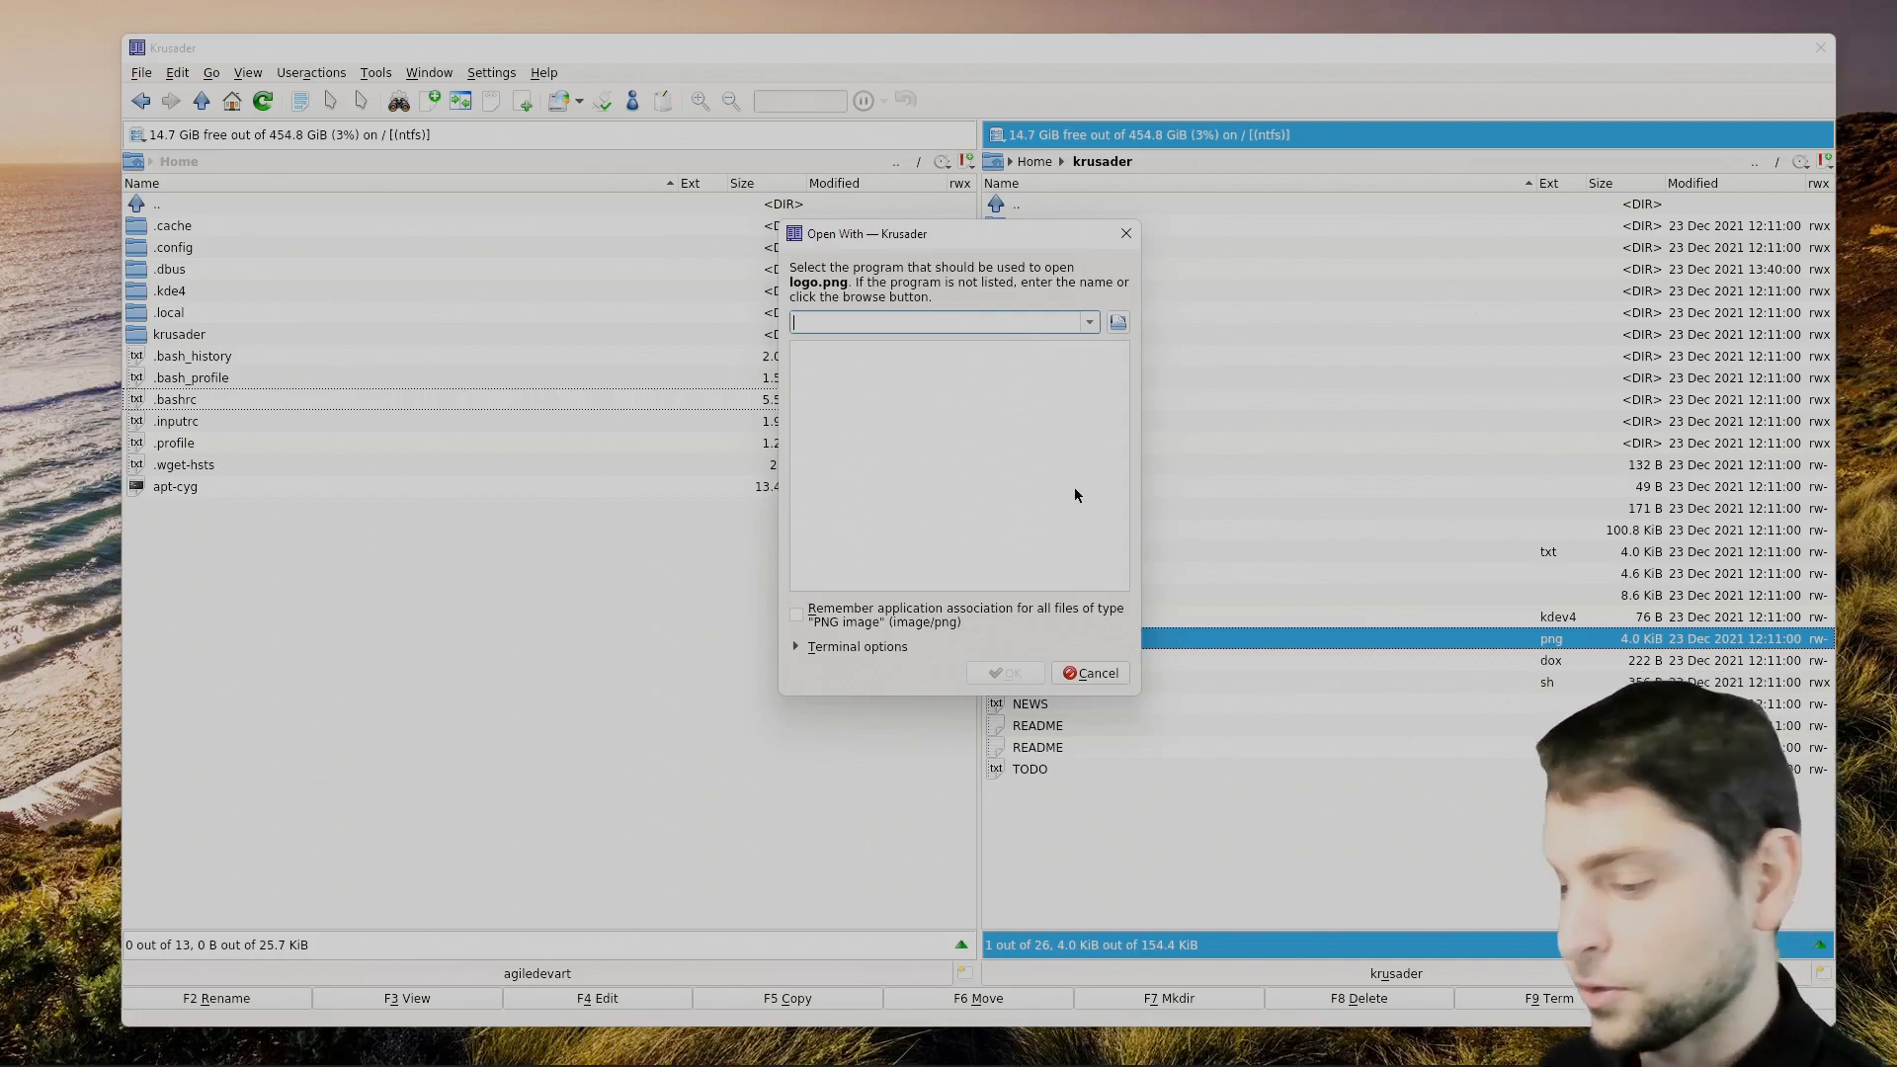
Open logo.png with cygstart.exe and remember it for all PNG images.
text(cygstart.exe)
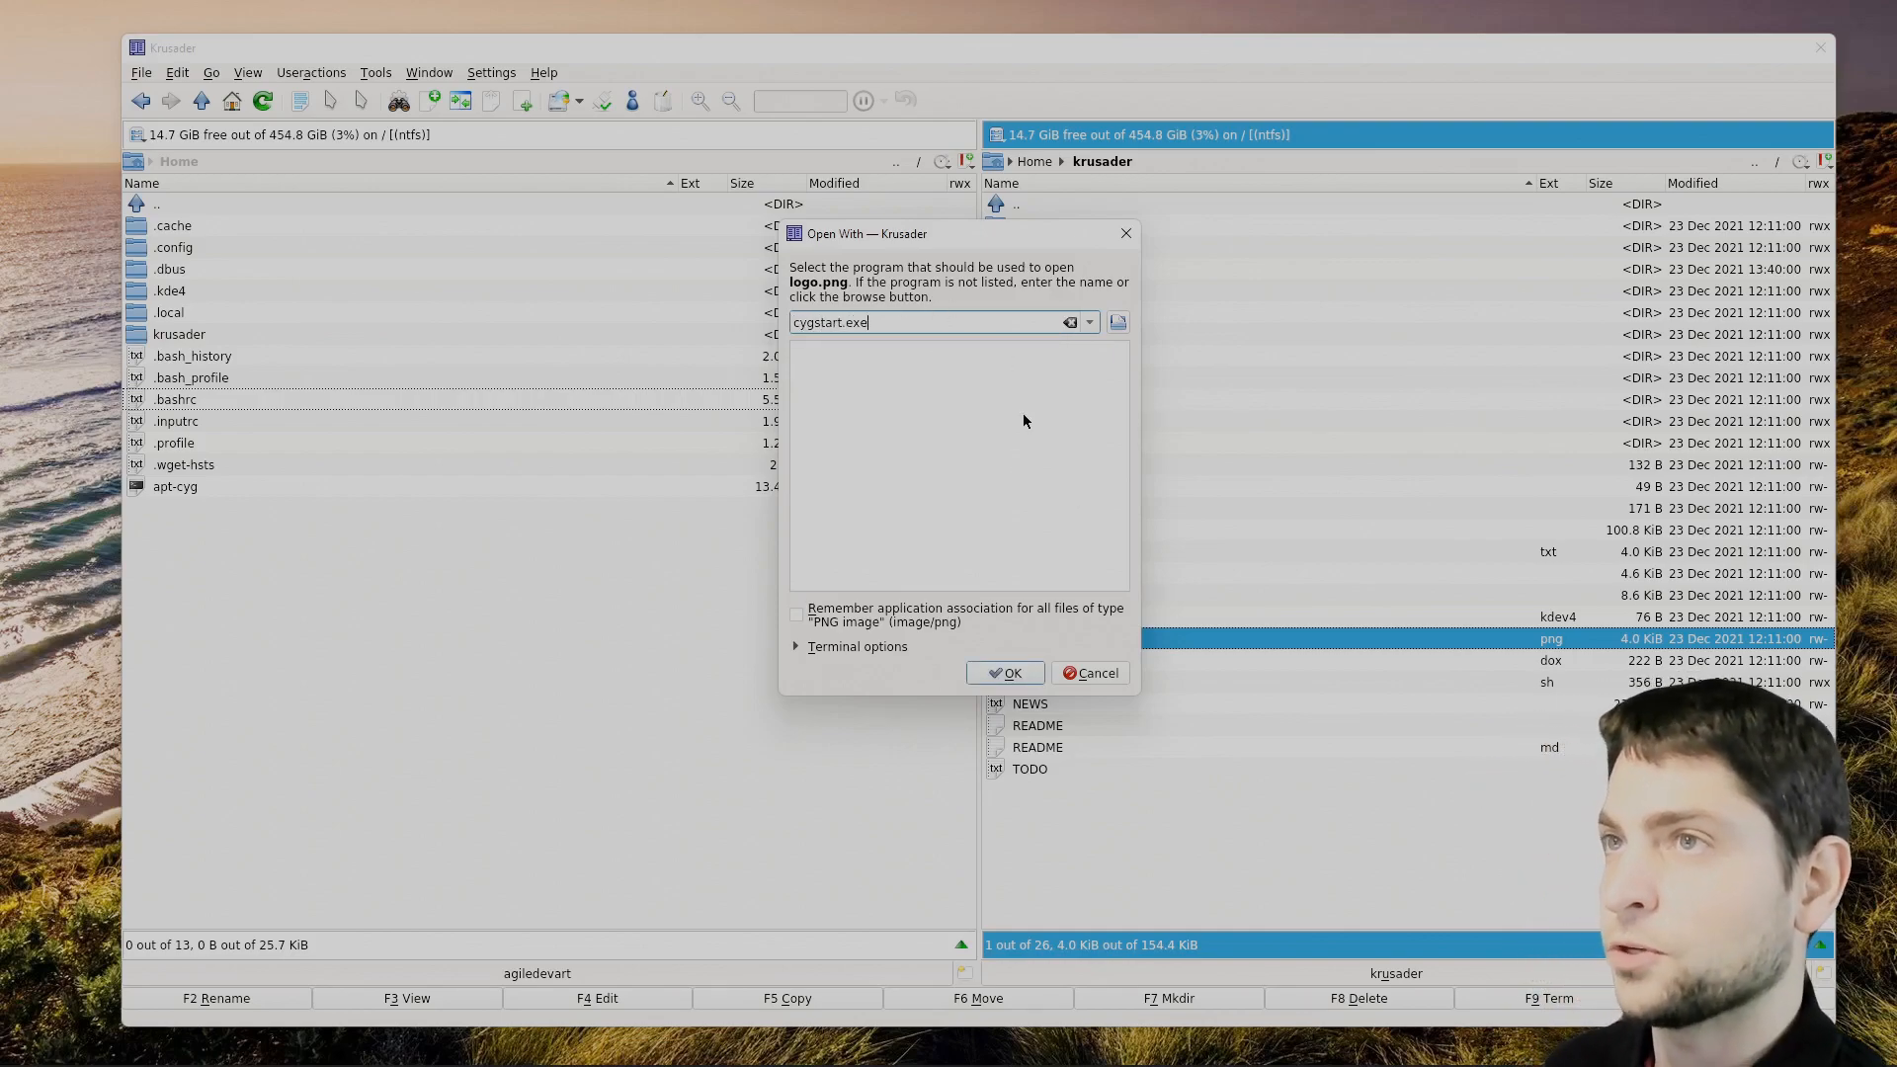
mouse_move(1333, 780)
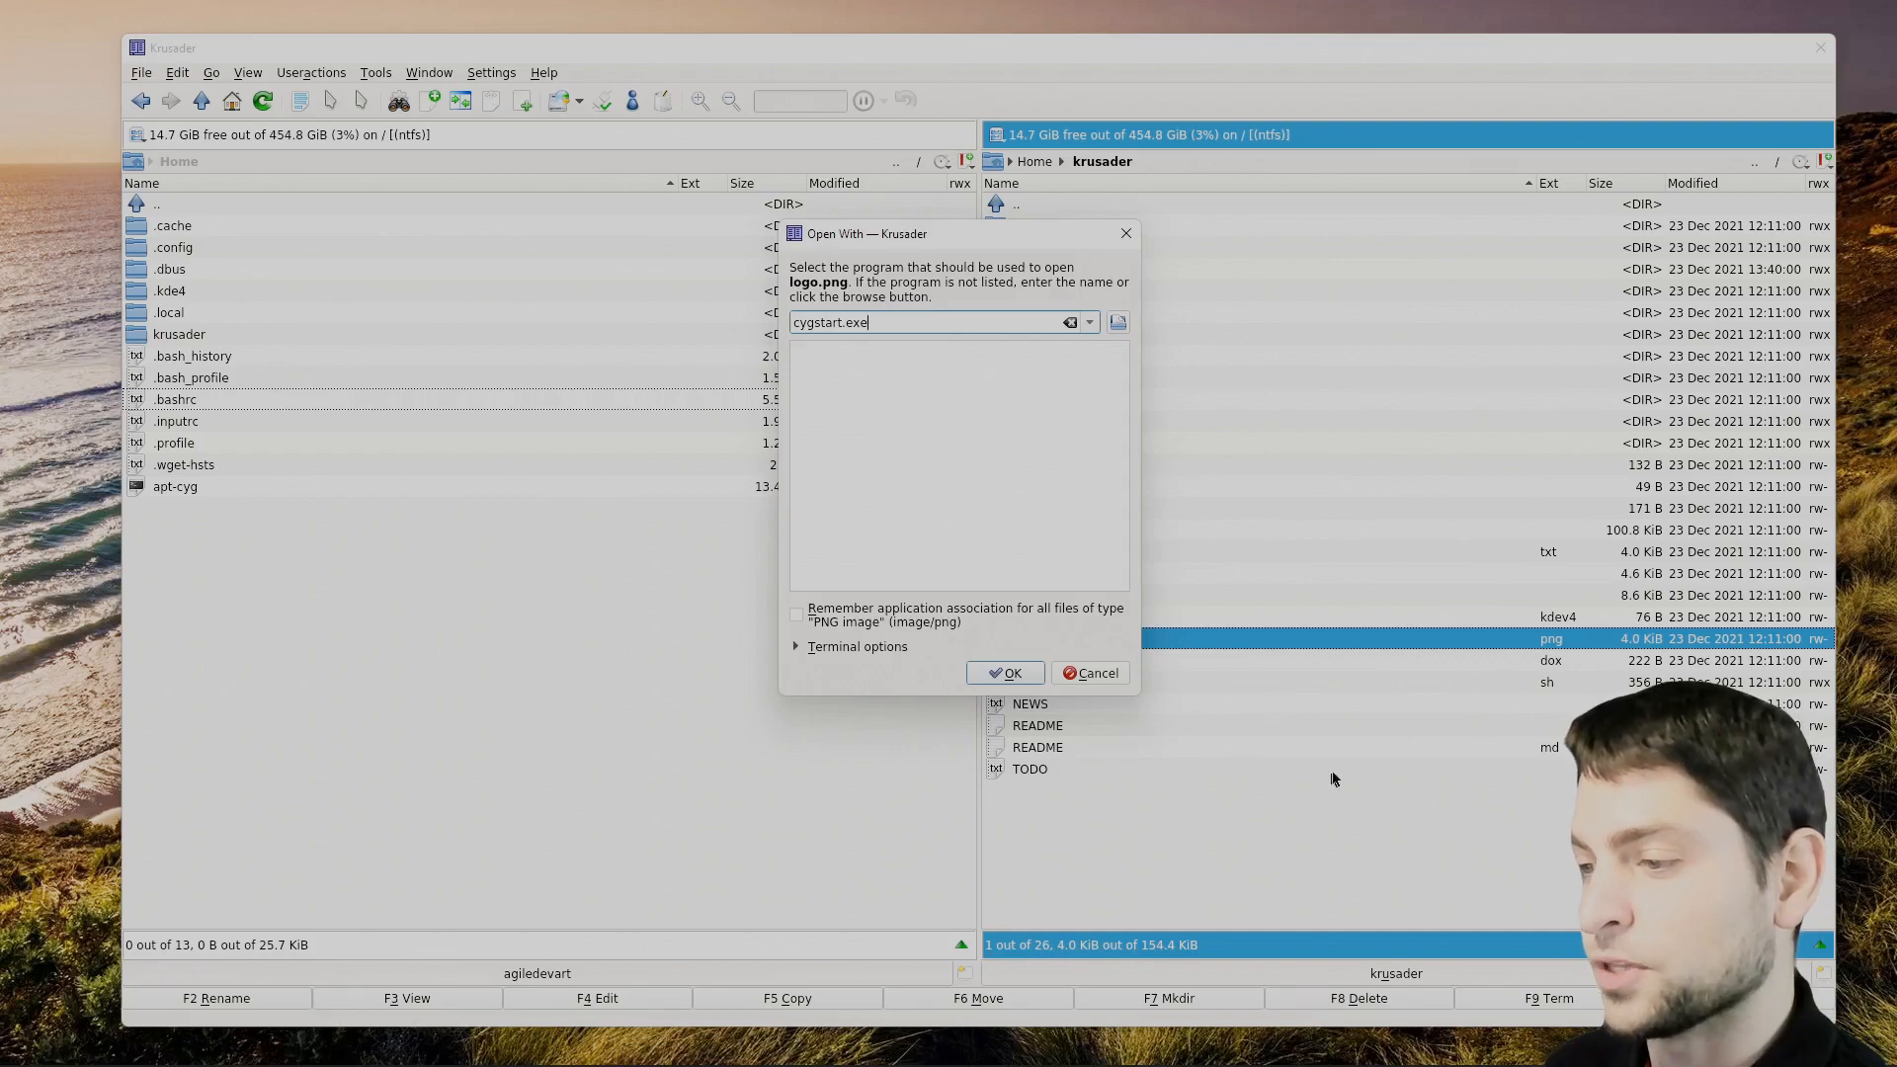
click(798, 615)
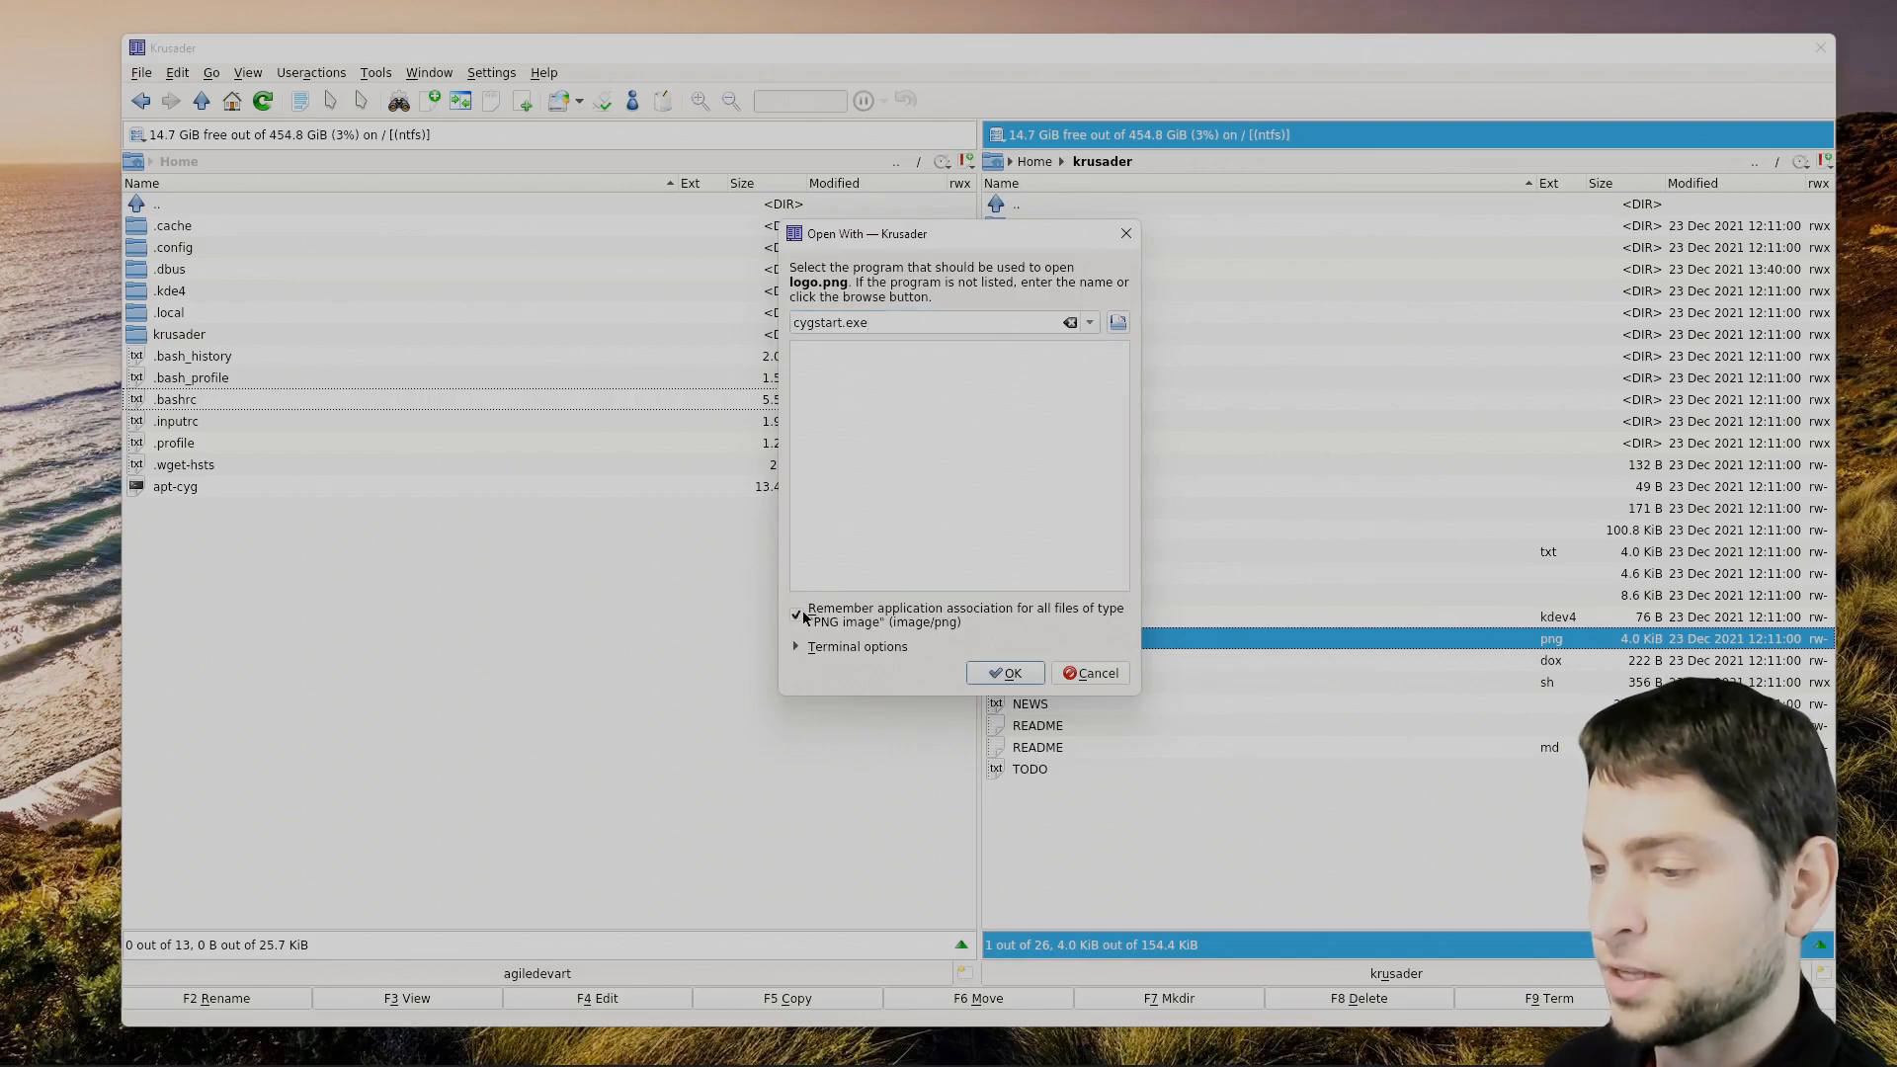
mouse_move(862, 599)
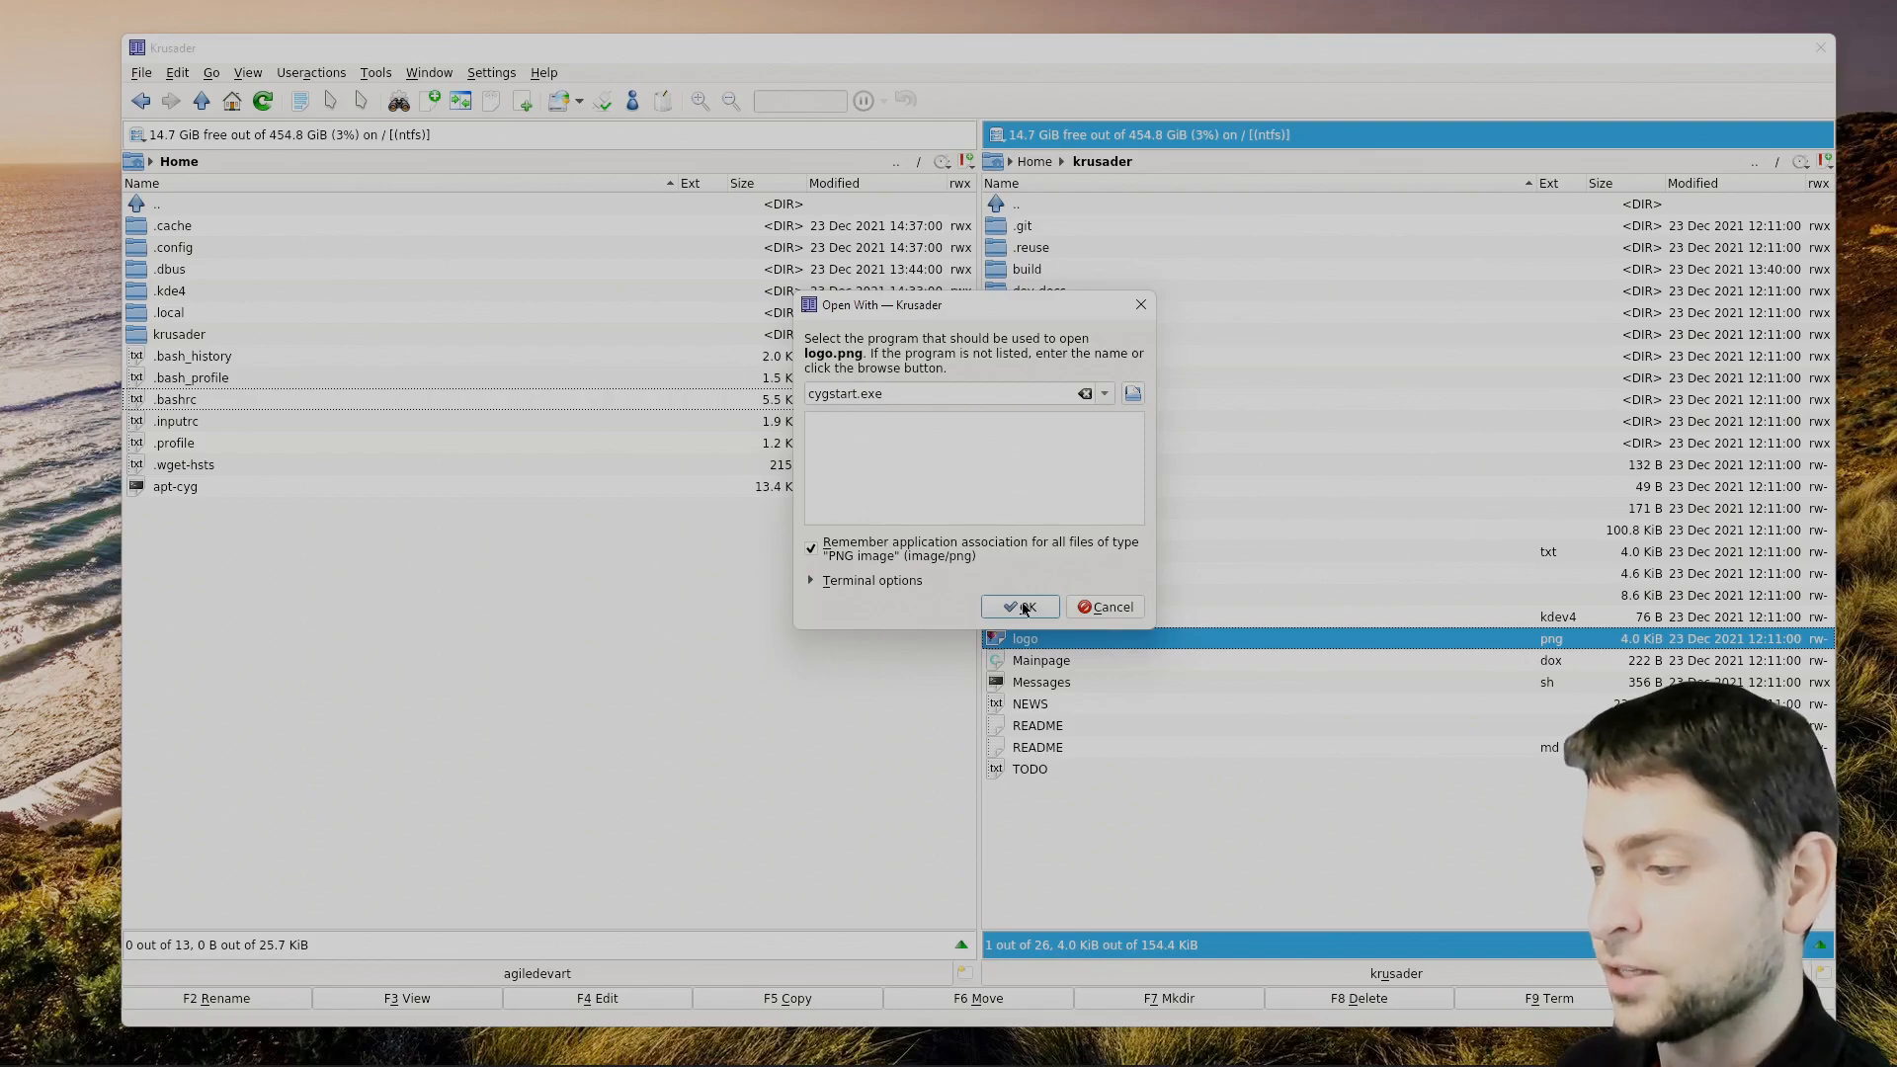
click(1020, 606)
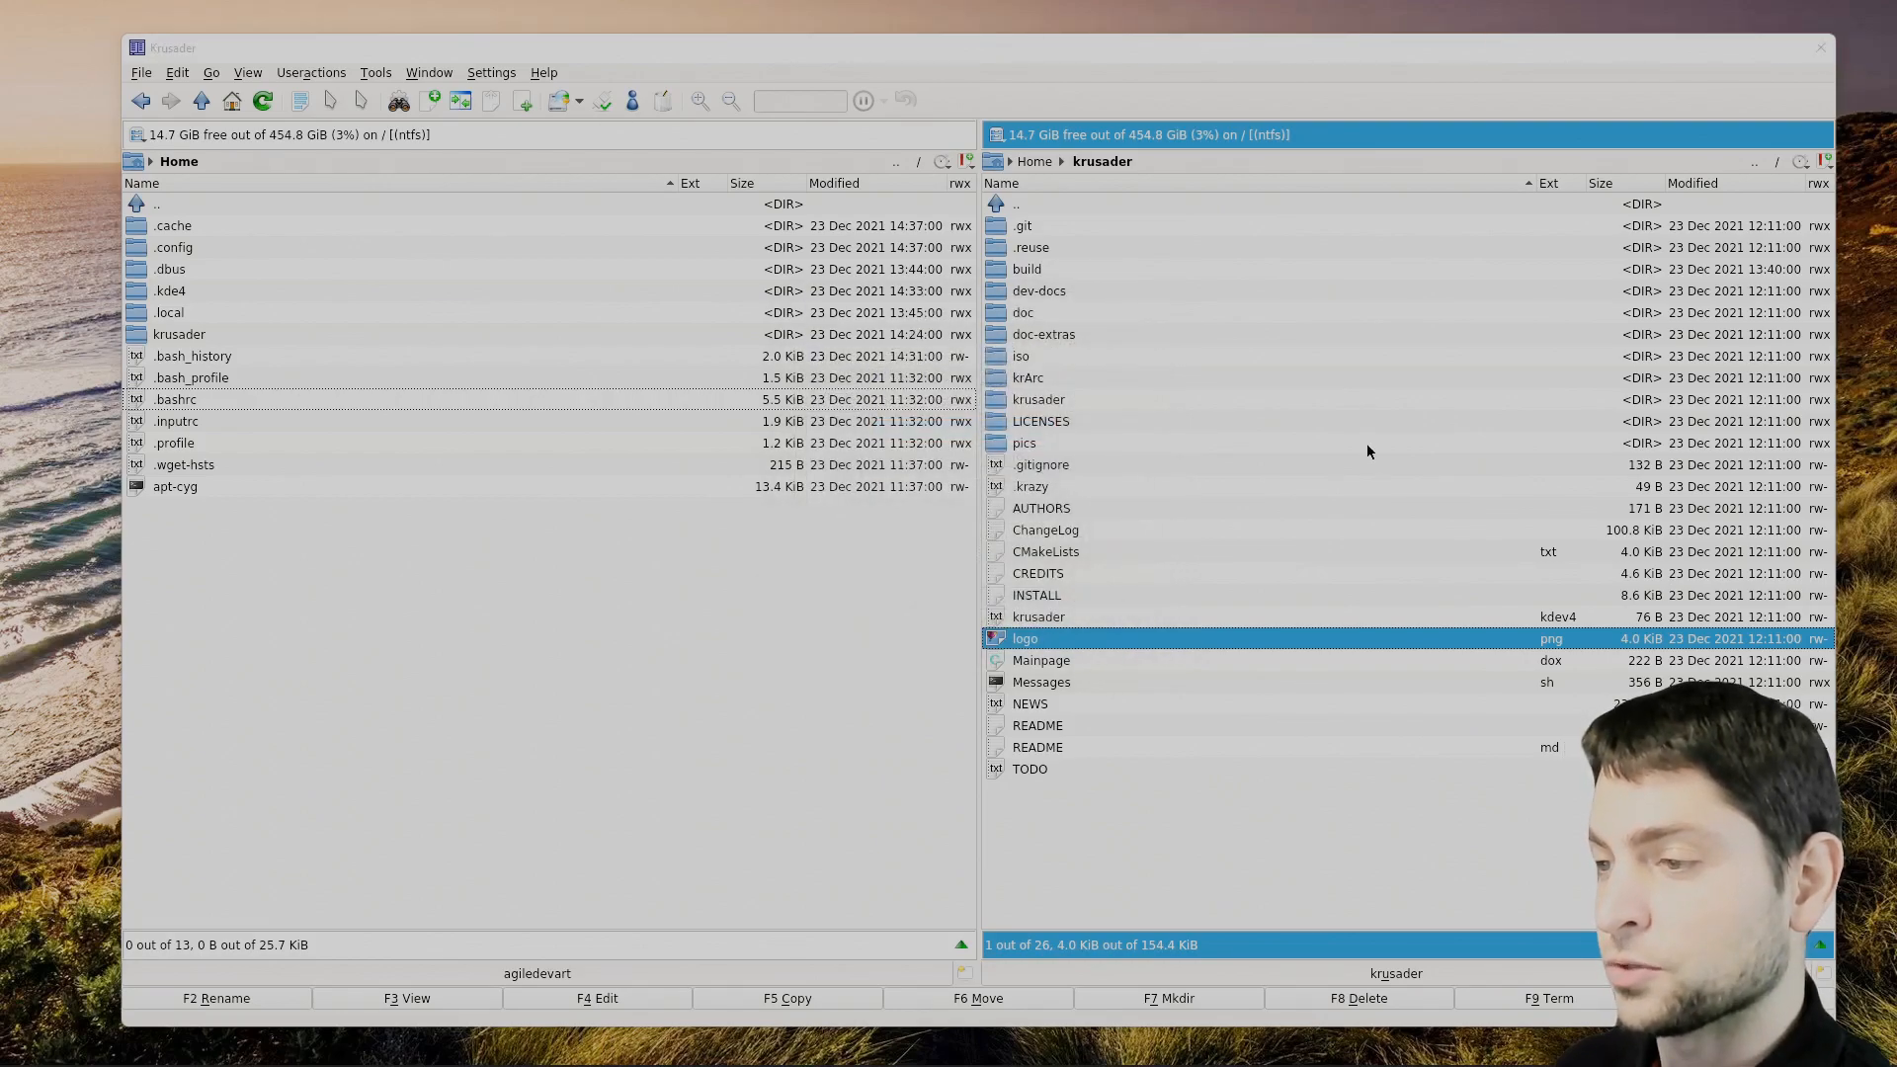
double_click(1025, 638)
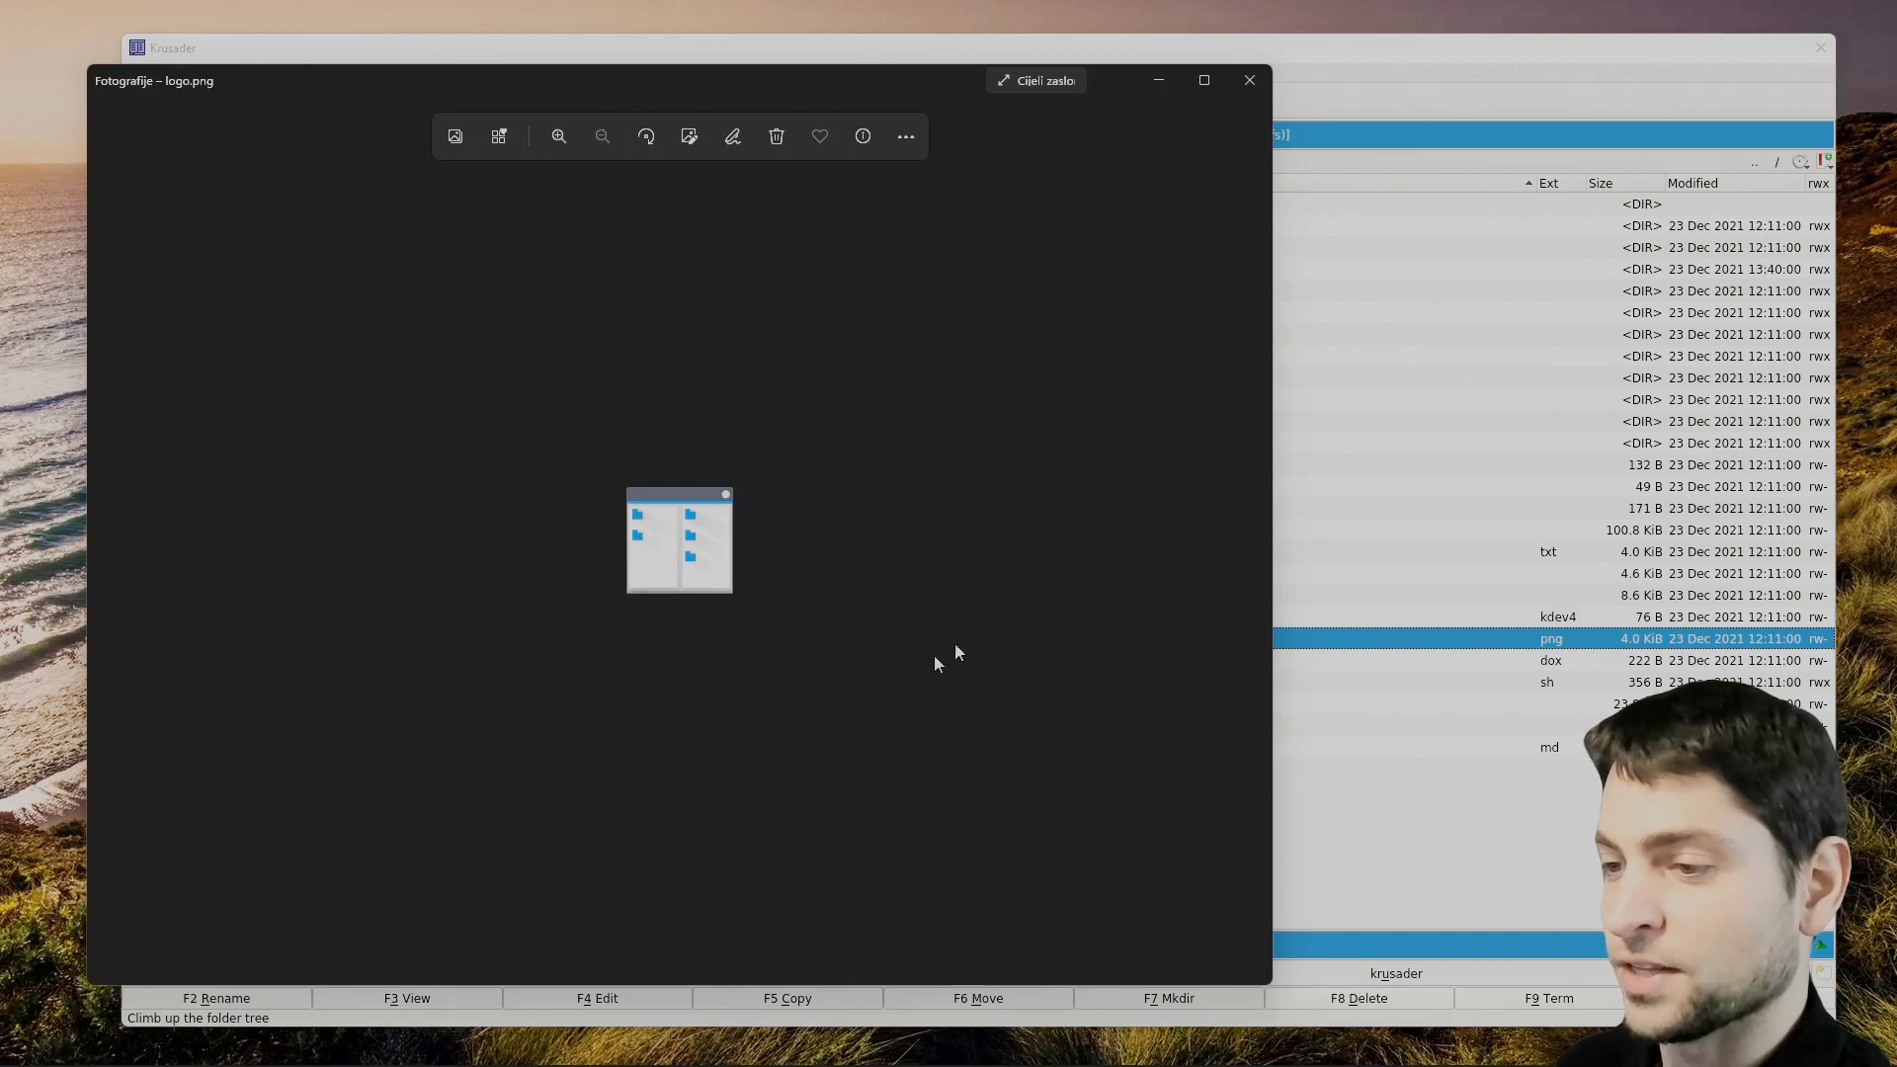
click(1249, 80)
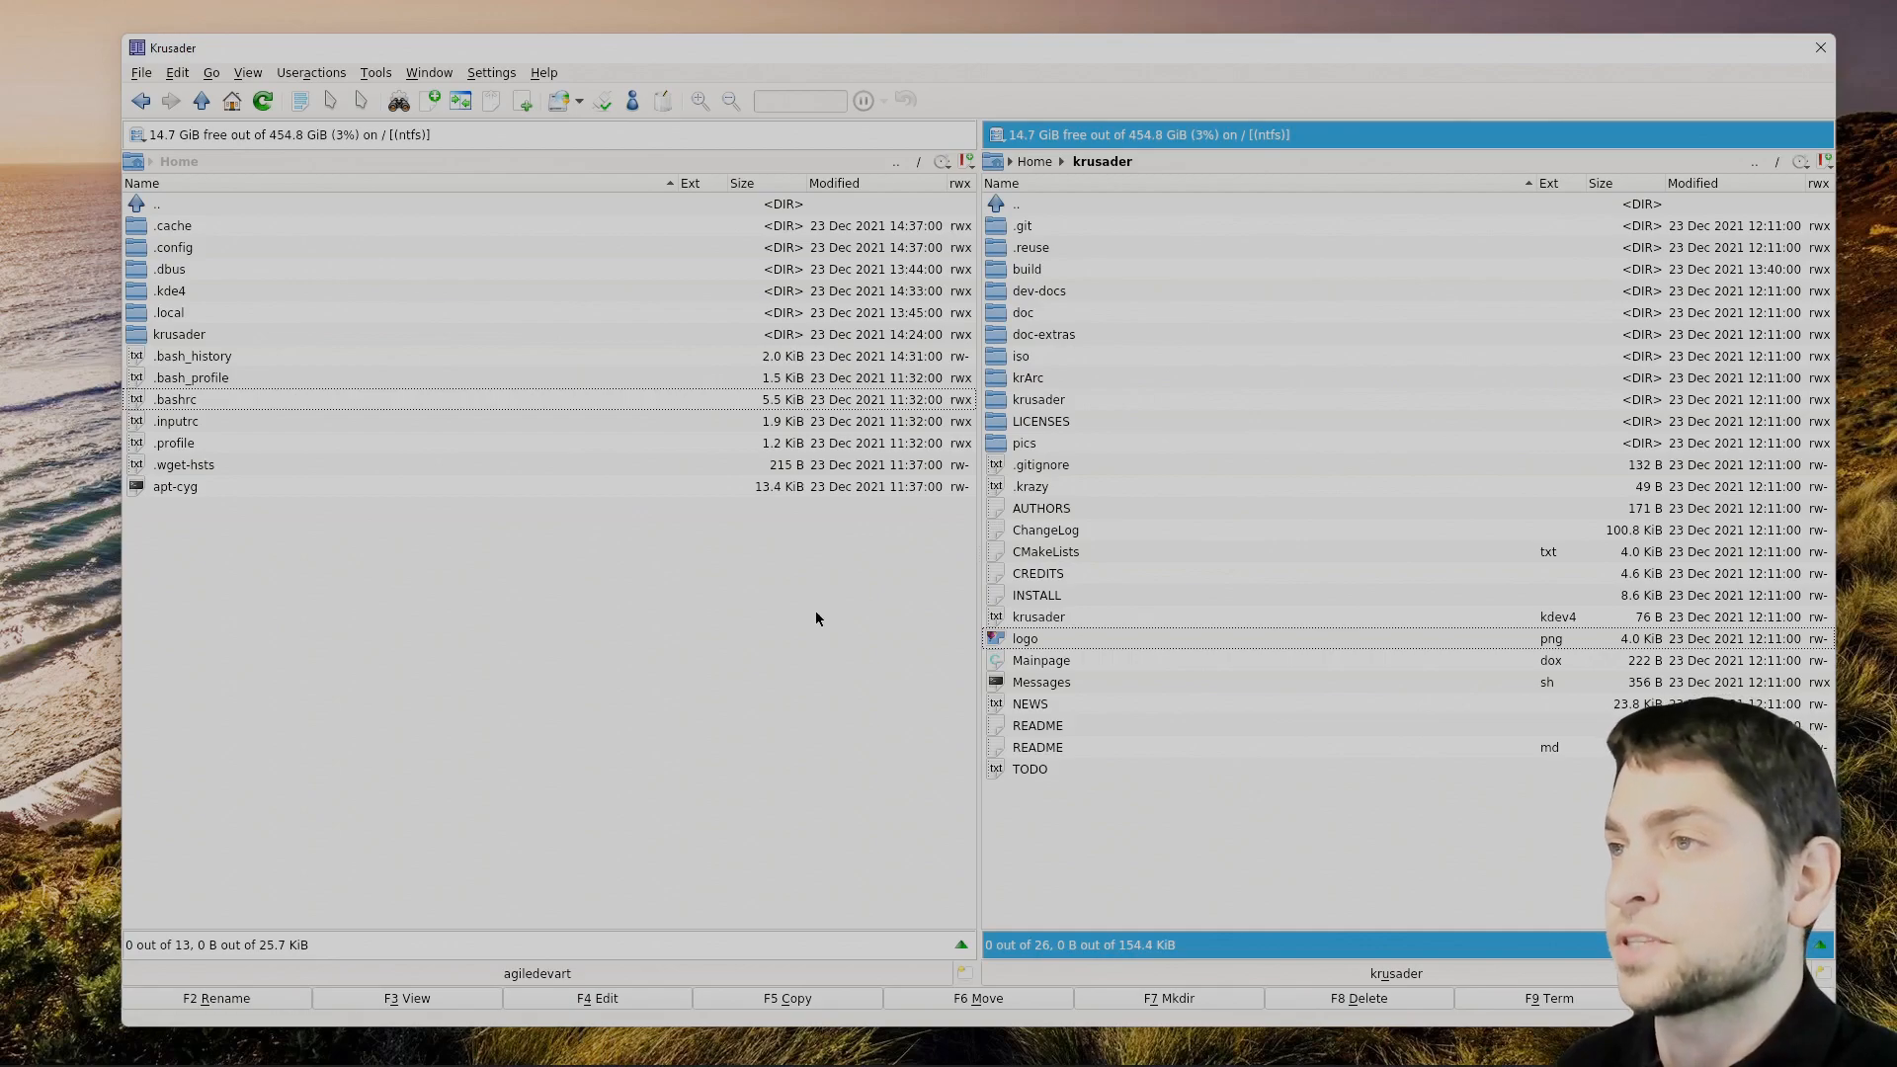
mouse_move(821, 669)
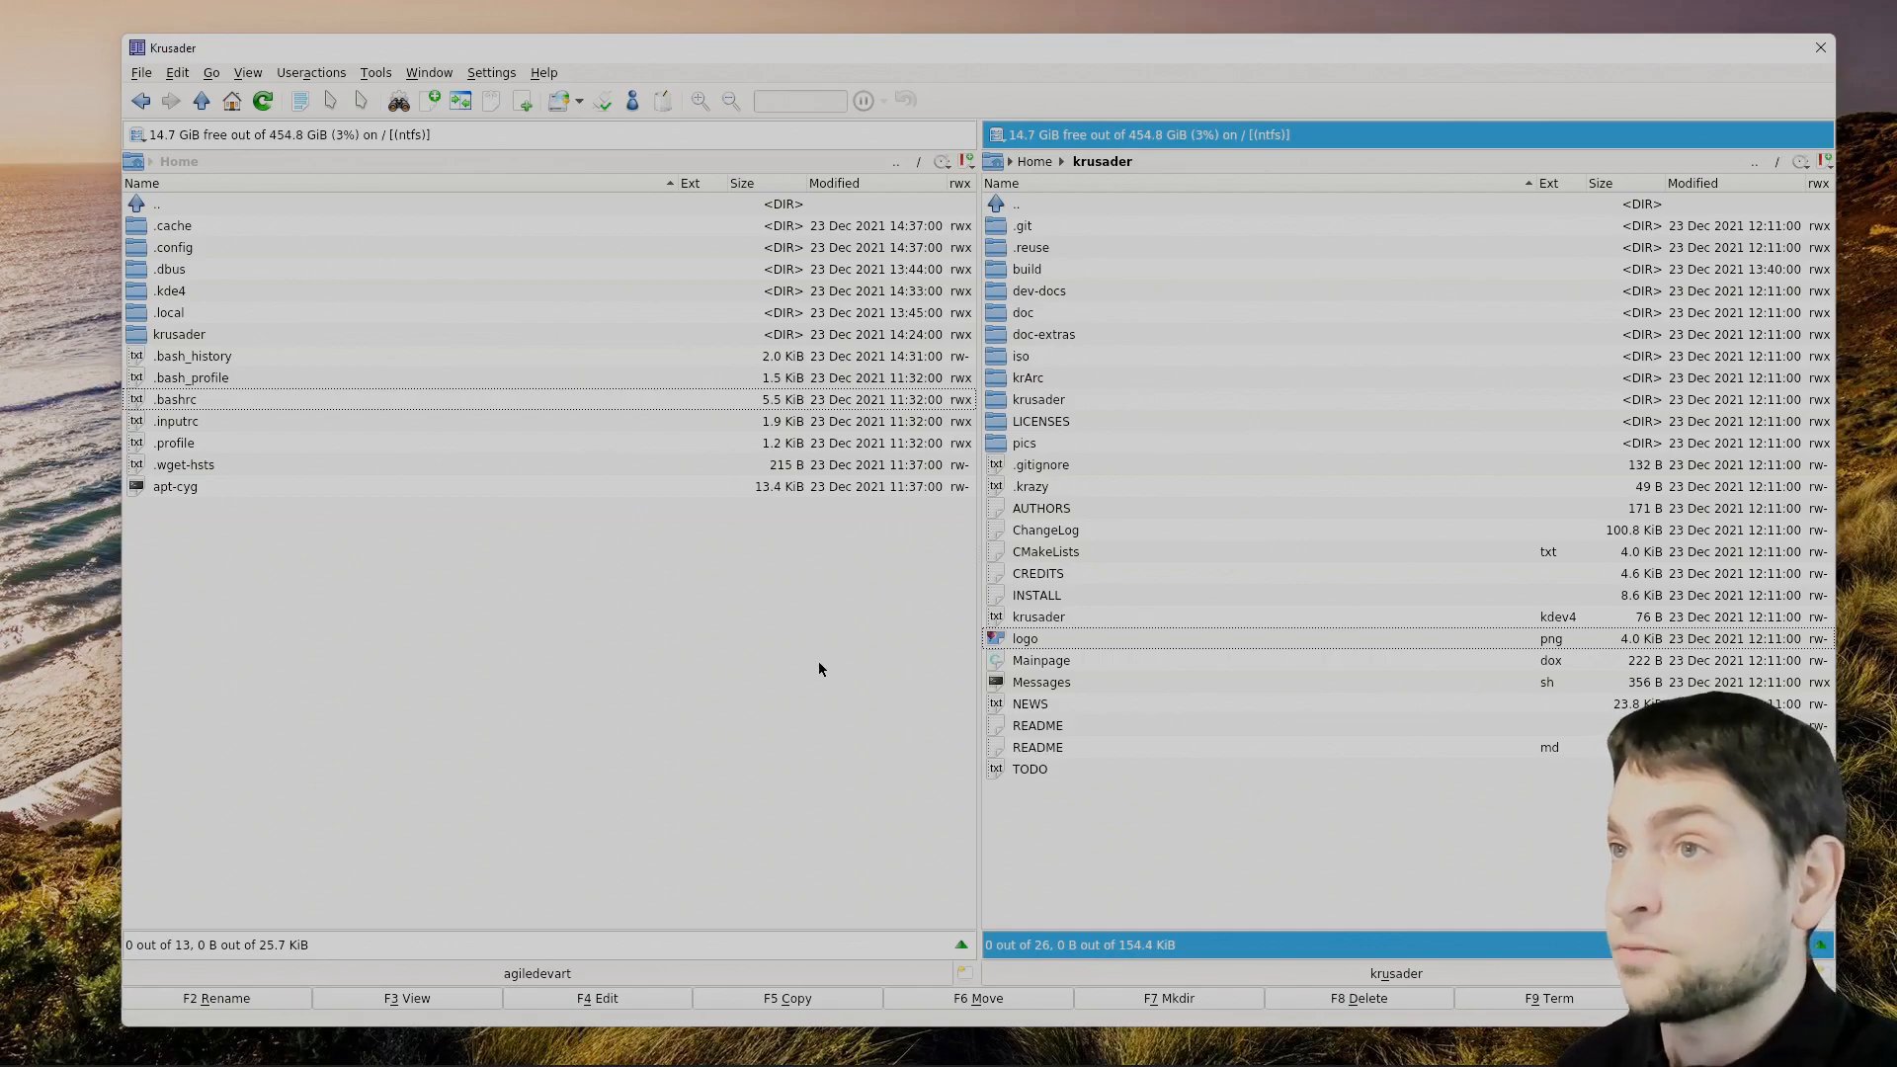
mouse_move(799, 675)
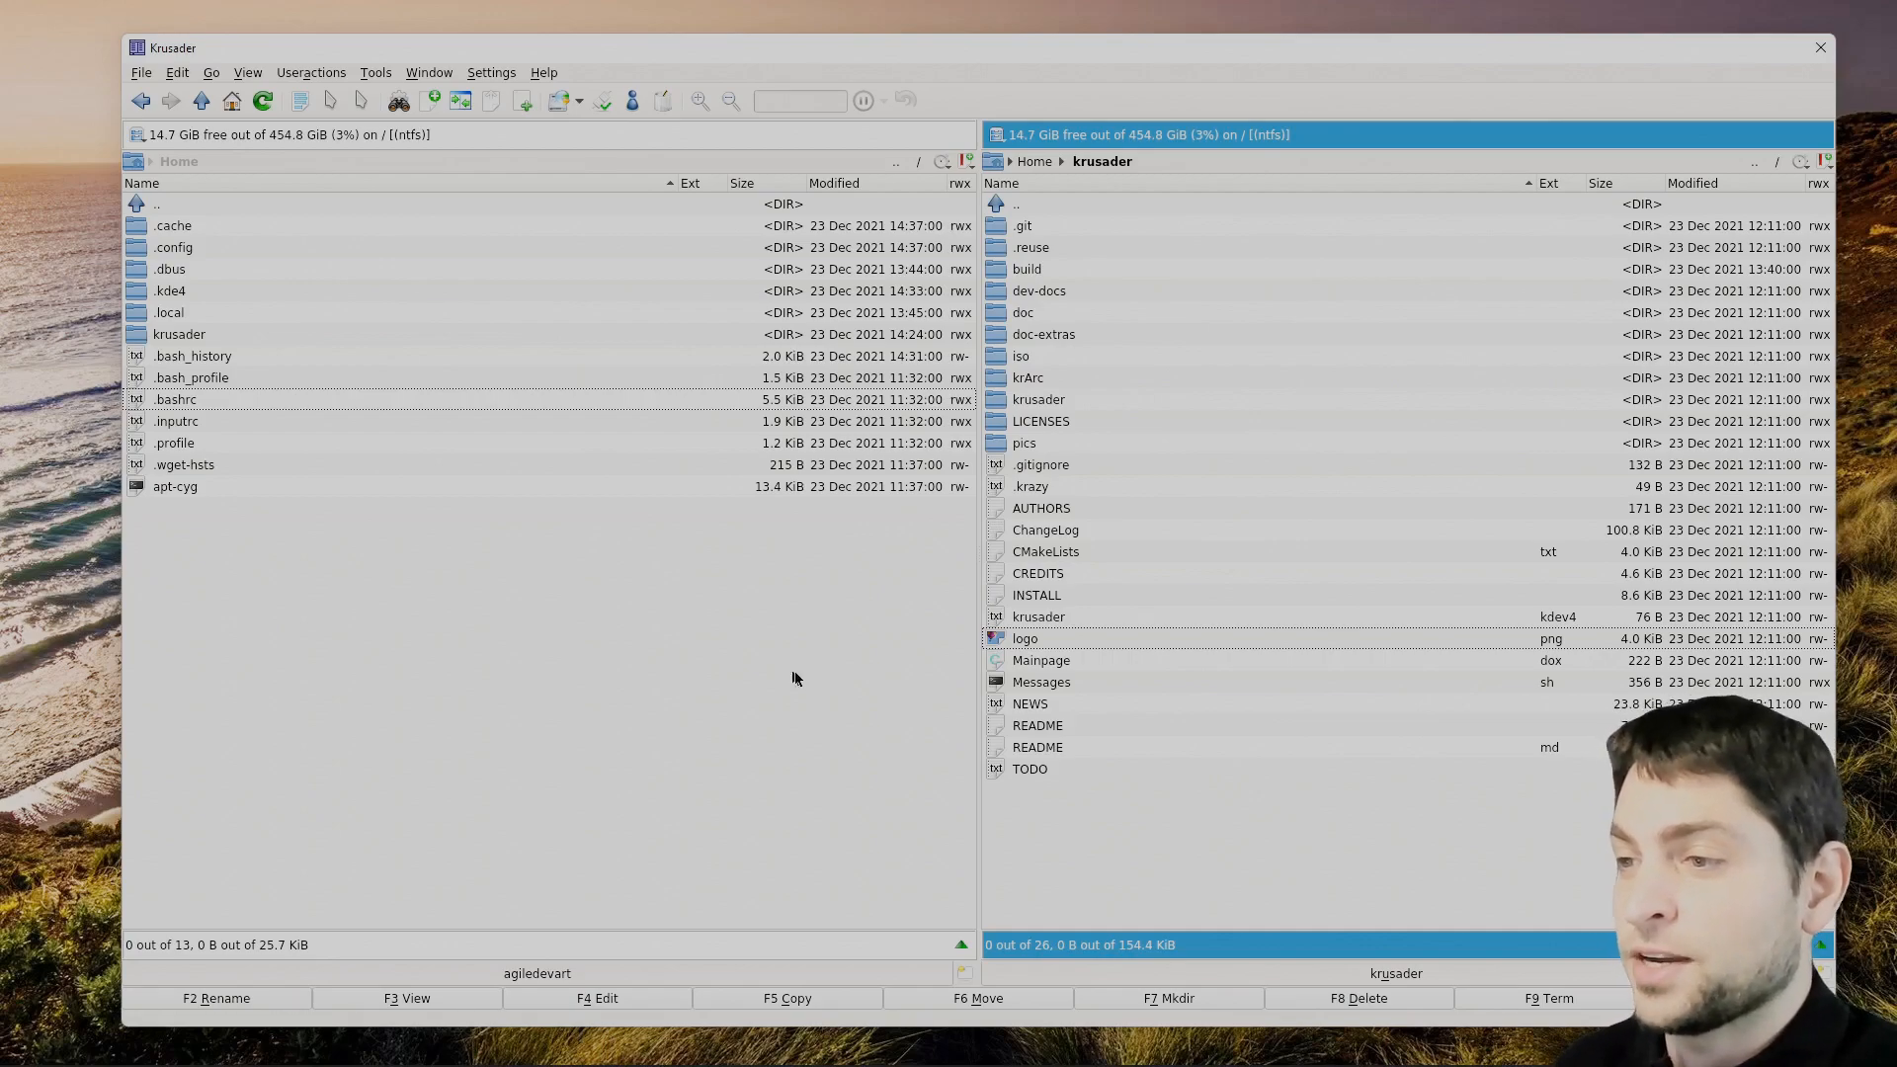